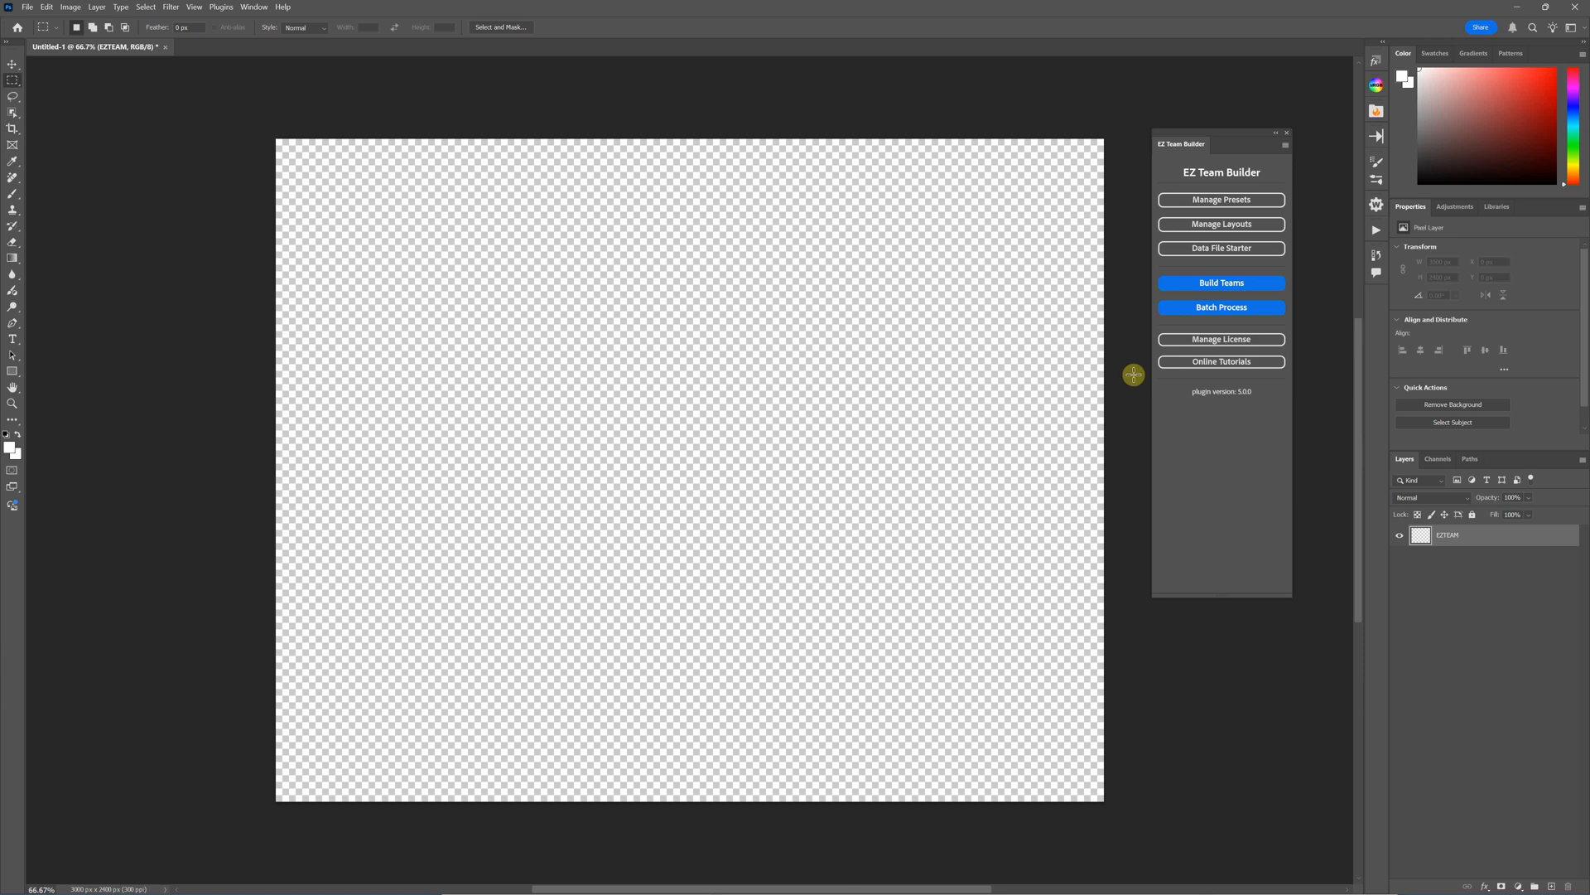
pyautogui.moveTo(1166, 383)
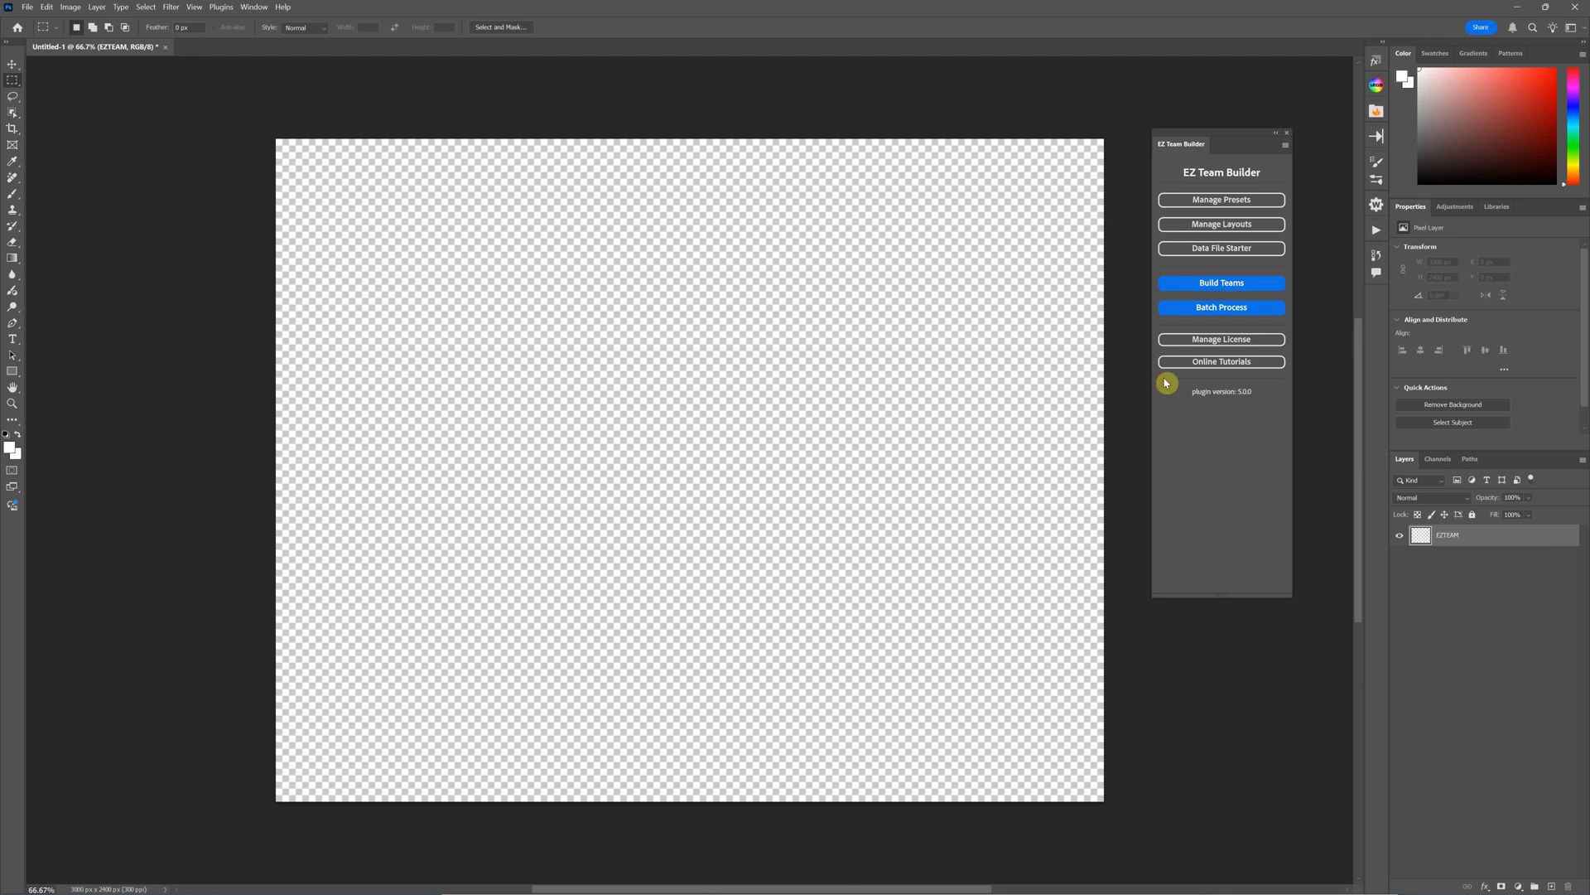
pyautogui.moveTo(1174, 386)
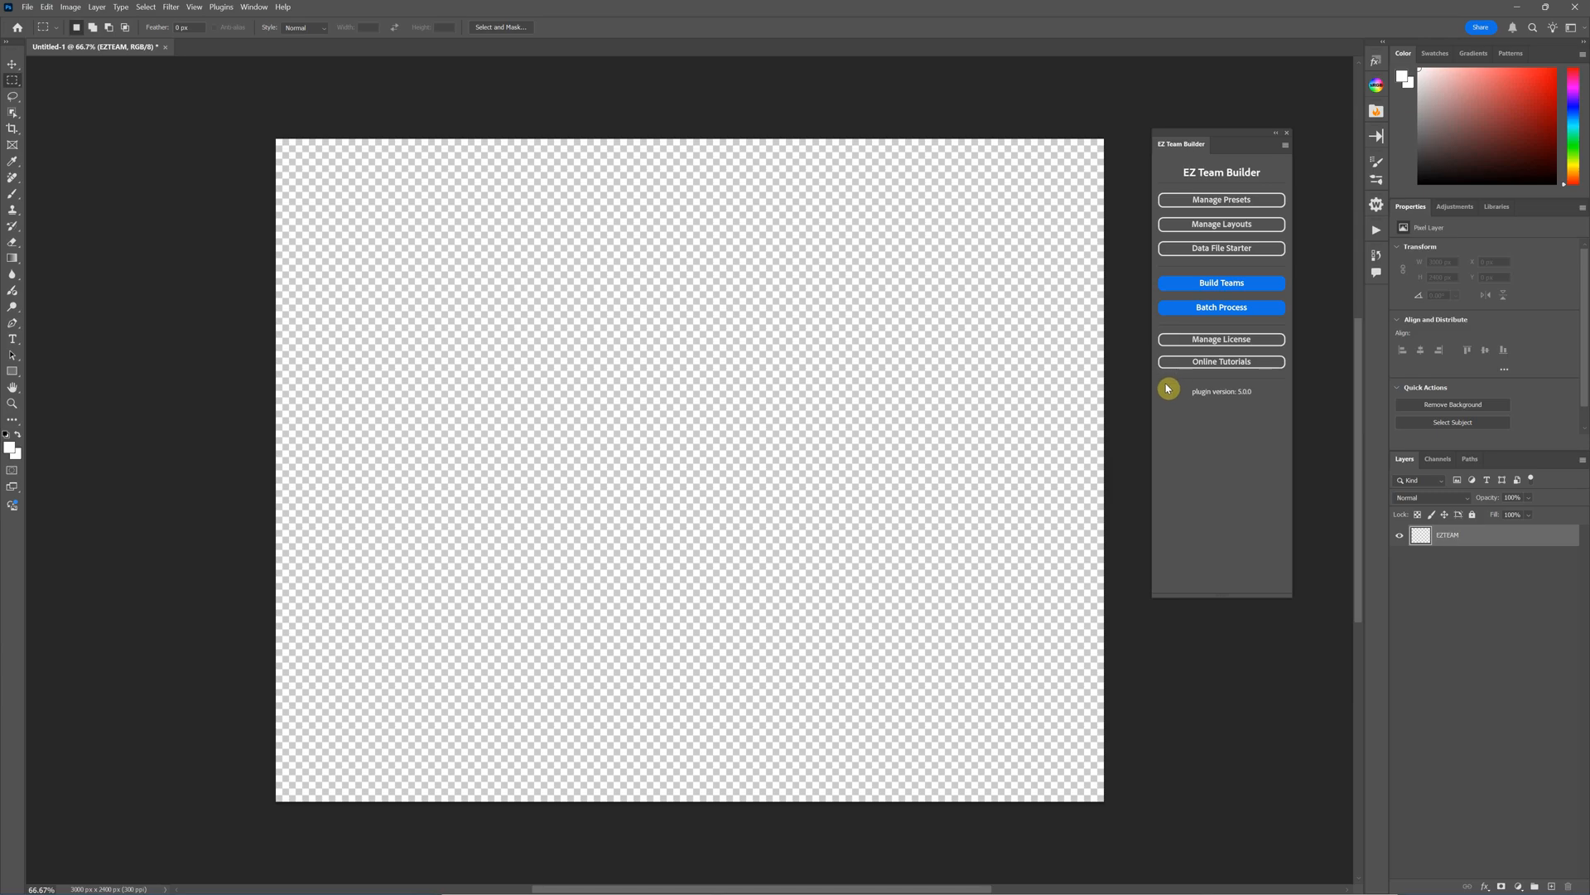
pyautogui.moveTo(1282, 409)
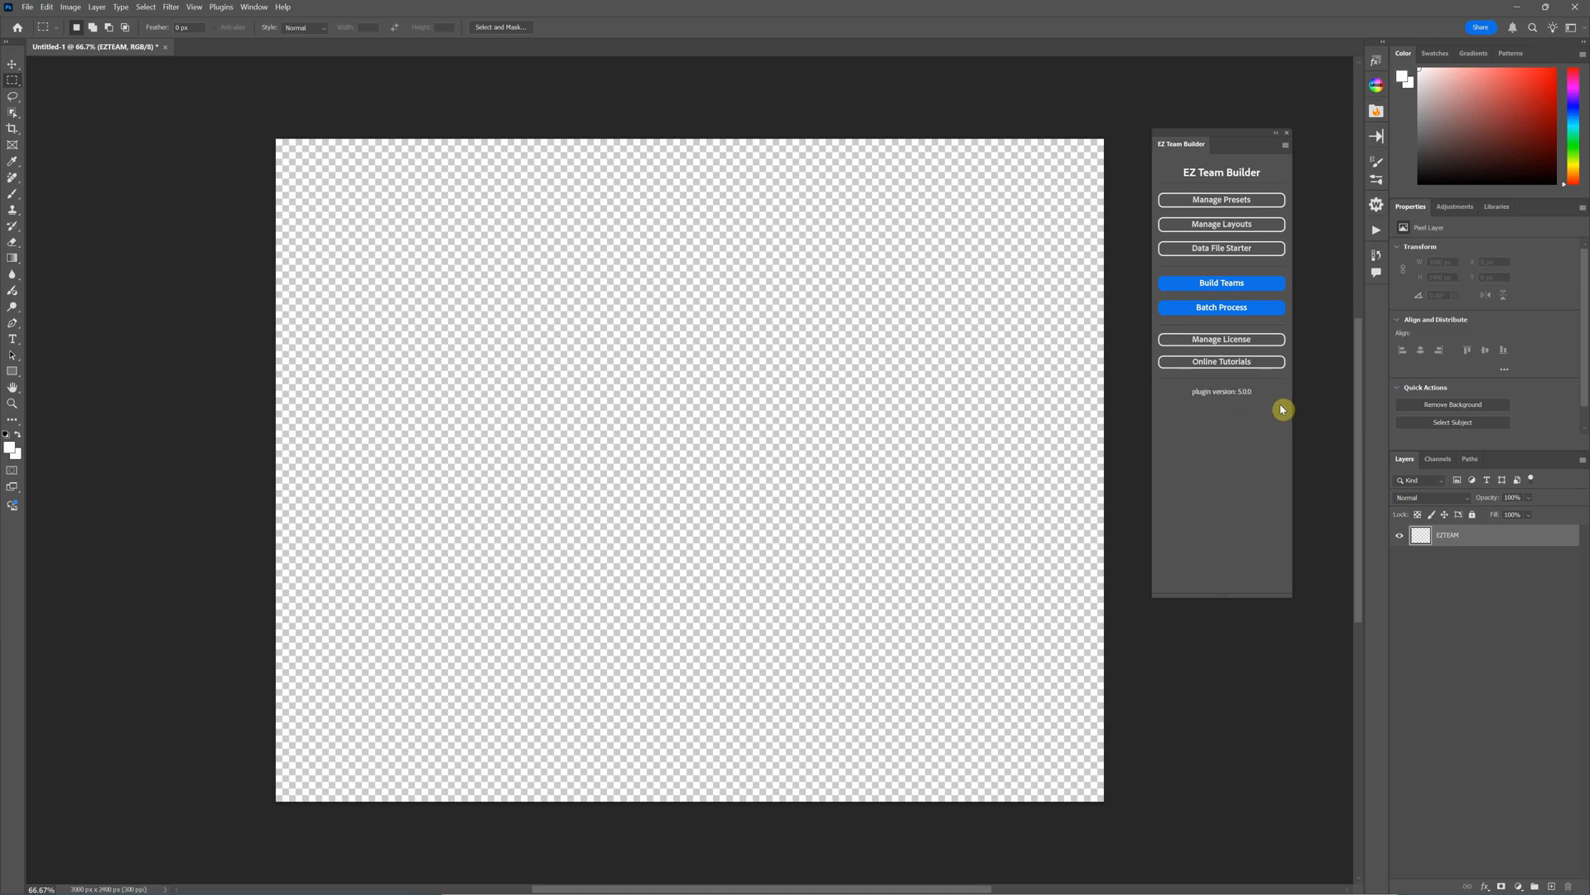
pyautogui.moveTo(1249, 408)
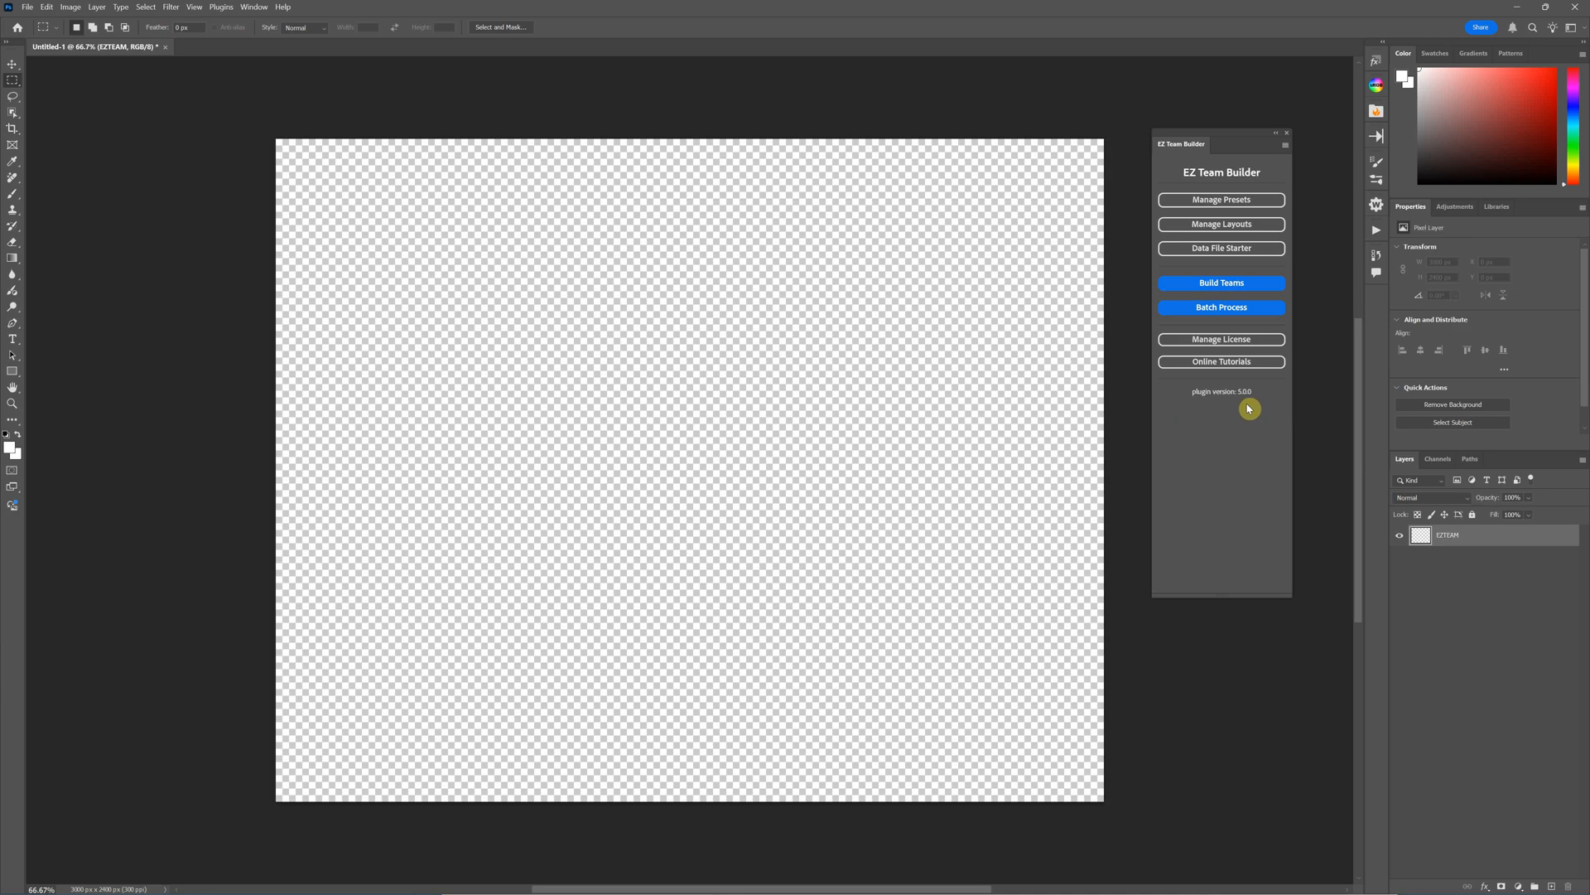
pyautogui.moveTo(1262, 401)
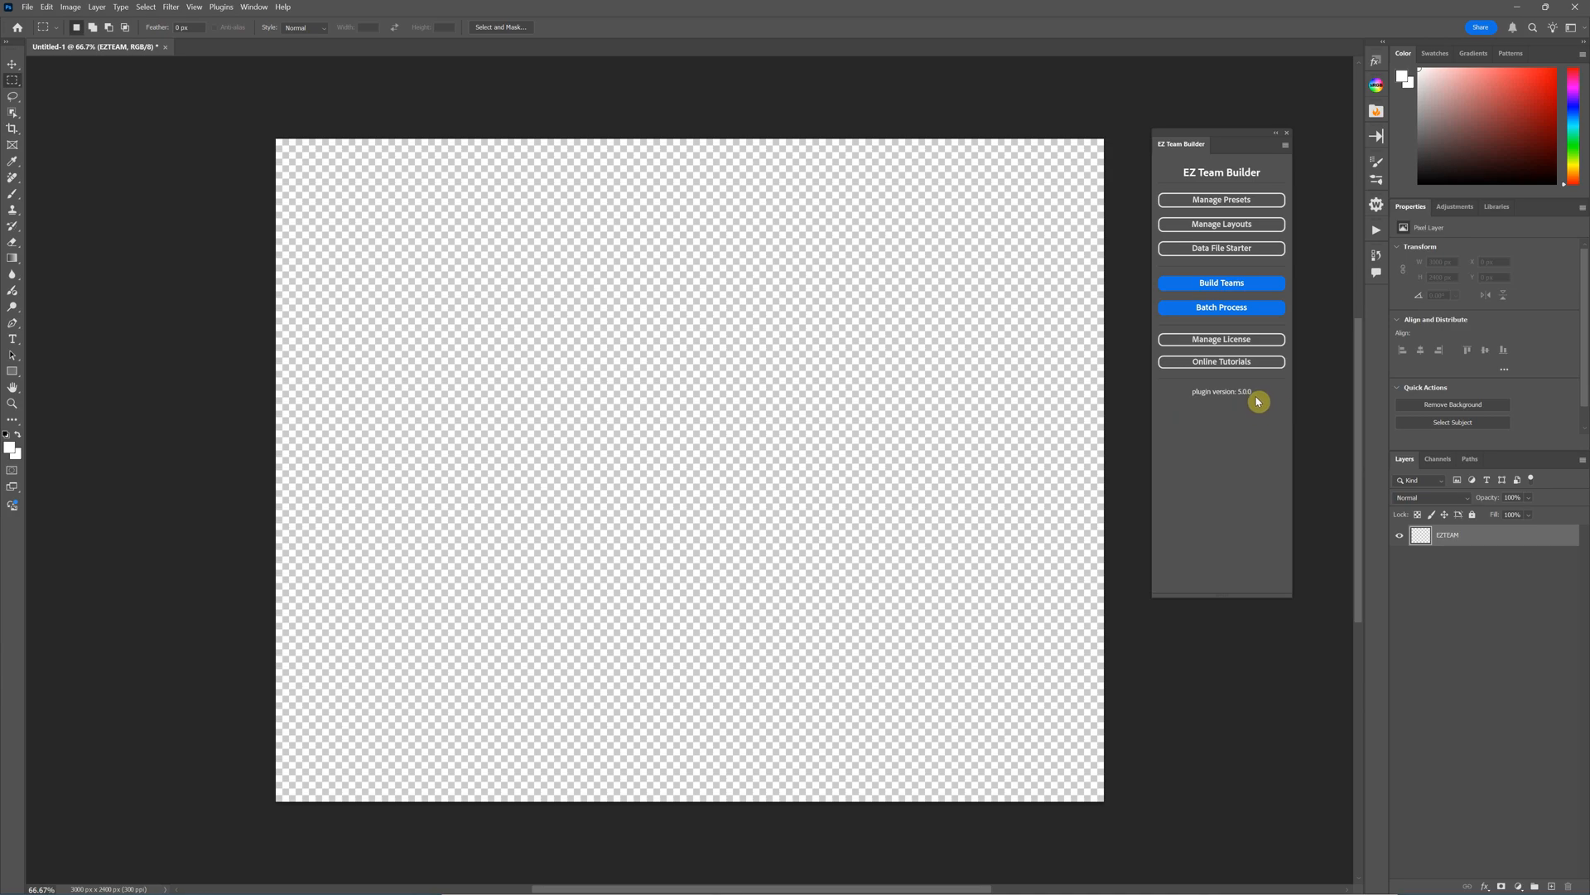
pyautogui.moveTo(1248, 404)
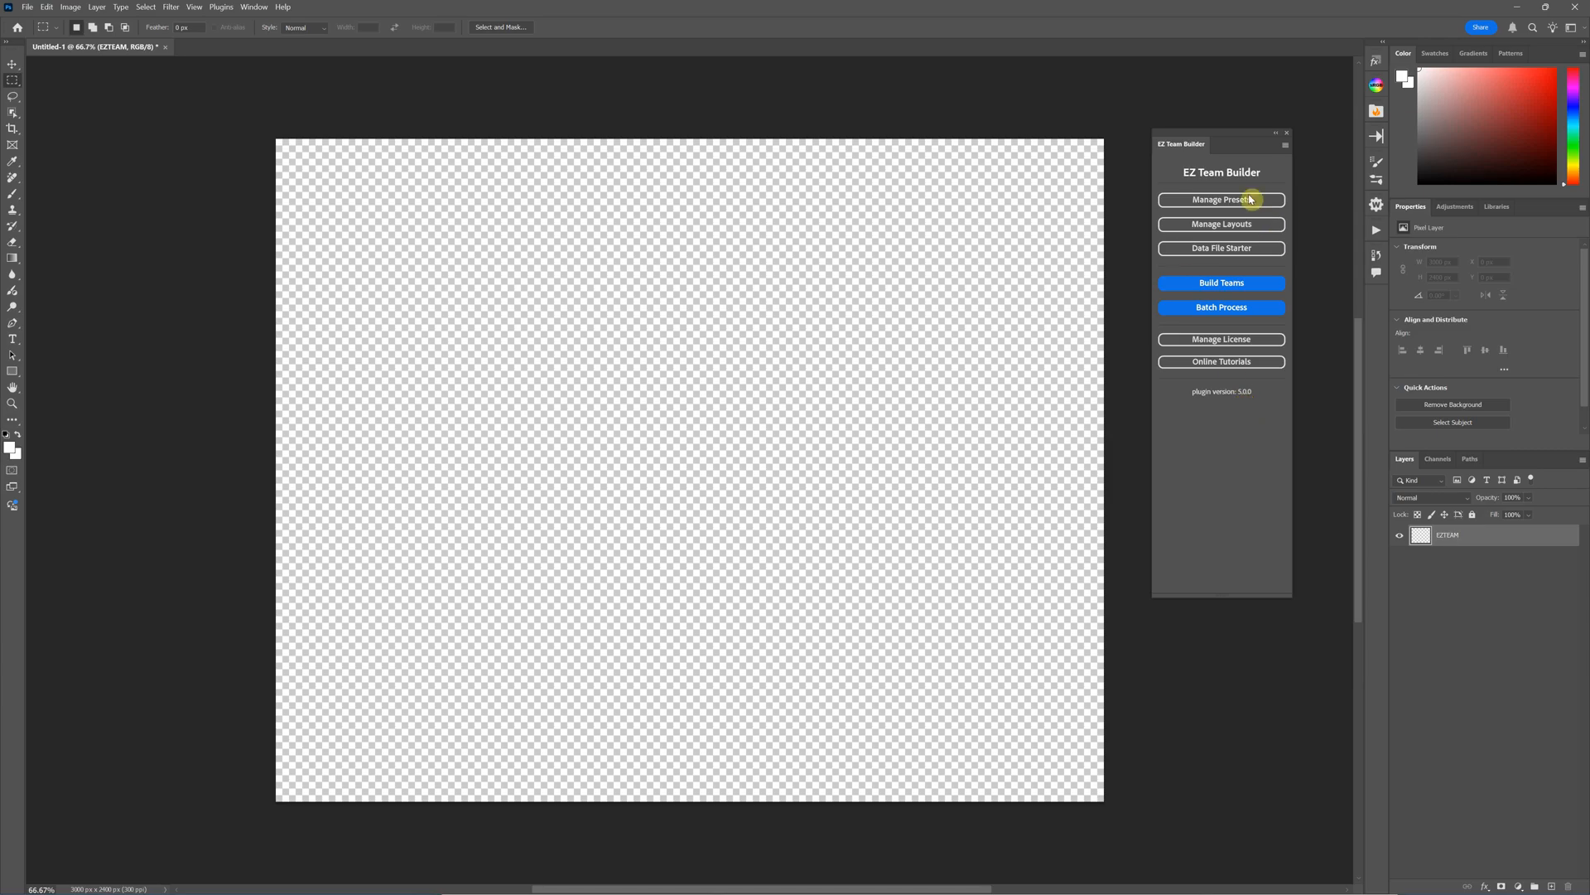
pyautogui.moveTo(1194, 391)
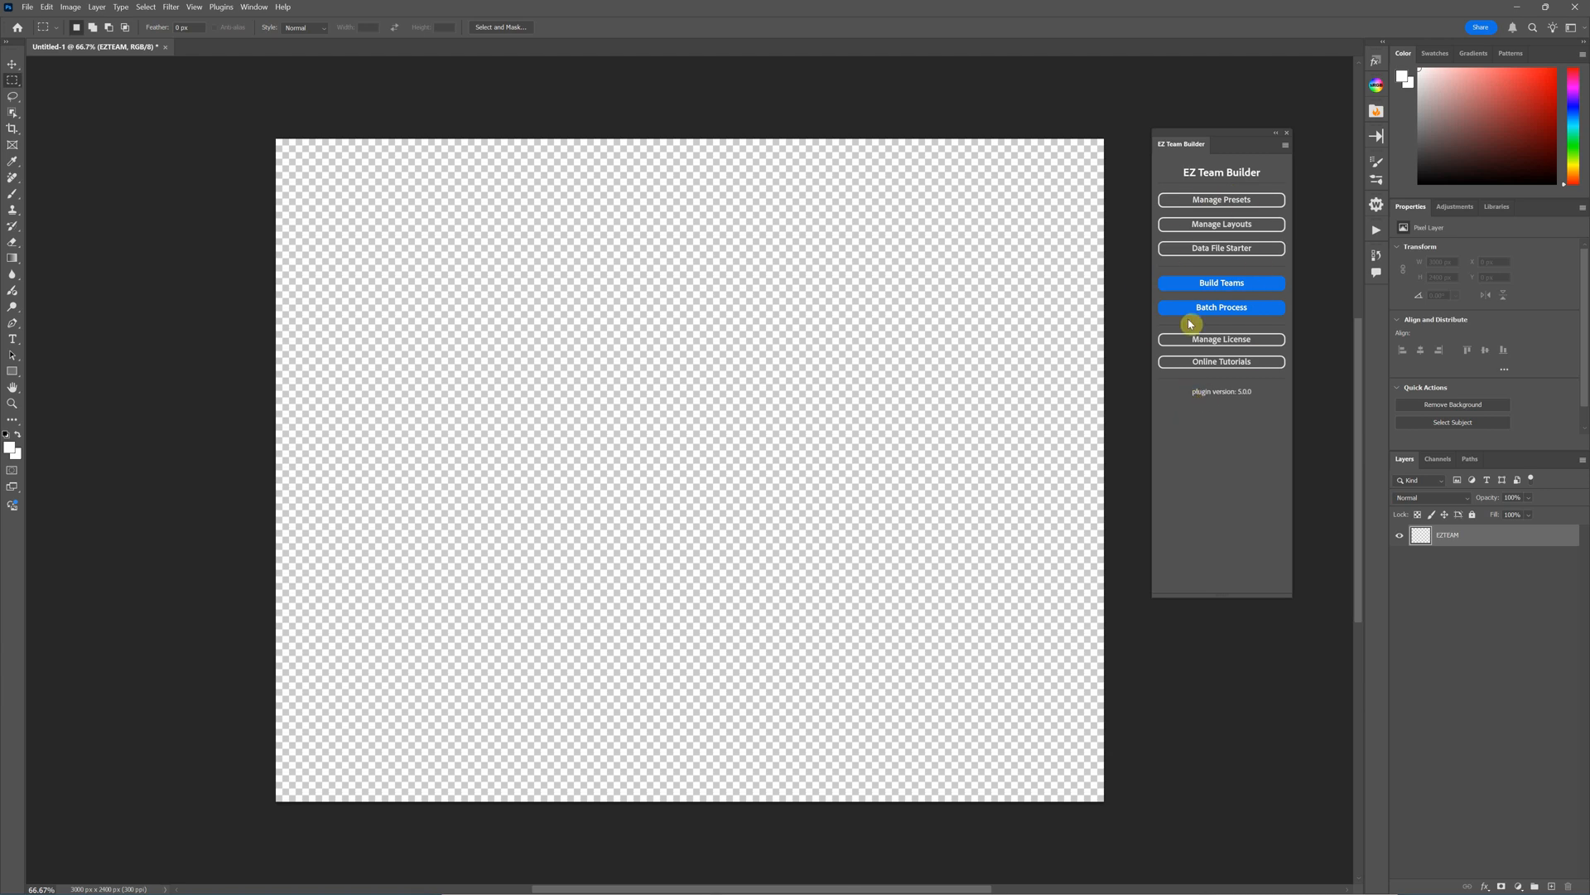
pyautogui.moveTo(1232, 323)
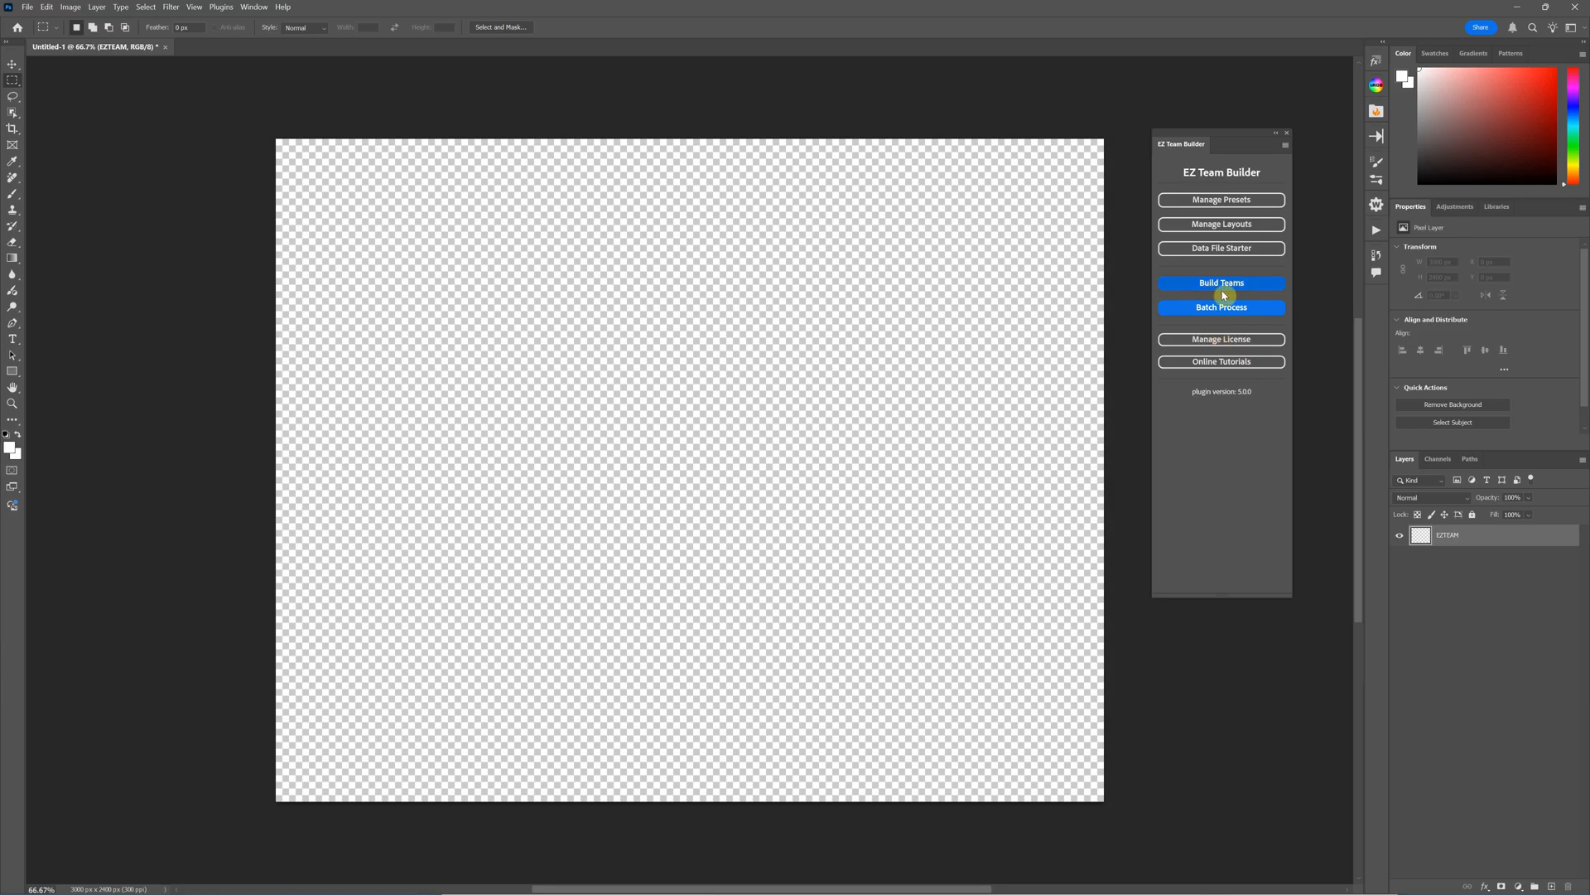
pyautogui.moveTo(1159, 289)
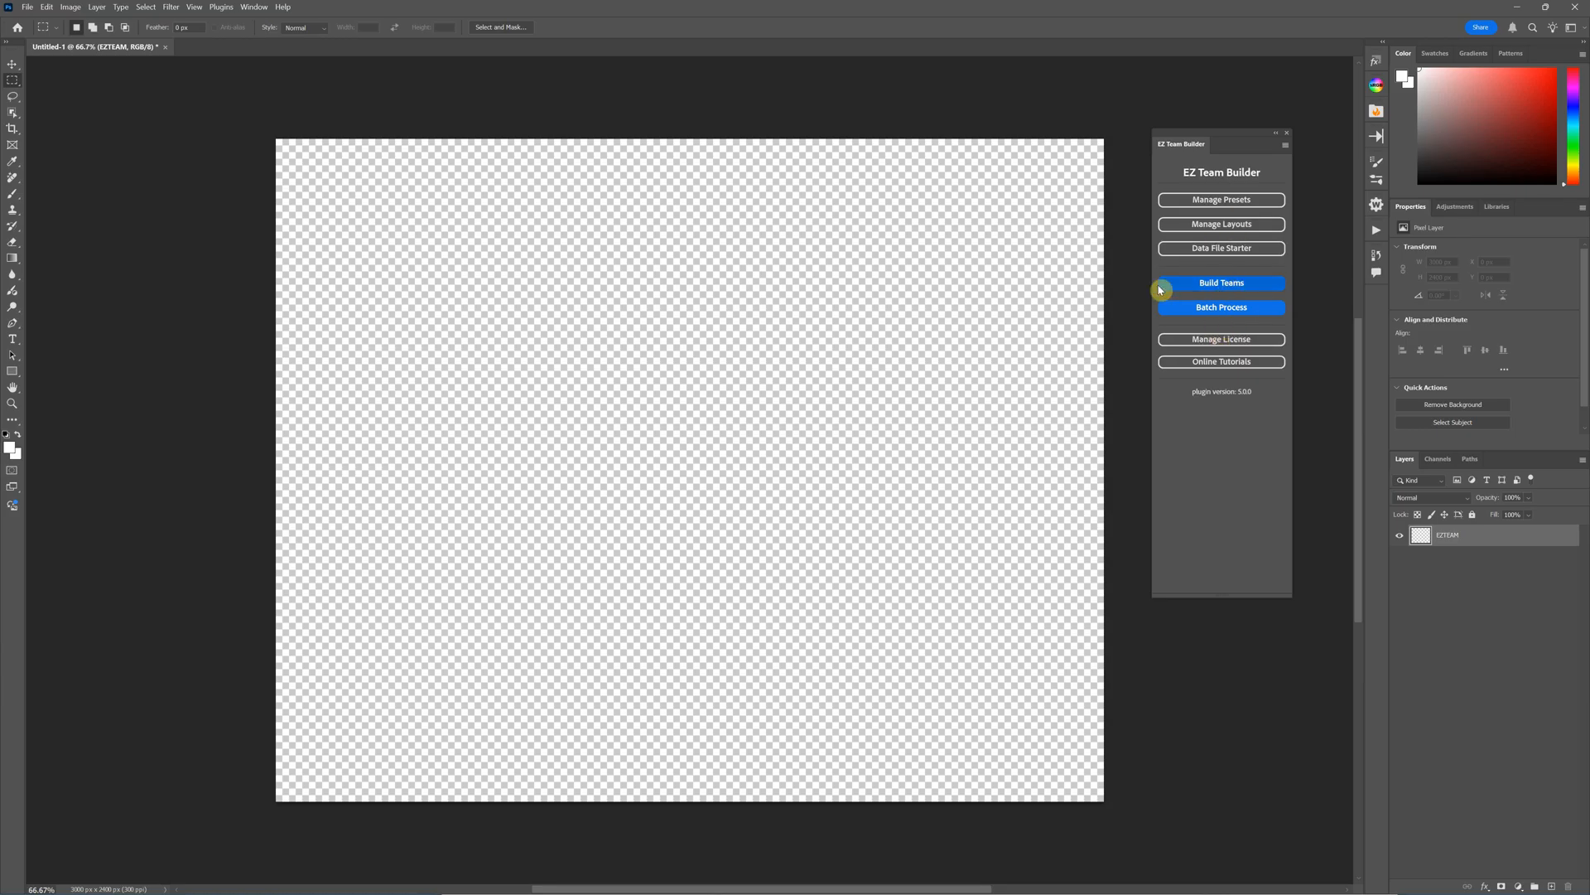
# - Visit the team building settings, return to the main menu, and enter Batch Process
pyautogui.click(1221, 282)
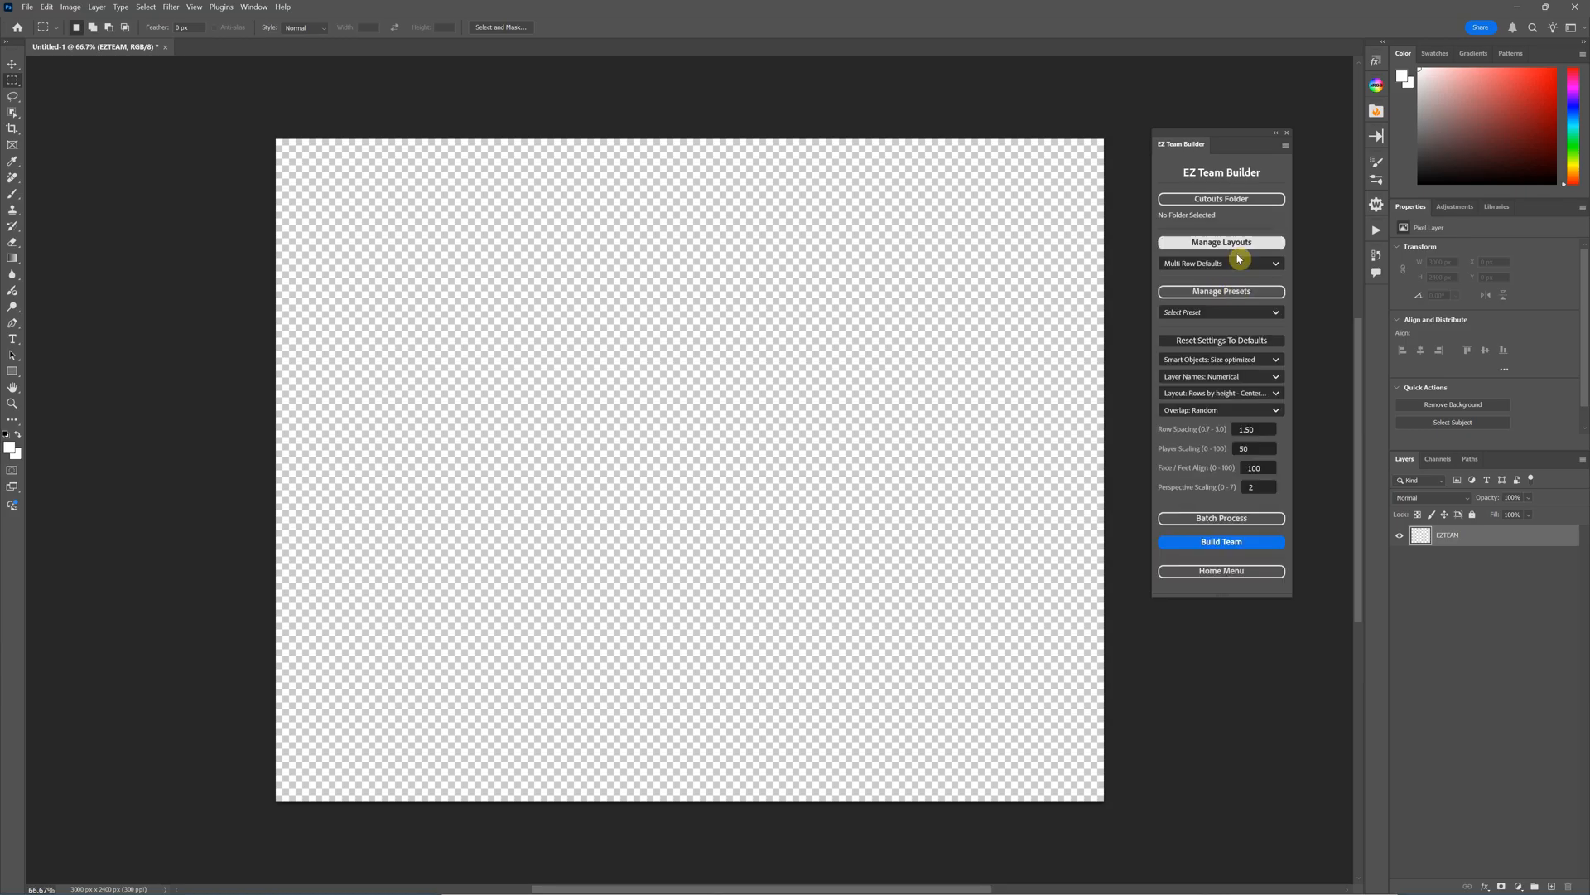
pyautogui.moveTo(1136, 270)
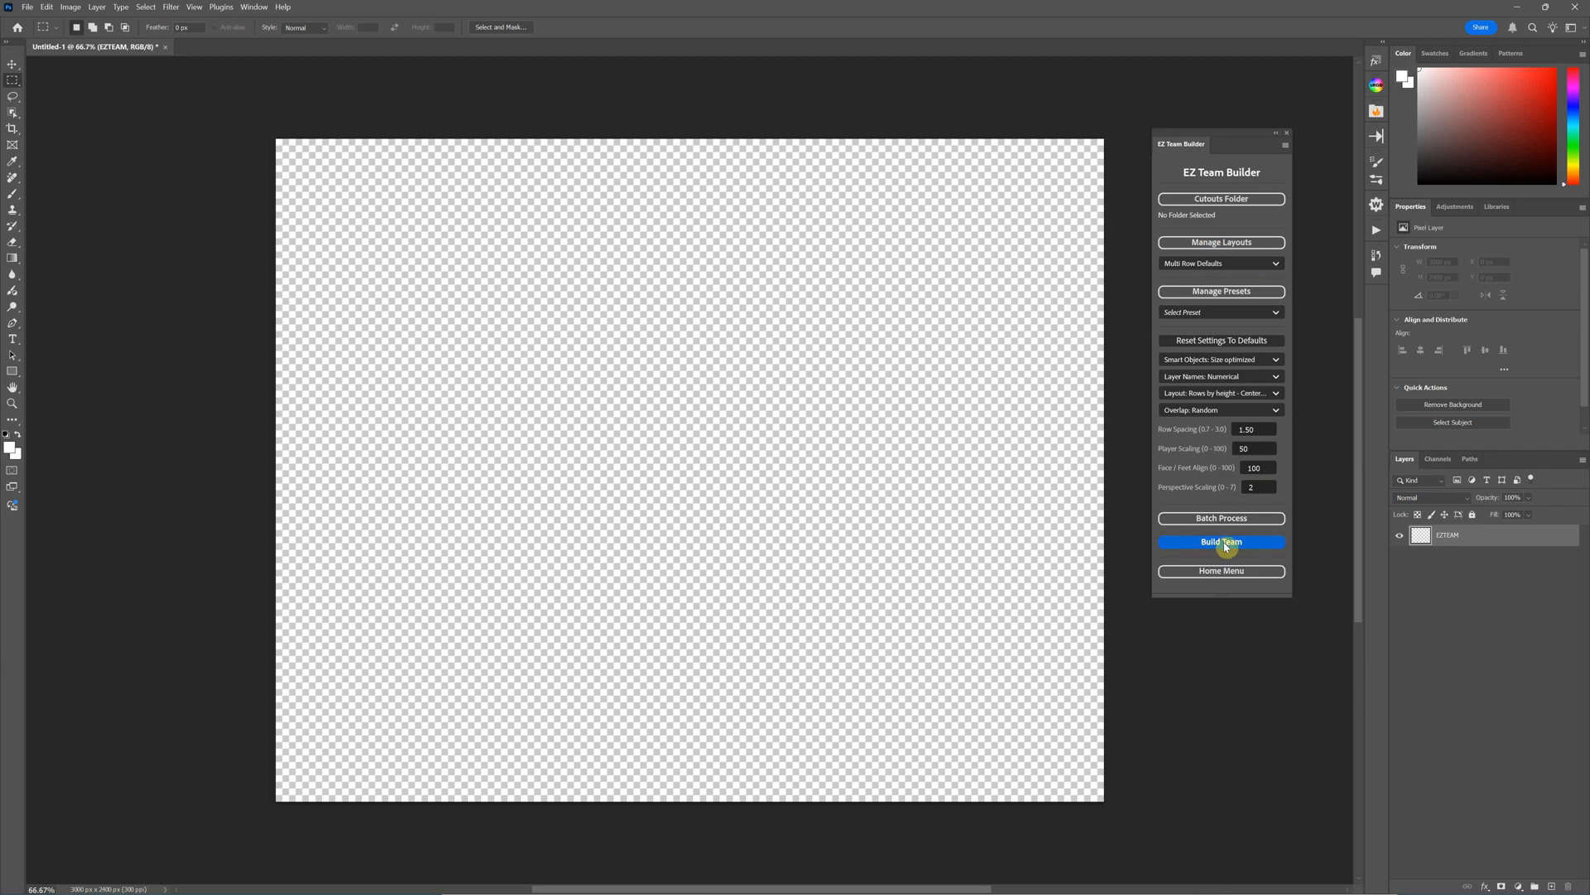
pyautogui.moveTo(1221, 519)
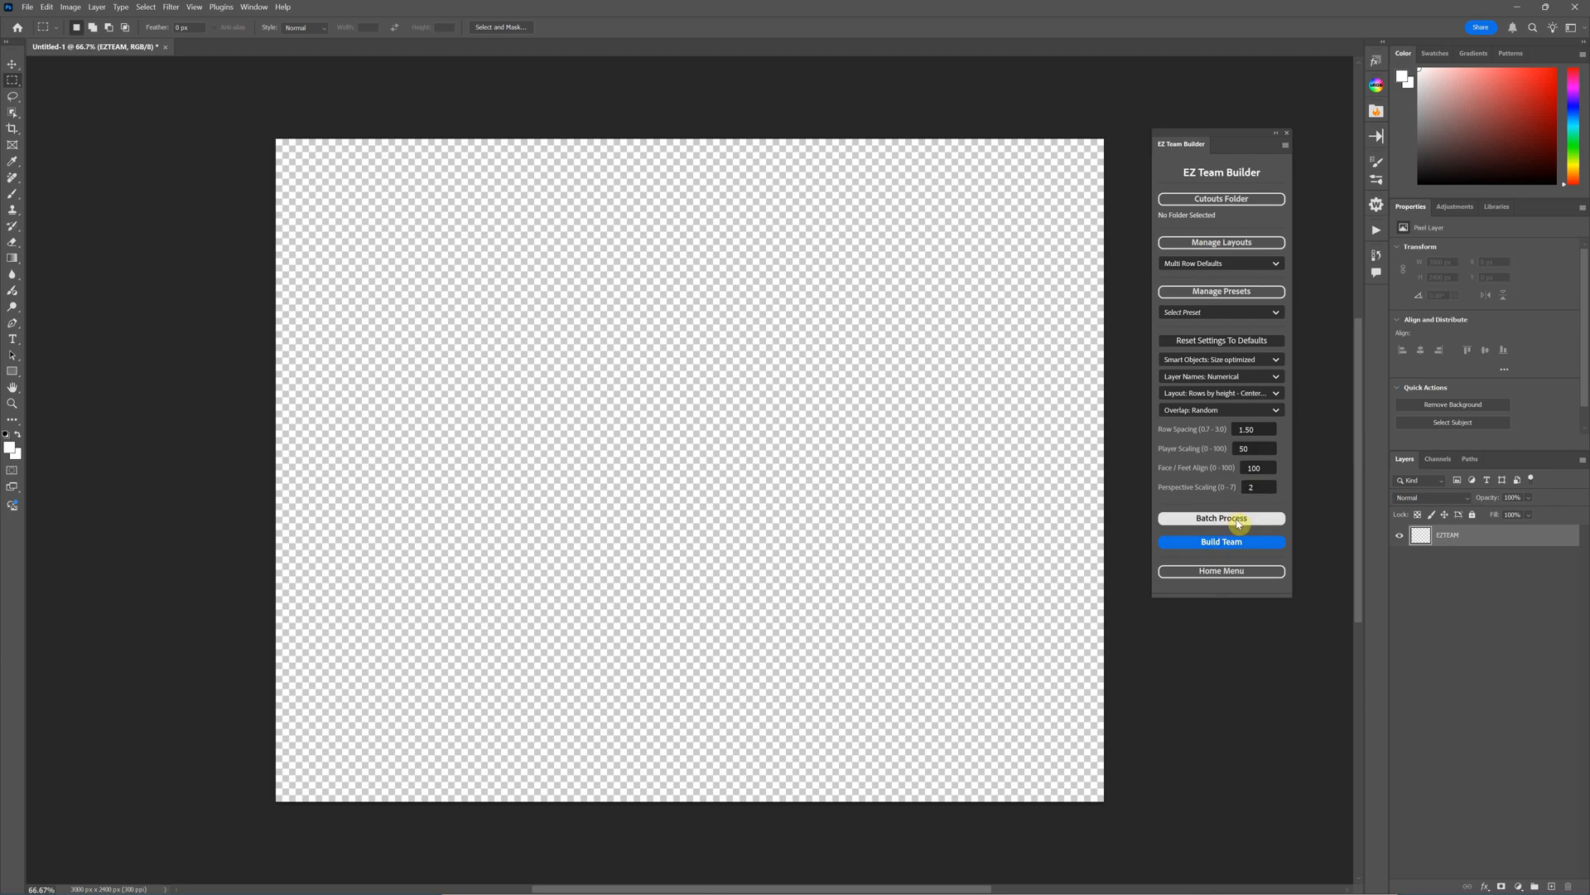
pyautogui.click(1221, 570)
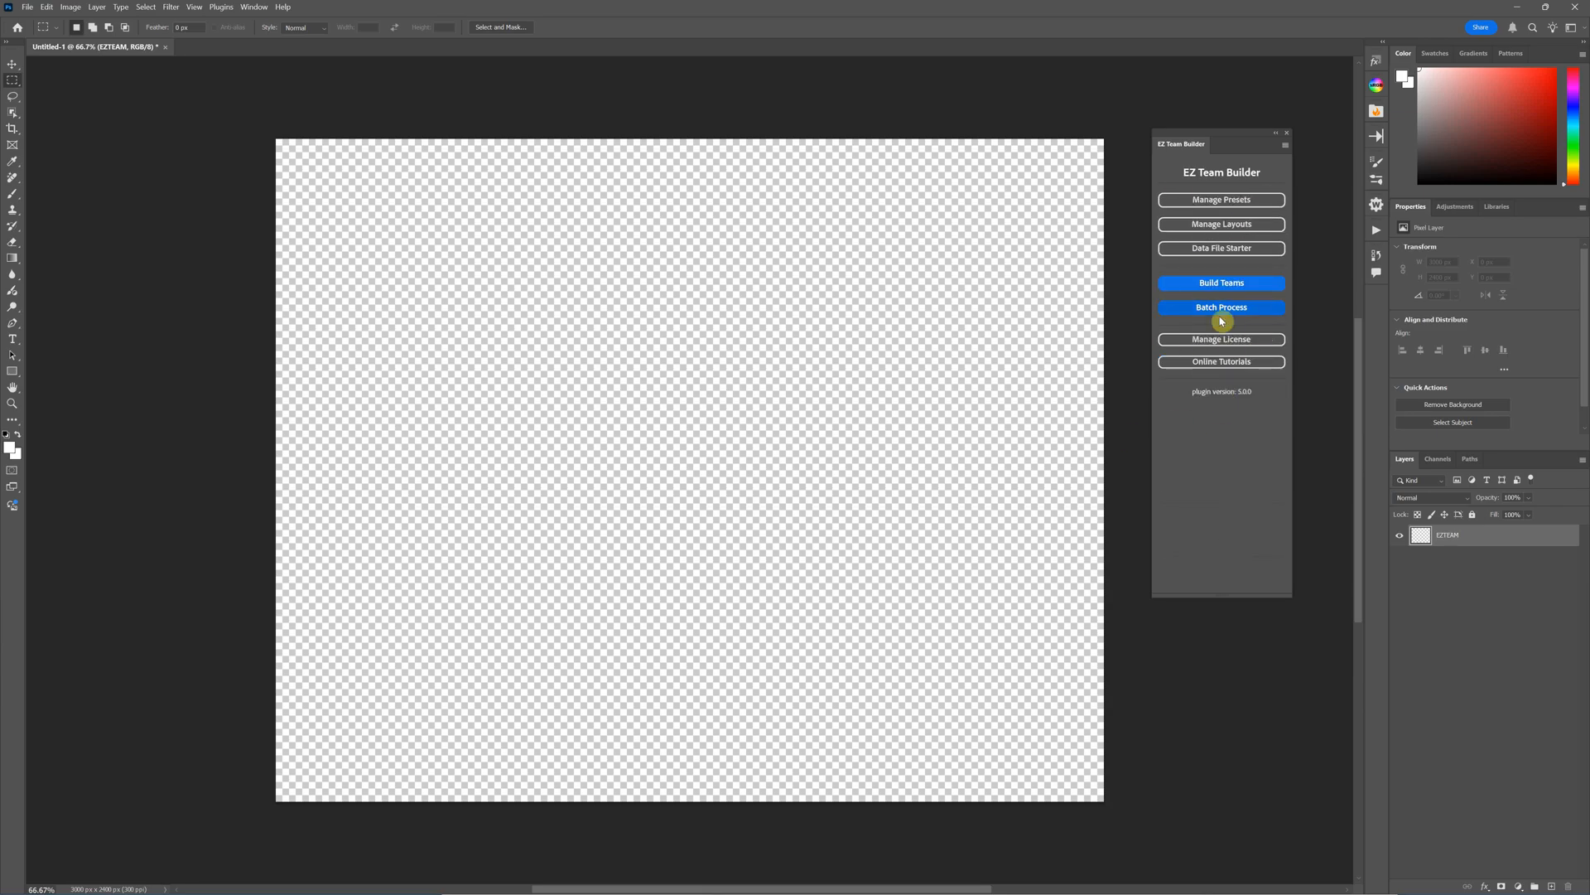
pyautogui.click(1221, 308)
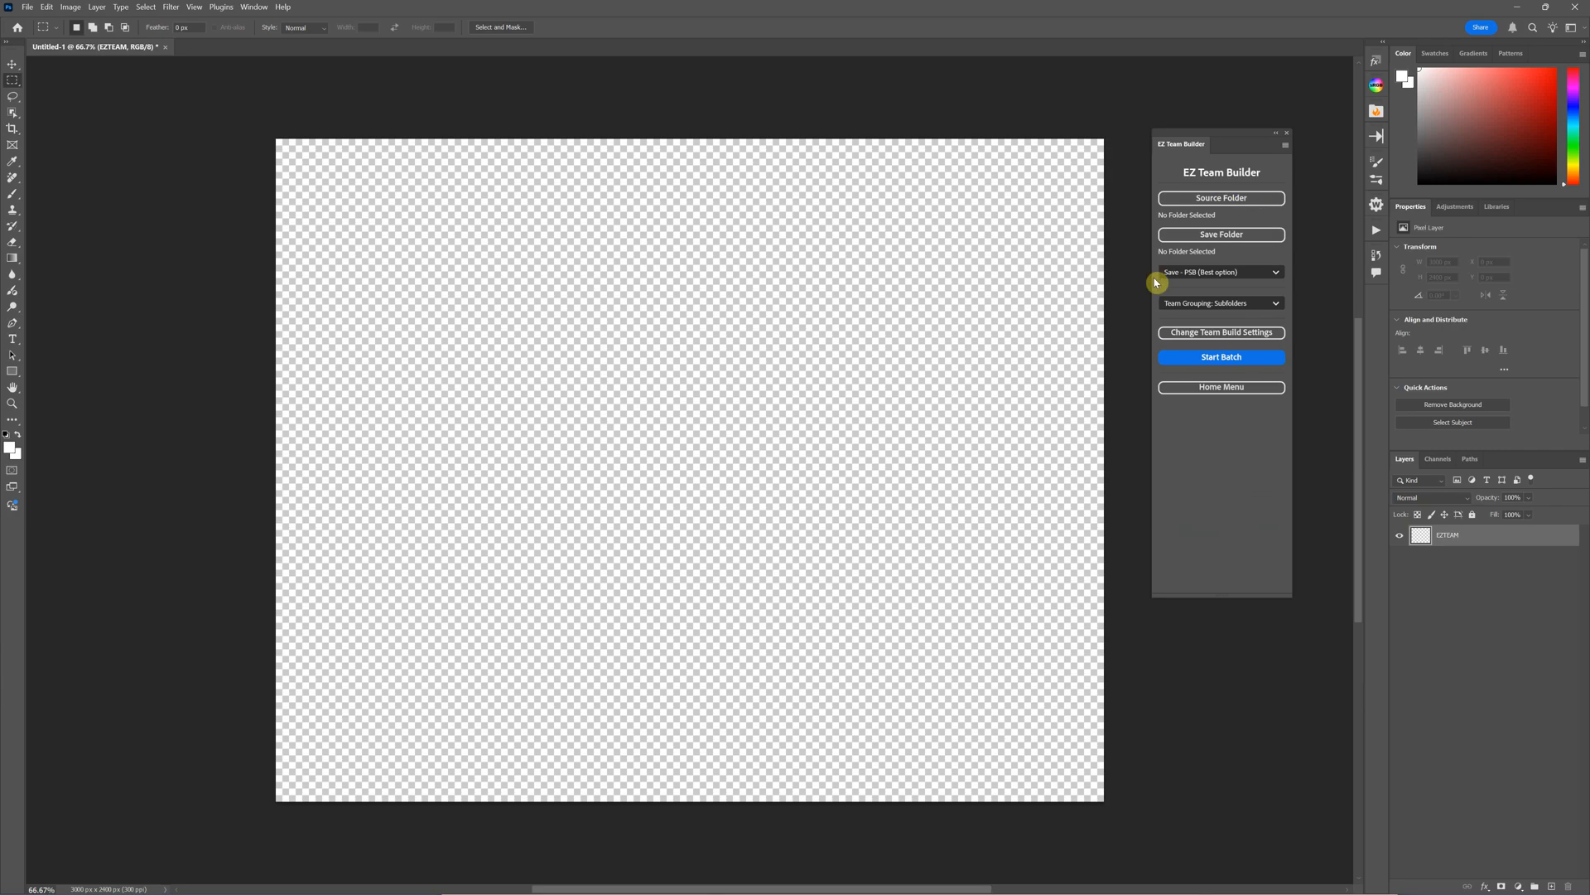
pyautogui.moveTo(1193, 295)
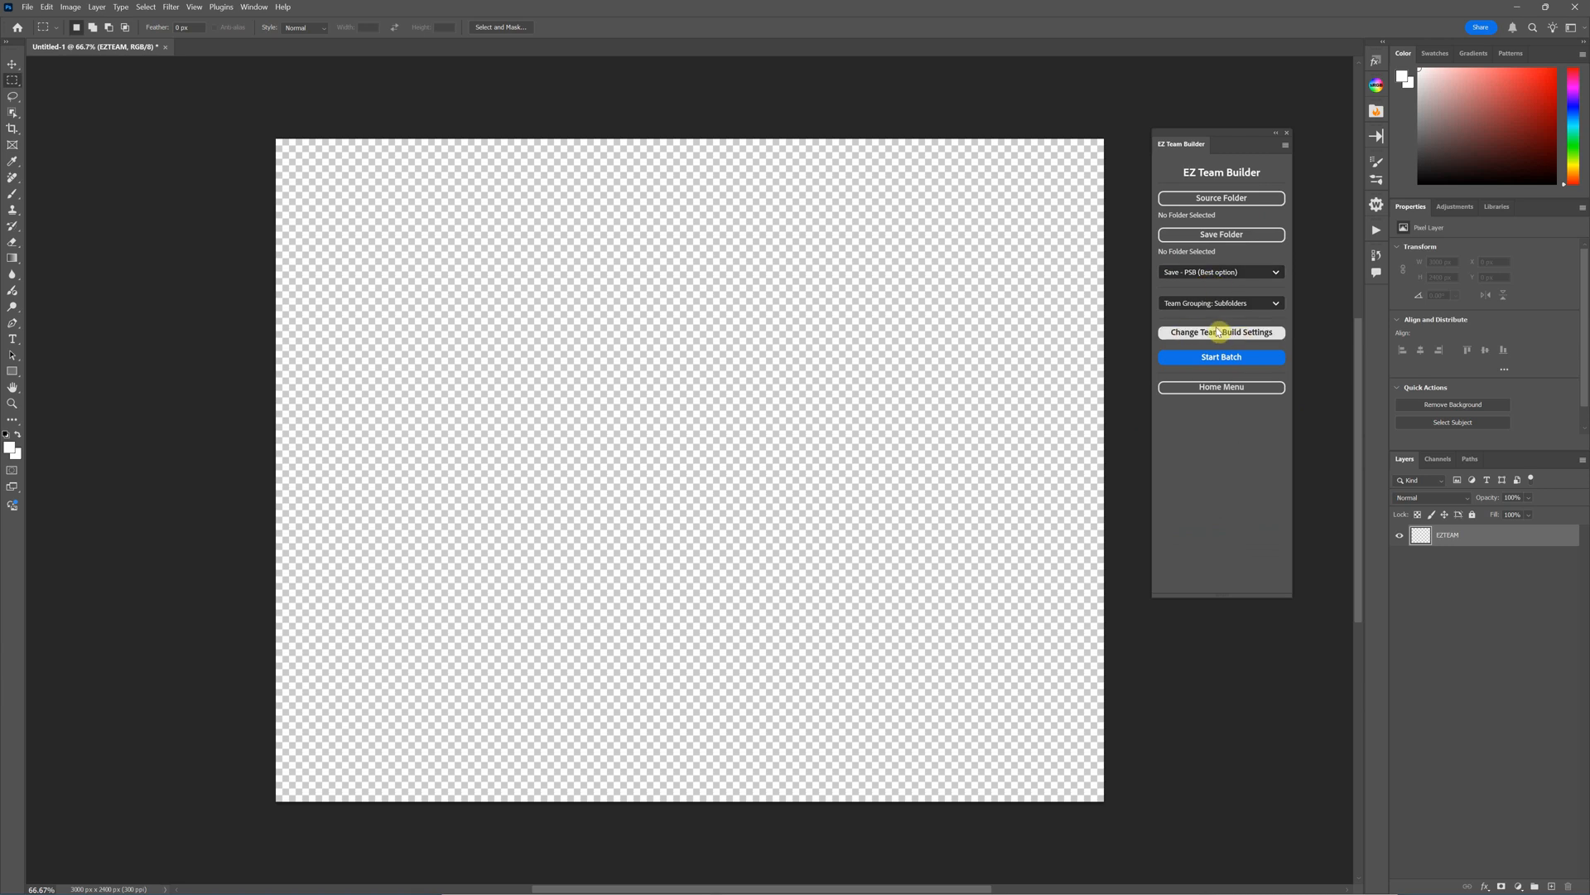
pyautogui.click(1221, 331)
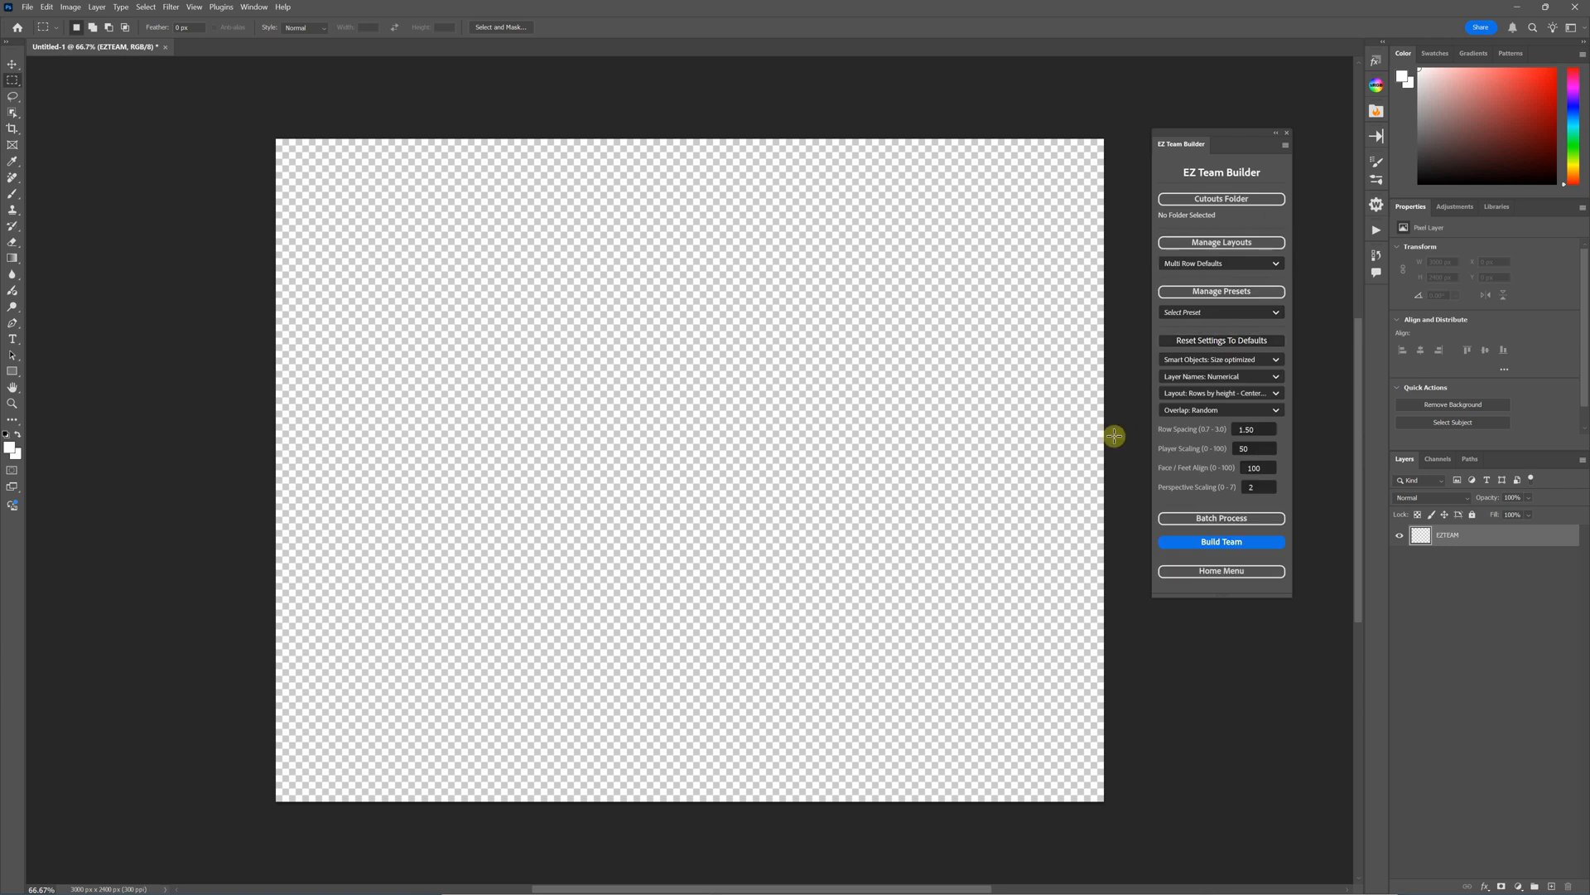
pyautogui.moveTo(1159, 487)
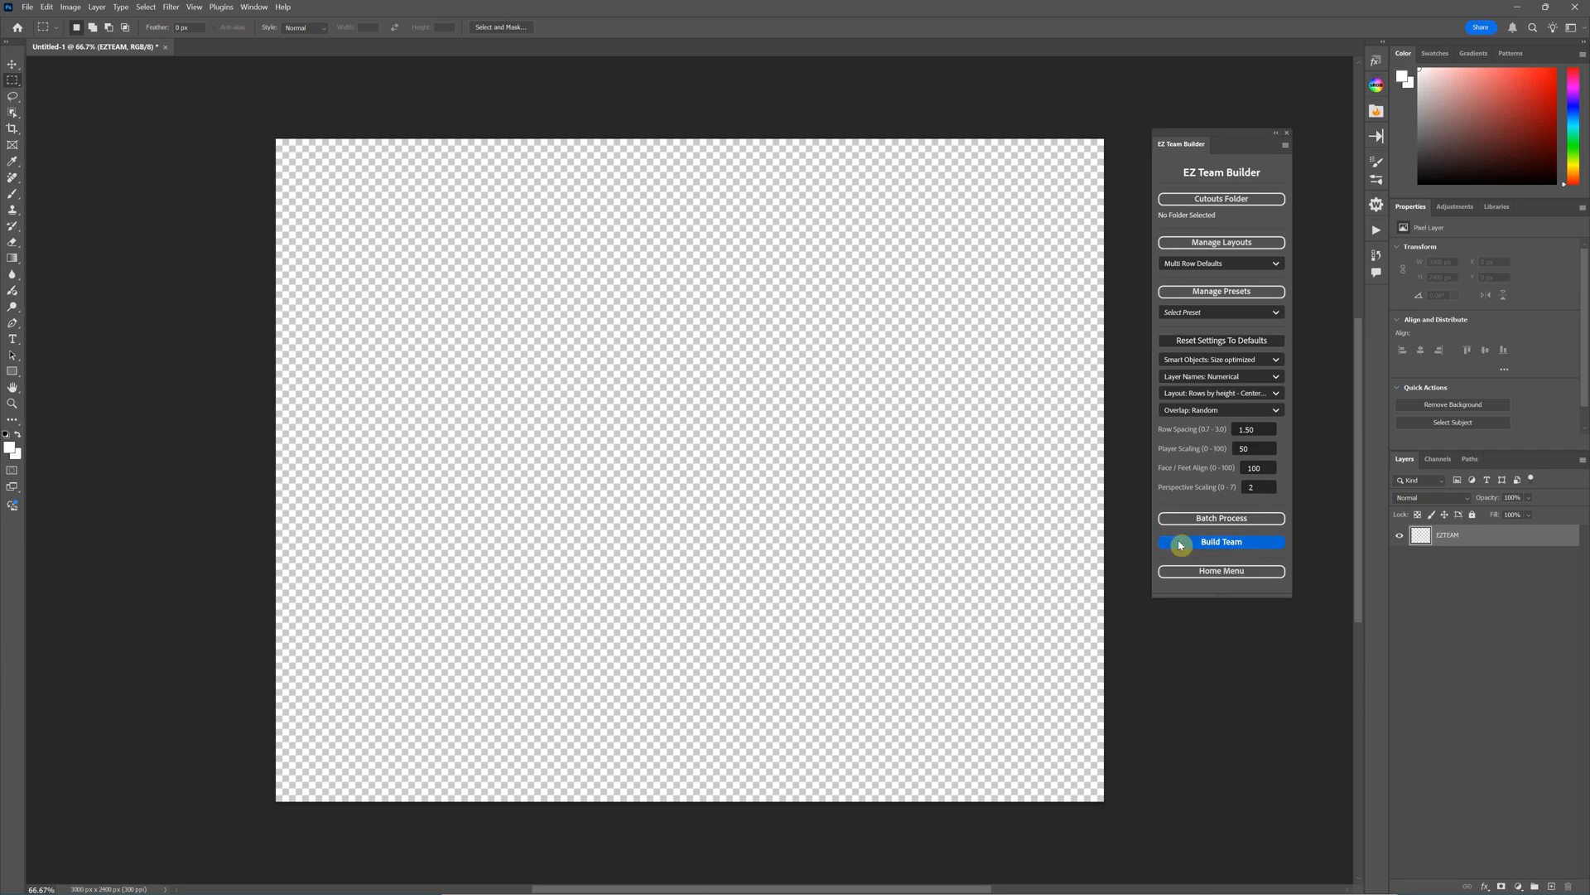
pyautogui.moveTo(1157, 461)
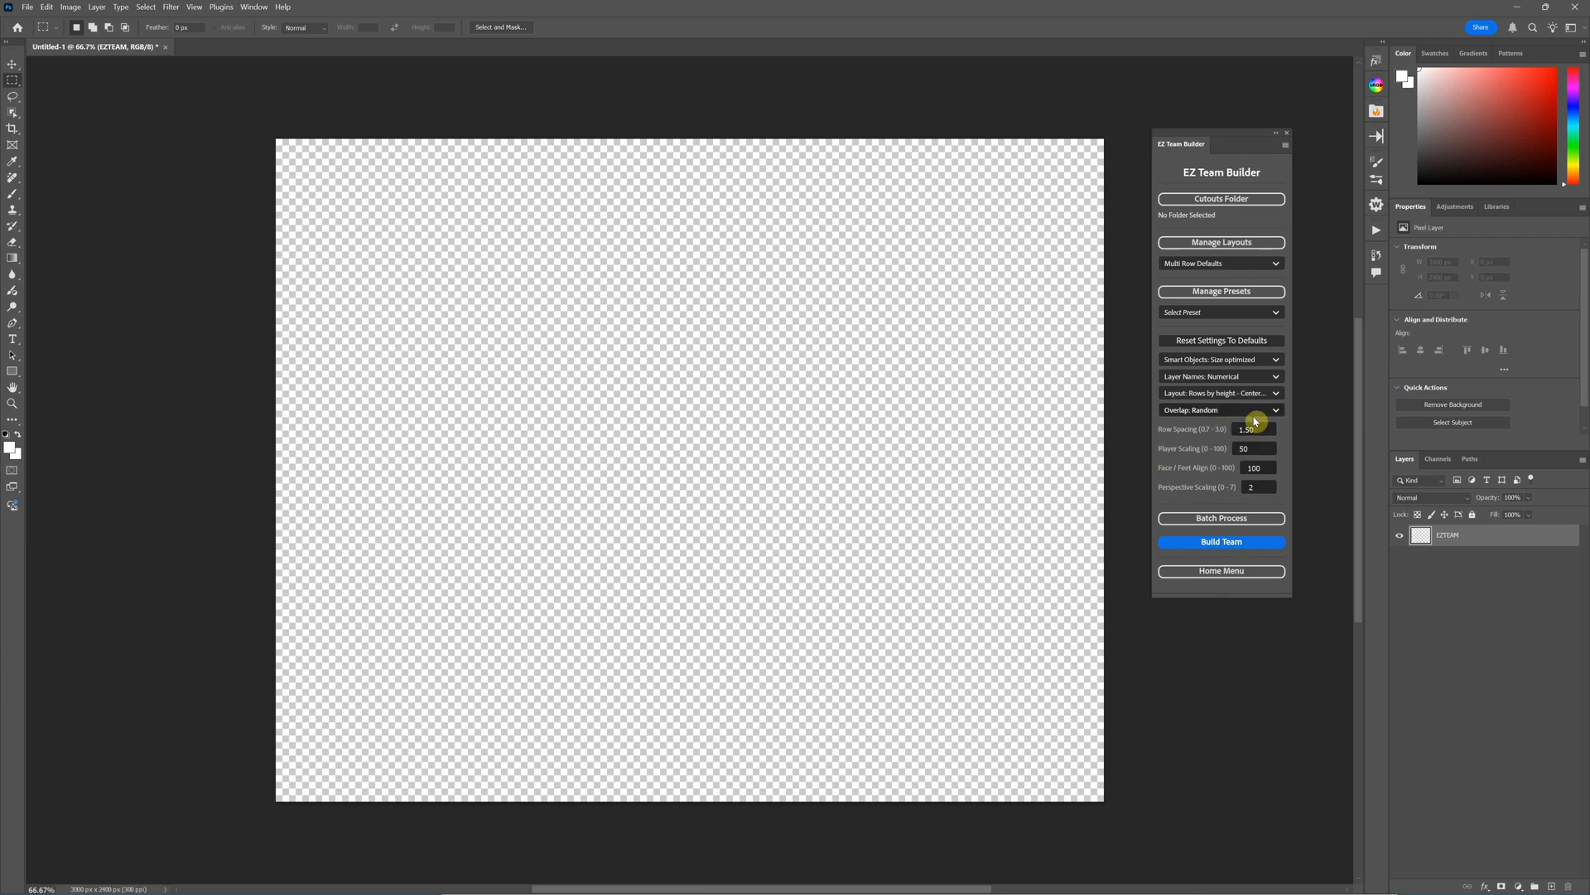
pyautogui.moveTo(1121, 352)
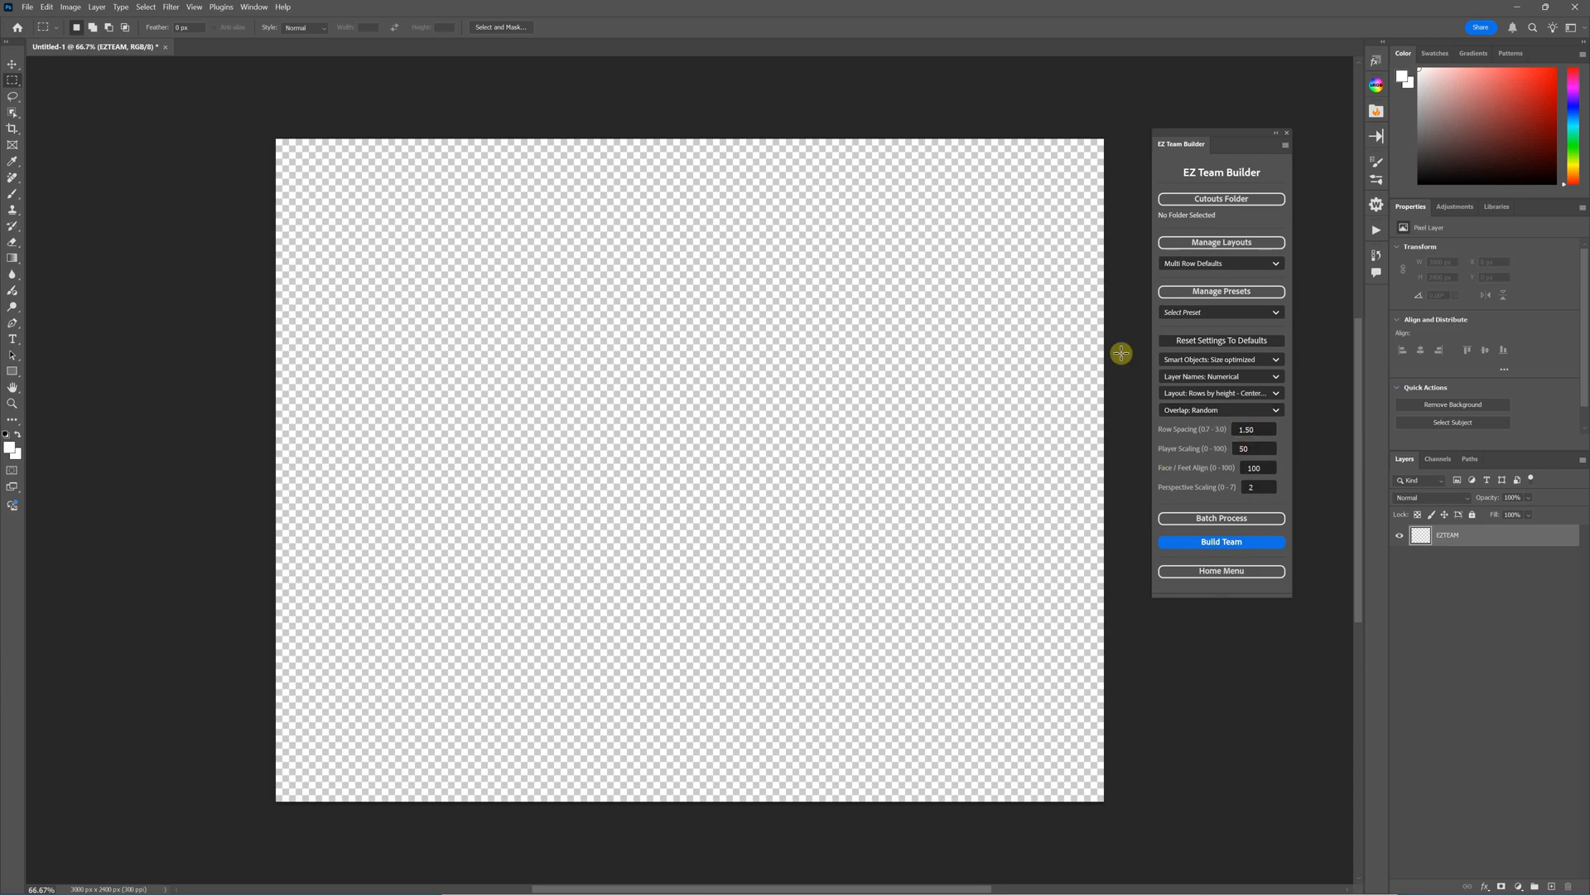
pyautogui.moveTo(1157, 496)
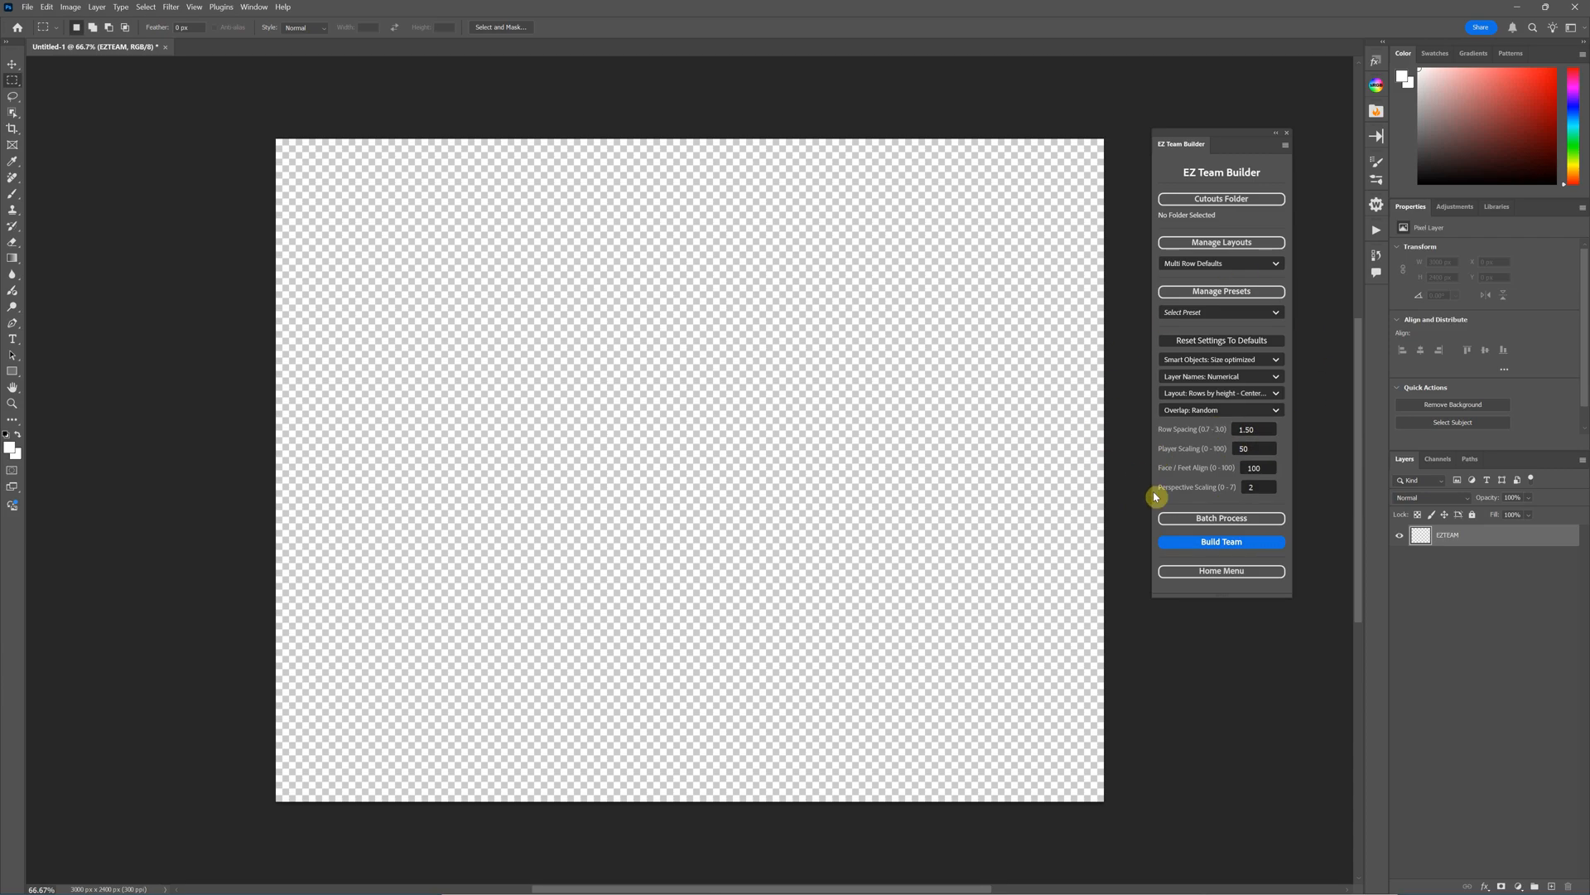
pyautogui.moveTo(1171, 507)
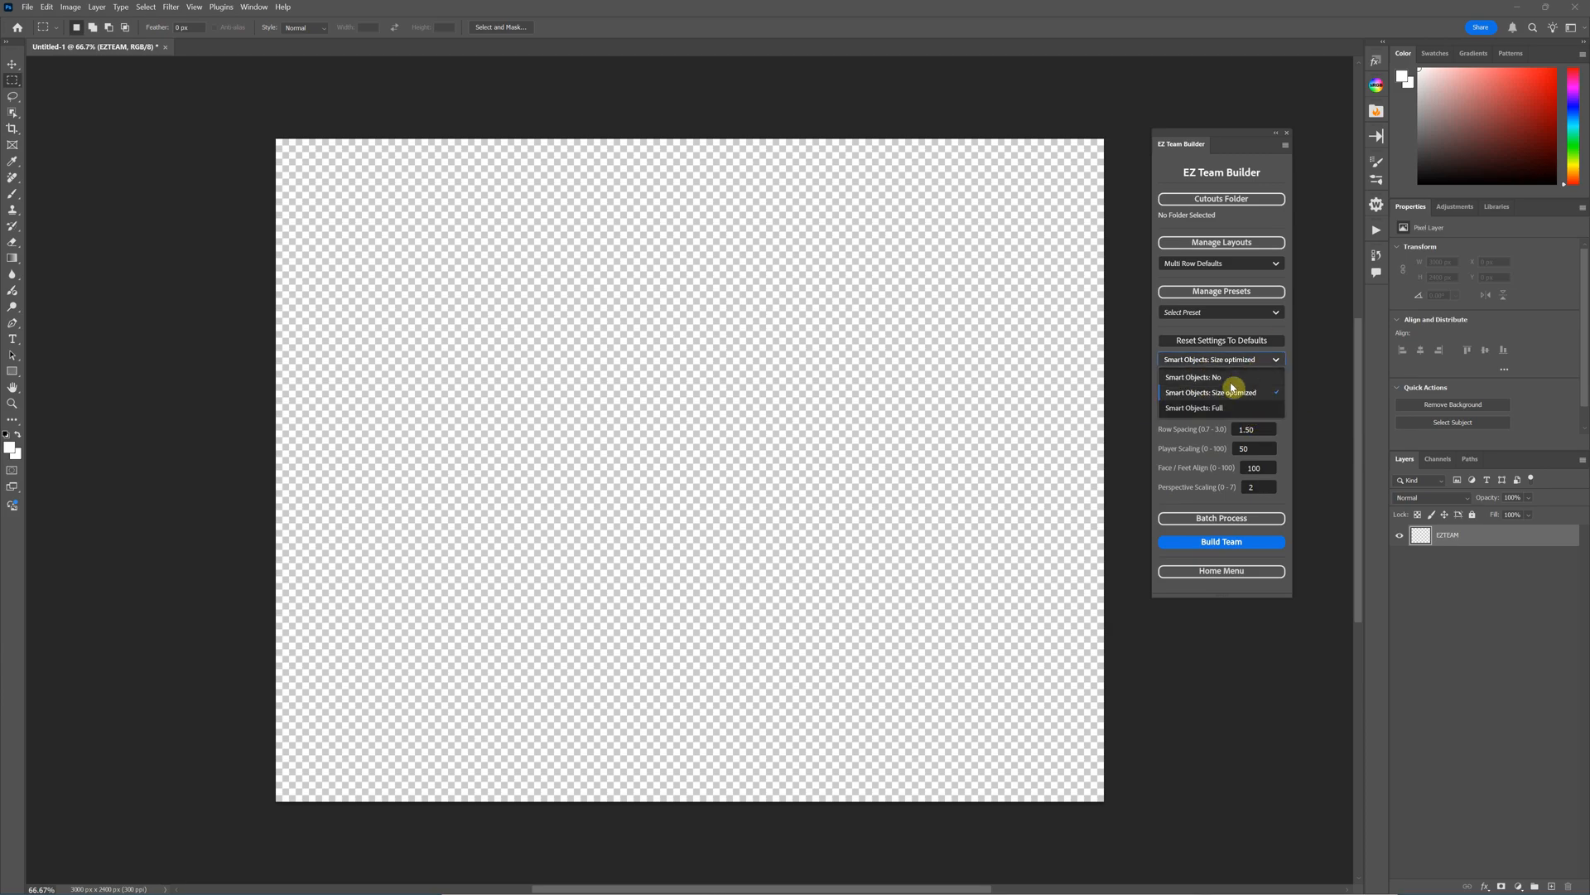
pyautogui.moveTo(1239, 399)
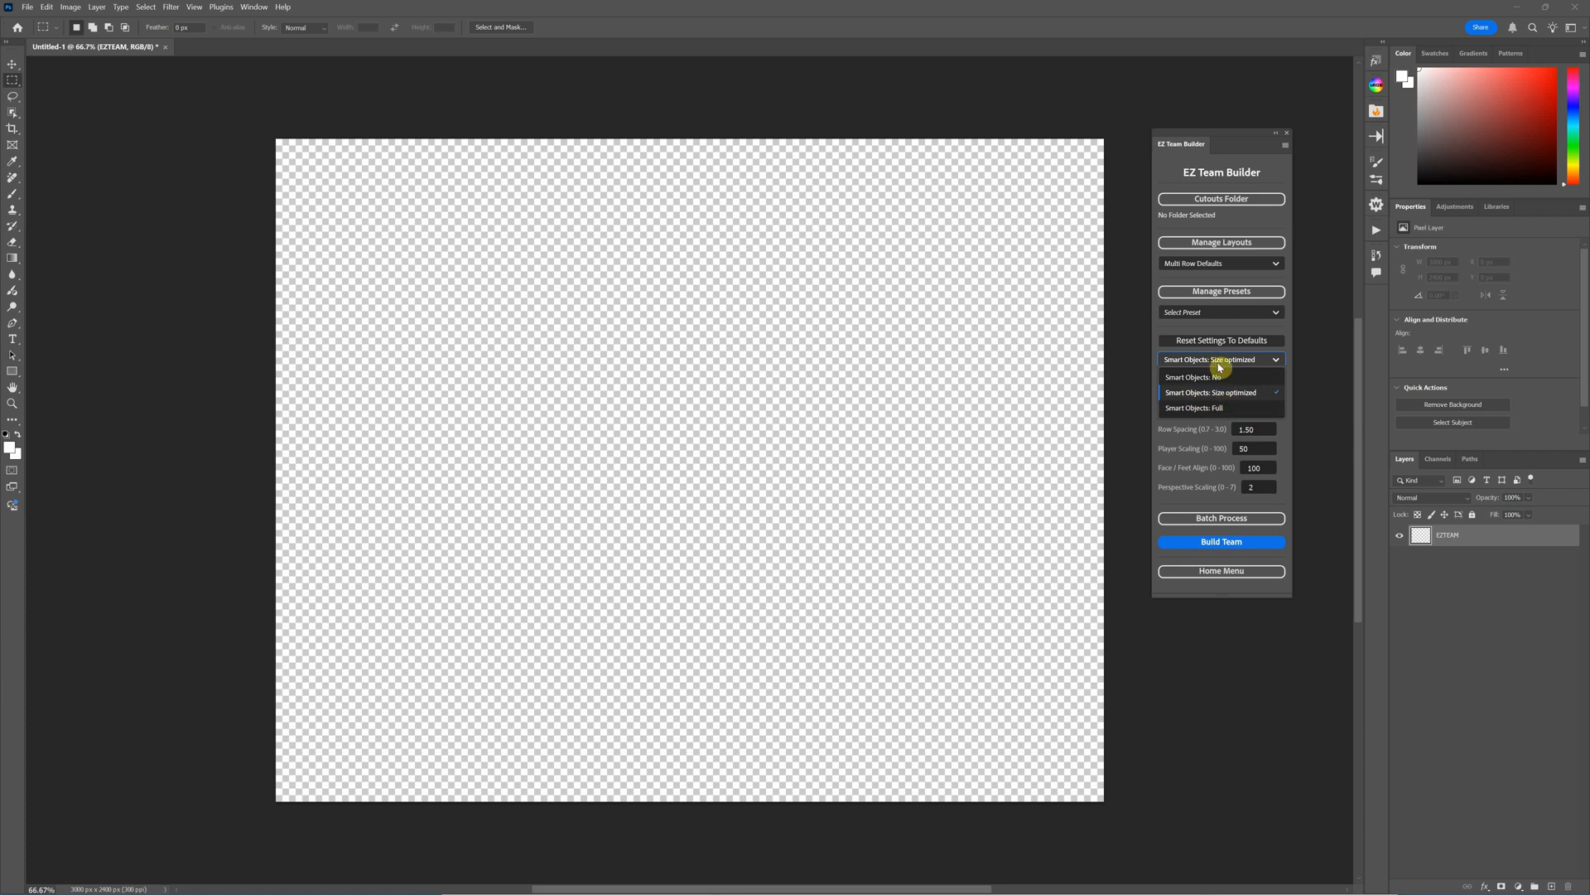
pyautogui.click(1210, 392)
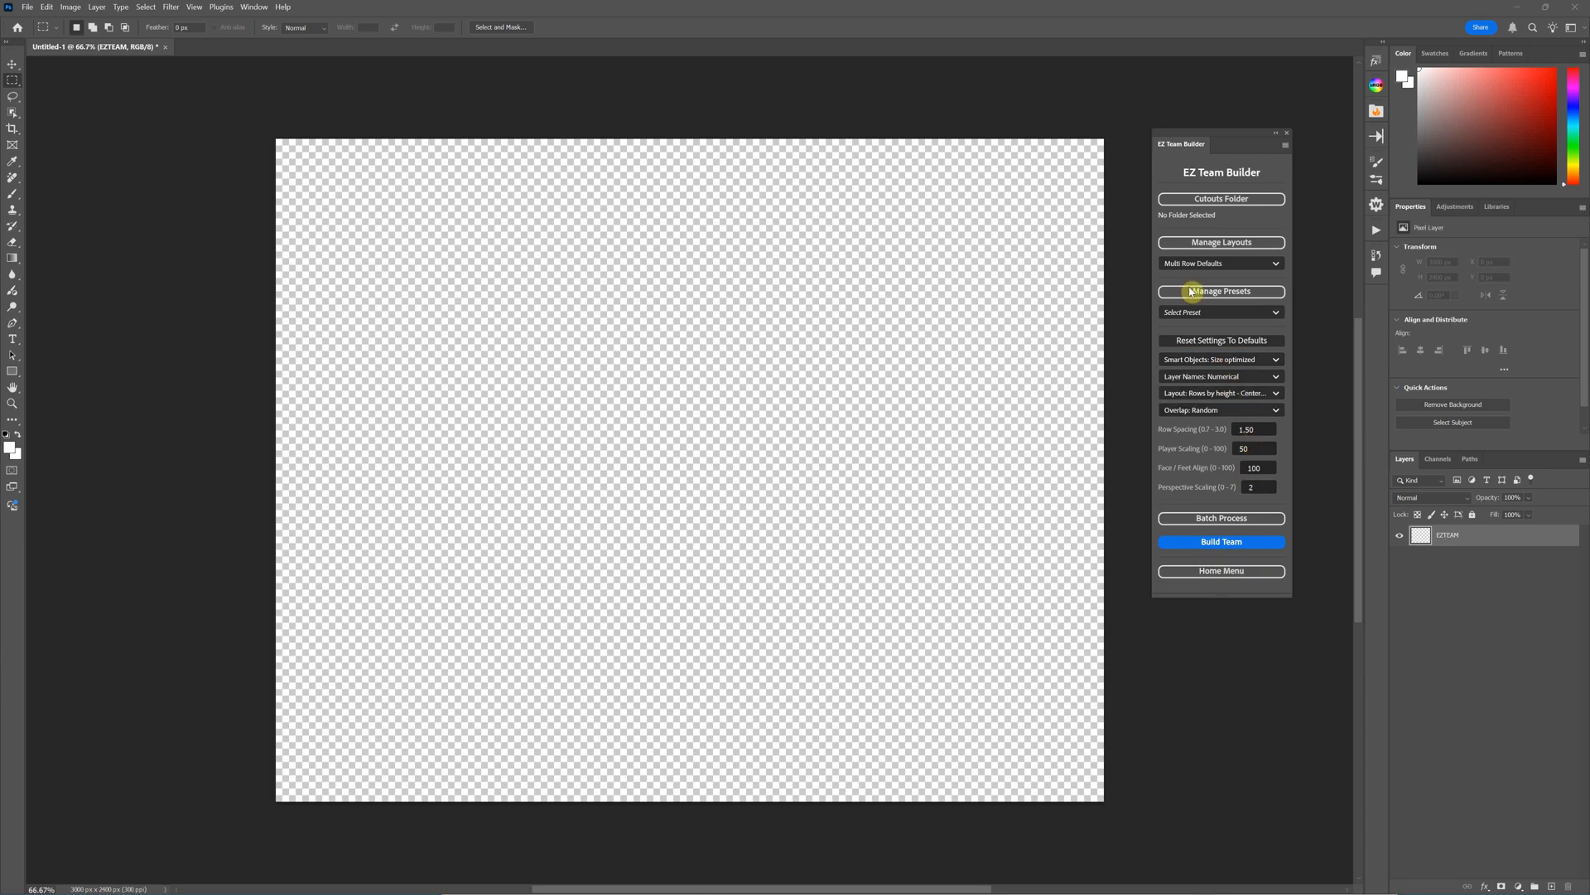
pyautogui.moveTo(1239, 269)
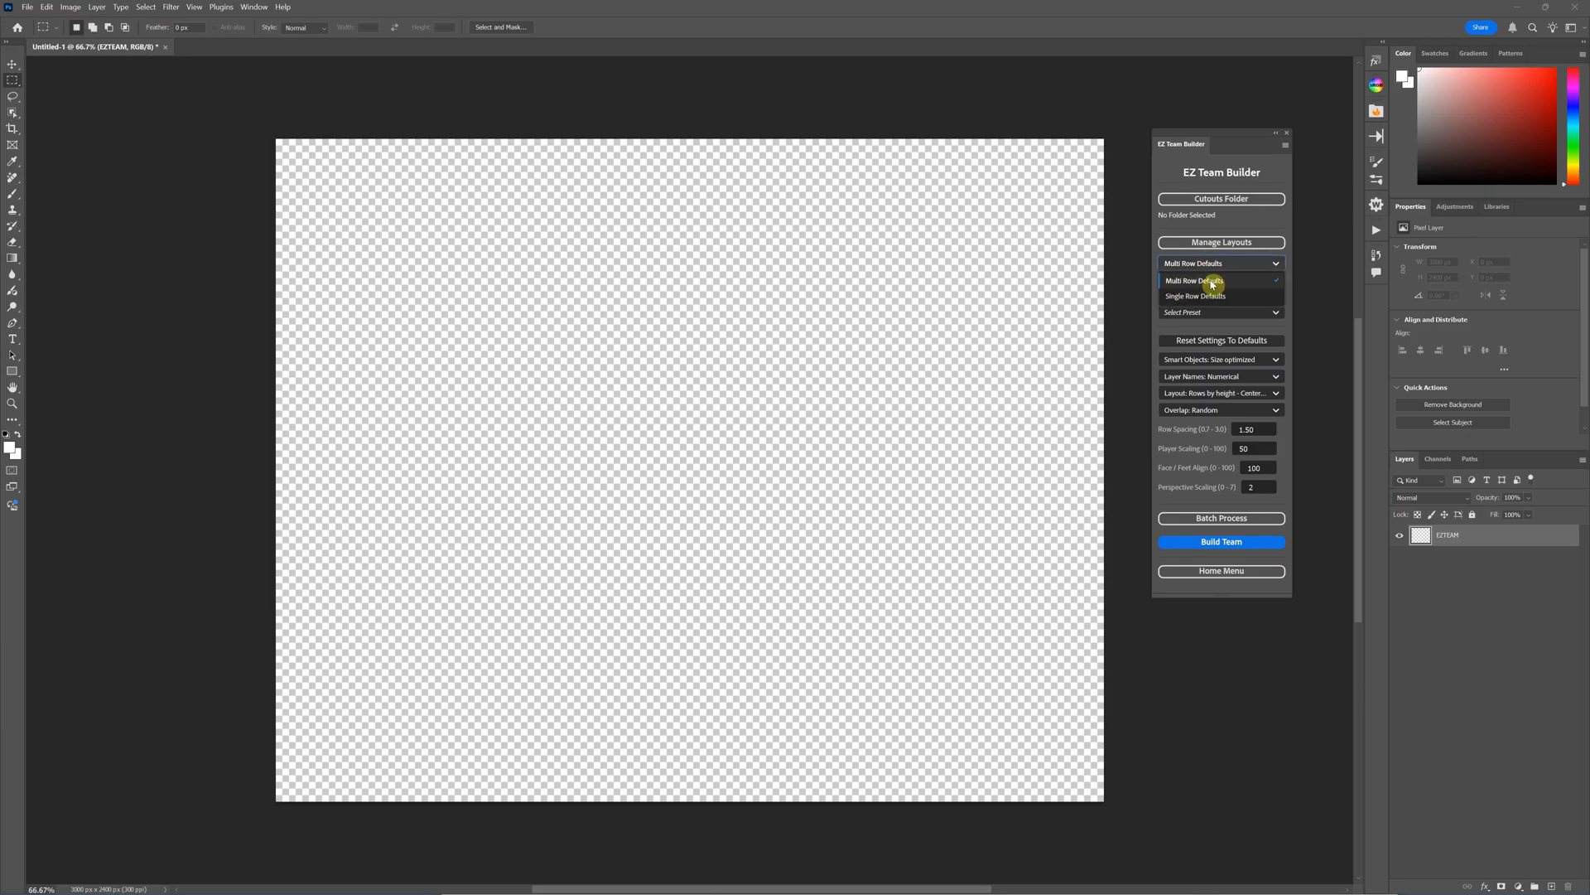
pyautogui.moveTo(1204, 296)
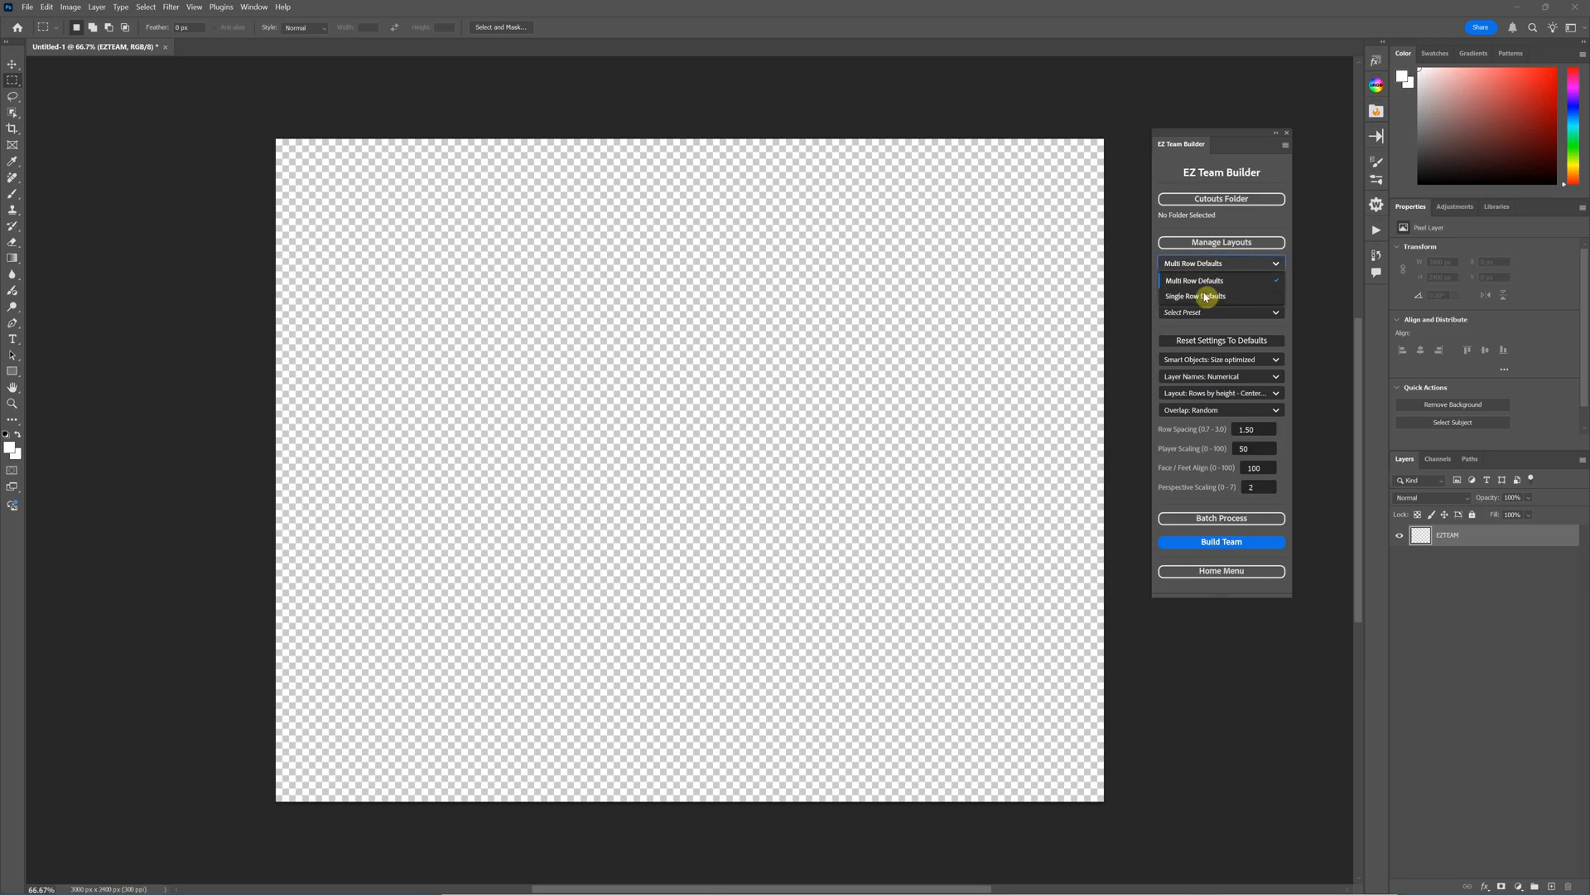
pyautogui.click(1195, 280)
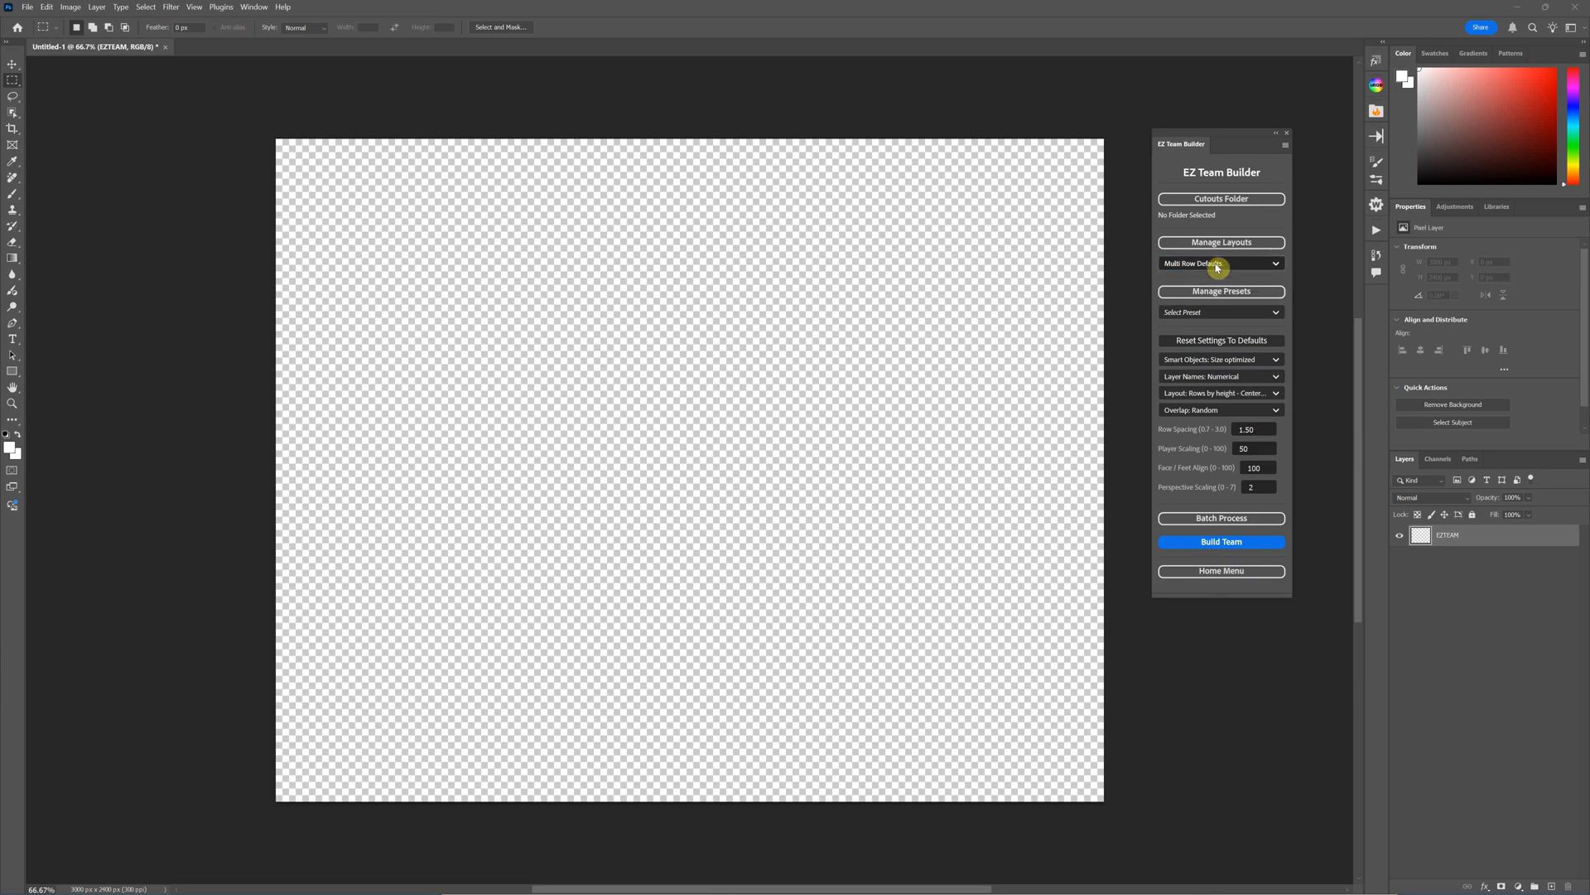
pyautogui.moveTo(1237, 284)
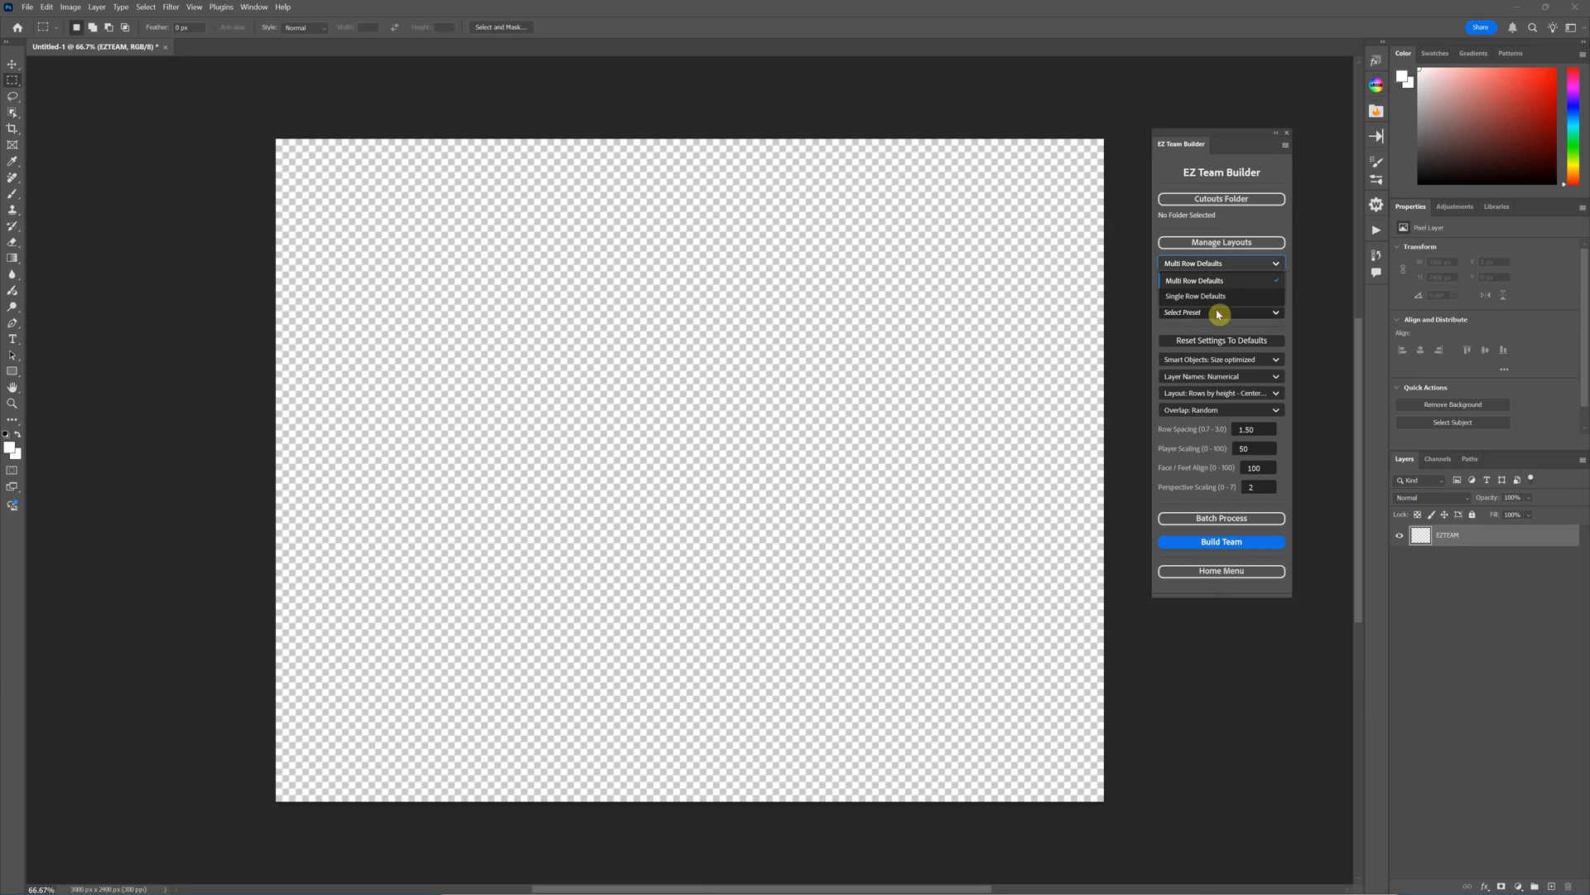
pyautogui.click(1221, 264)
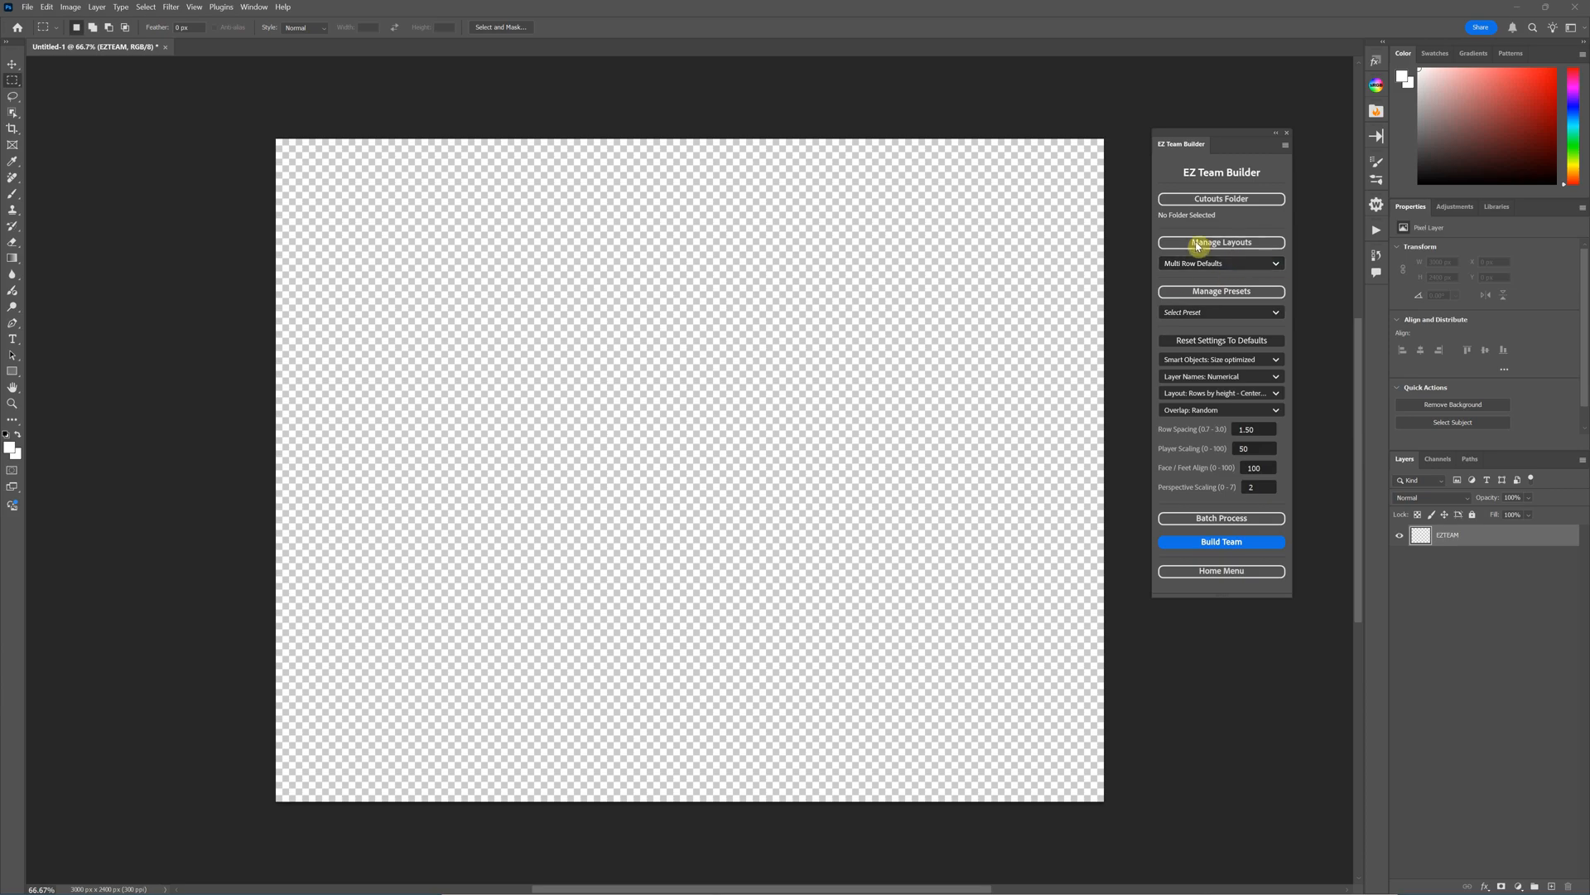
pyautogui.moveTo(1196, 268)
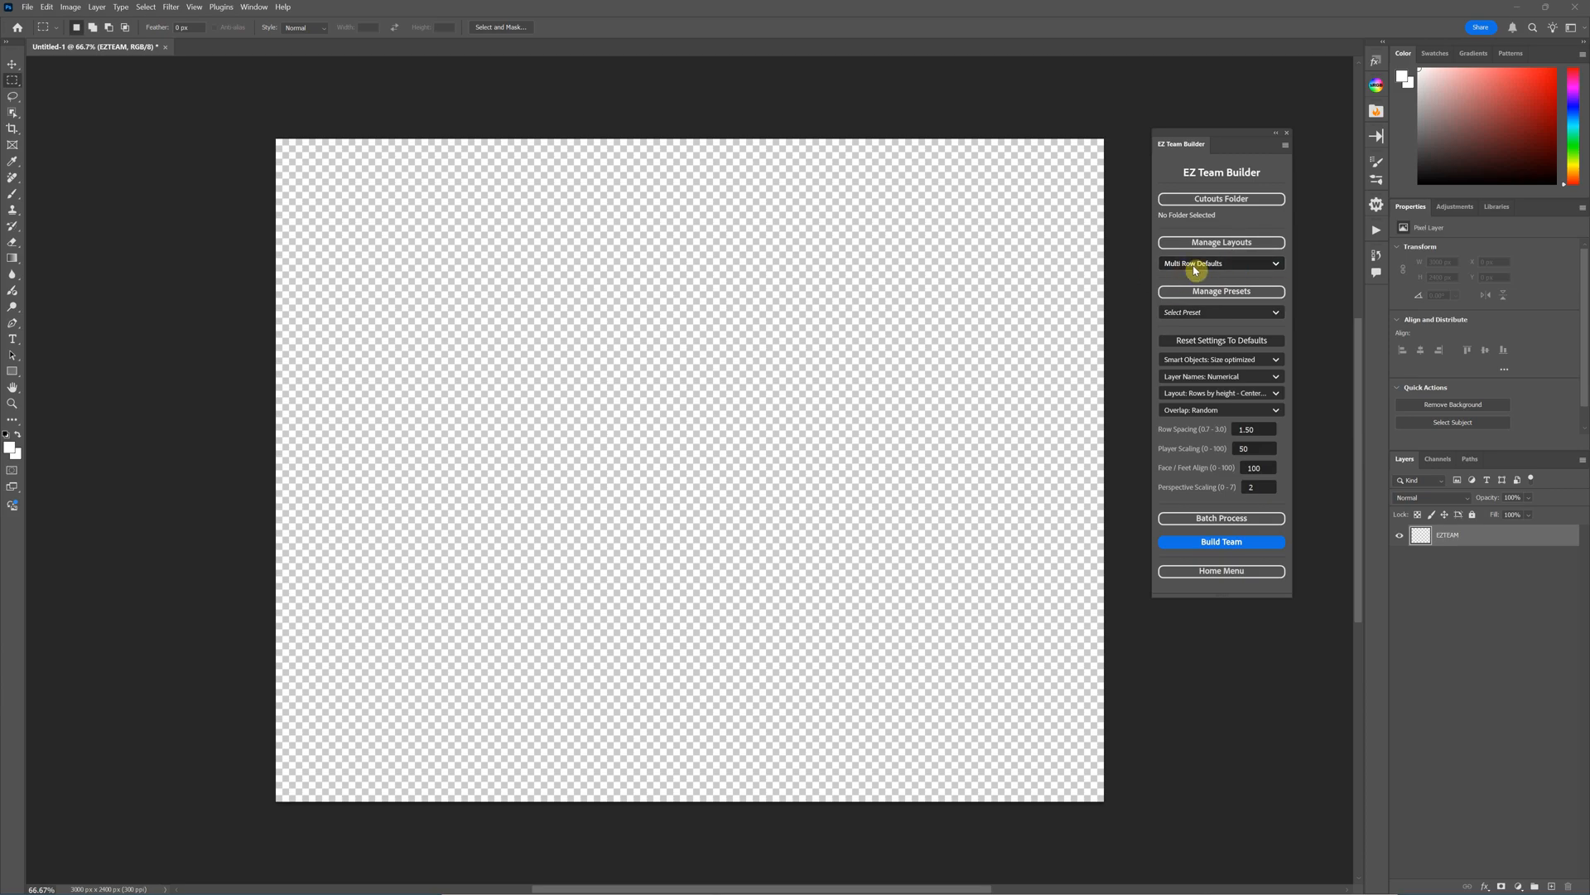
pyautogui.moveTo(1193, 282)
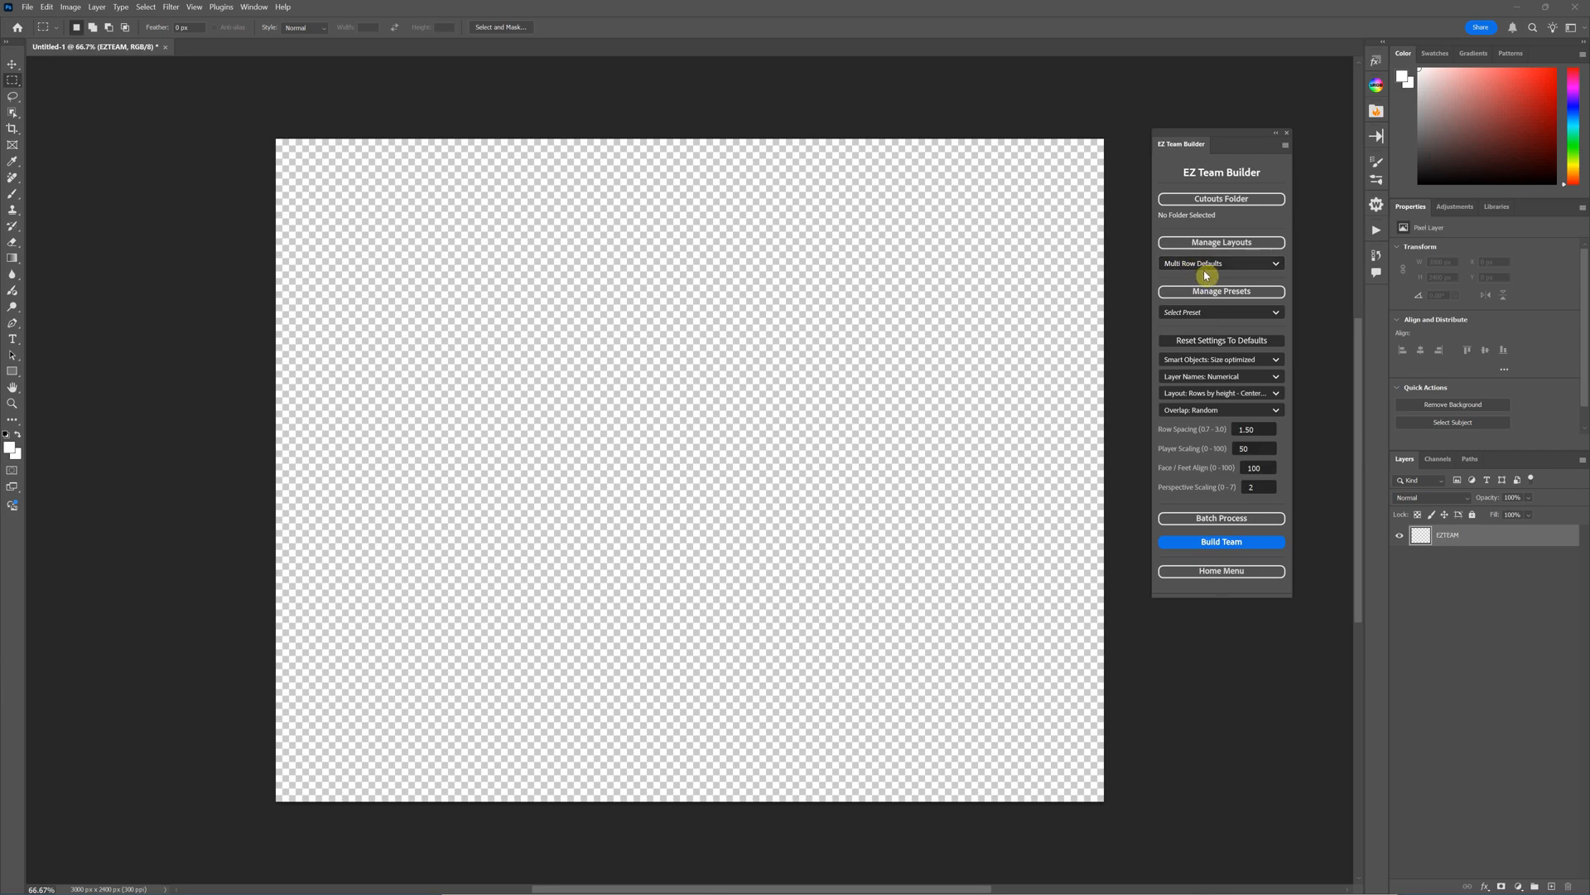
pyautogui.moveTo(1172, 247)
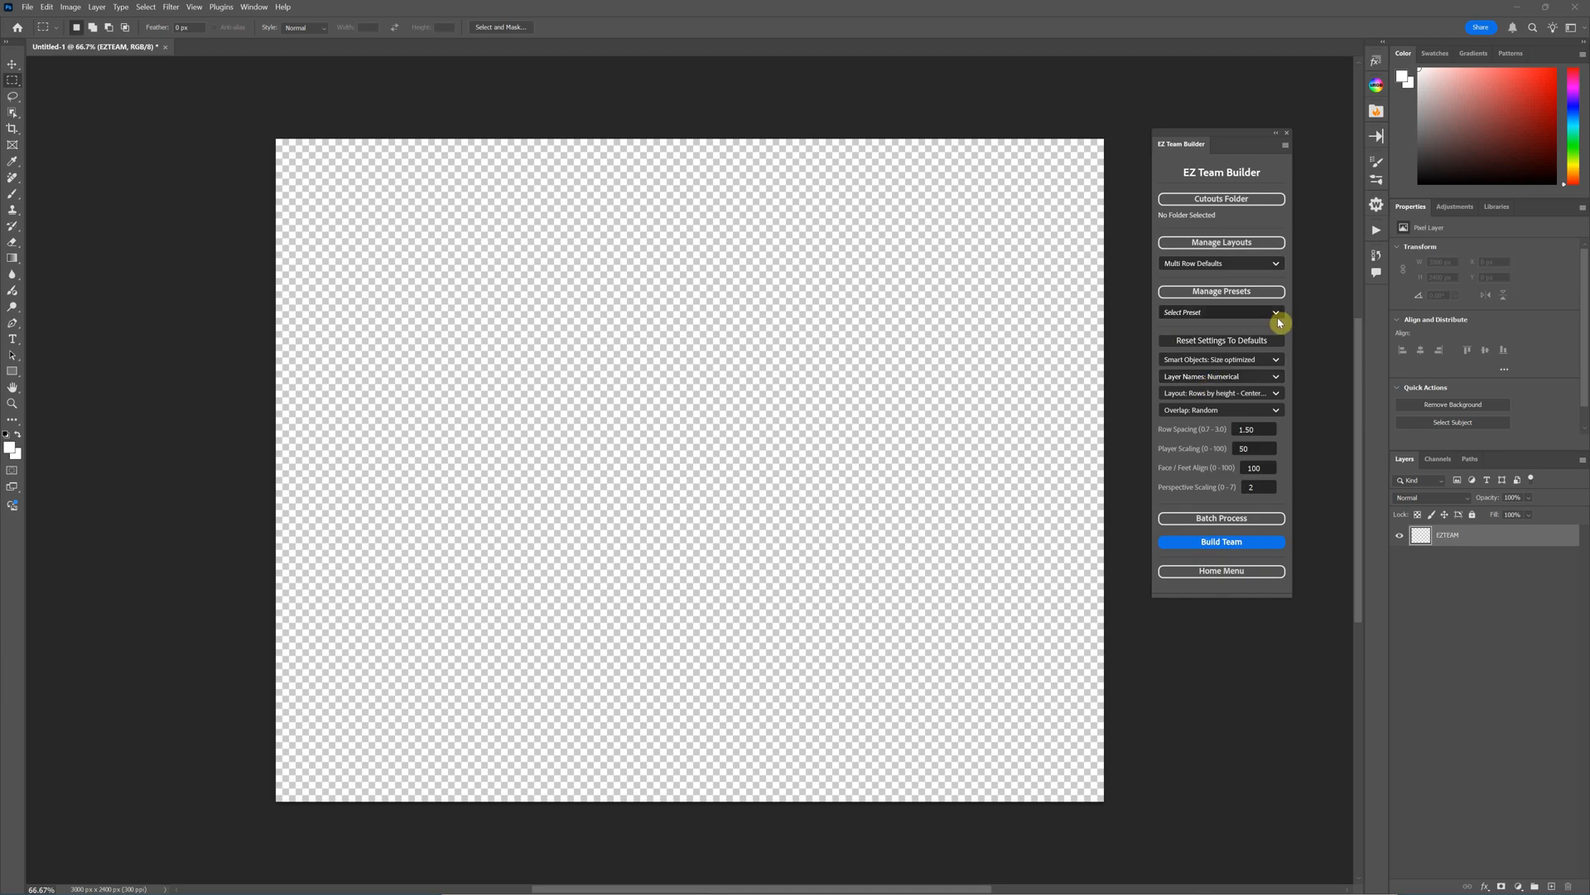
pyautogui.moveTo(1201, 470)
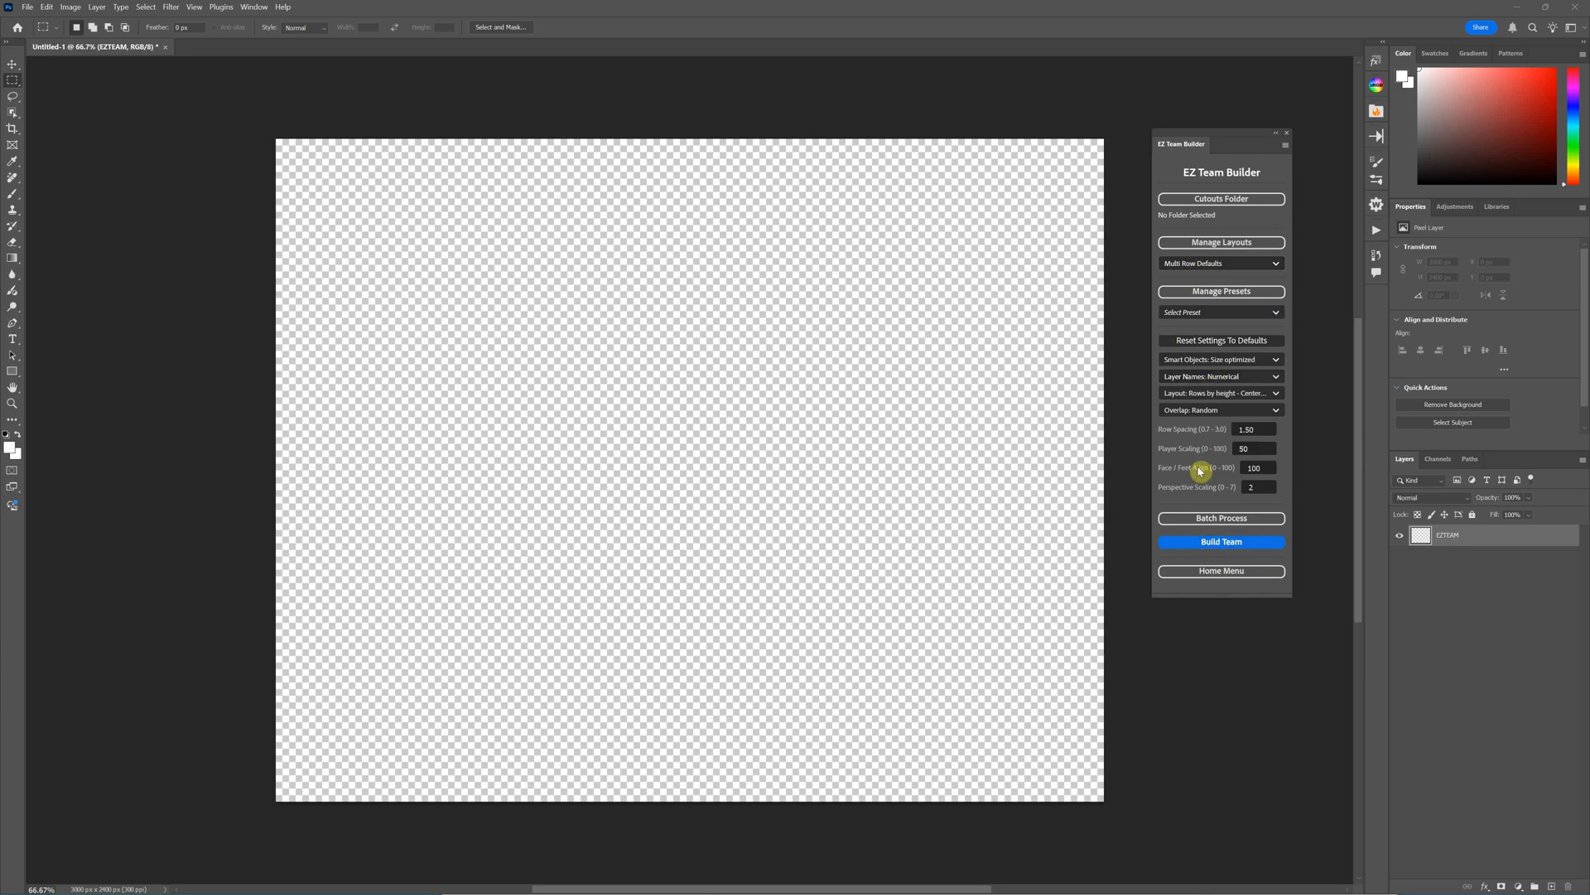
pyautogui.moveTo(1252, 561)
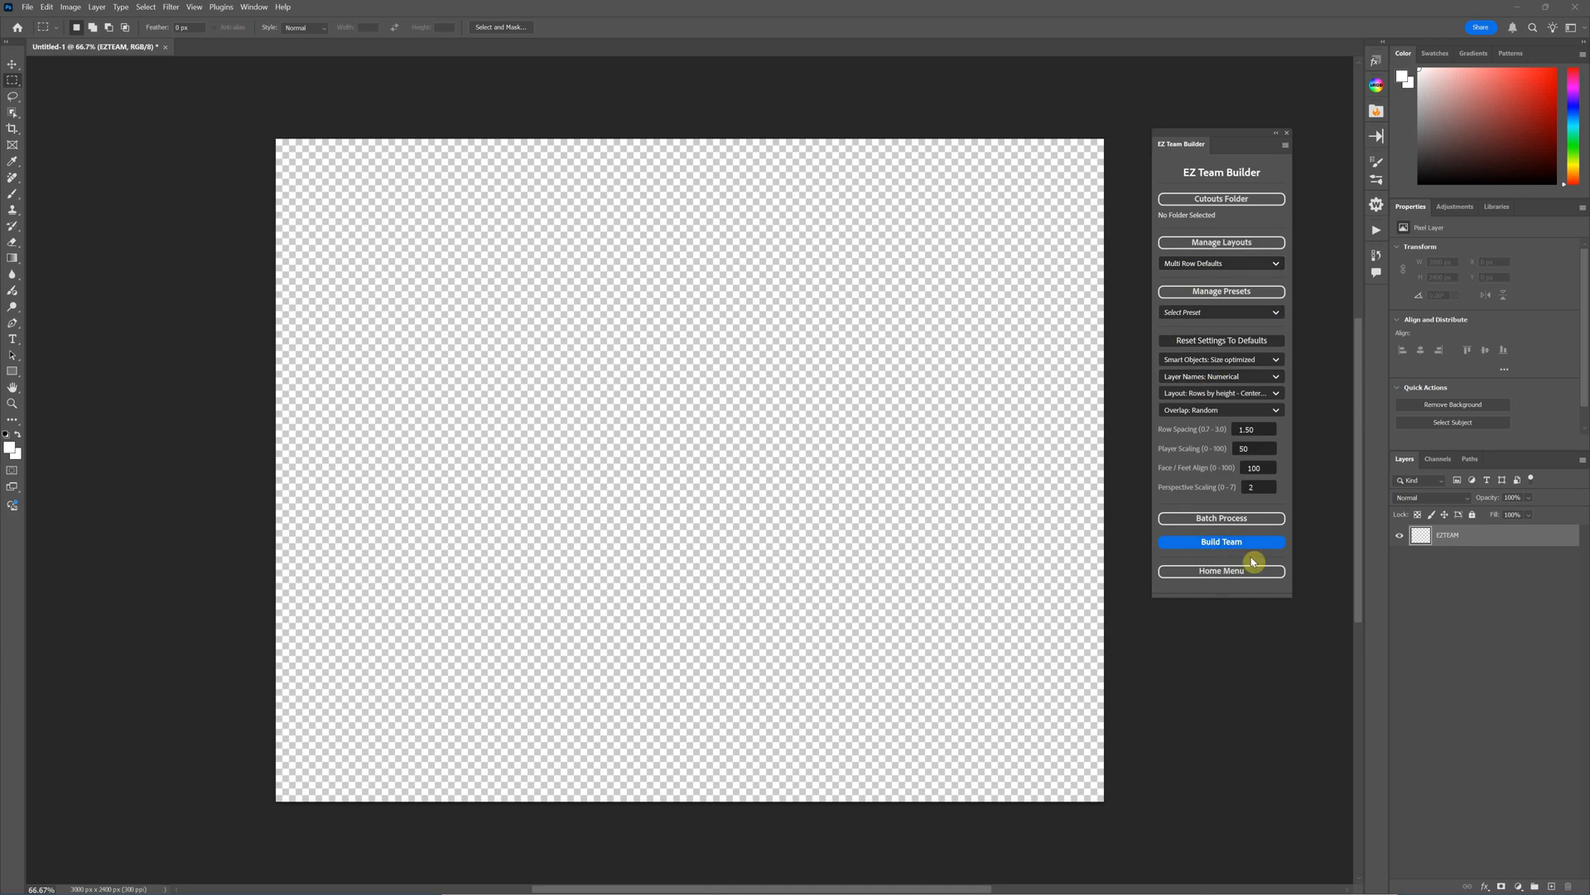
pyautogui.click(1221, 540)
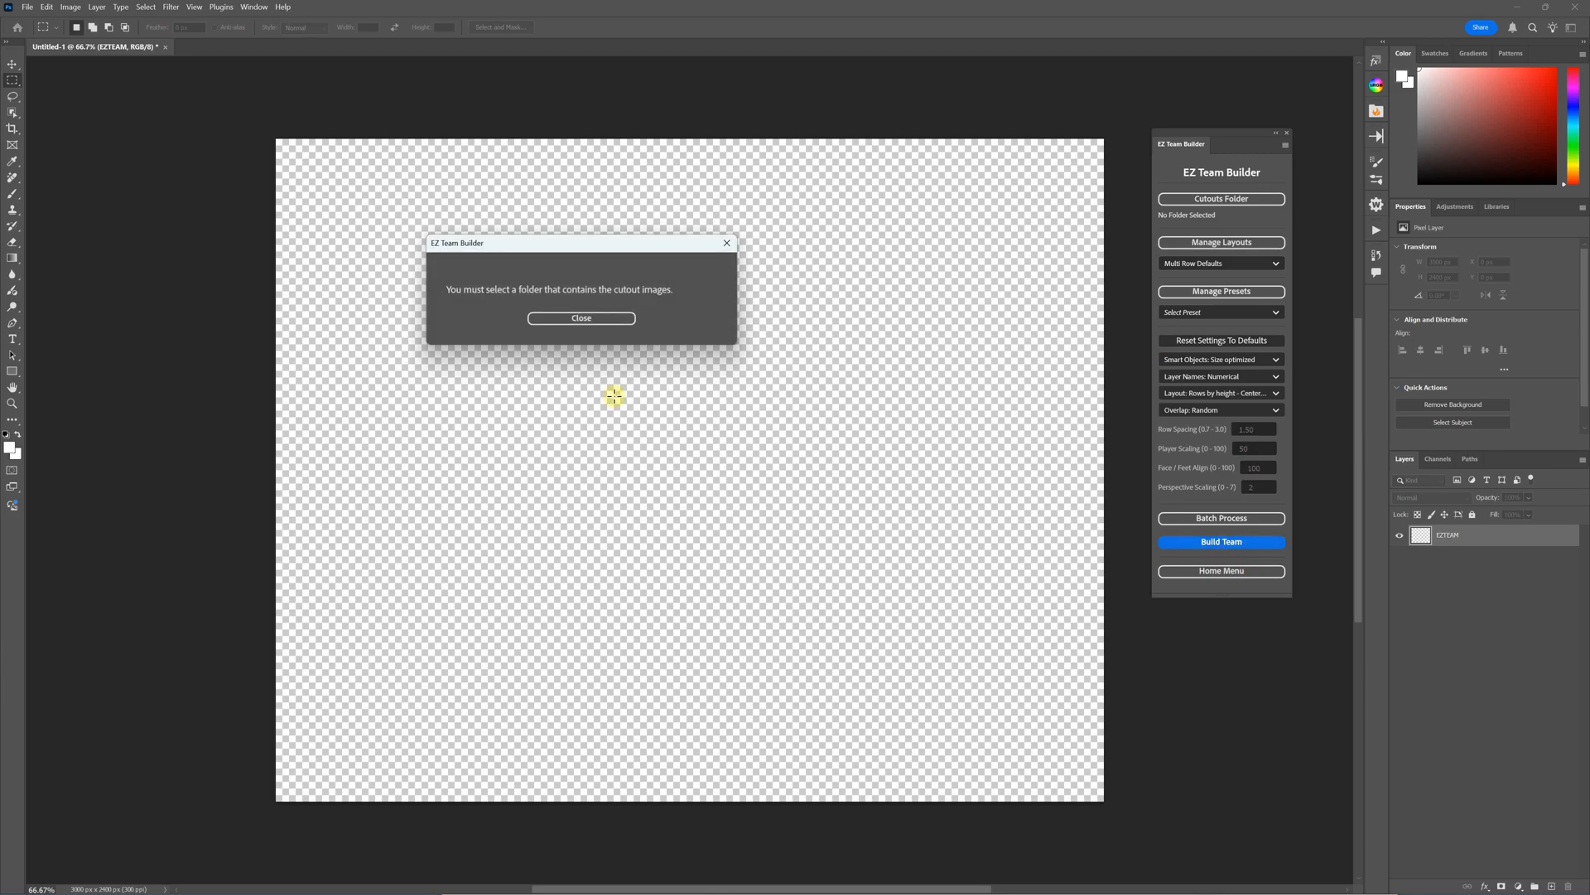
pyautogui.click(582, 318)
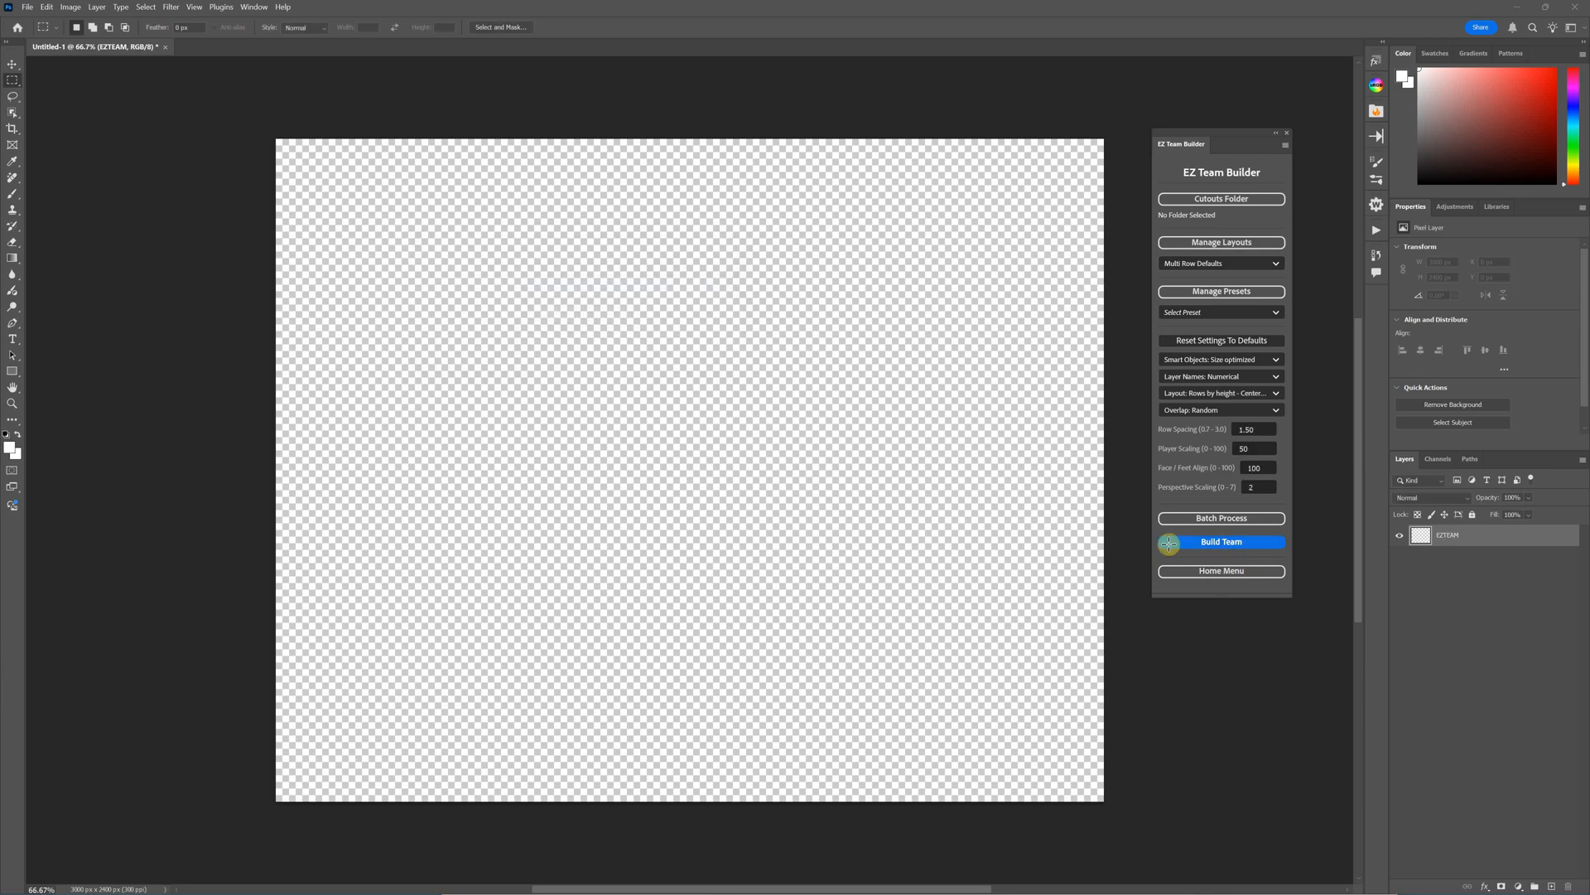
# - Switch the EZ Team Builder panel to its Batch Process screen
pyautogui.click(1221, 540)
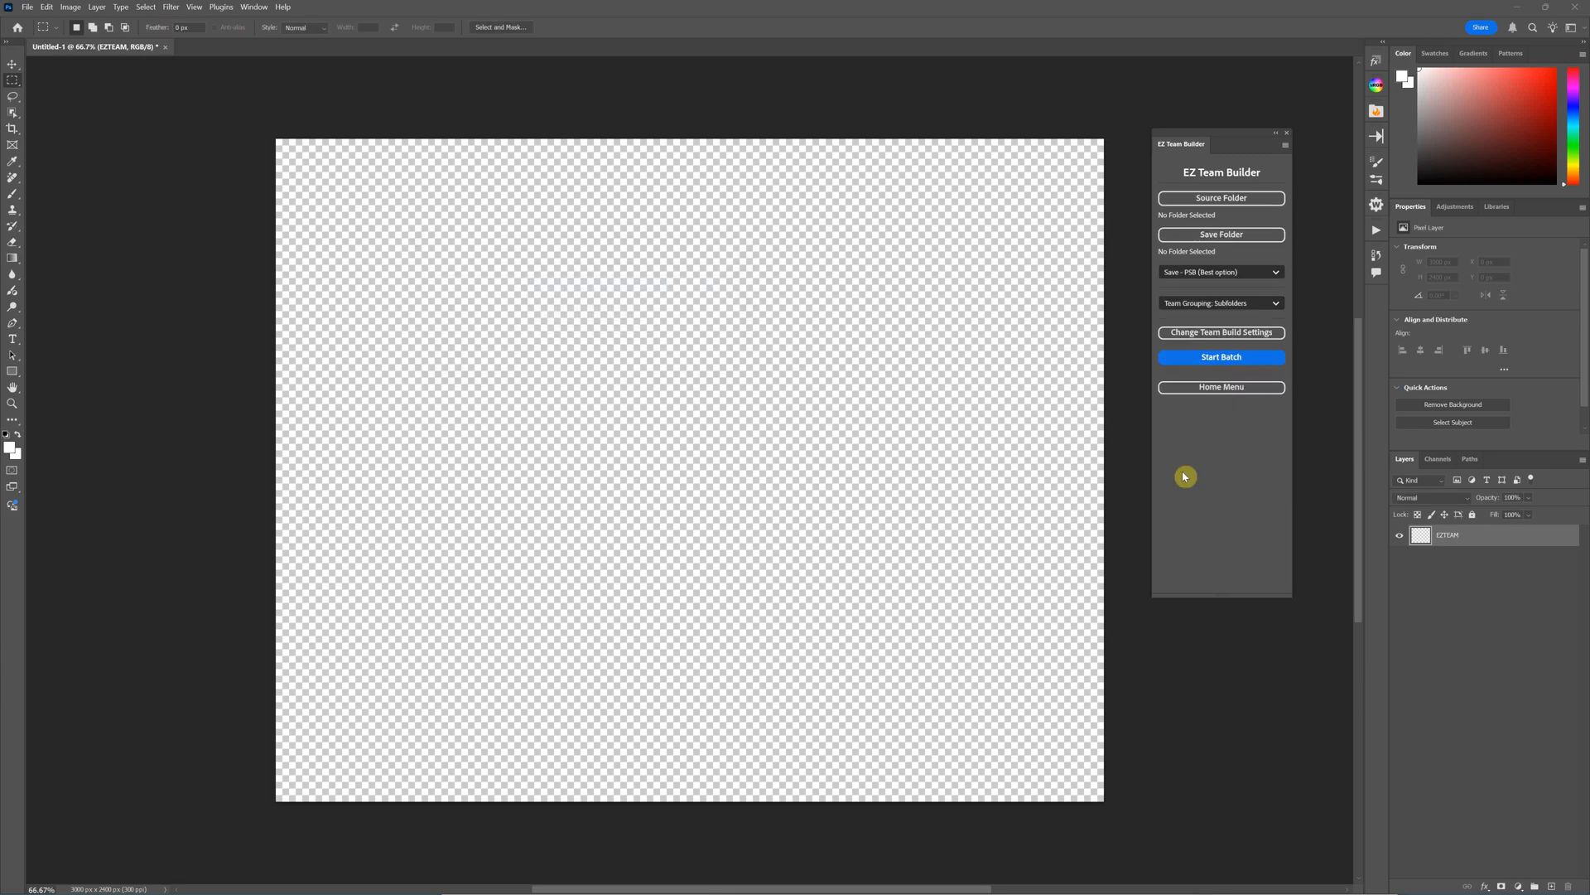
pyautogui.moveTo(1146, 391)
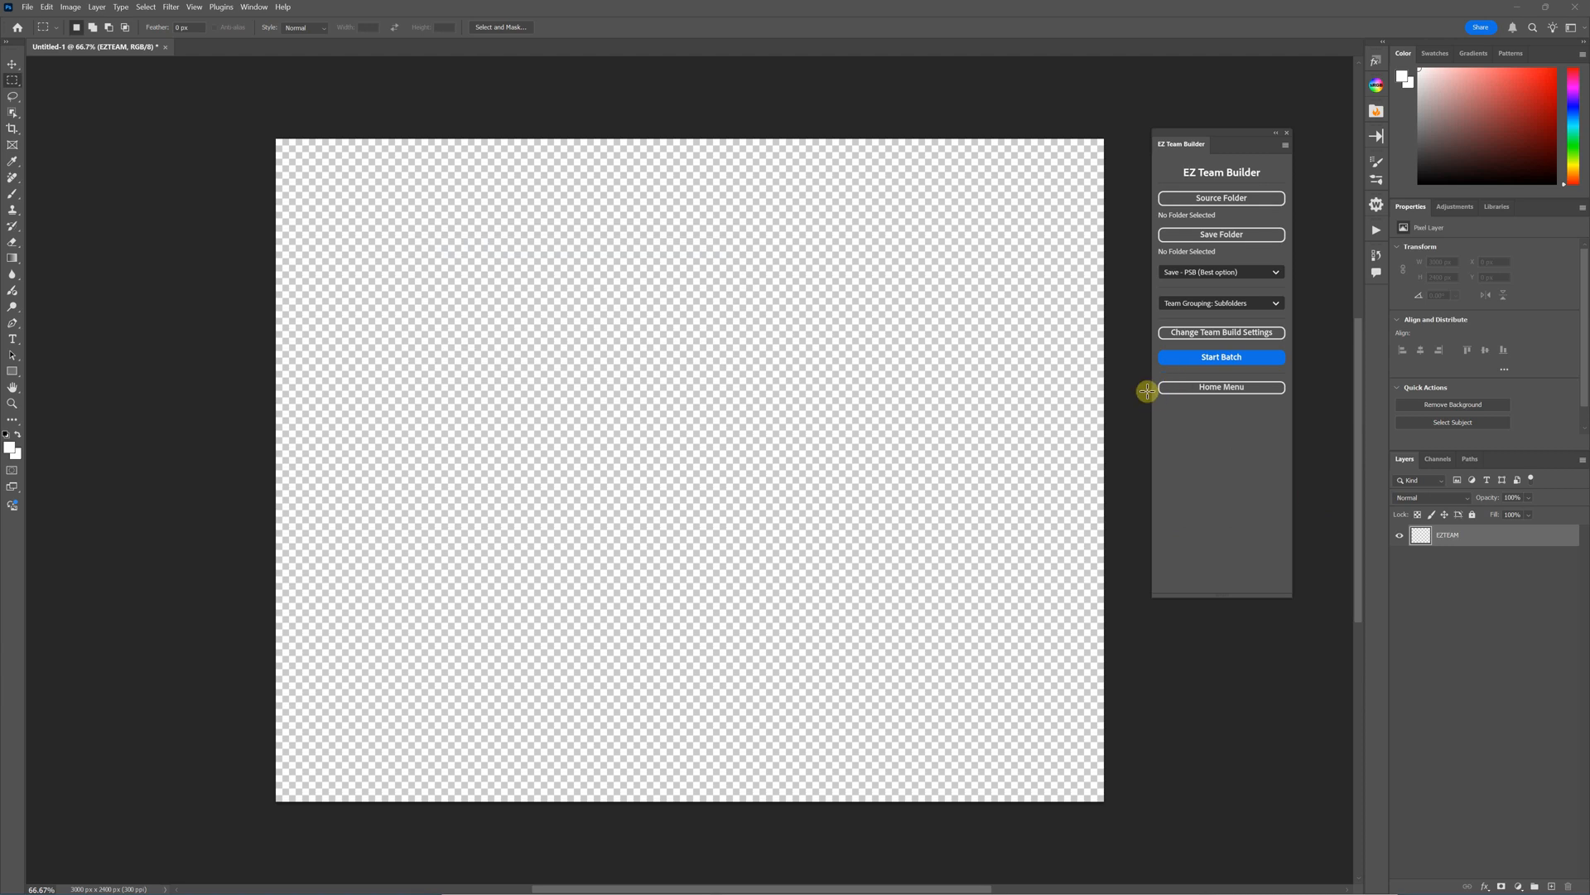
pyautogui.moveTo(1231, 260)
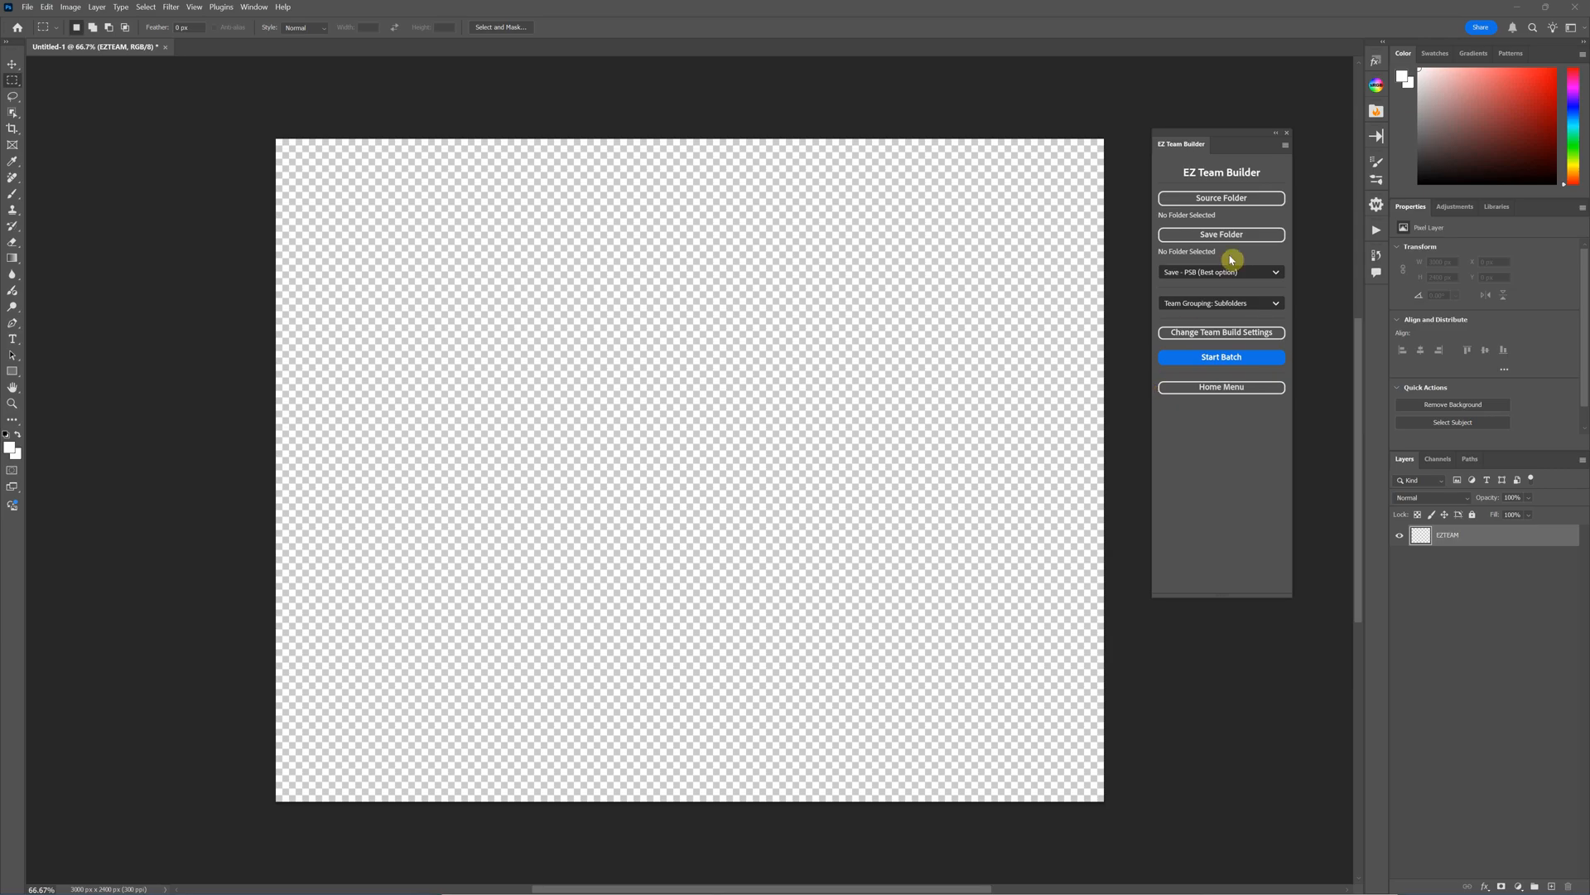
pyautogui.moveTo(1224, 301)
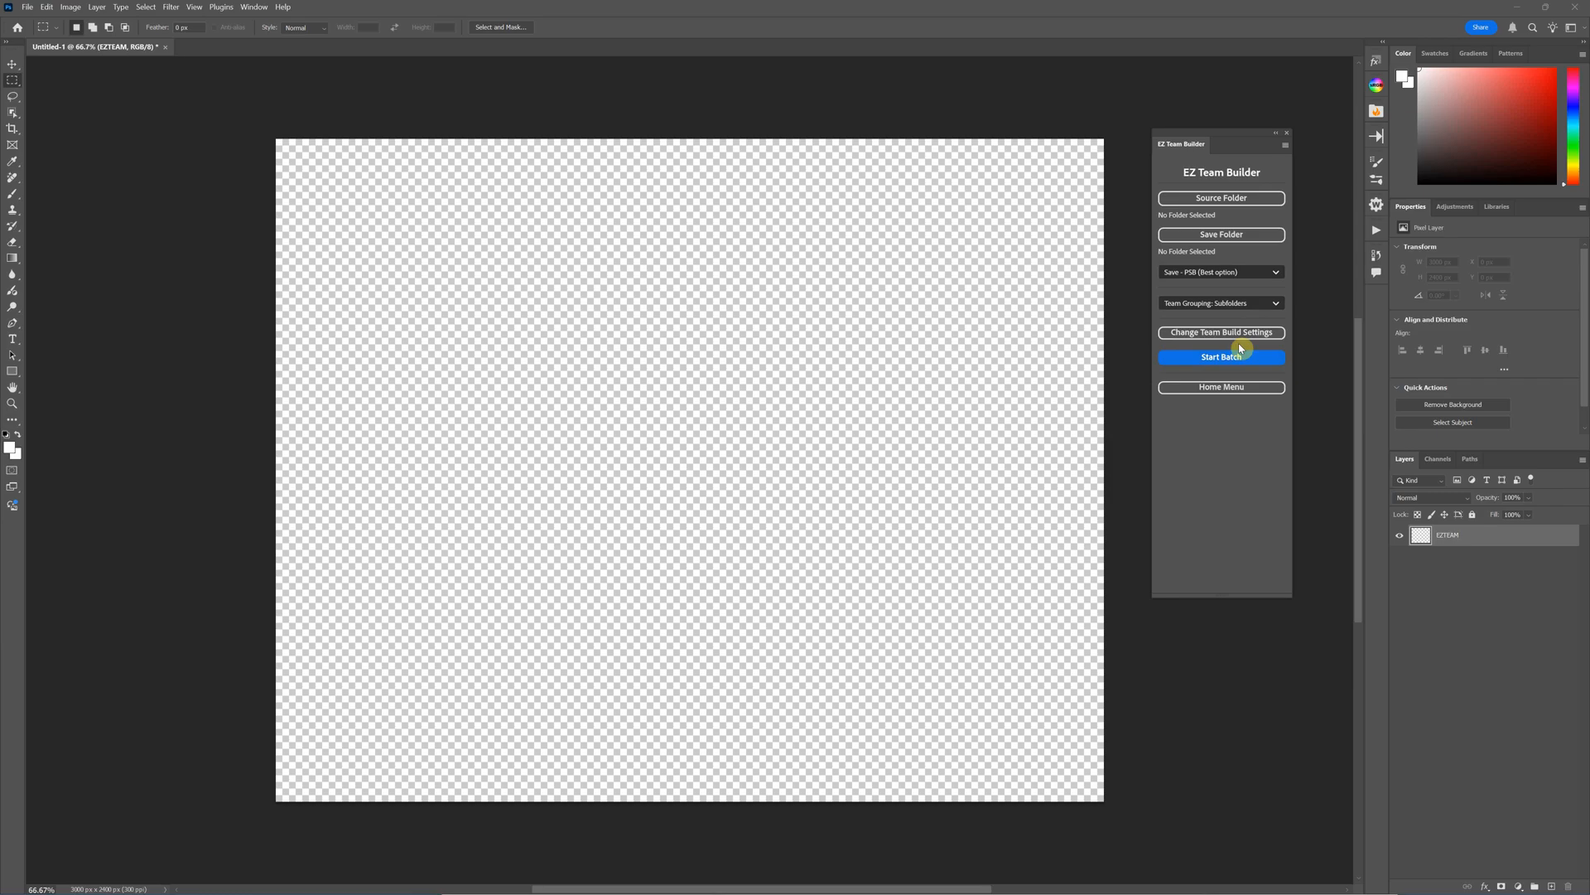
pyautogui.moveTo(1069, 408)
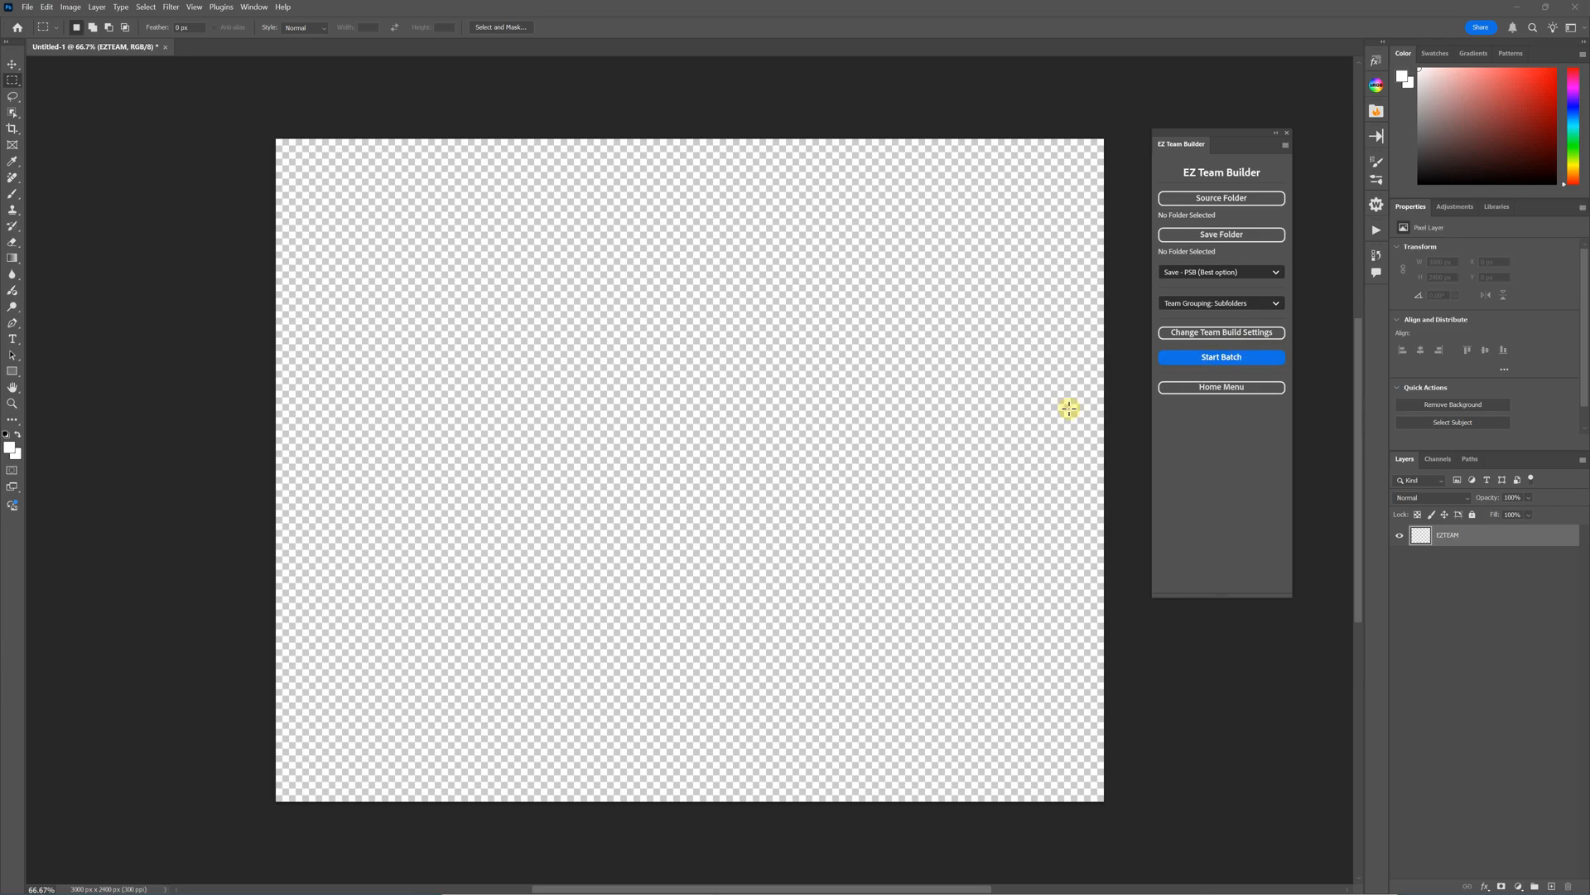
pyautogui.moveTo(810, 550)
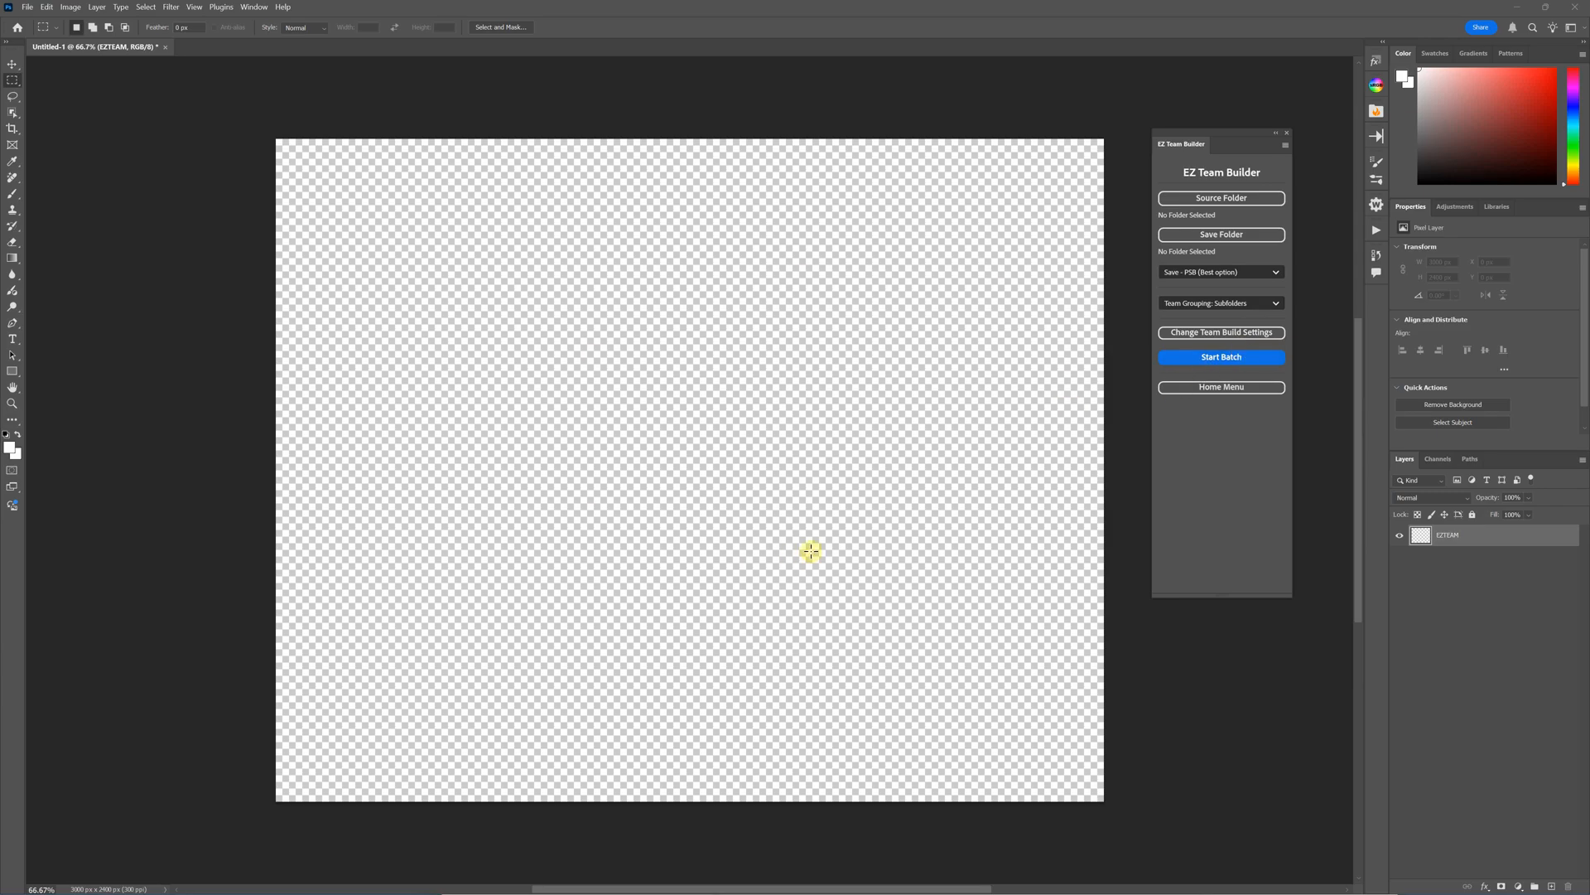
pyautogui.moveTo(919, 431)
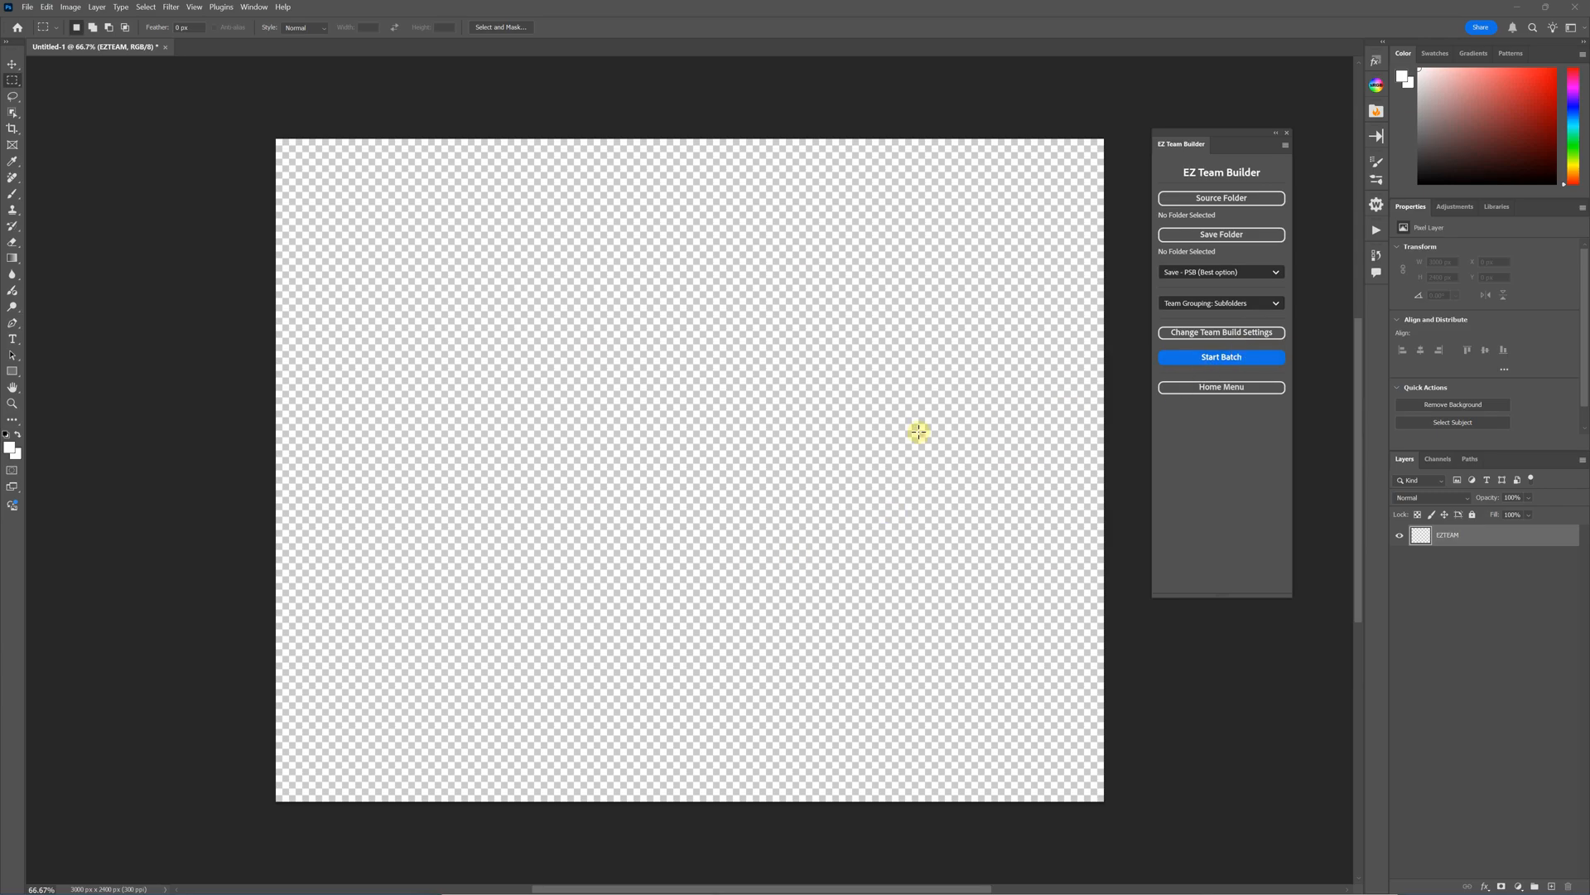
pyautogui.moveTo(1087, 612)
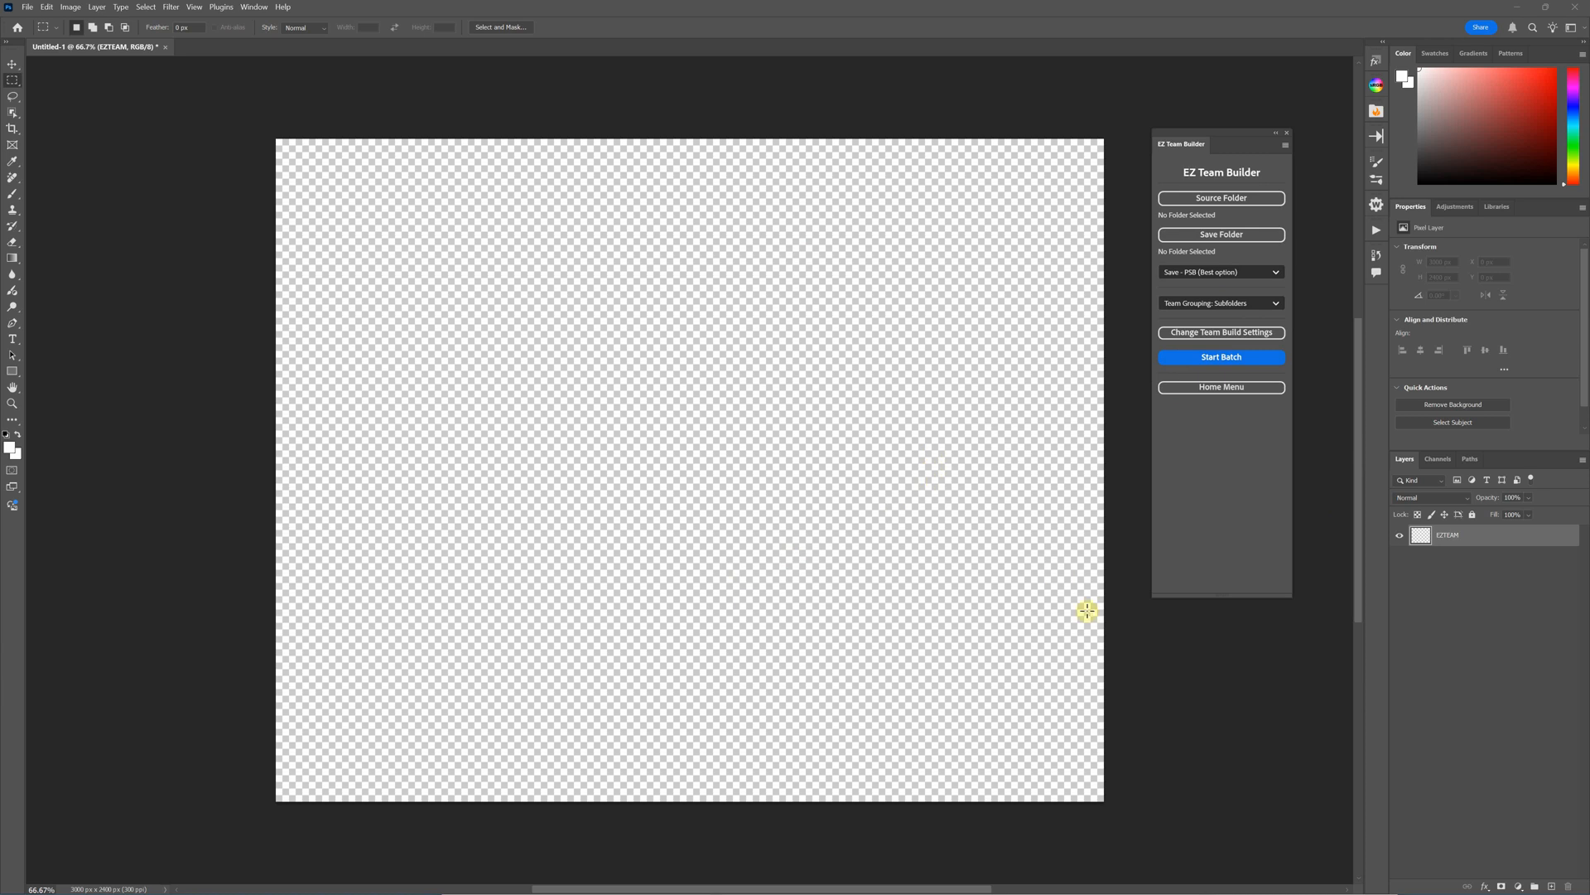
pyautogui.moveTo(737, 481)
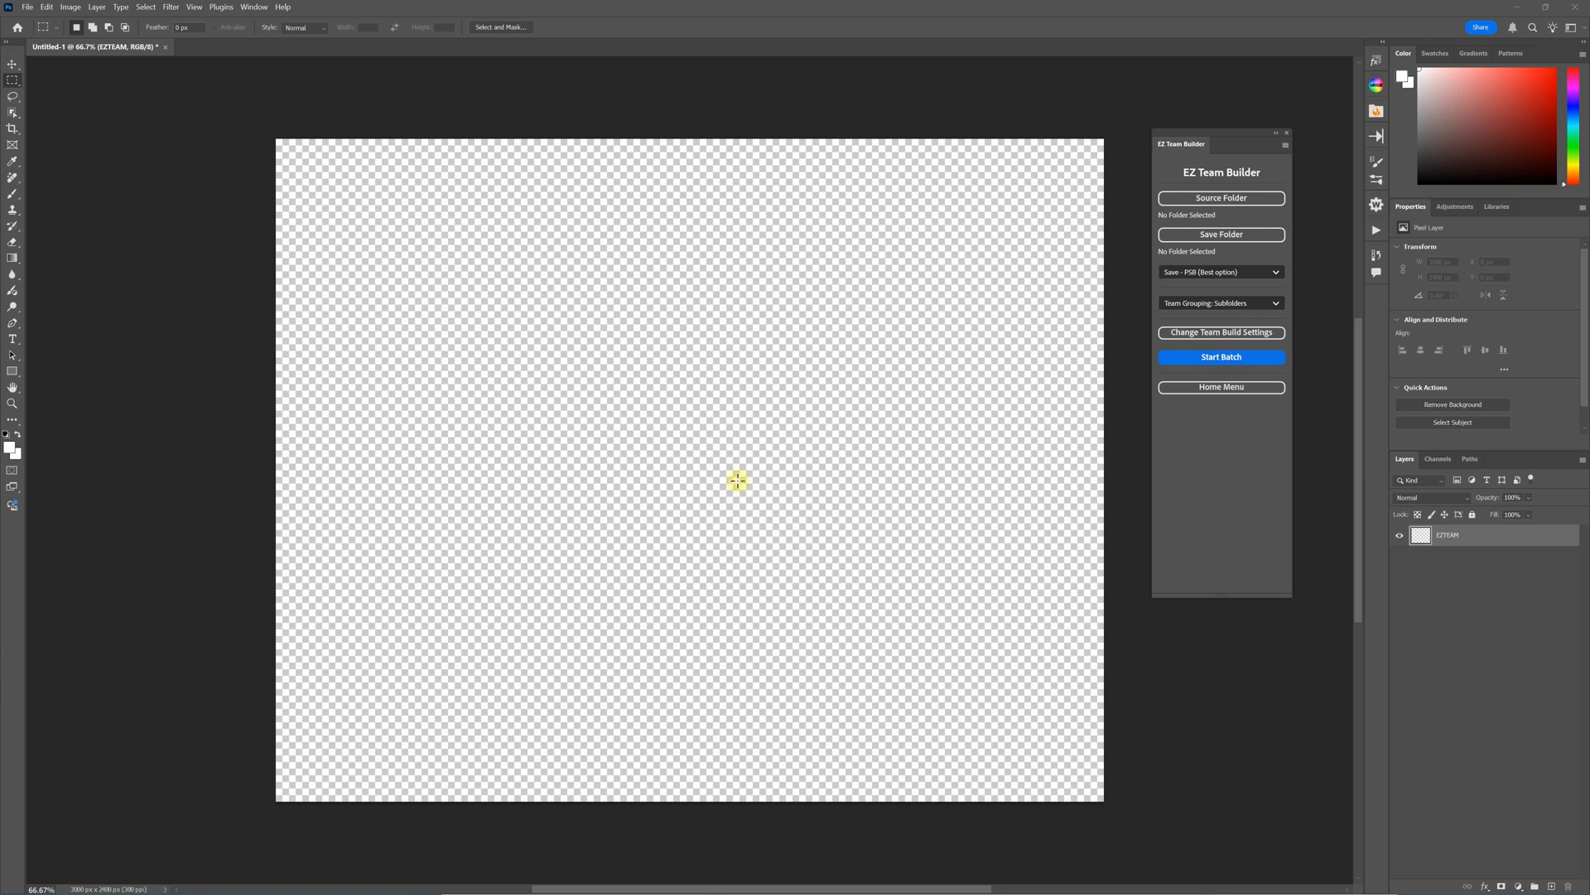
pyautogui.moveTo(741, 492)
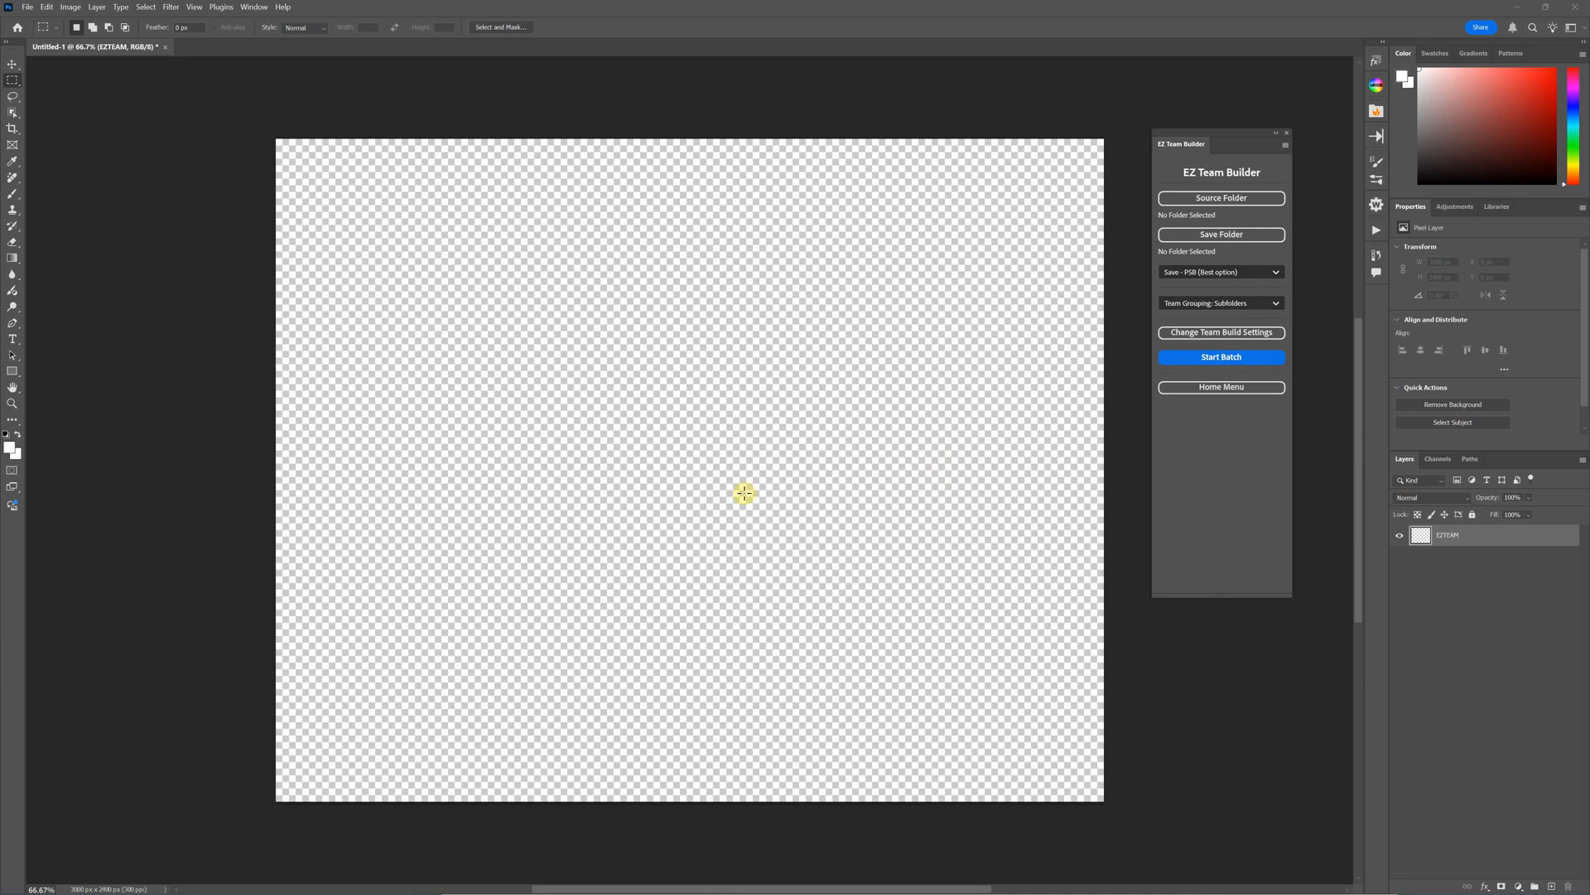
pyautogui.moveTo(1453, 562)
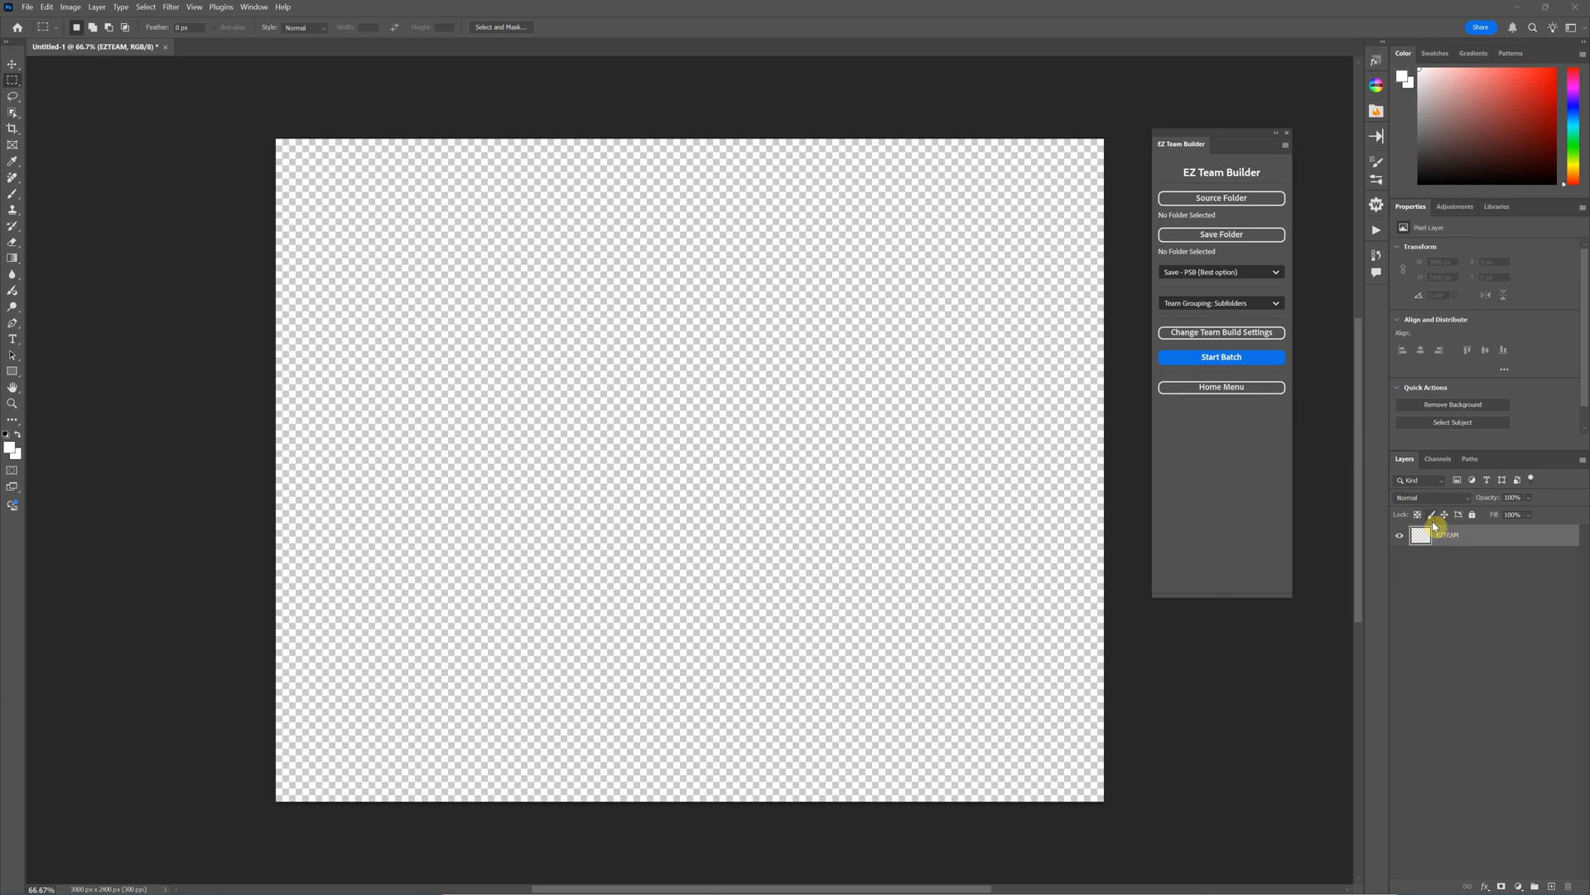
pyautogui.moveTo(752, 540)
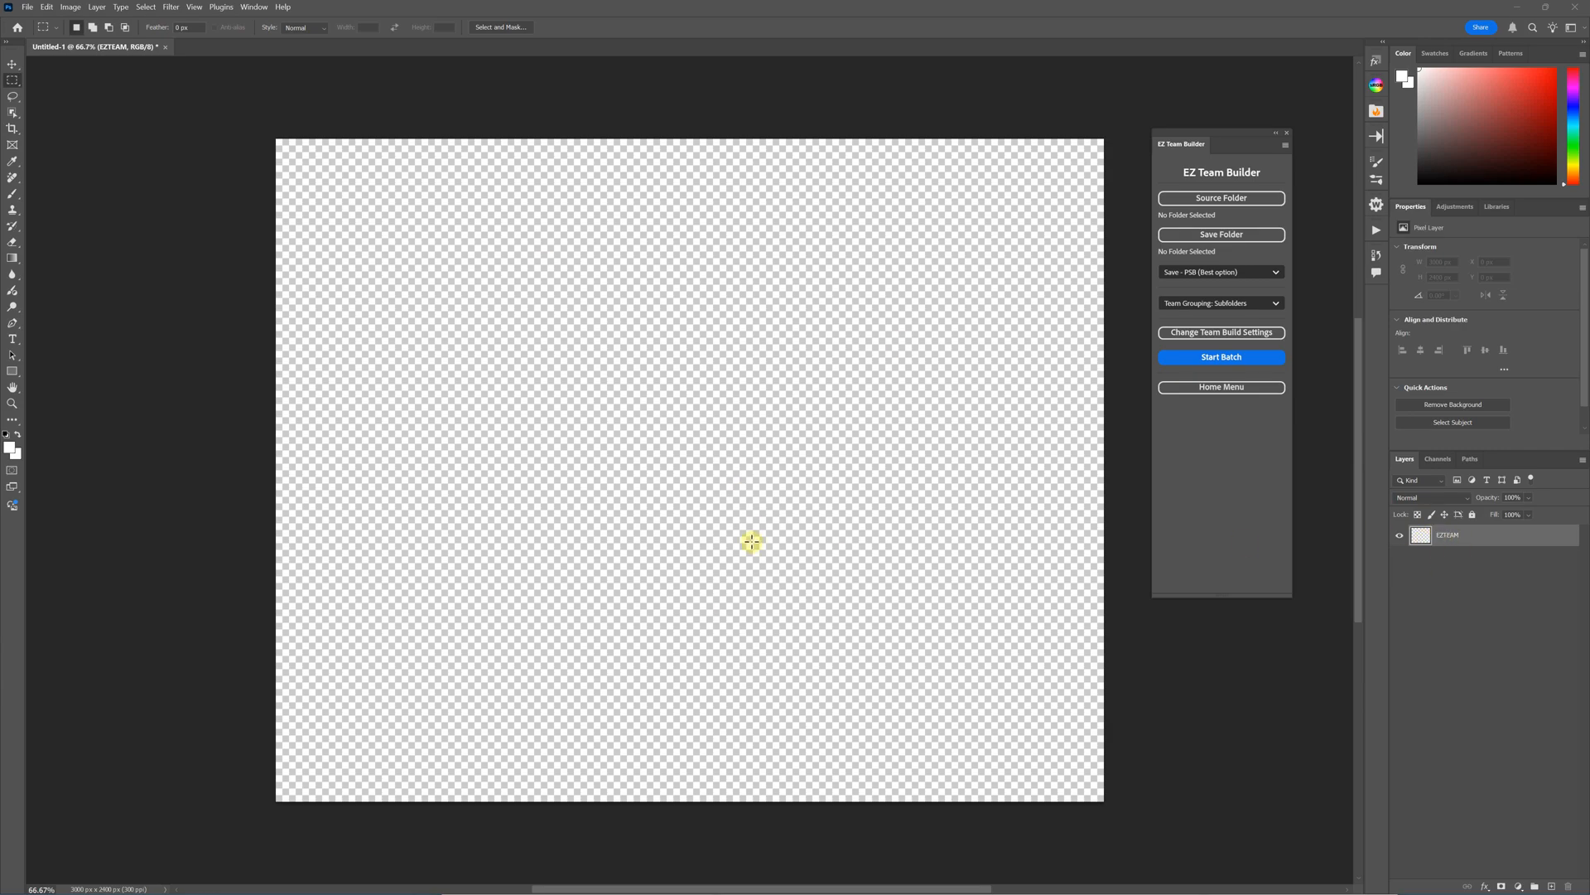
pyautogui.moveTo(979, 514)
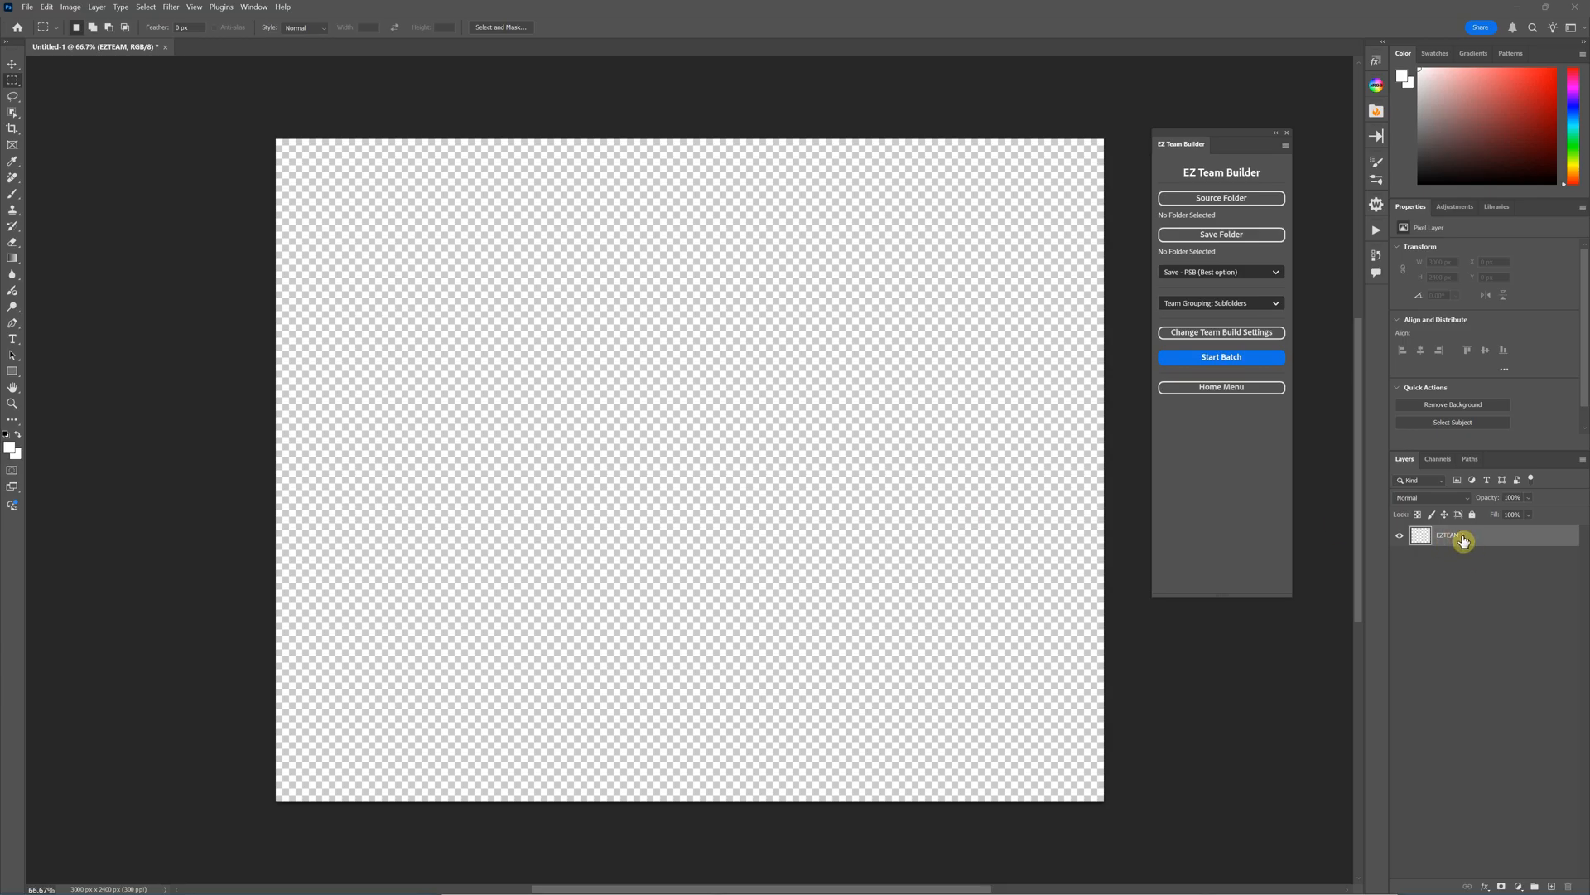
pyautogui.moveTo(1395, 558)
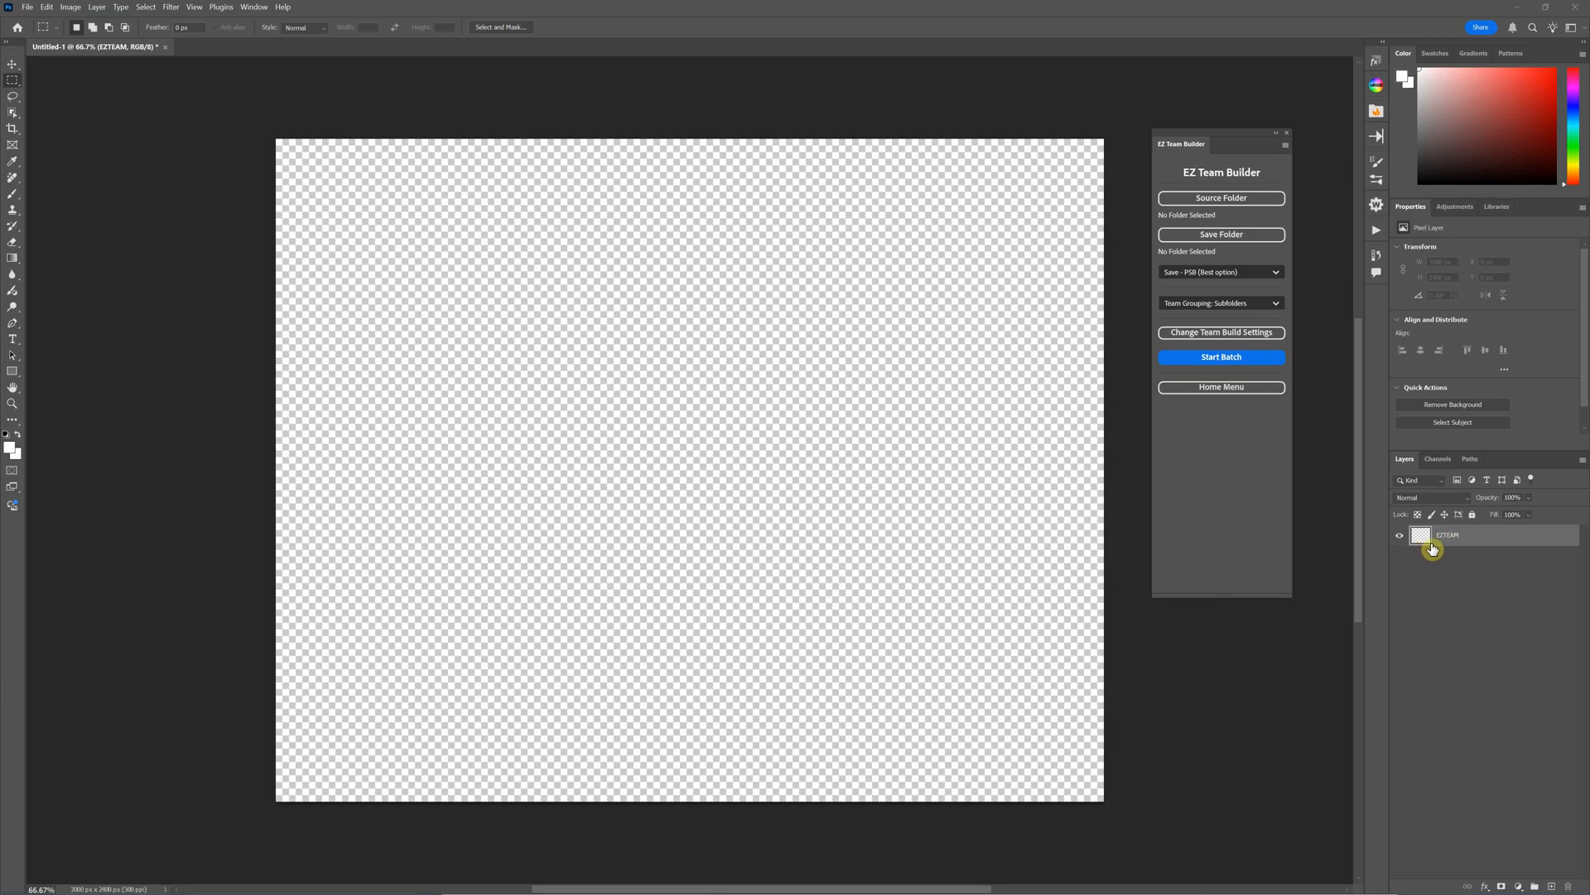
pyautogui.moveTo(1453, 545)
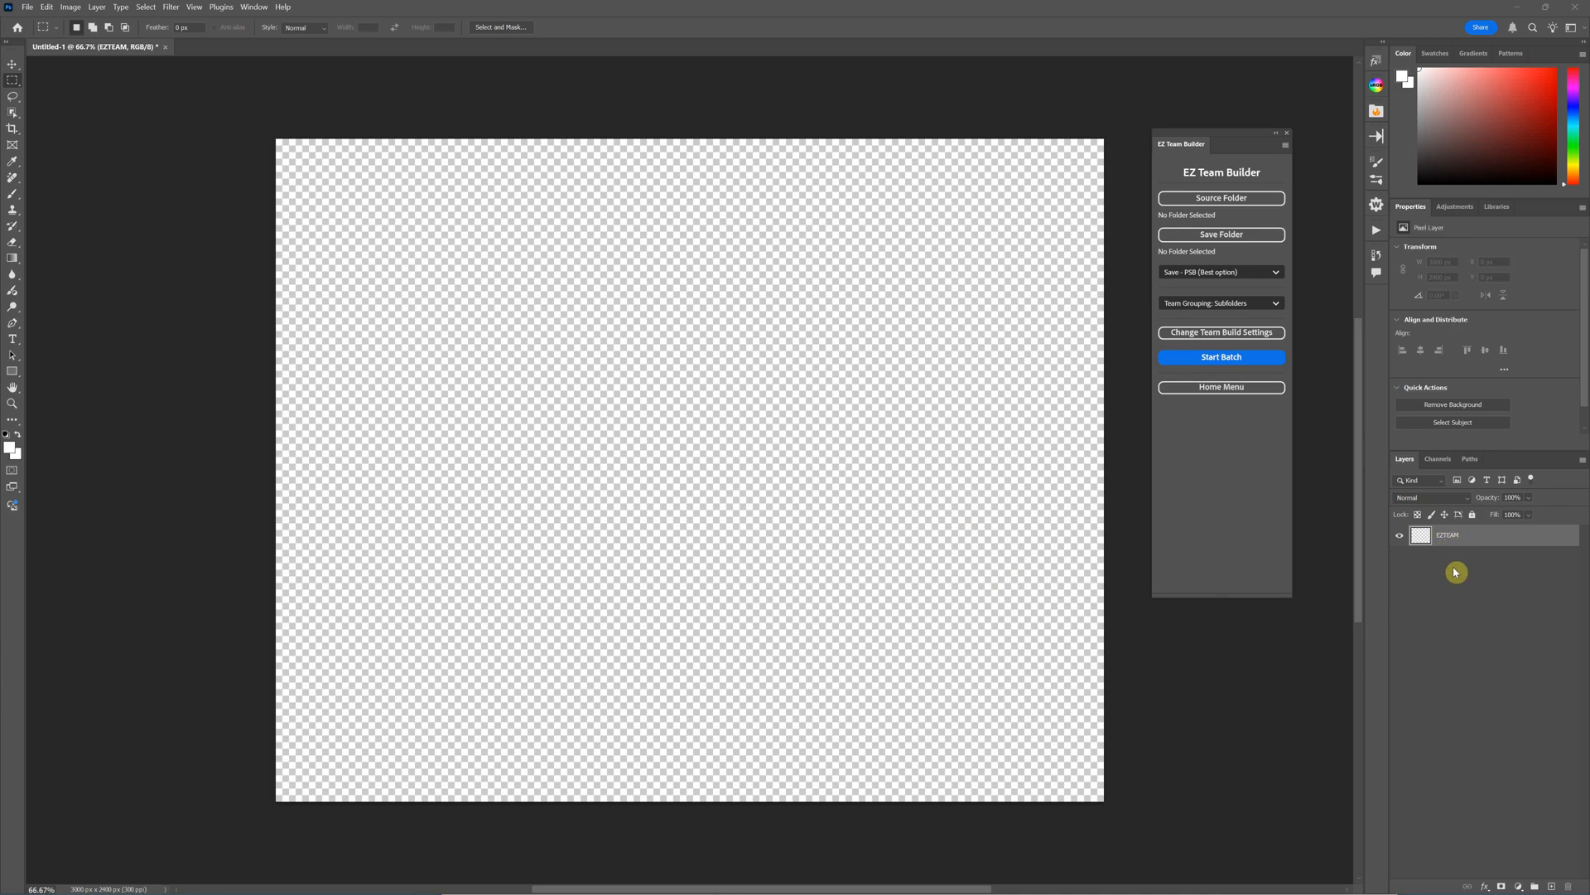
pyautogui.moveTo(1115, 431)
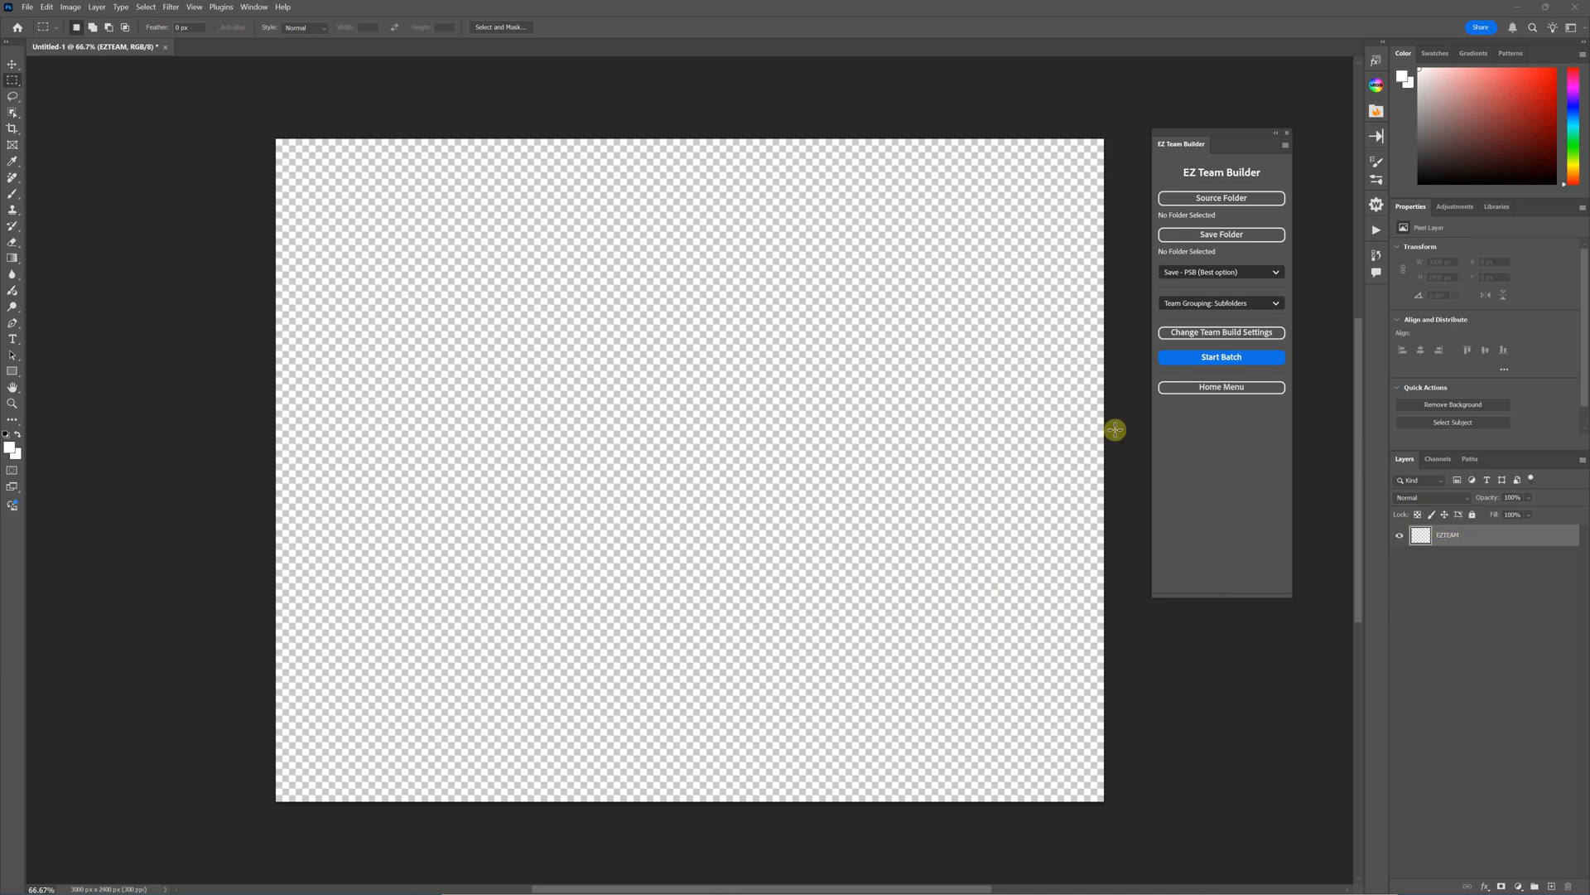
pyautogui.moveTo(696, 562)
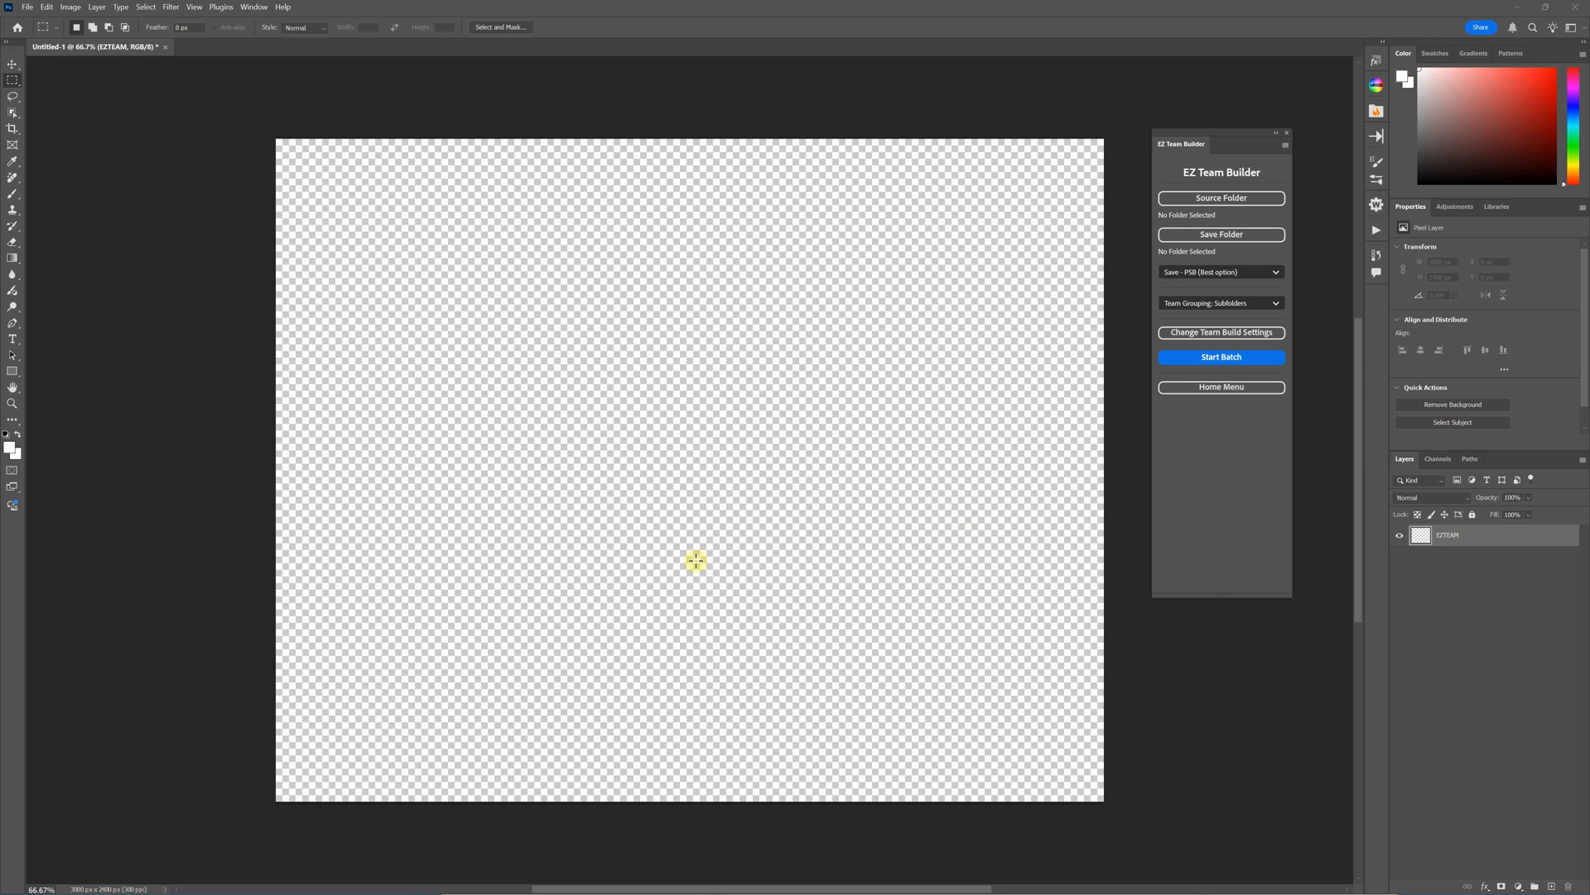
pyautogui.moveTo(1184, 480)
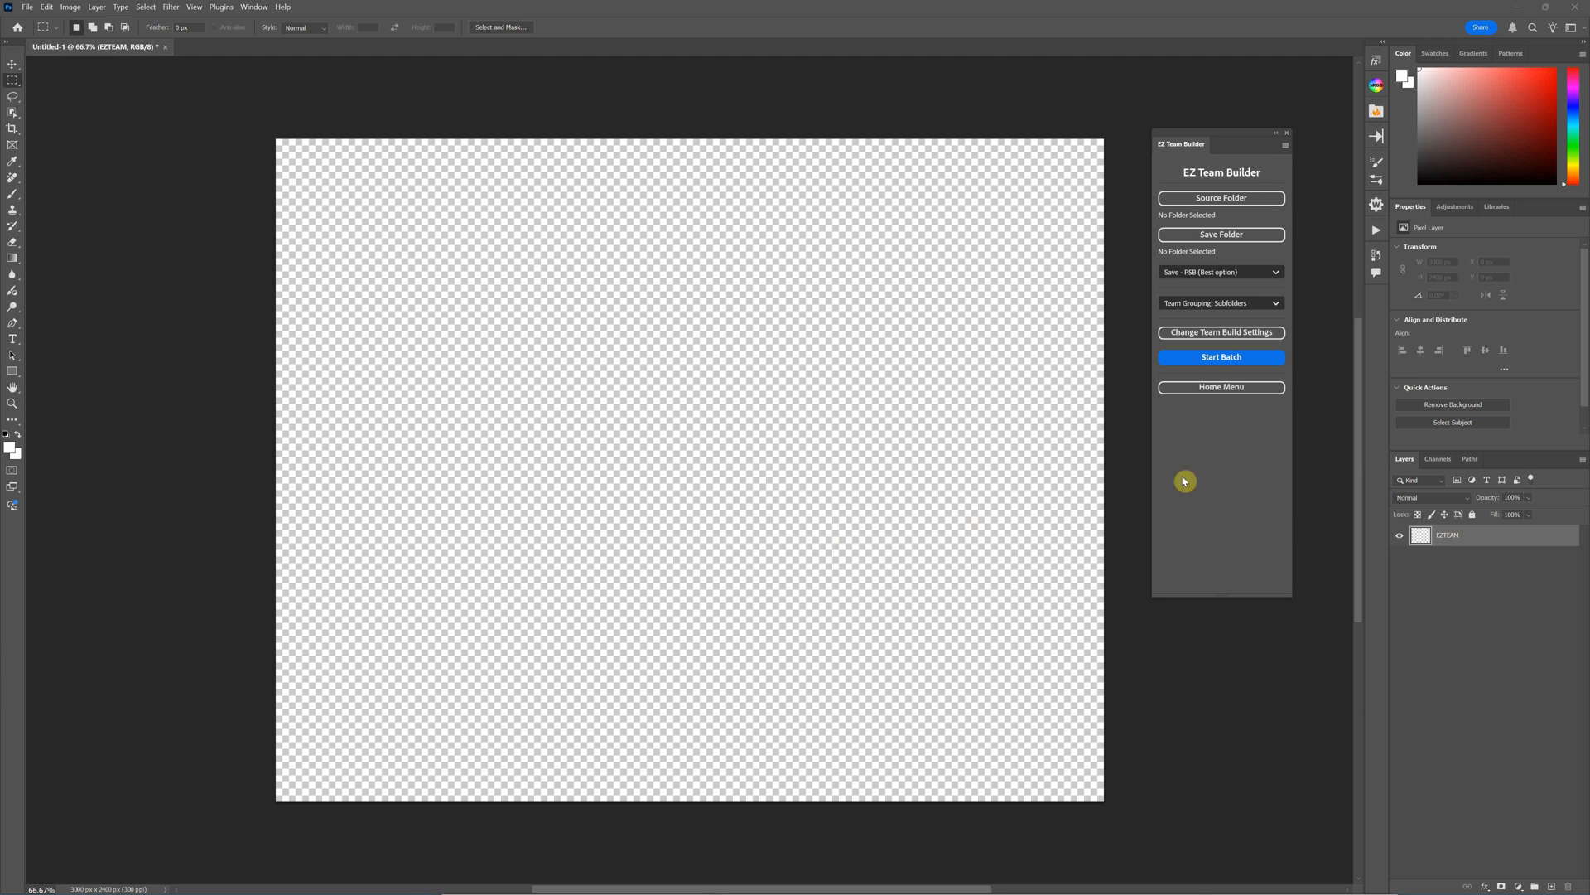
pyautogui.moveTo(1181, 238)
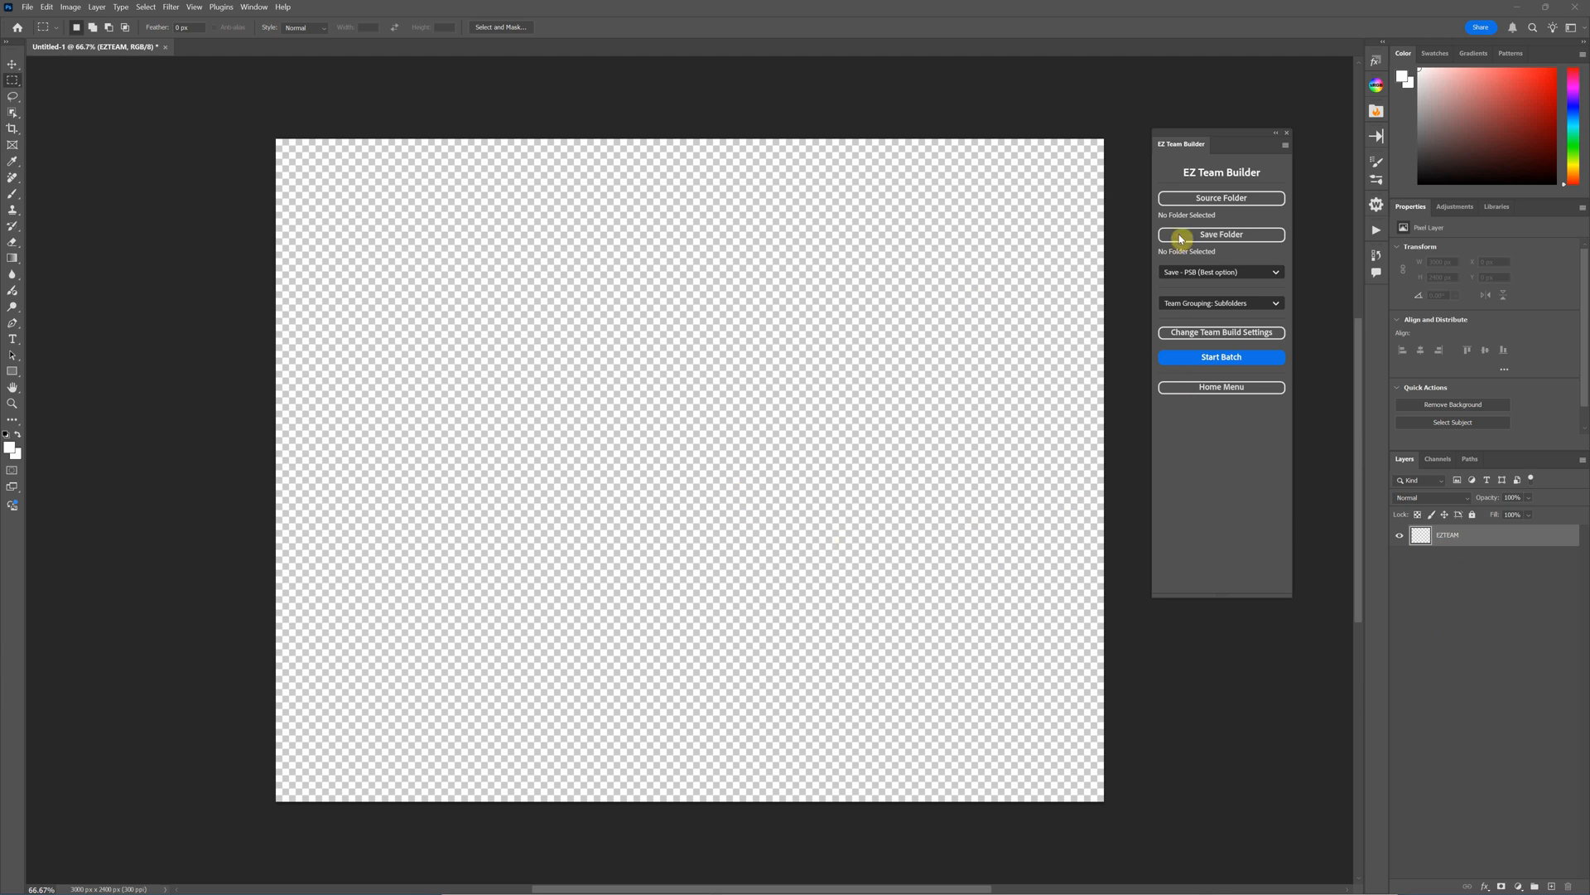
pyautogui.moveTo(1249, 220)
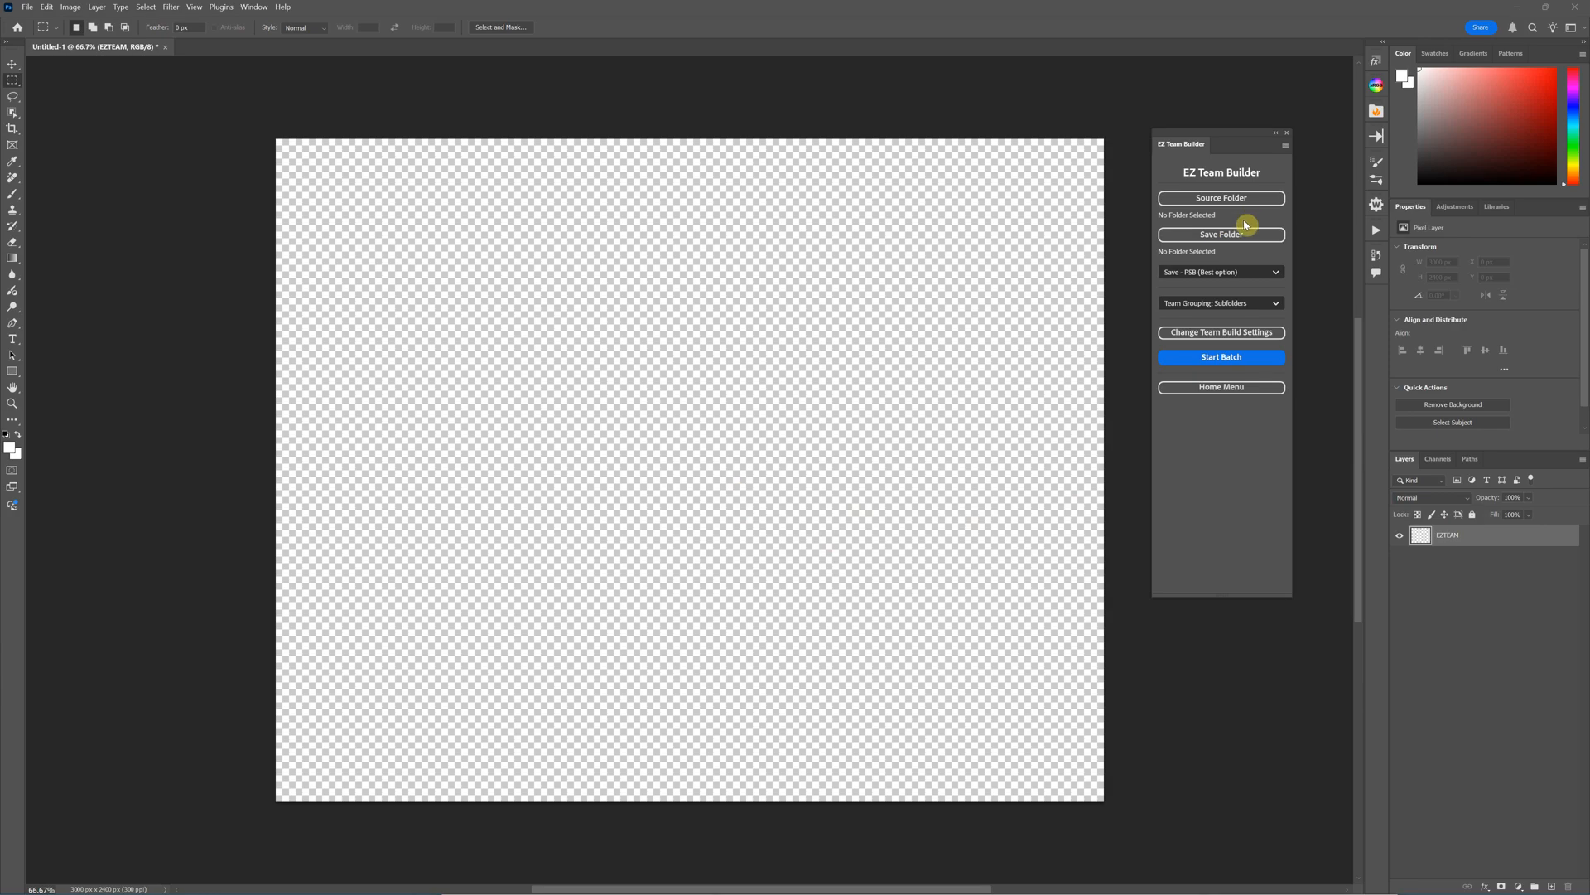
pyautogui.moveTo(1191, 219)
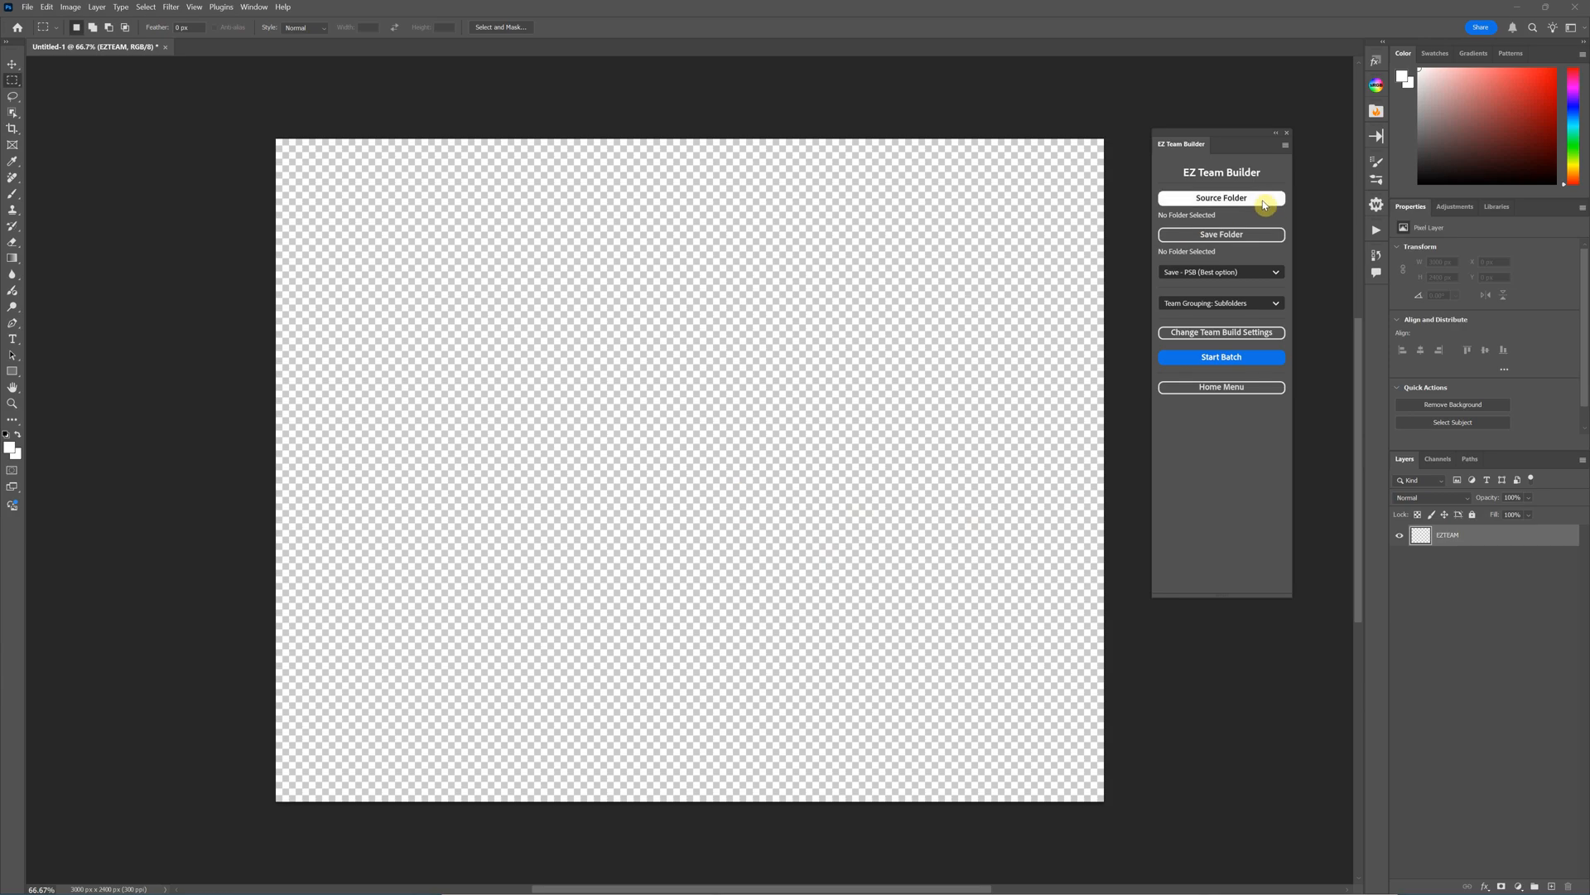
# - Start choosing the source folder, browsing into ARFC Soccer Boys and back to EZTB Batch - Subfolders
pyautogui.click(1221, 197)
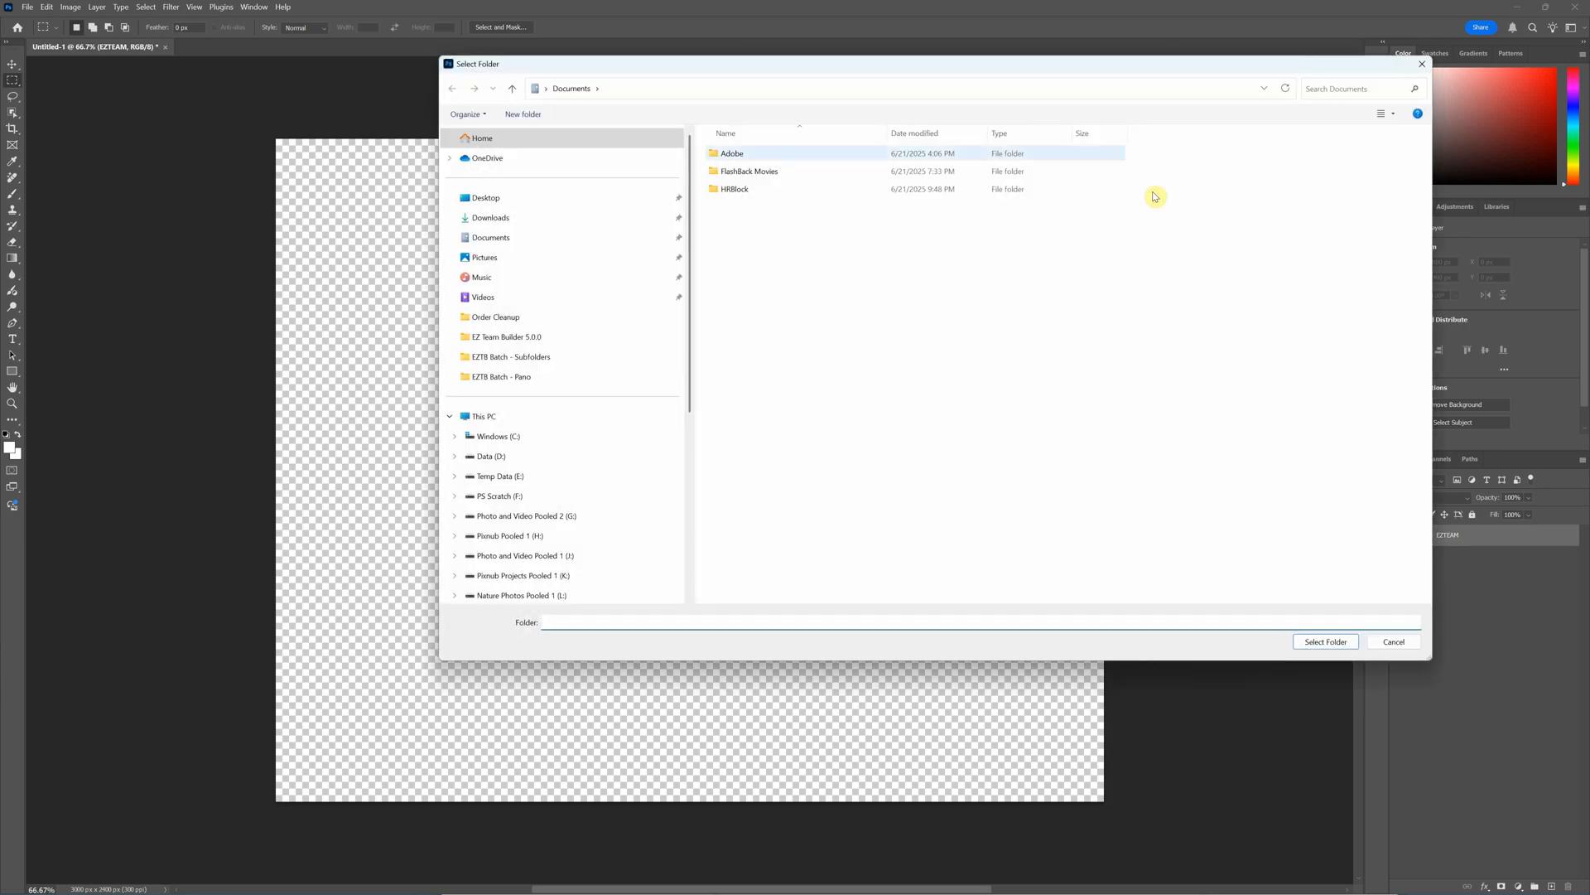
pyautogui.click(485, 198)
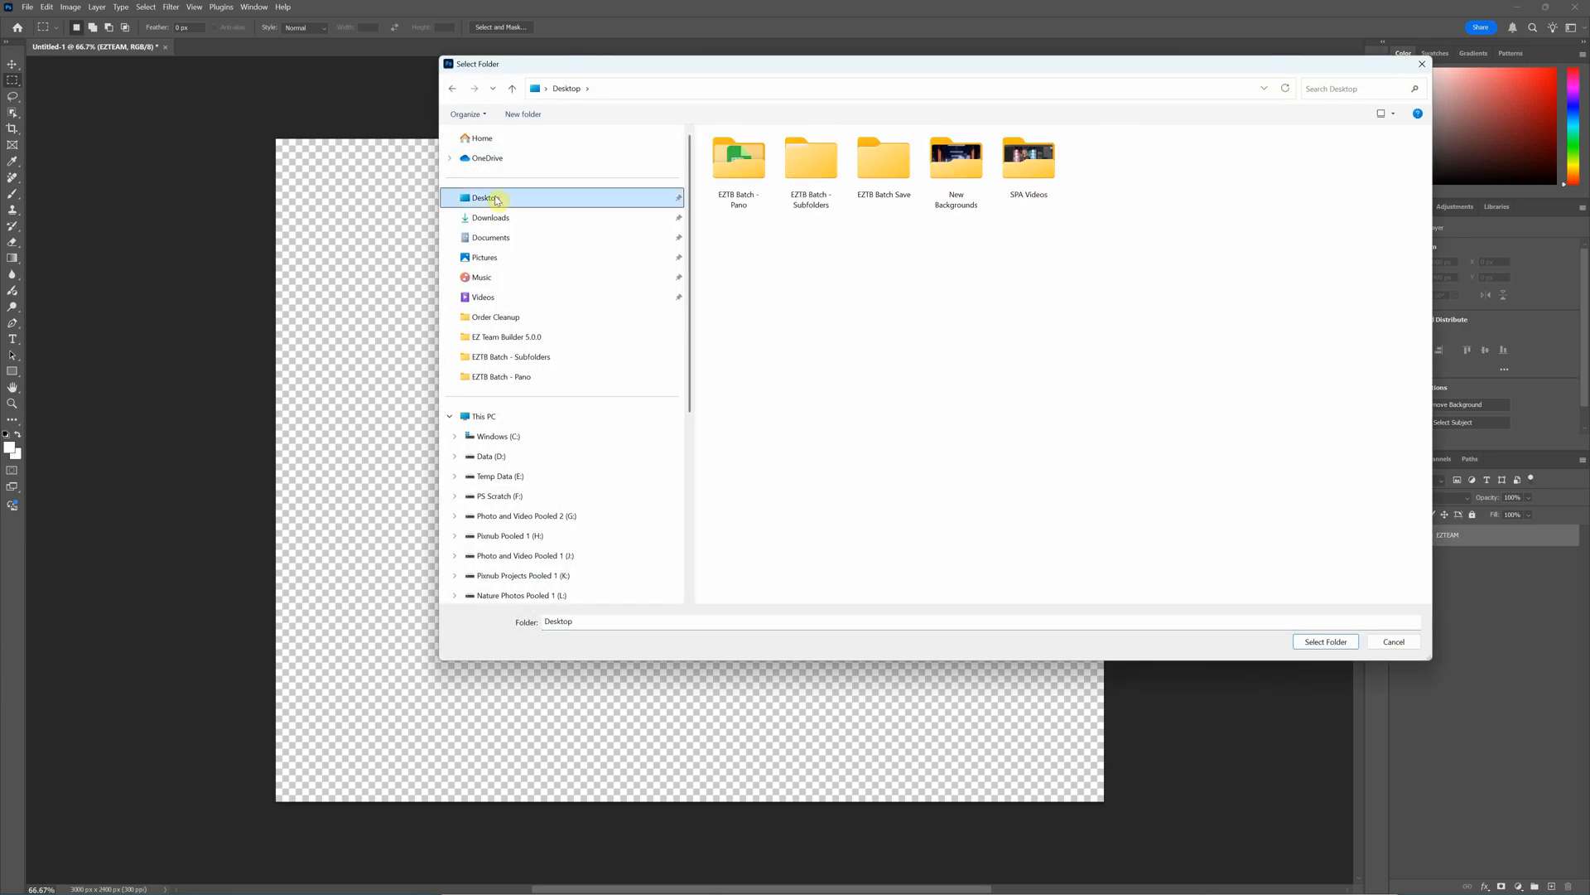
pyautogui.moveTo(837, 235)
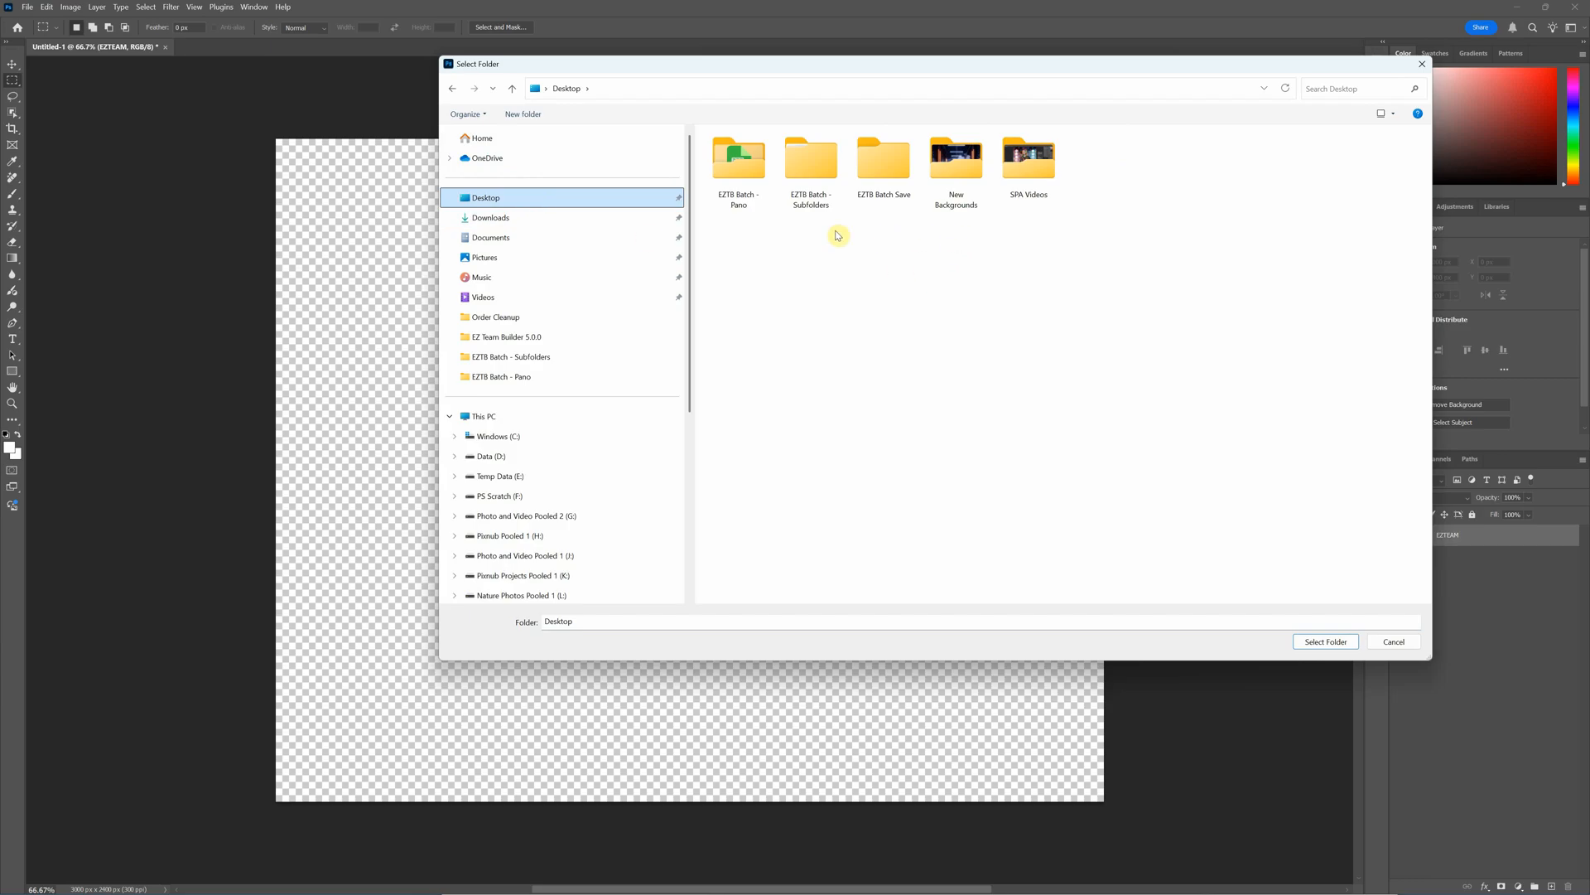
pyautogui.doubleClick(811, 159)
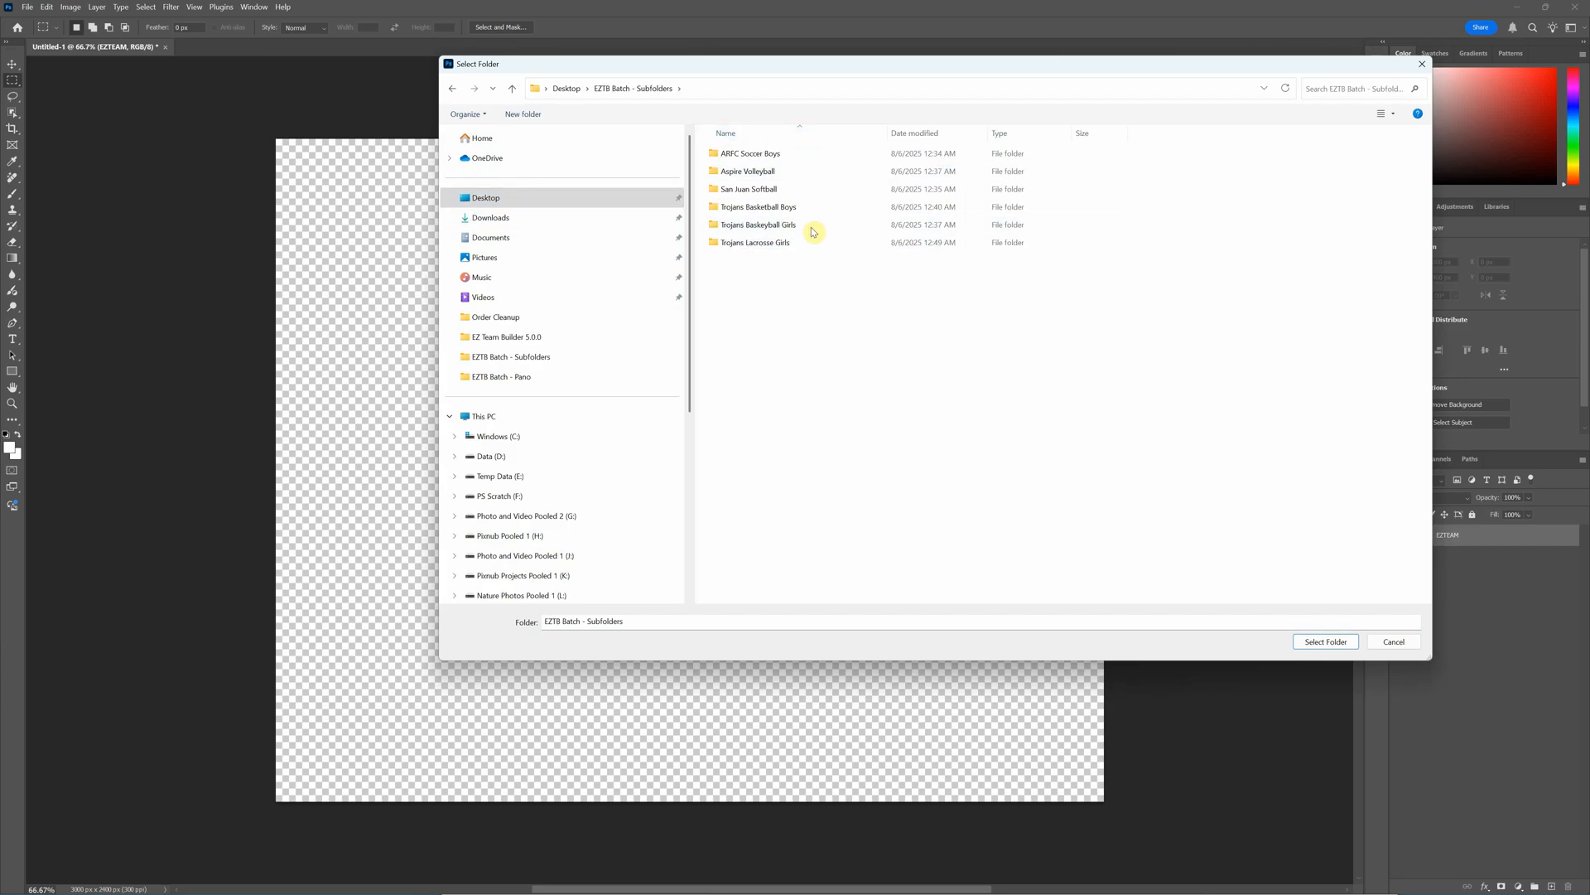
pyautogui.click(750, 152)
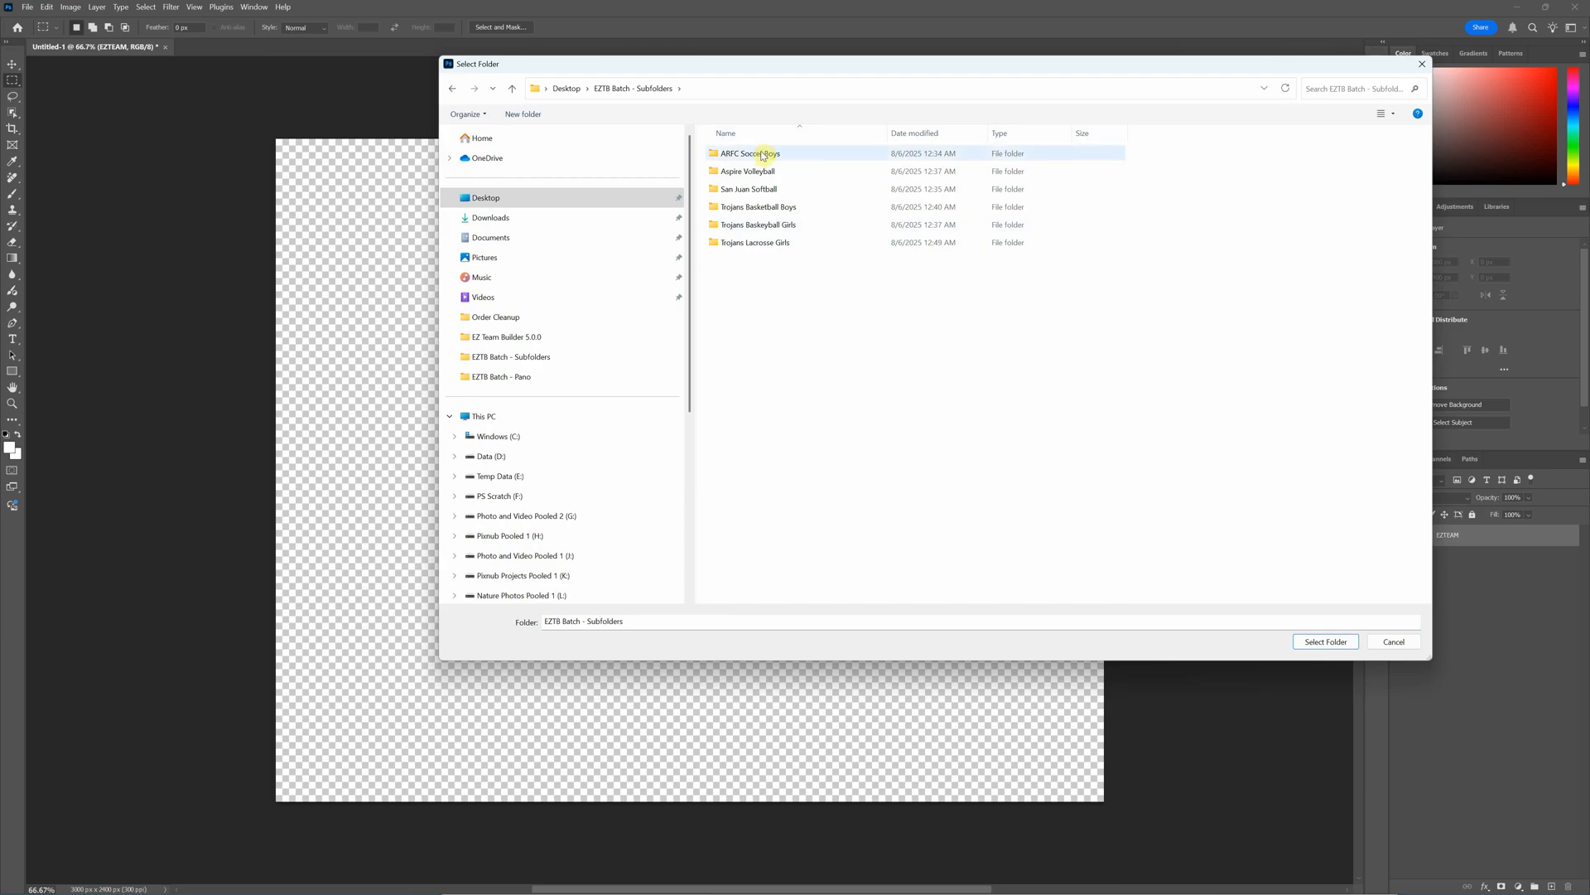
pyautogui.doubleClick(749, 152)
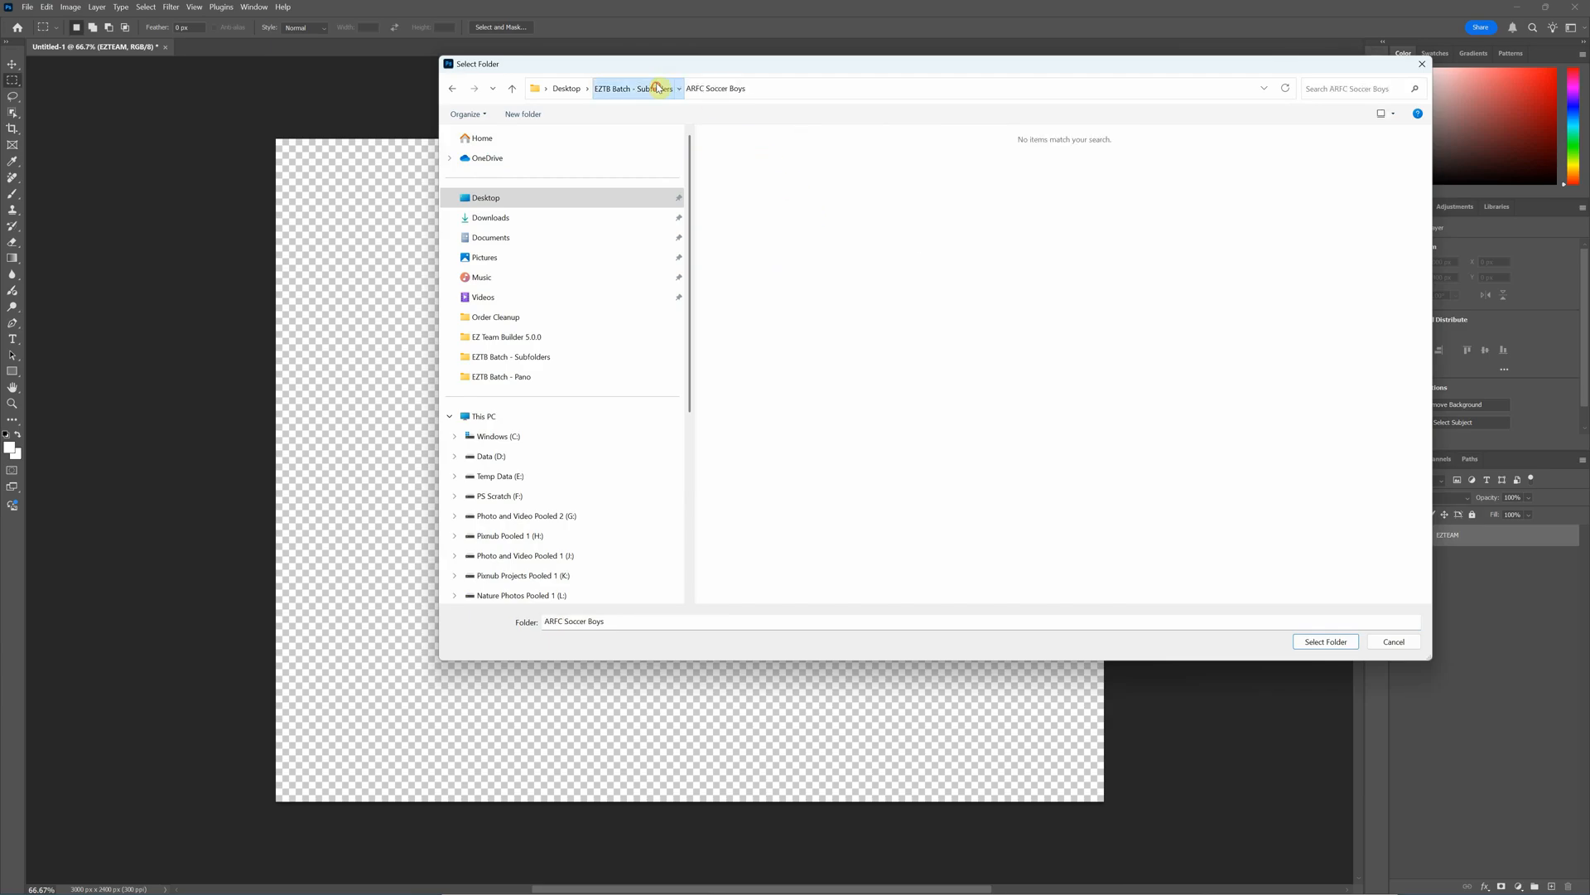
pyautogui.click(624, 87)
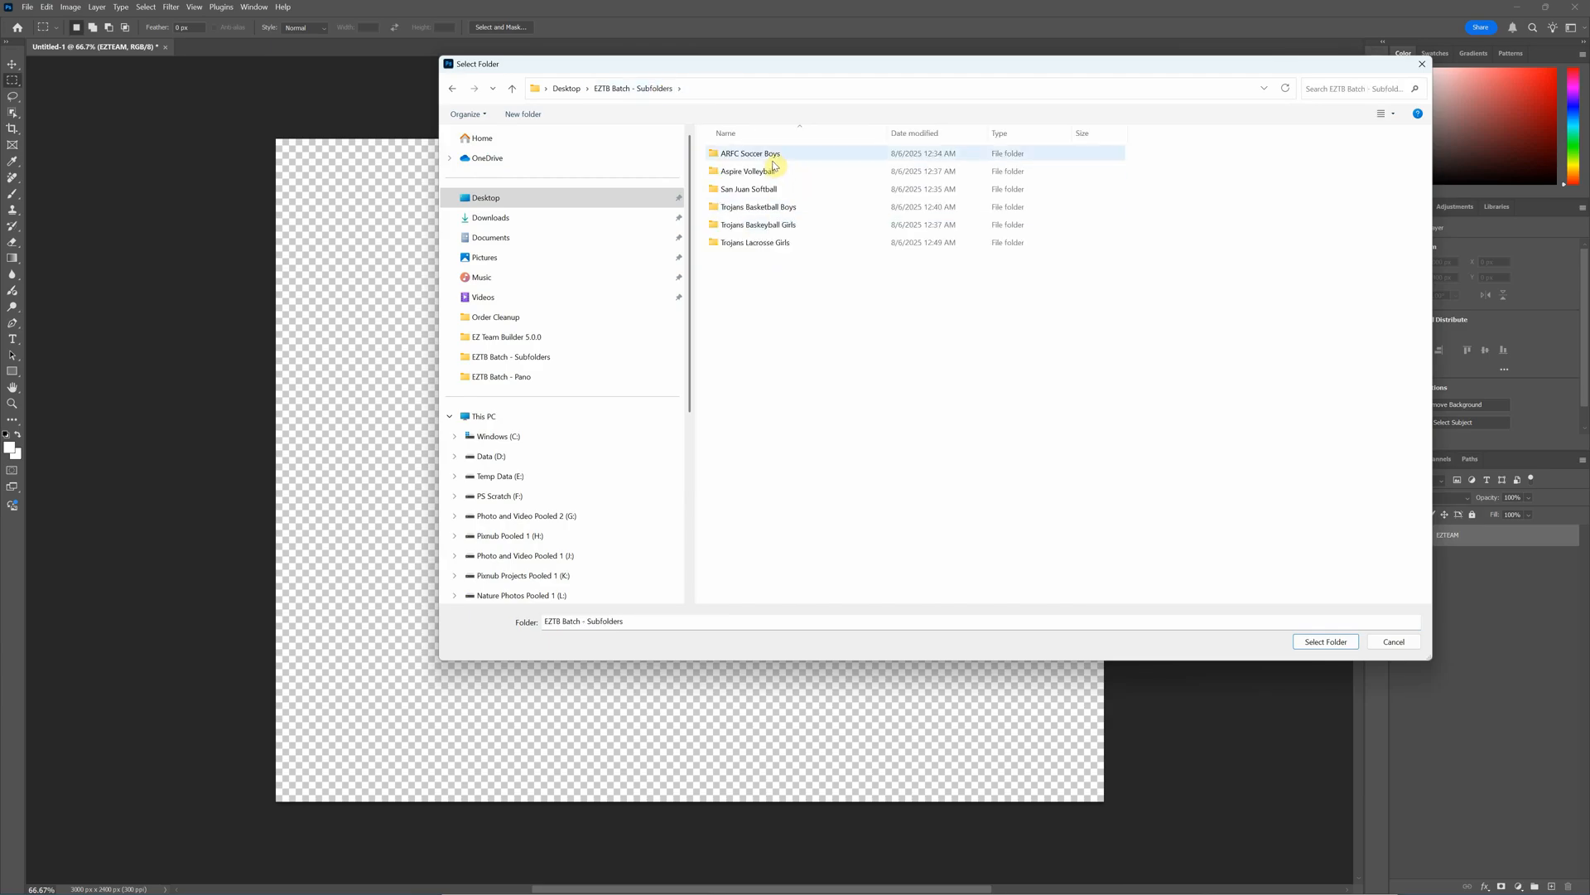
pyautogui.click(747, 188)
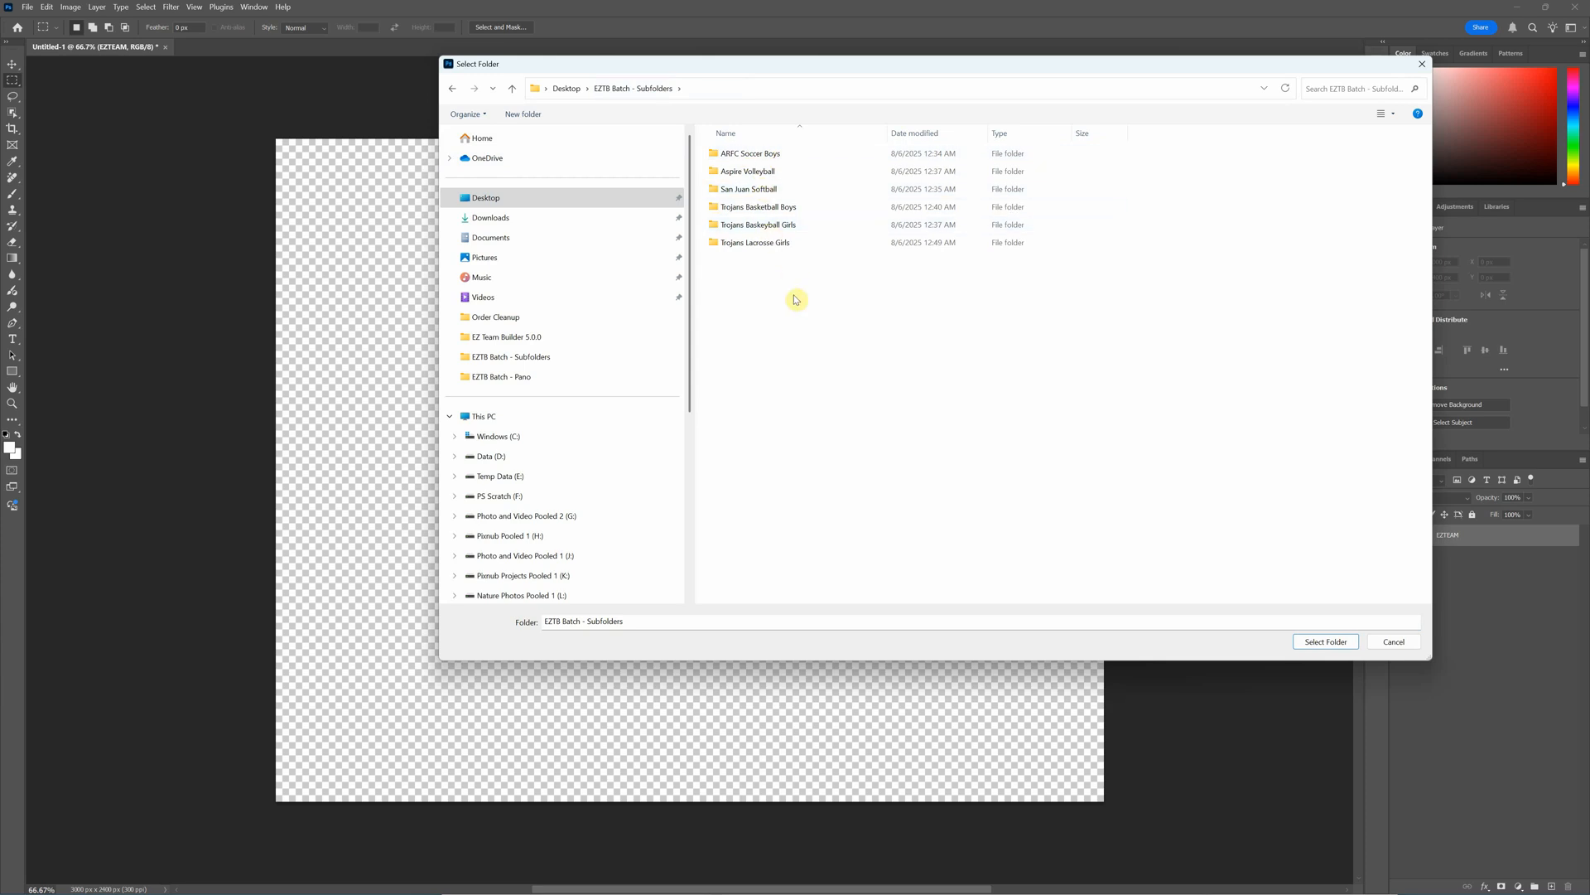
pyautogui.moveTo(807, 299)
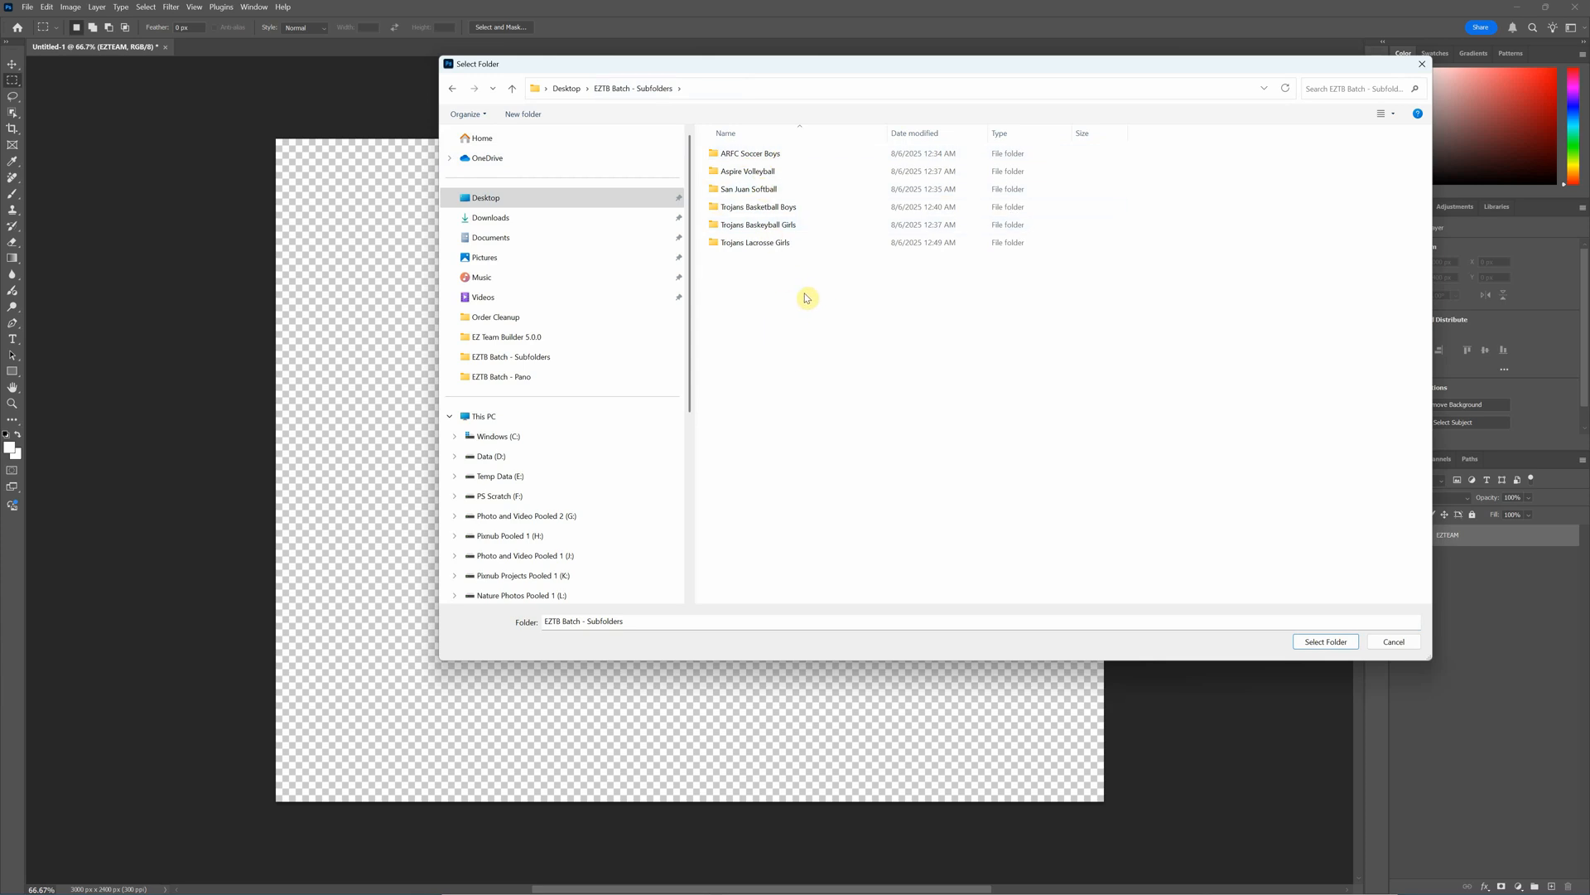
pyautogui.moveTo(804, 308)
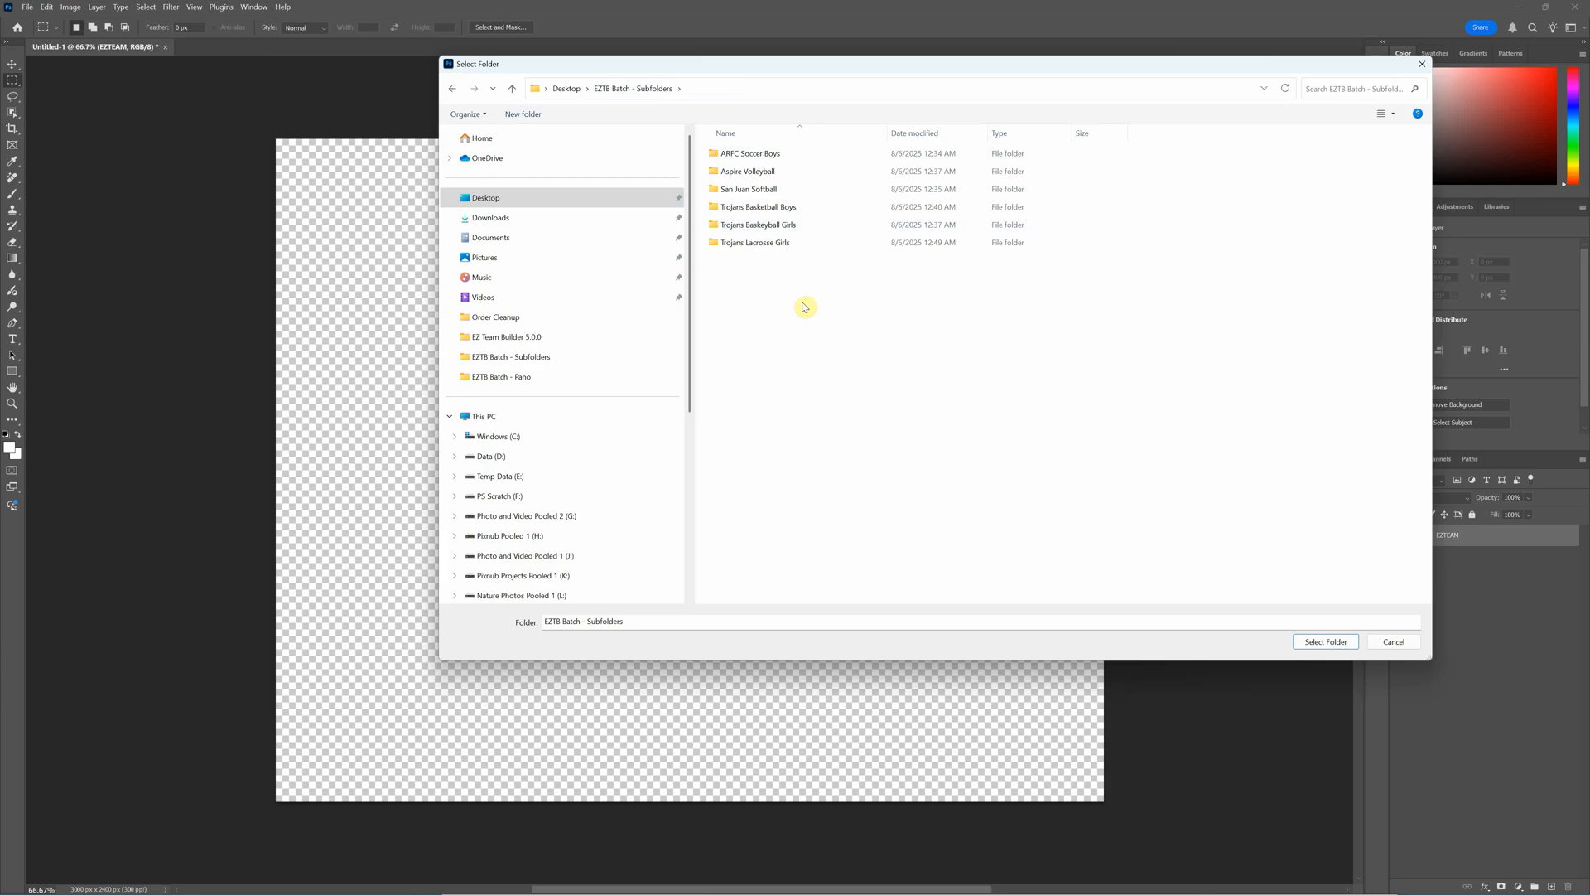
pyautogui.moveTo(789, 341)
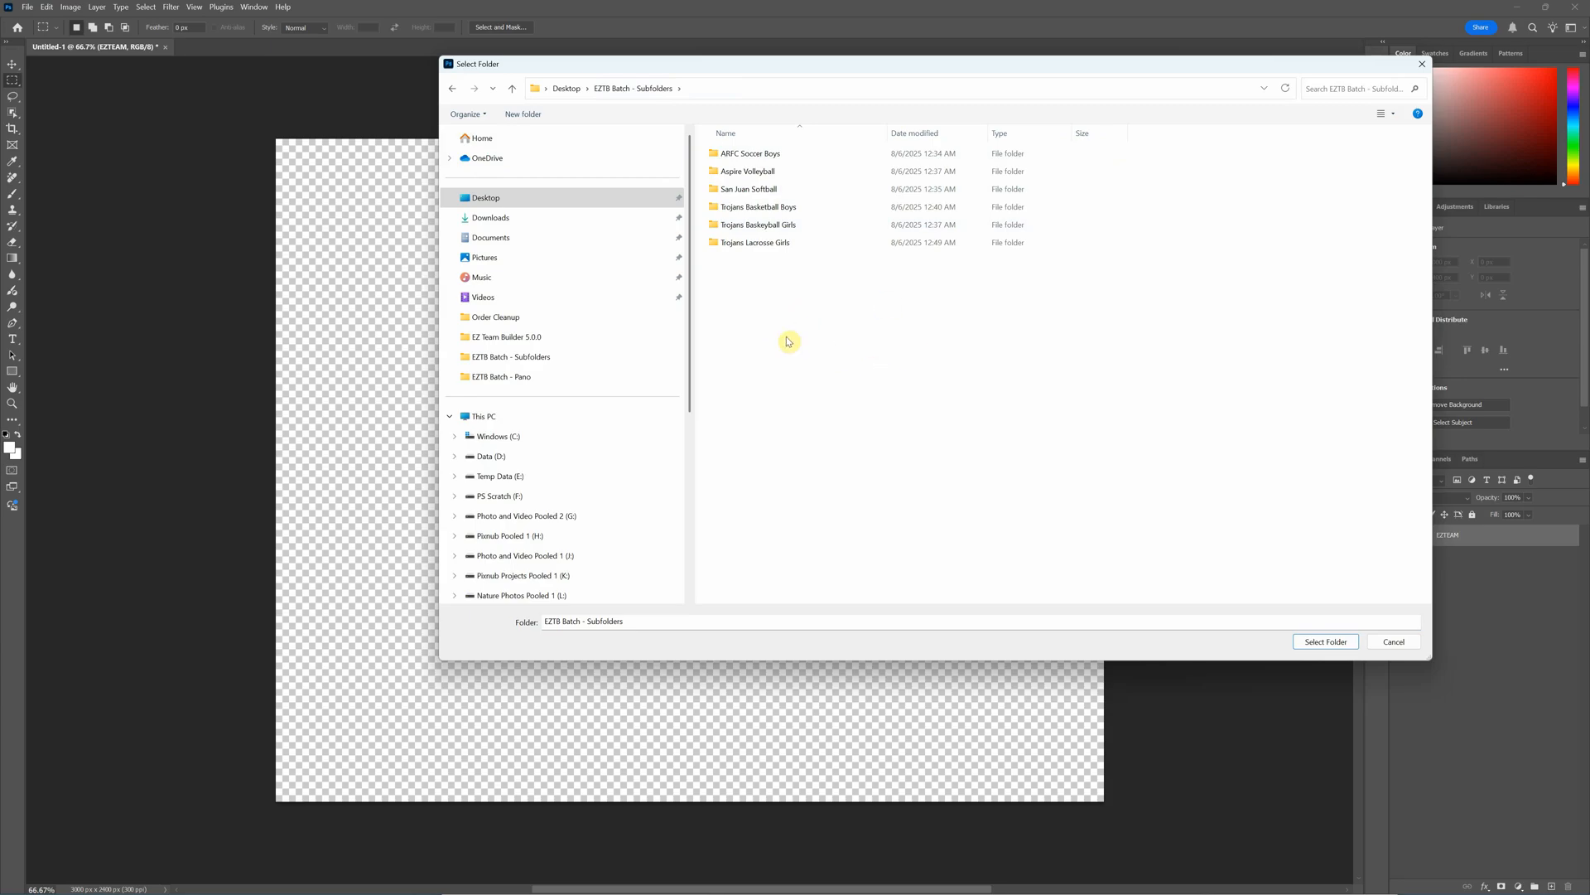
pyautogui.moveTo(984, 318)
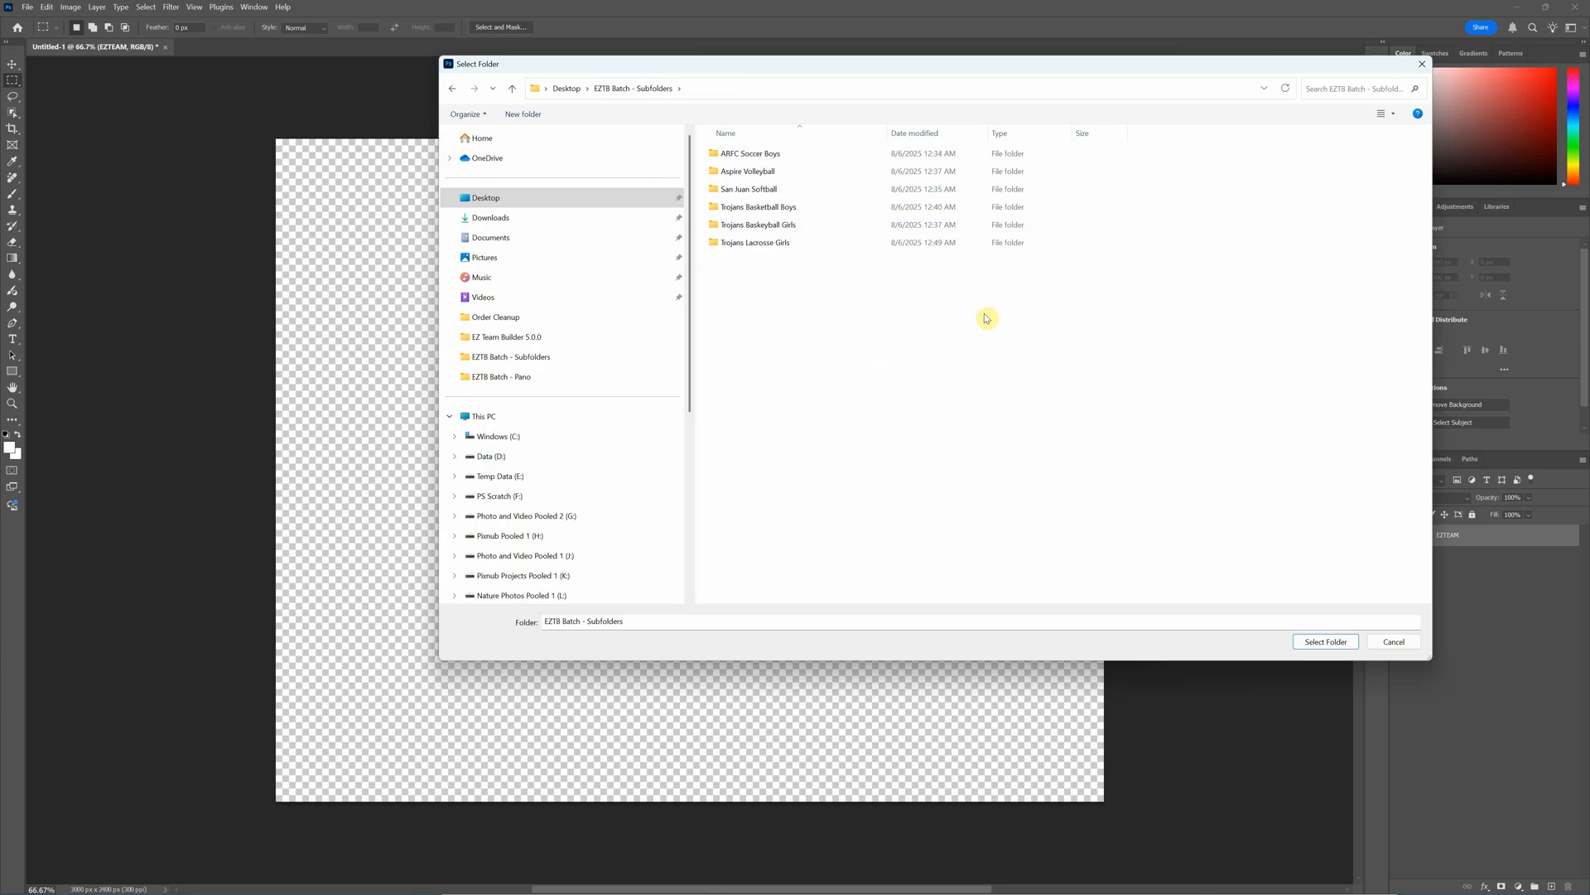
pyautogui.moveTo(936, 459)
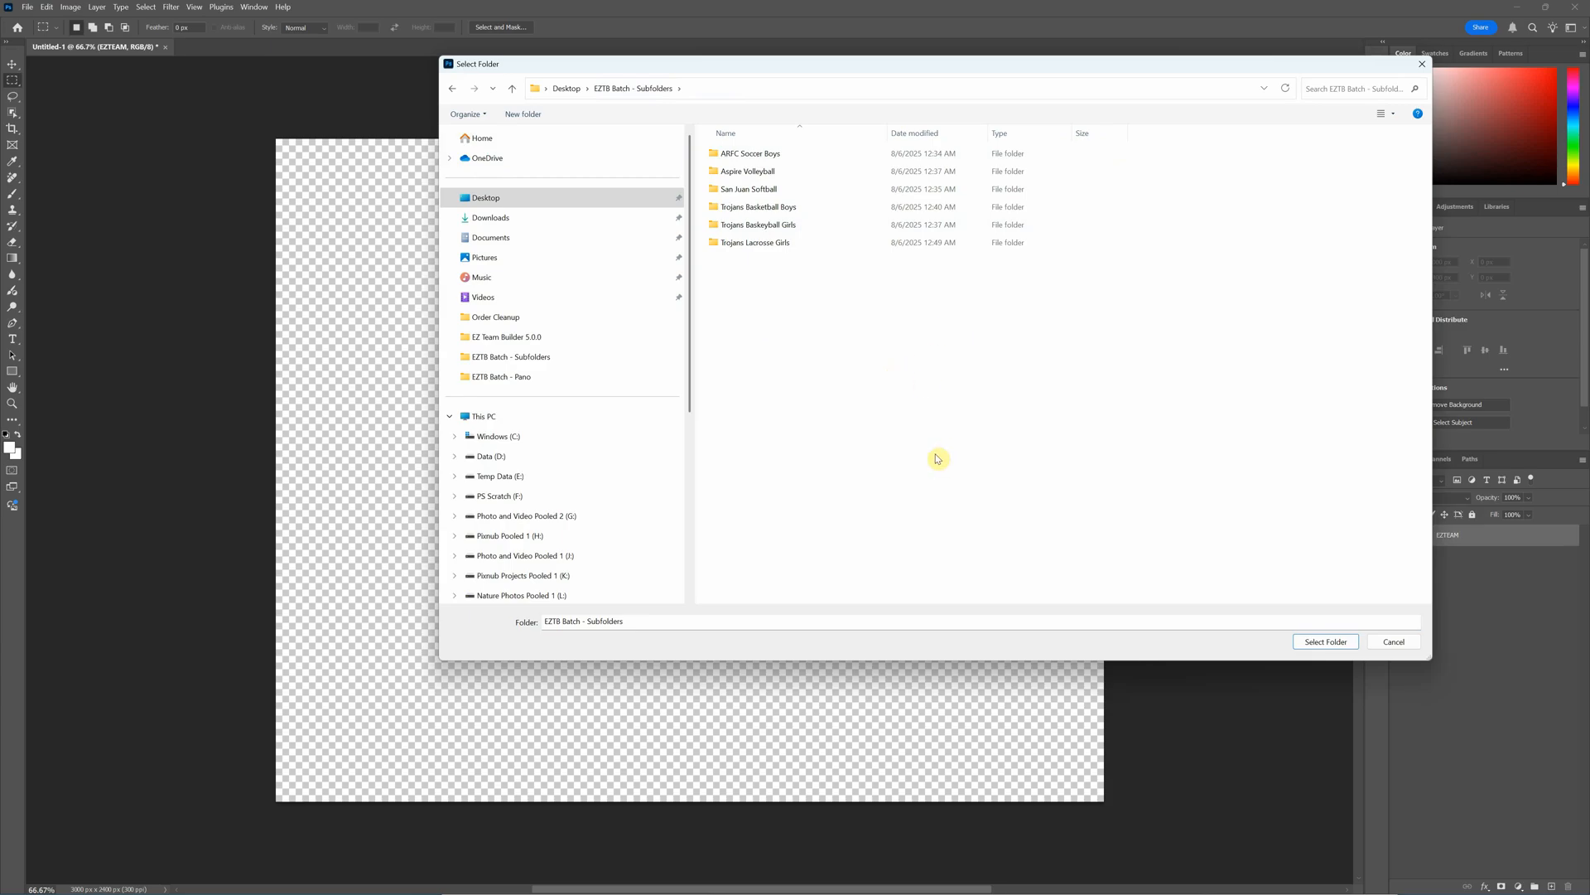
pyautogui.moveTo(730, 287)
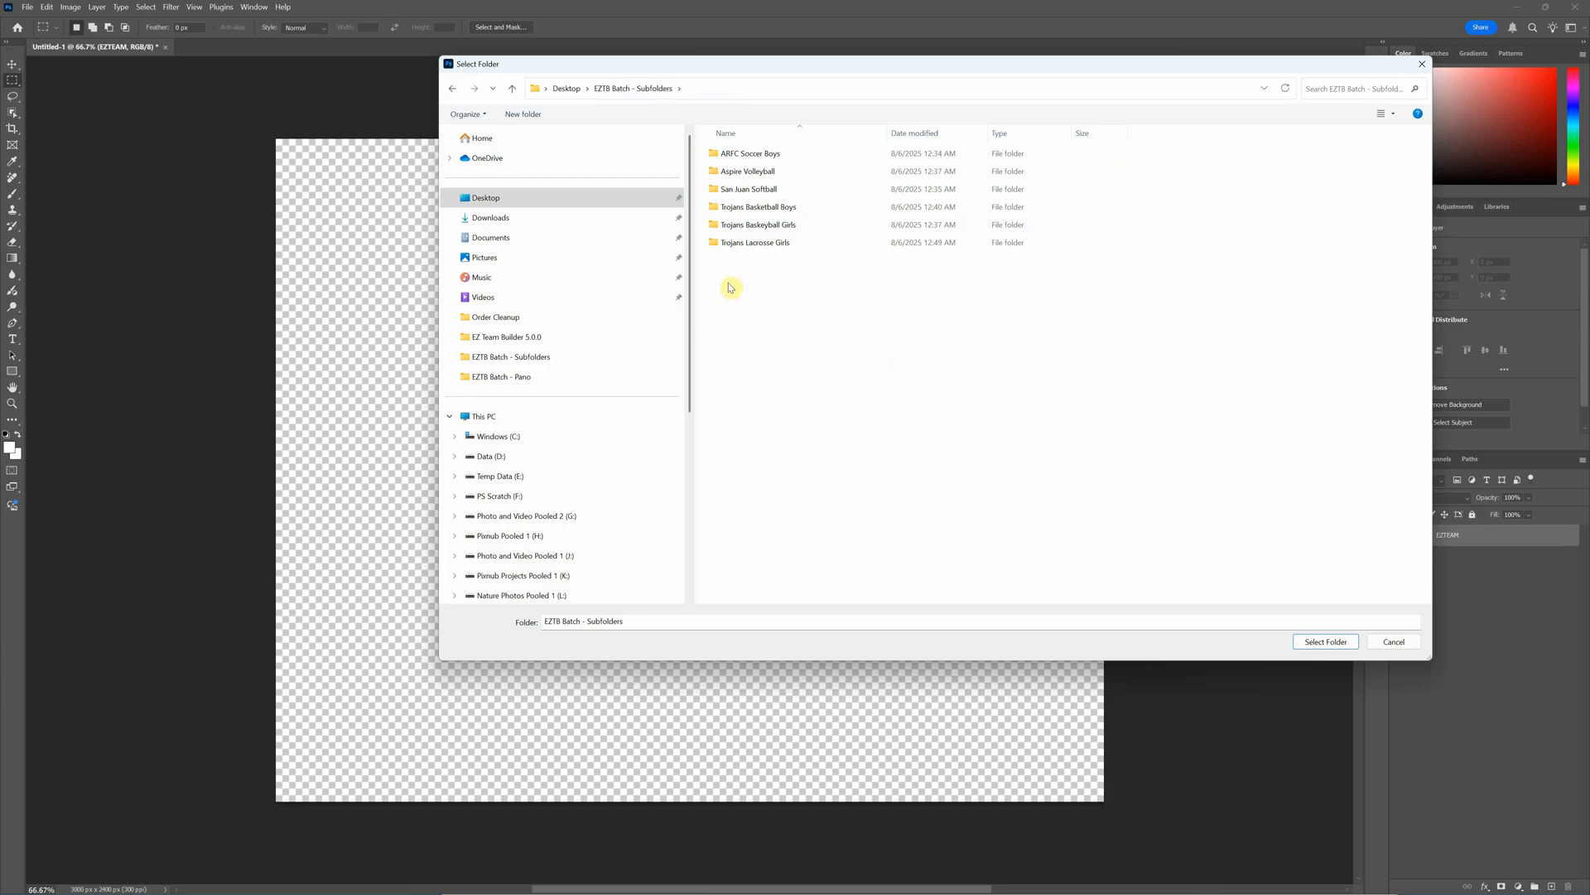
# - Confirm EZTB Batch - Subfolders as the batch source folder
pyautogui.click(749, 153)
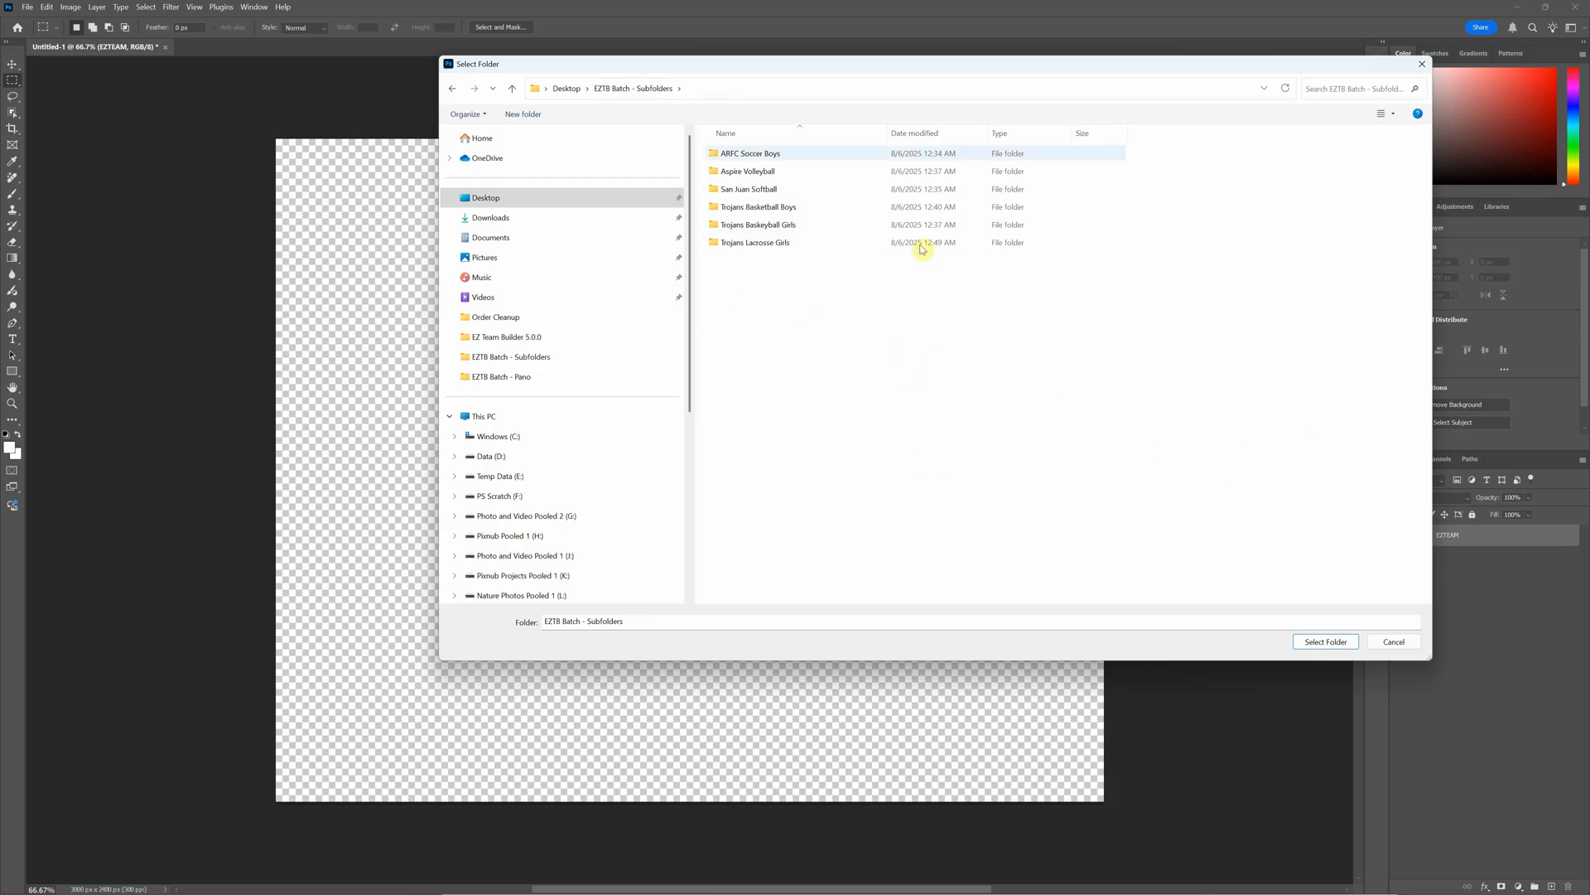
pyautogui.click(634, 88)
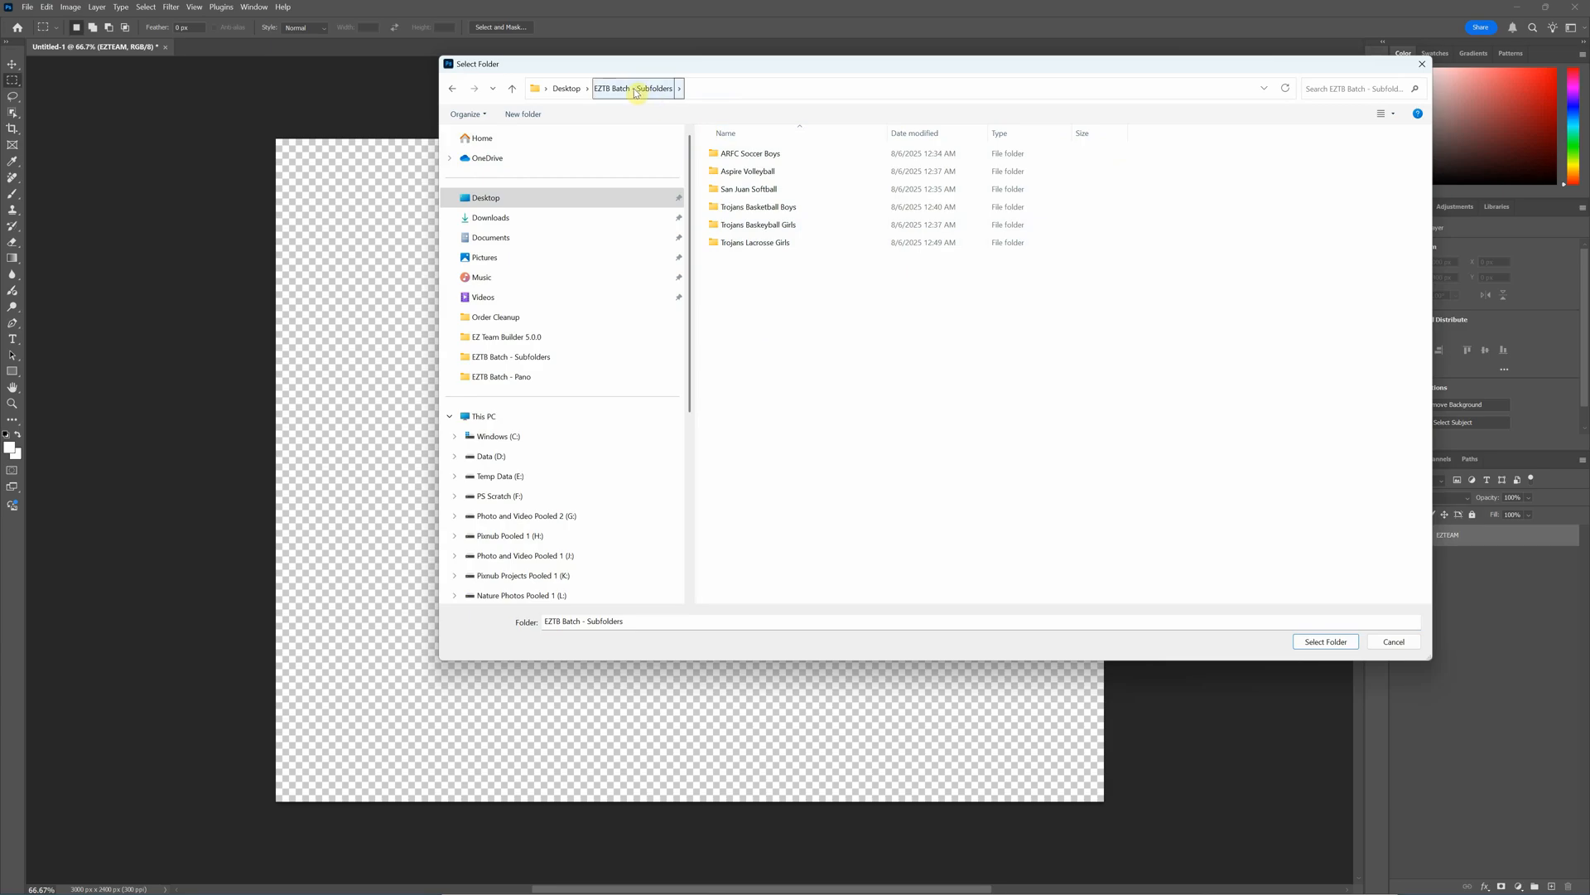
pyautogui.moveTo(654, 108)
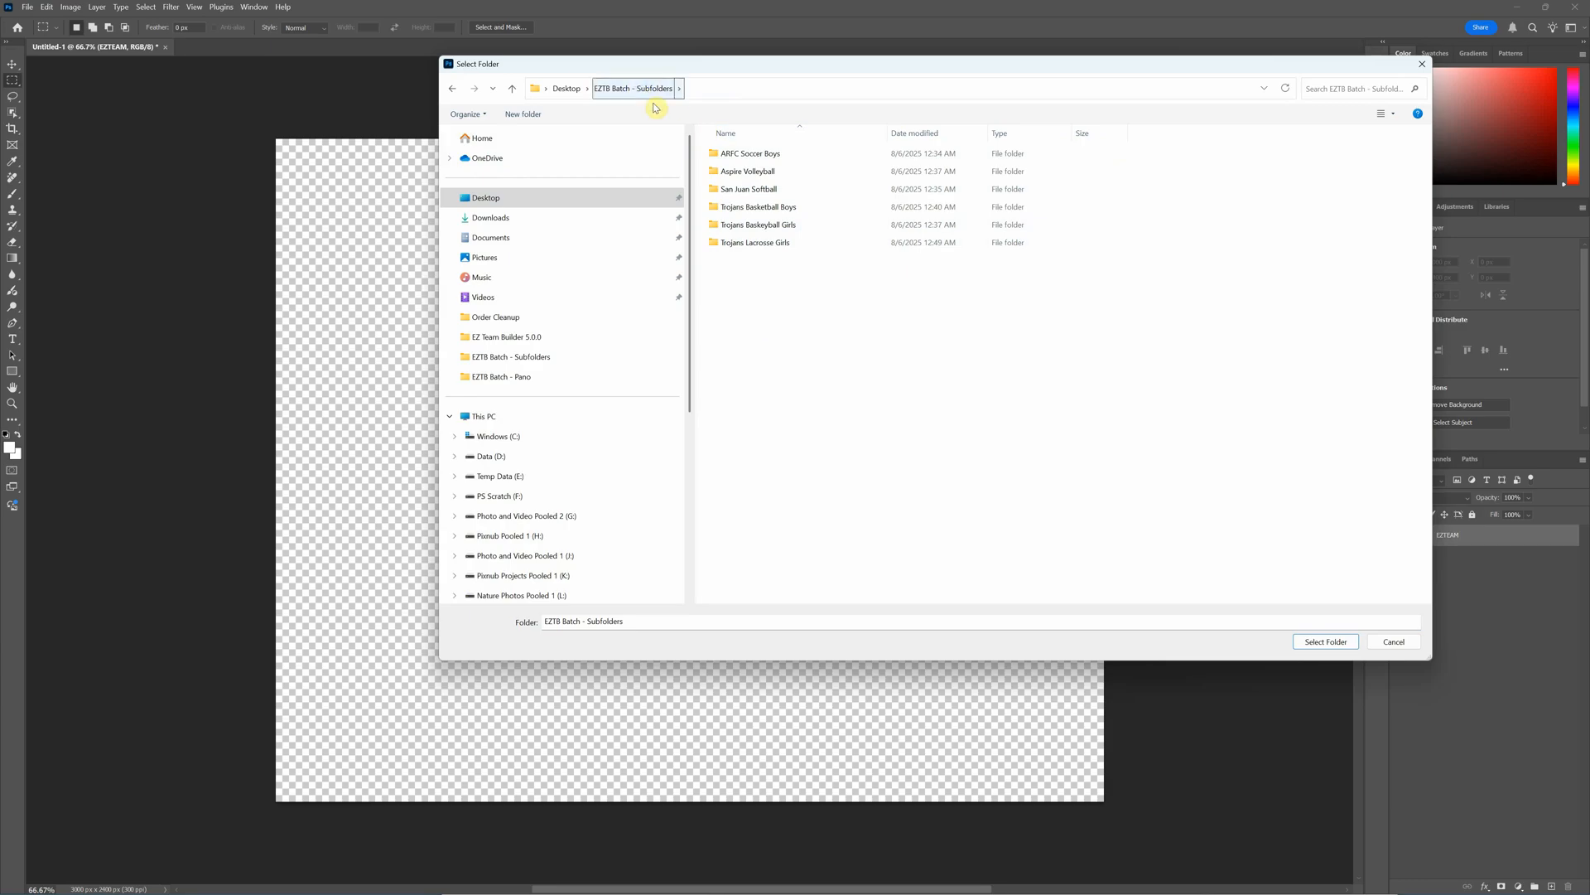
pyautogui.click(1324, 641)
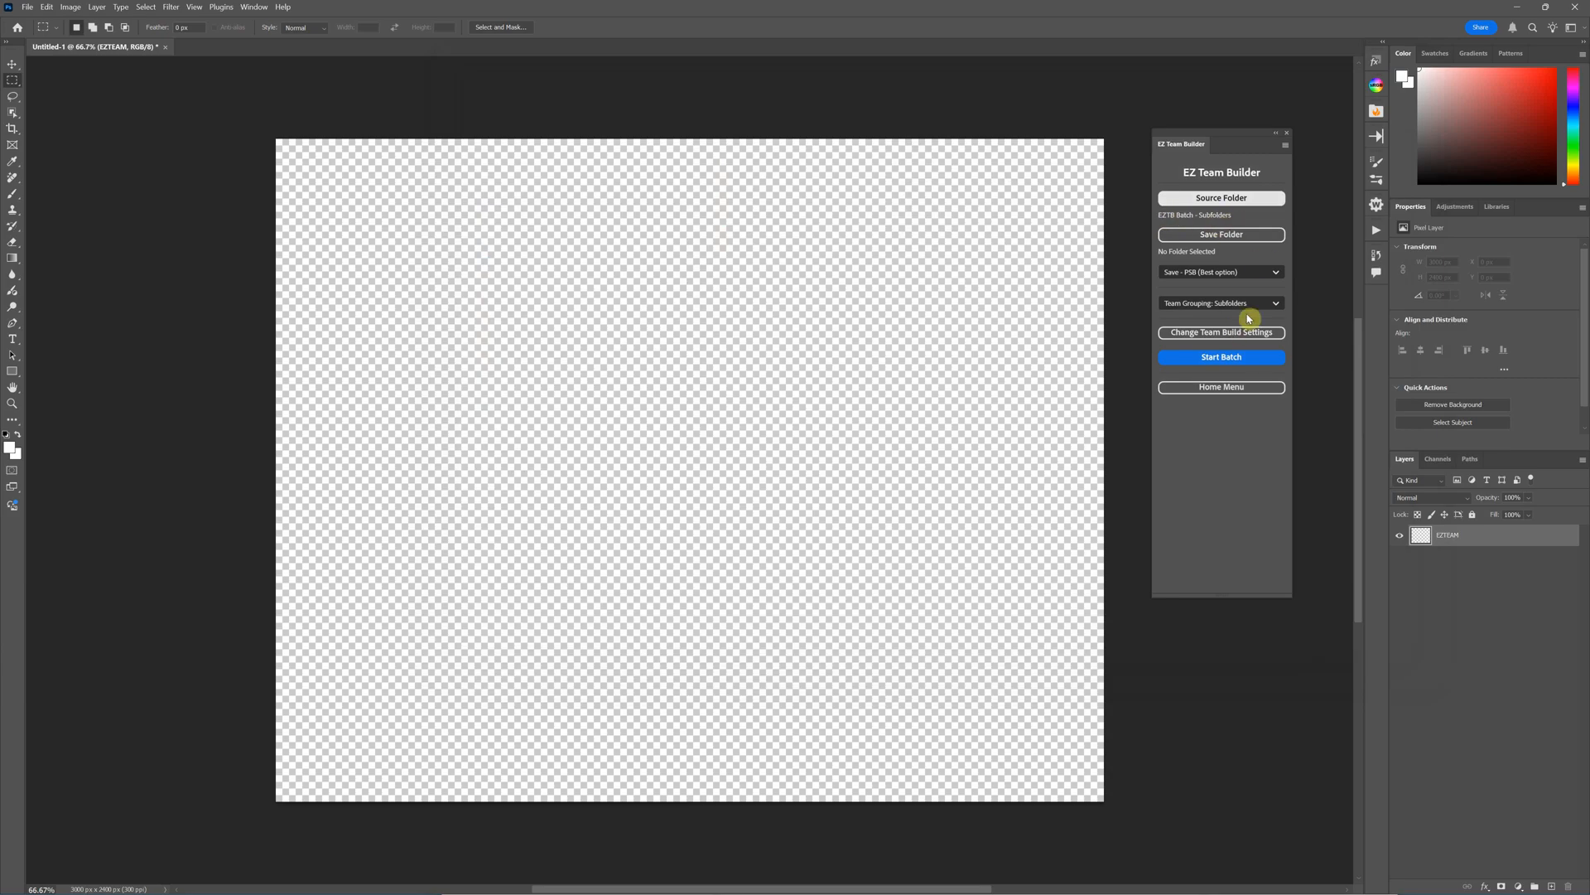
pyautogui.moveTo(1203, 305)
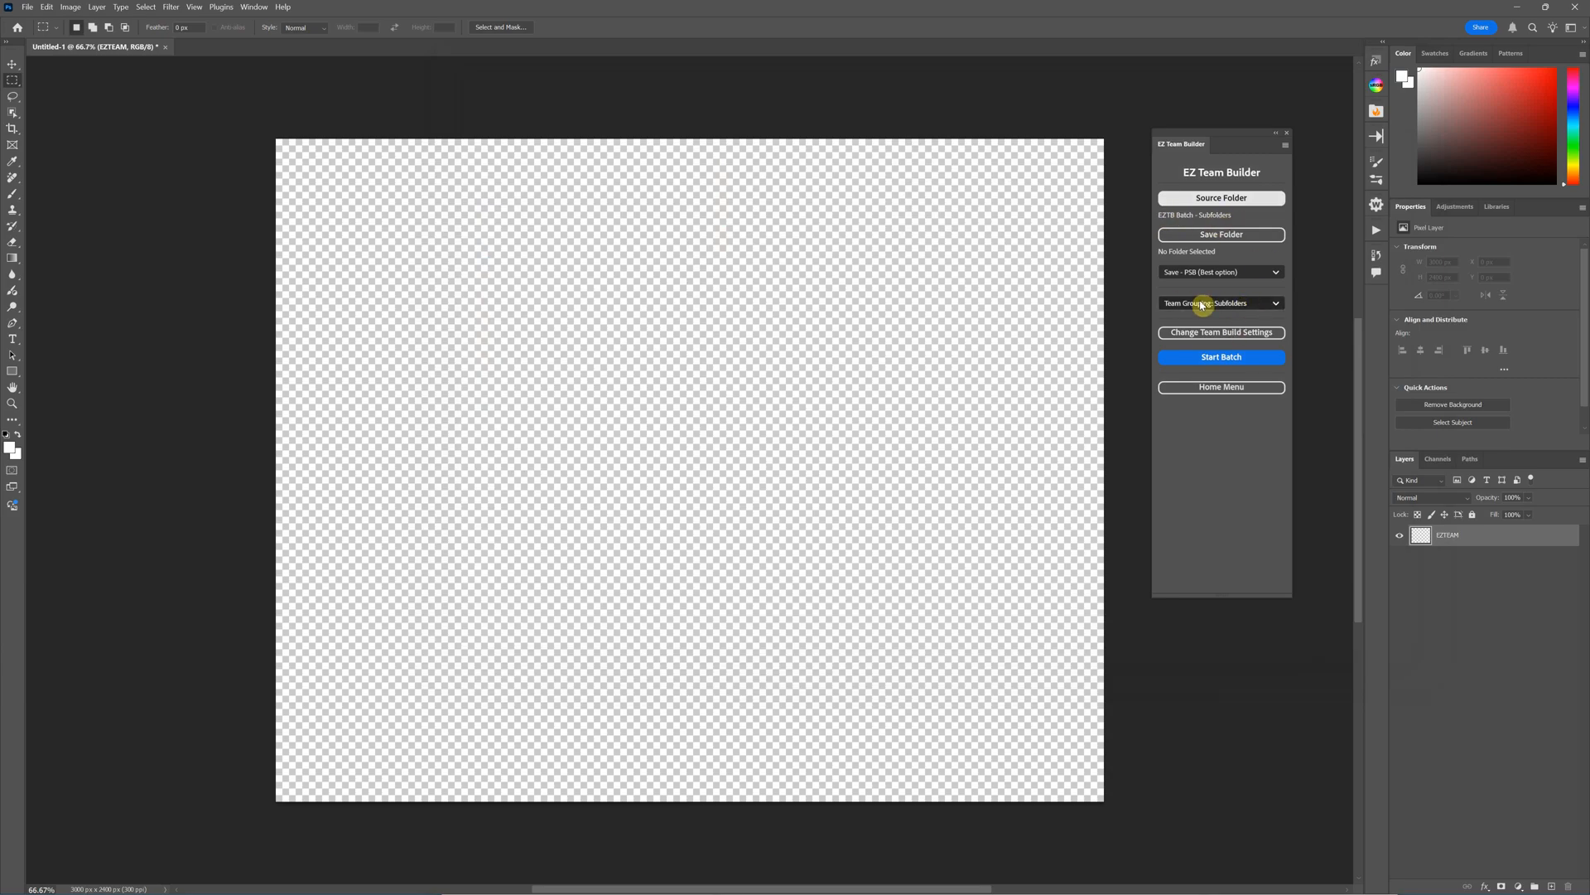
pyautogui.click(1221, 301)
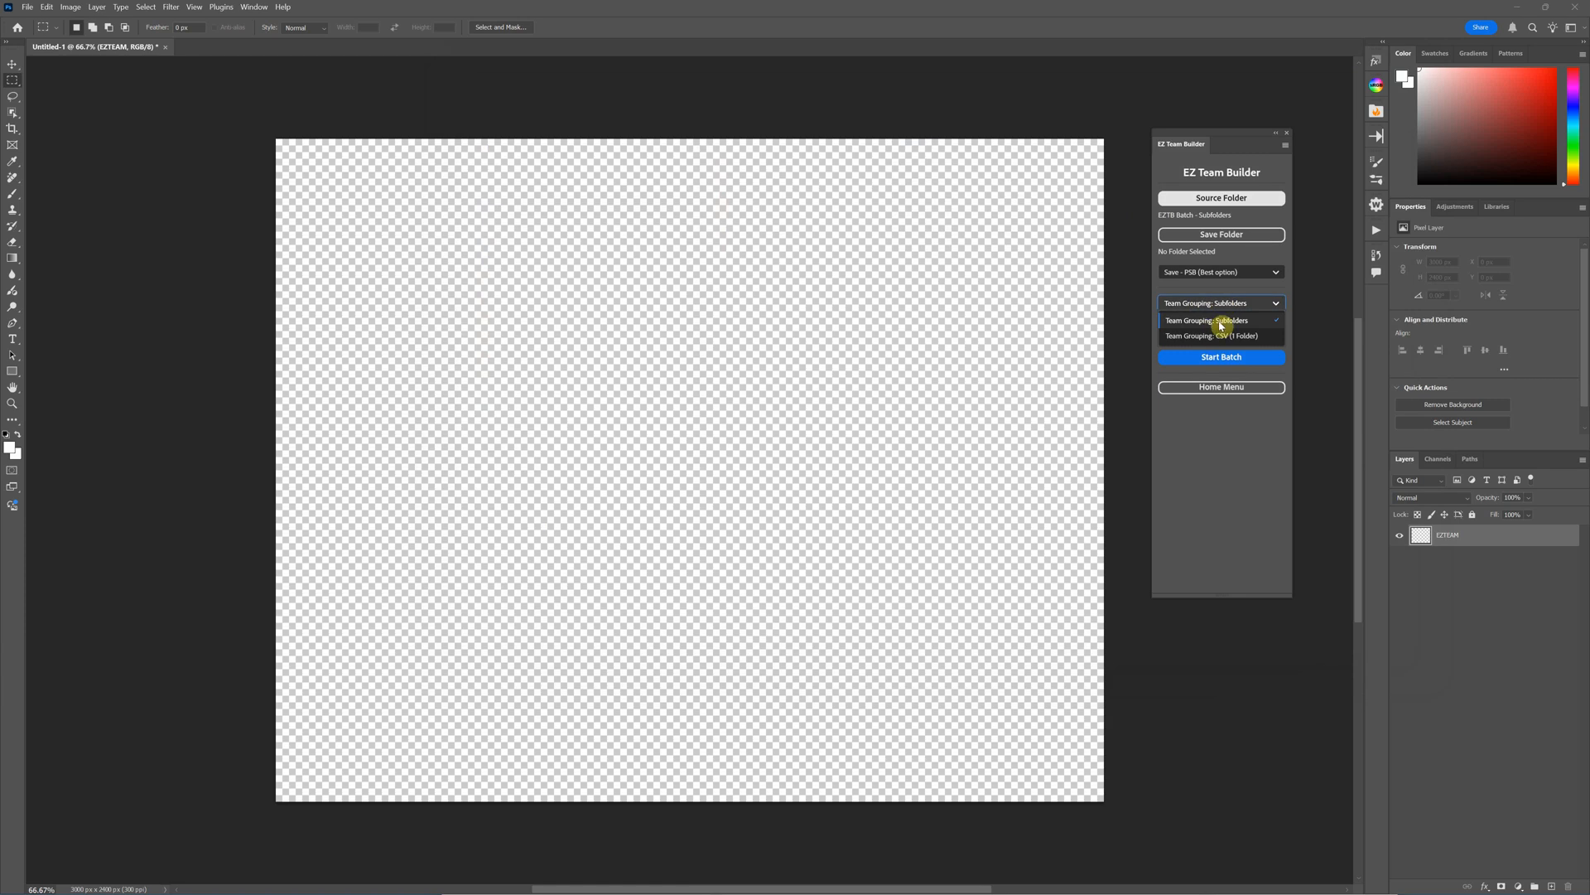
pyautogui.moveTo(1208, 327)
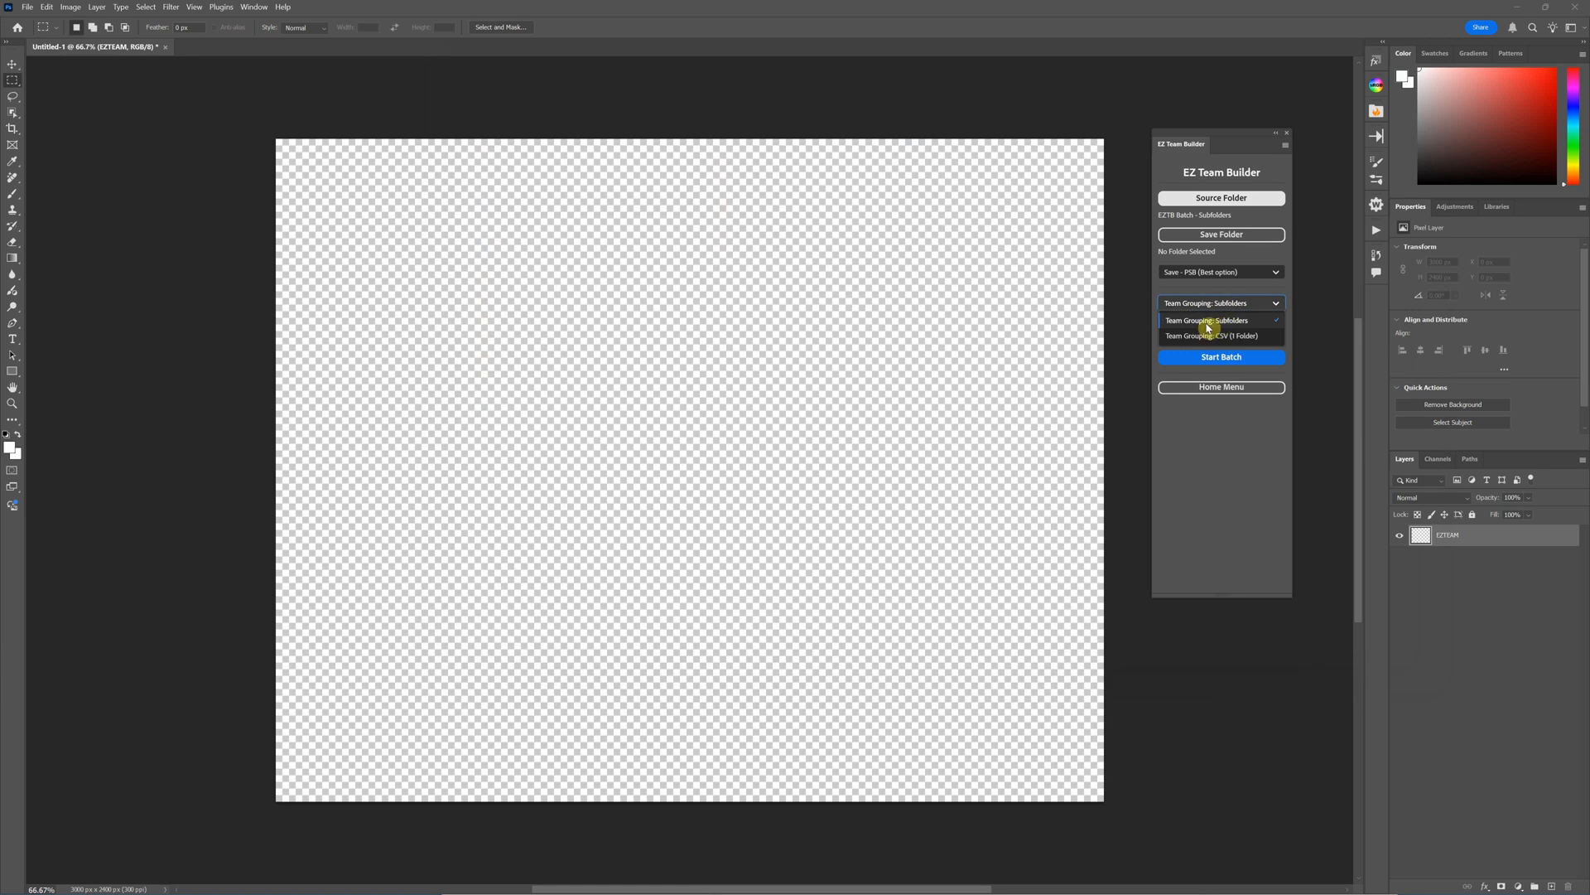
pyautogui.moveTo(1236, 337)
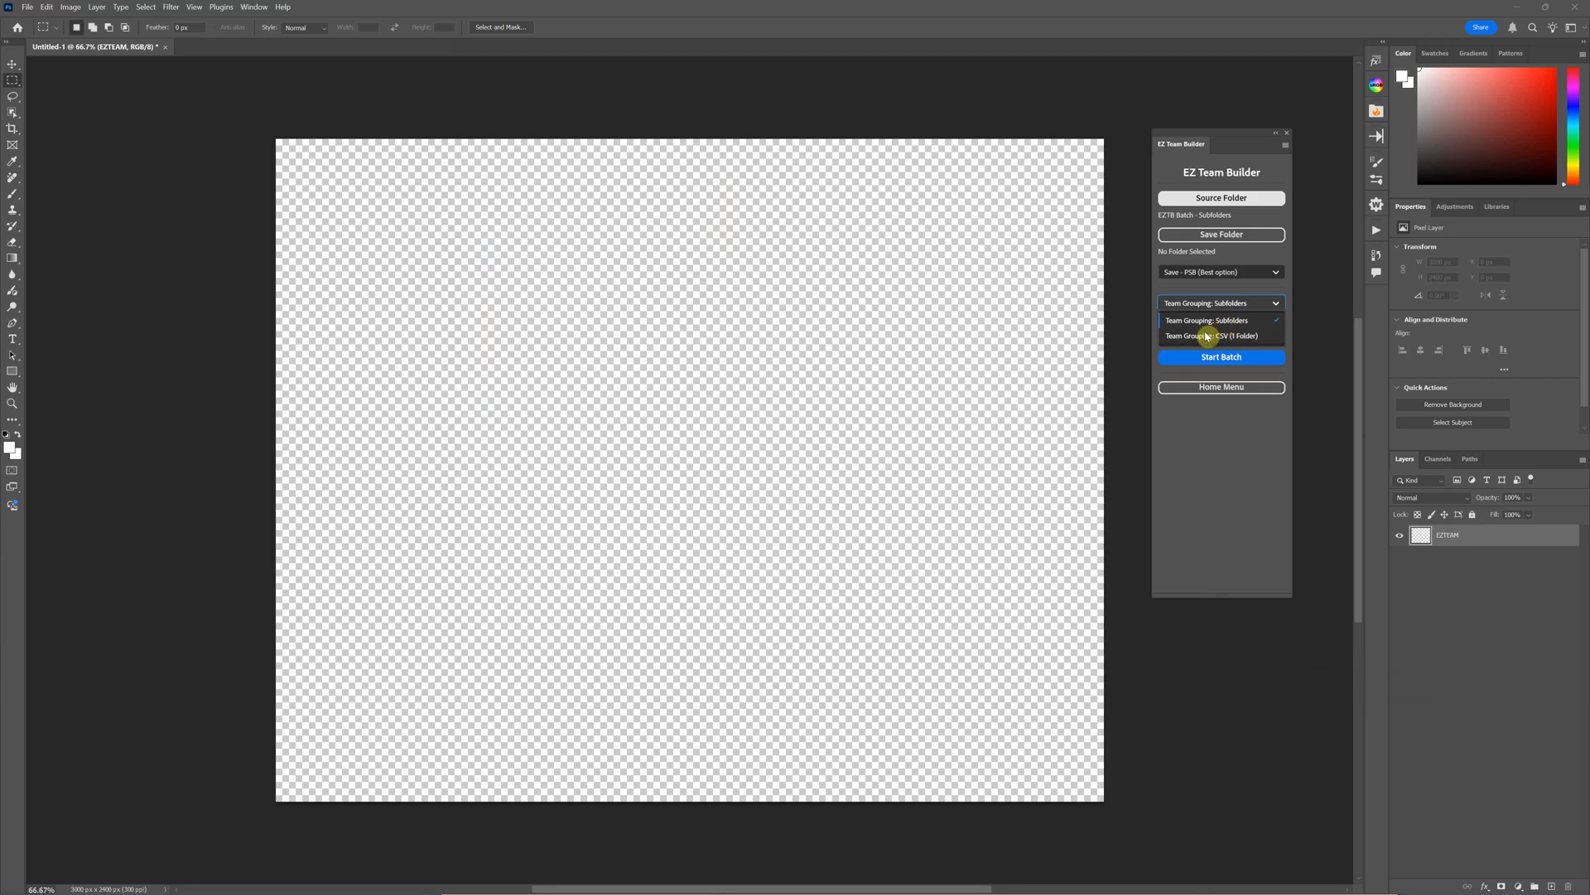
pyautogui.click(1207, 319)
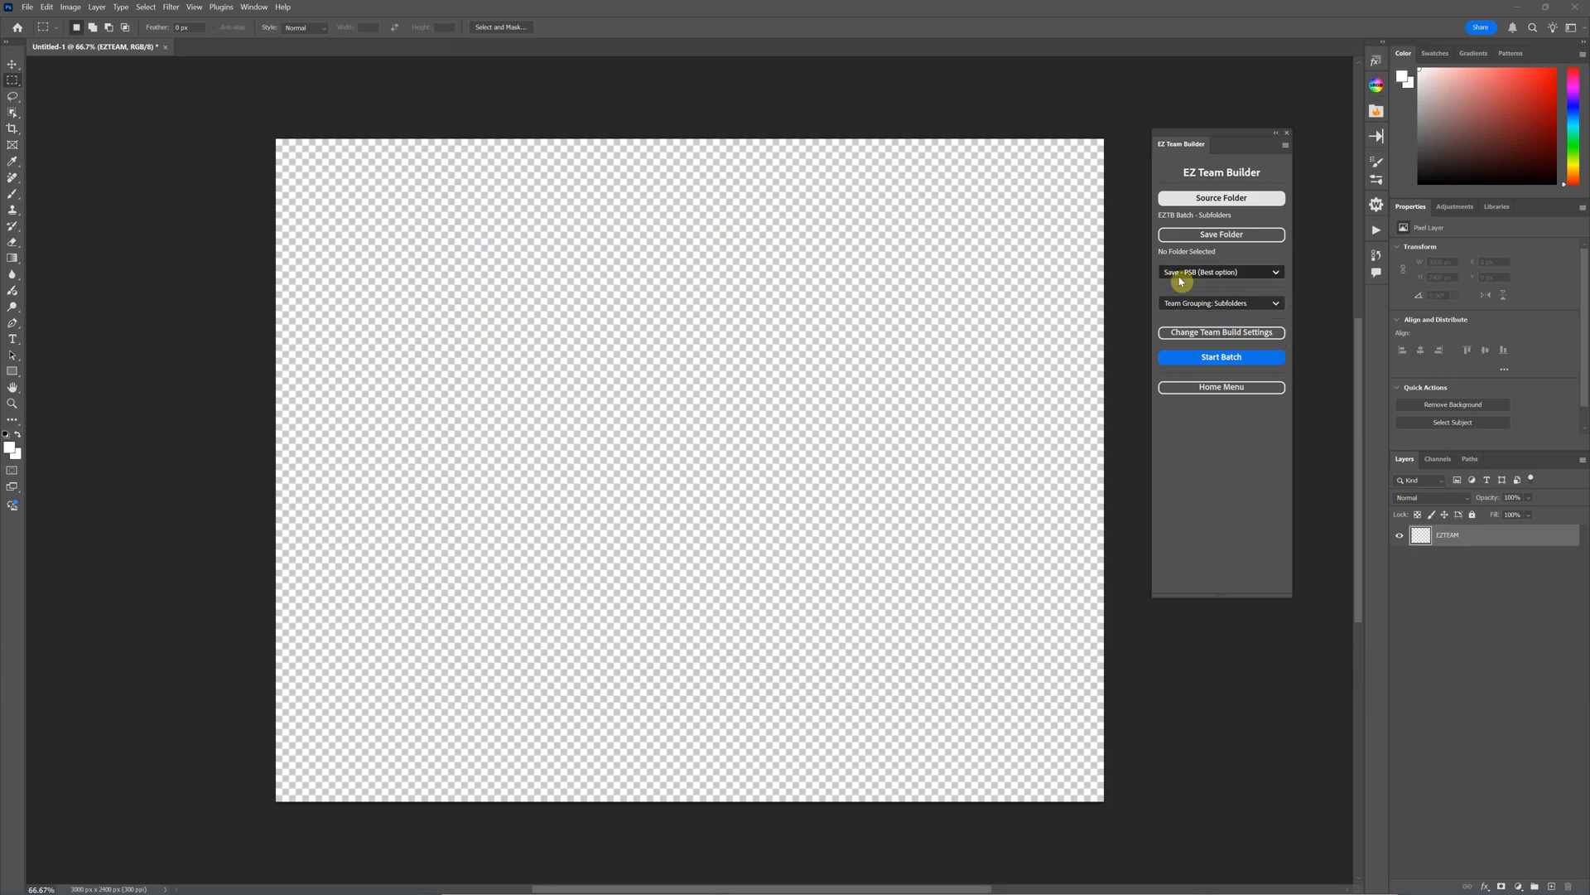
pyautogui.moveTo(1245, 260)
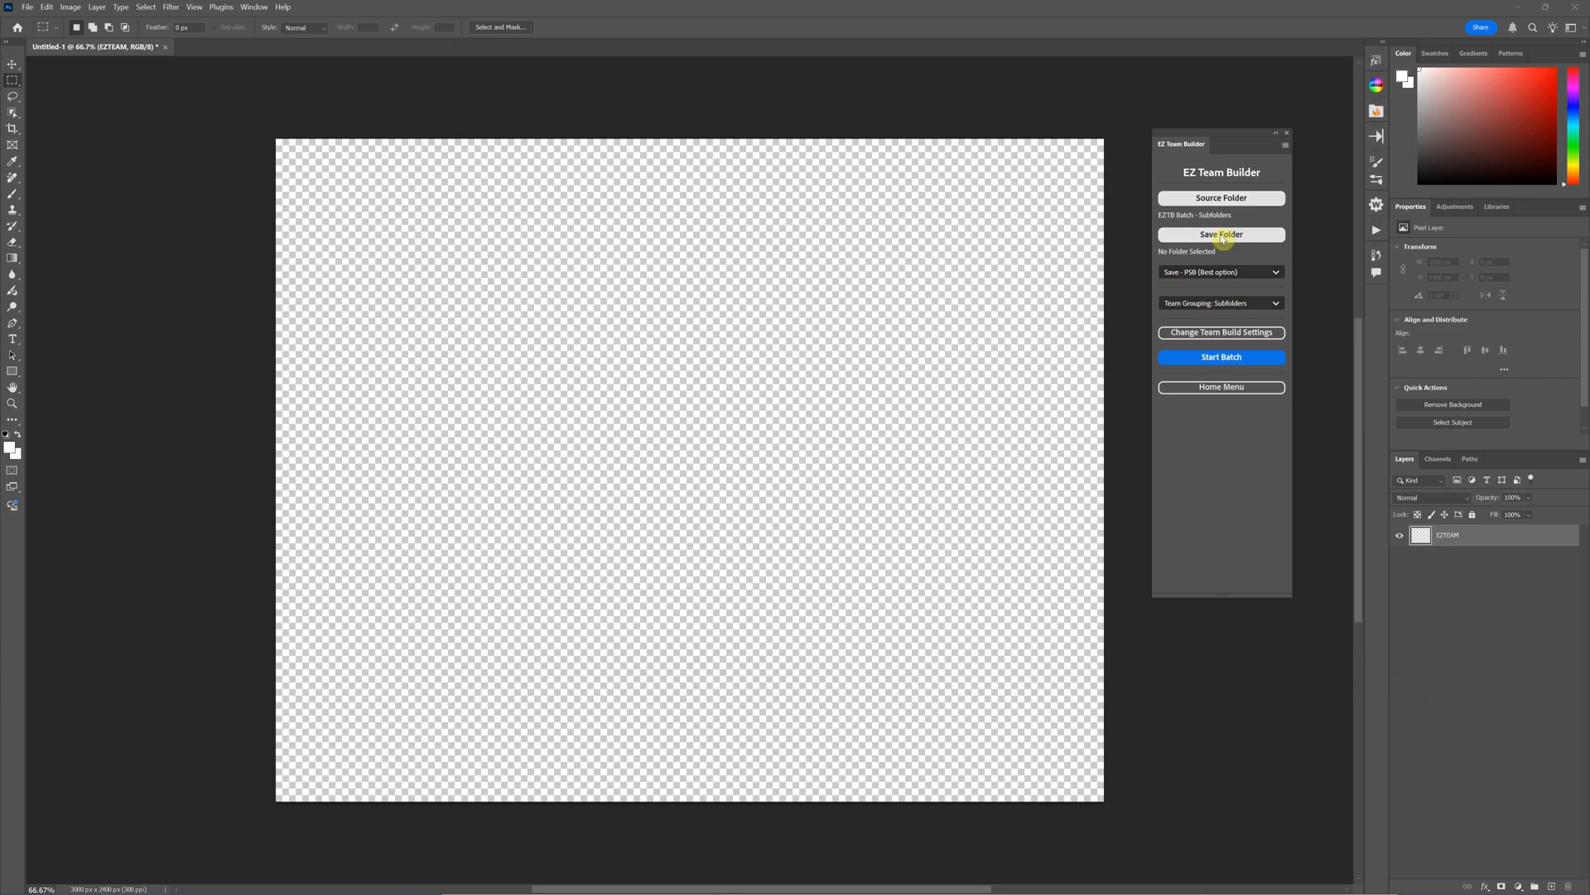
pyautogui.moveTo(1244, 239)
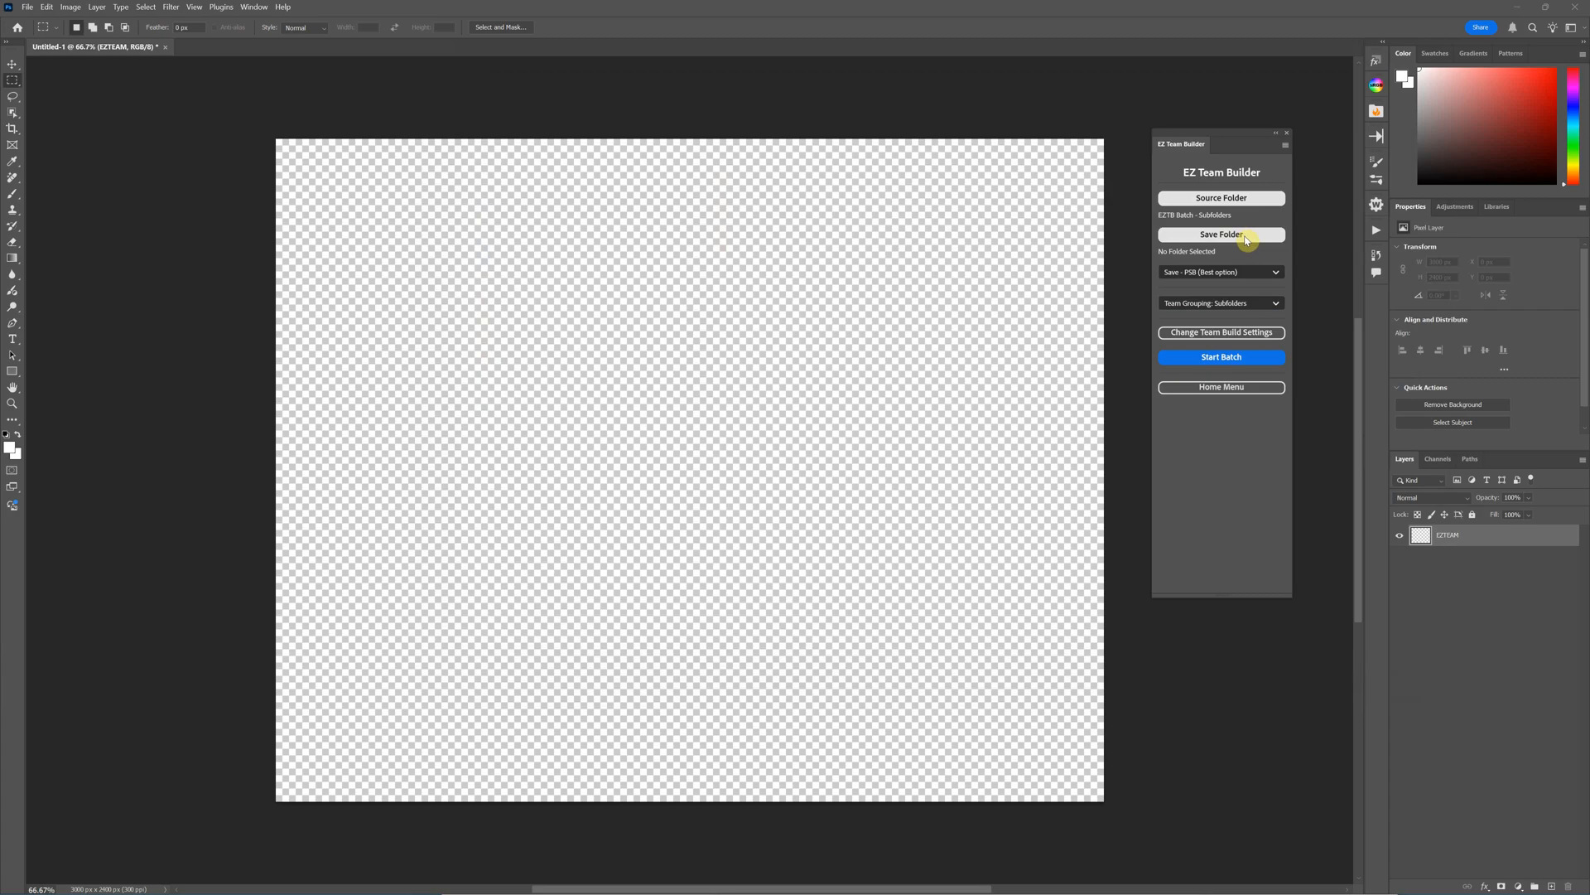
pyautogui.moveTo(1244, 262)
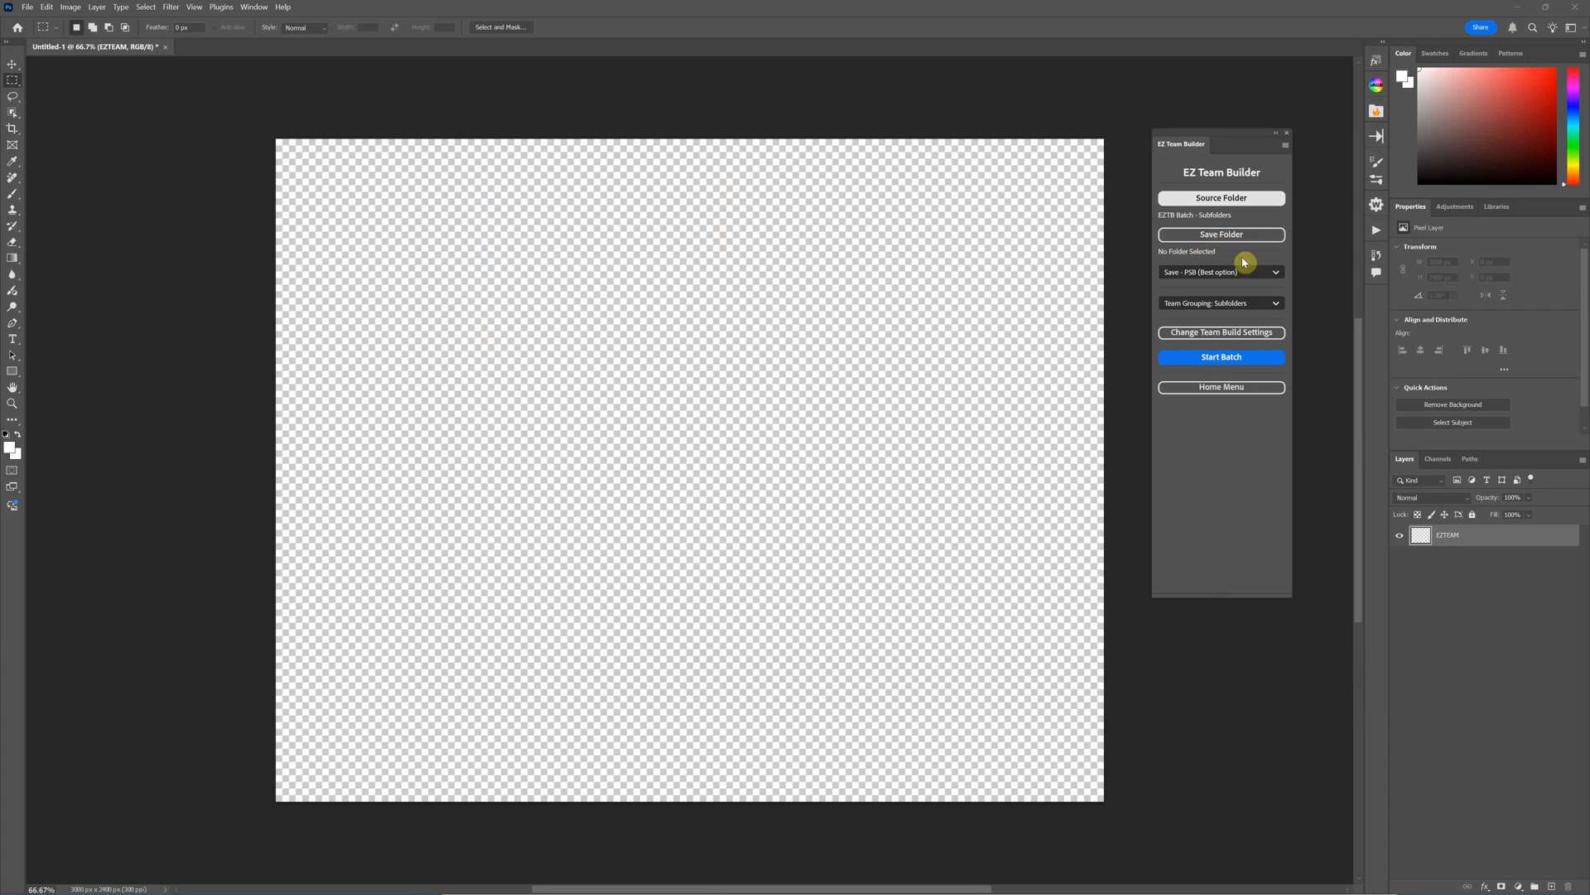
pyautogui.moveTo(1259, 277)
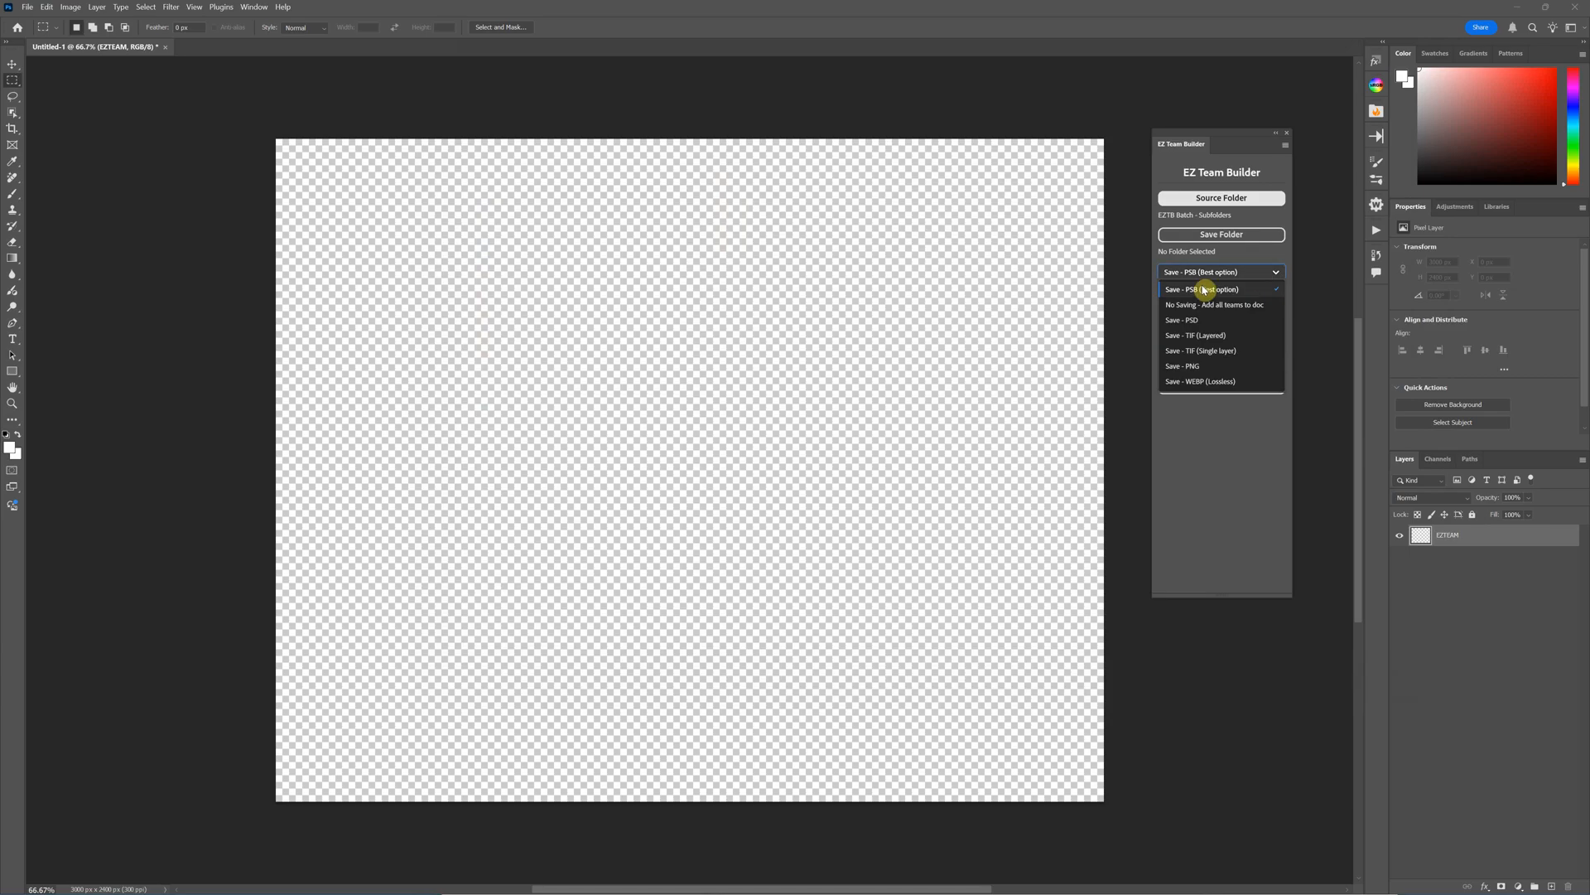
pyautogui.moveTo(1200, 288)
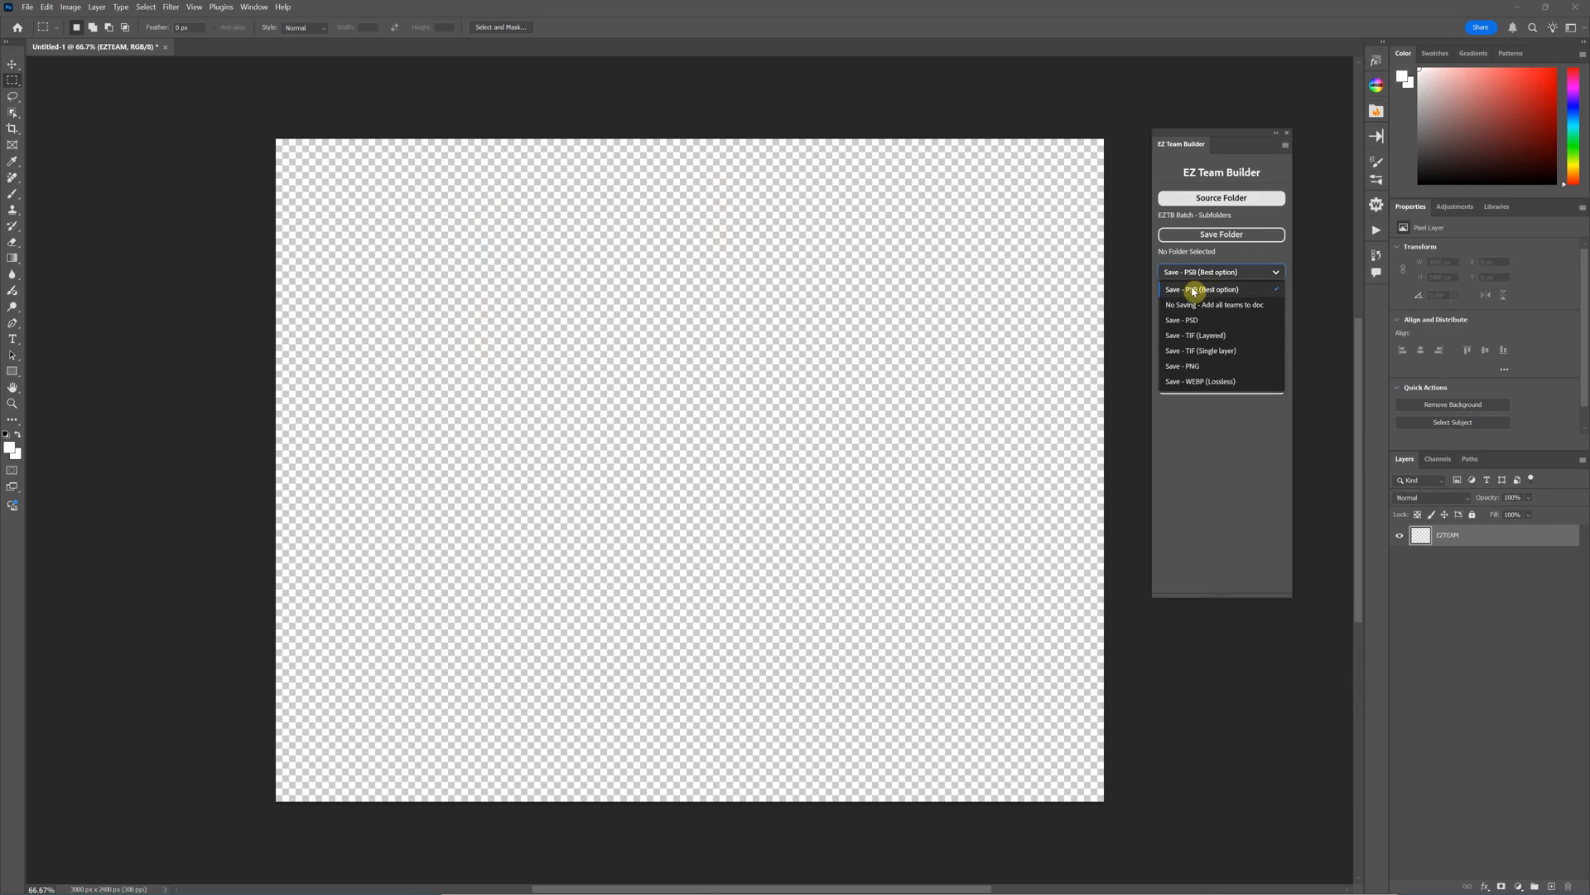
pyautogui.moveTo(1216, 352)
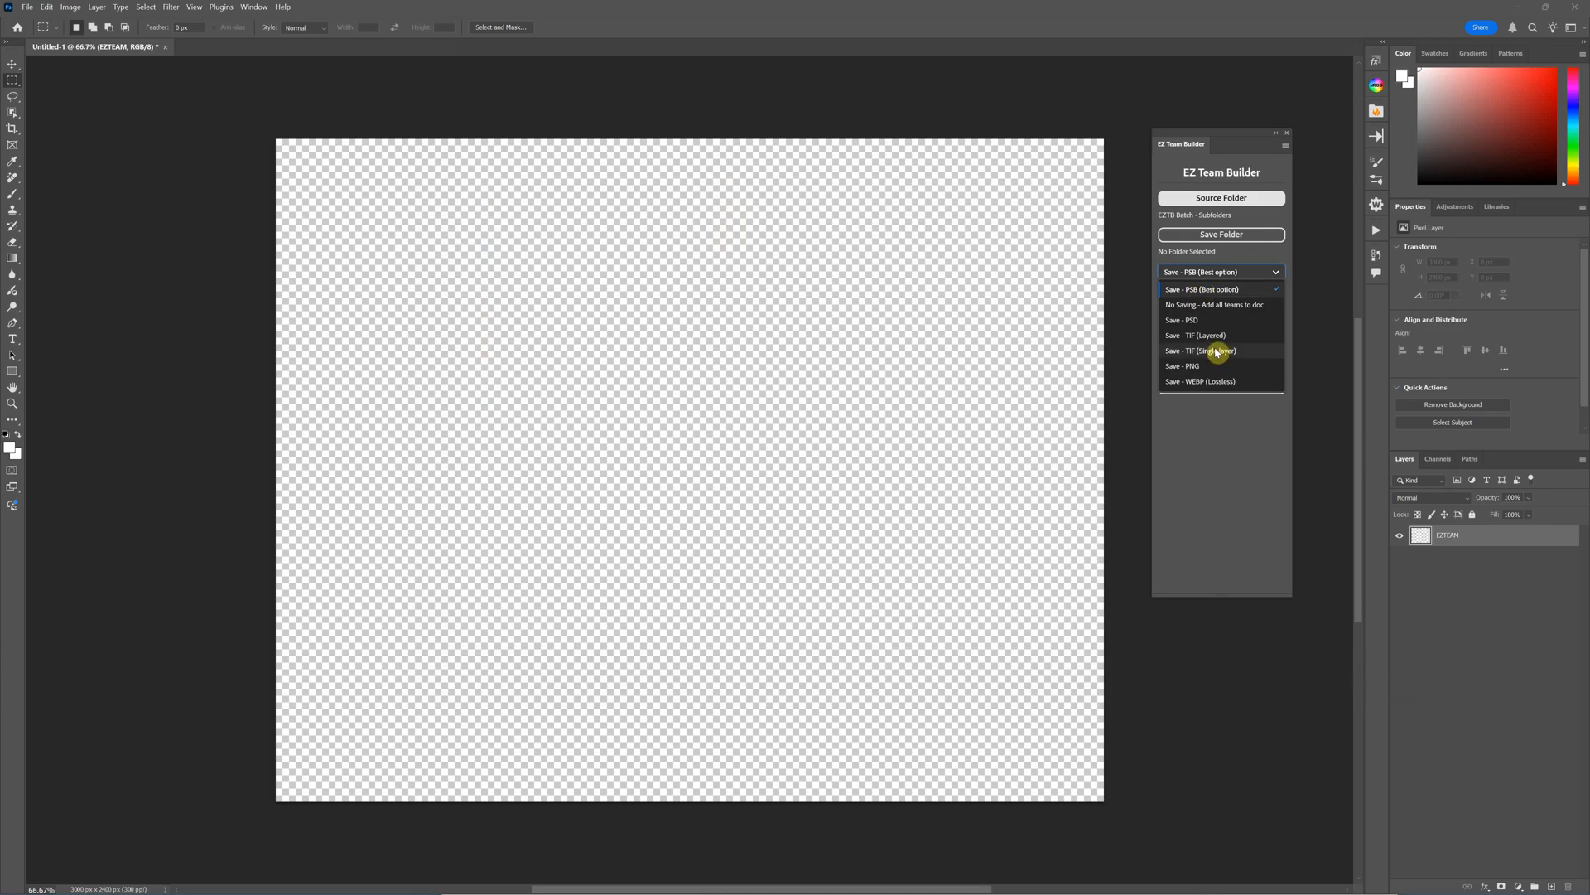
pyautogui.moveTo(1194, 315)
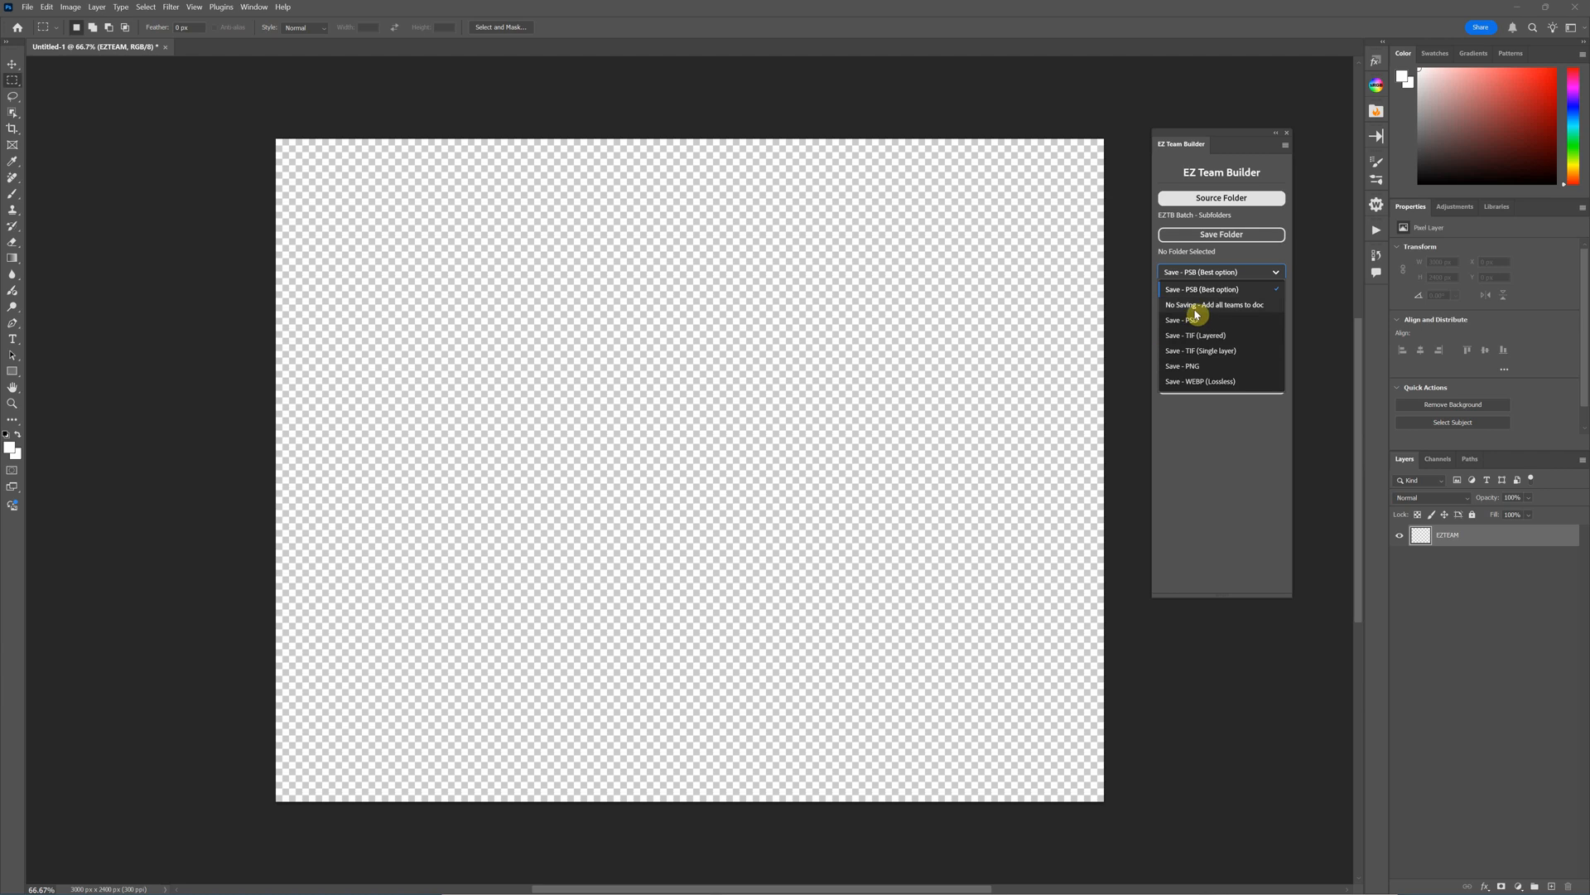
# - Choose 'No Saving - Add all teams to doc' and dismiss the large-file warning
pyautogui.click(1213, 305)
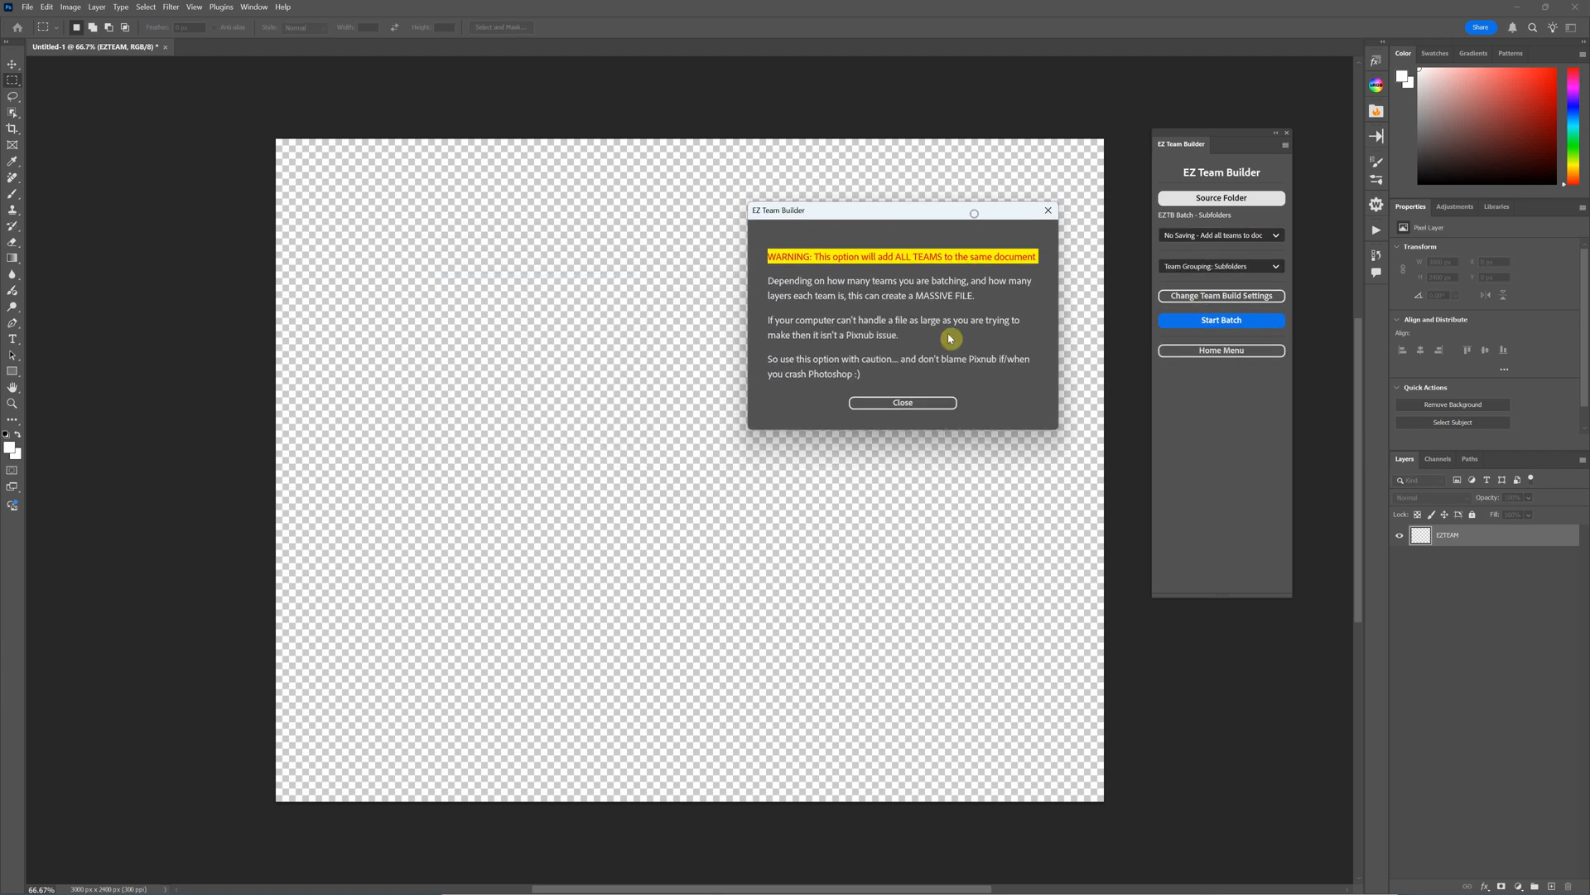
pyautogui.moveTo(915, 382)
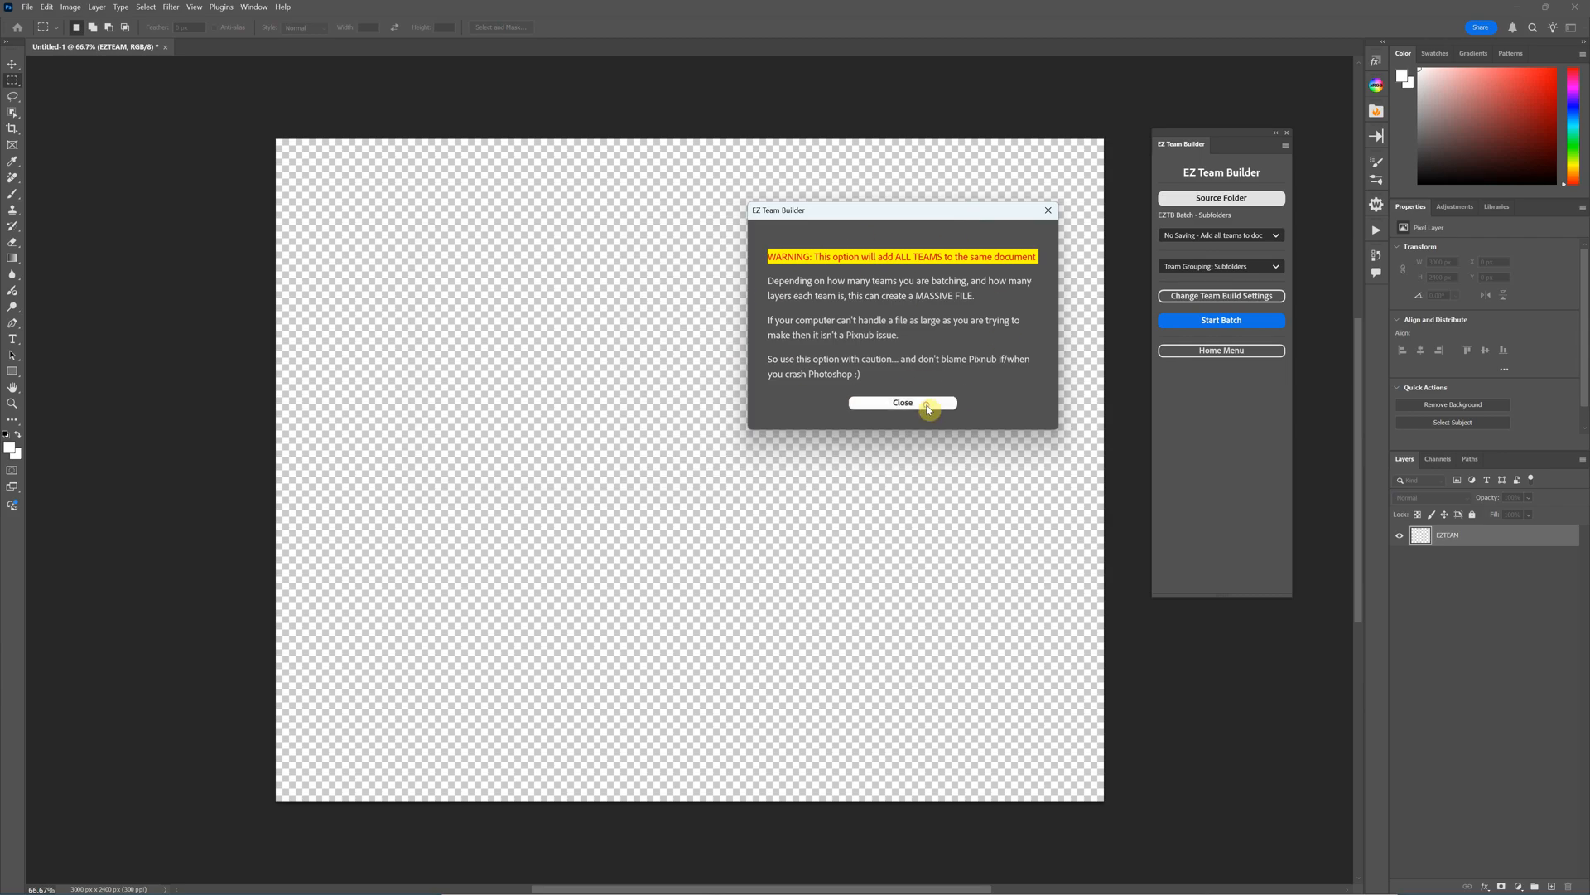
pyautogui.click(901, 403)
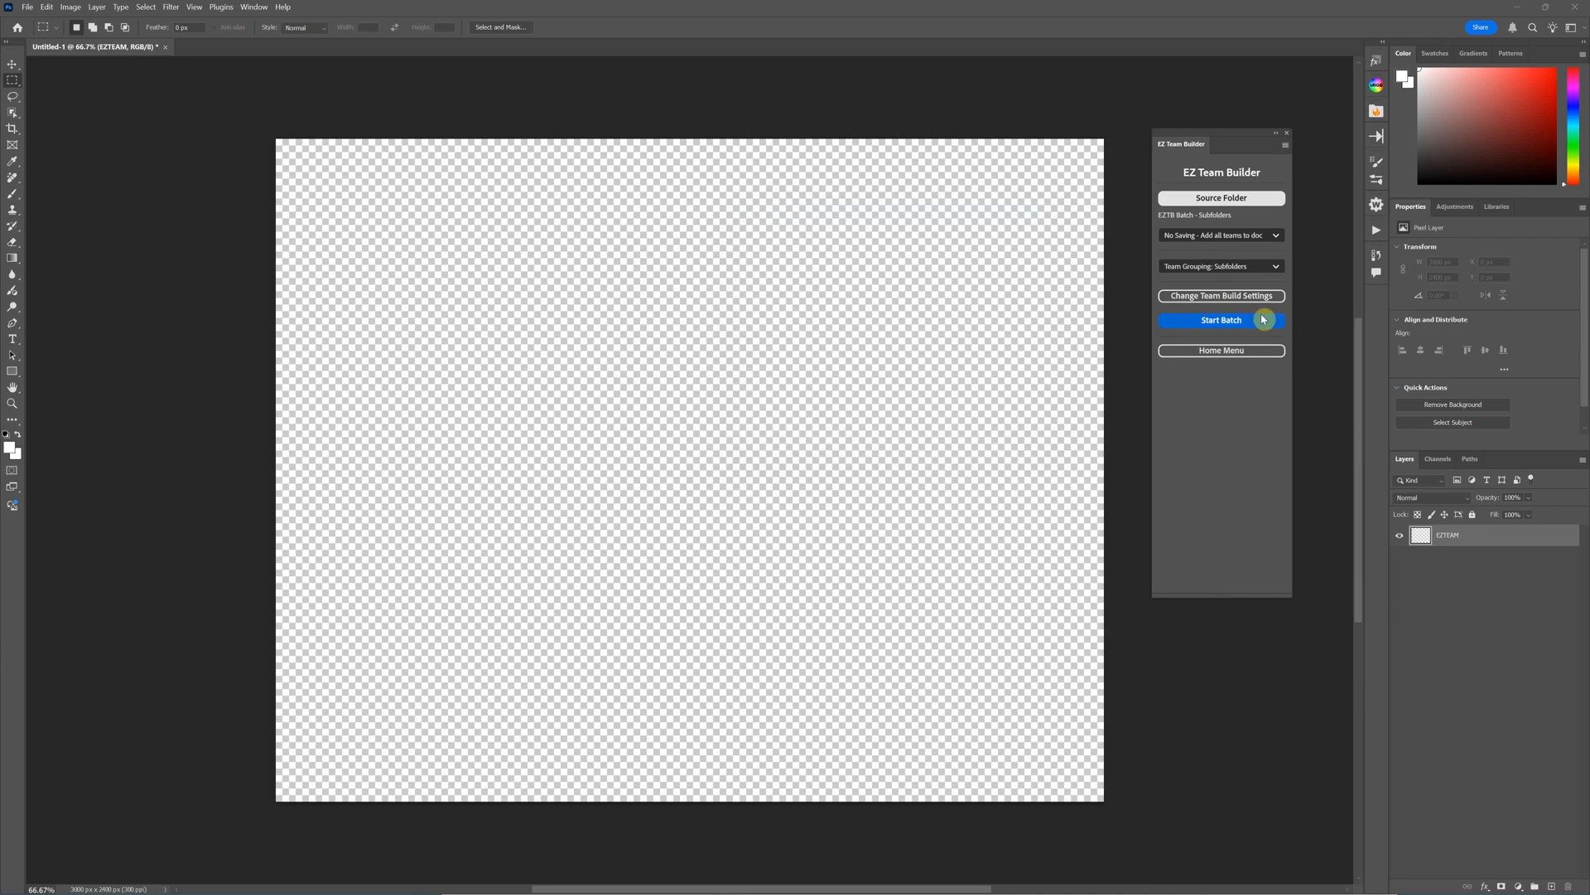
pyautogui.moveTo(1357, 455)
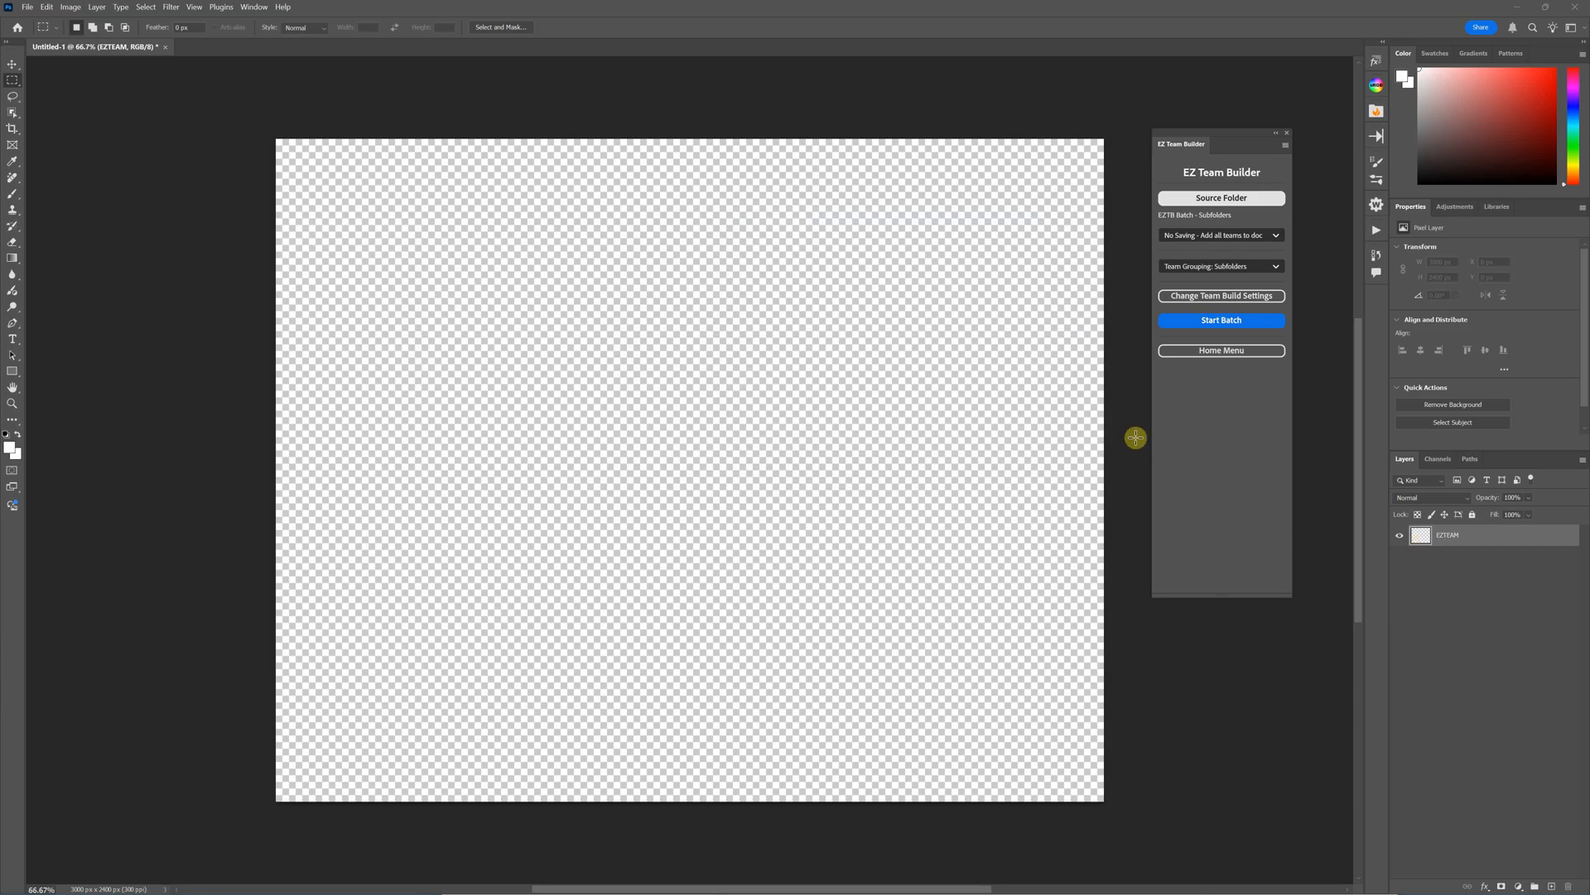
pyautogui.moveTo(1130, 444)
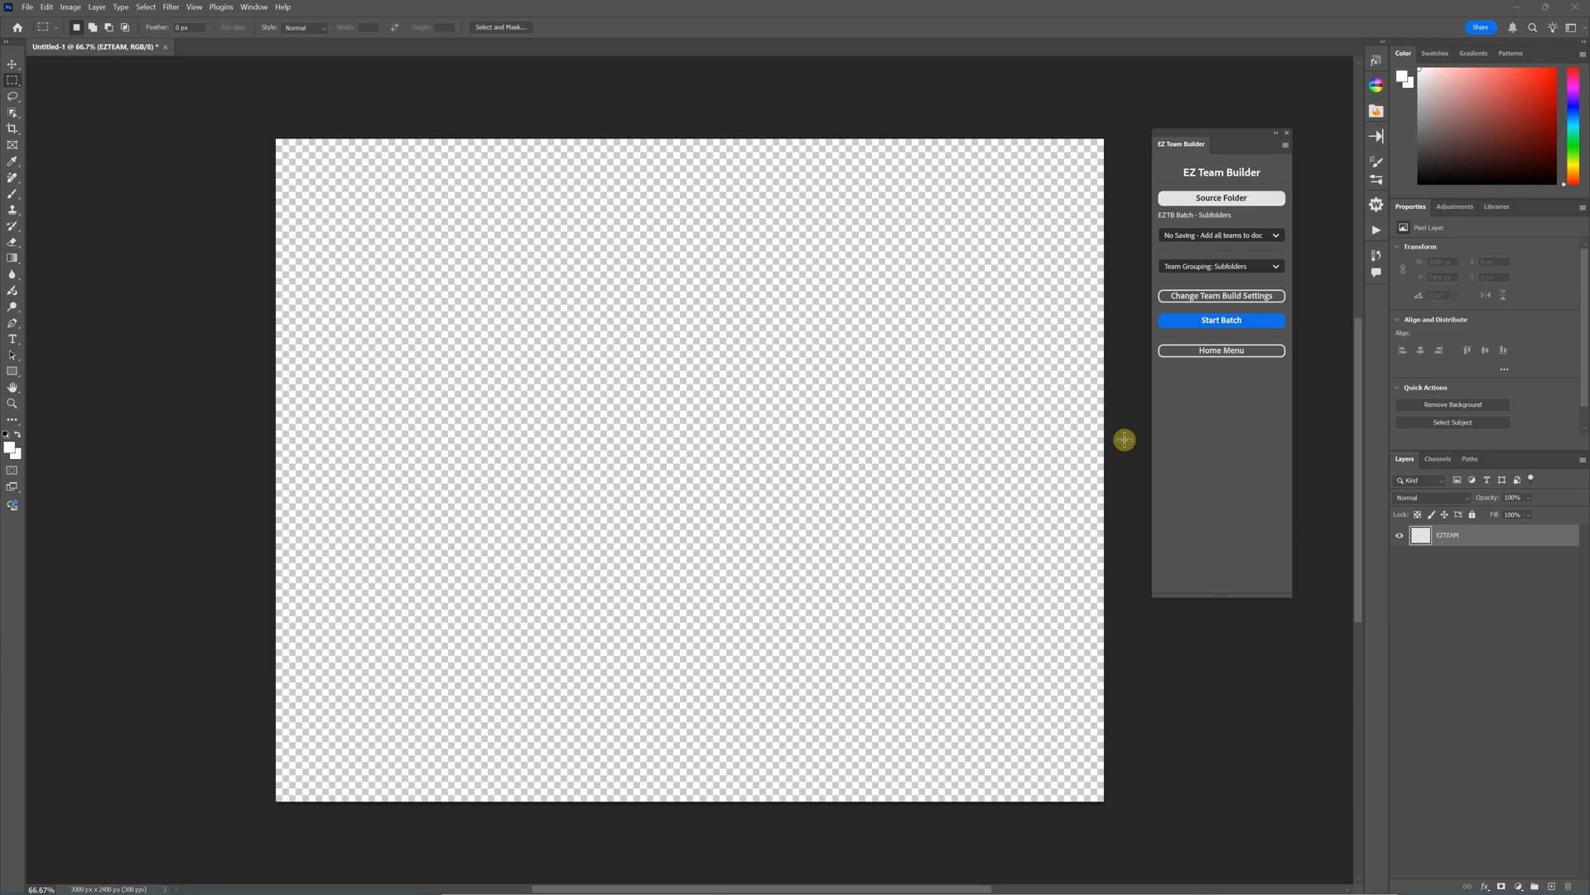
pyautogui.moveTo(1122, 427)
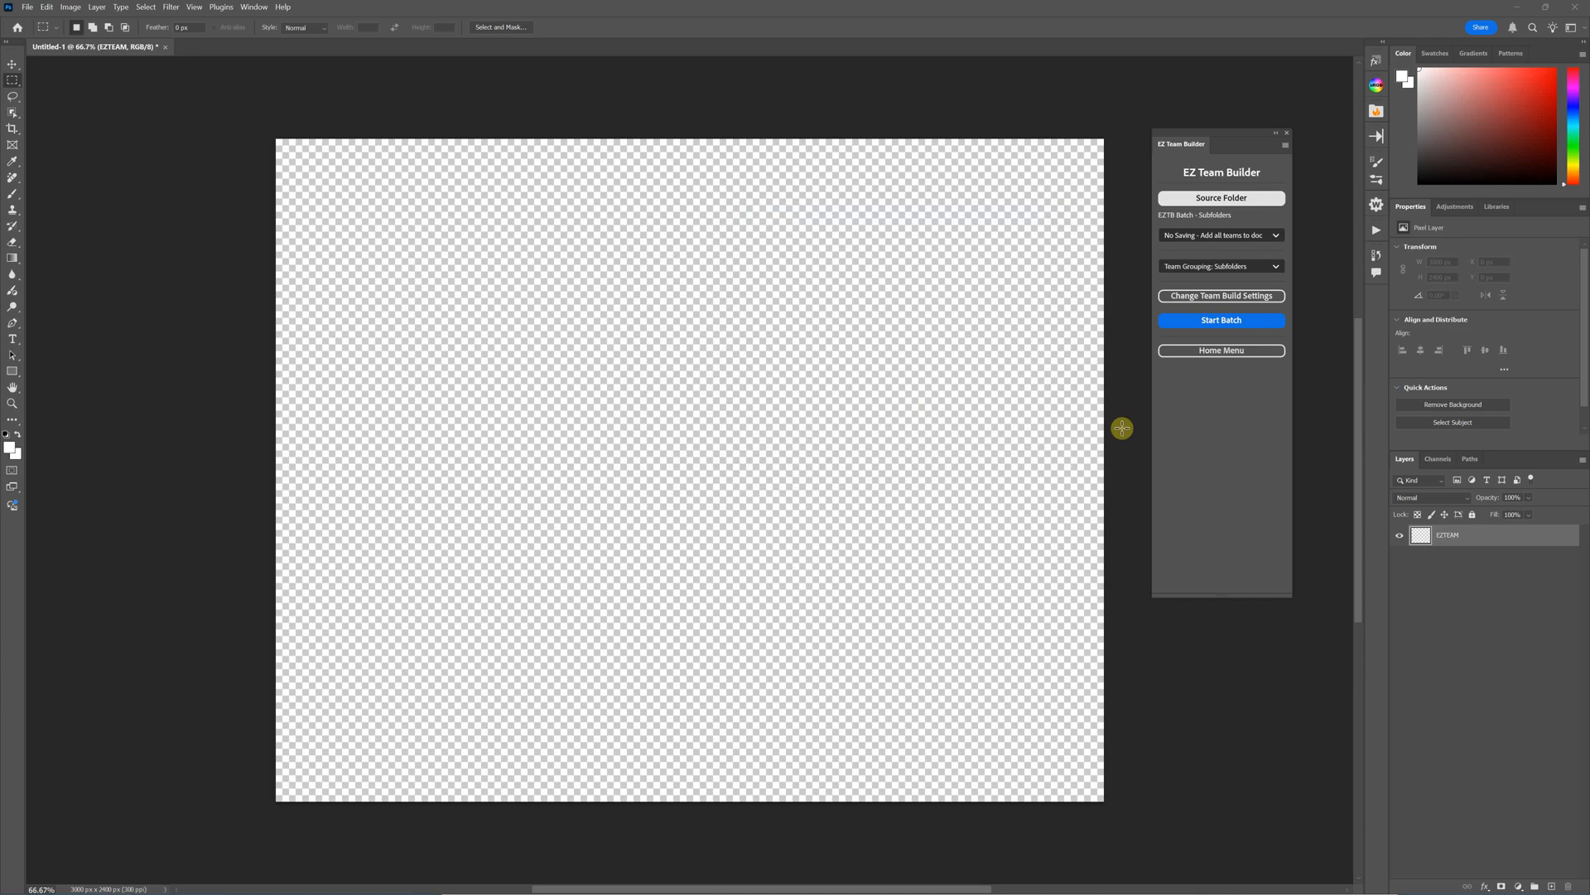
pyautogui.moveTo(1114, 438)
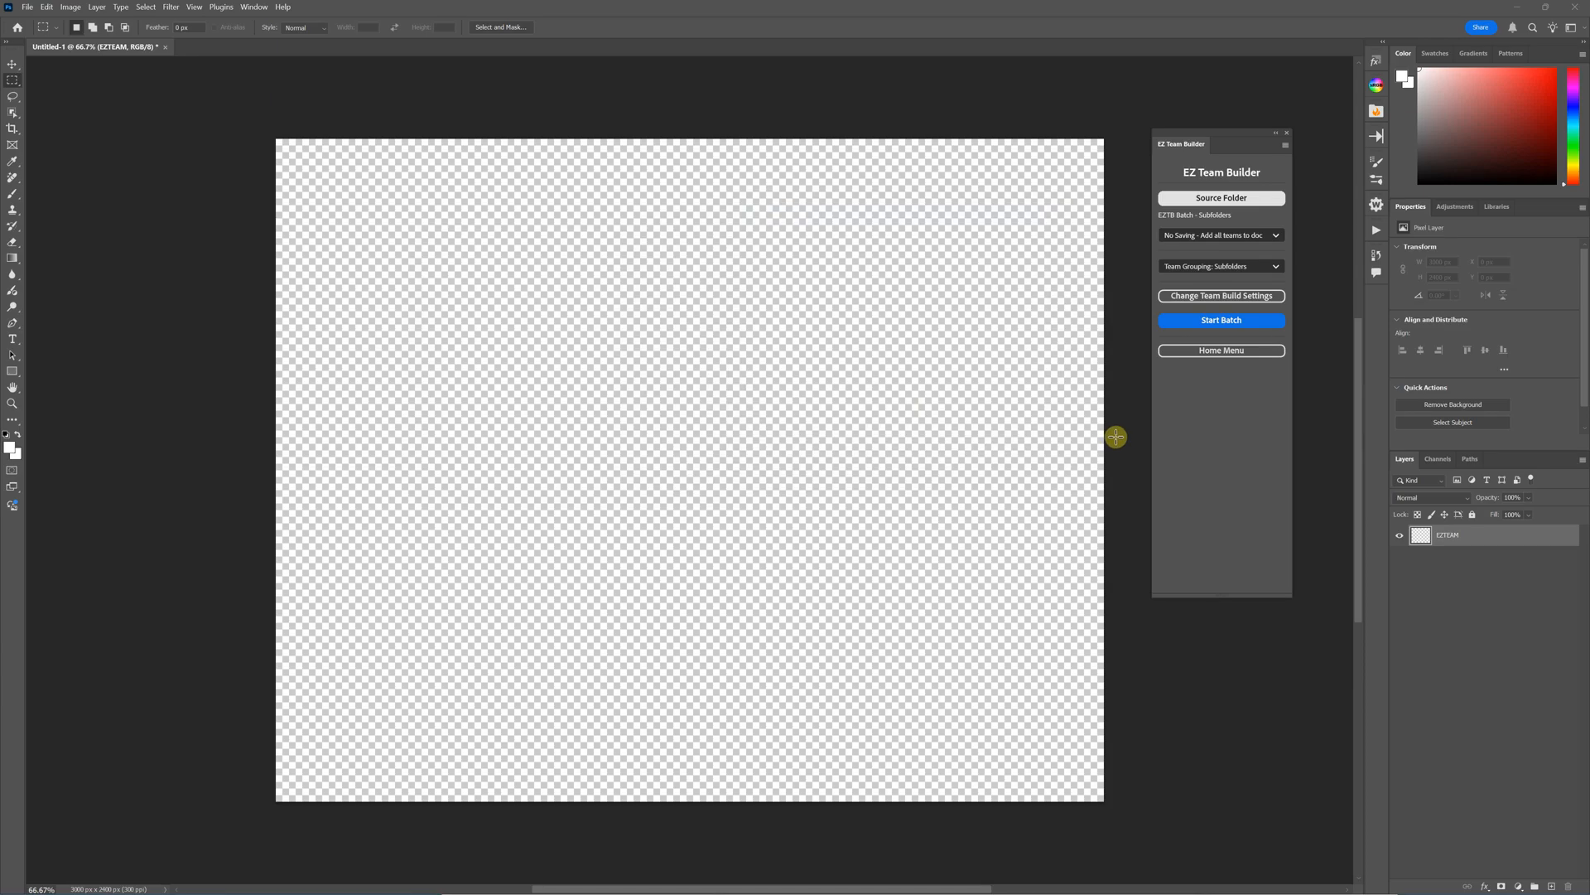
pyautogui.moveTo(1110, 439)
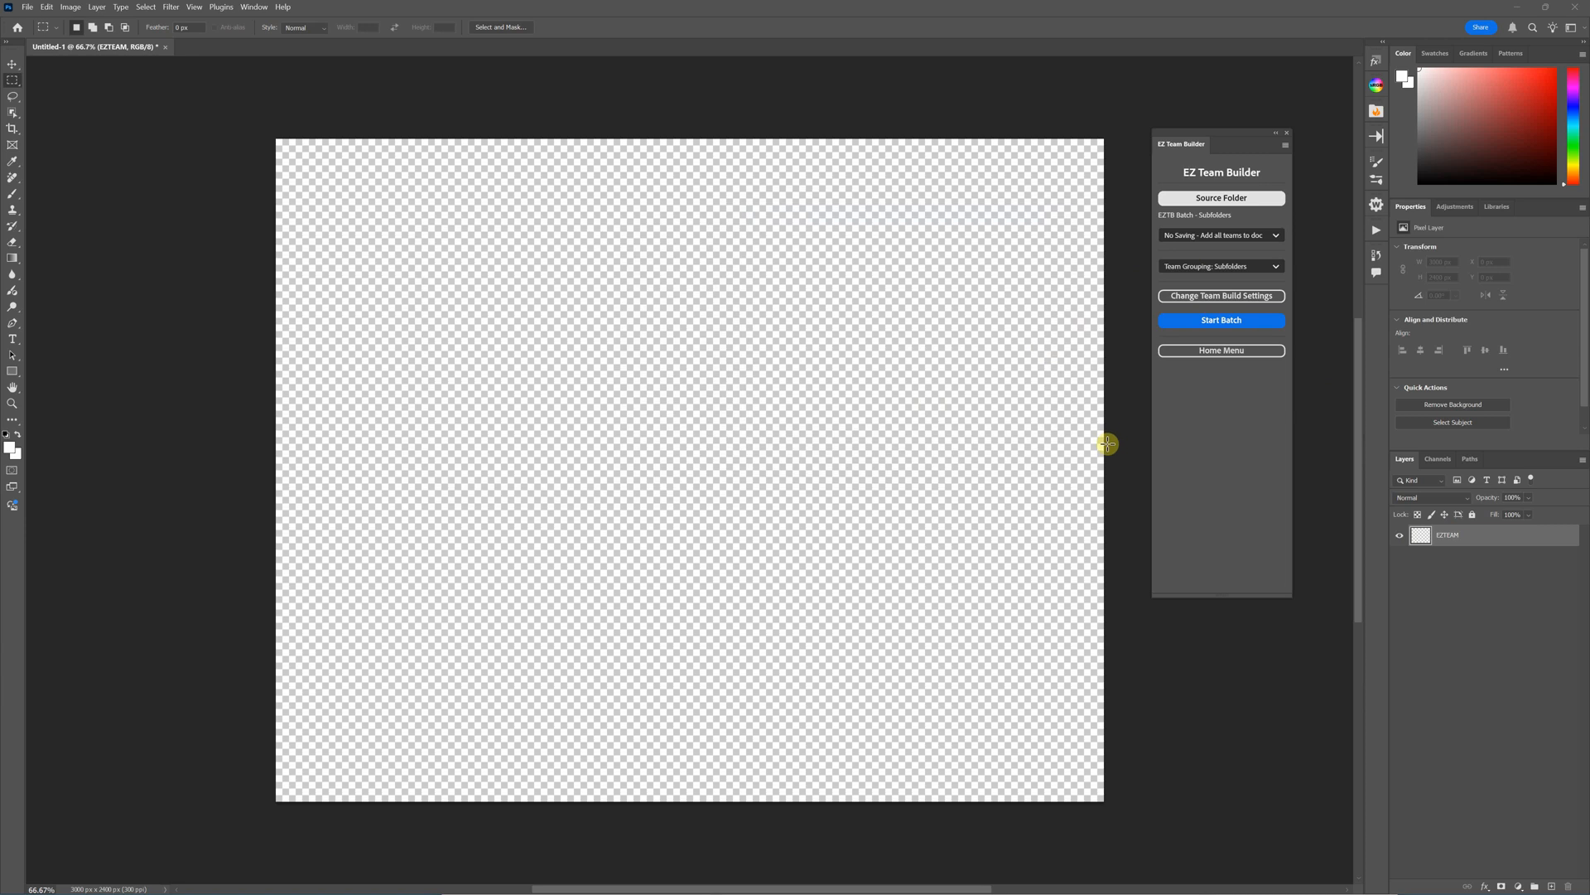
pyautogui.moveTo(969, 441)
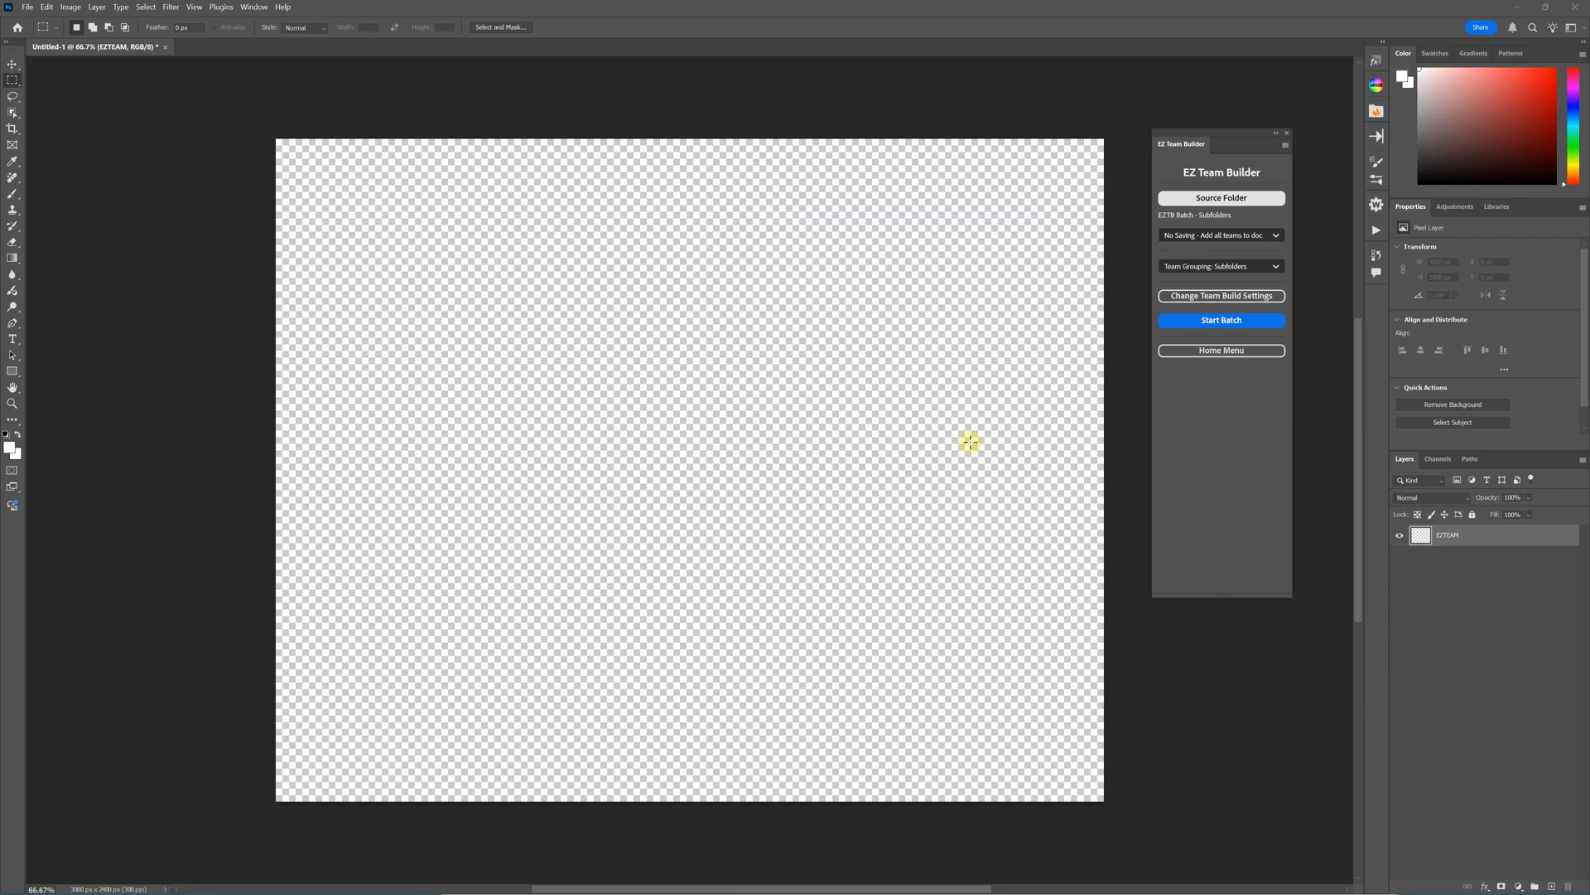
pyautogui.moveTo(960, 544)
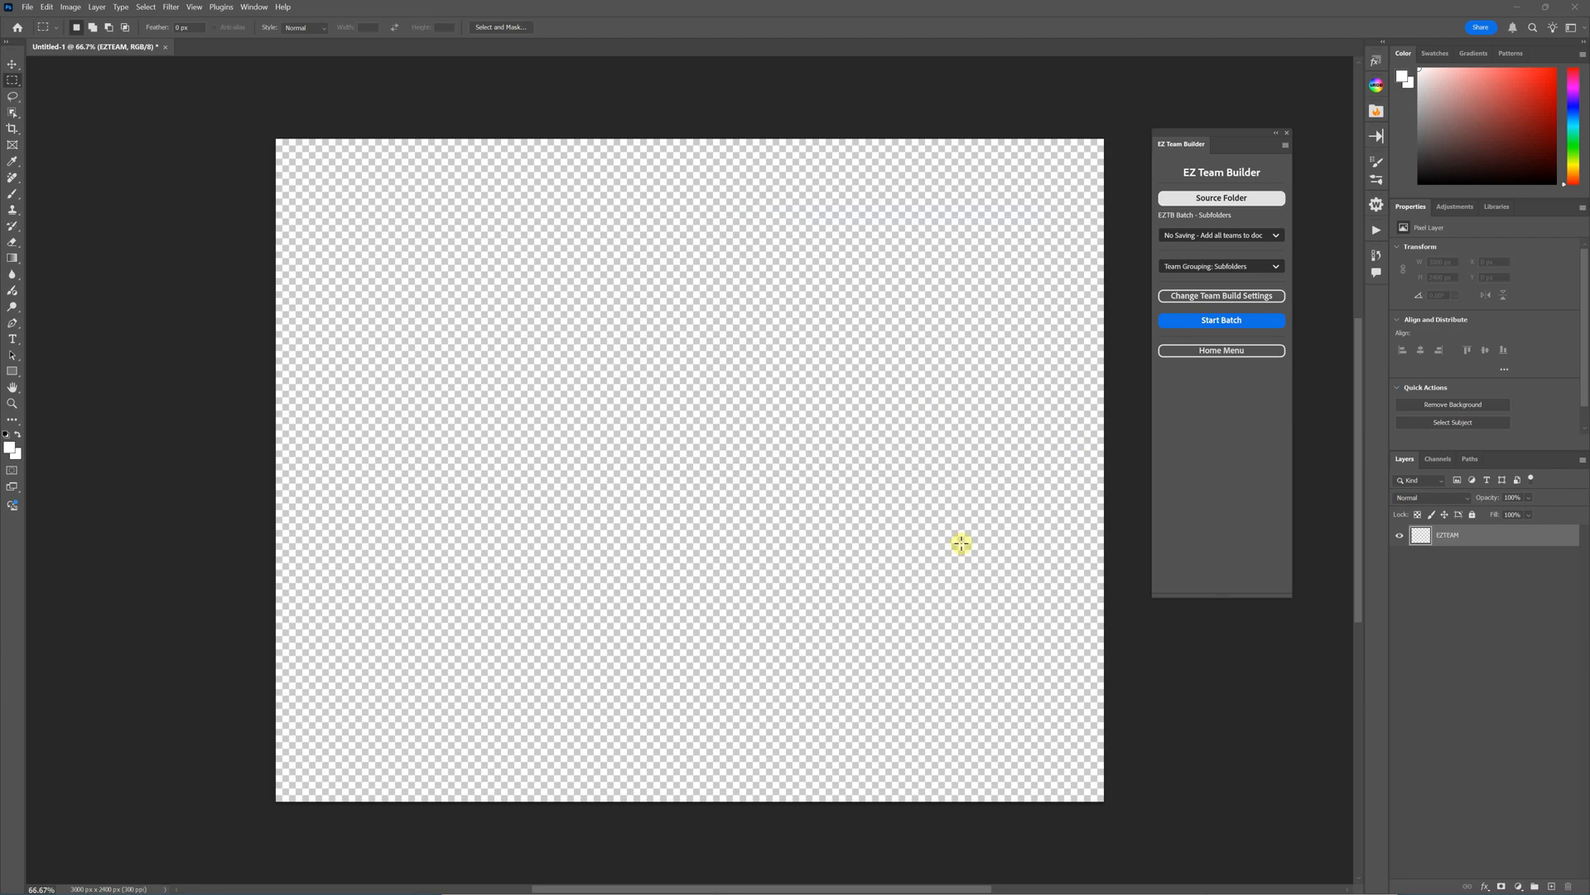
pyautogui.moveTo(1015, 288)
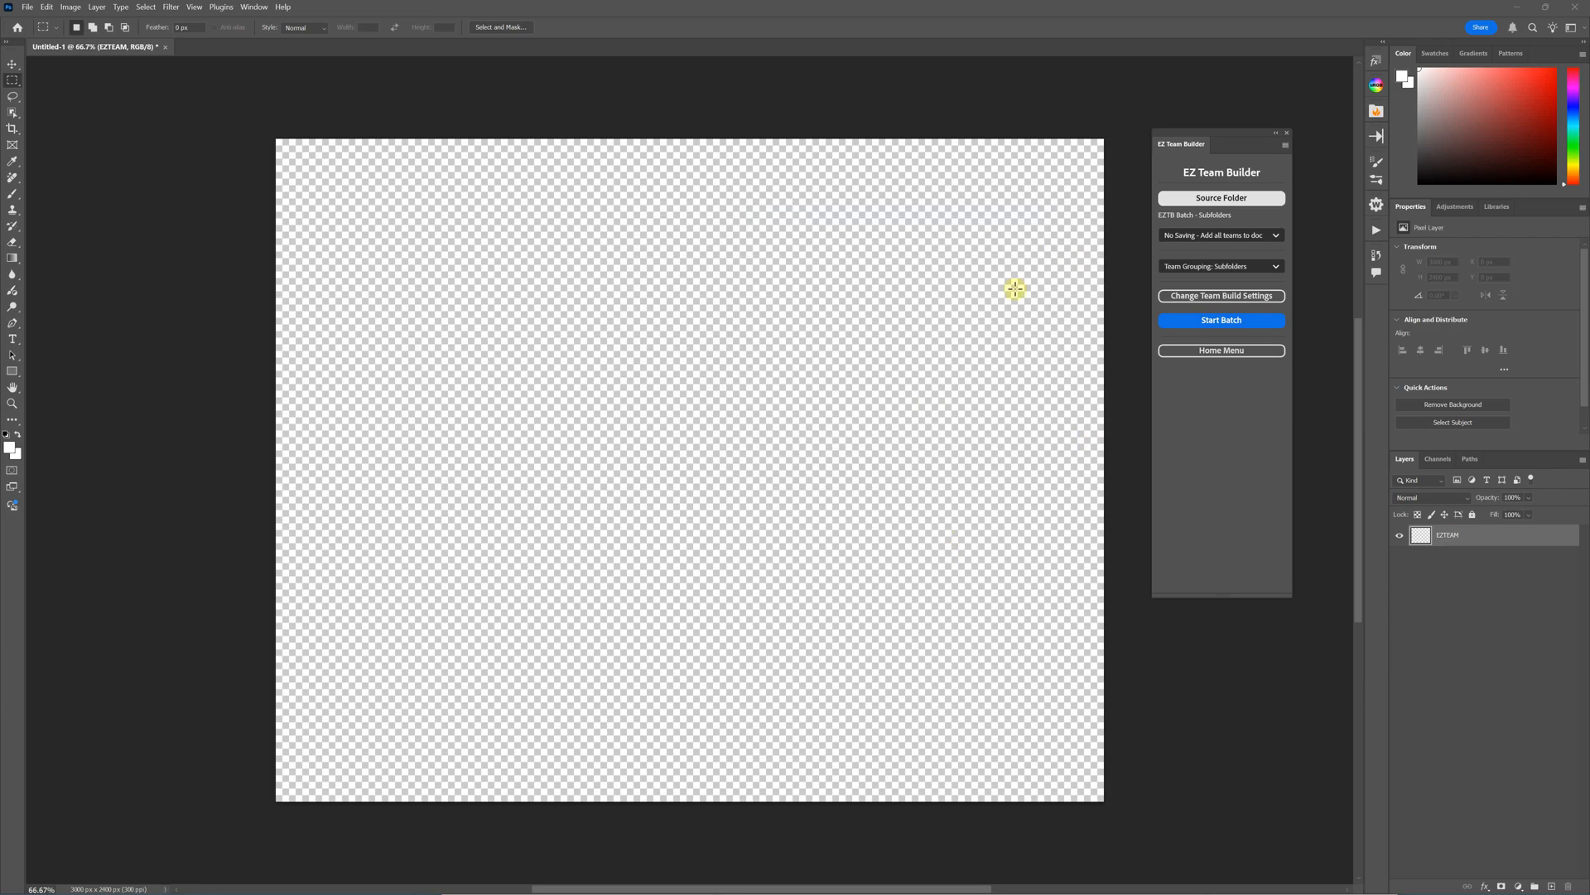
pyautogui.moveTo(1132, 313)
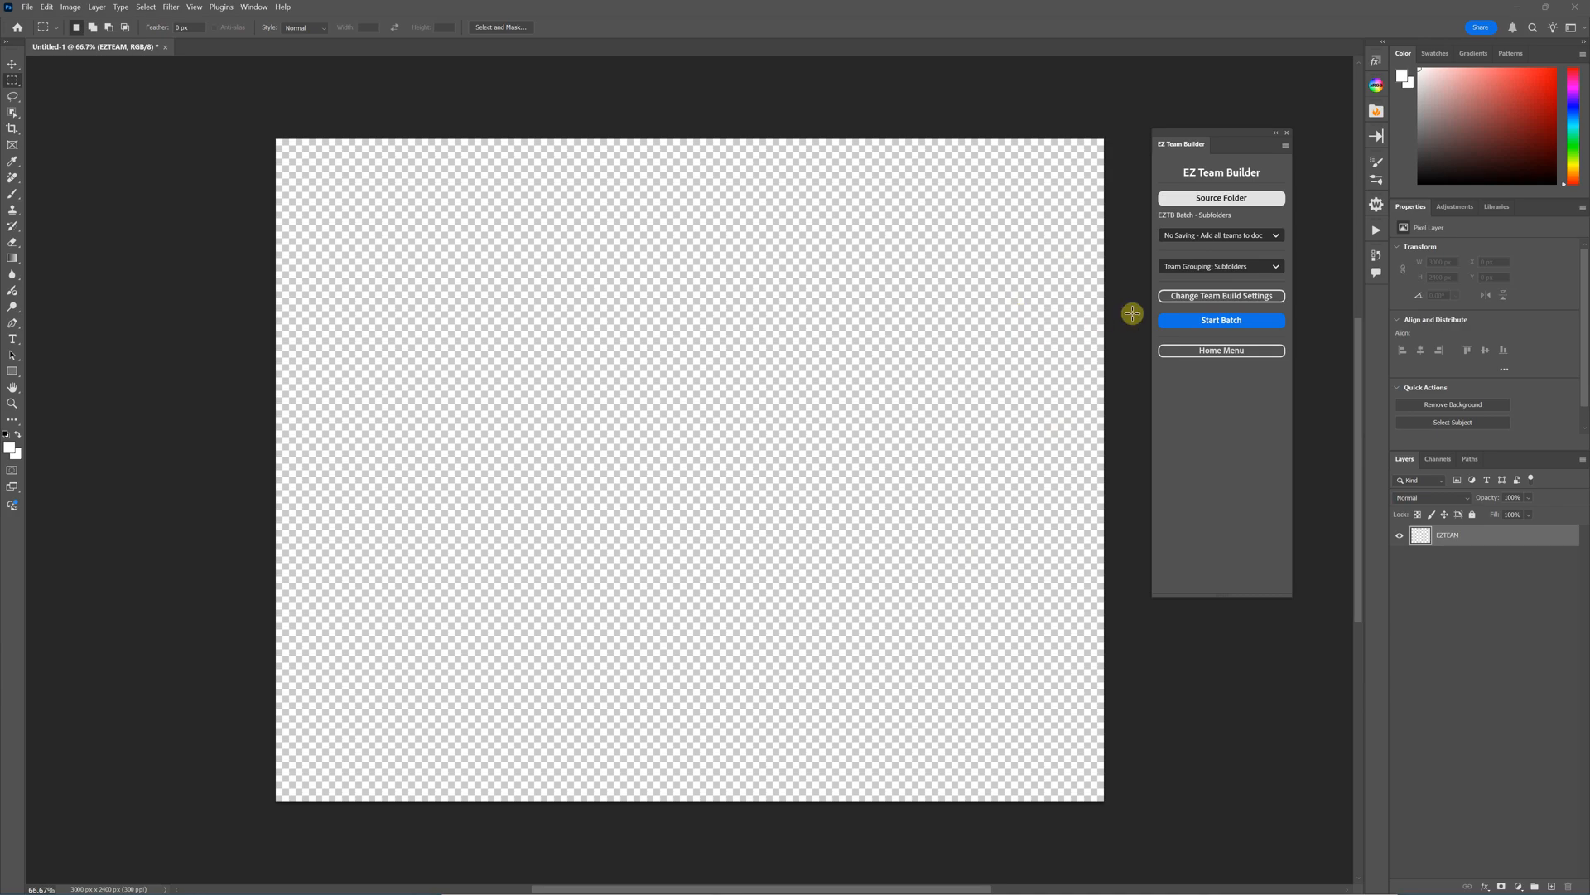
pyautogui.moveTo(944, 360)
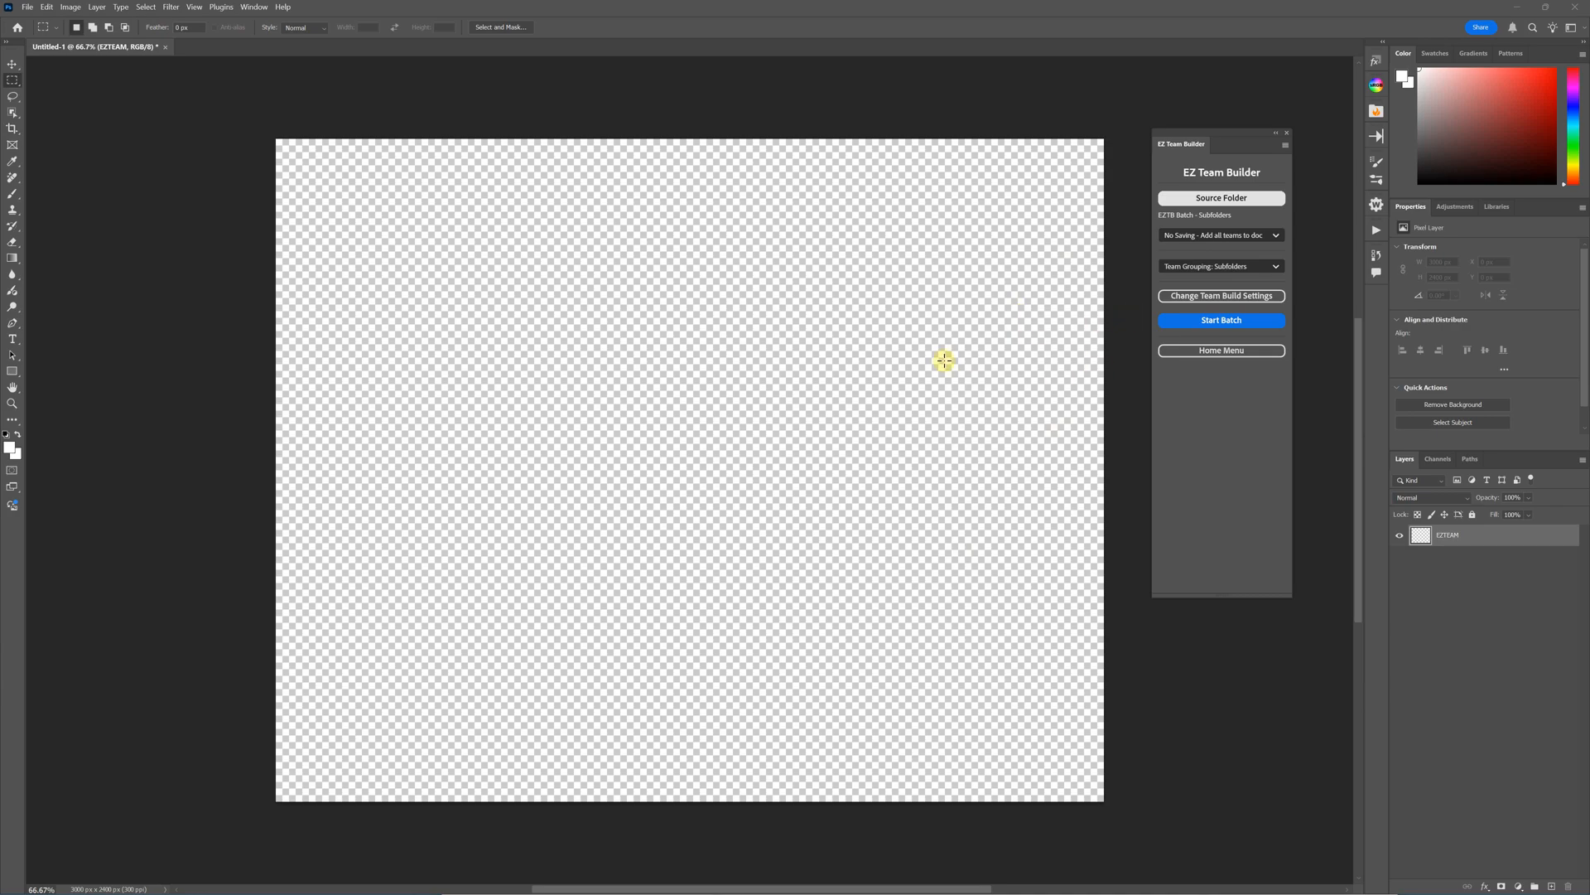
pyautogui.moveTo(1153, 271)
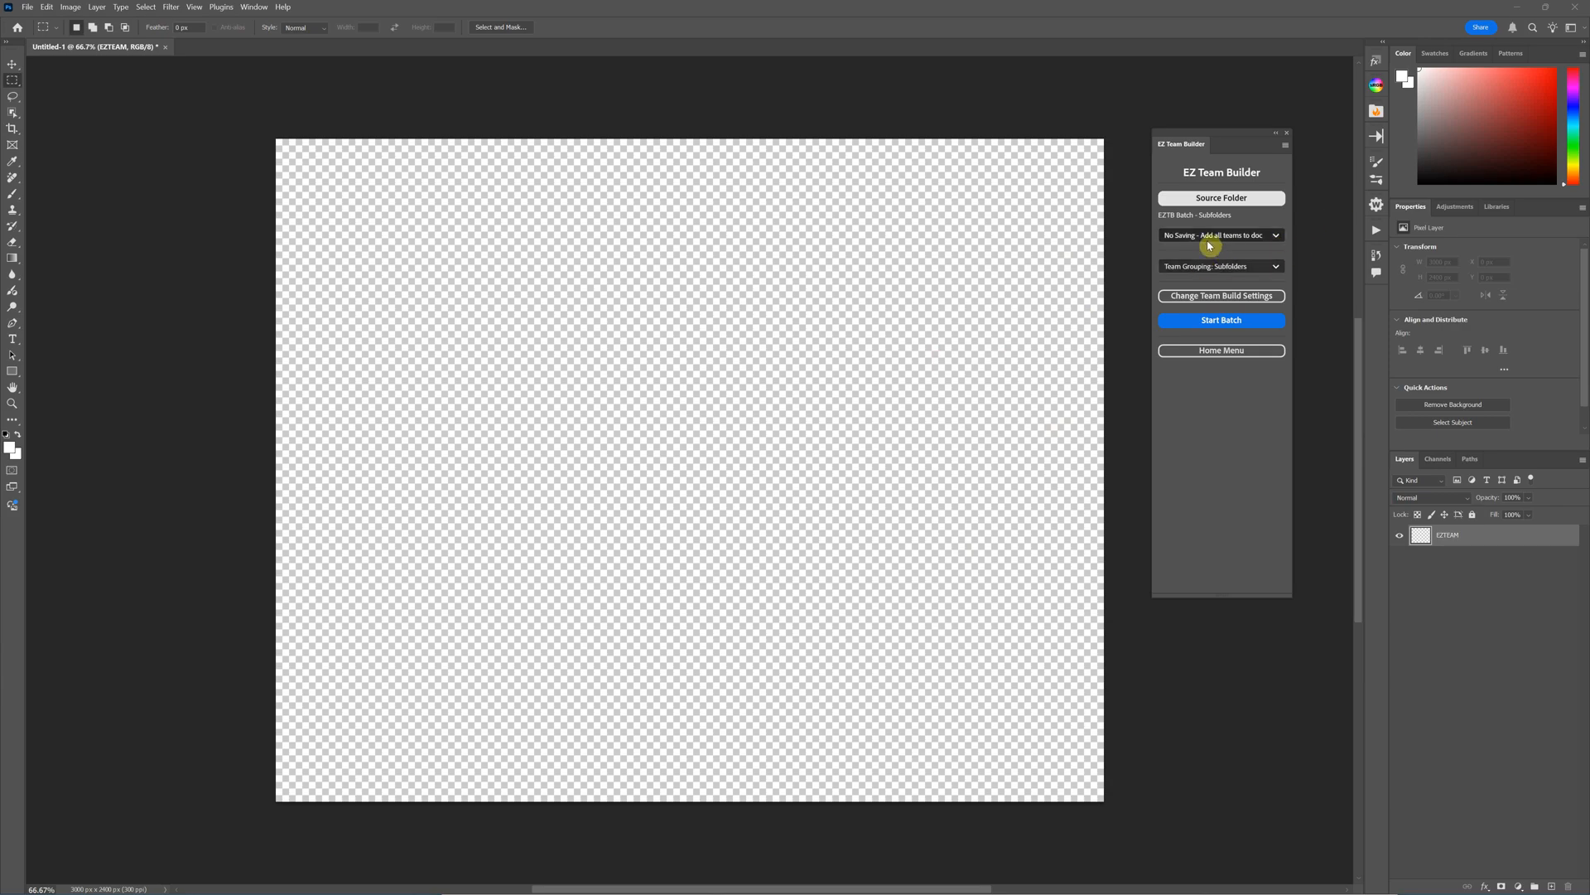
pyautogui.moveTo(1252, 252)
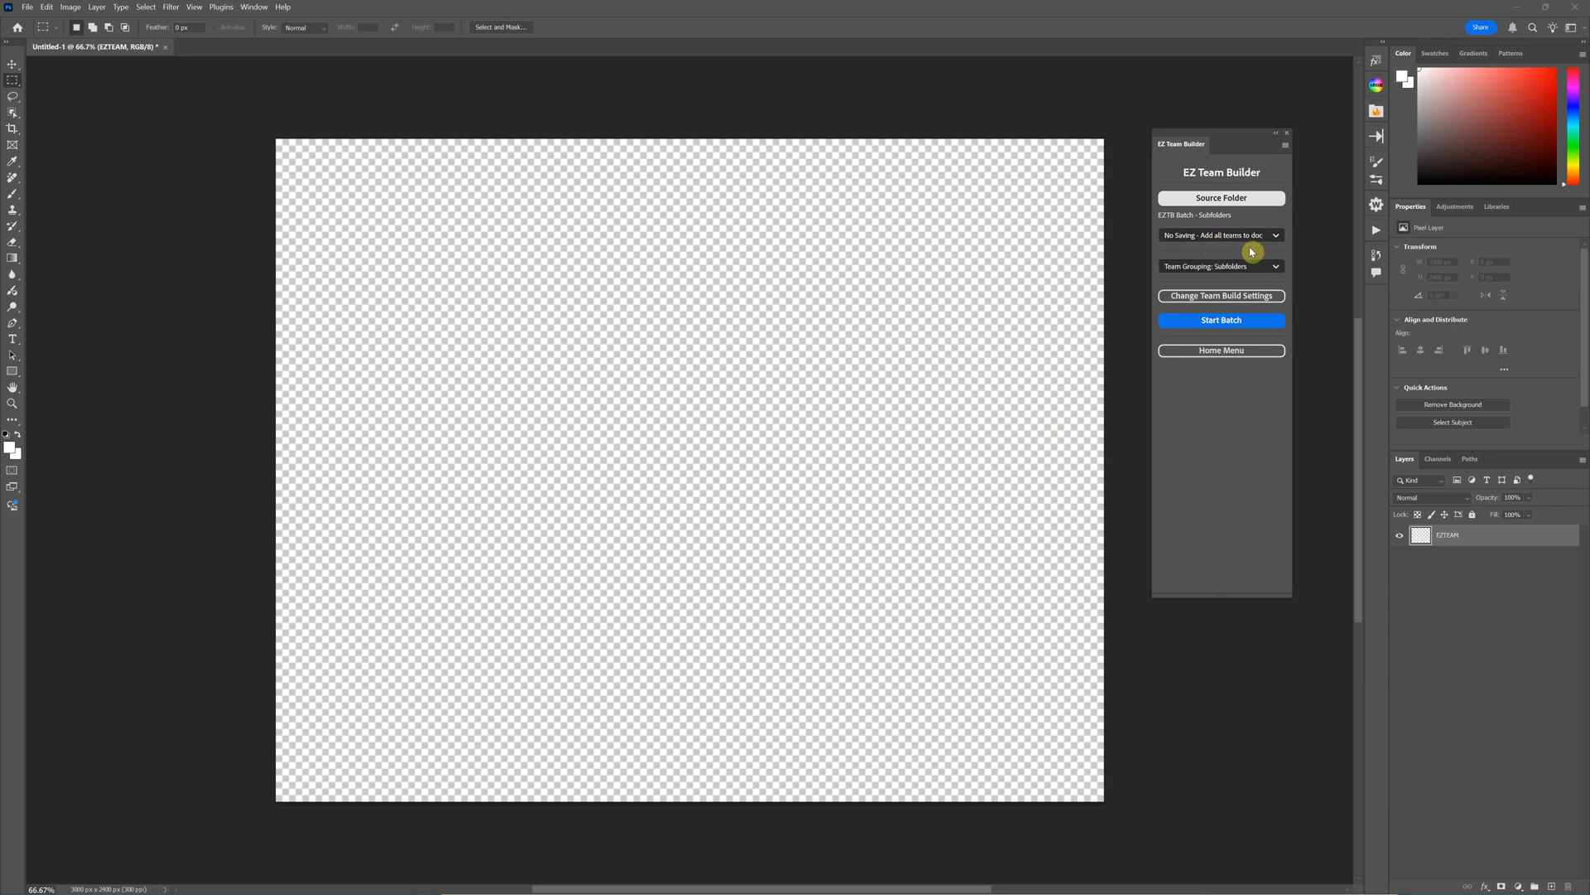
pyautogui.moveTo(1217, 270)
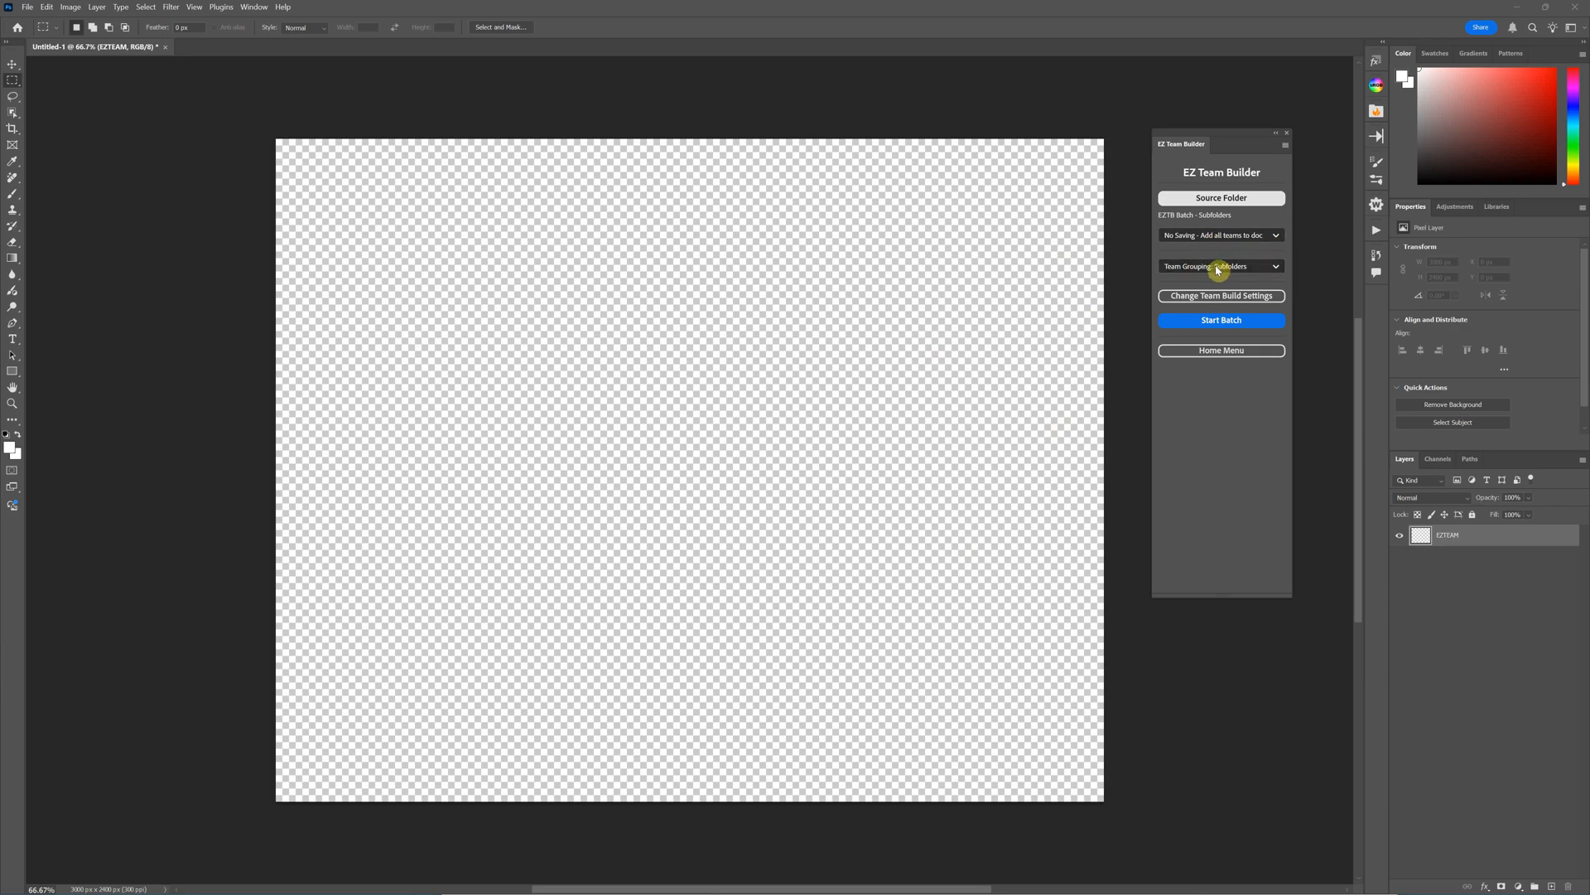
pyautogui.moveTo(1241, 268)
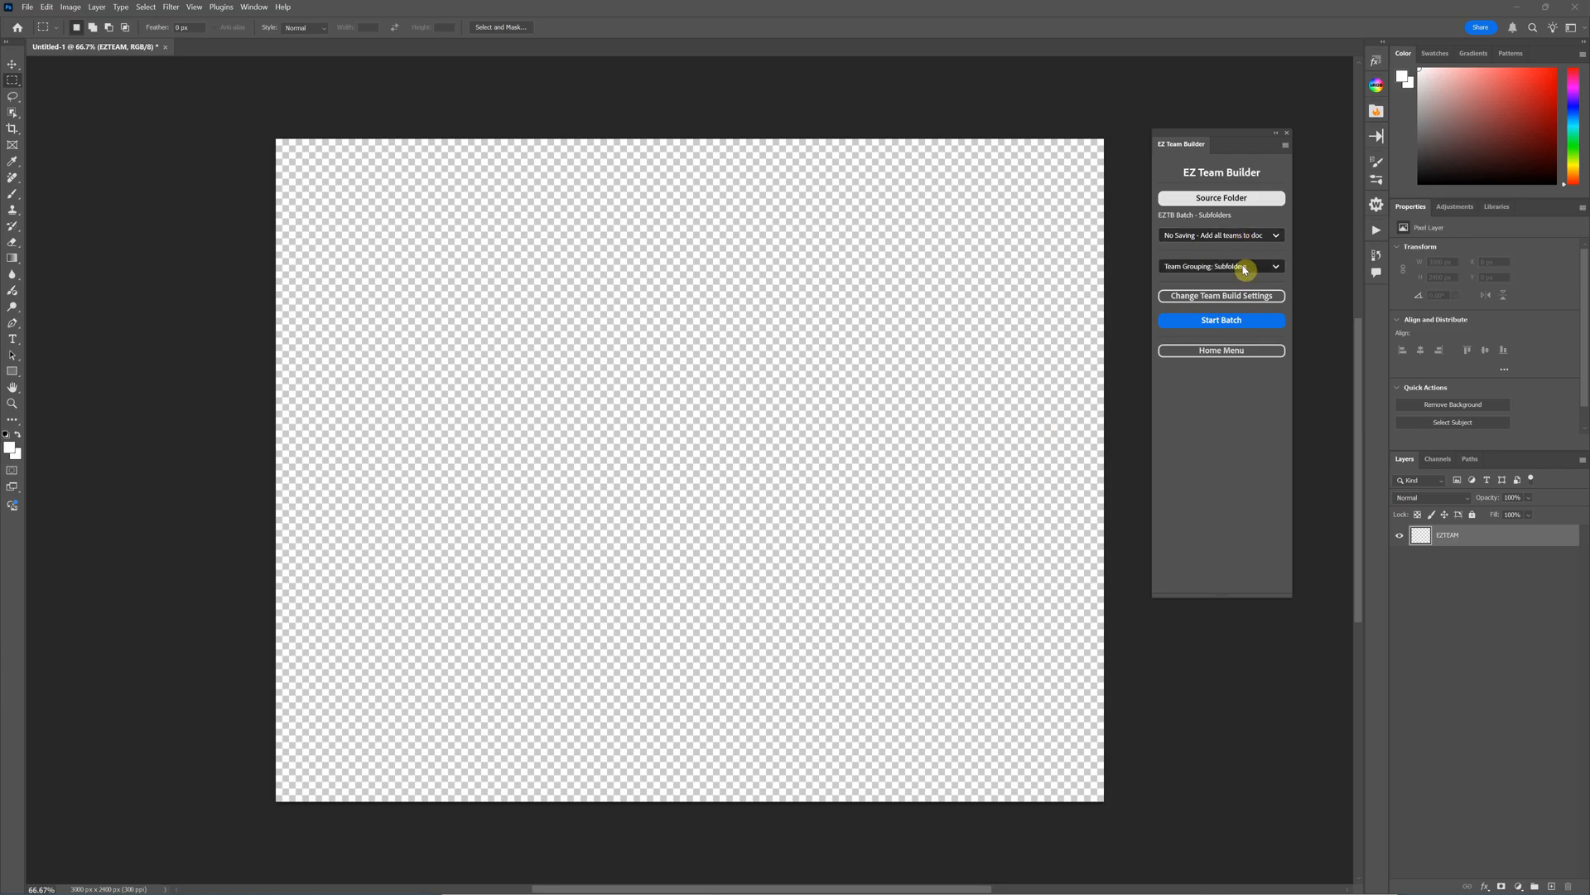
pyautogui.moveTo(1249, 226)
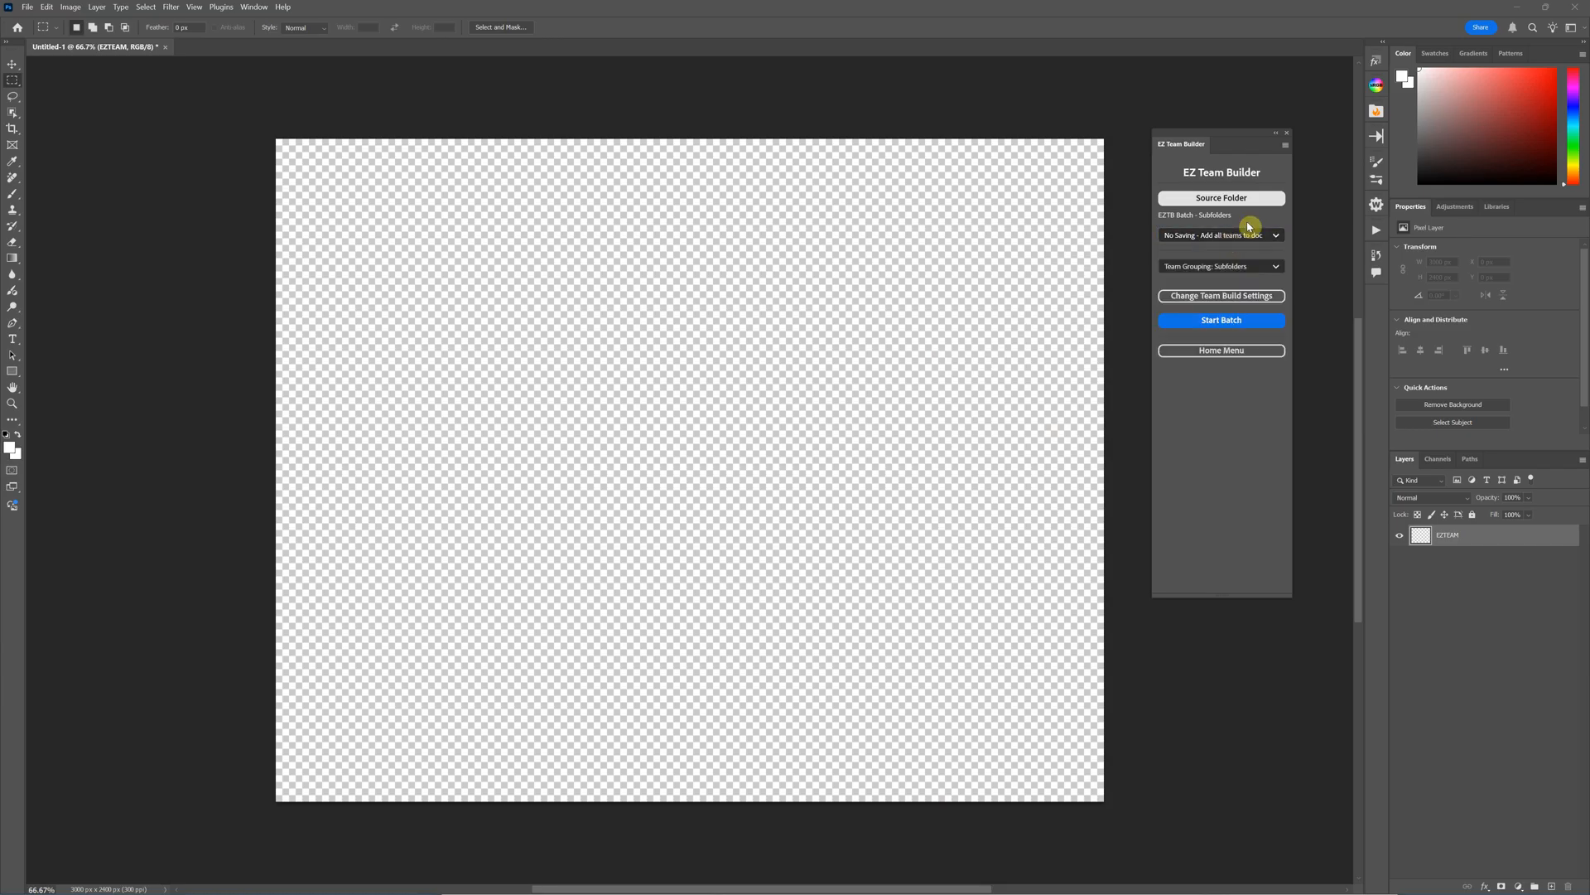
pyautogui.moveTo(1244, 217)
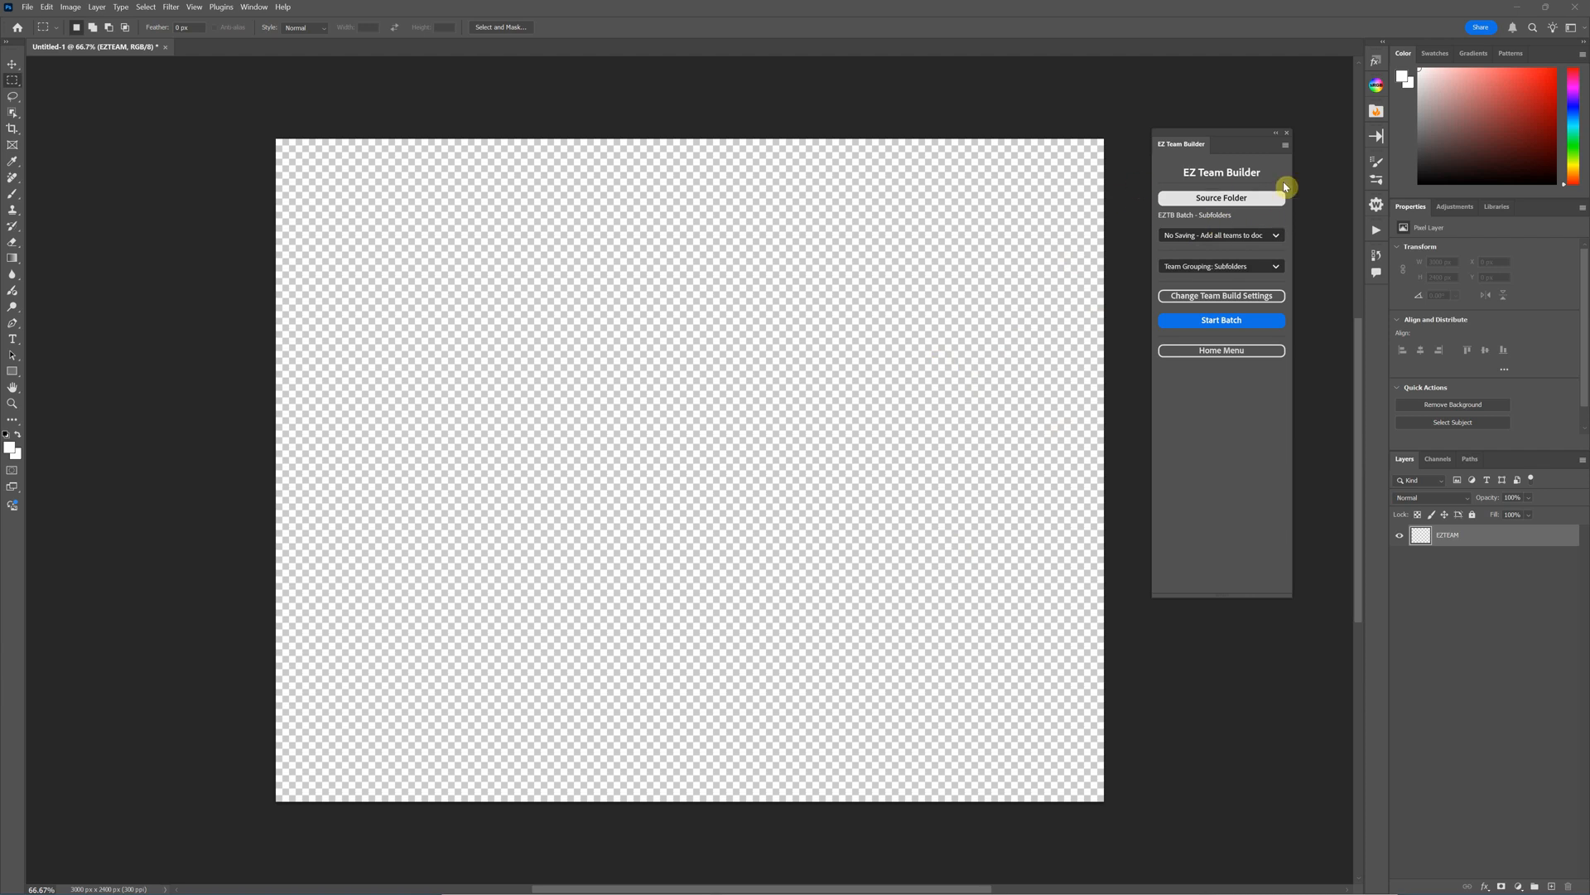
pyautogui.moveTo(1264, 265)
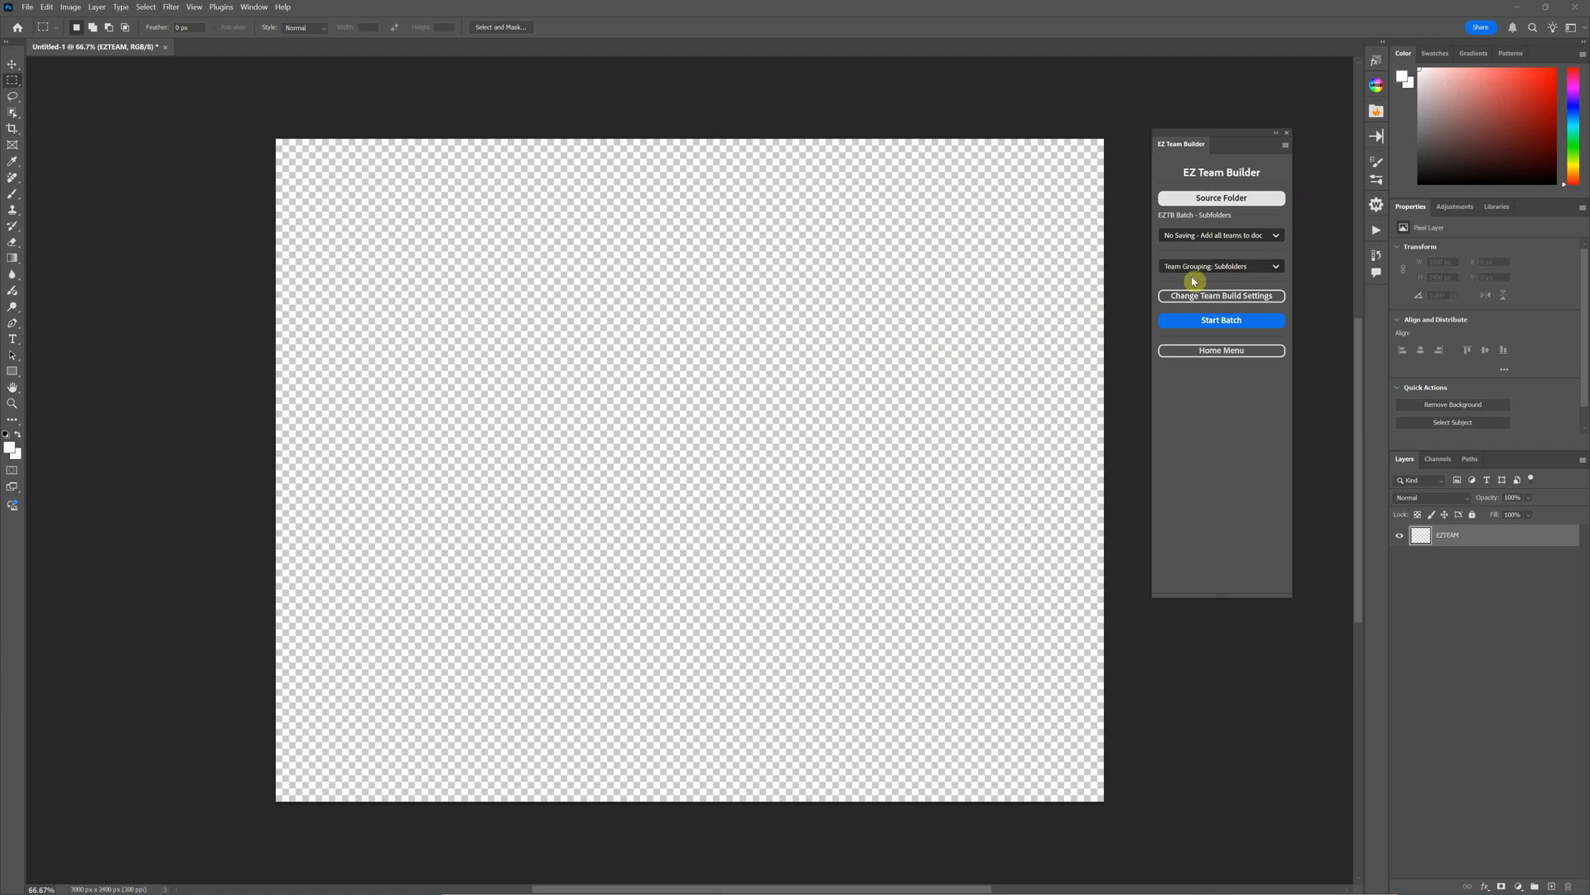
pyautogui.moveTo(1143, 311)
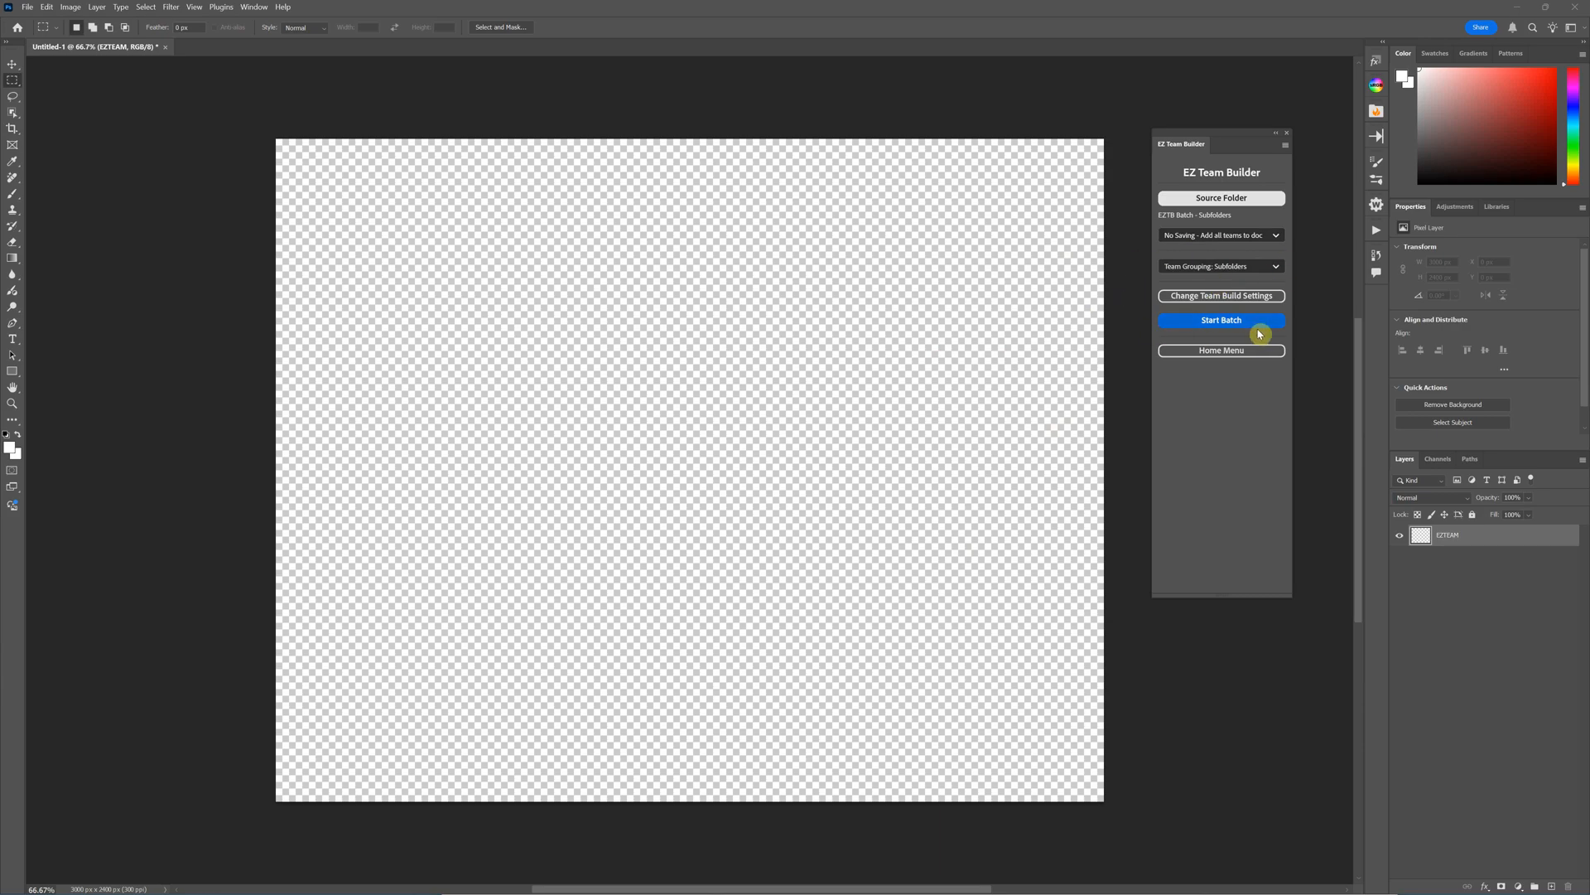
# - Start the batch, cancel to revisit build settings, then start it again to reach Check Settings
pyautogui.click(1221, 320)
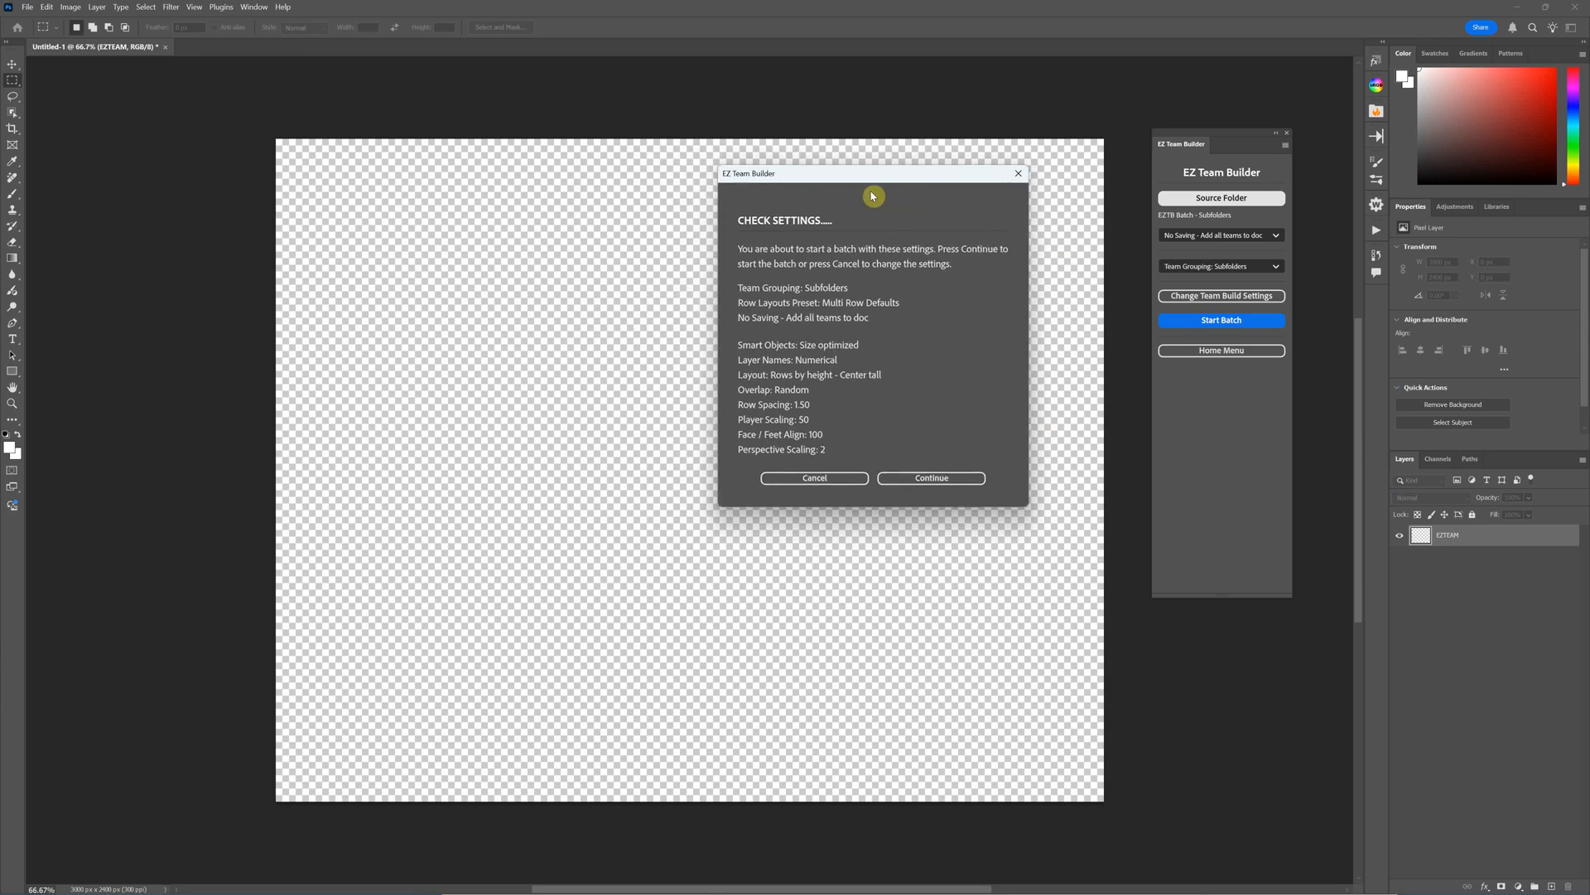
pyautogui.moveTo(744, 392)
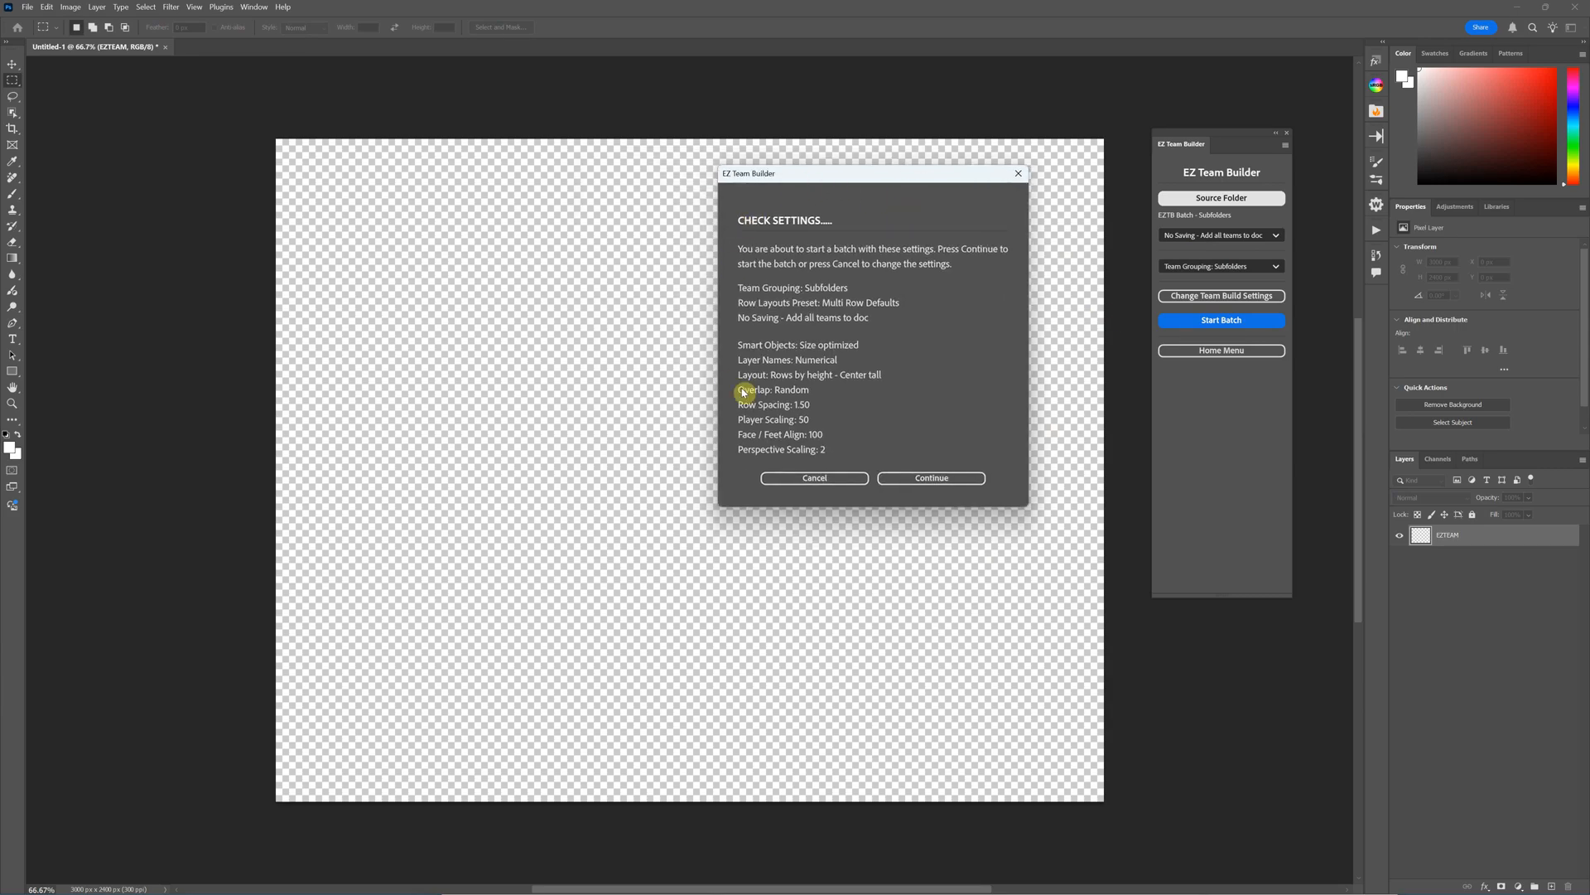
pyautogui.moveTo(828, 423)
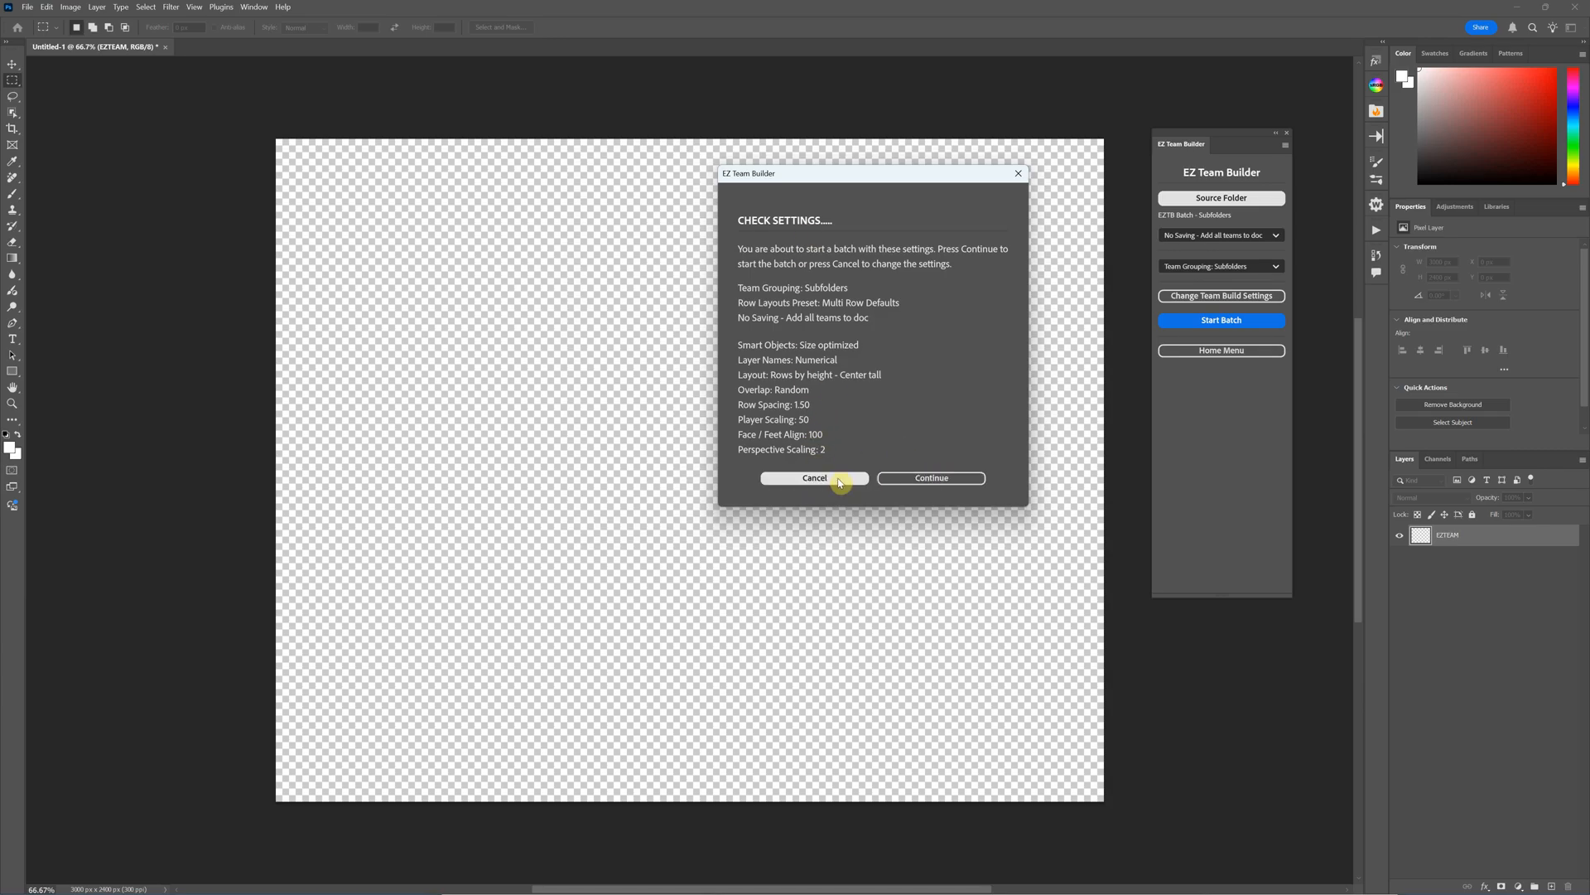
pyautogui.click(815, 477)
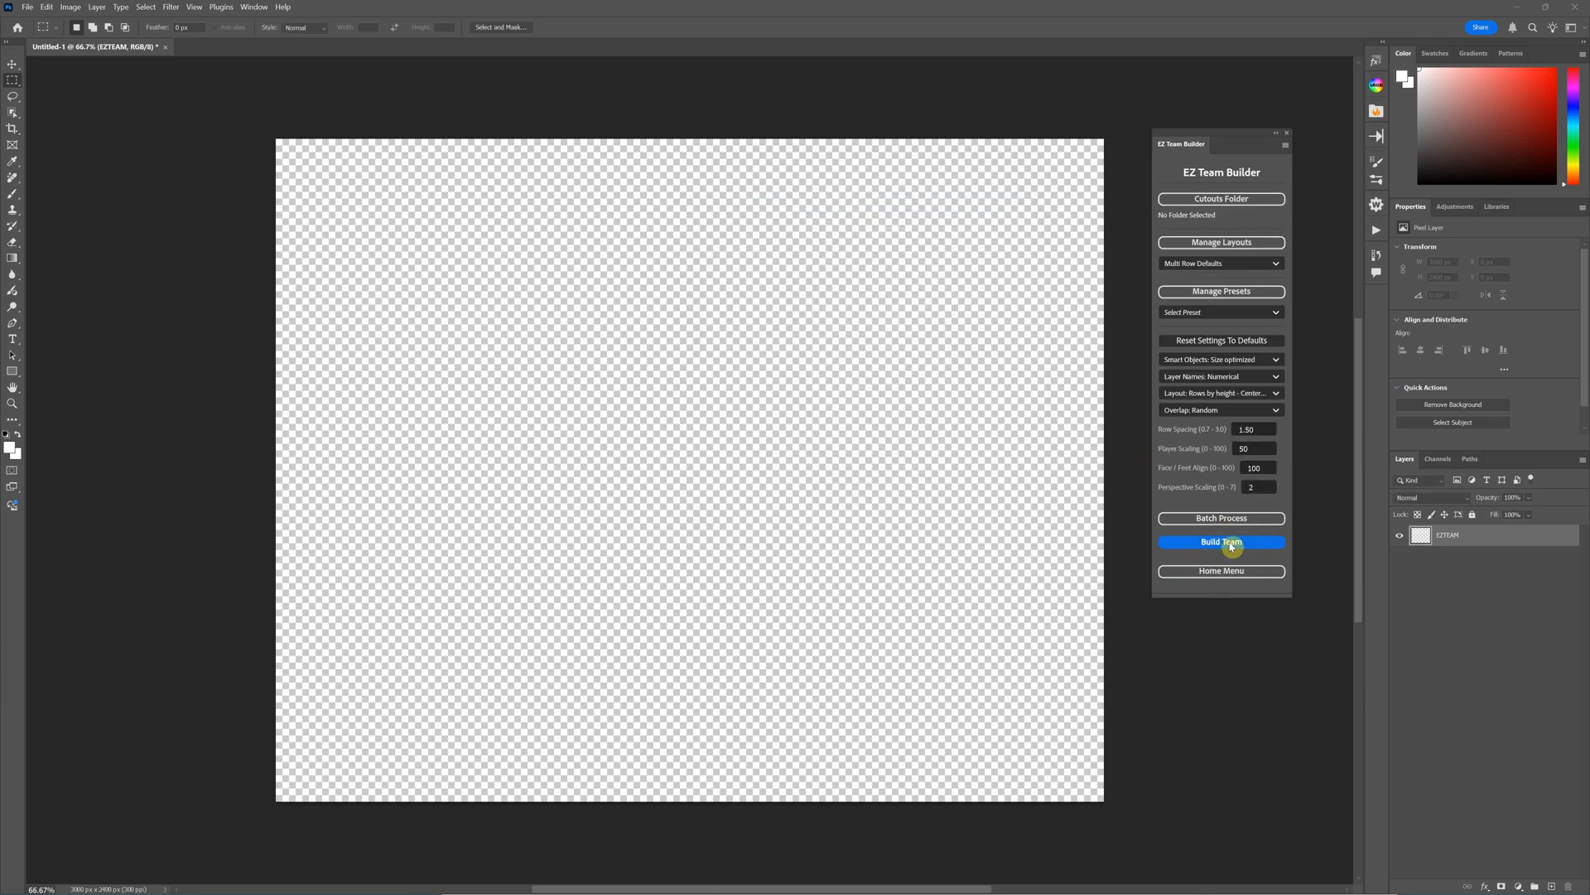
pyautogui.click(1220, 517)
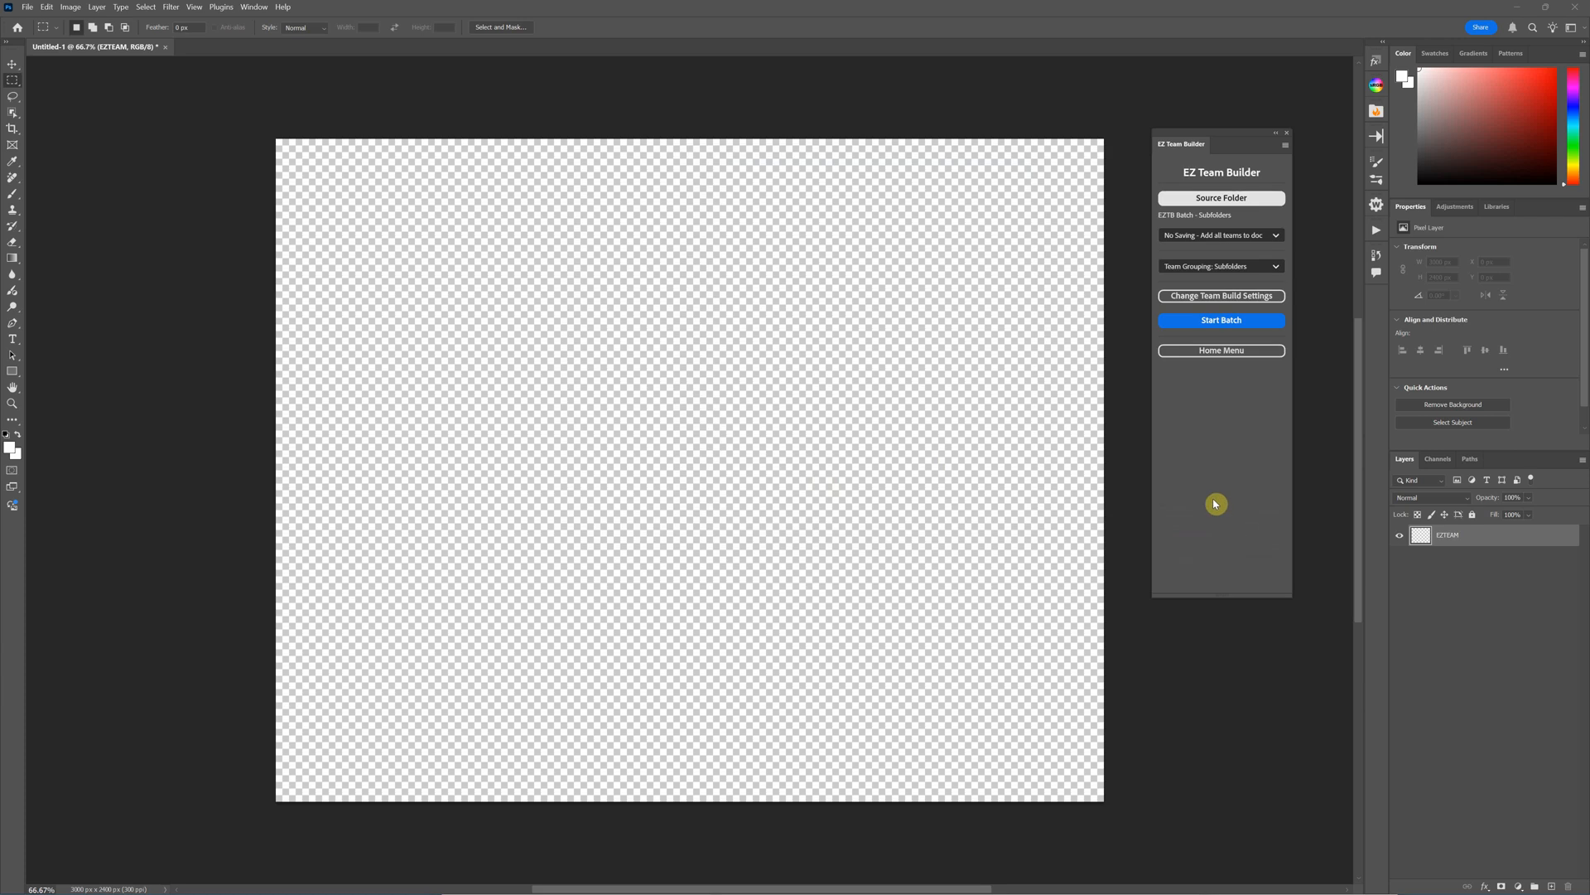
pyautogui.click(1221, 320)
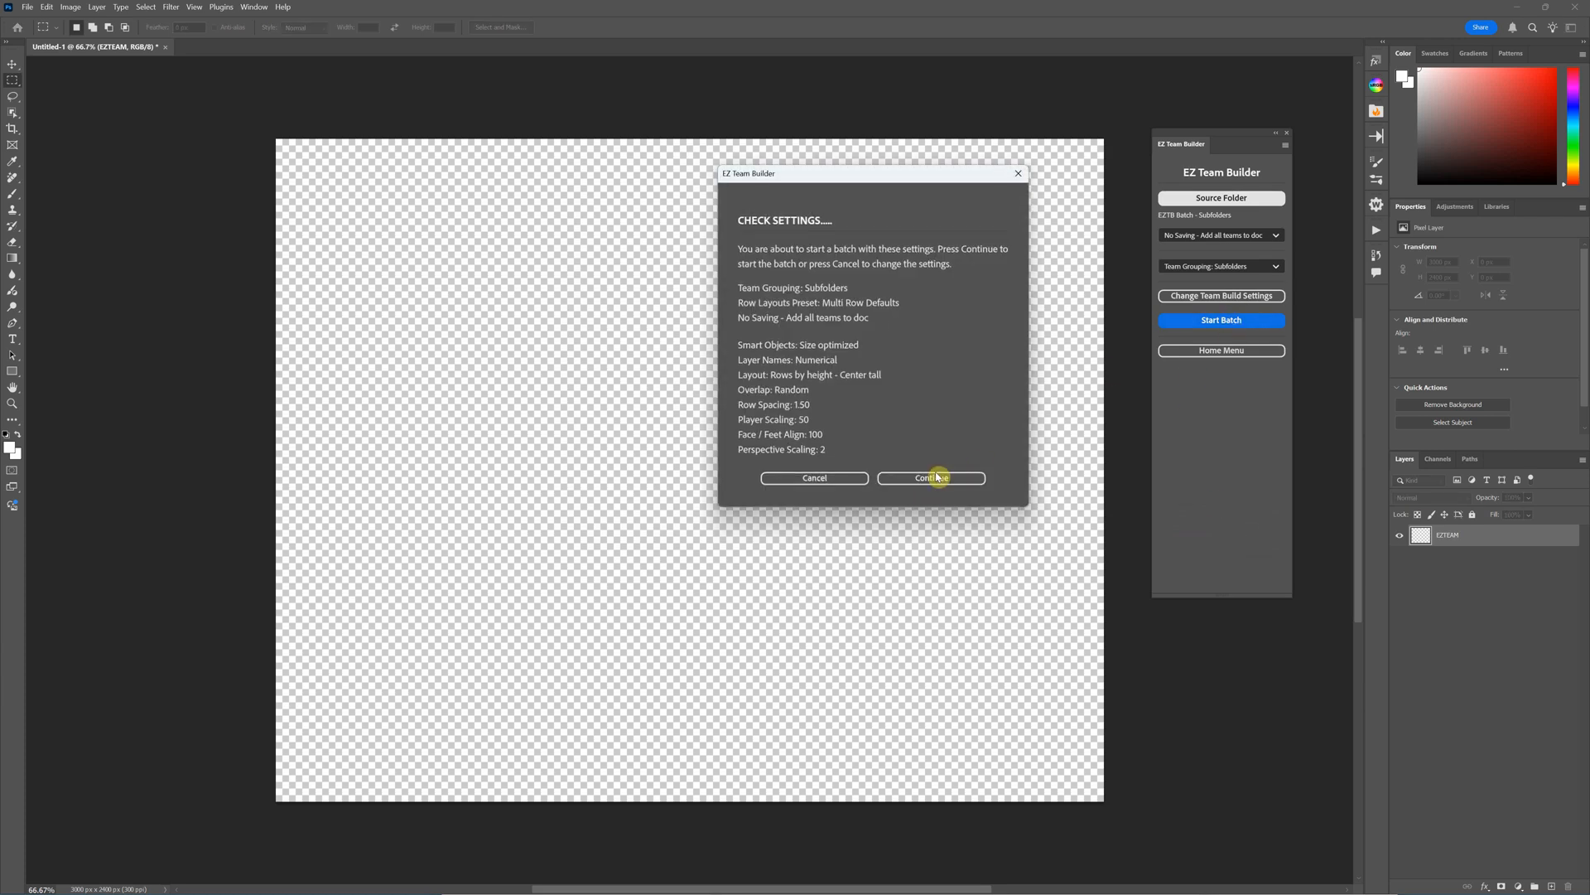
# - Continue from Check Settings so the batch builds every team into the document
pyautogui.click(929, 478)
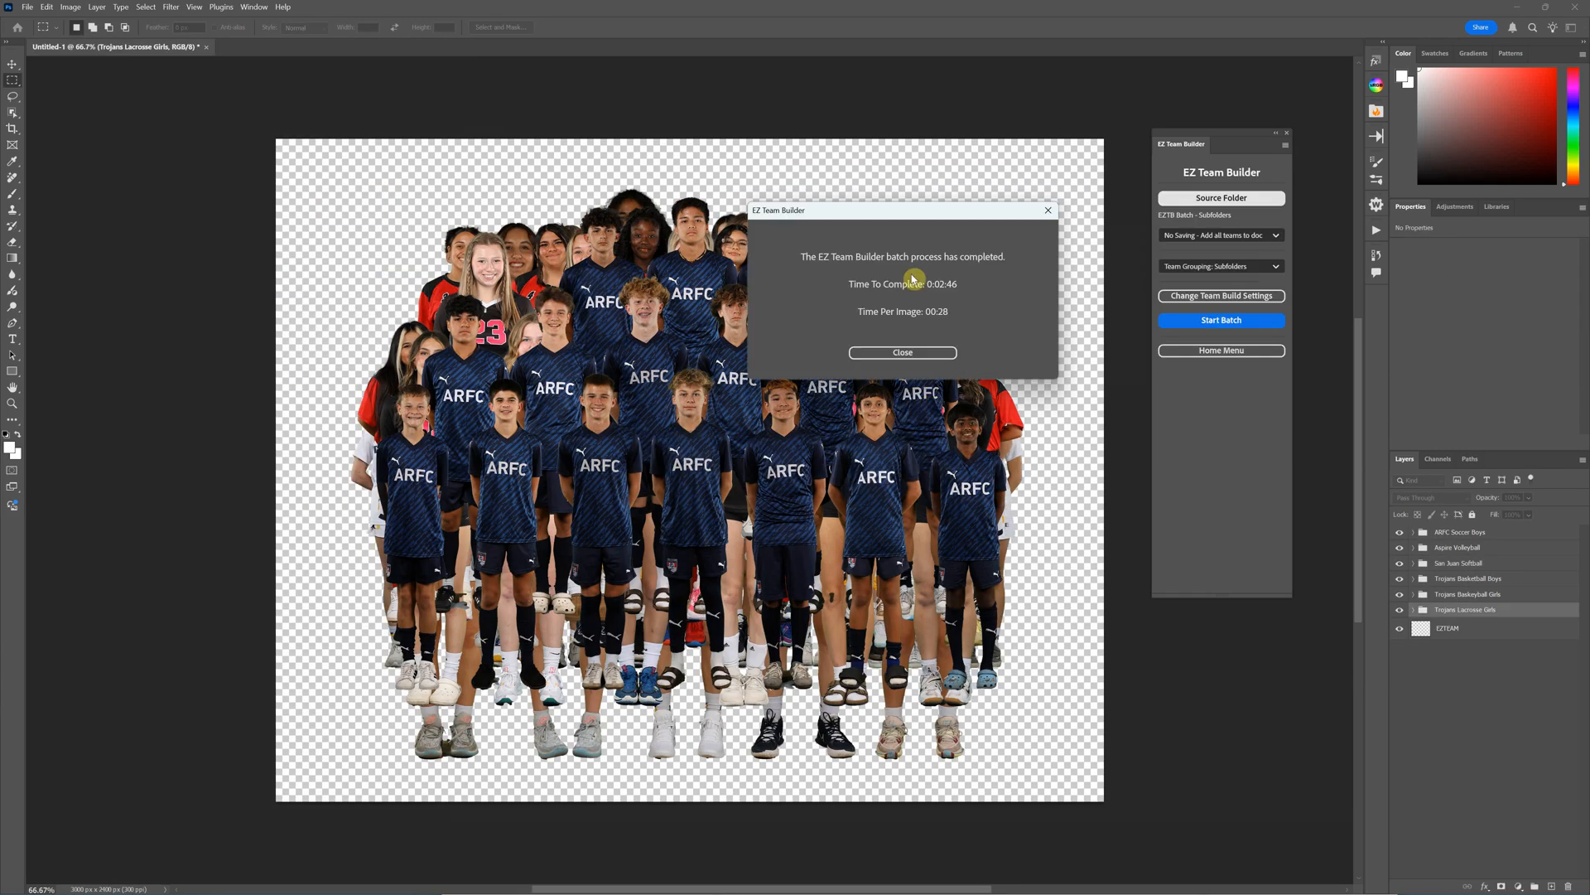
pyautogui.moveTo(874, 304)
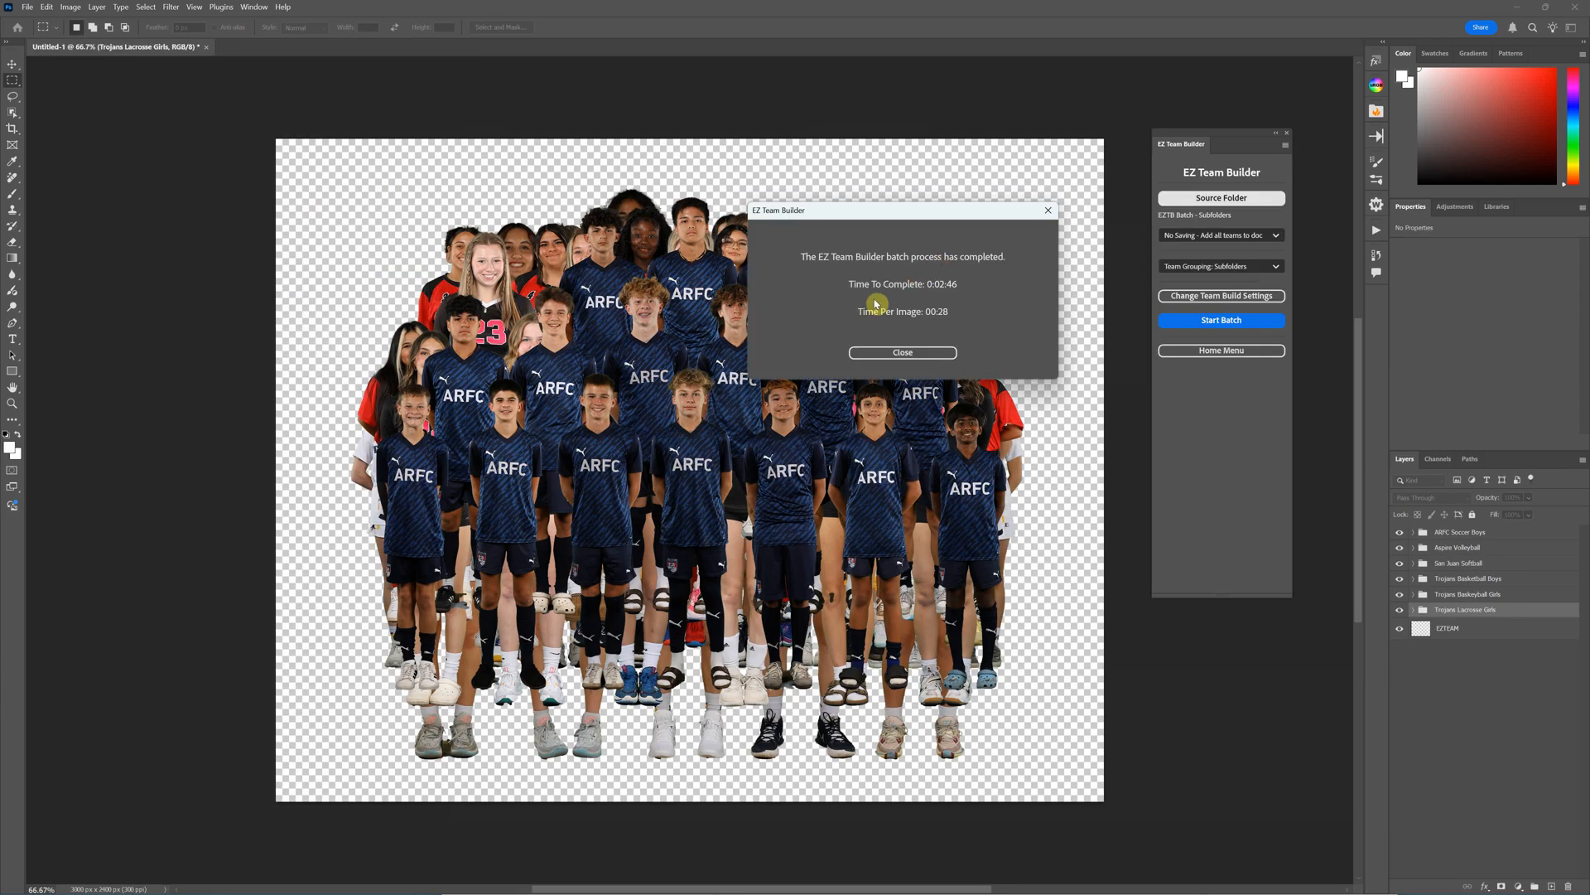
pyautogui.moveTo(946, 291)
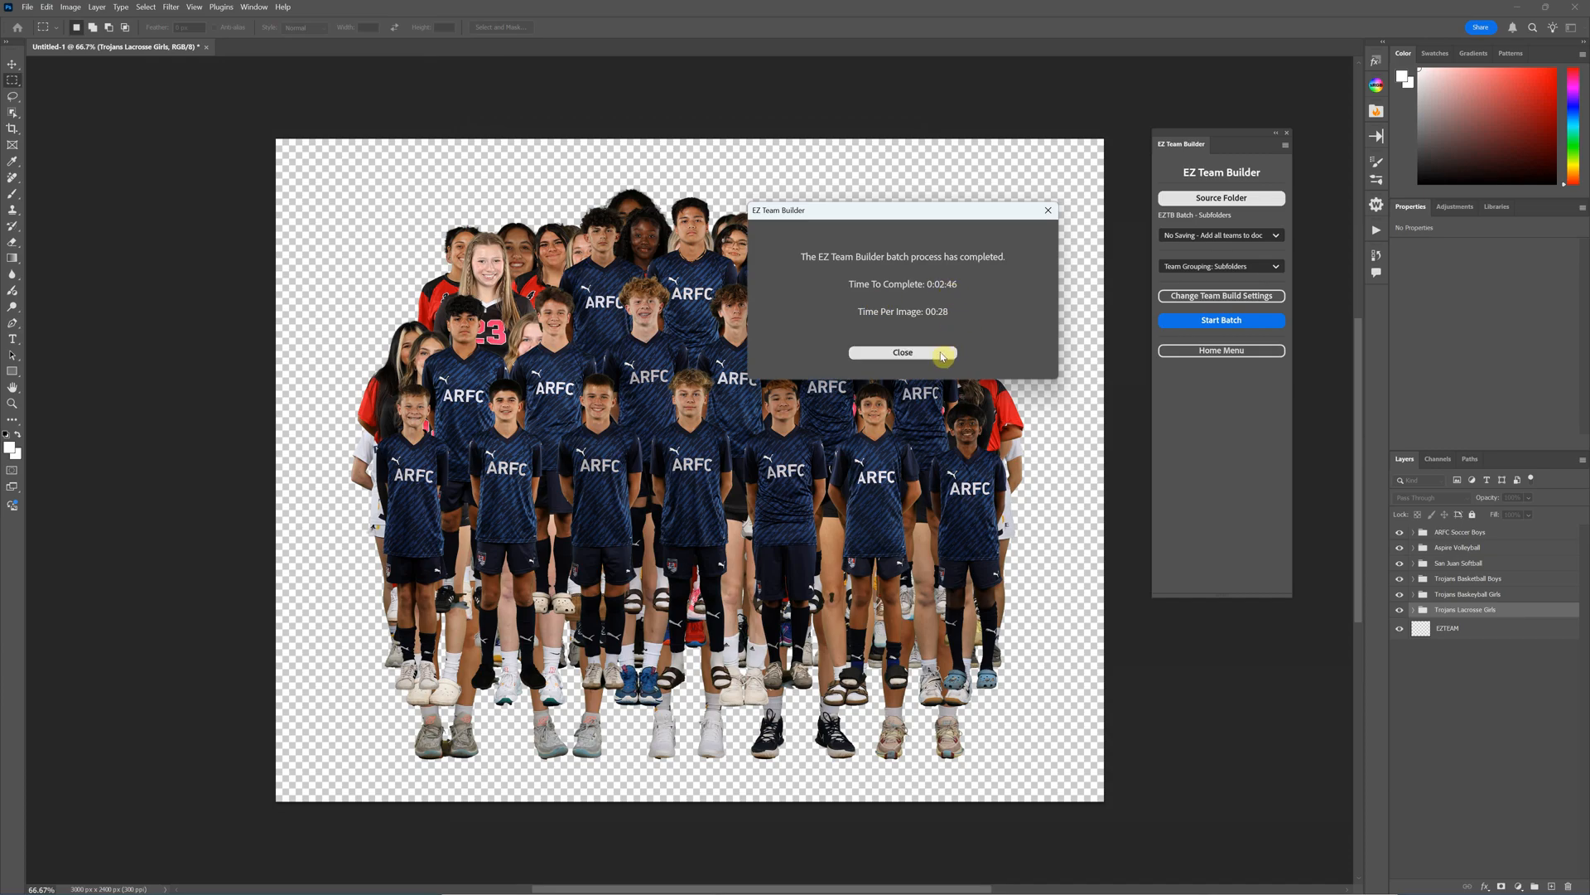
# - Dismiss the completion message and inspect the Row 1 player layers of Trojans Lacrosse Girls
pyautogui.click(901, 351)
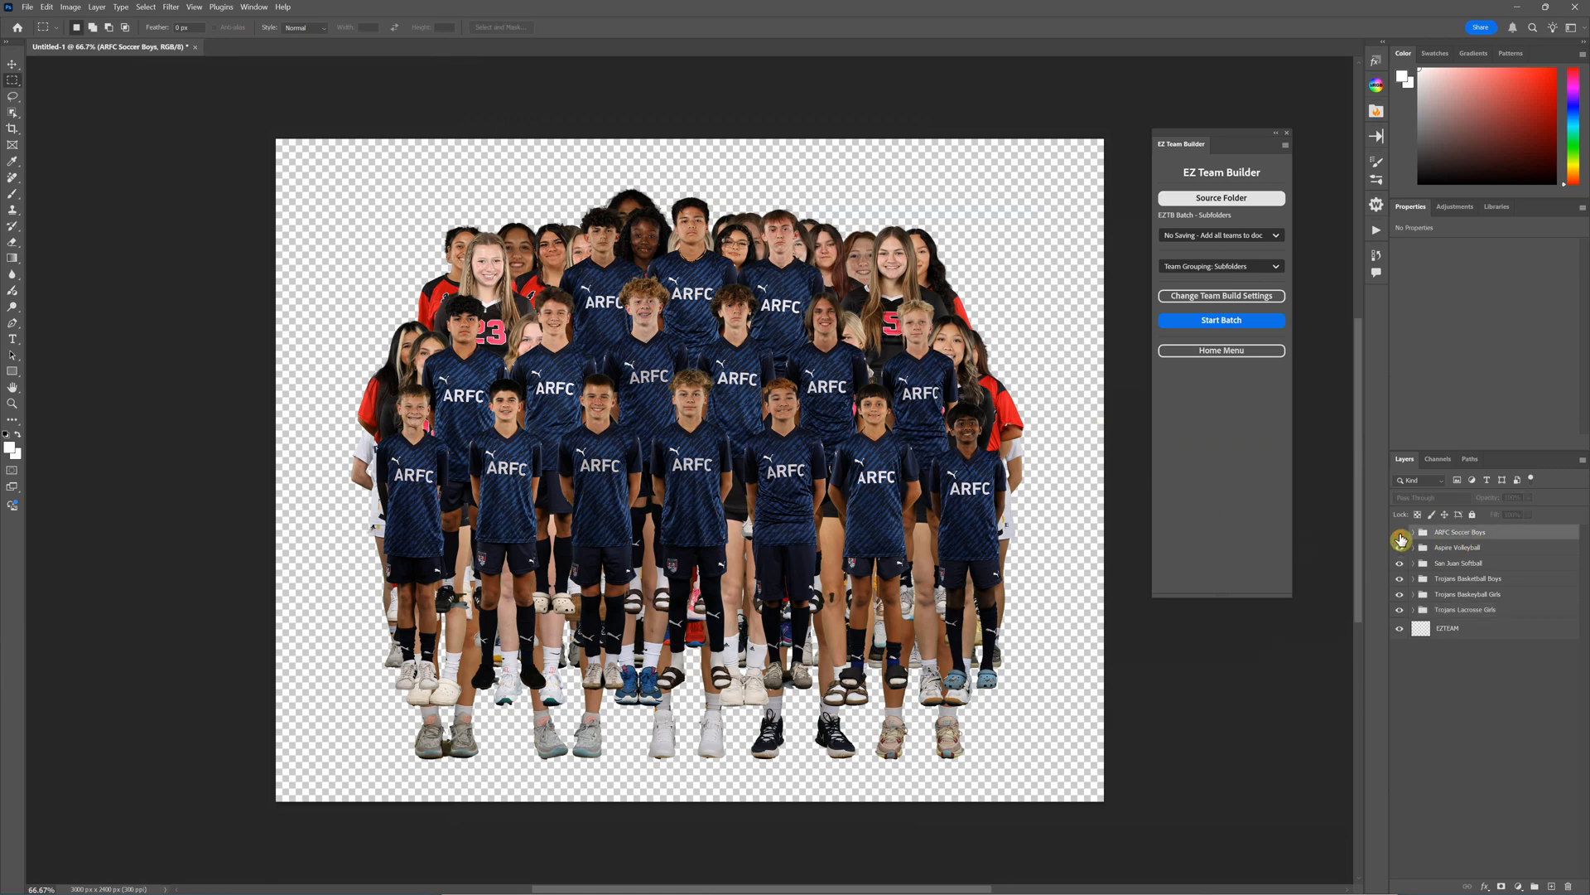
pyautogui.click(1402, 595)
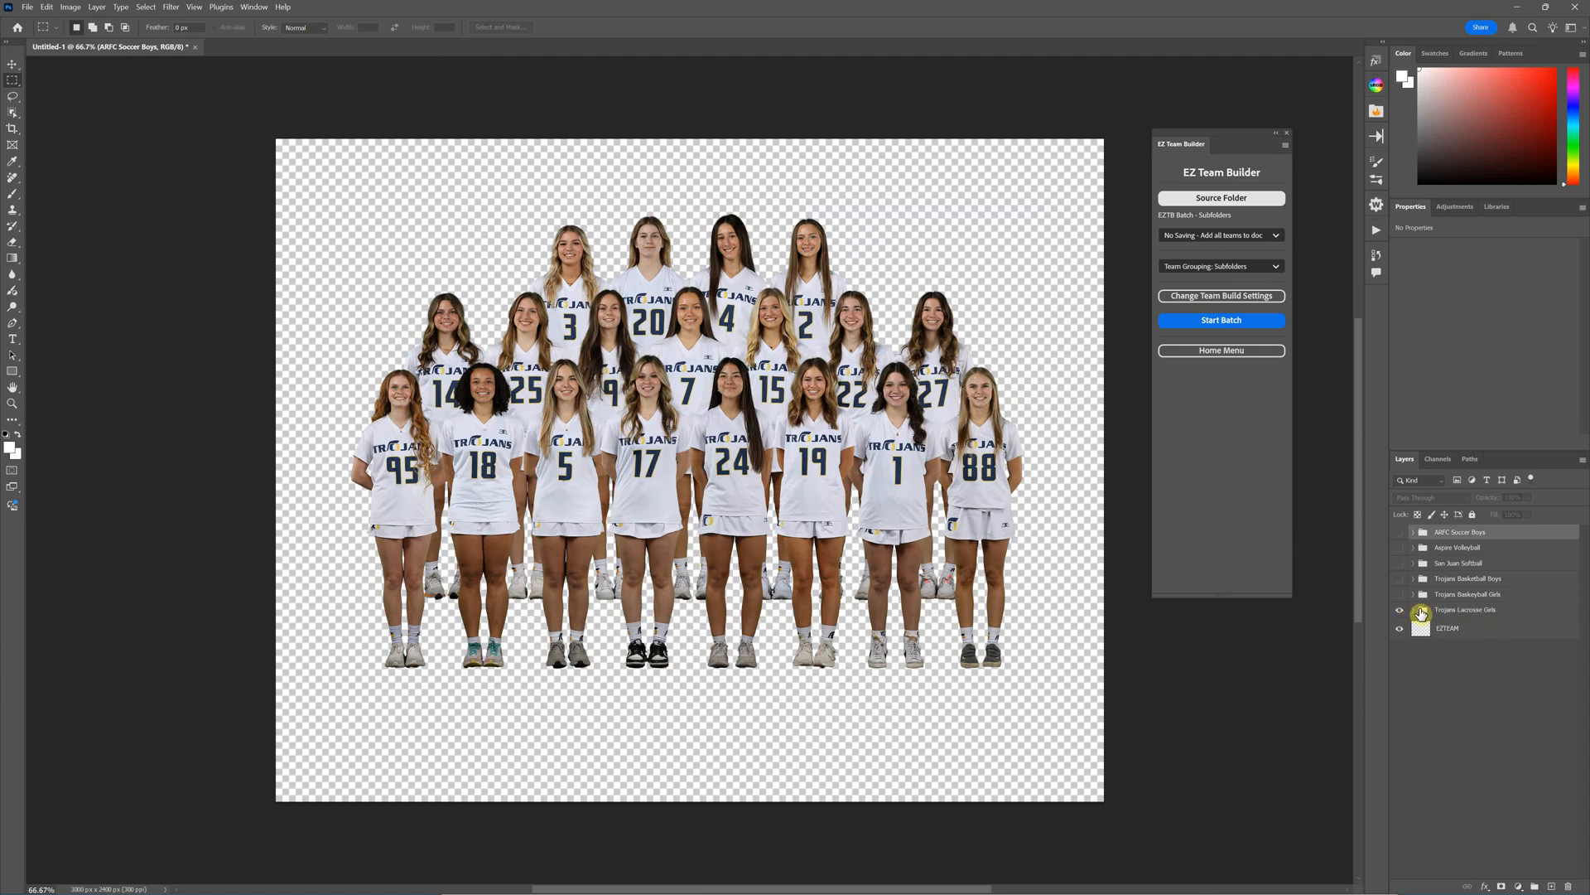
pyautogui.click(1425, 610)
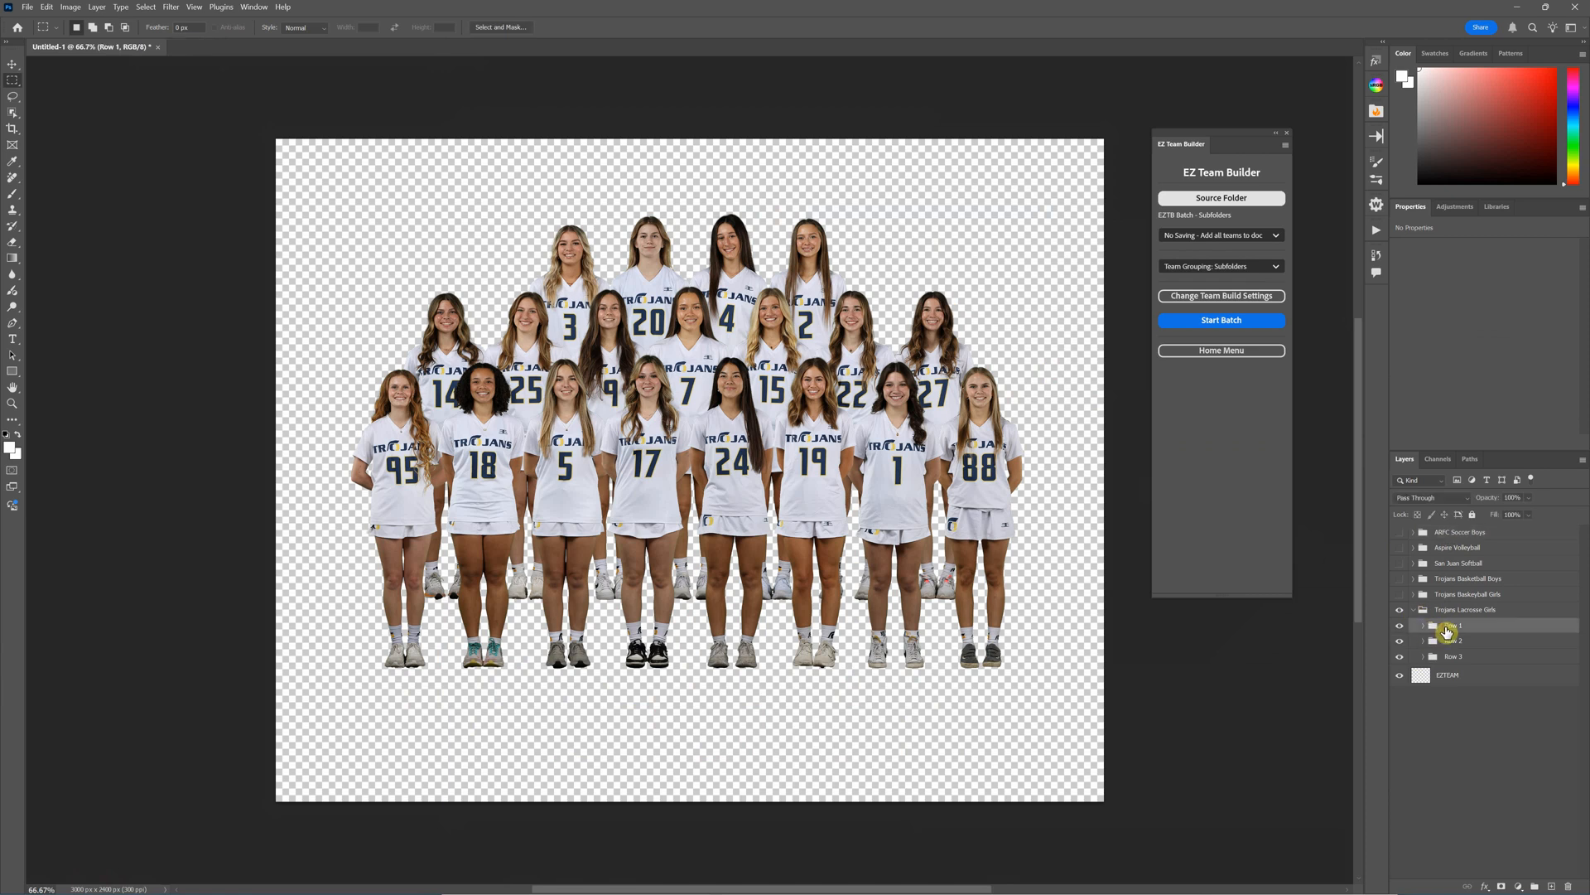
pyautogui.click(1425, 625)
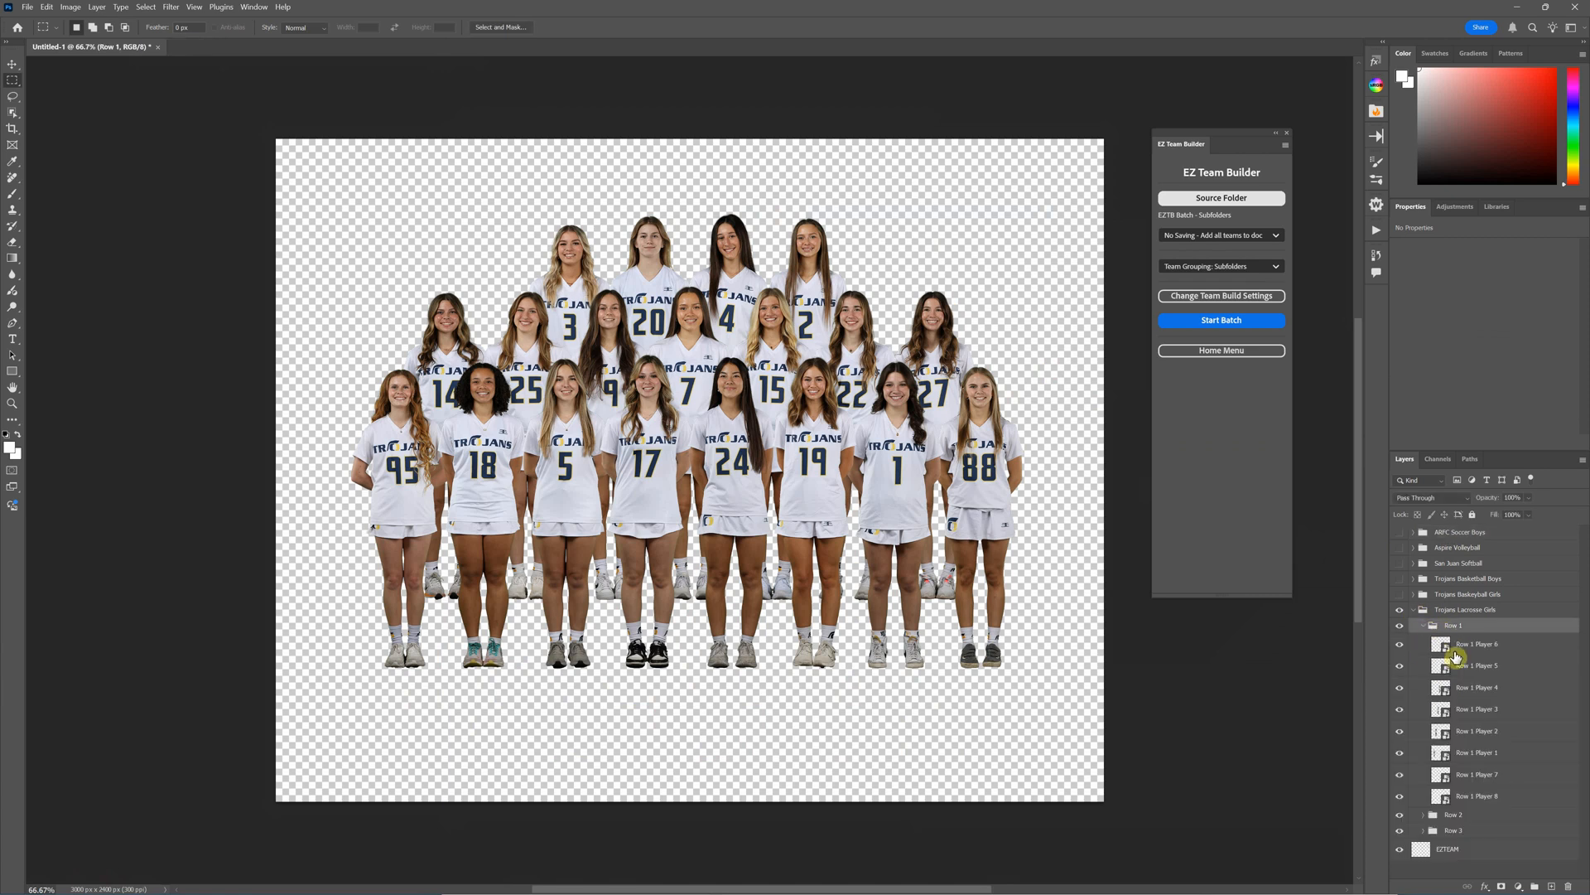
pyautogui.click(1476, 665)
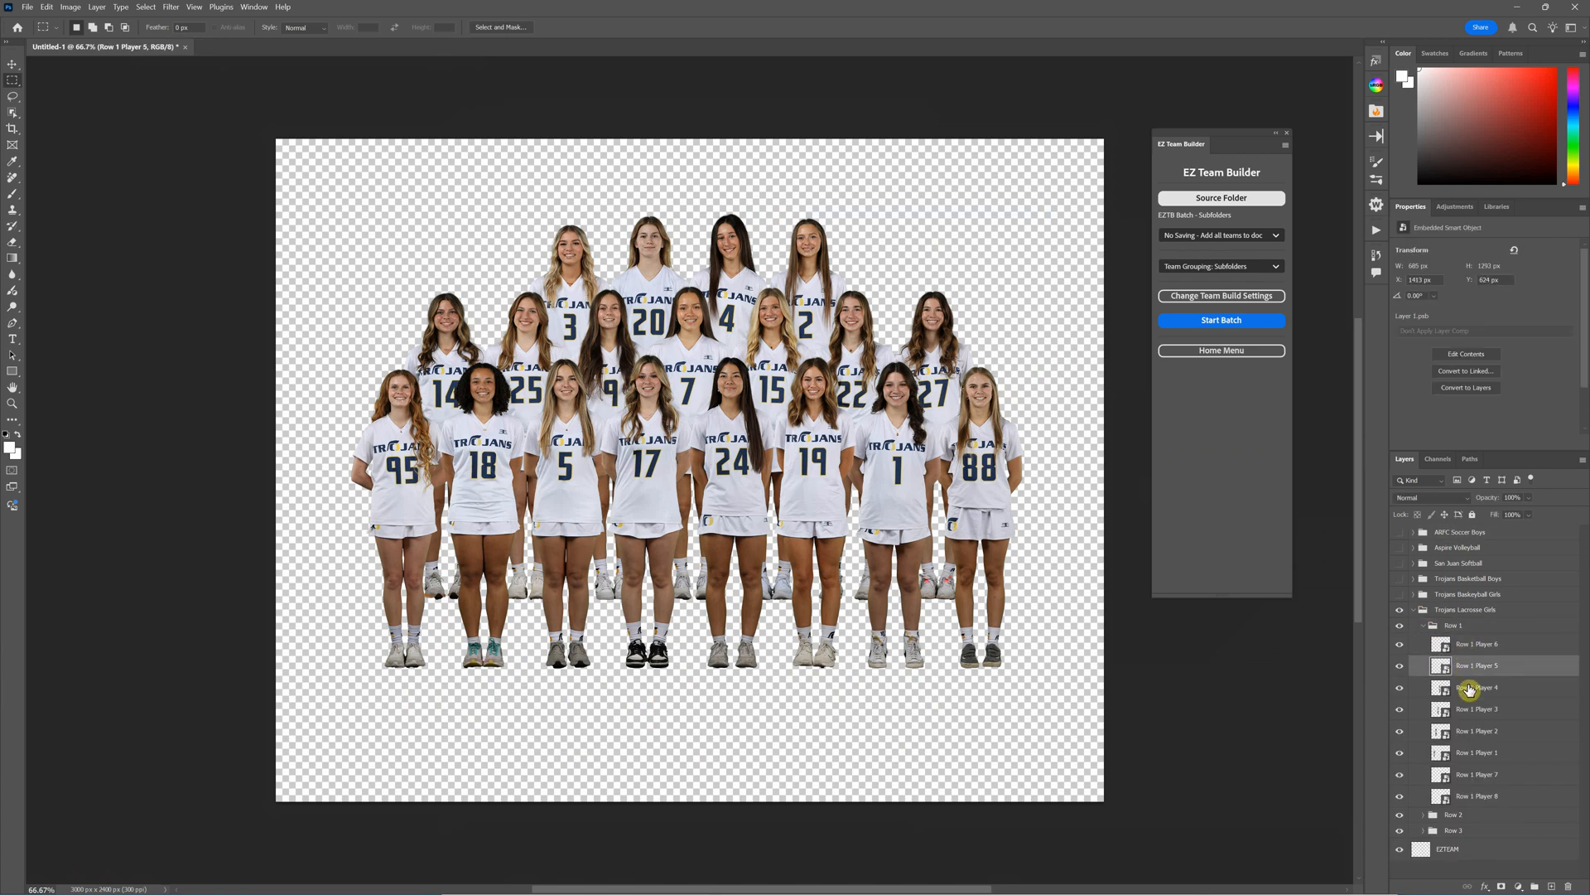
pyautogui.click(1476, 686)
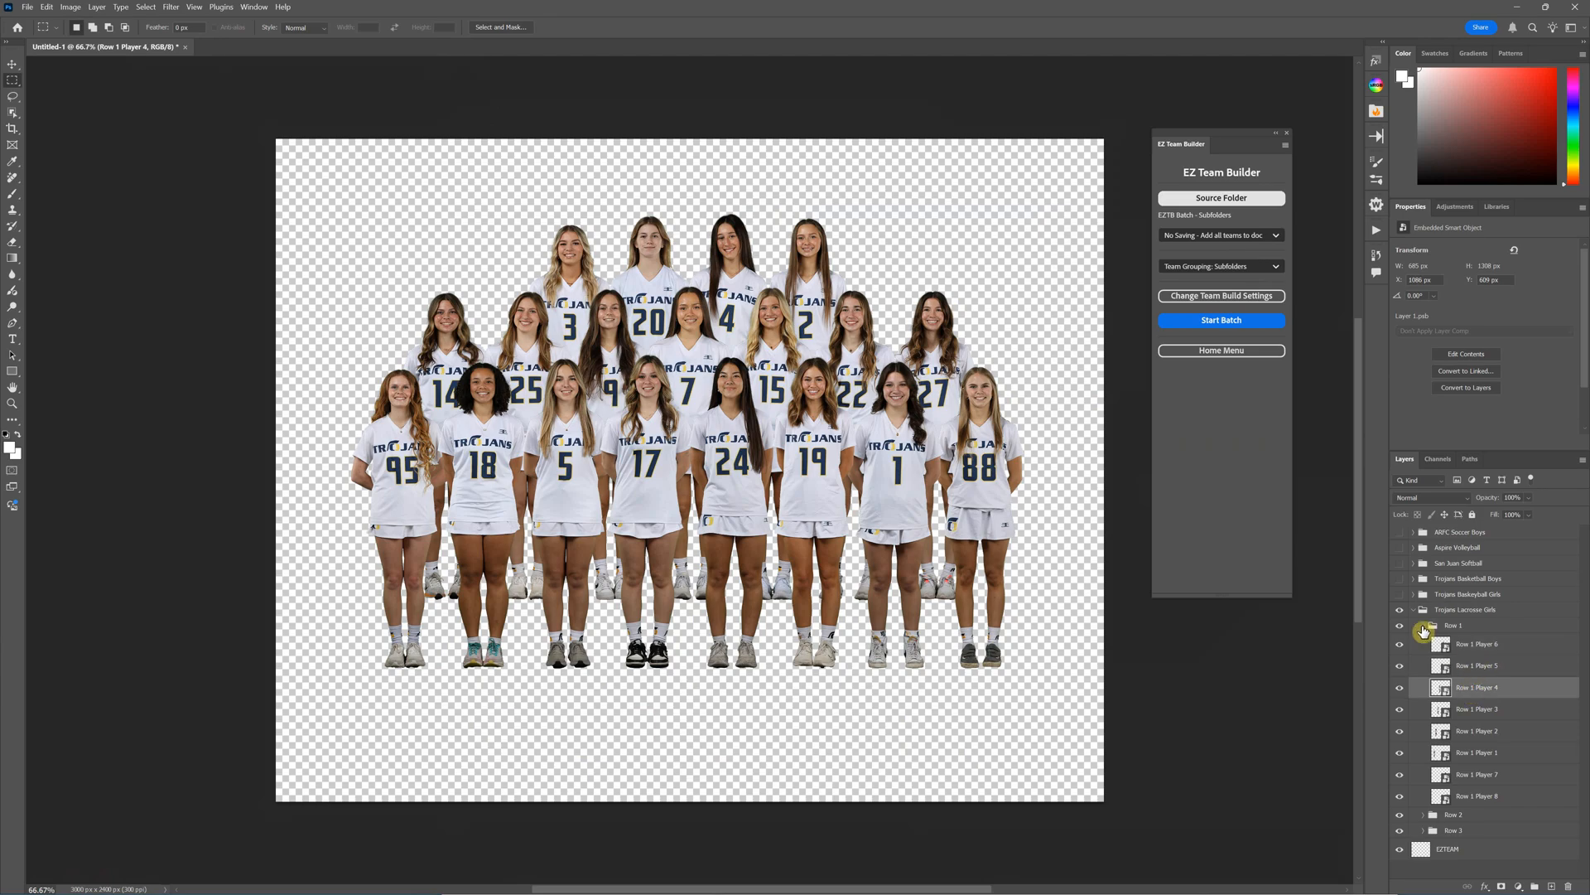
# - Collapse Row 1 and the Trojans Lacrosse Girls group back to a single entry
pyautogui.click(1423, 624)
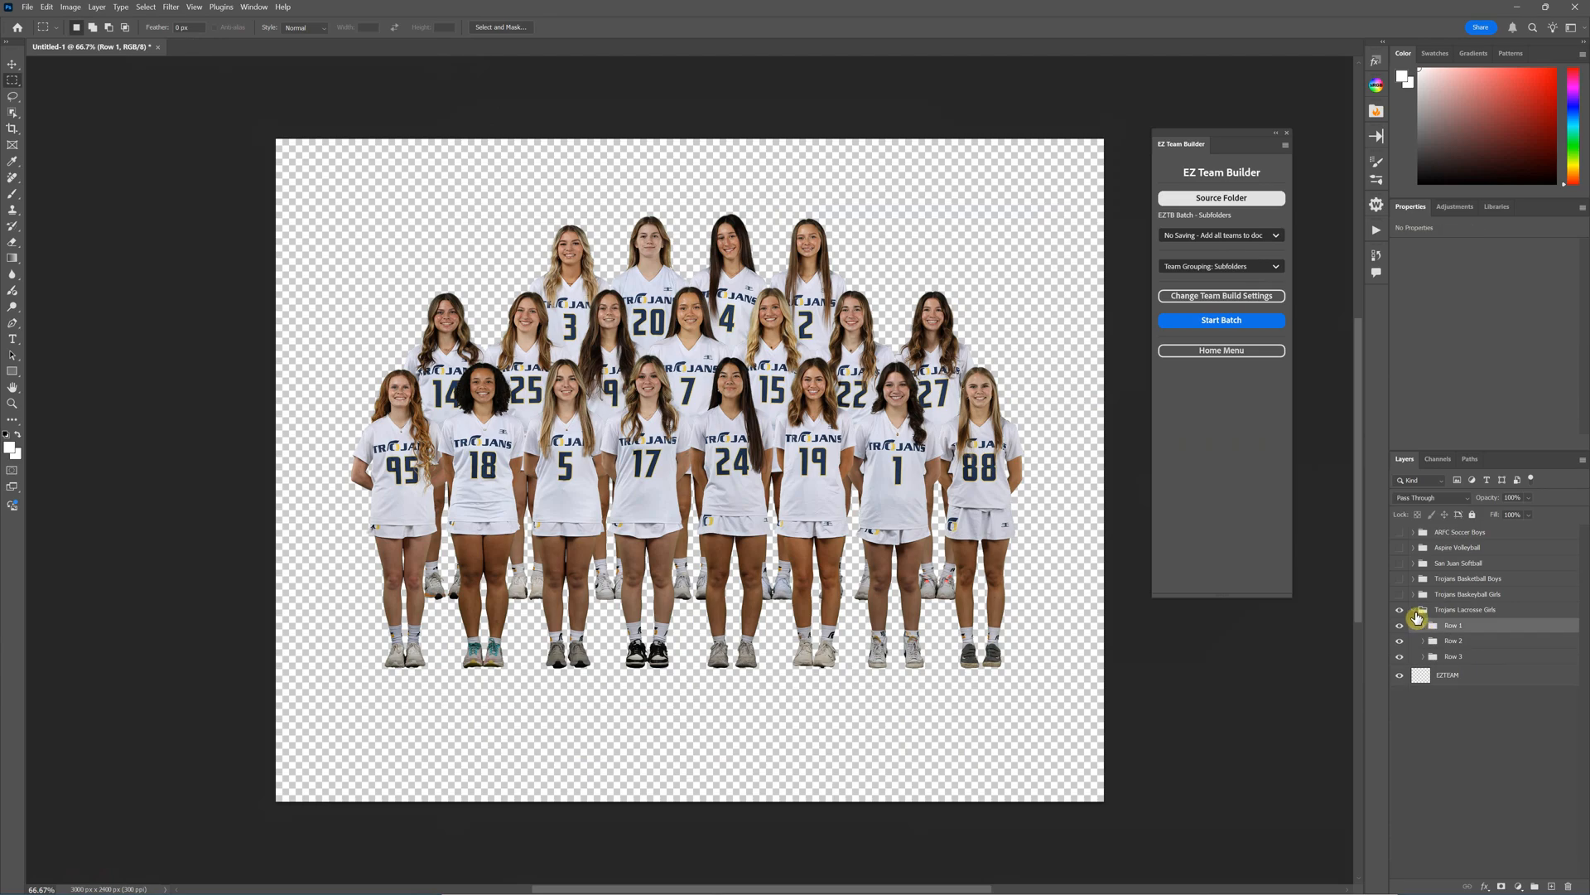
pyautogui.click(1408, 608)
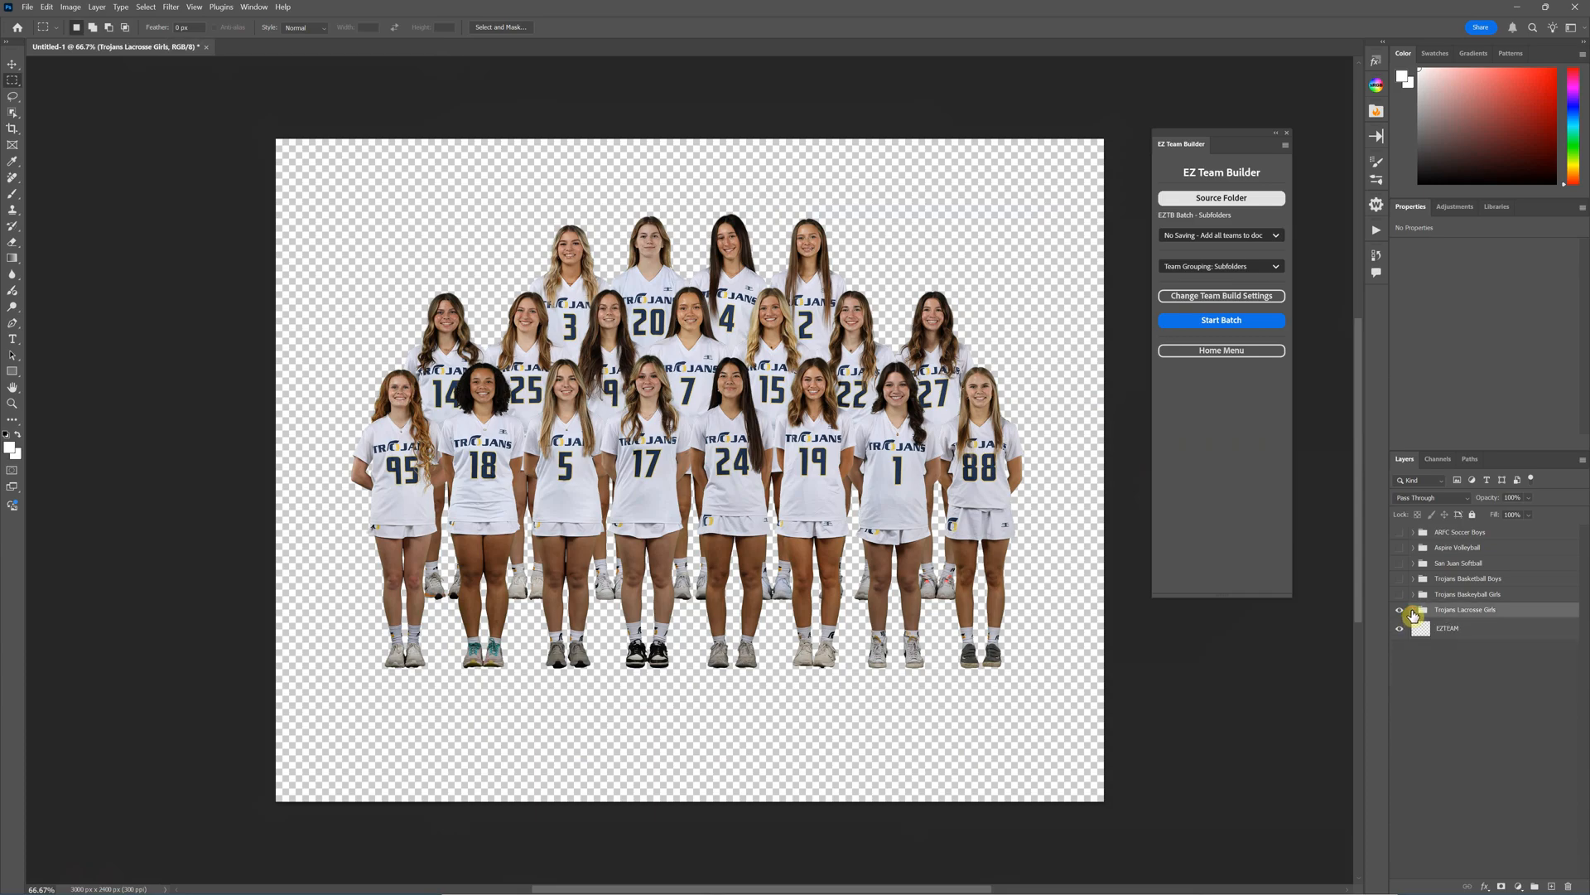
pyautogui.click(1400, 609)
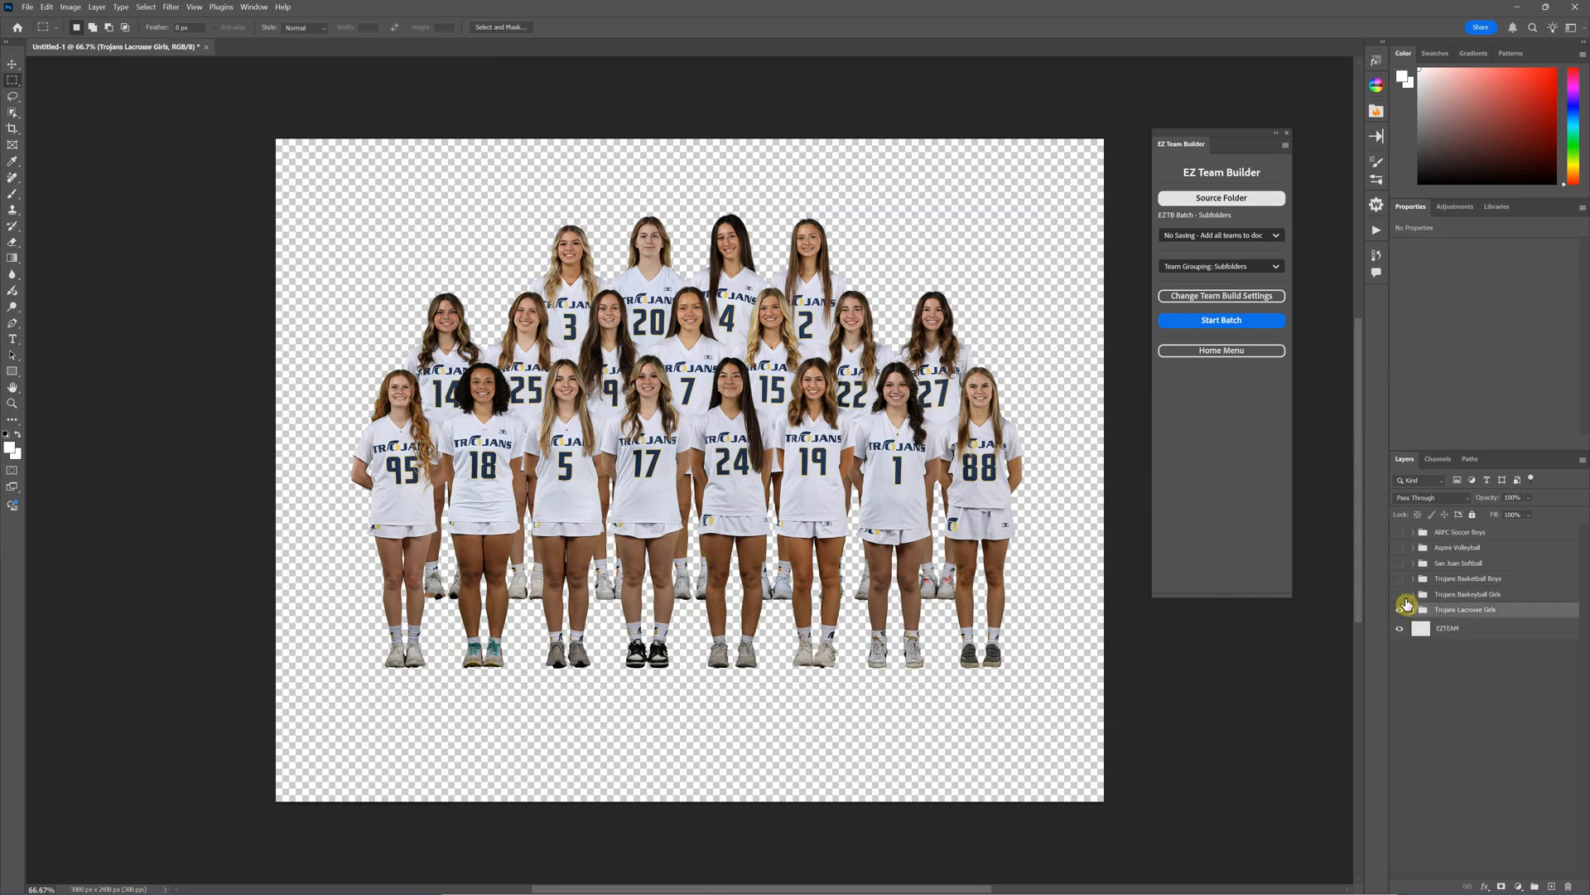
pyautogui.moveTo(1408, 608)
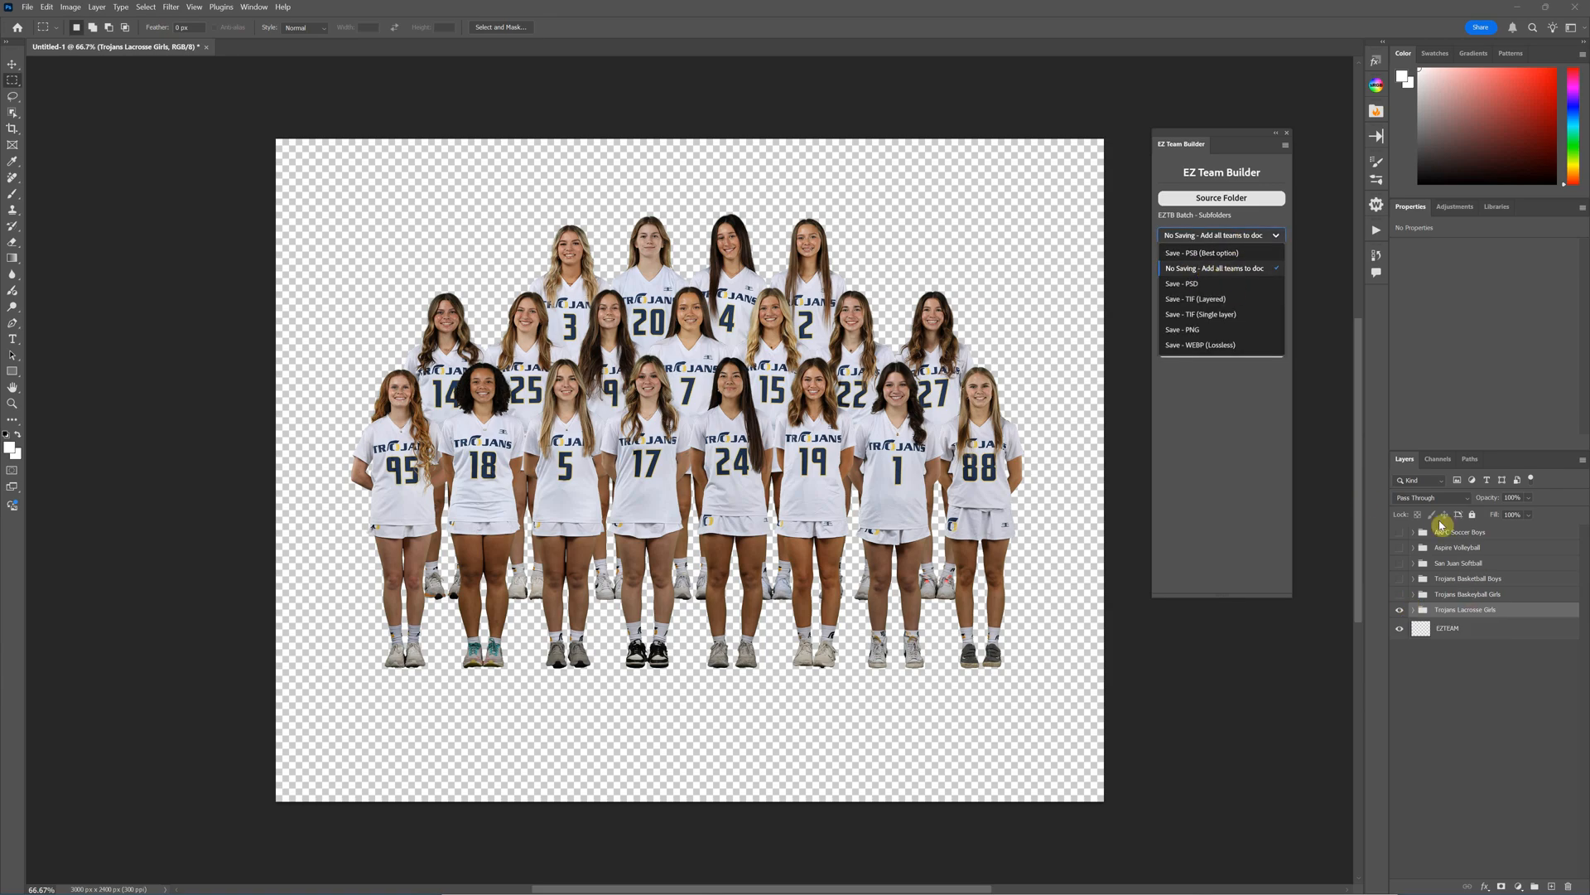
pyautogui.moveTo(1229, 409)
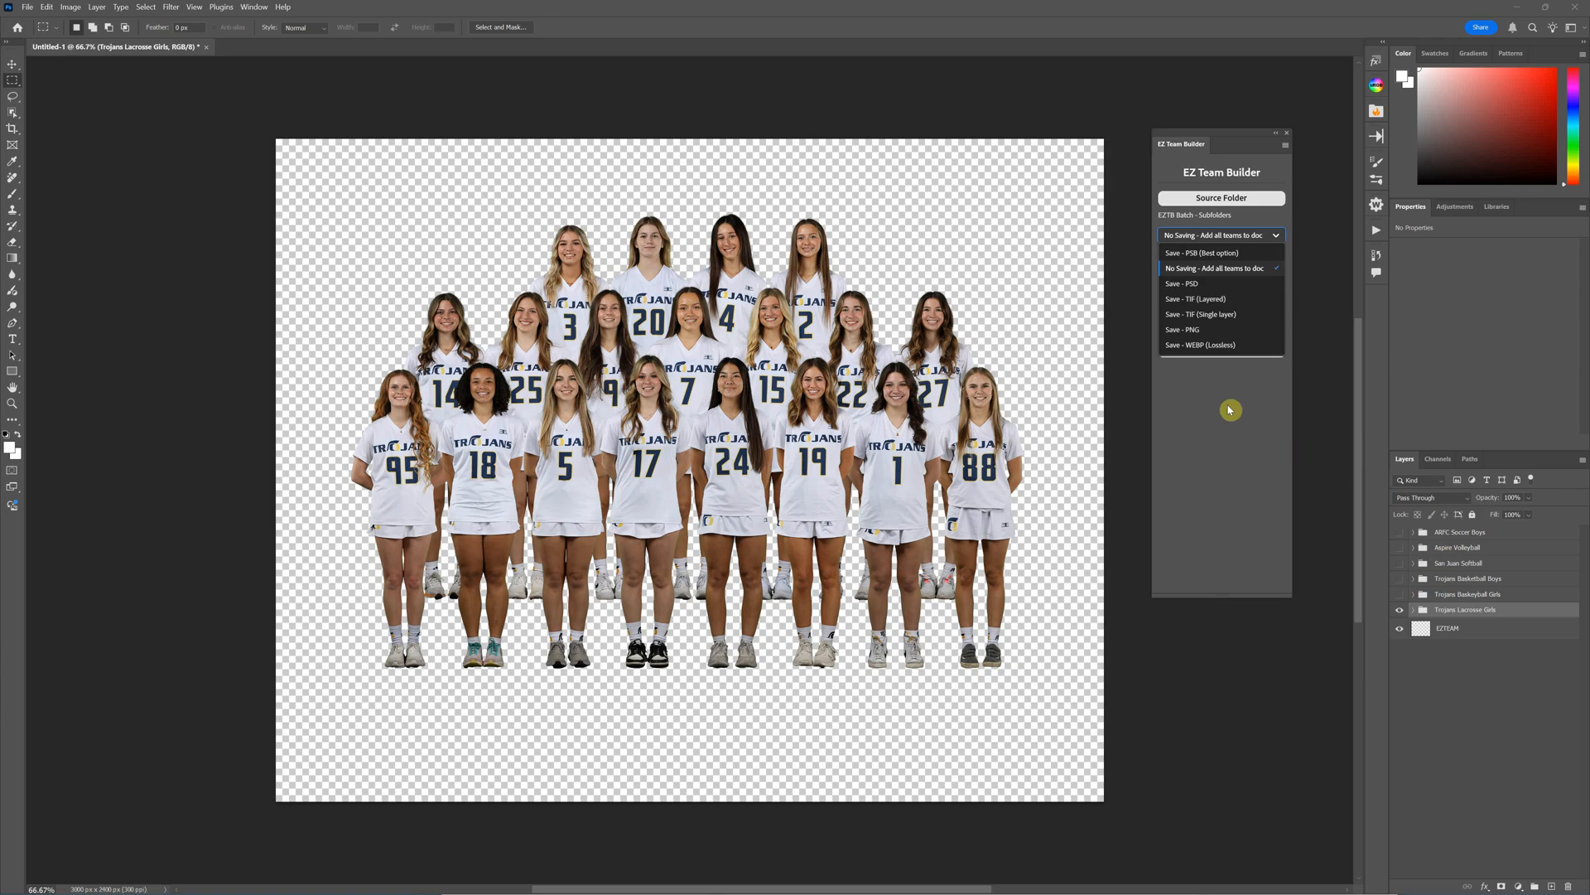
# - Close the save-format dropdown, keeping the No Saving add-all-teams option
pyautogui.click(1212, 268)
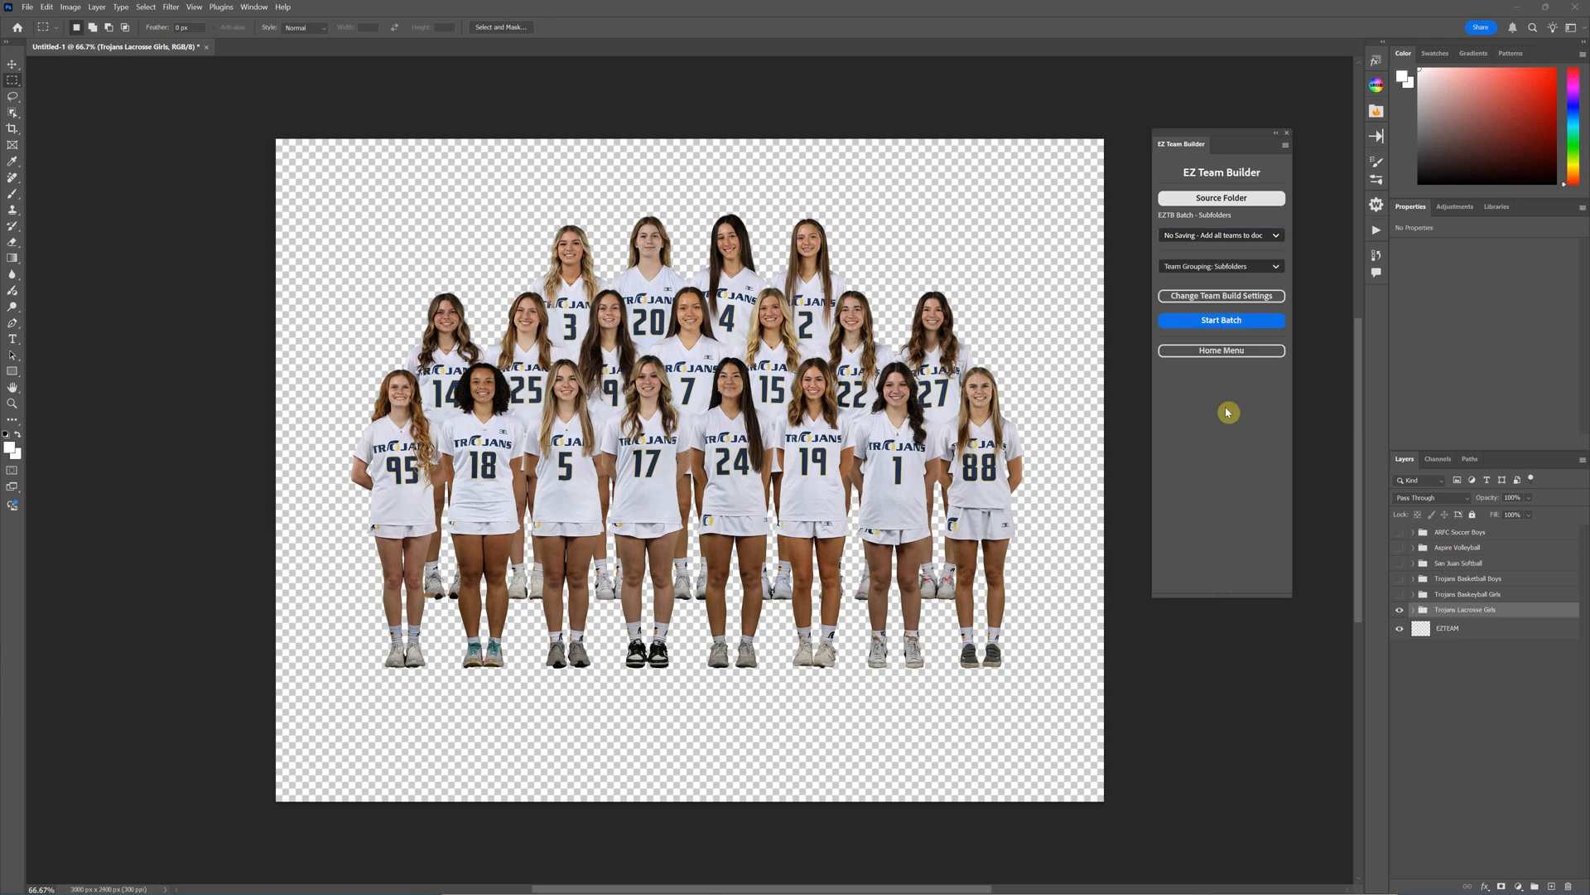
pyautogui.moveTo(1486, 556)
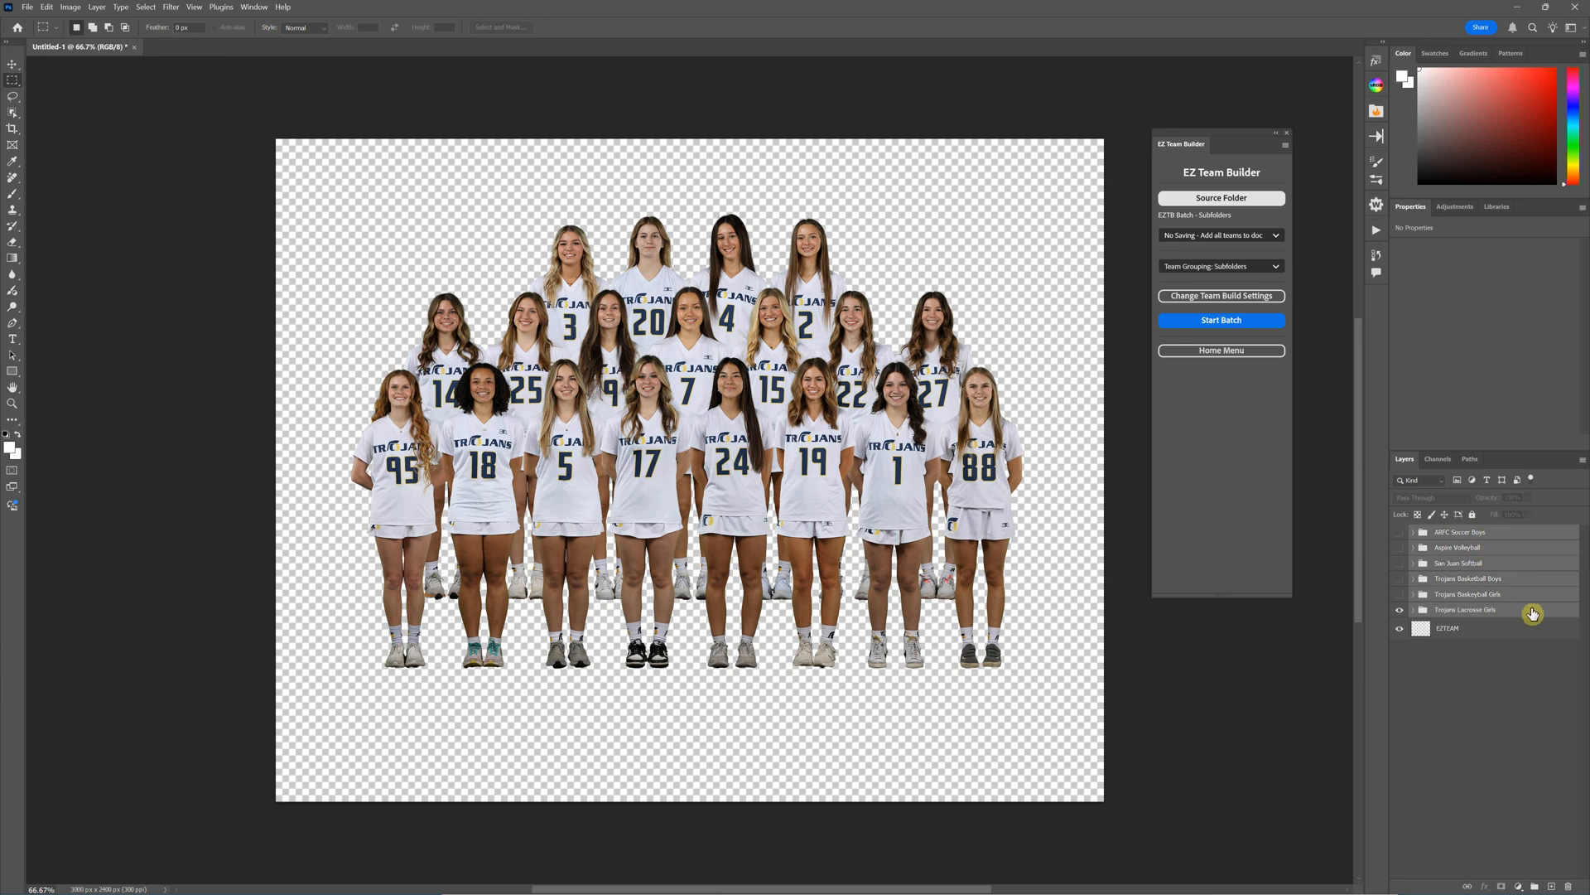
pyautogui.moveTo(1532, 616)
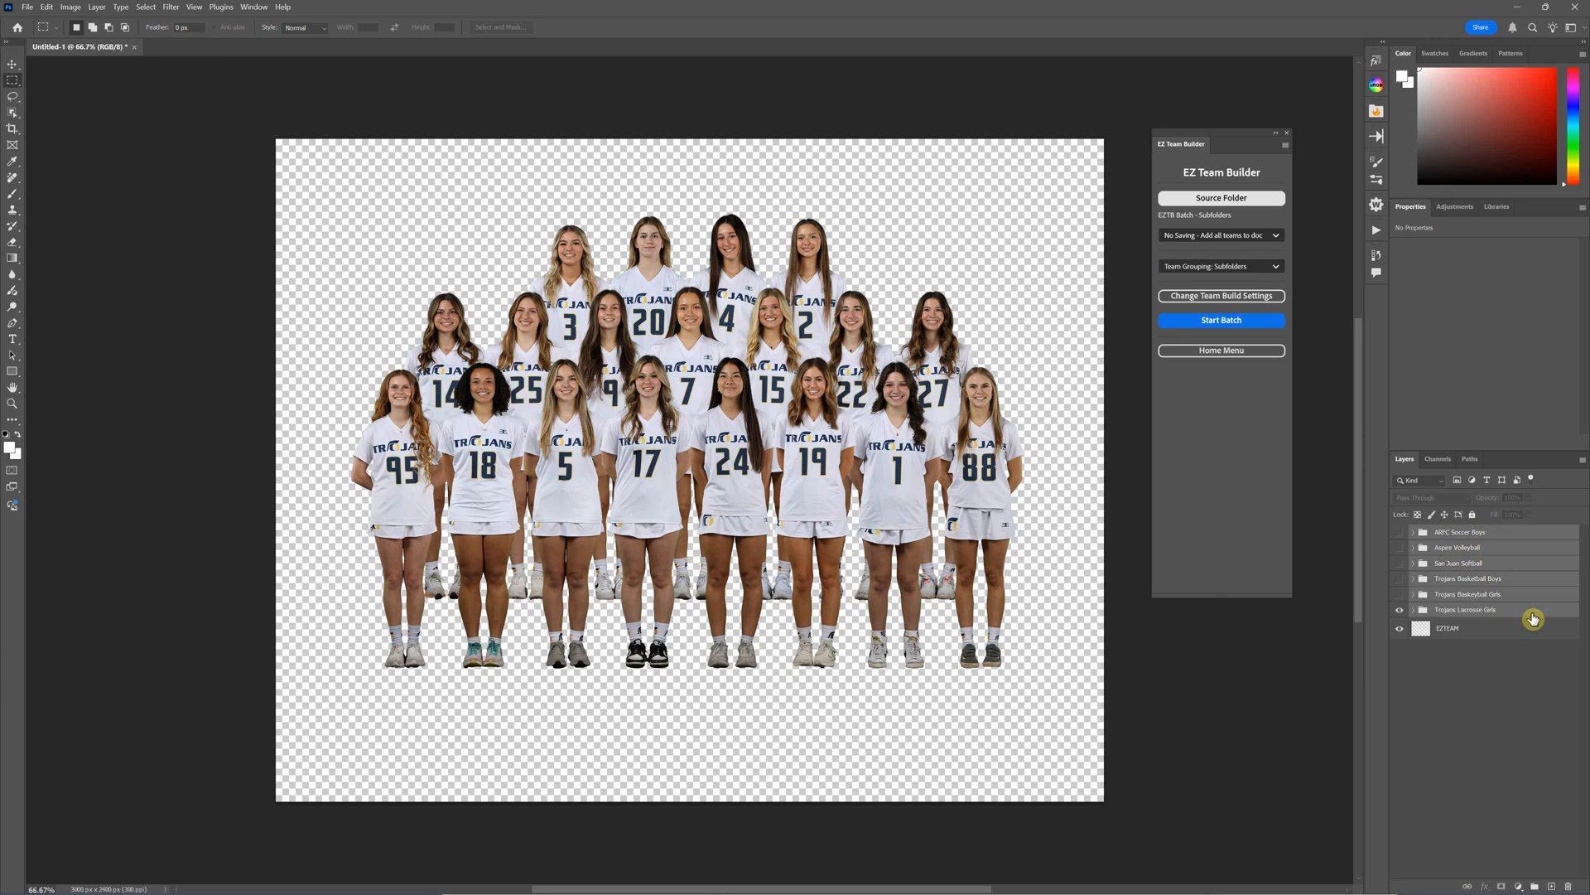
pyautogui.moveTo(1526, 618)
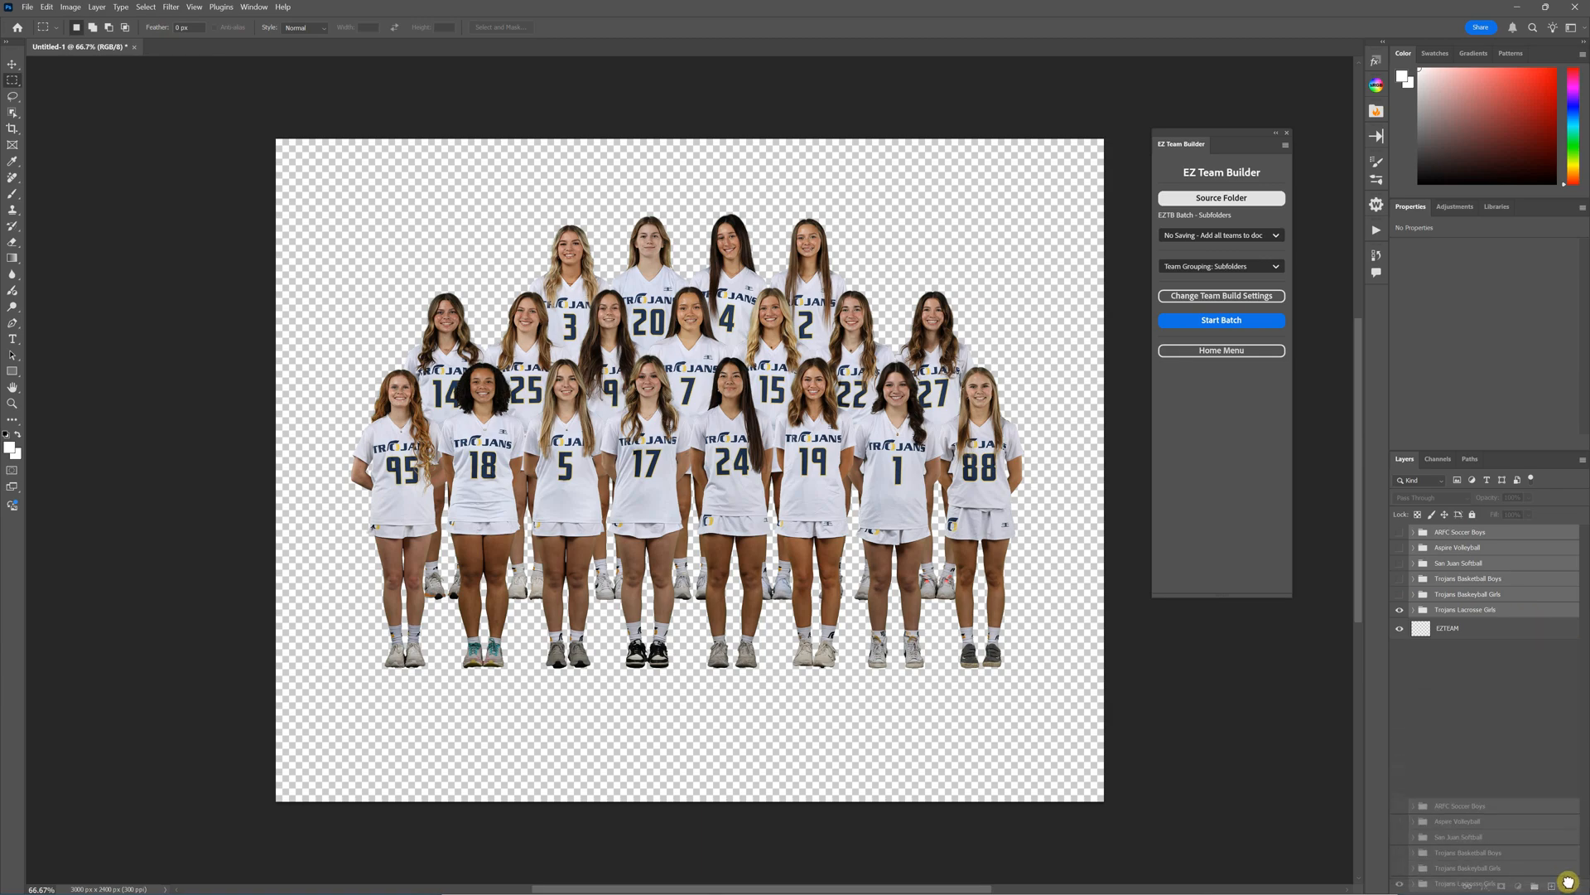
# - Set the canvas size to 4800 by 2400 pixels via Image > Canvas Size
pyautogui.click(69, 6)
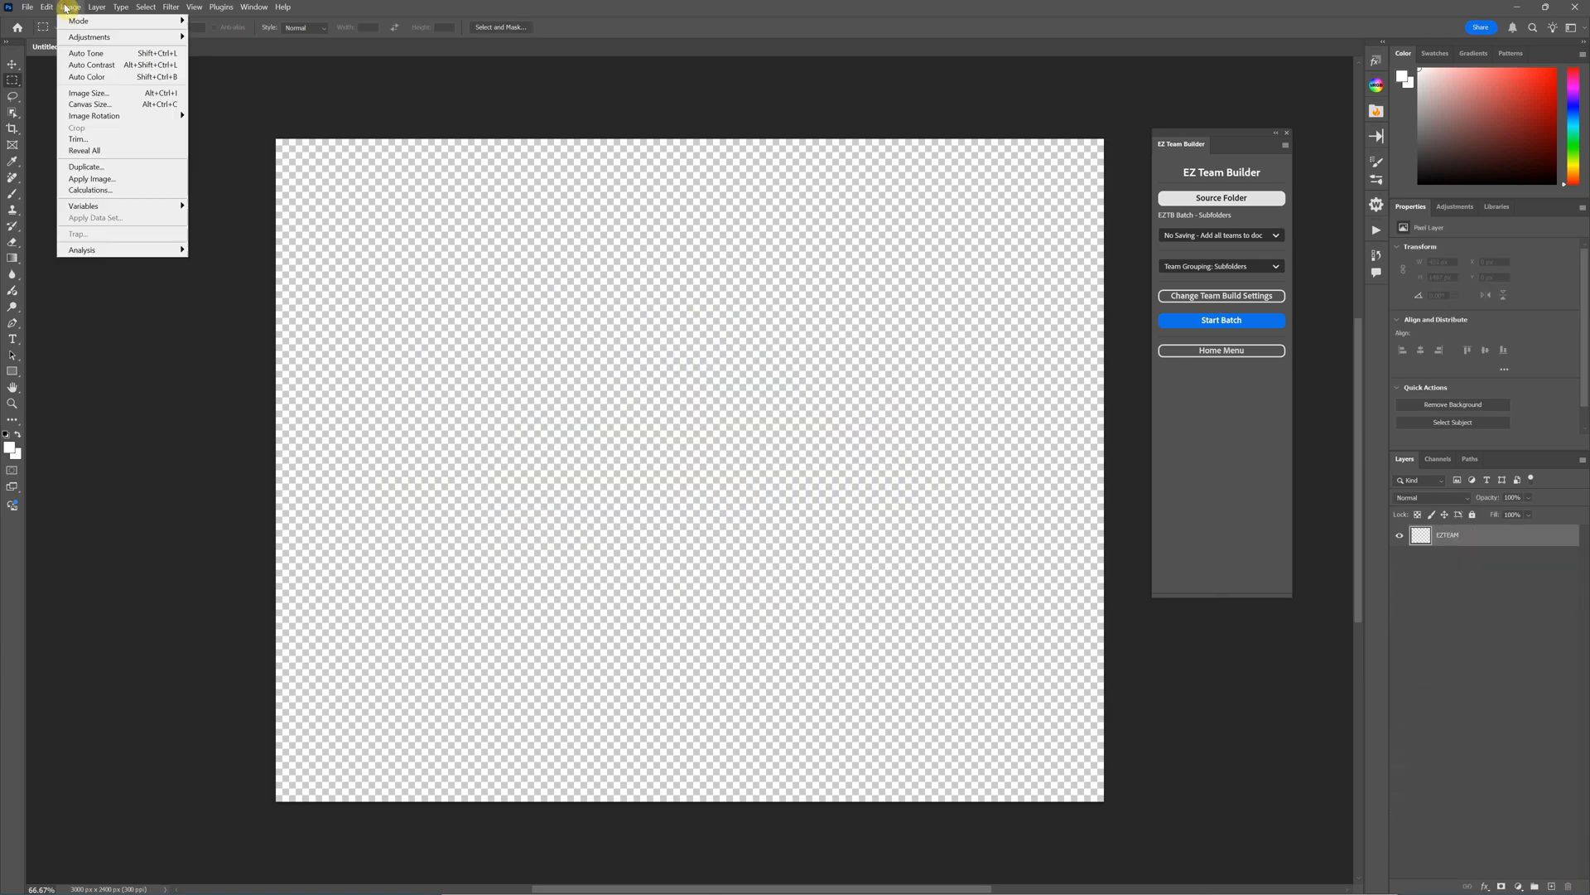
pyautogui.click(90, 105)
pyautogui.write('4800')
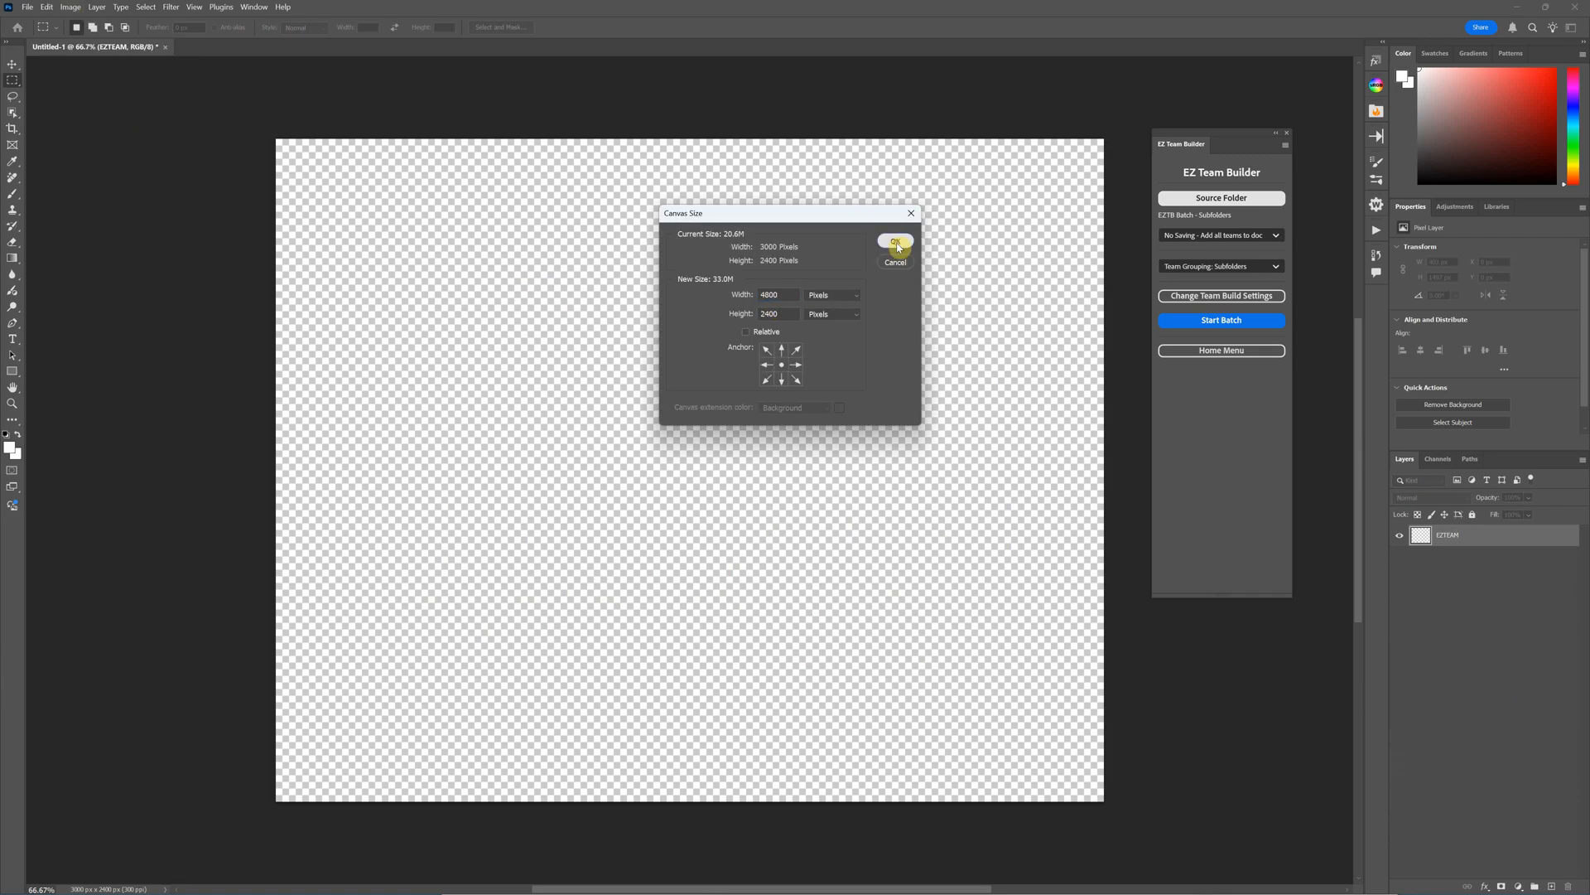
pyautogui.click(893, 242)
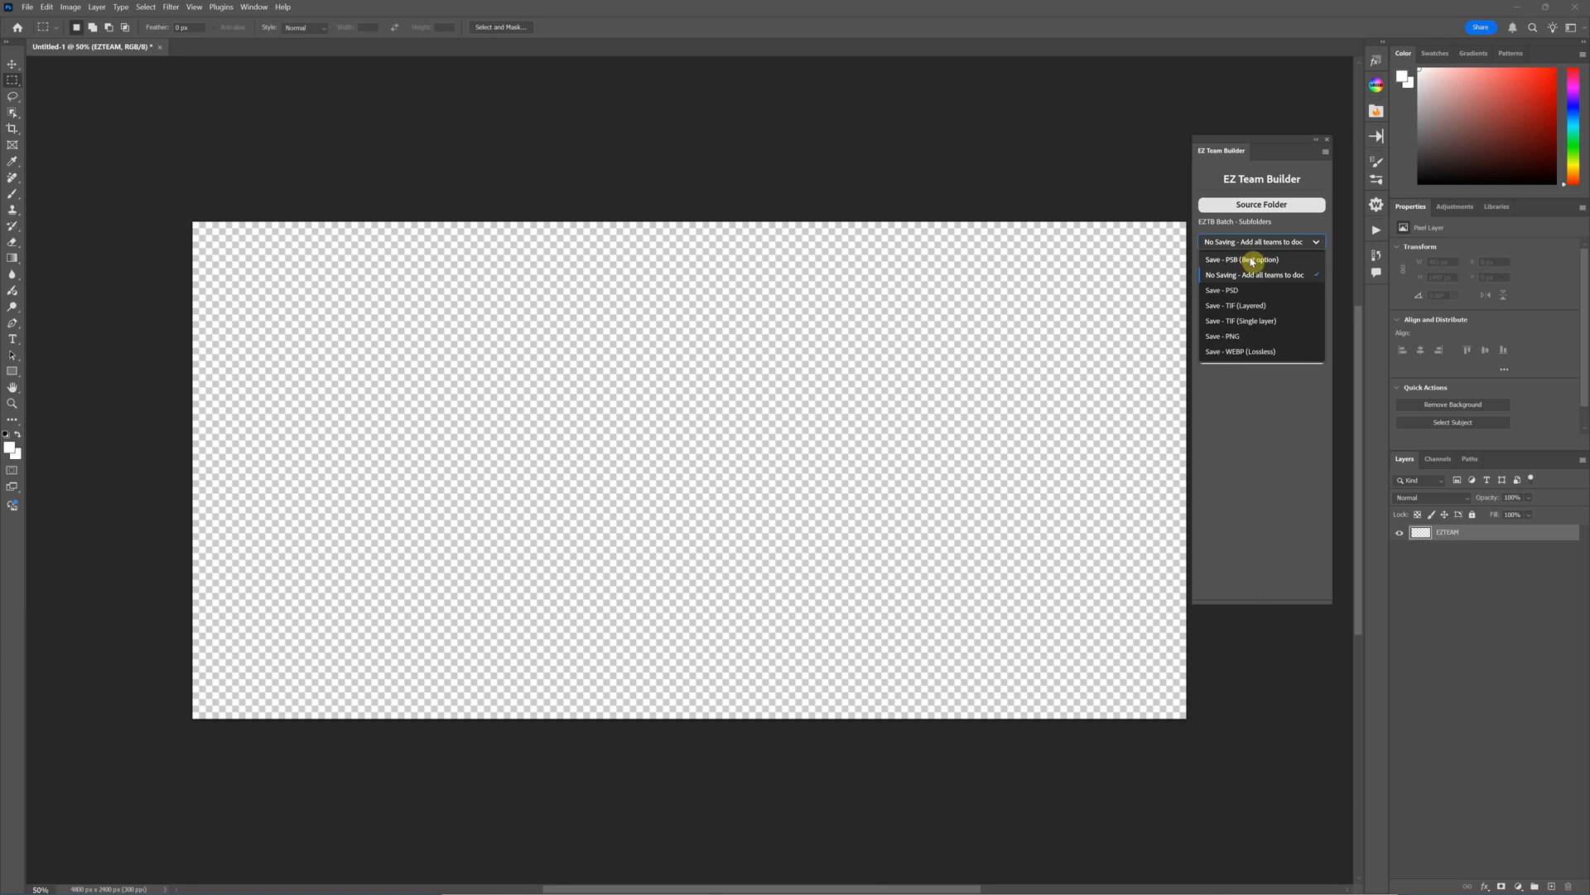
pyautogui.moveTo(1250, 340)
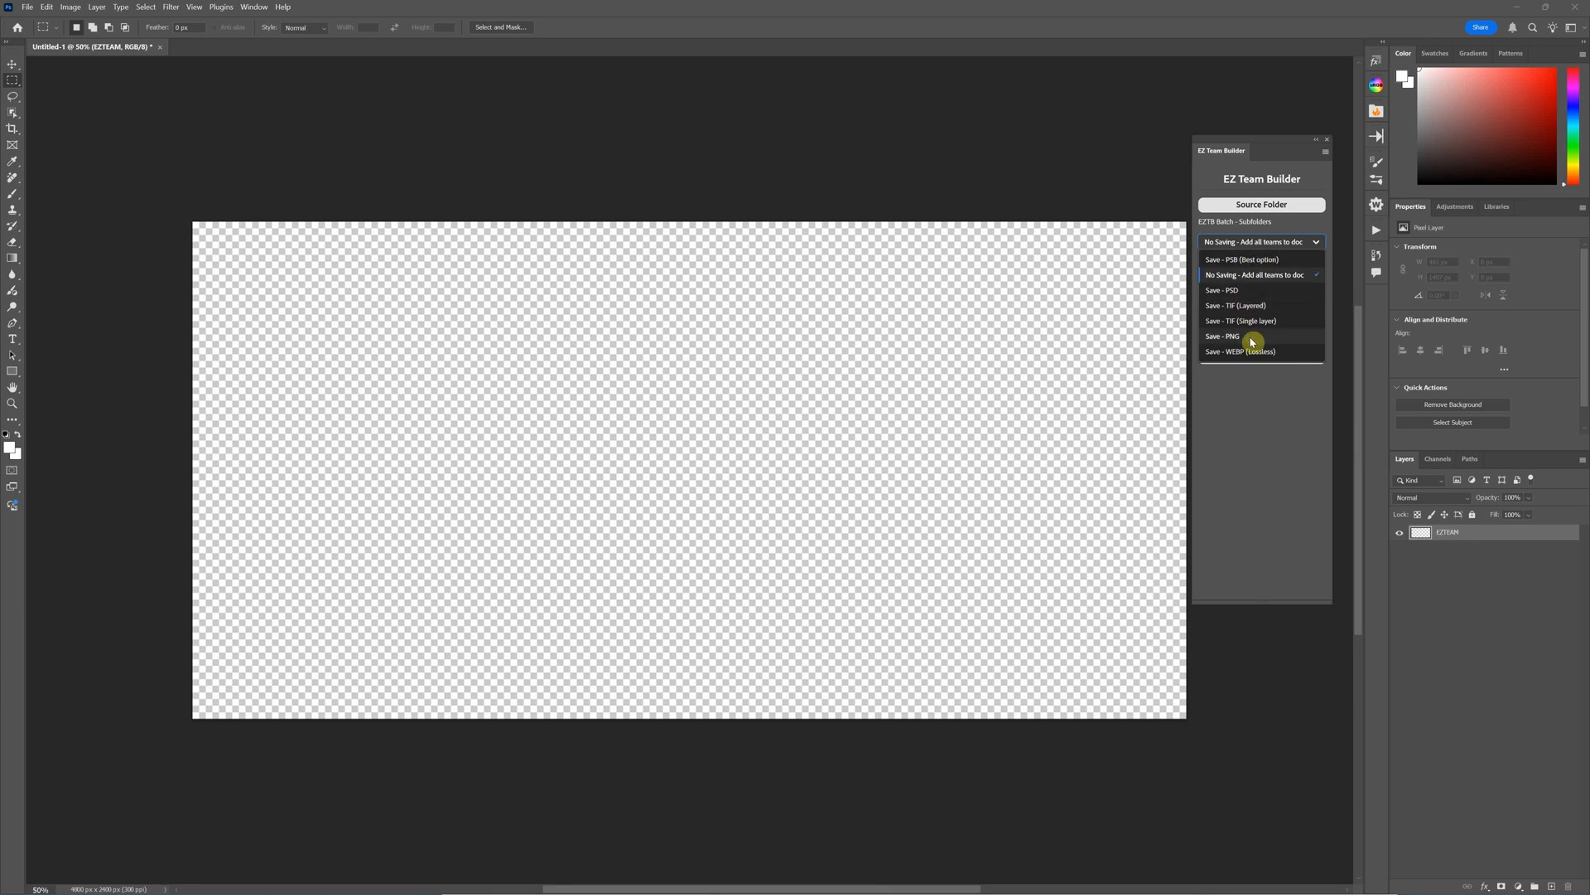
pyautogui.moveTo(1294, 320)
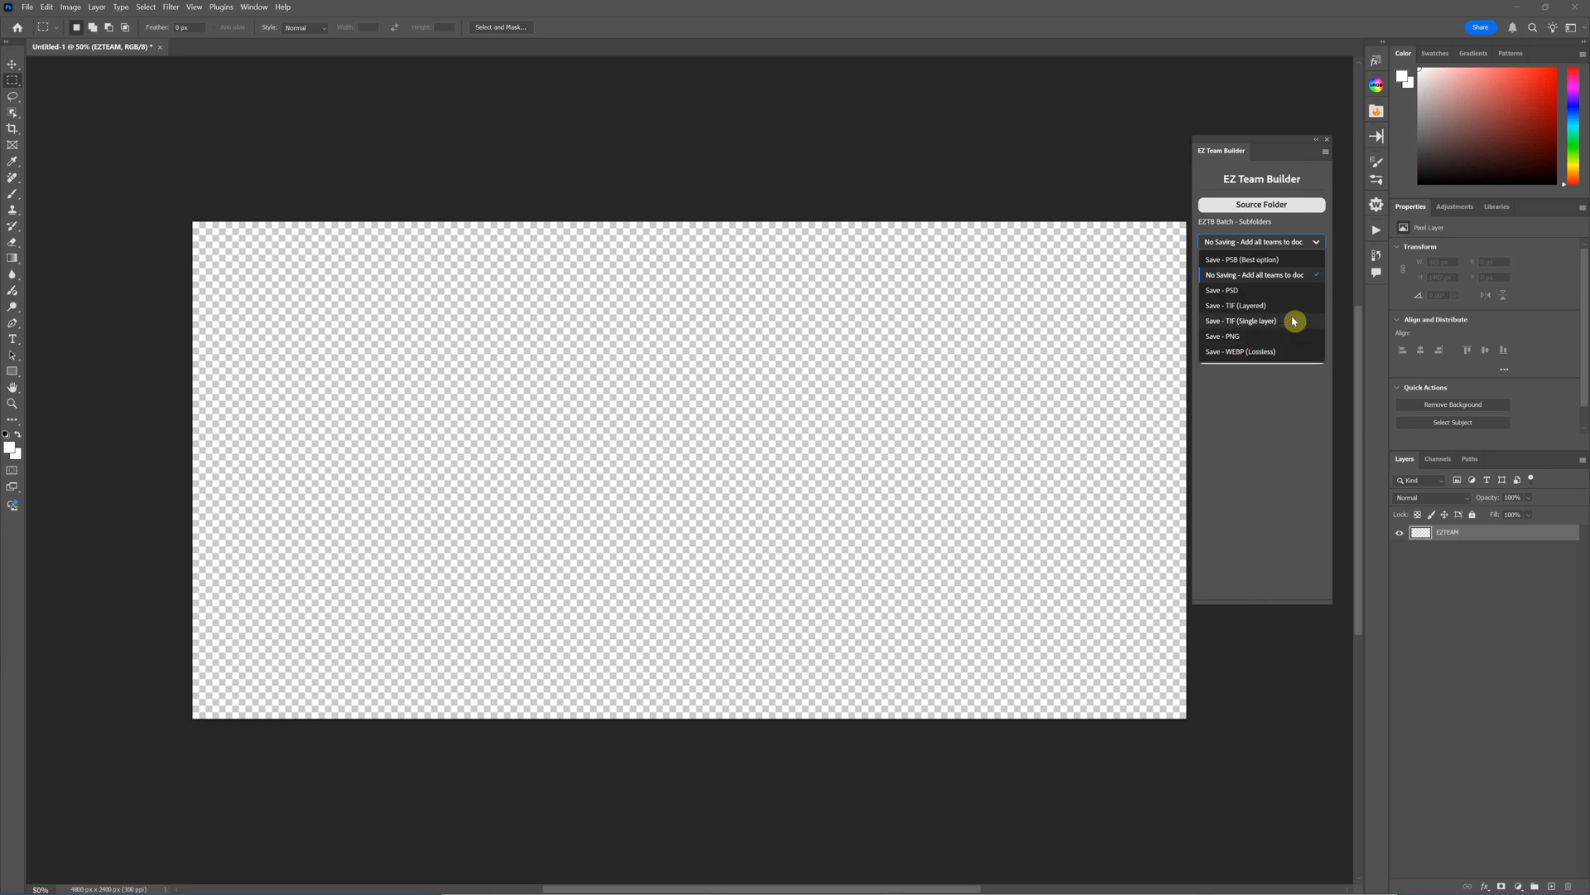
pyautogui.moveTo(1283, 323)
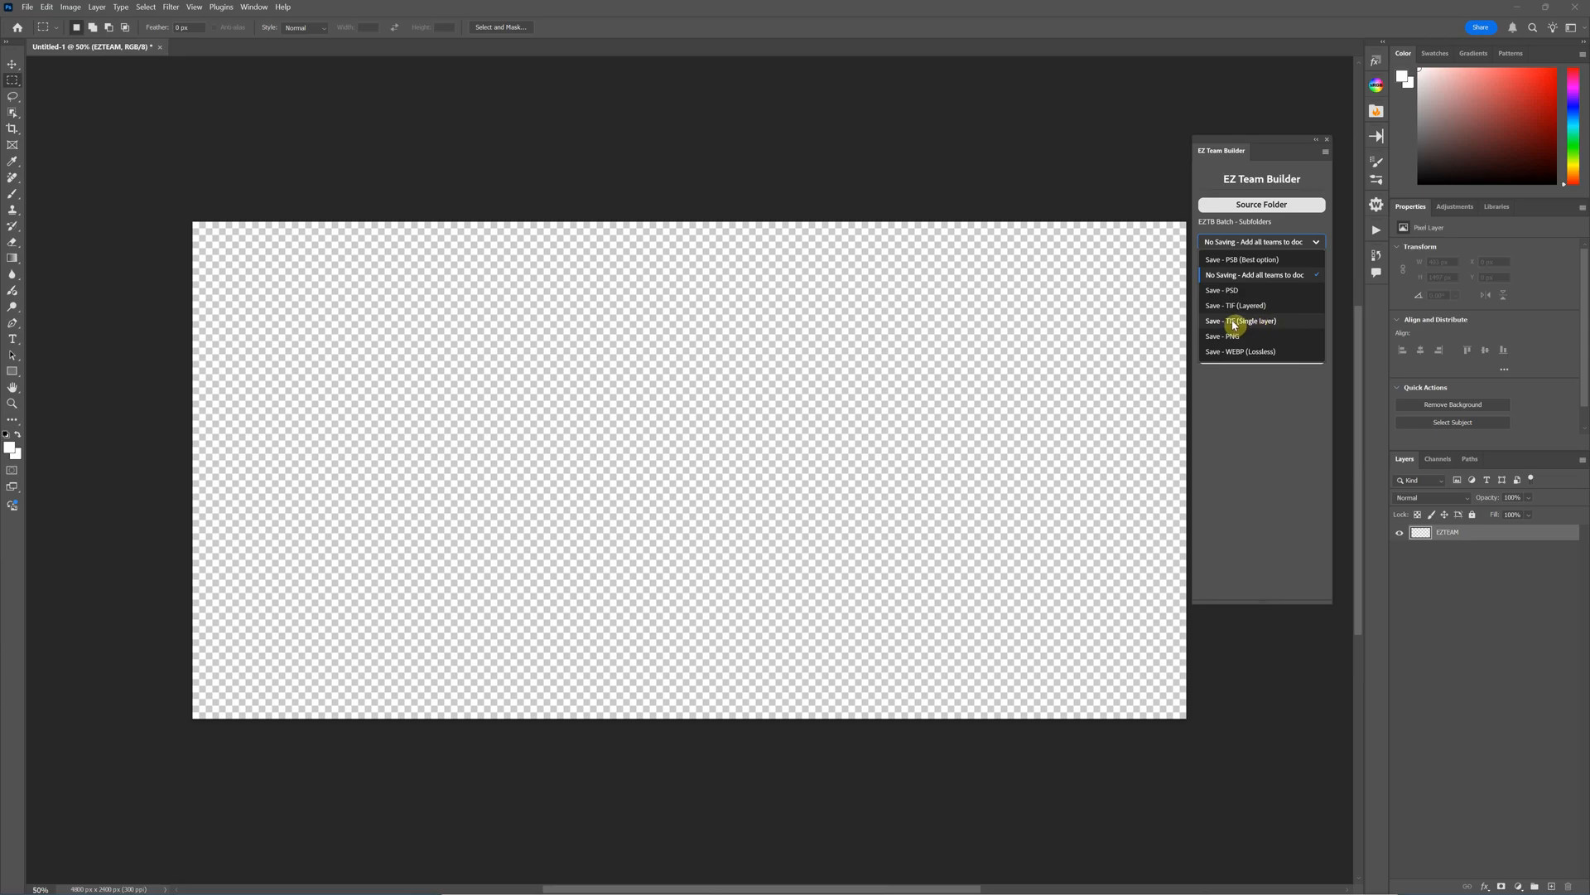
pyautogui.moveTo(1271, 337)
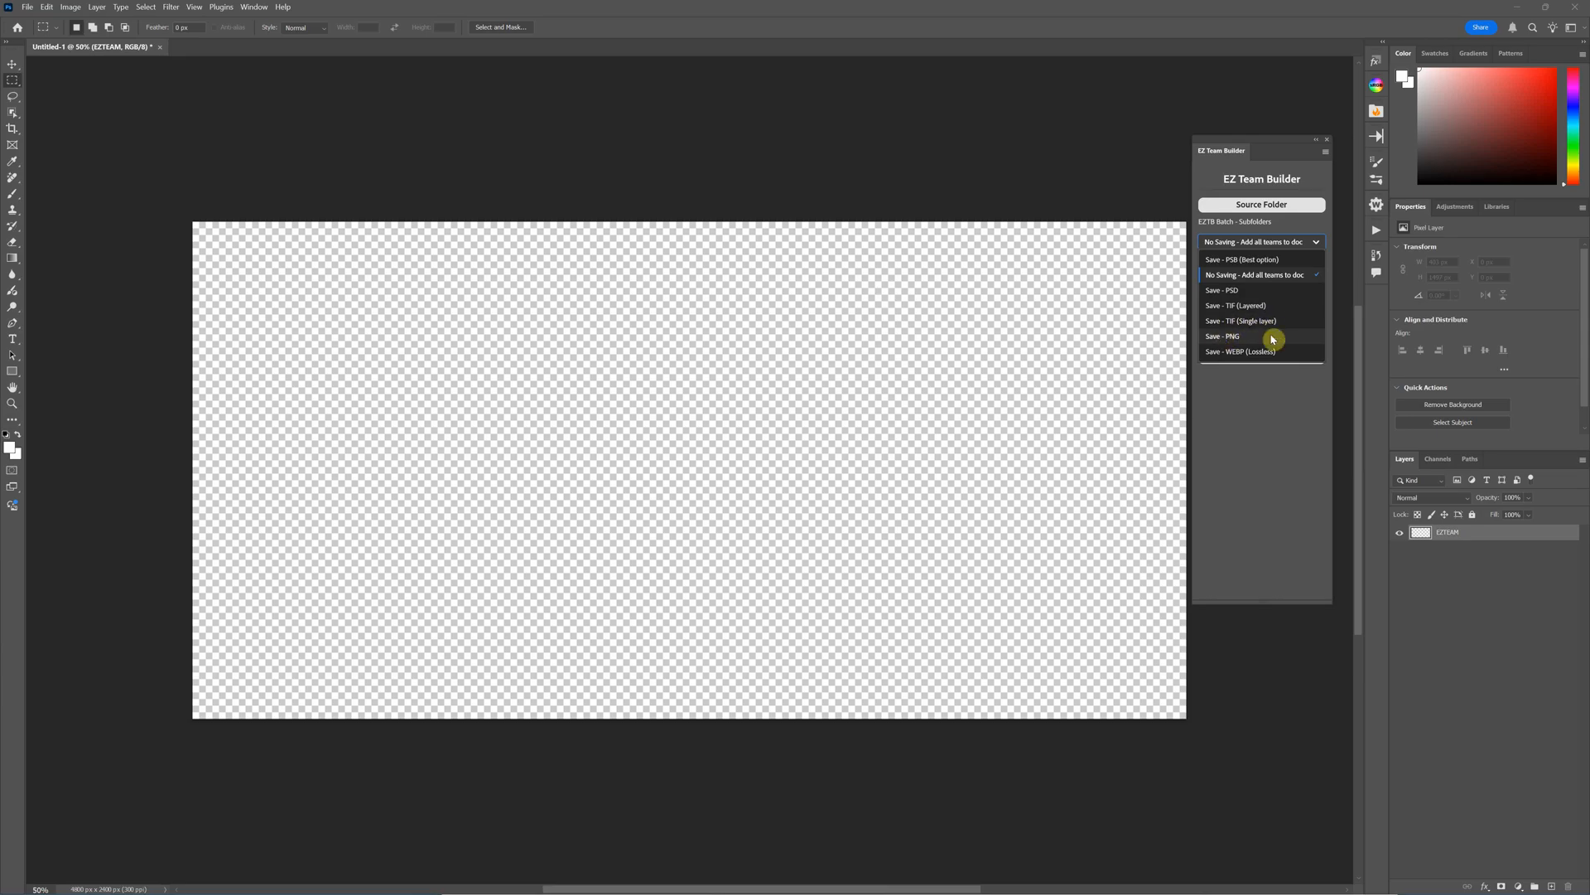
pyautogui.moveTo(1235, 342)
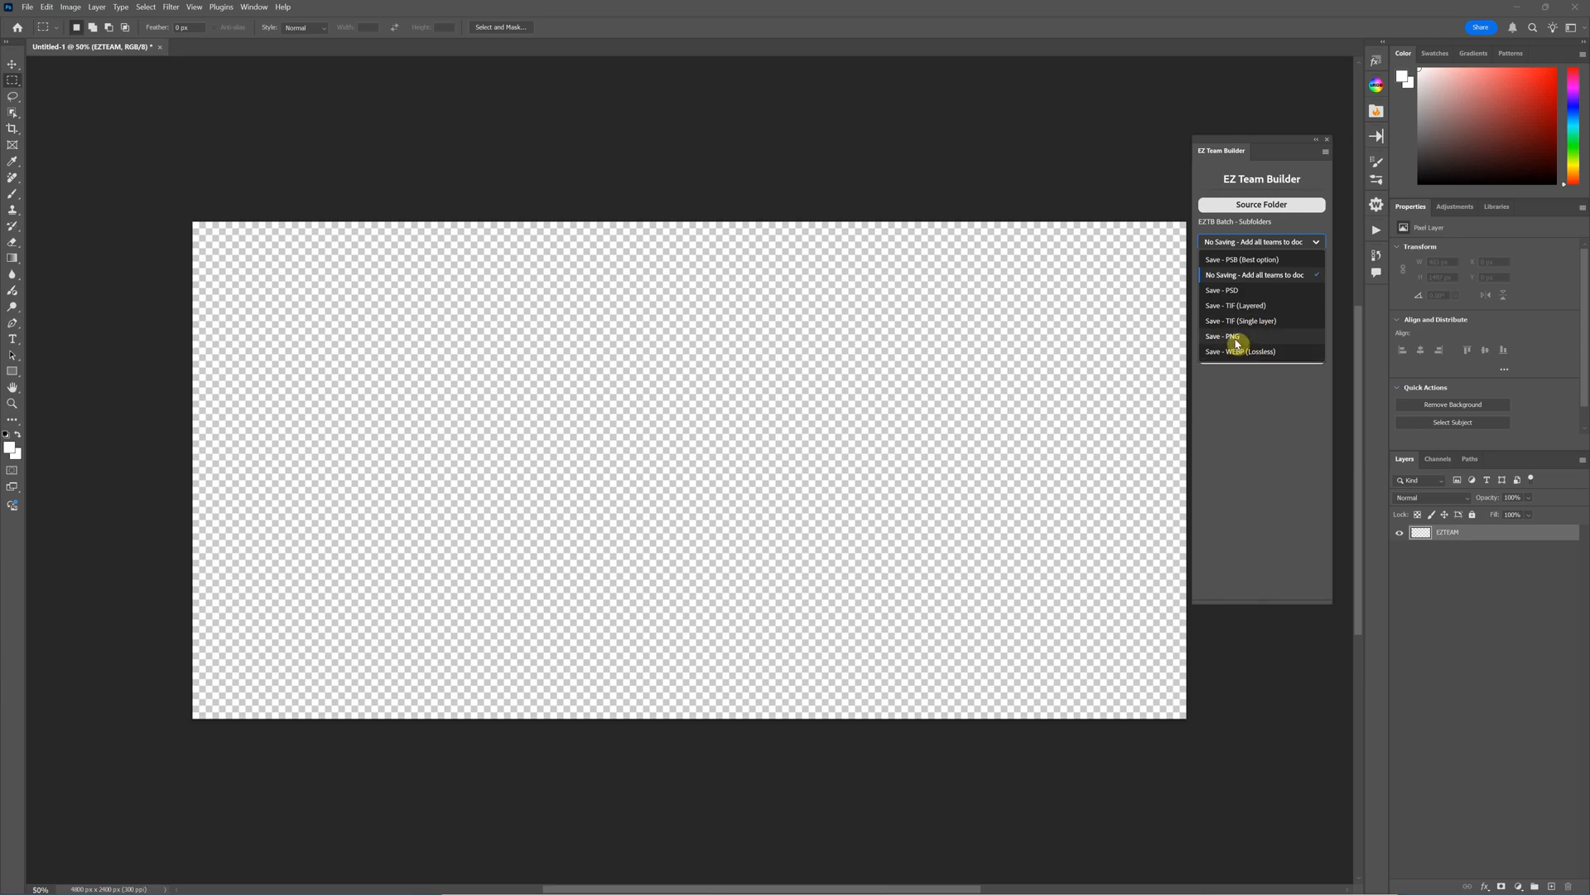
pyautogui.moveTo(1237, 319)
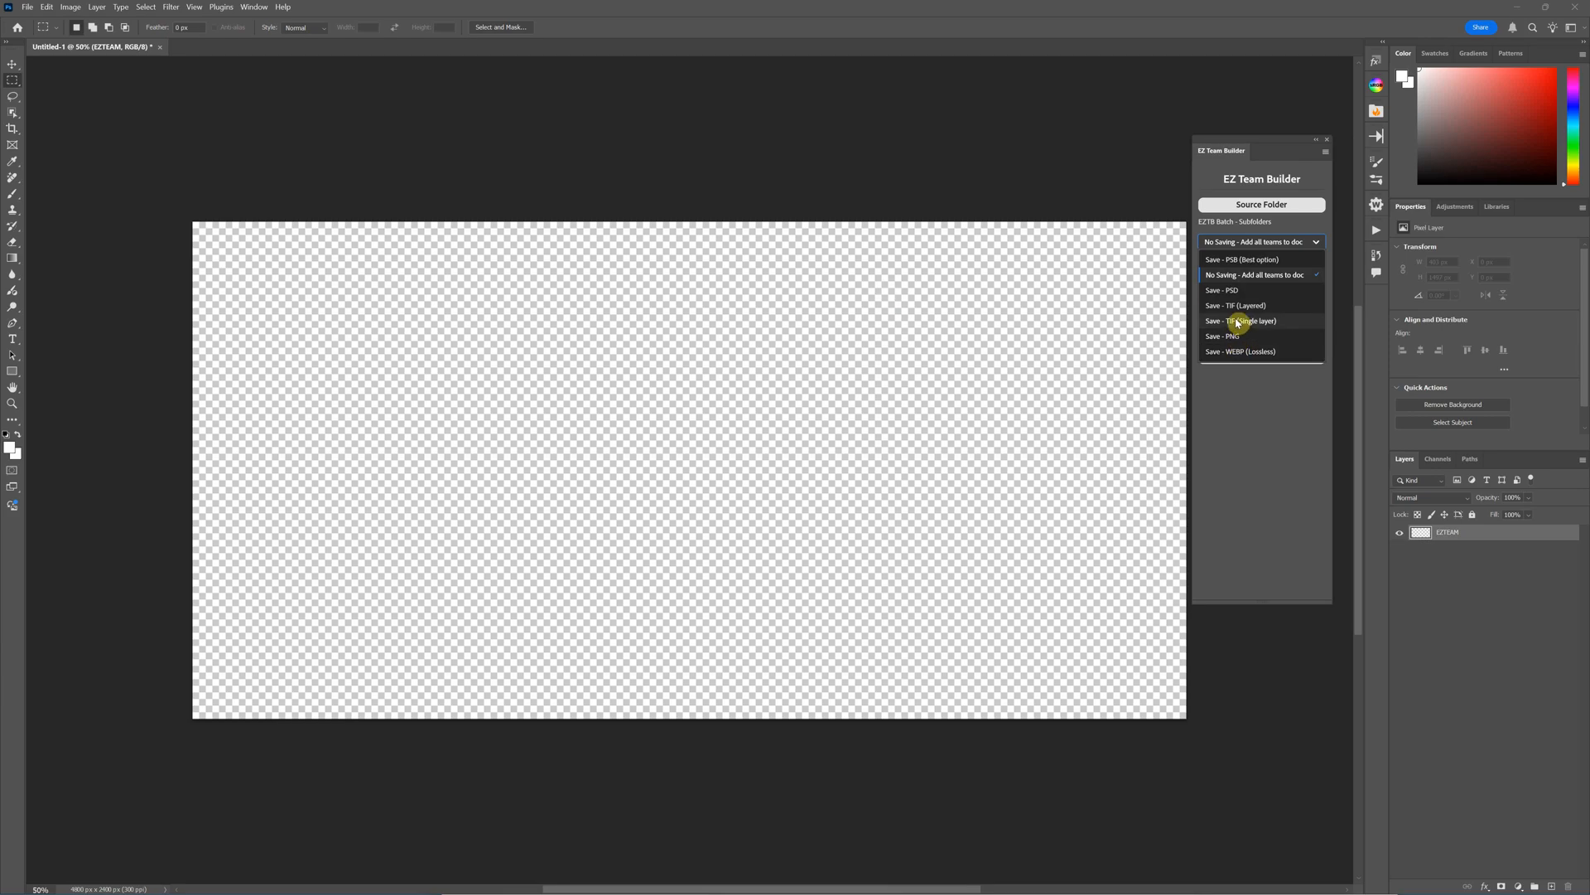
pyautogui.moveTo(1235, 323)
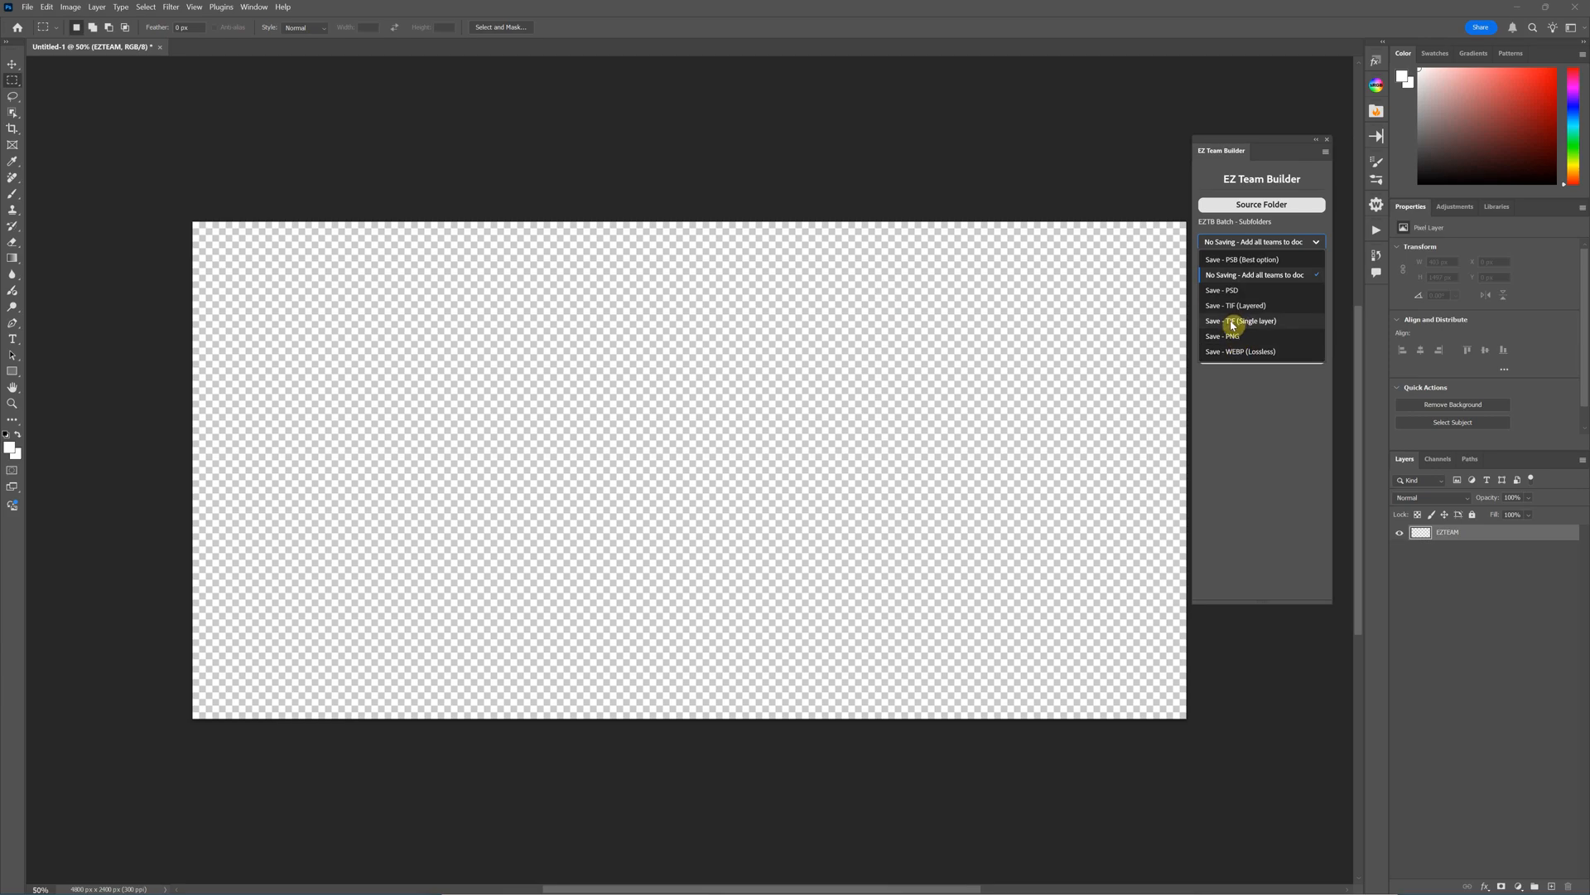
pyautogui.moveTo(1239, 306)
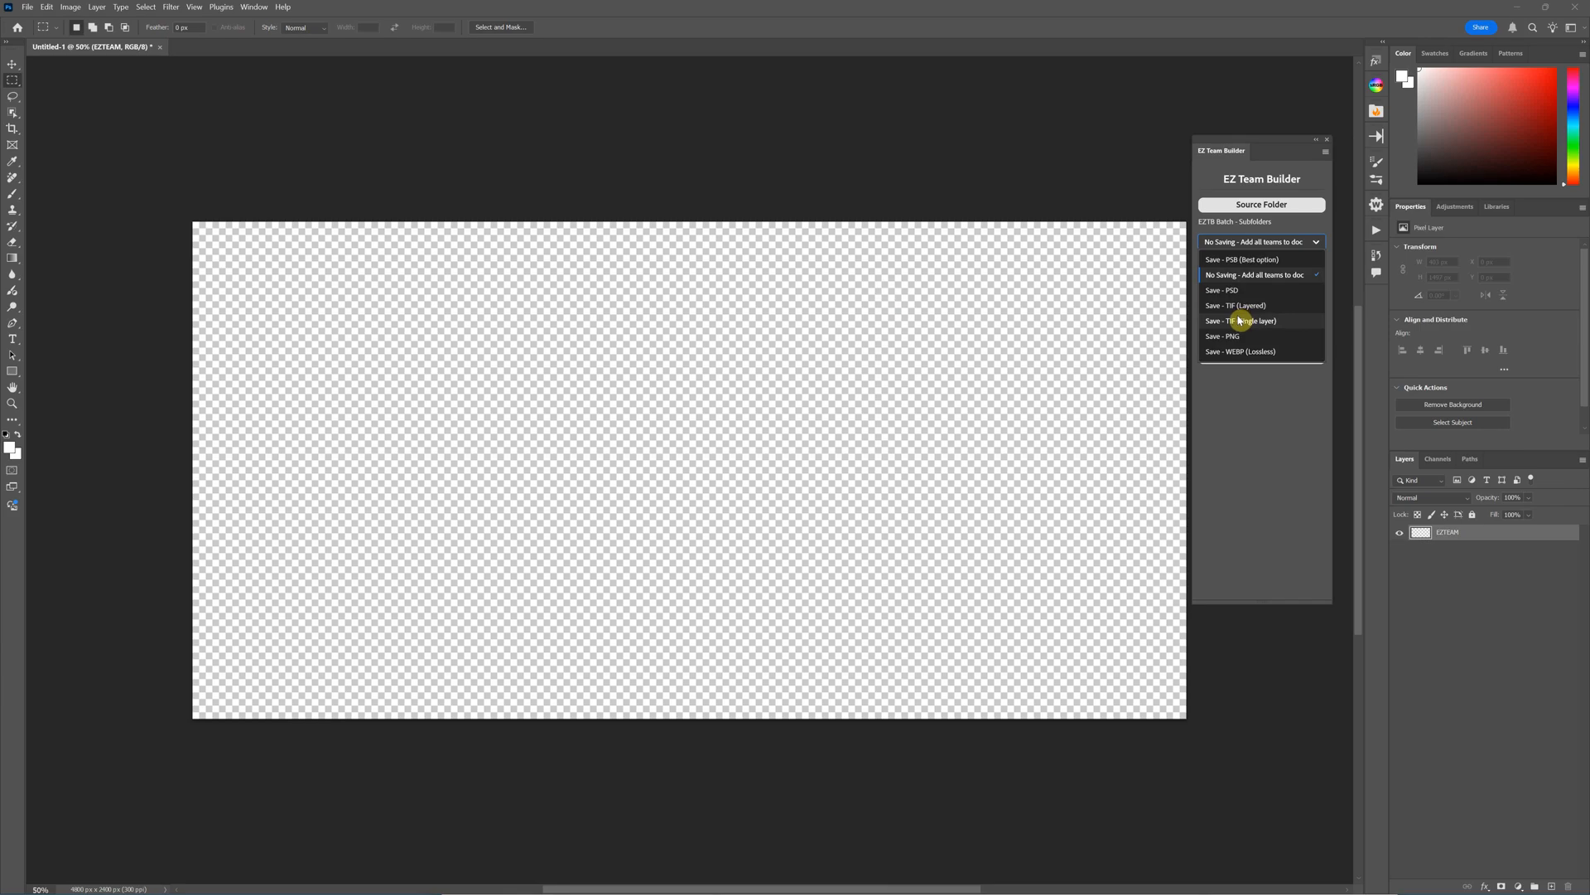
pyautogui.moveTo(1249, 304)
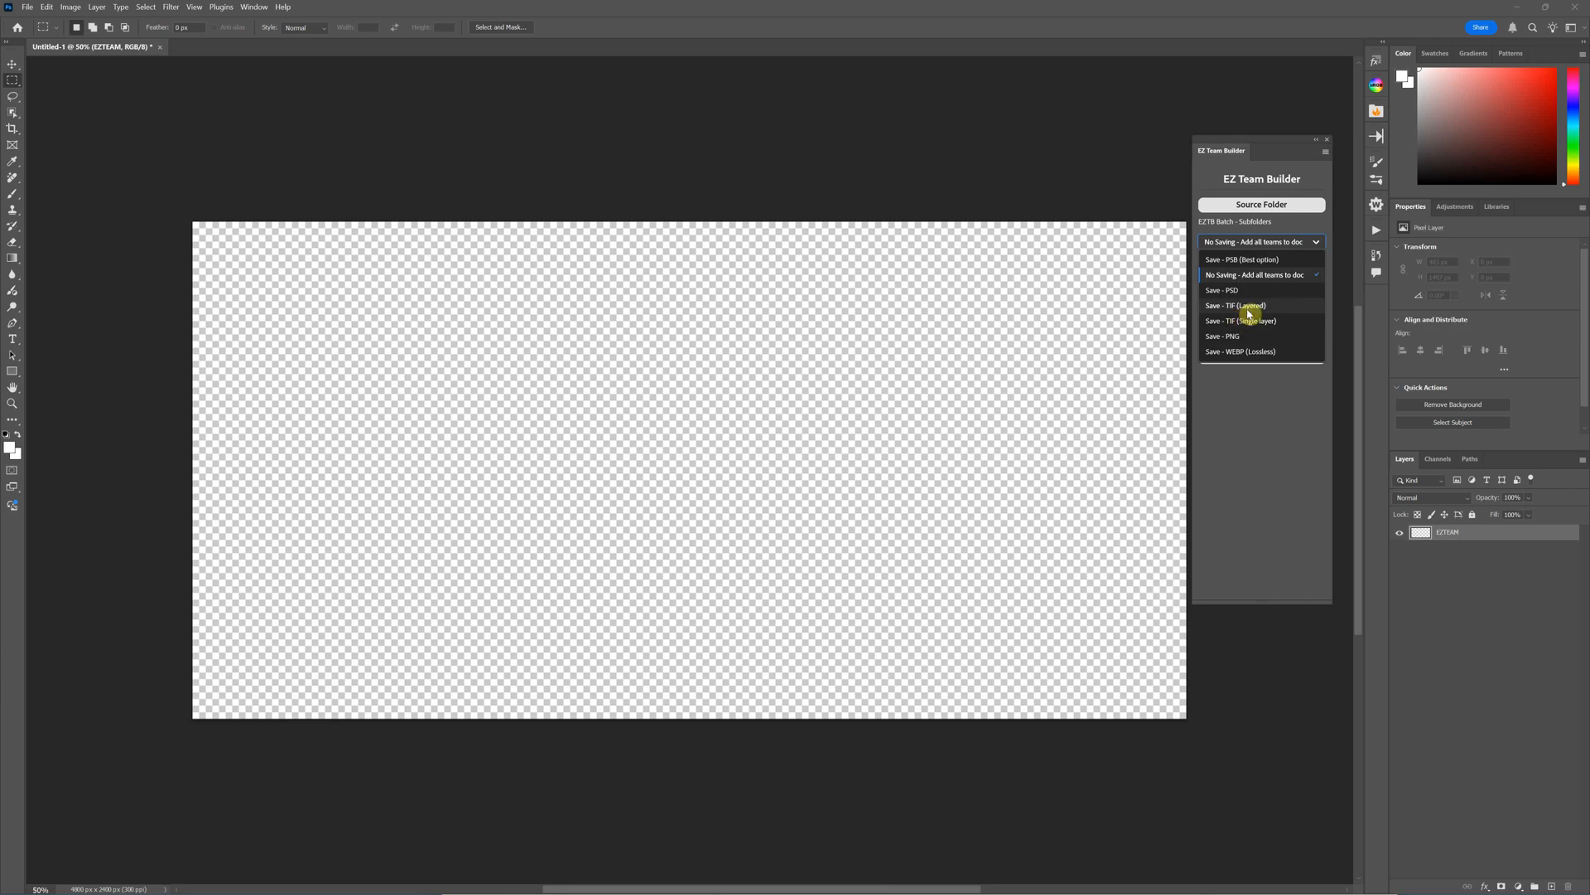
pyautogui.moveTo(1235, 290)
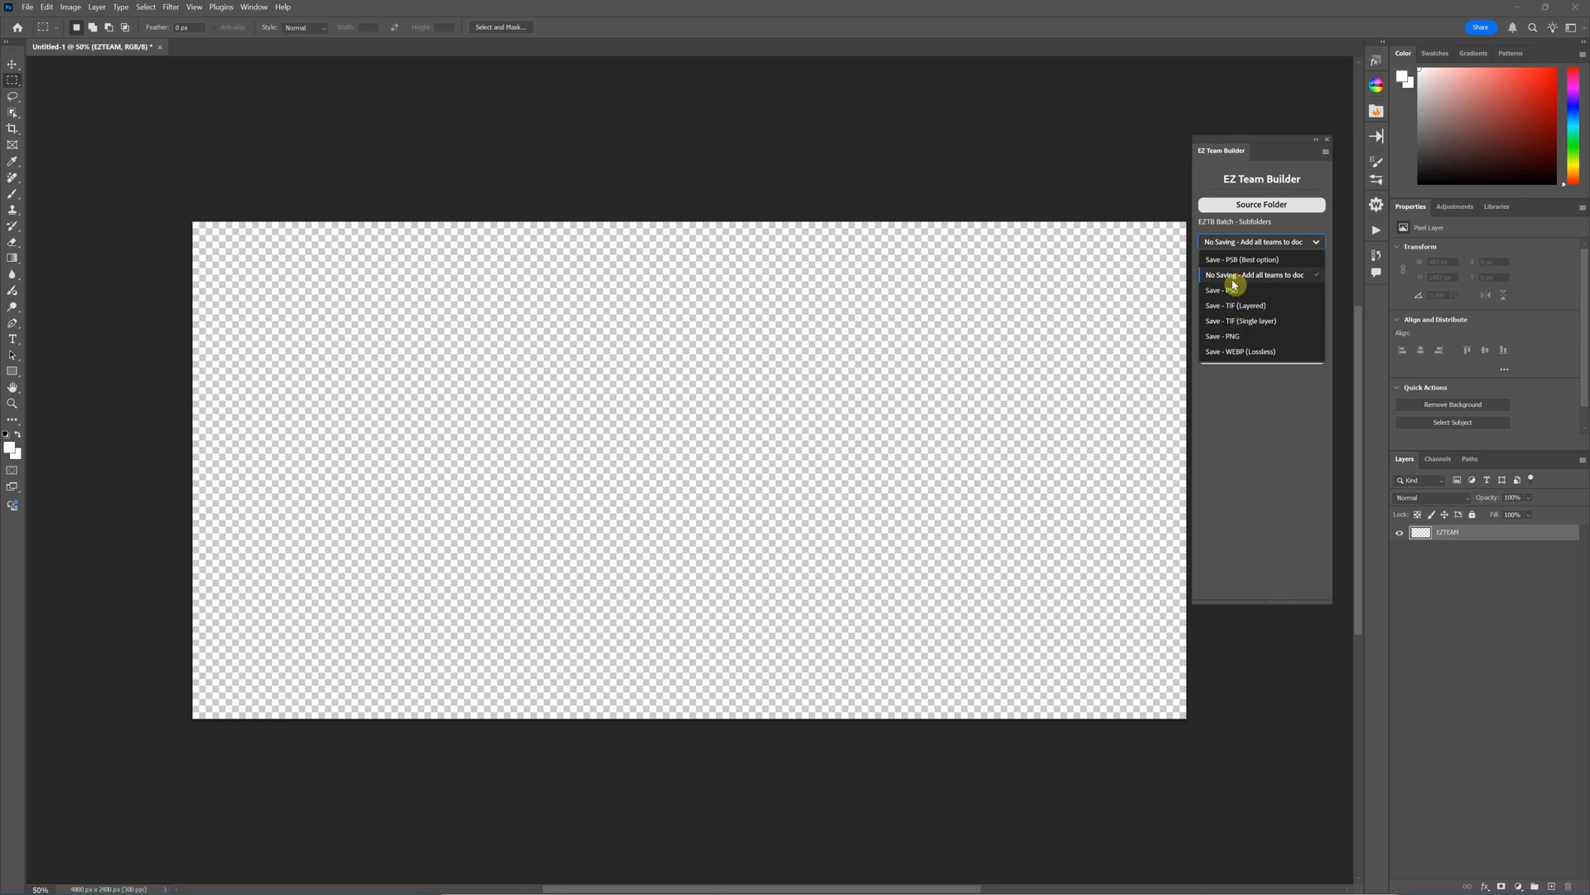
pyautogui.moveTo(1262, 305)
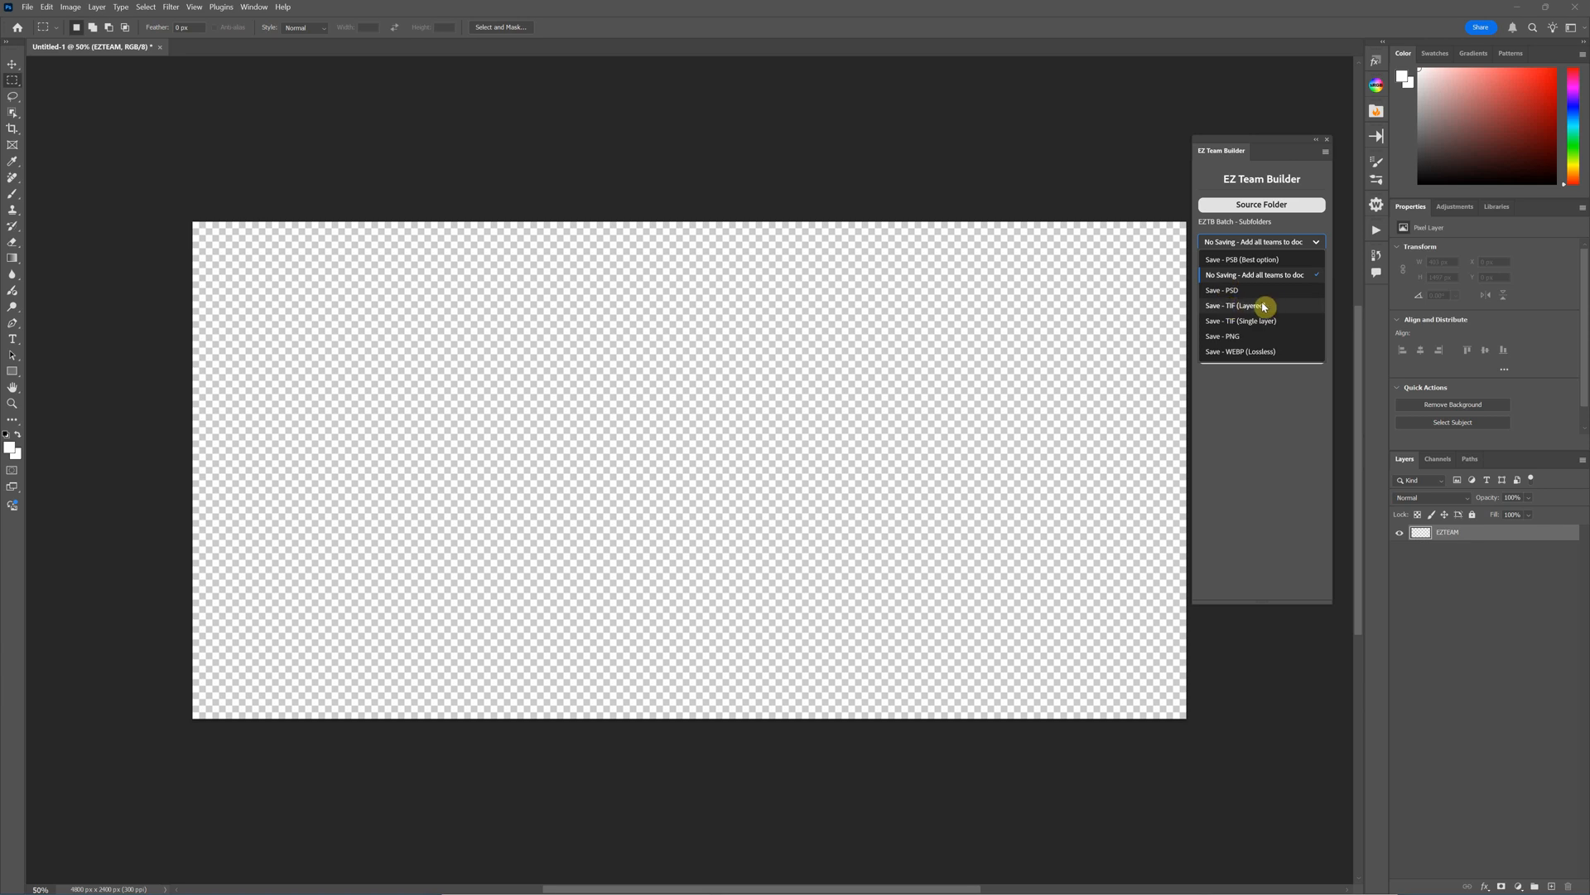
pyautogui.moveTo(1238, 290)
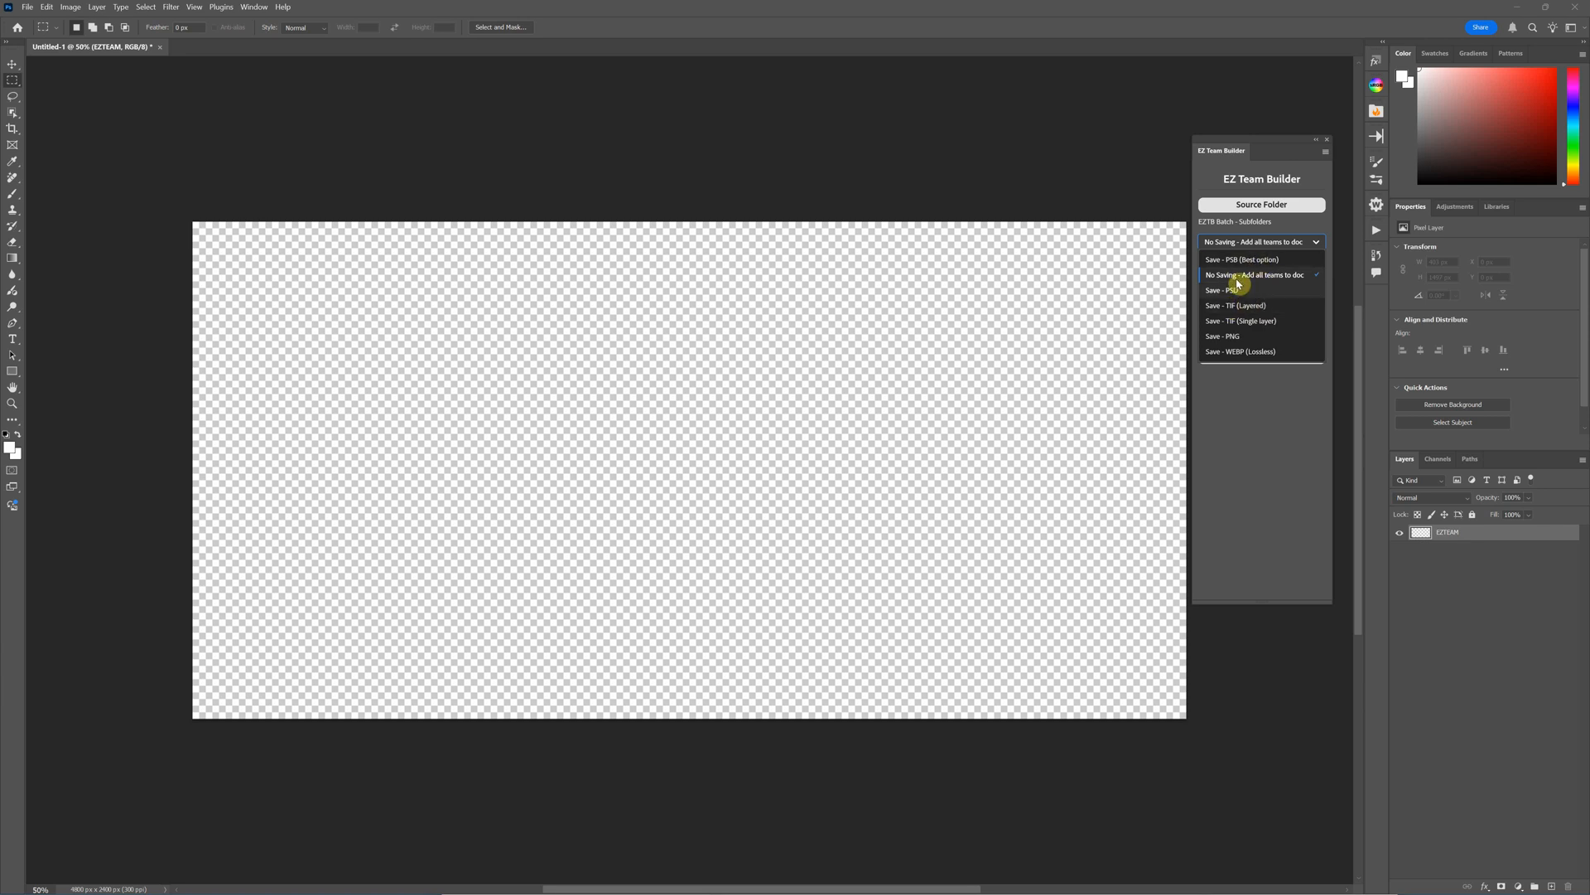
pyautogui.moveTo(1249, 311)
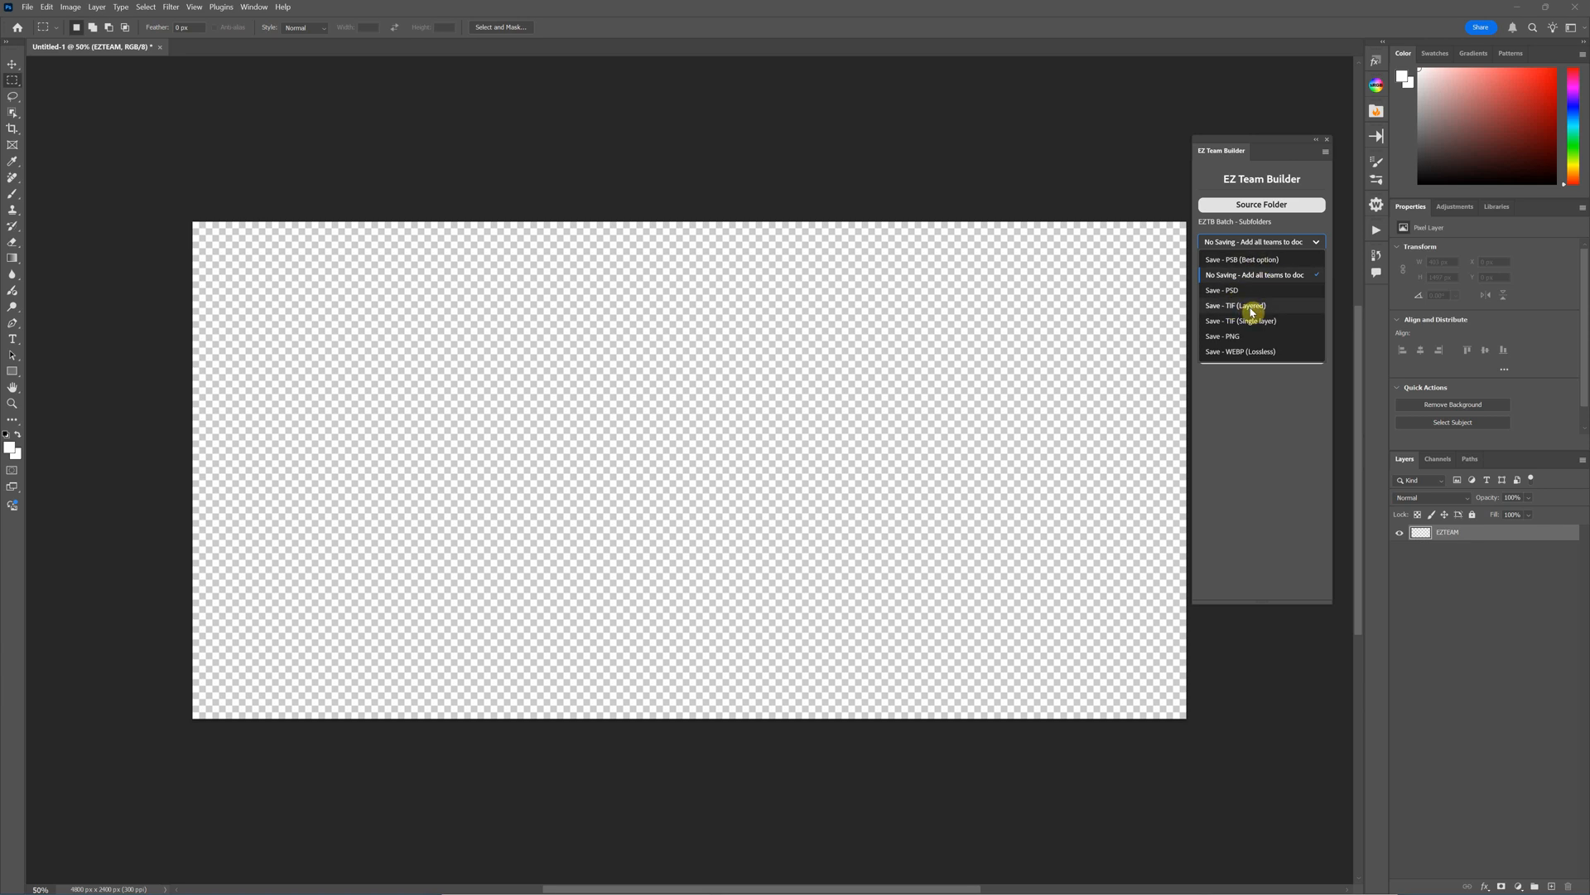
pyautogui.moveTo(1233, 304)
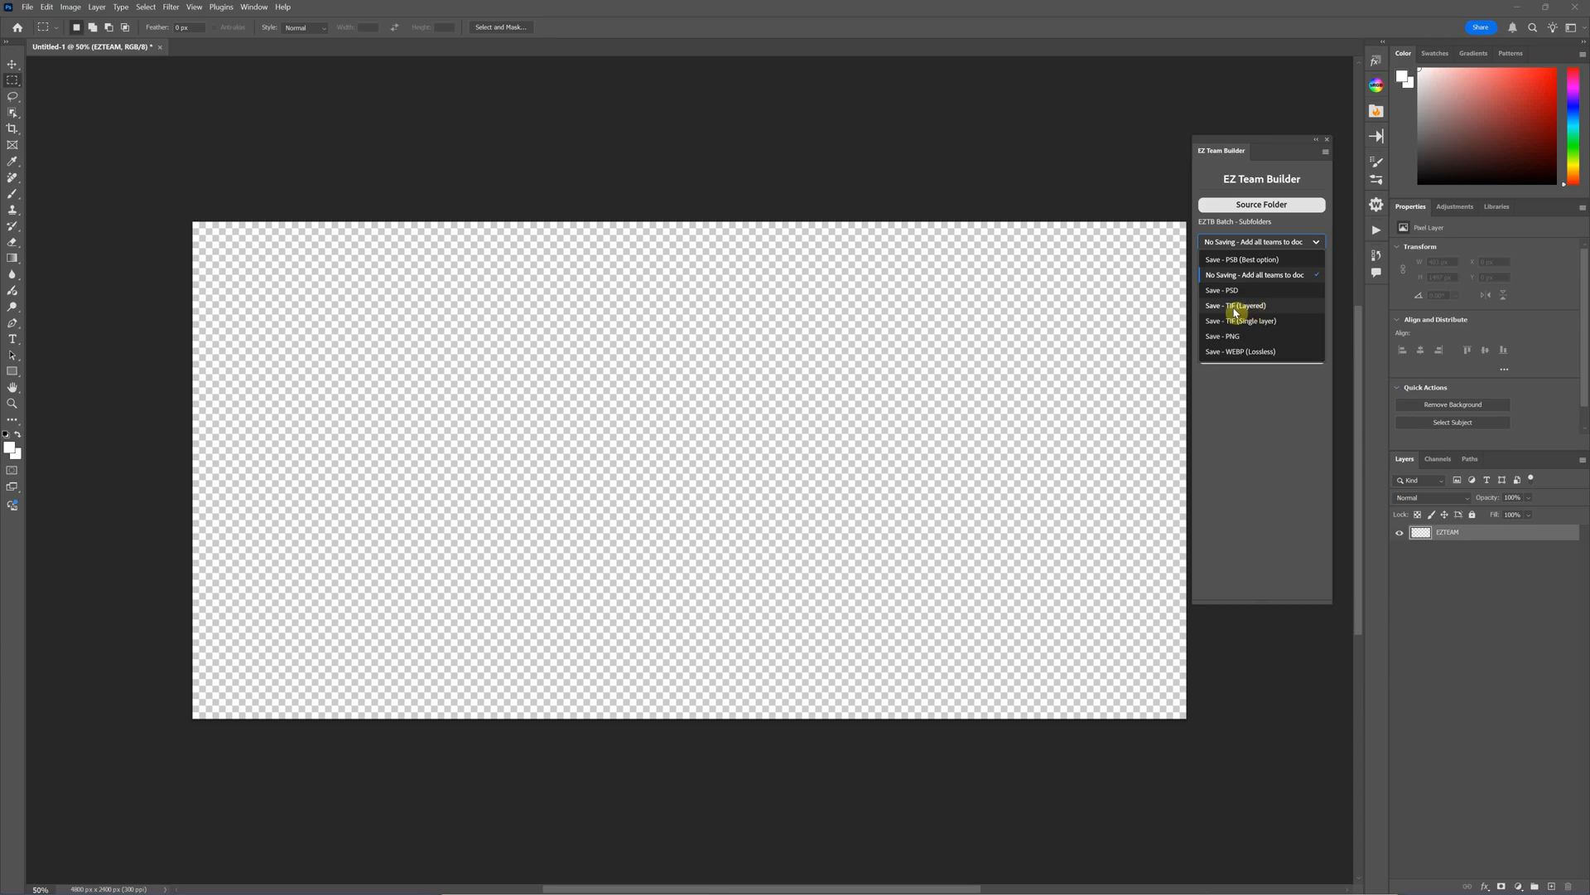
pyautogui.moveTo(1241, 307)
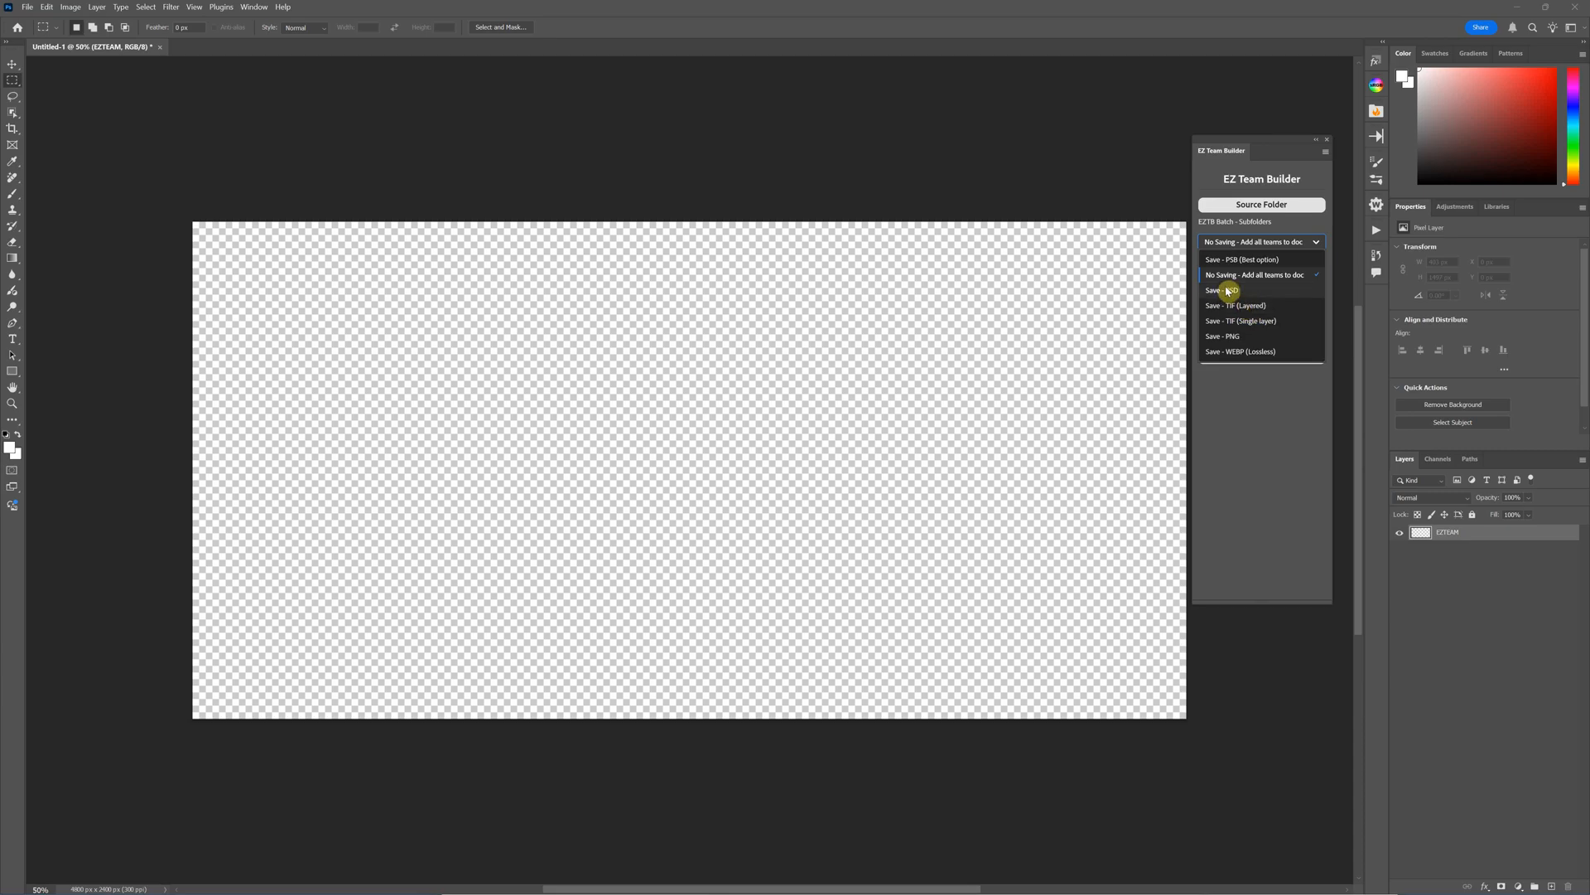
pyautogui.moveTo(1253, 300)
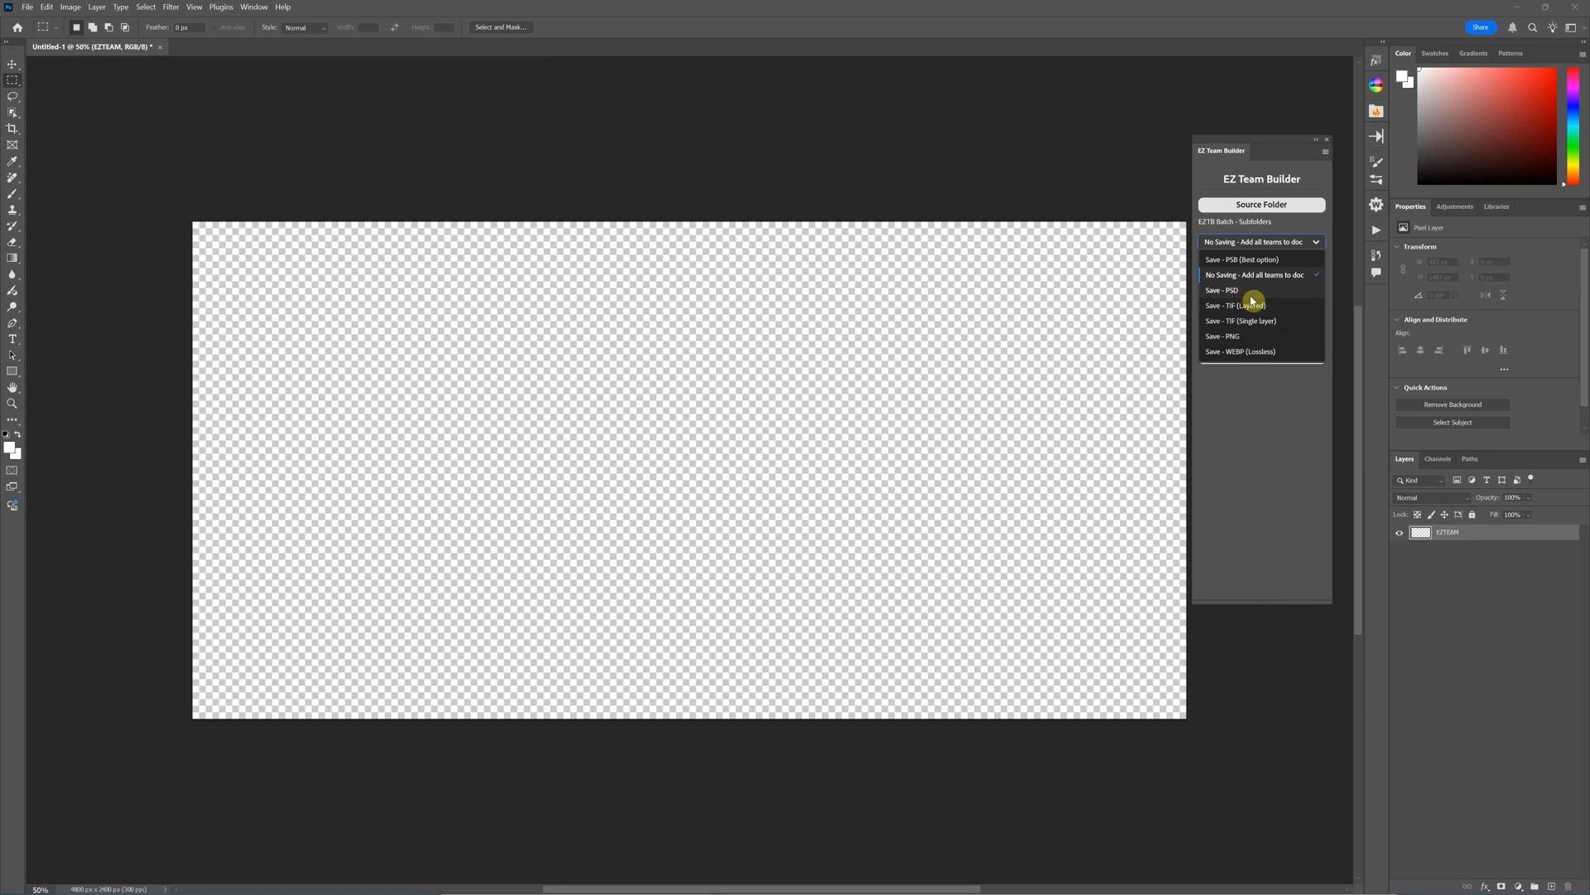
pyautogui.moveTo(1249, 305)
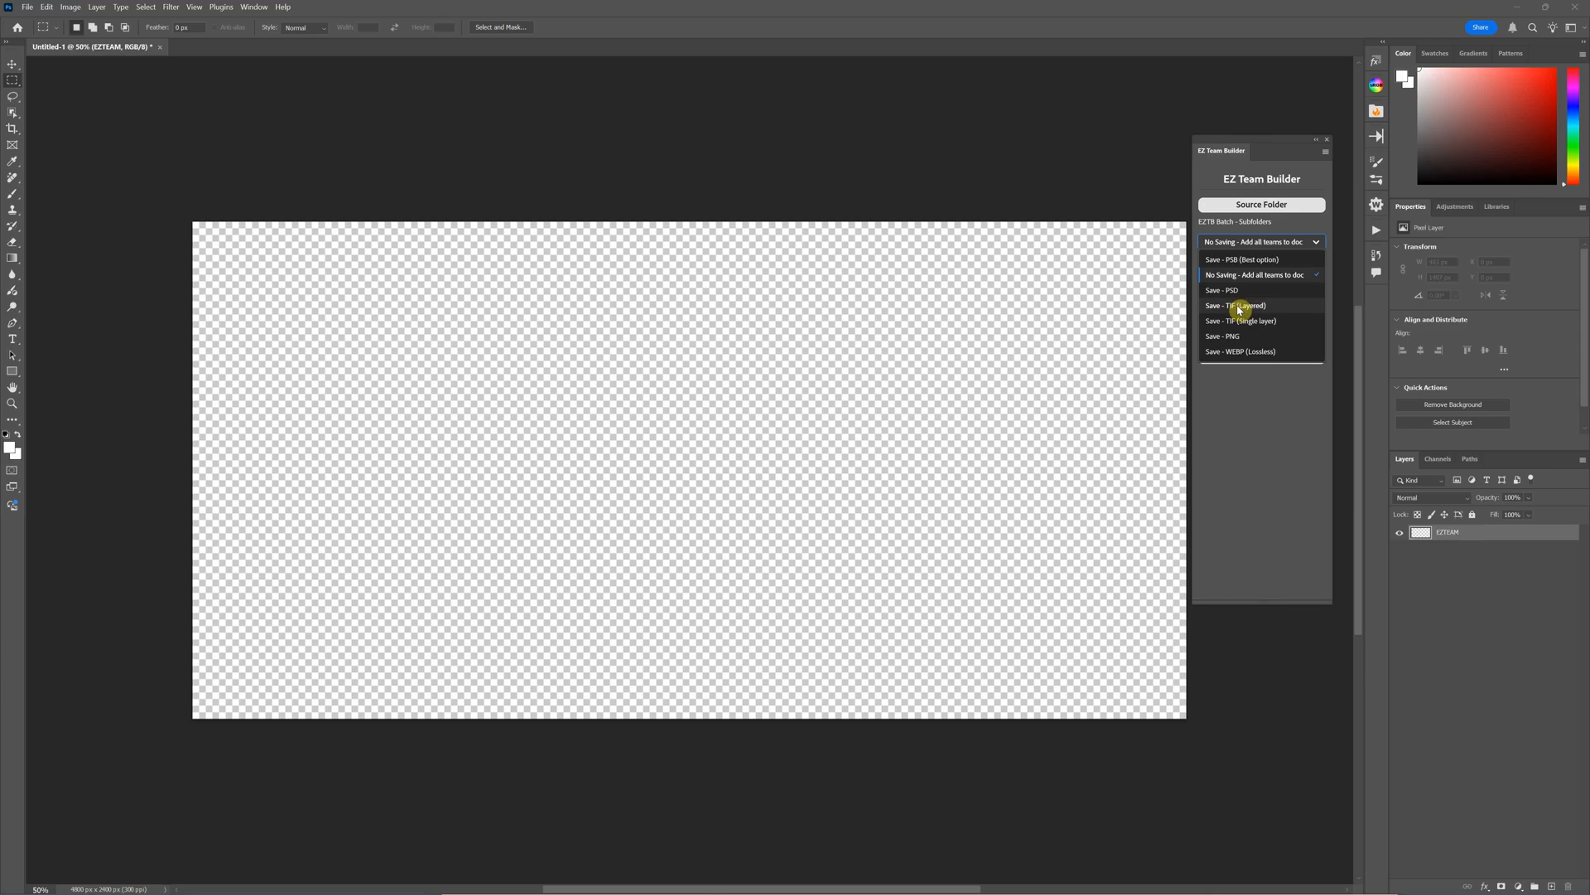
pyautogui.moveTo(1236, 310)
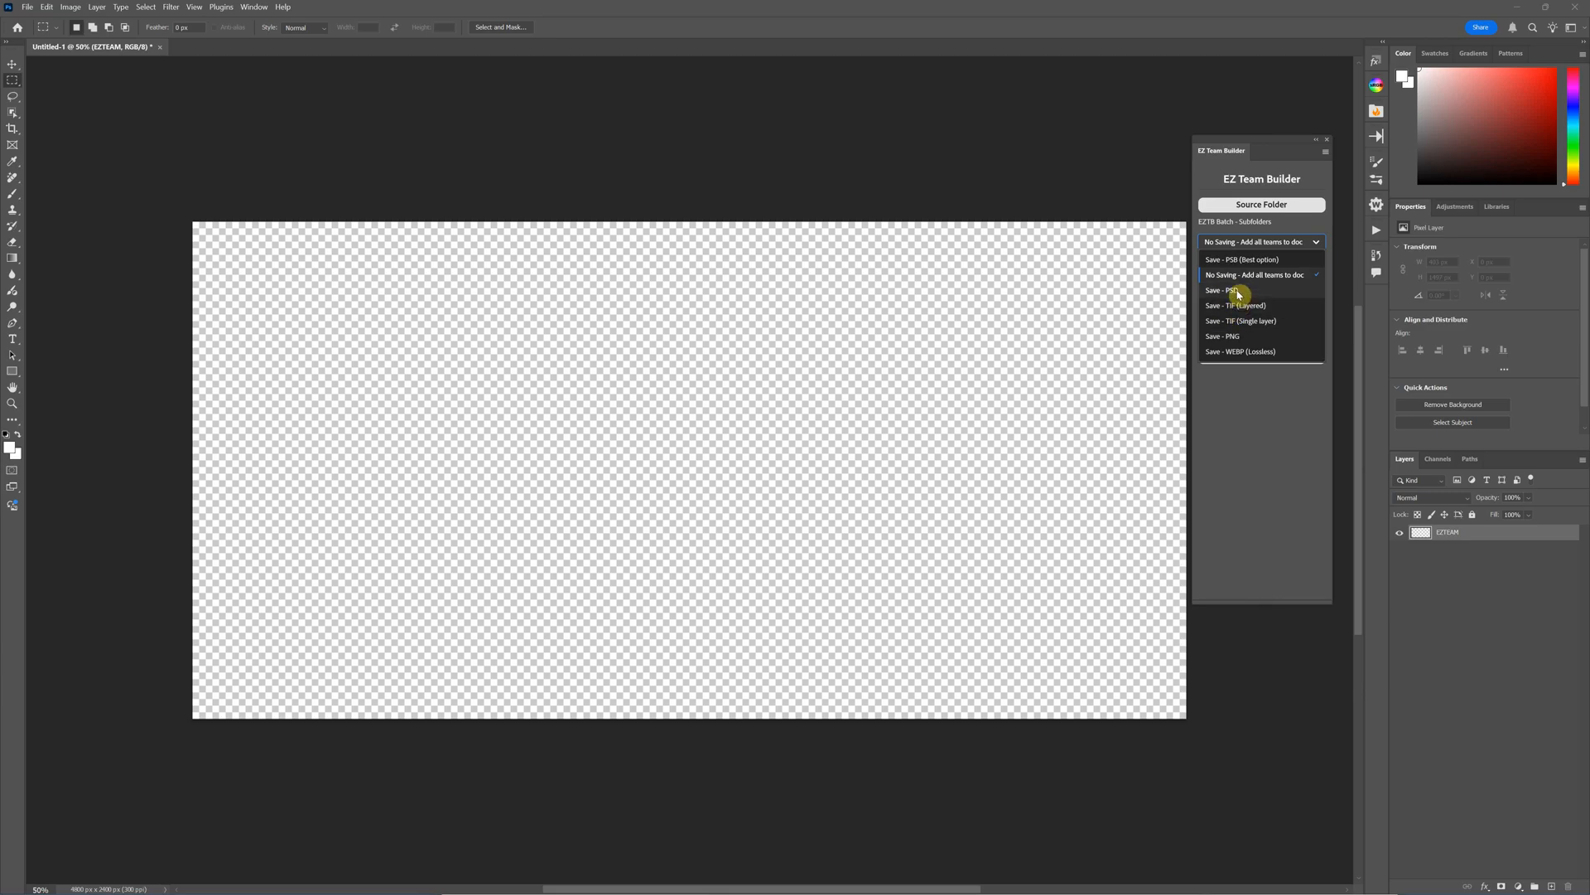
pyautogui.moveTo(1267, 260)
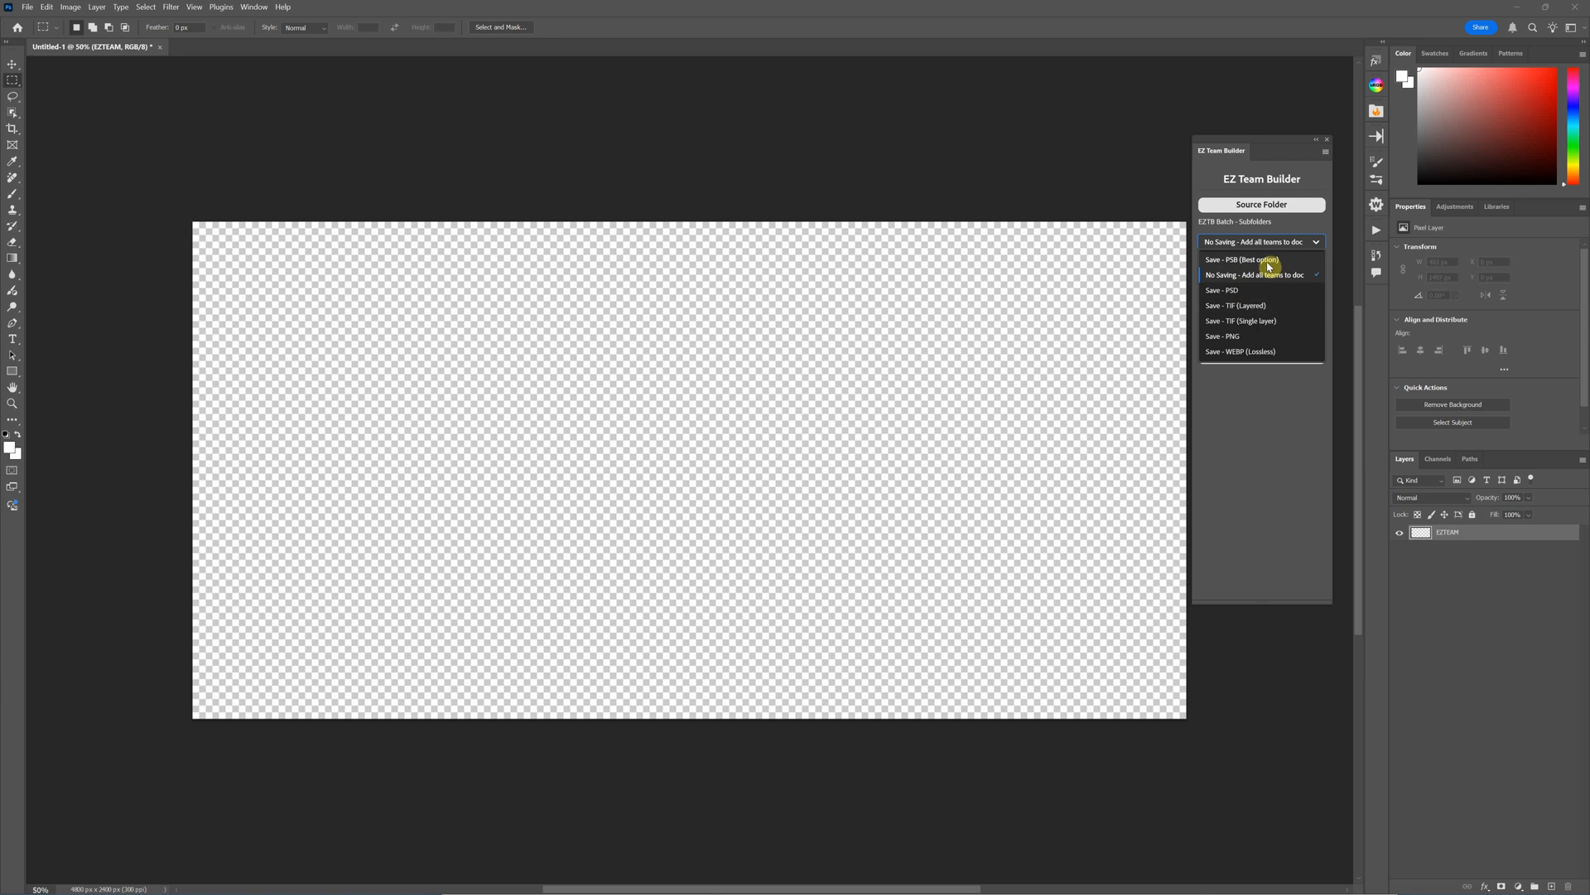
# - Choose 'Save - PSB (best option)' as the batch save format and keep it after rechecking
pyautogui.click(1239, 259)
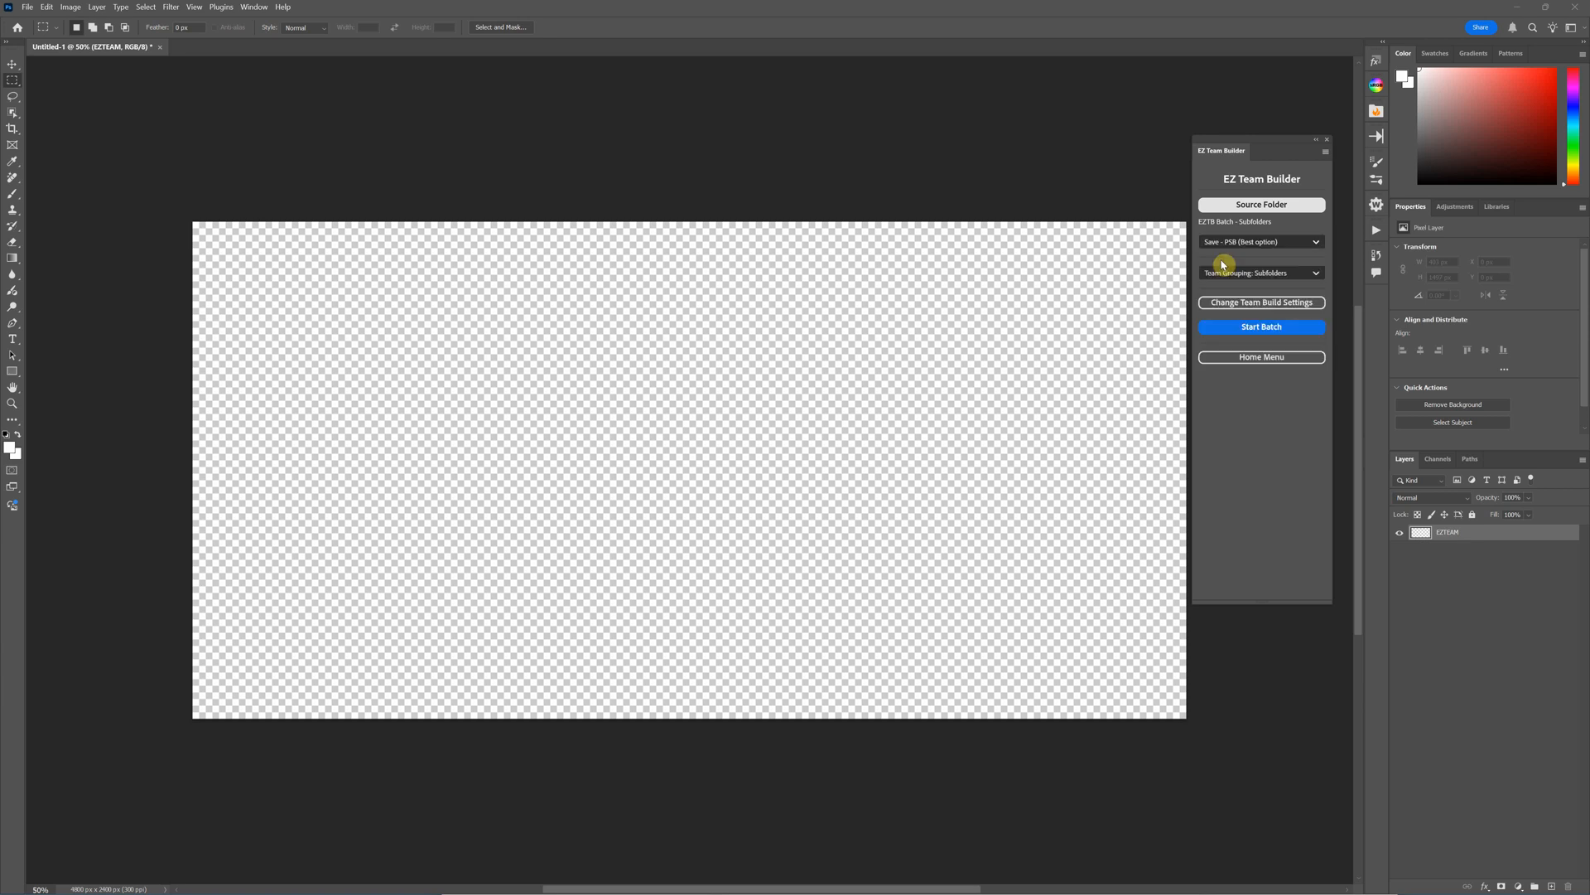
pyautogui.click(1260, 204)
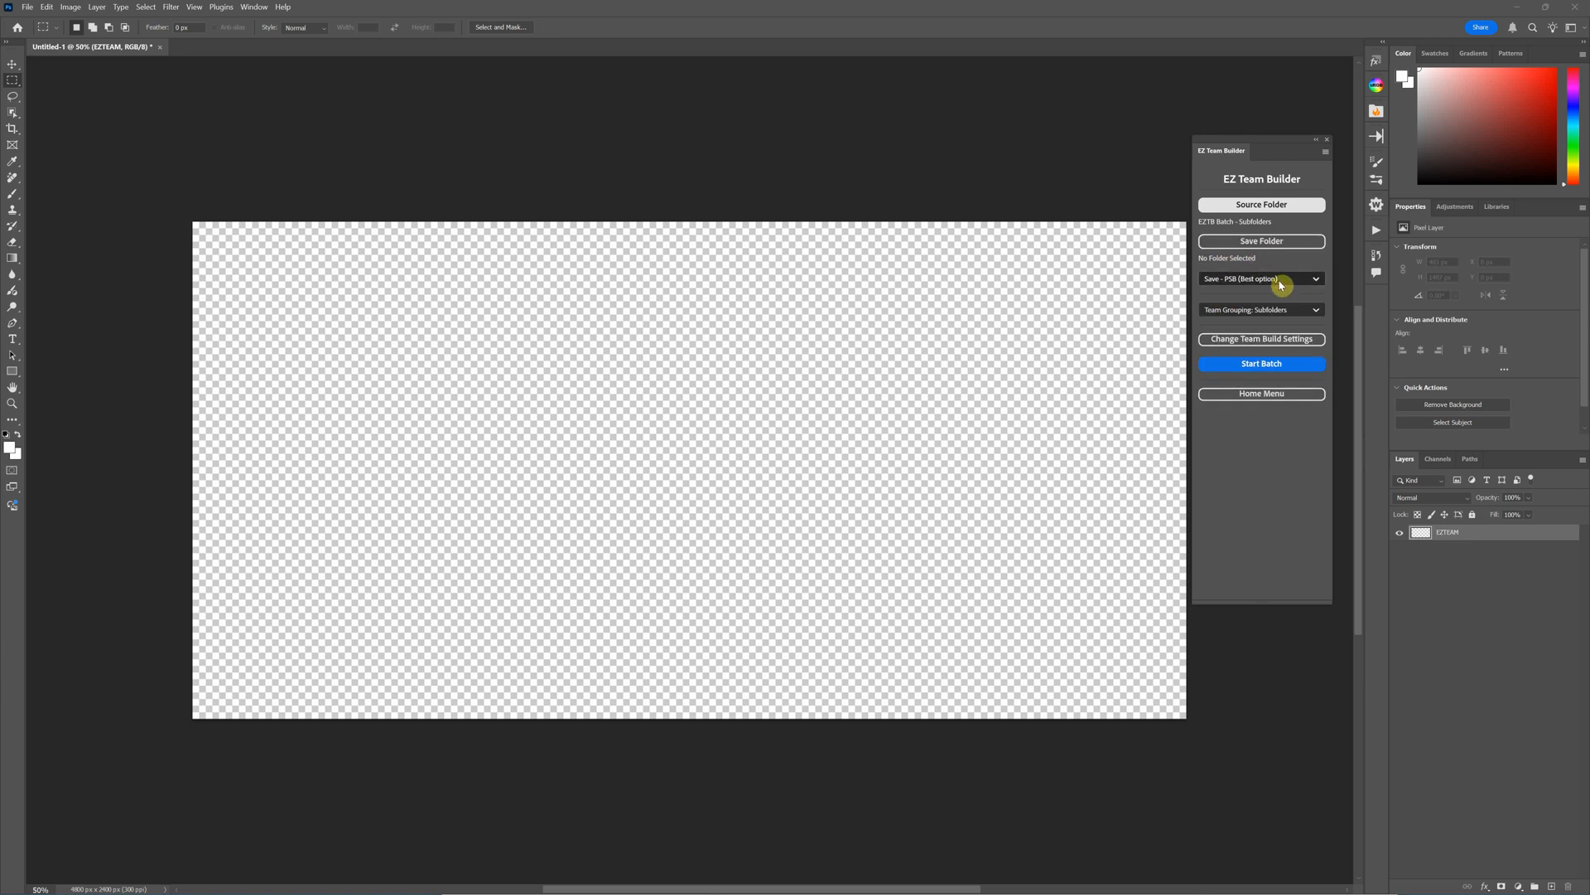
pyautogui.click(1260, 278)
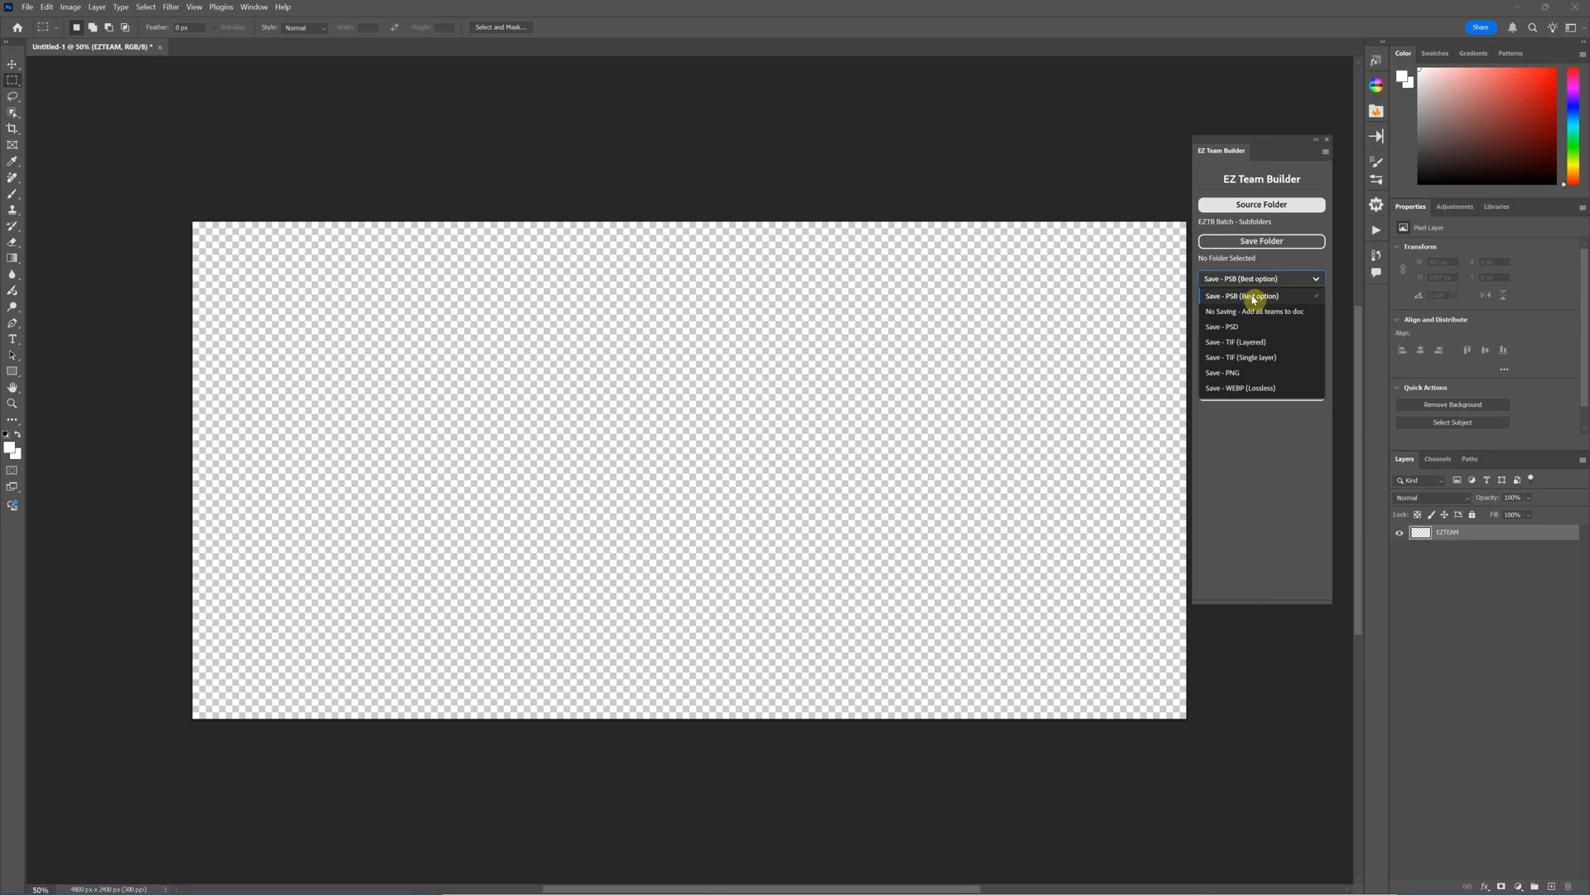
pyautogui.moveTo(1255, 326)
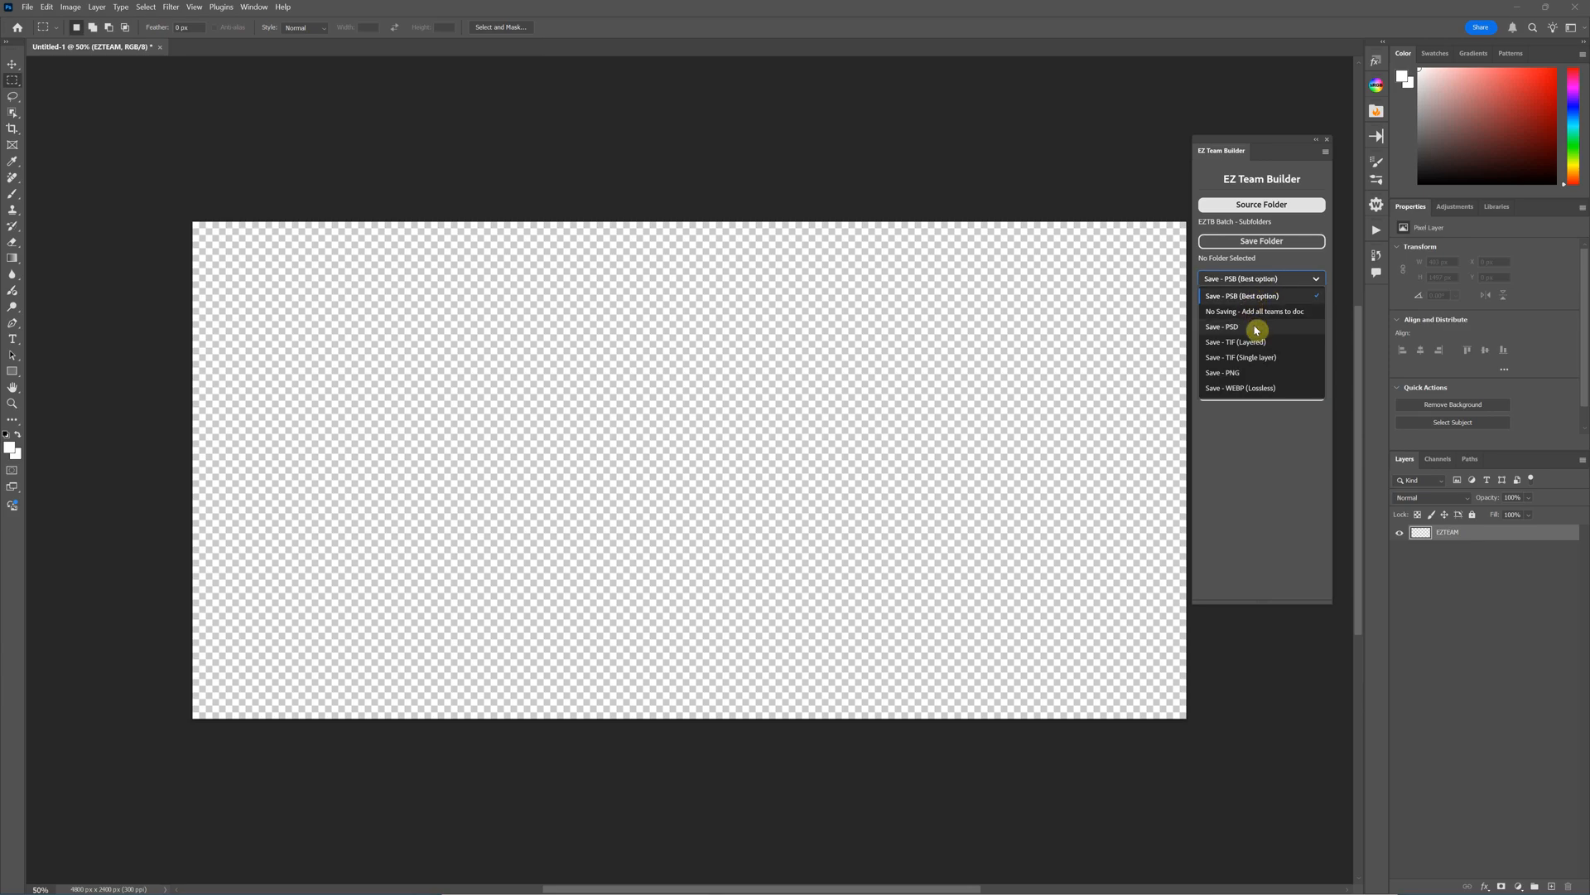
pyautogui.moveTo(1242, 295)
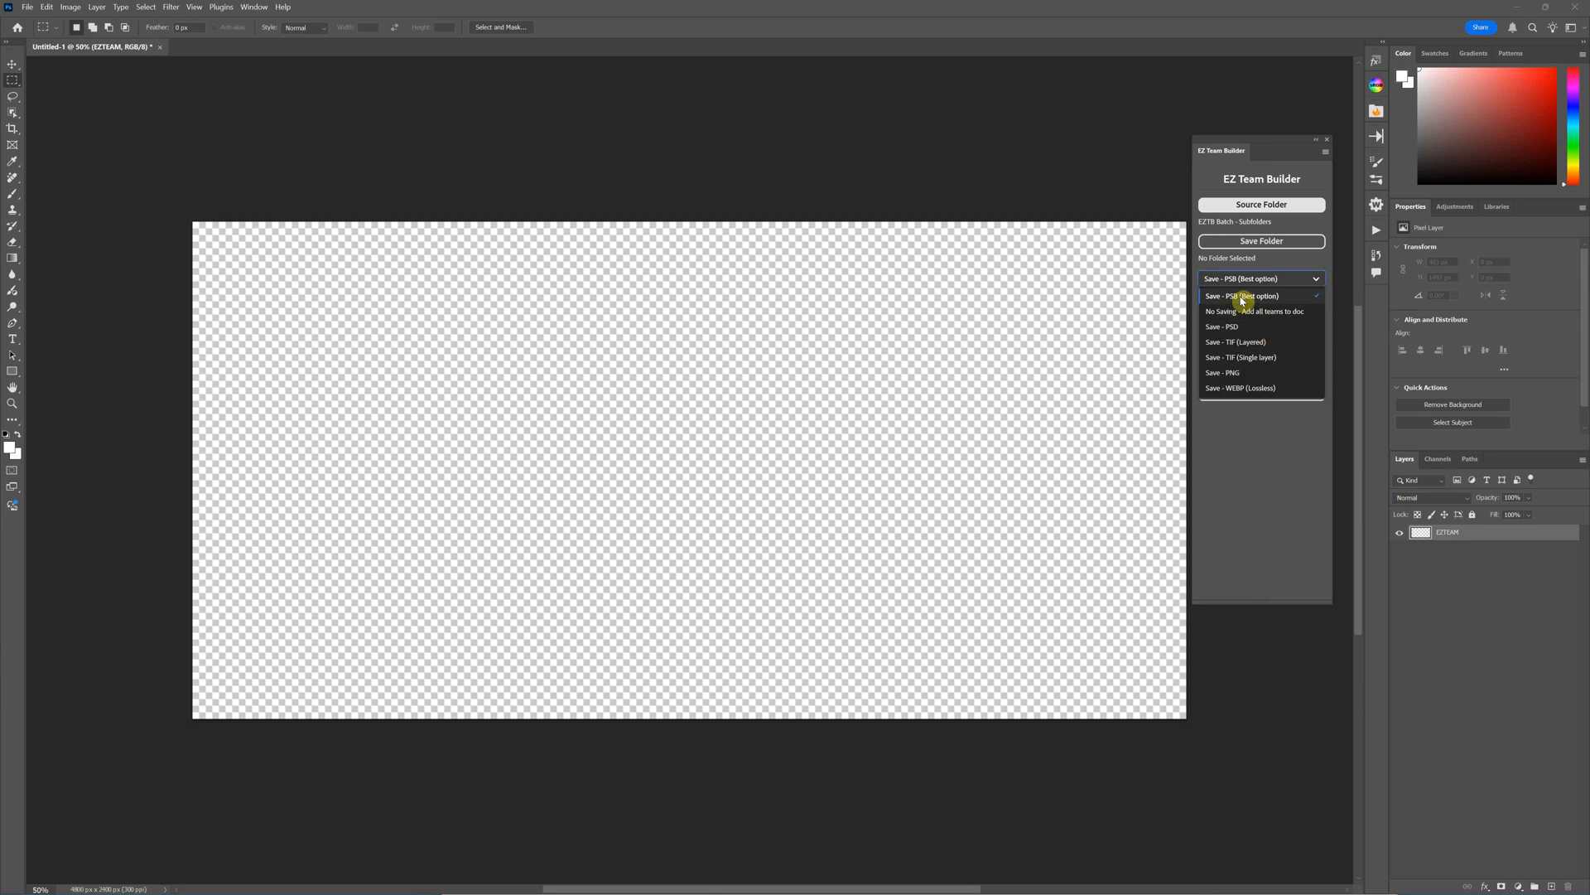
pyautogui.moveTo(1245, 305)
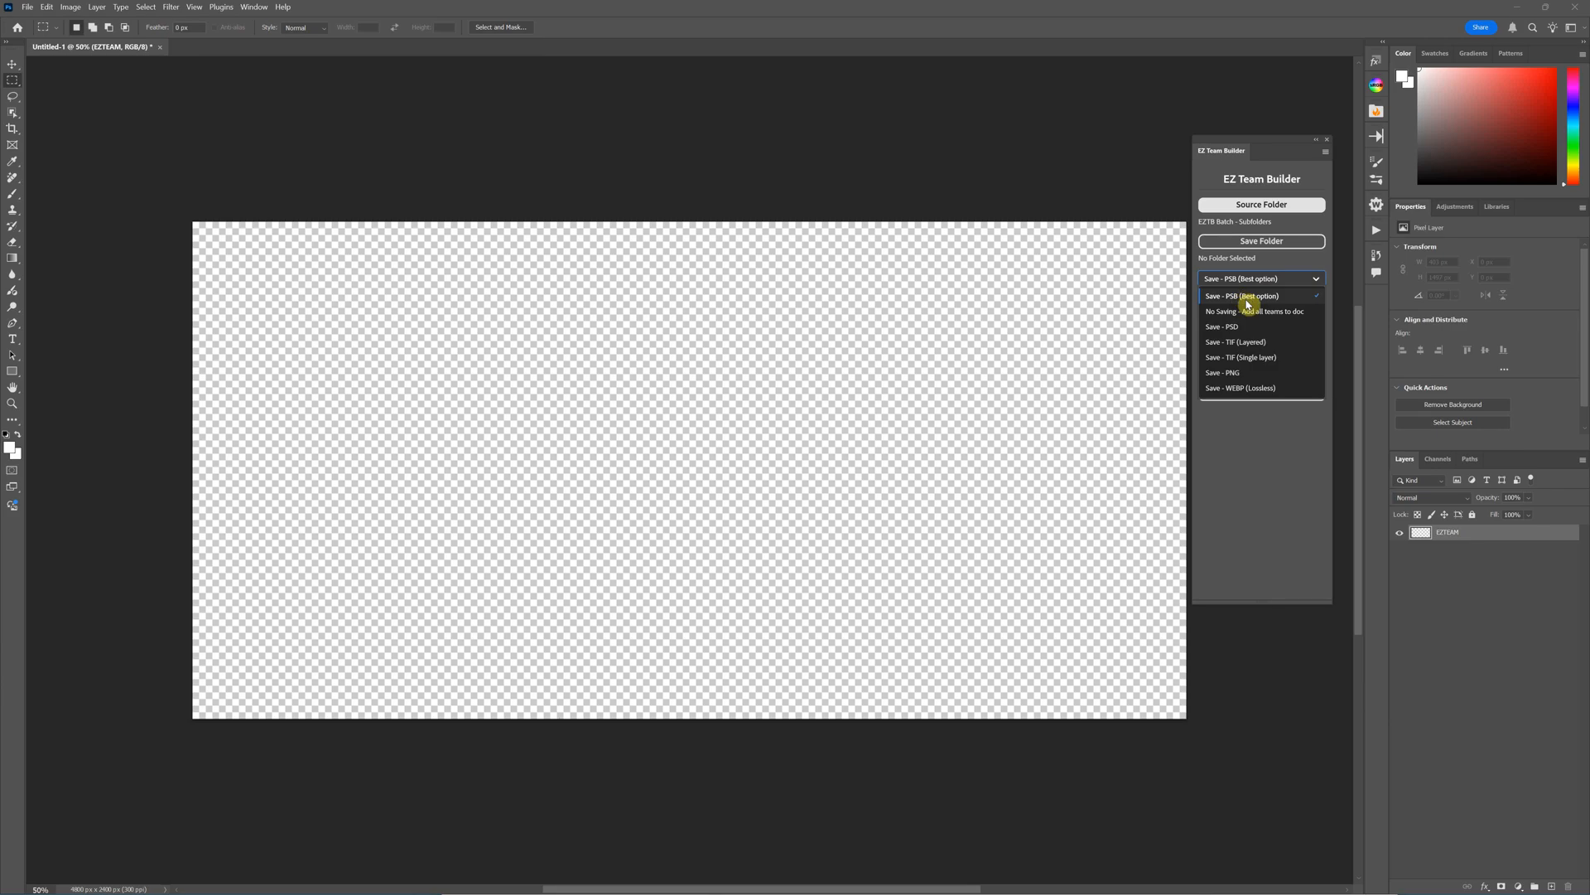
pyautogui.moveTo(1247, 296)
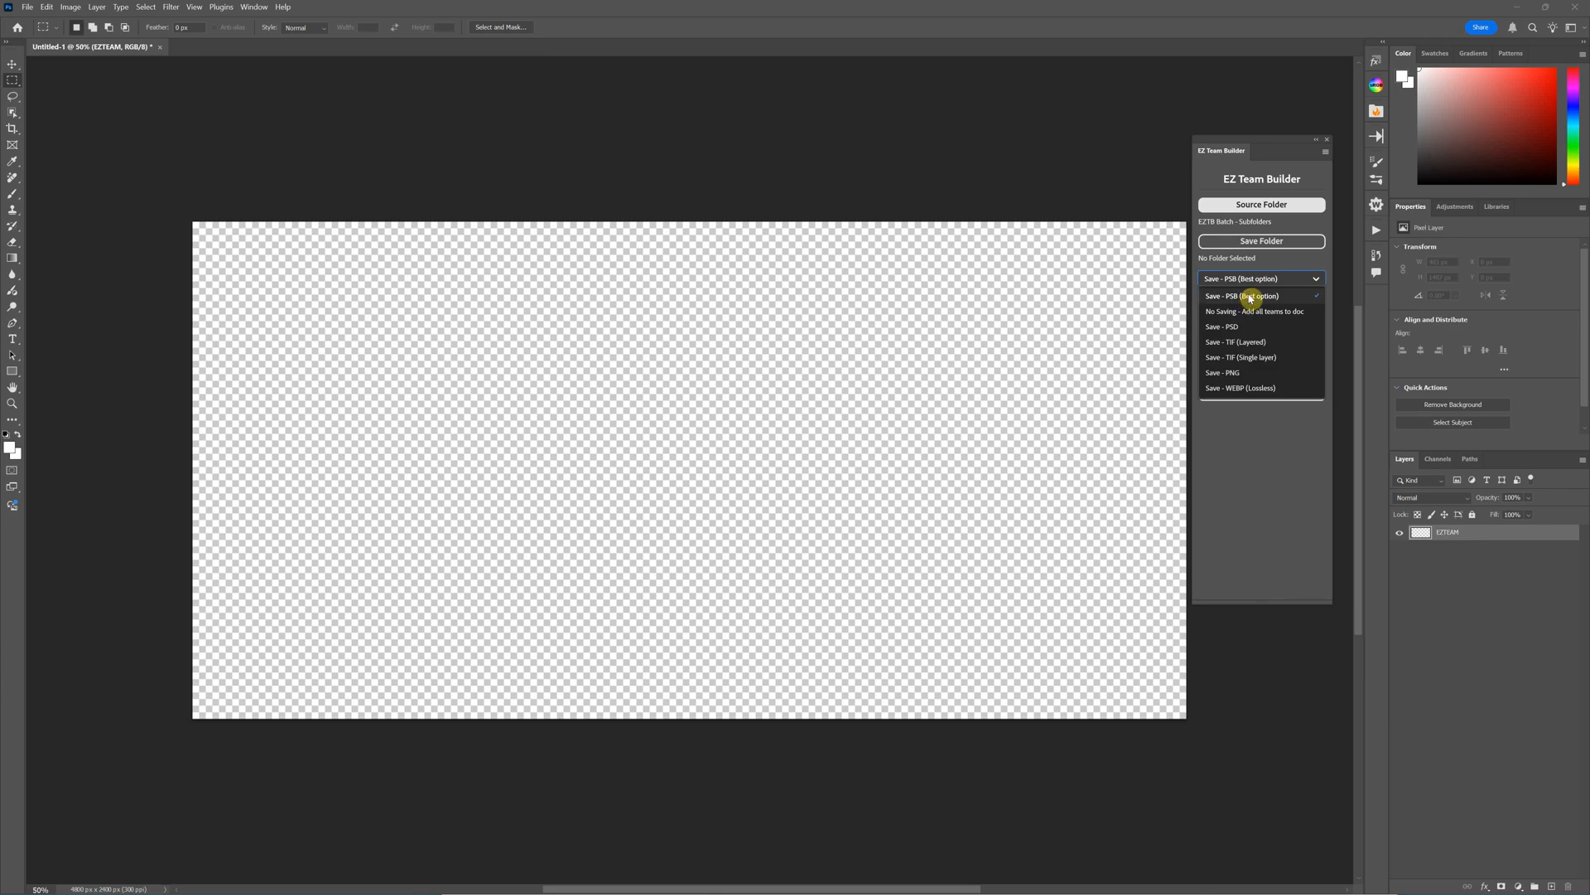
pyautogui.click(1240, 295)
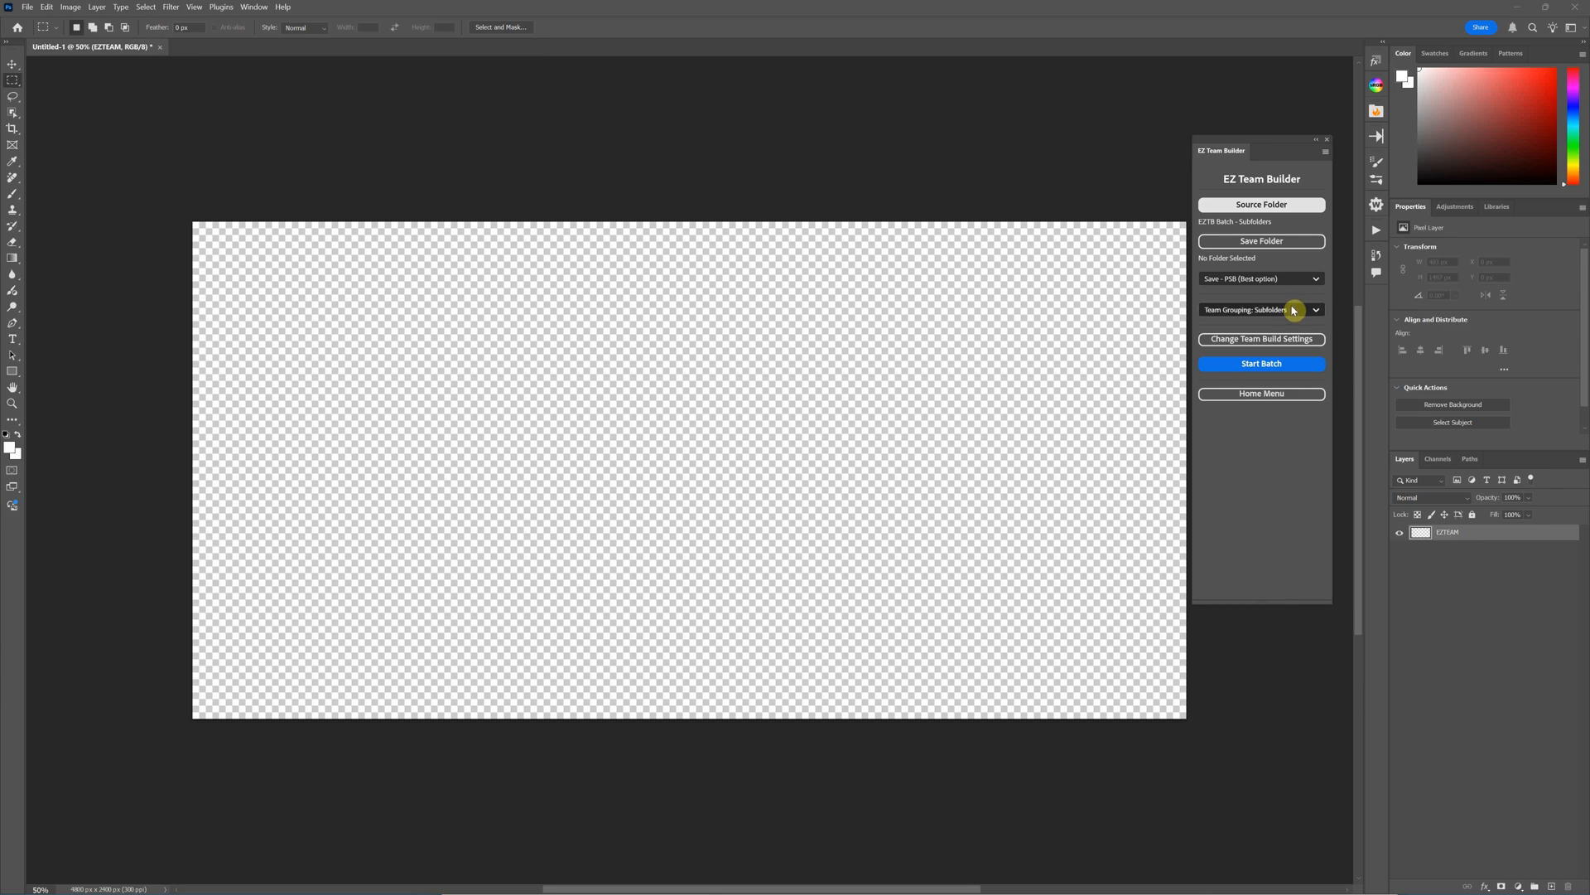
# - Set Team Grouping to CSV (1 Folder)
pyautogui.click(1313, 310)
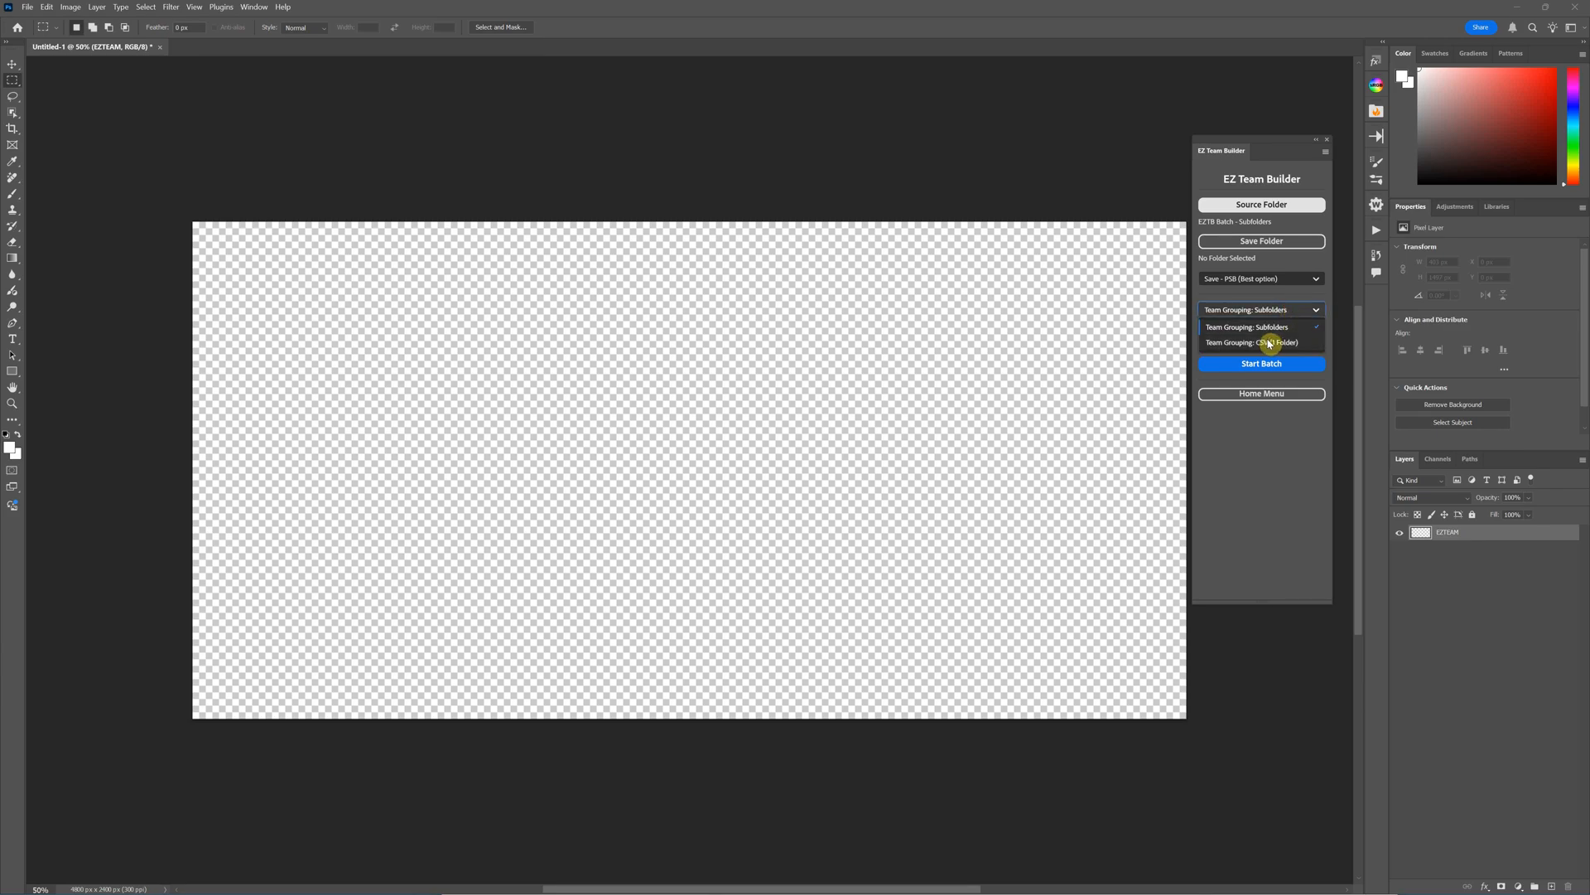
pyautogui.click(1252, 341)
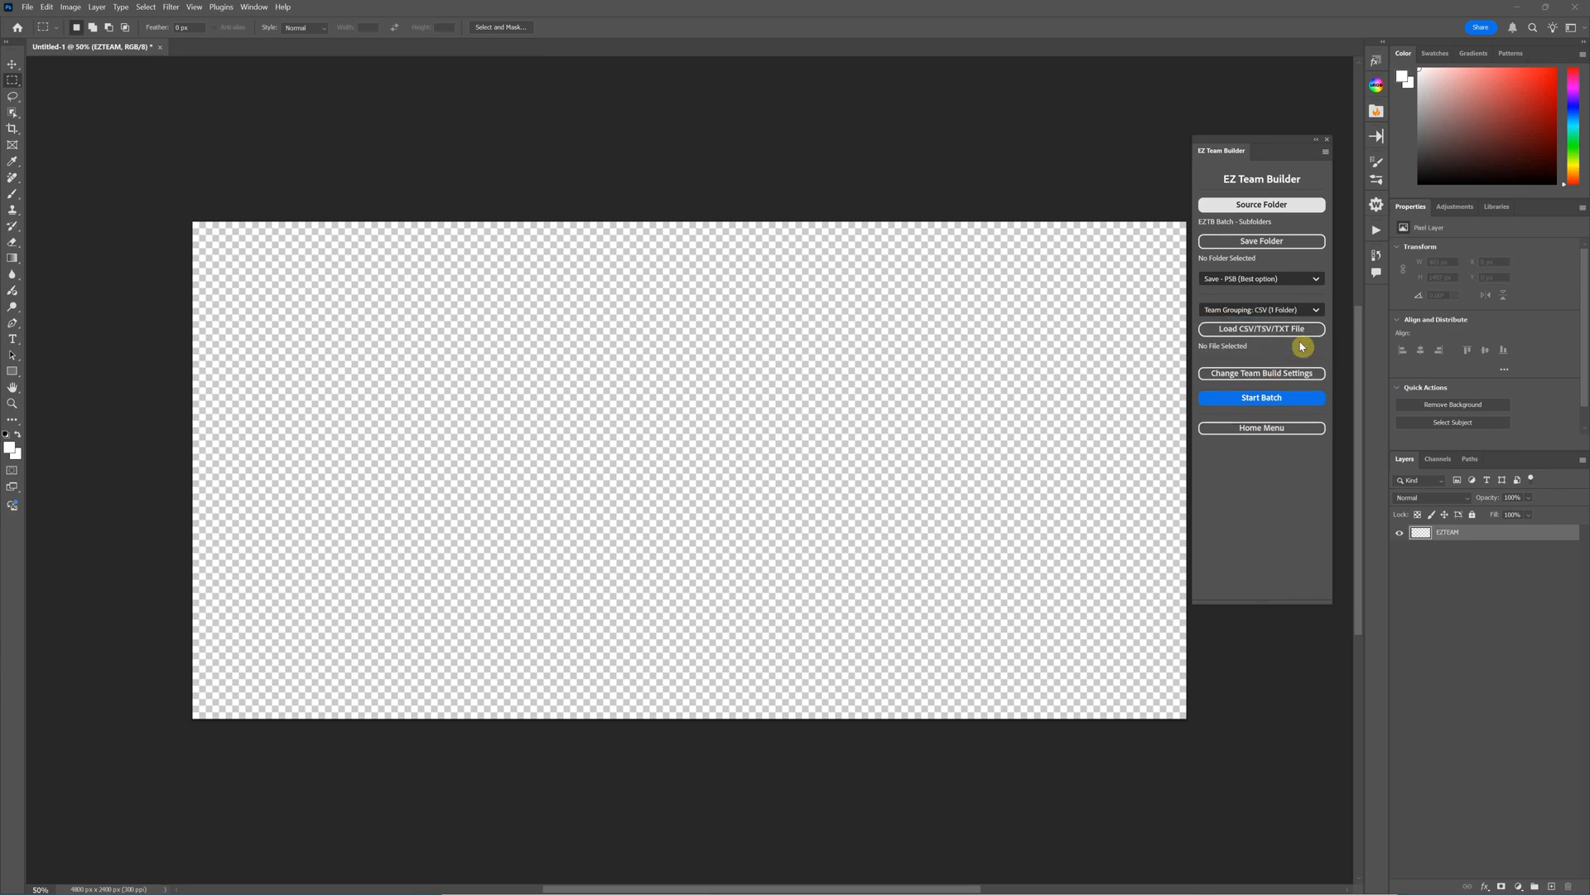
pyautogui.moveTo(1286, 345)
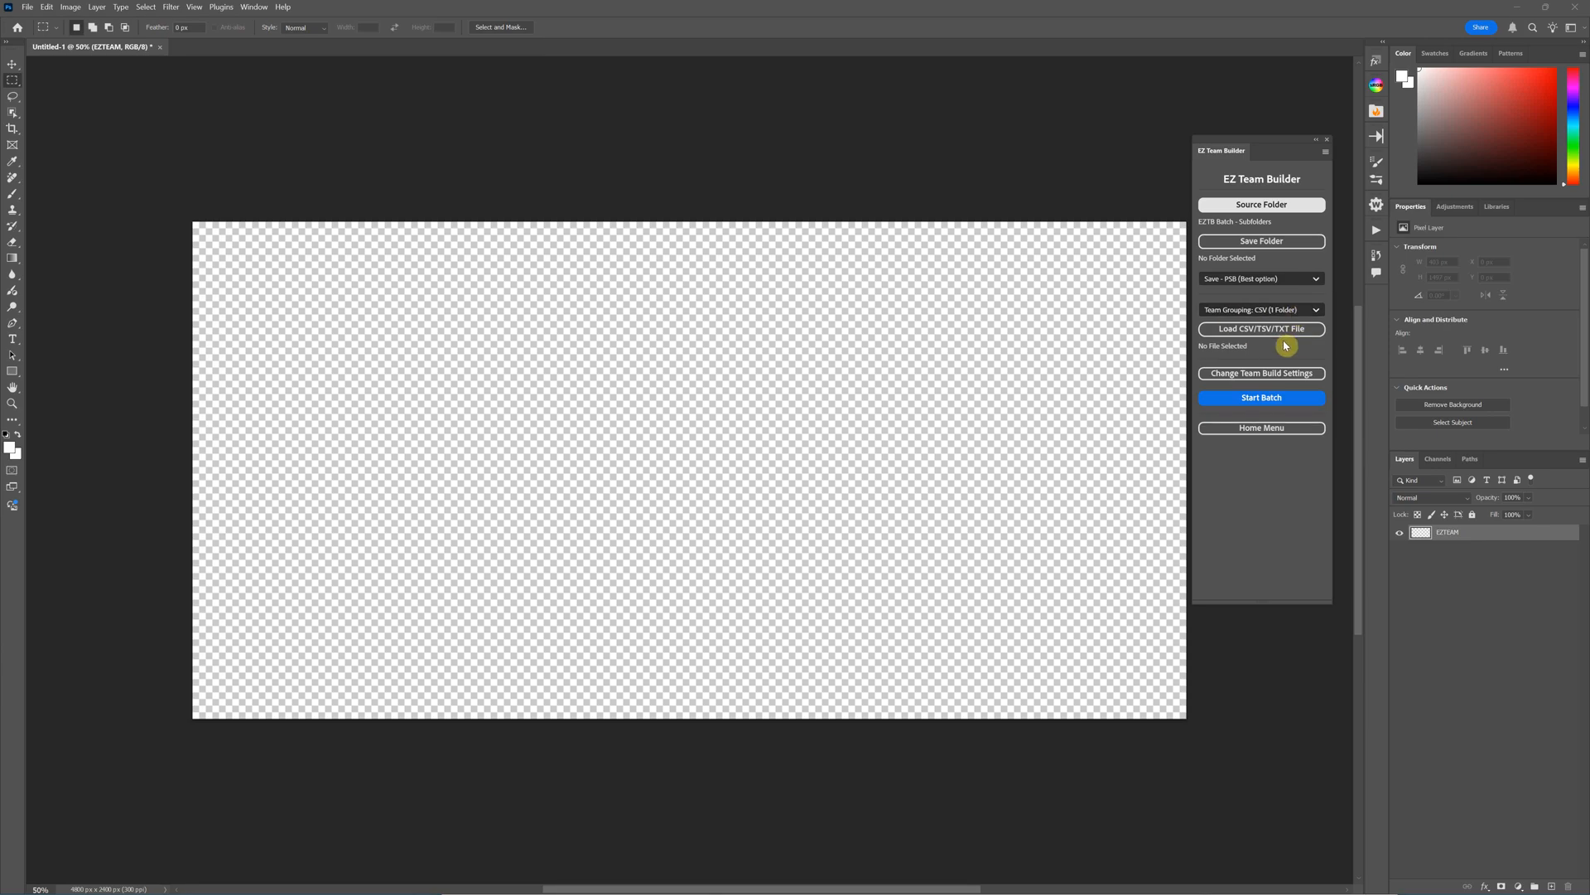
# - Load batchData.csv from the EZTB Batch - Pano folder on the Desktop as the team data file
pyautogui.click(1261, 328)
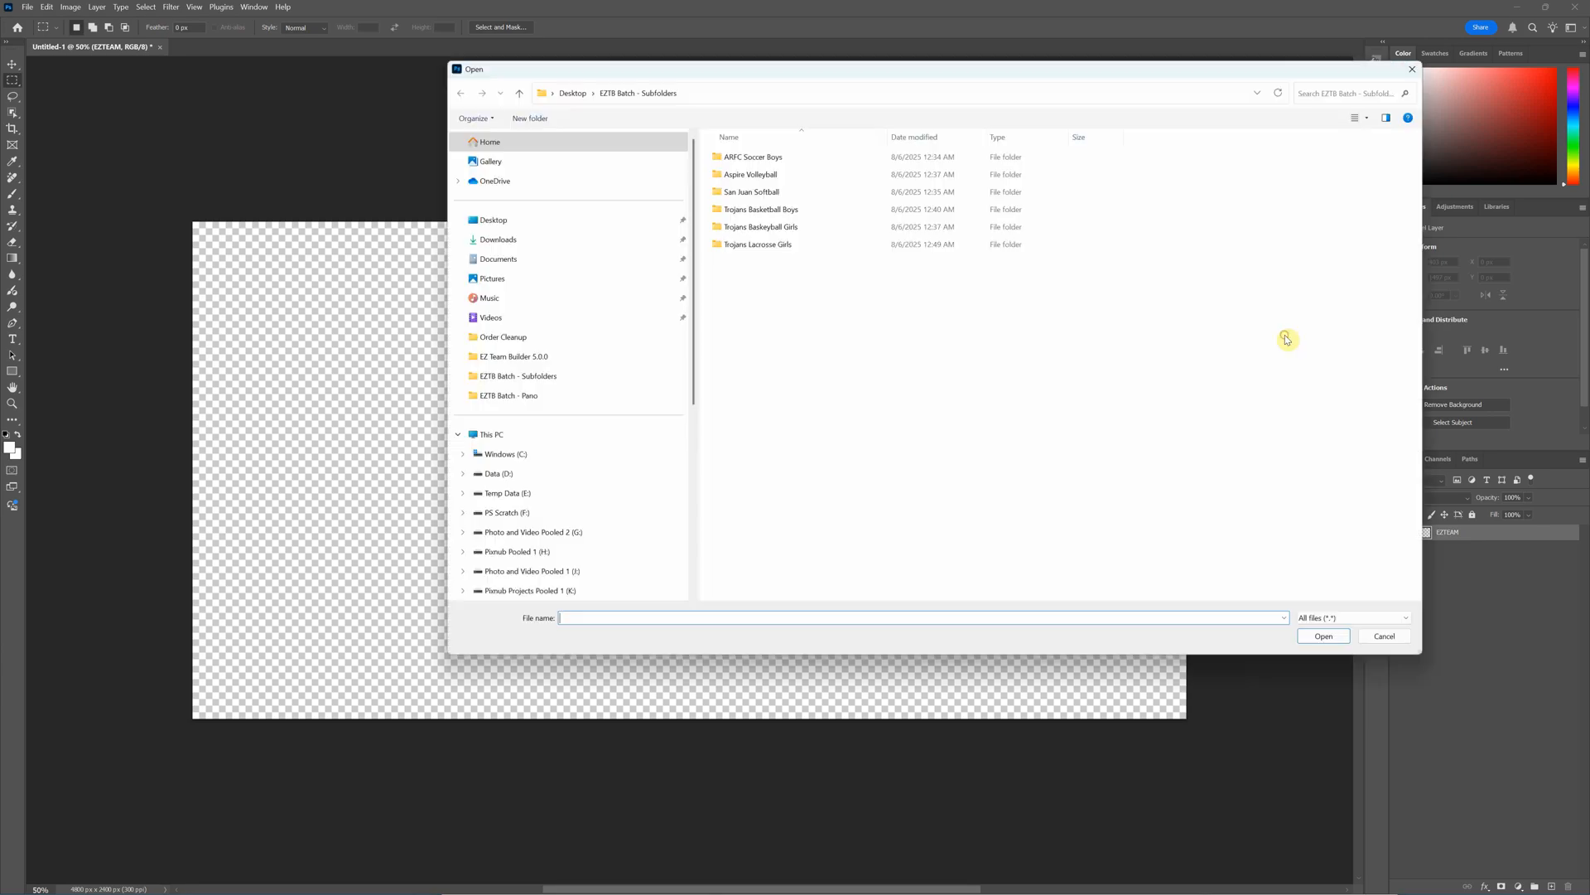
pyautogui.click(572, 88)
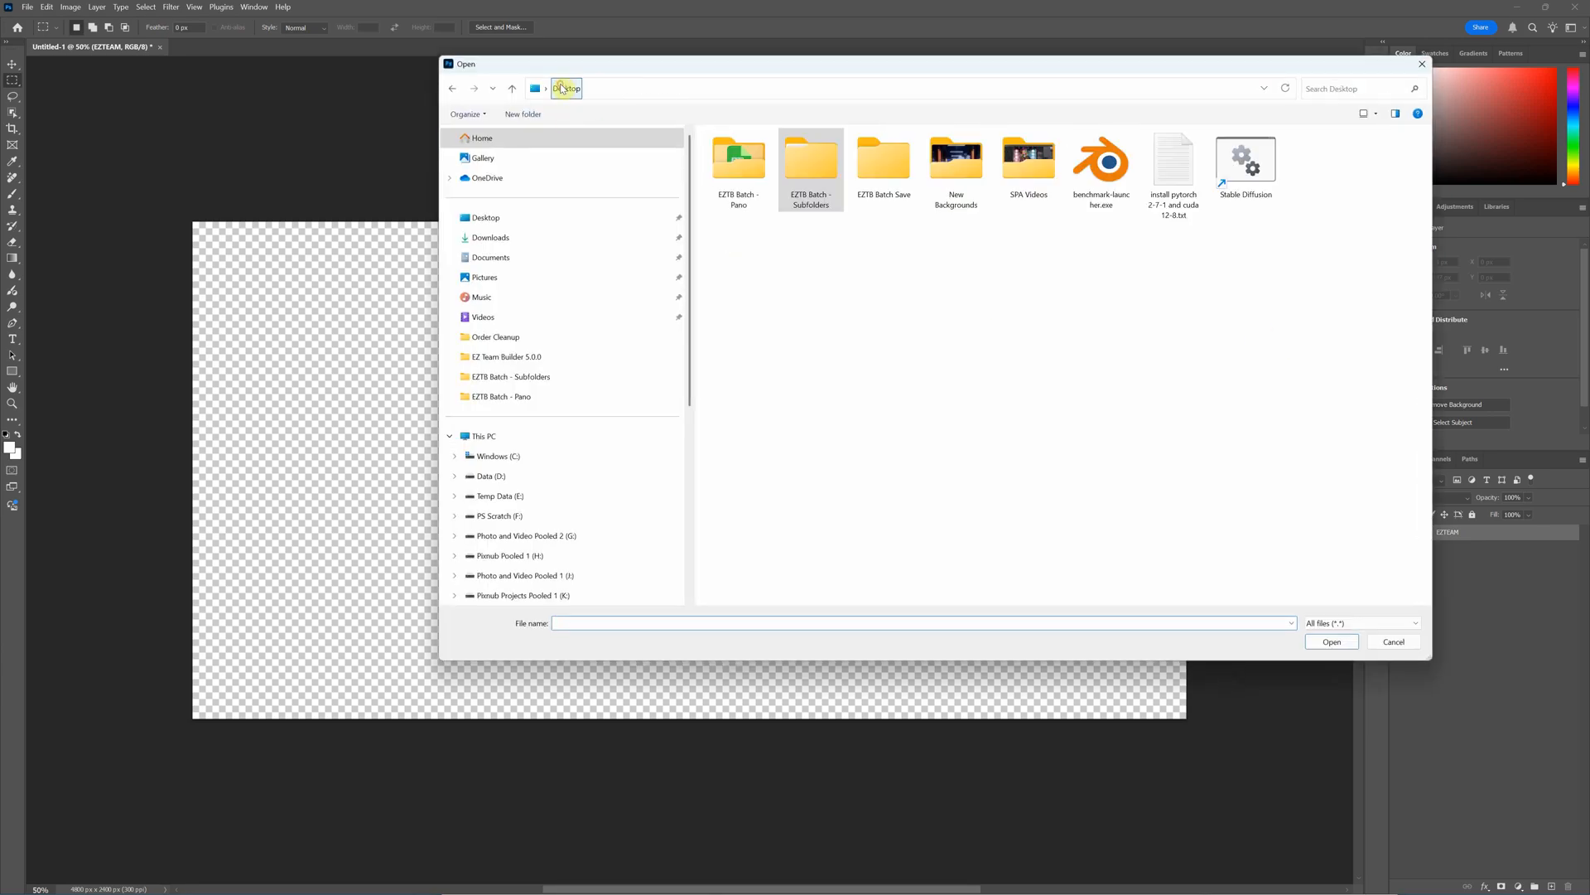
pyautogui.doubleClick(739, 159)
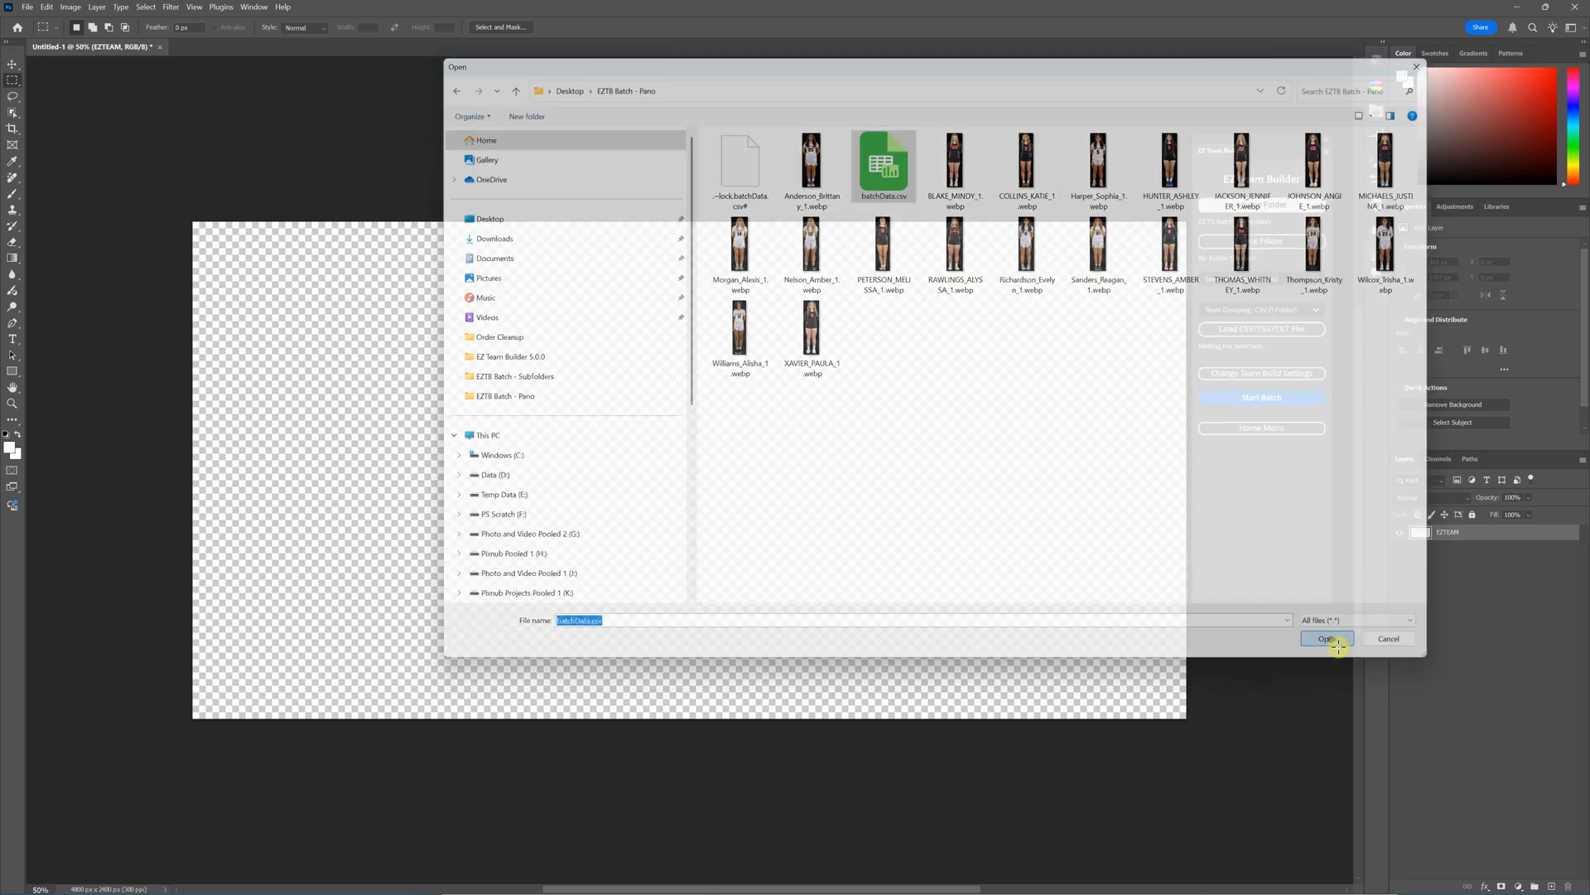
pyautogui.click(1328, 640)
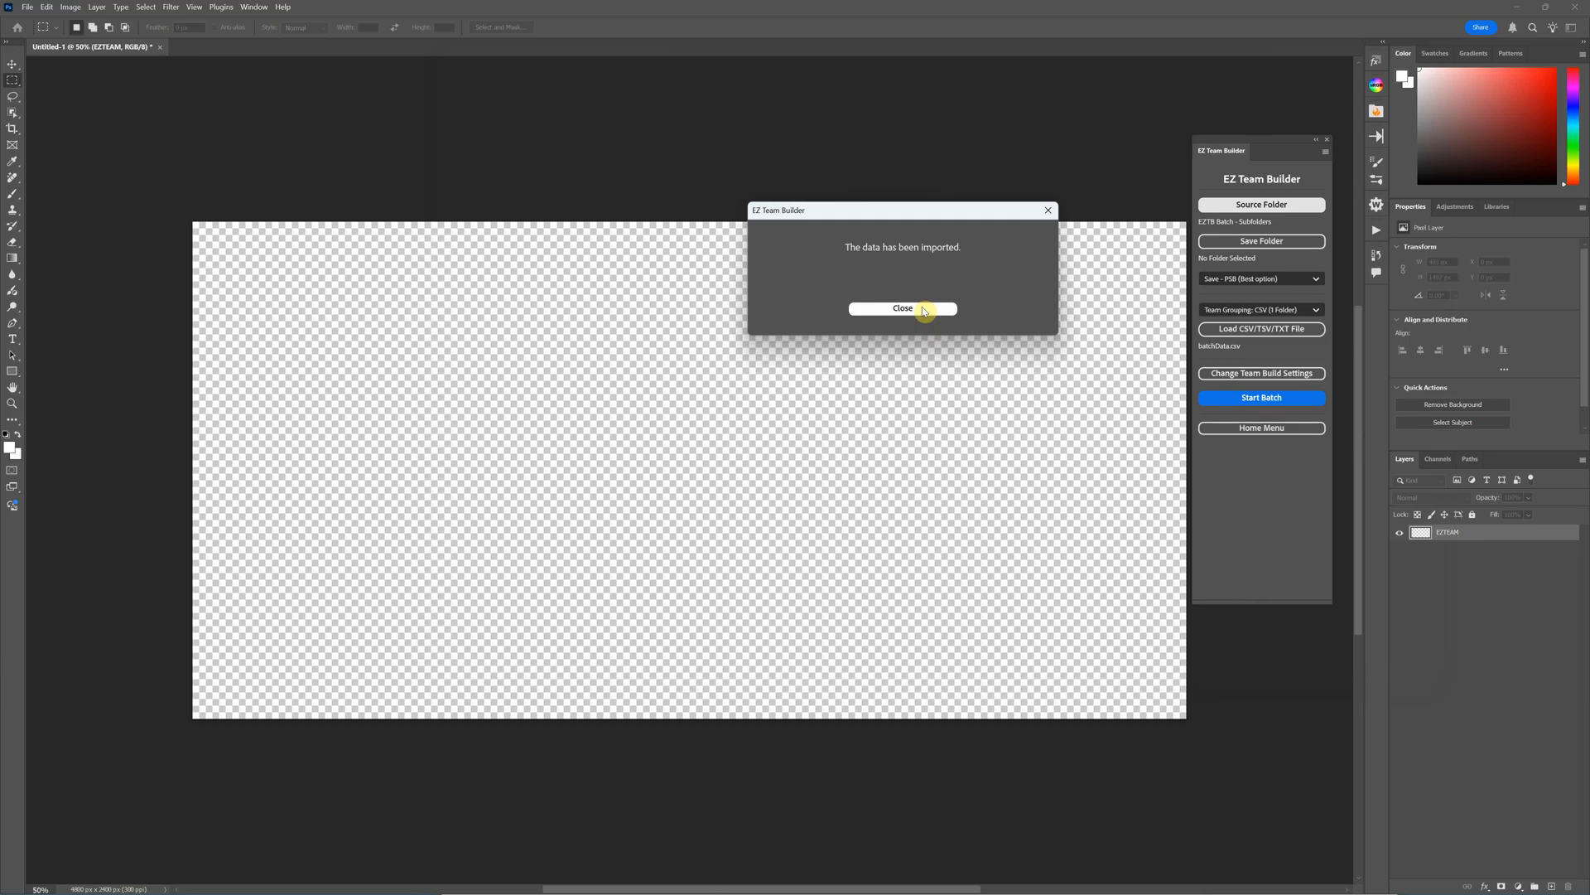
pyautogui.click(901, 308)
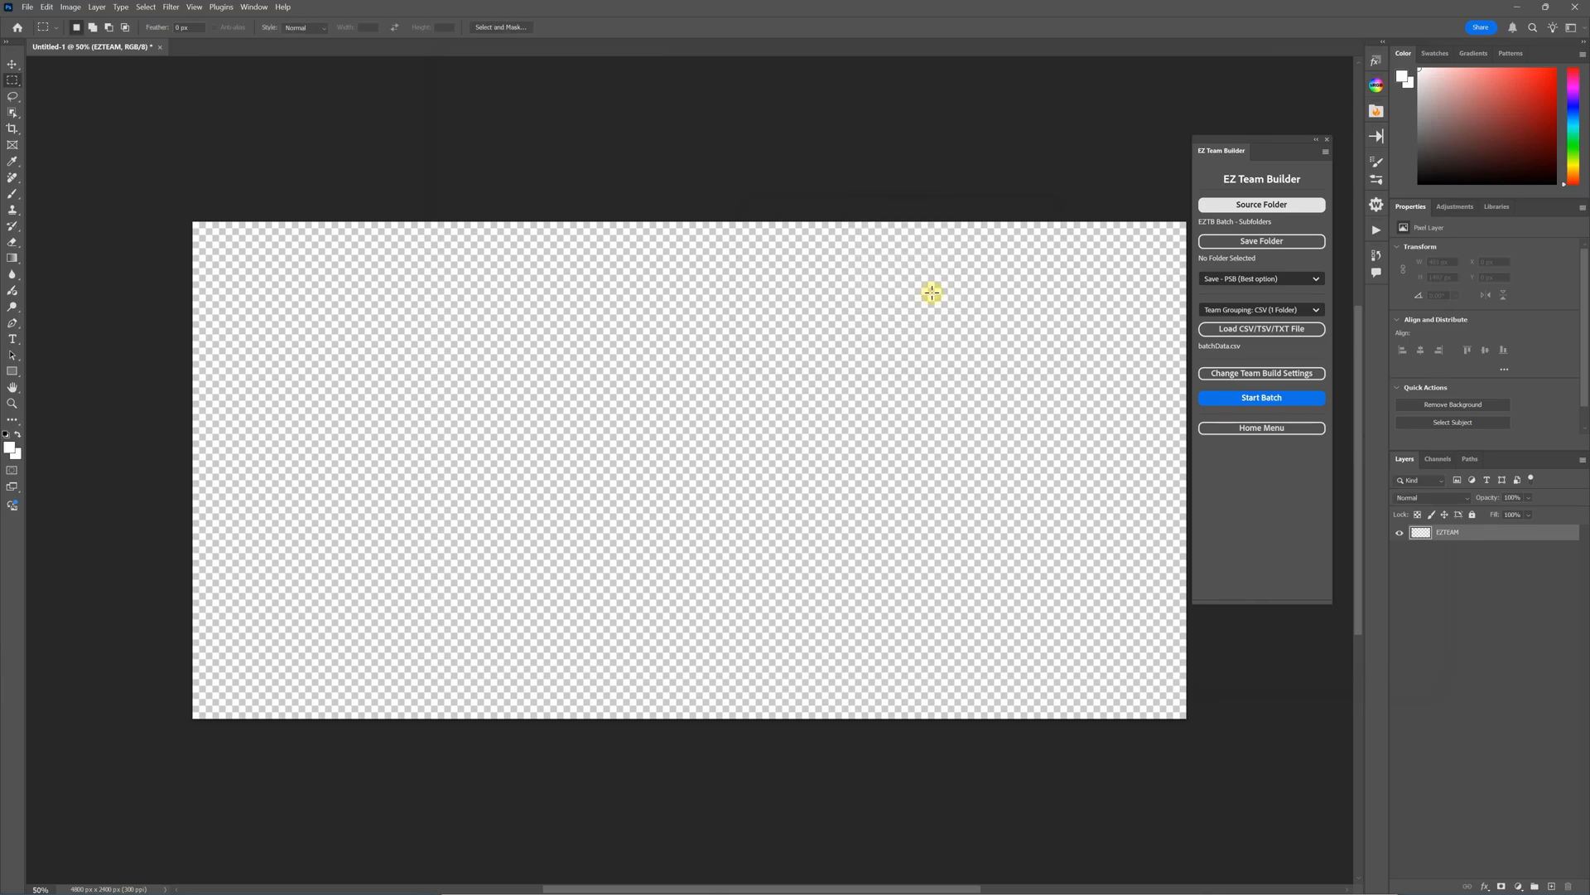
pyautogui.moveTo(928, 283)
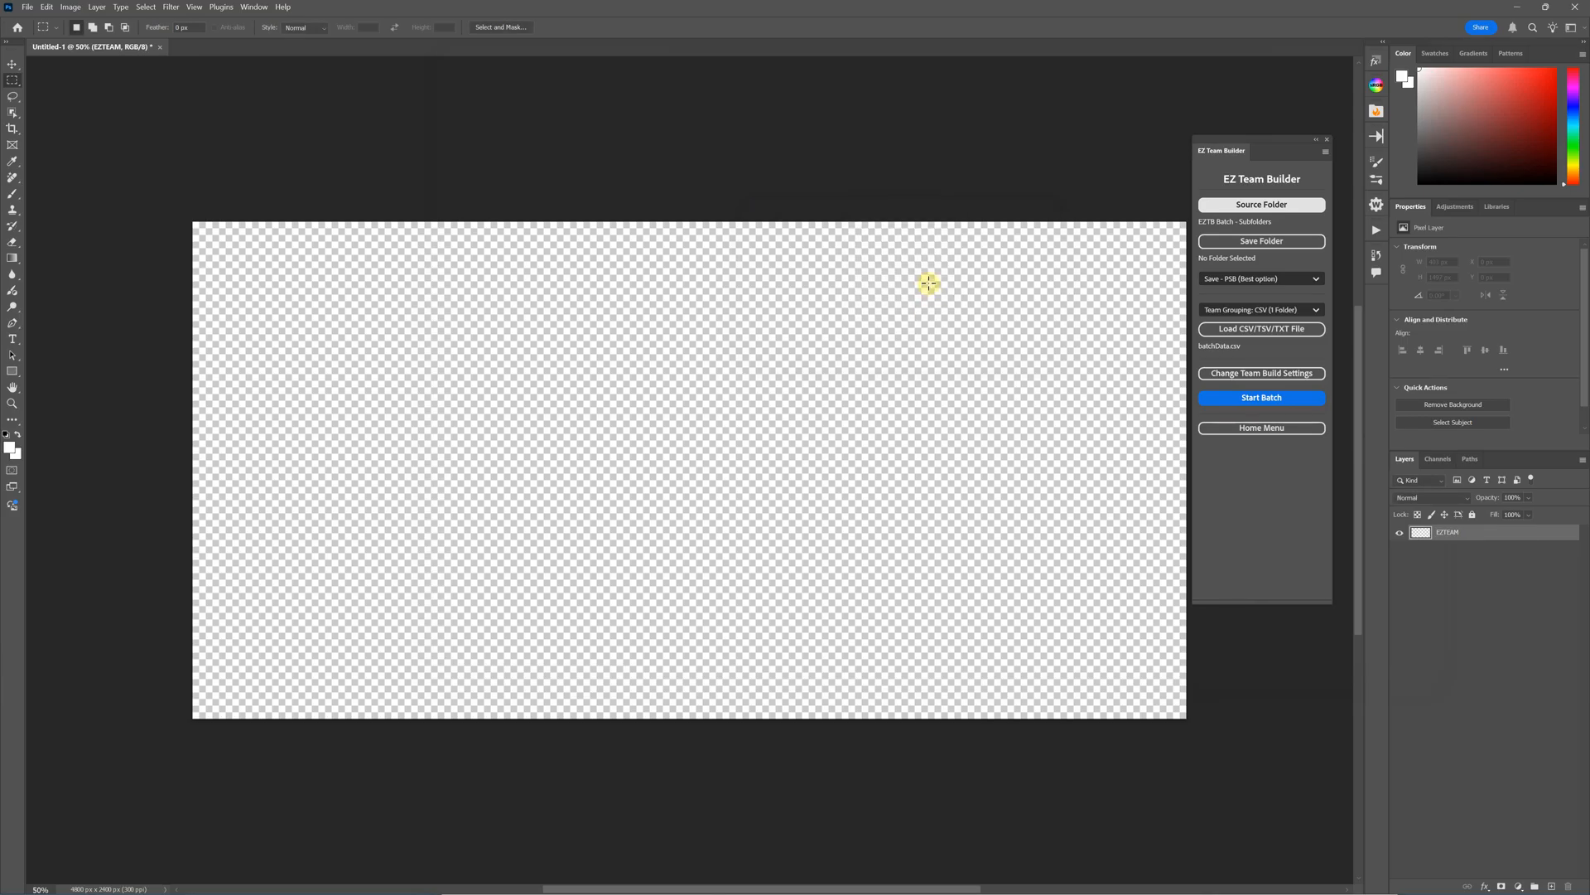
# - Switch to batchData.csv in LibreOffice Calc and select the EZTB column heading
pyautogui.press('alt+tab')
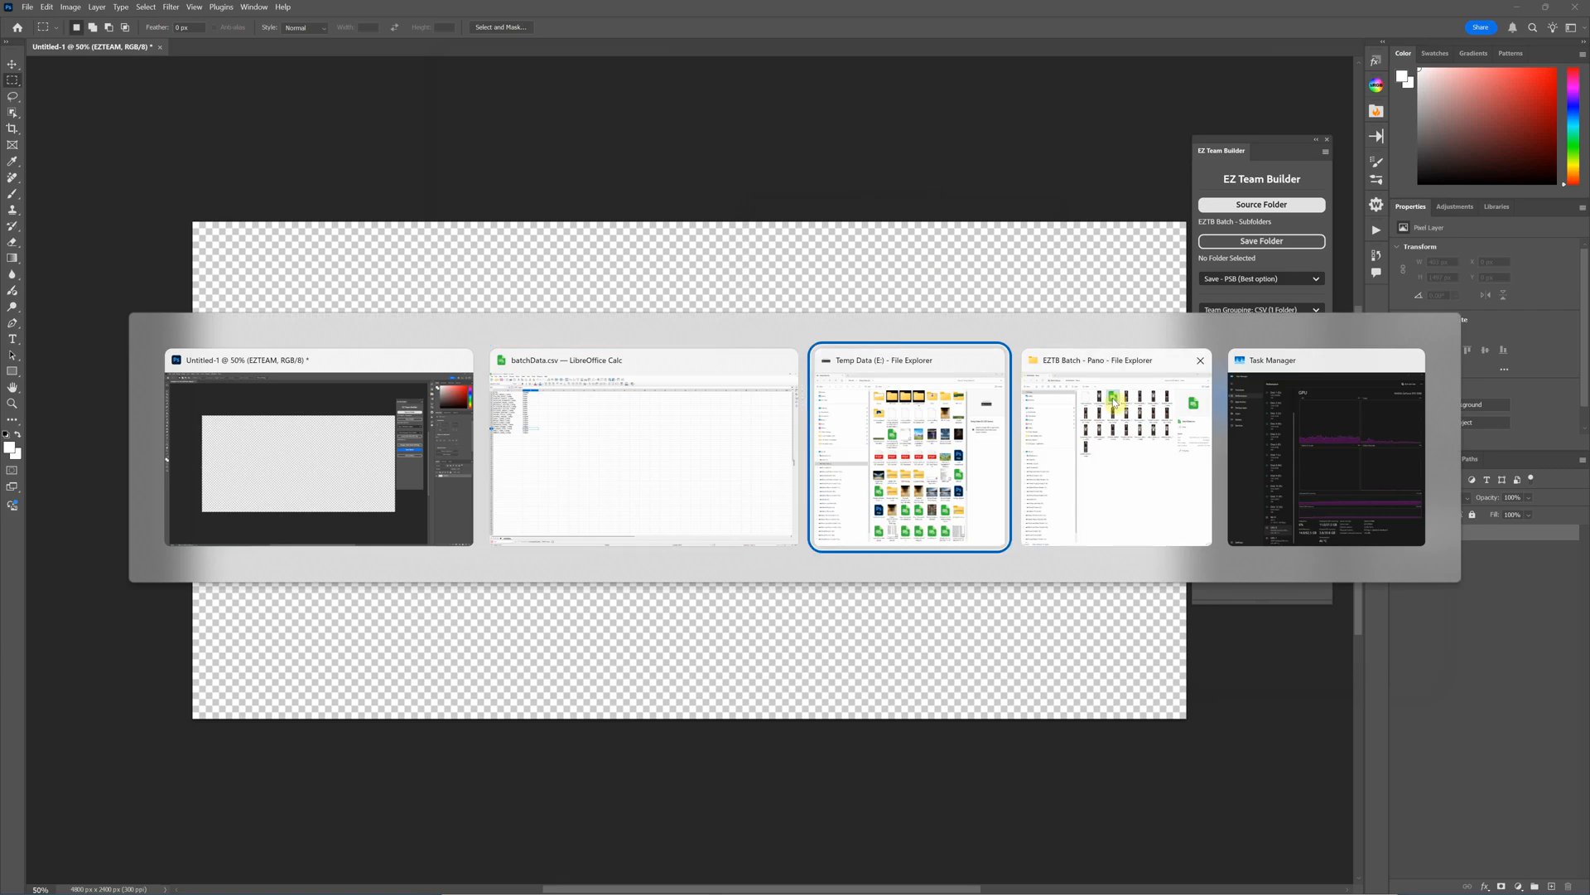
pyautogui.click(641, 449)
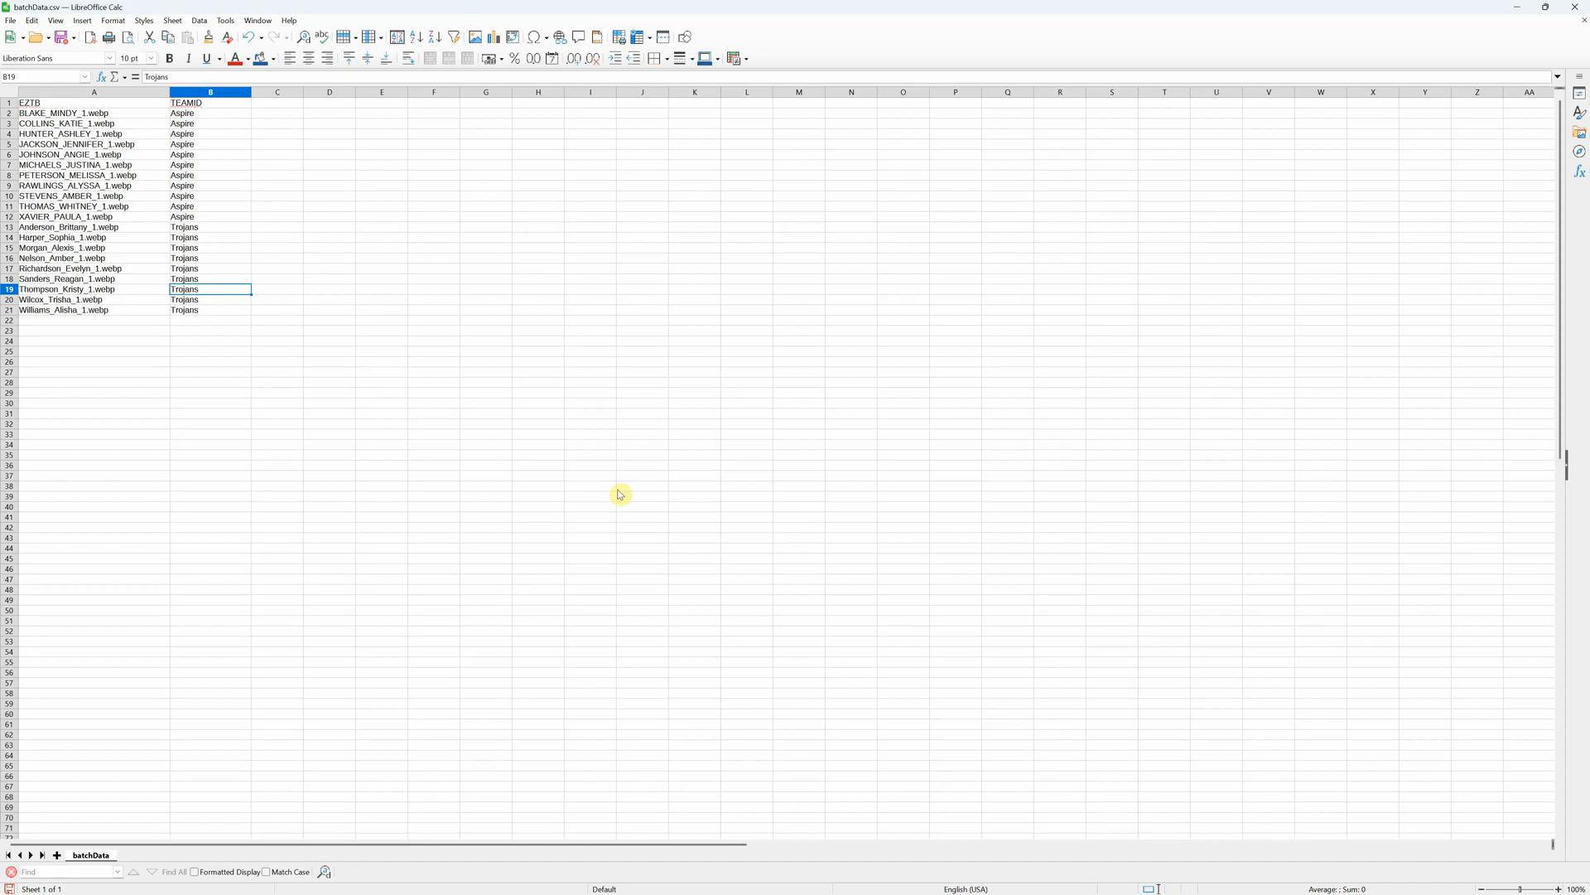
pyautogui.moveTo(422, 302)
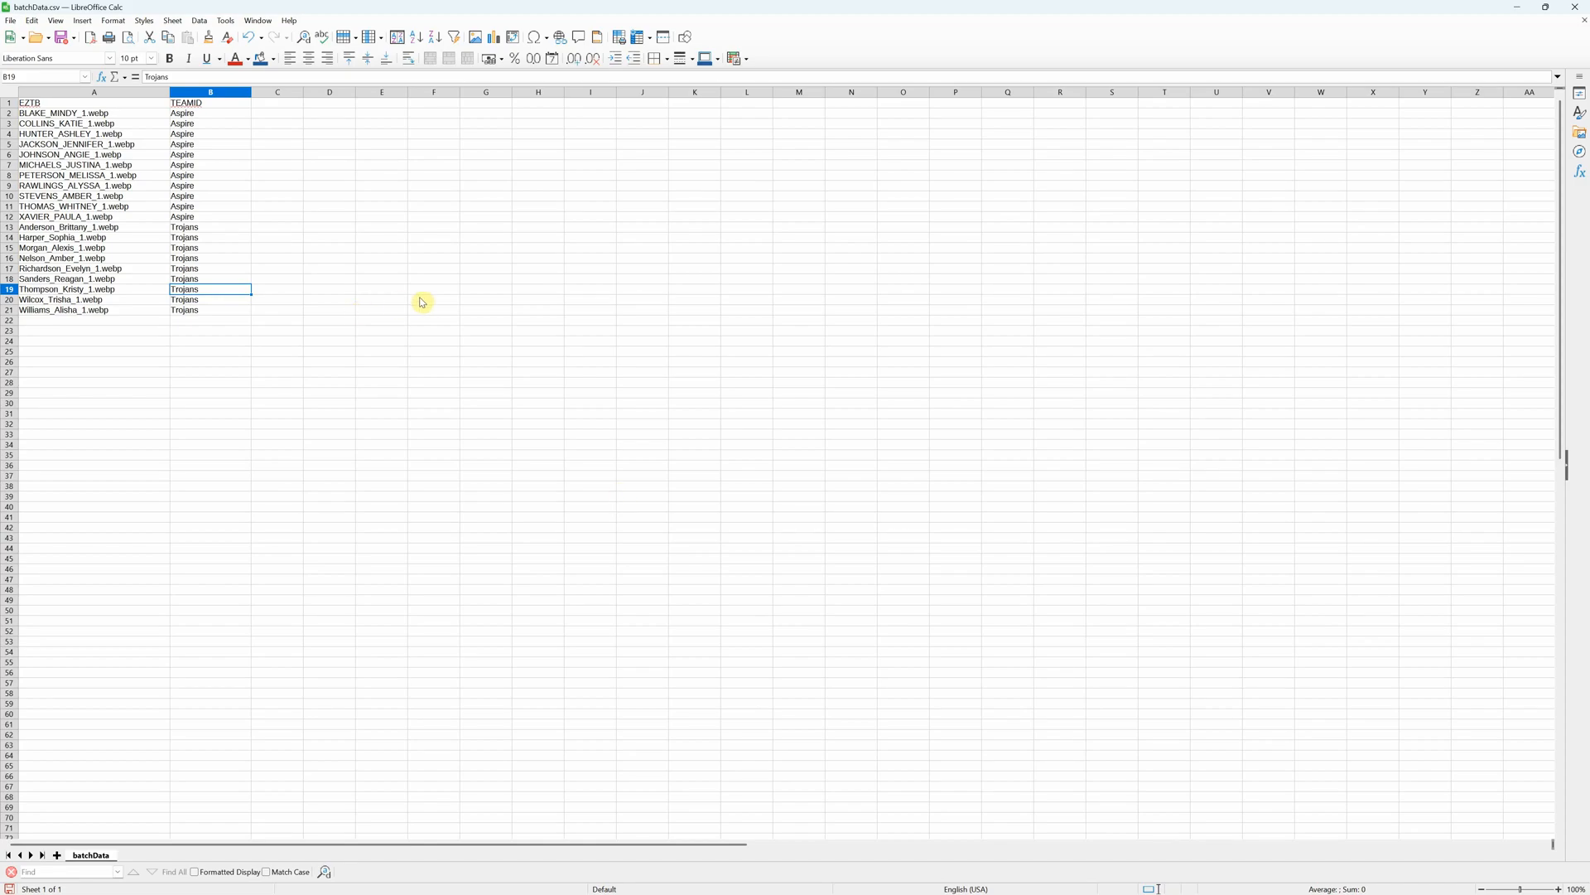
pyautogui.moveTo(101, 111)
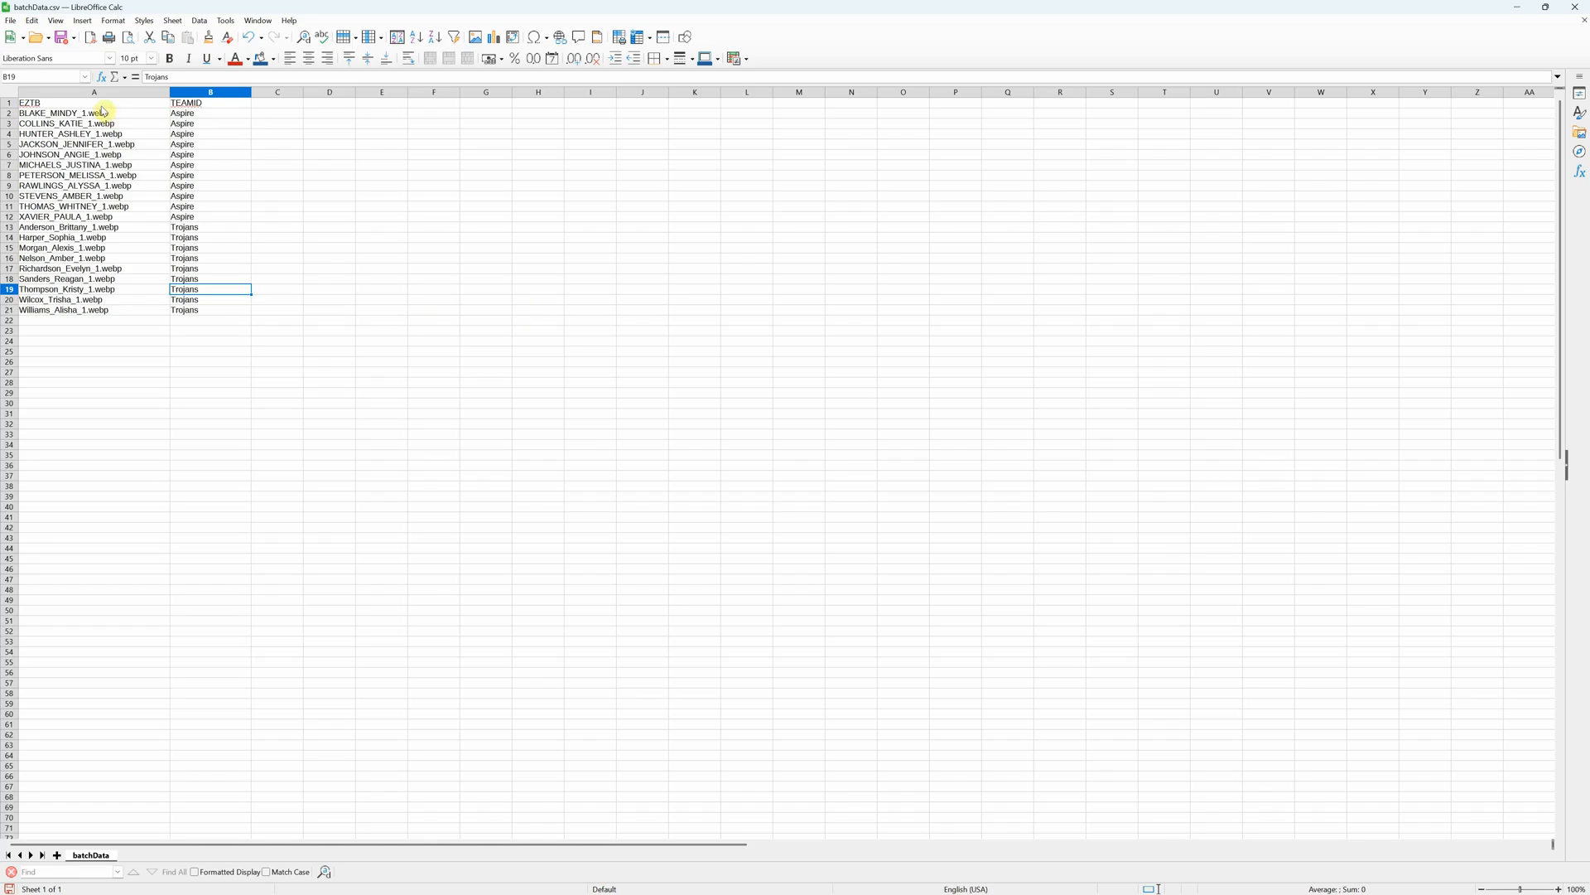
pyautogui.click(30, 101)
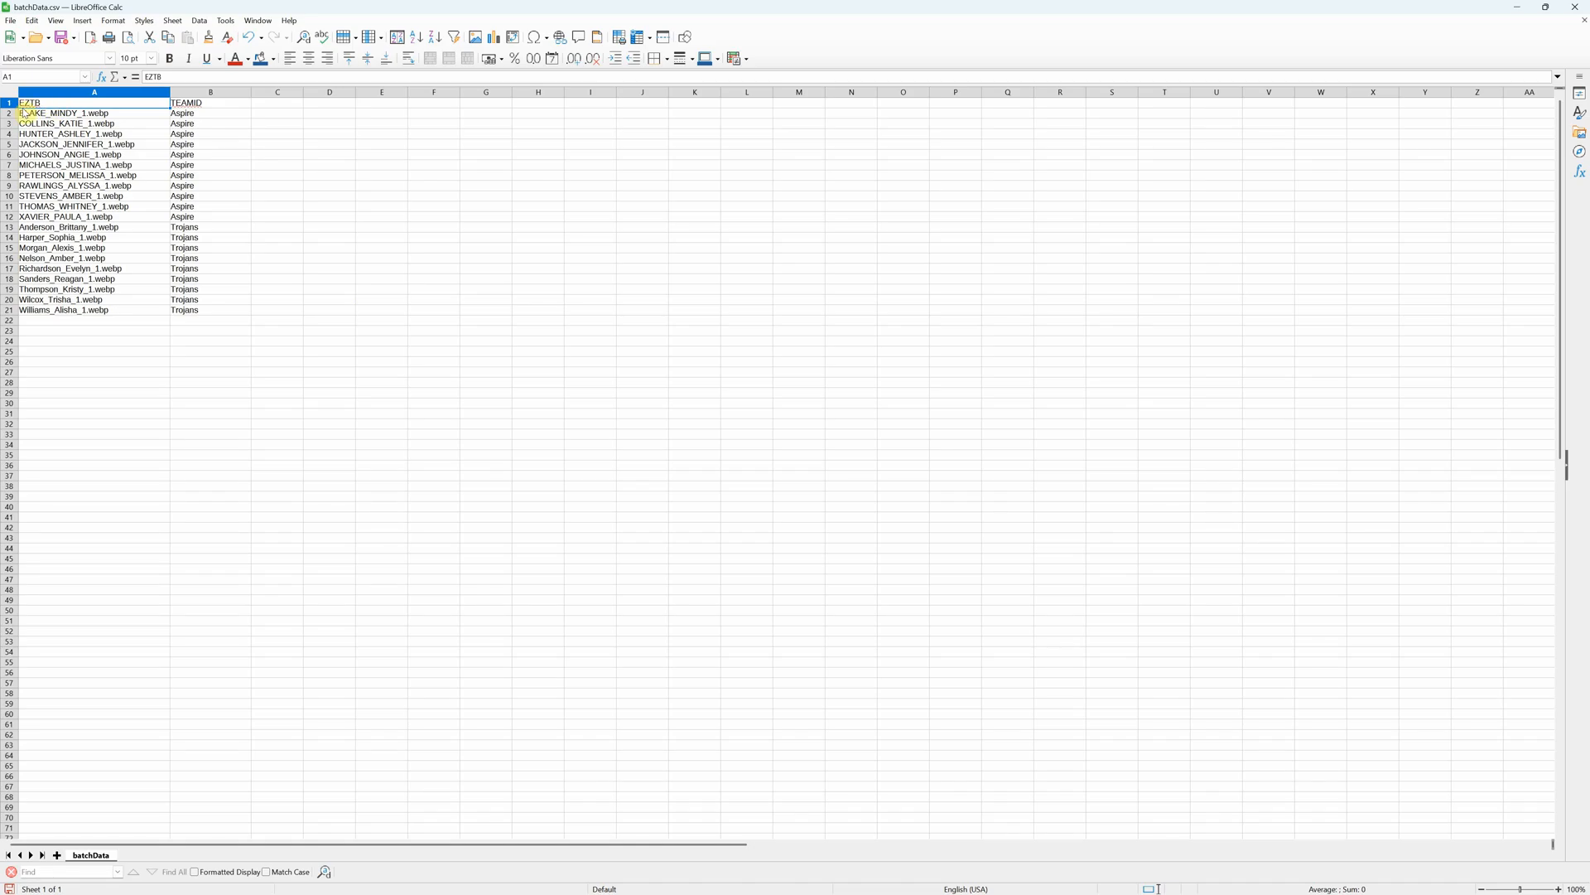
# - Select the player file names, then the TEAMID heading to move it beside the EZTB column
pyautogui.click(66, 113)
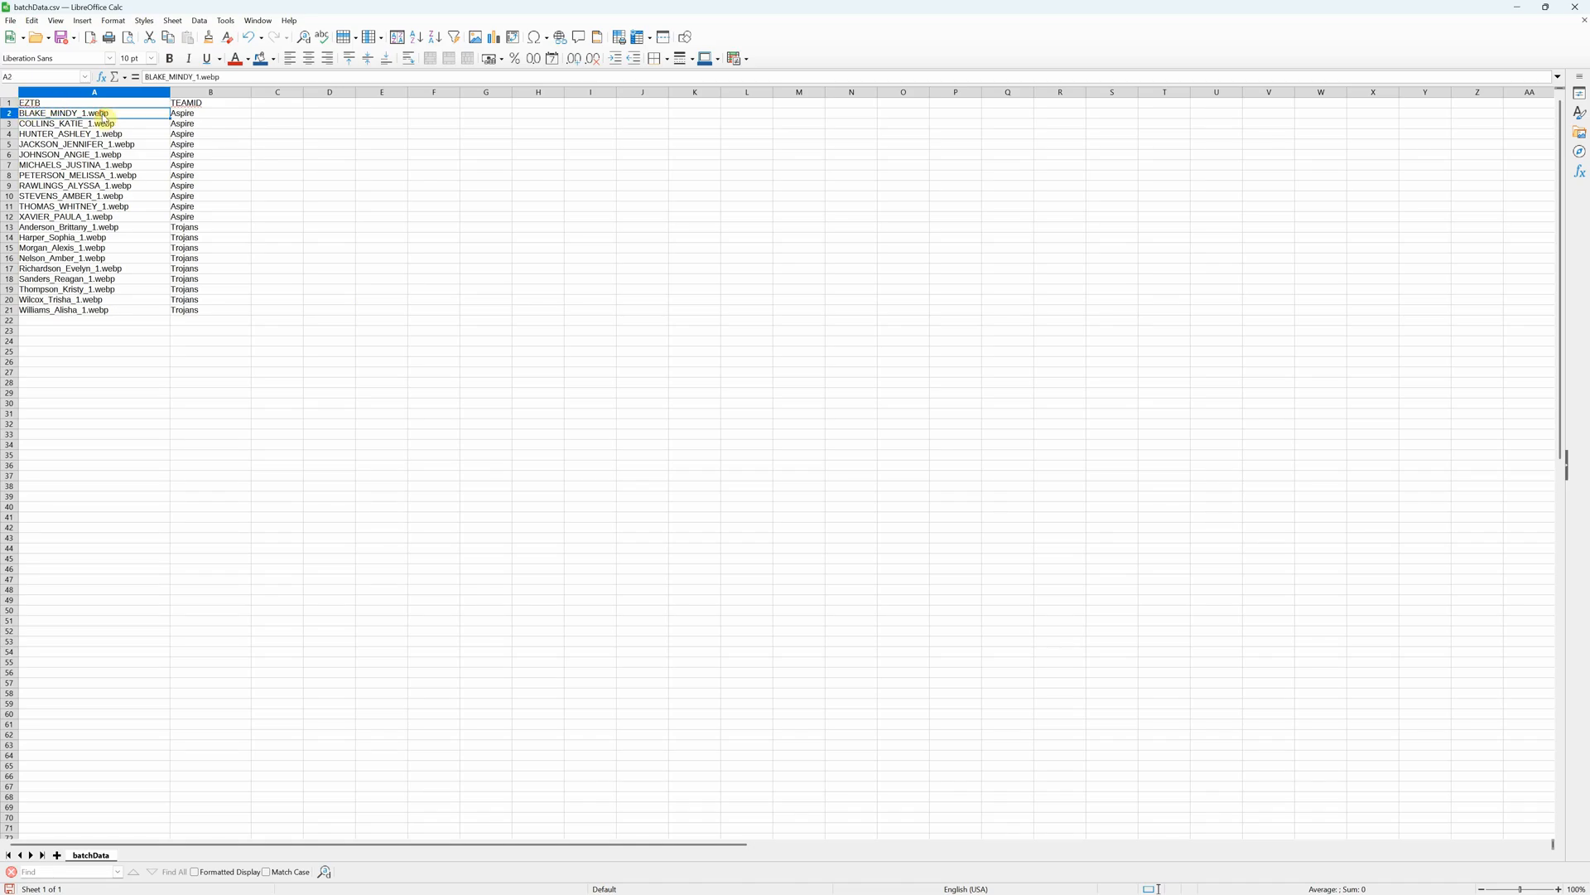
pyautogui.moveTo(95, 113); pyautogui.dragTo(95, 310)
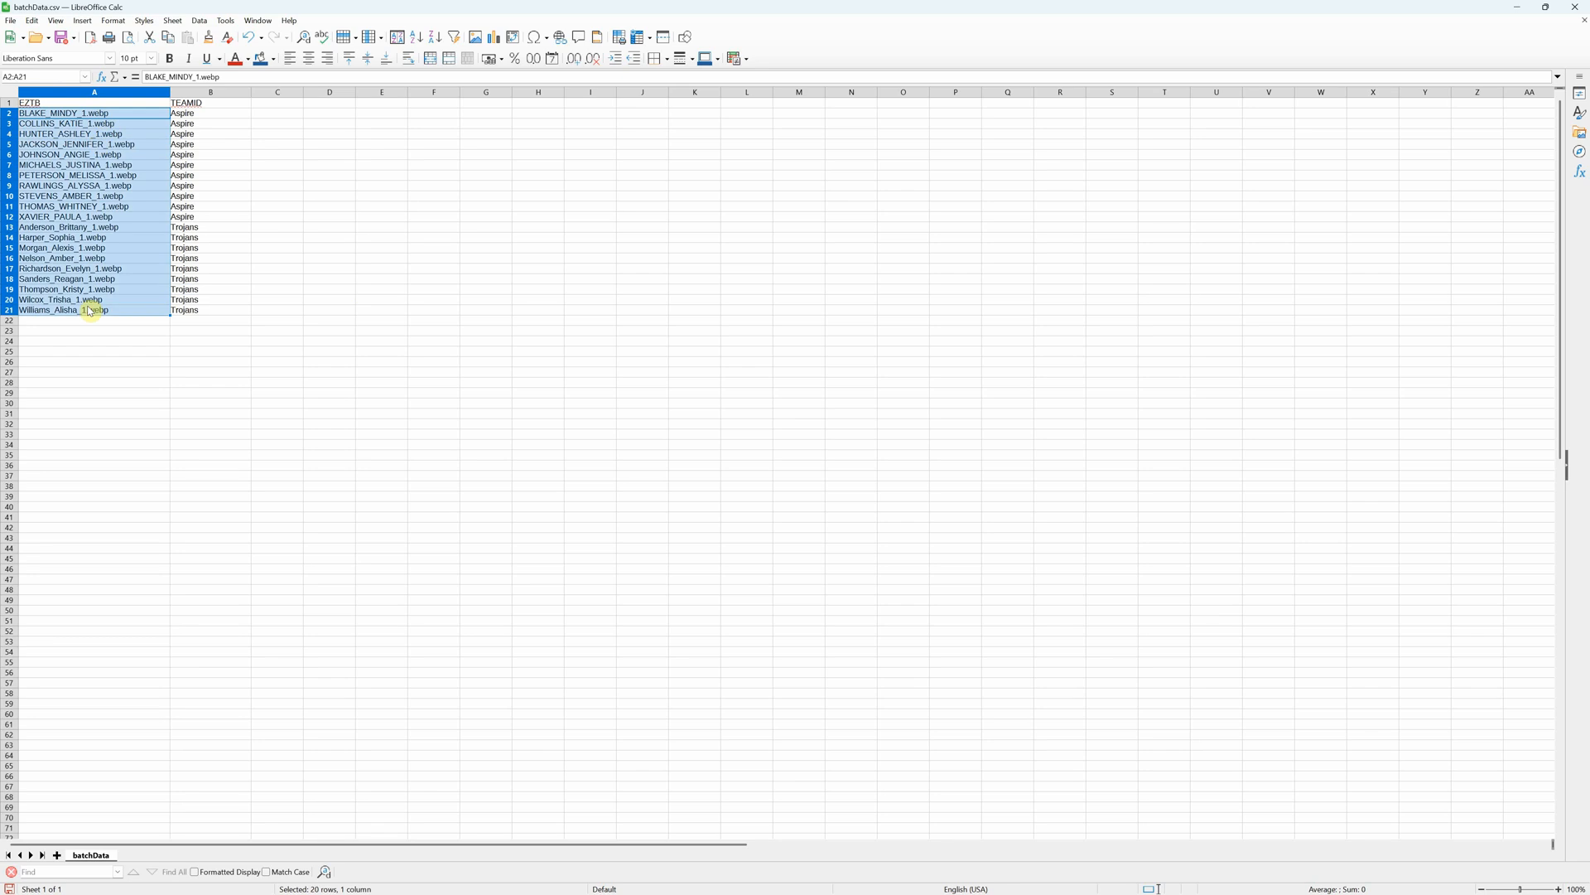
pyautogui.click(210, 113)
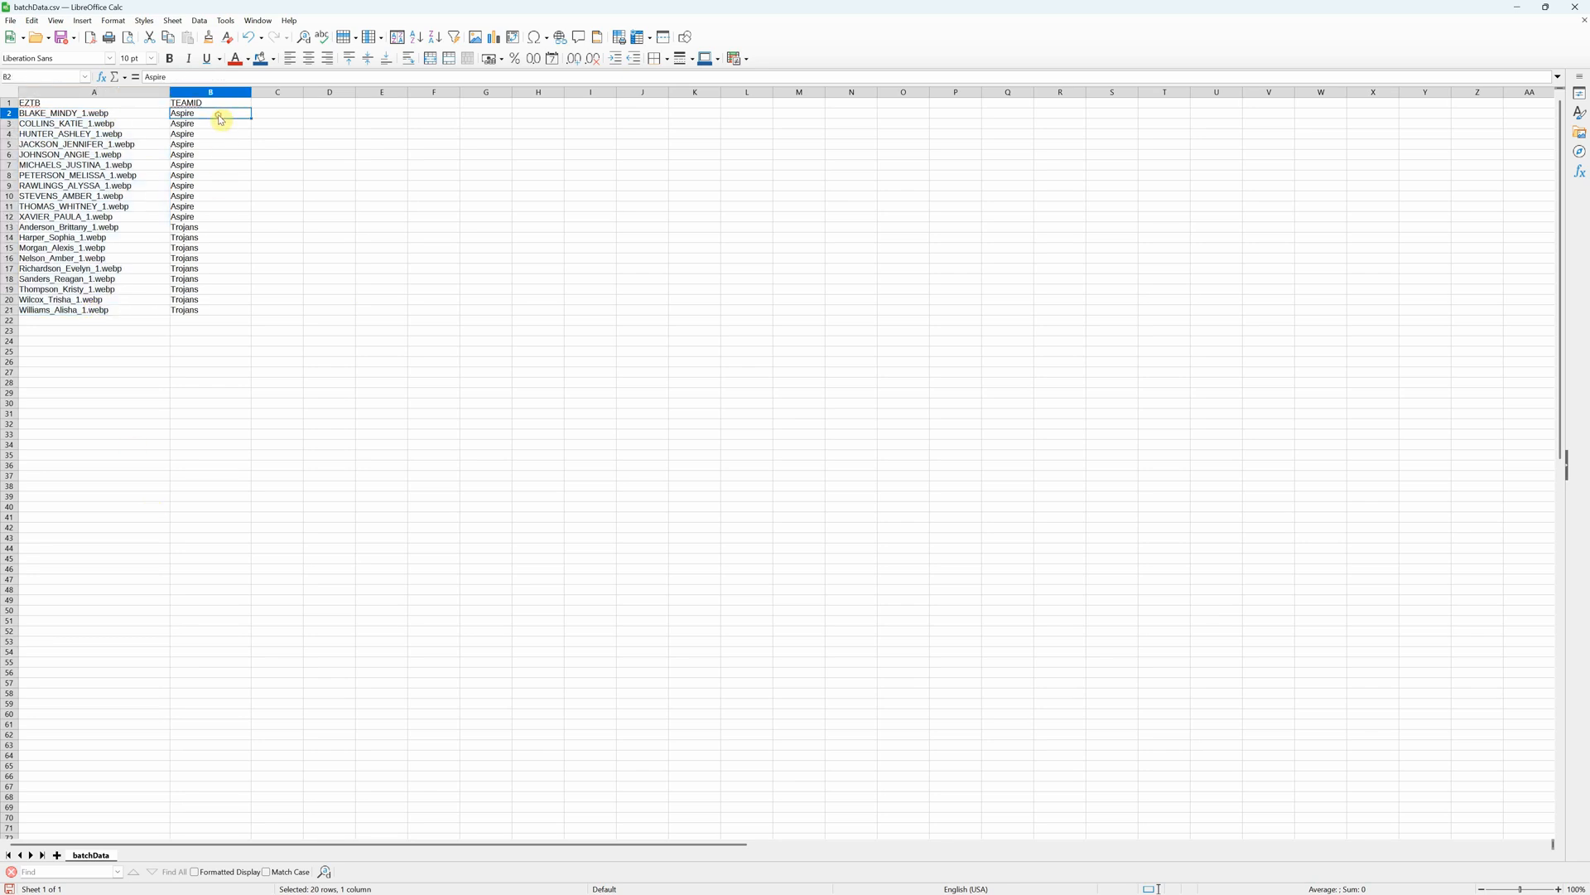
pyautogui.click(211, 103)
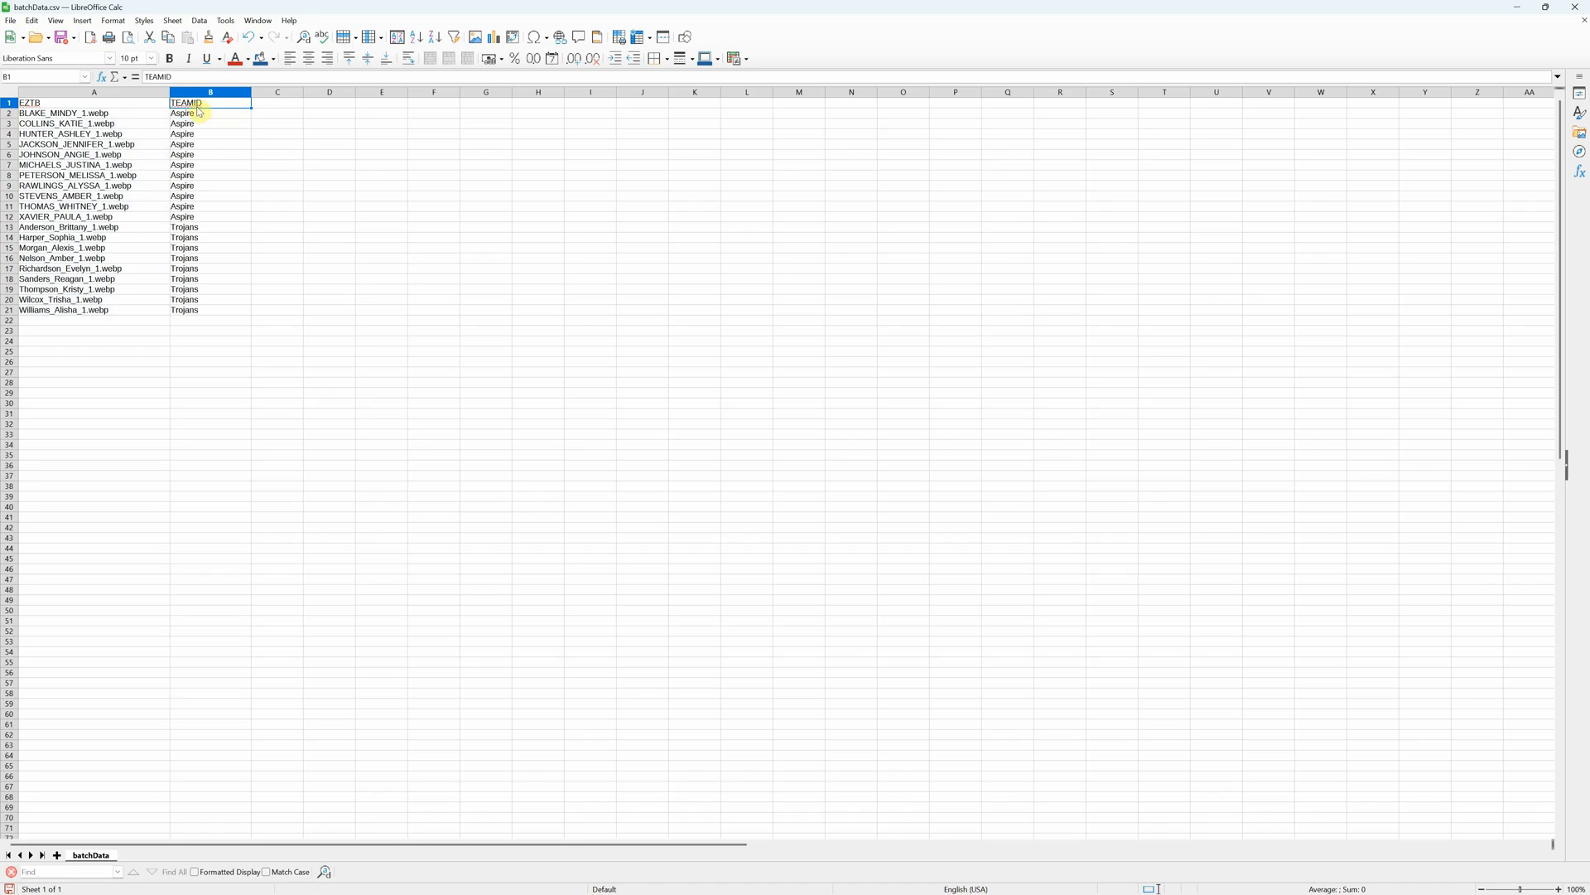
pyautogui.click(209, 92)
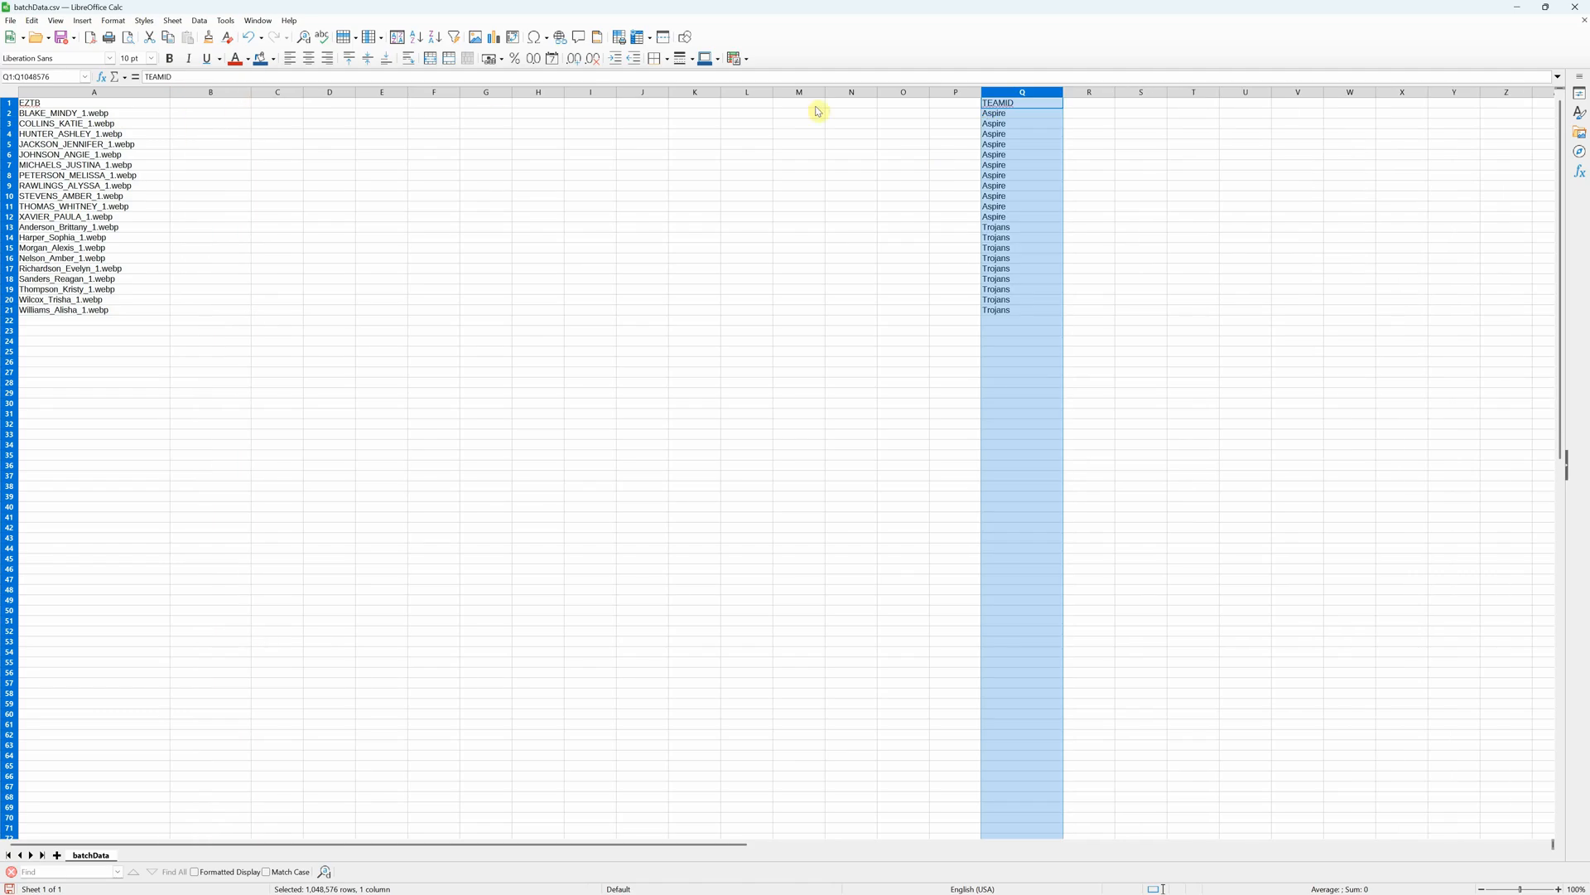
pyautogui.moveTo(101, 101)
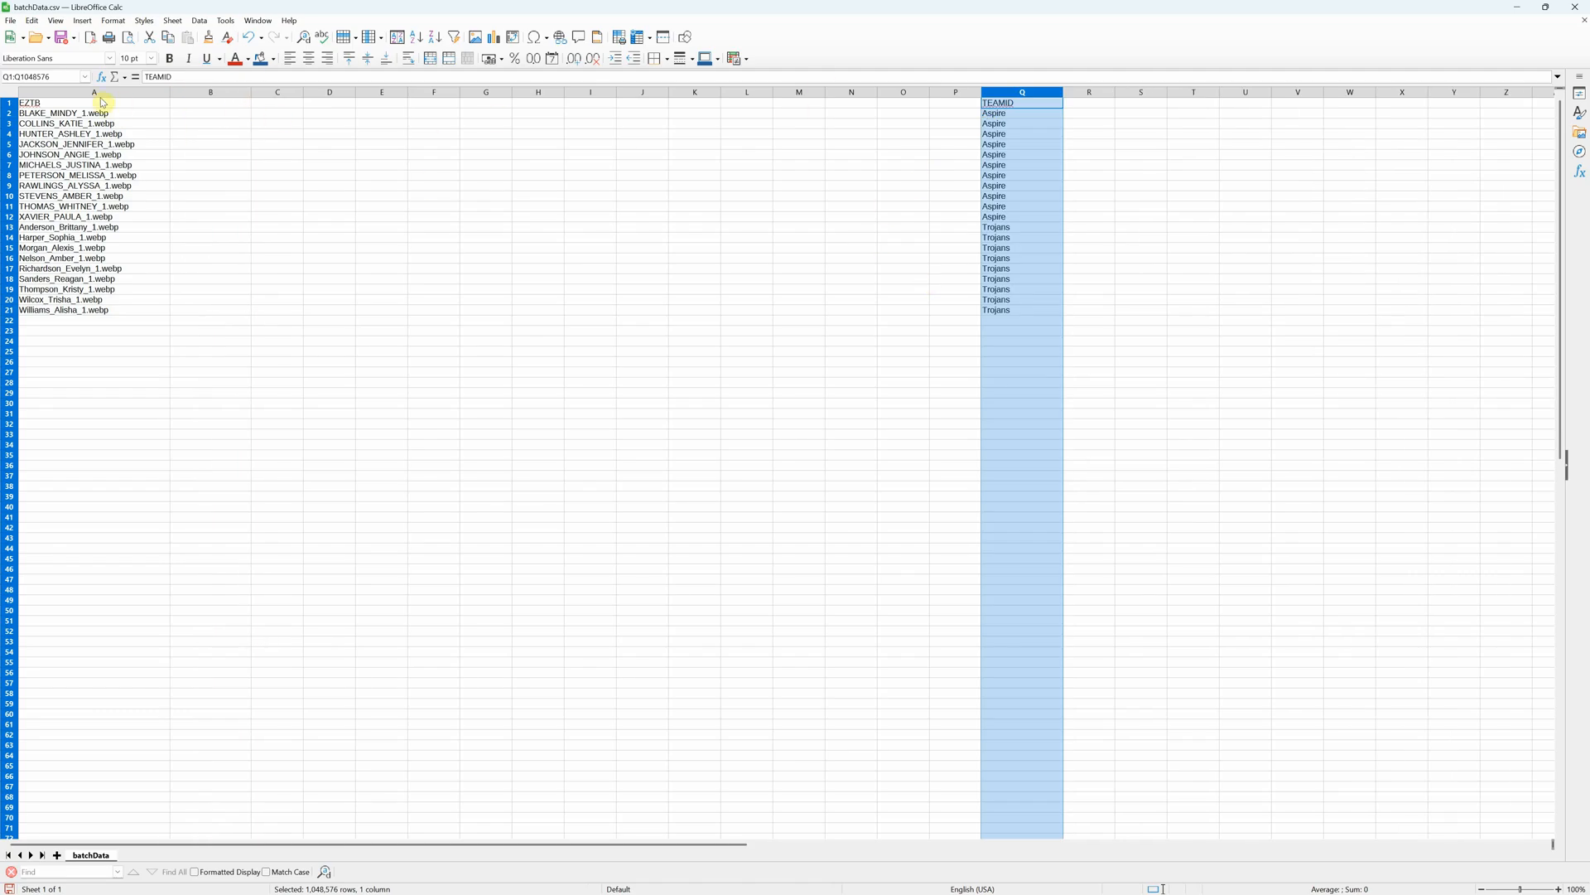
pyautogui.moveTo(1009, 124)
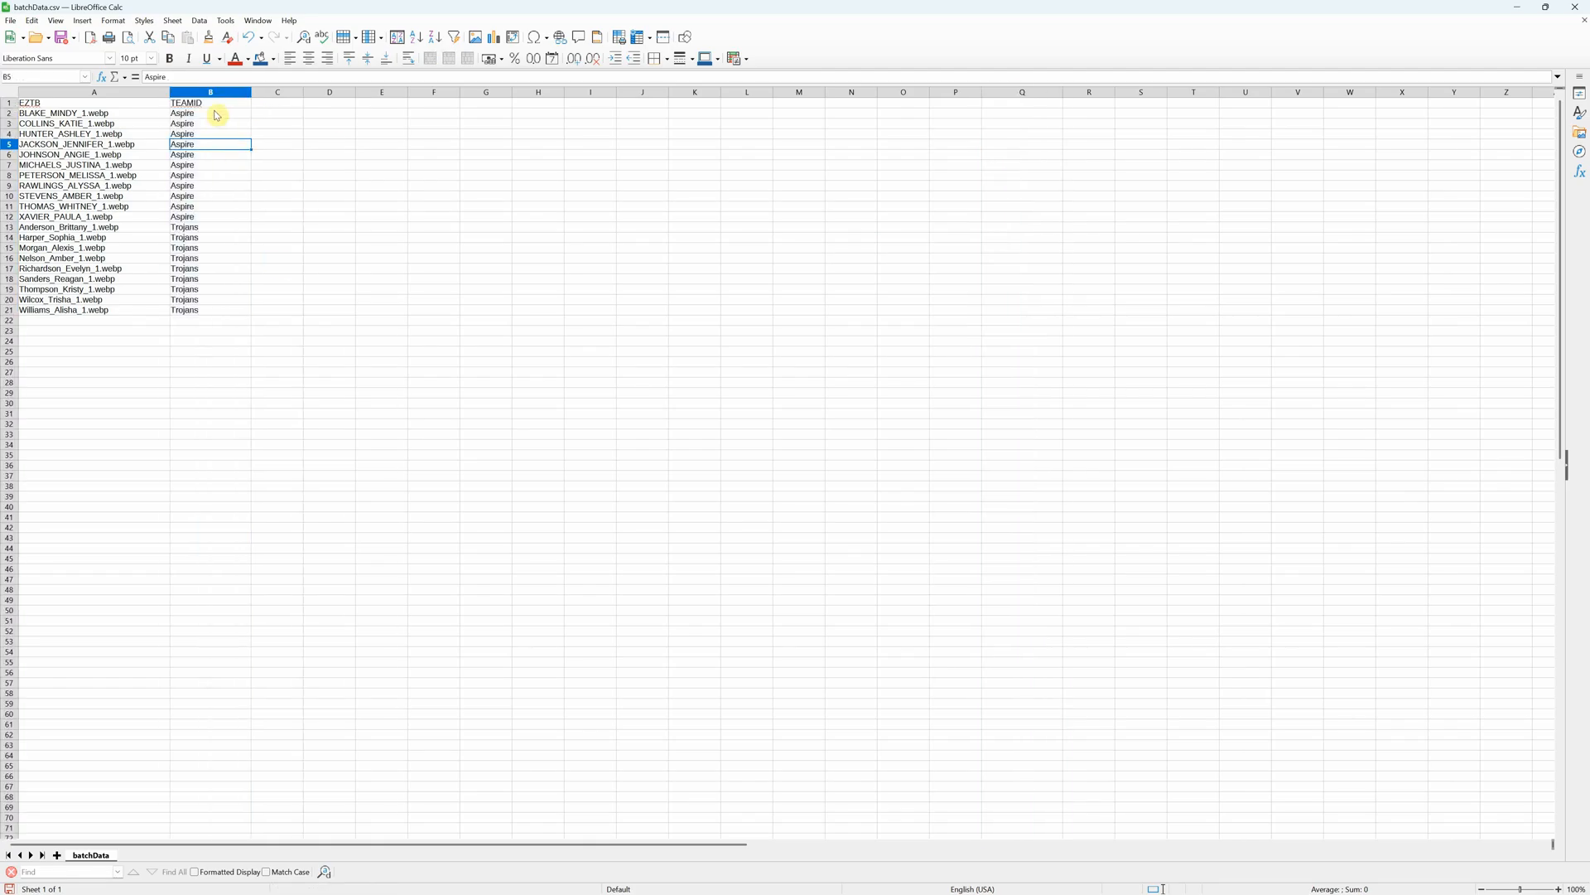
pyautogui.moveTo(210, 113); pyautogui.dragTo(210, 217)
pyautogui.write('sdfsdfsd')
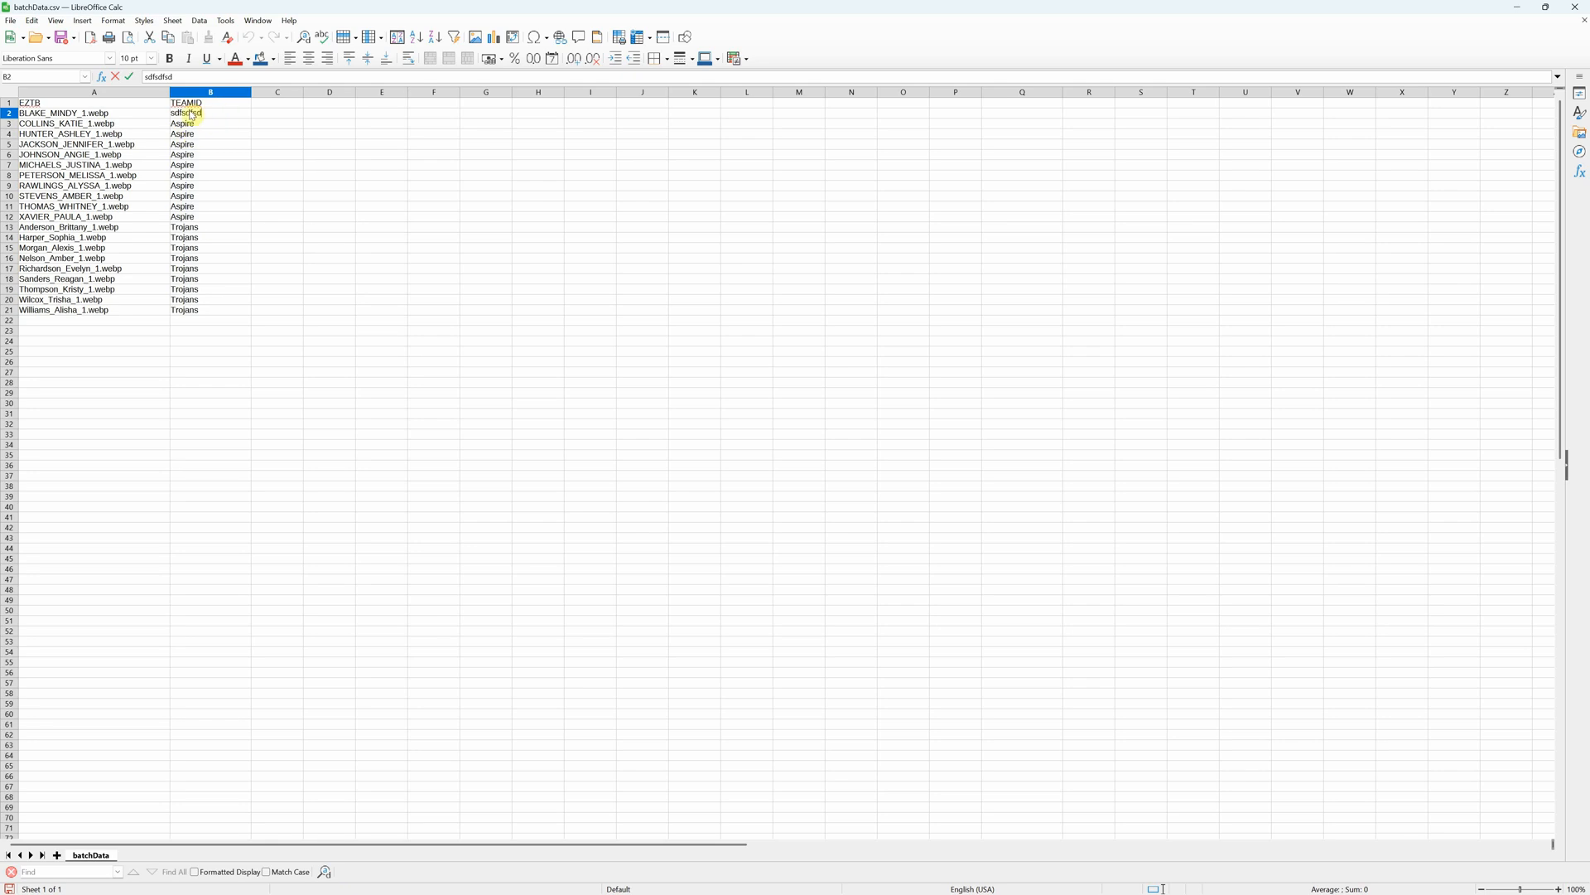
pyautogui.write('Aspire')
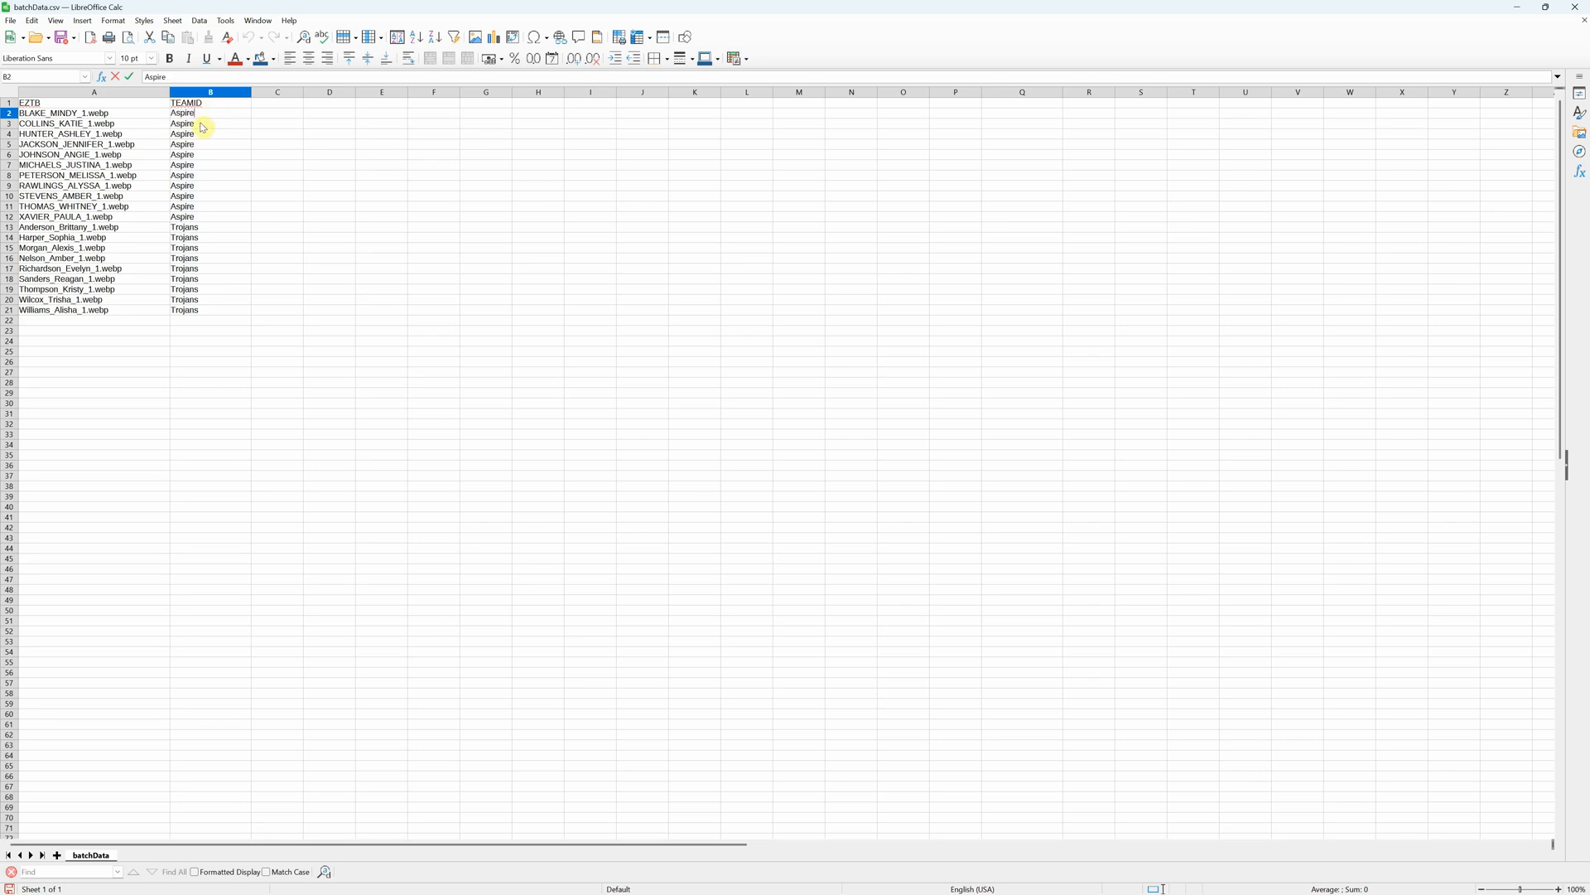
pyautogui.click(211, 216)
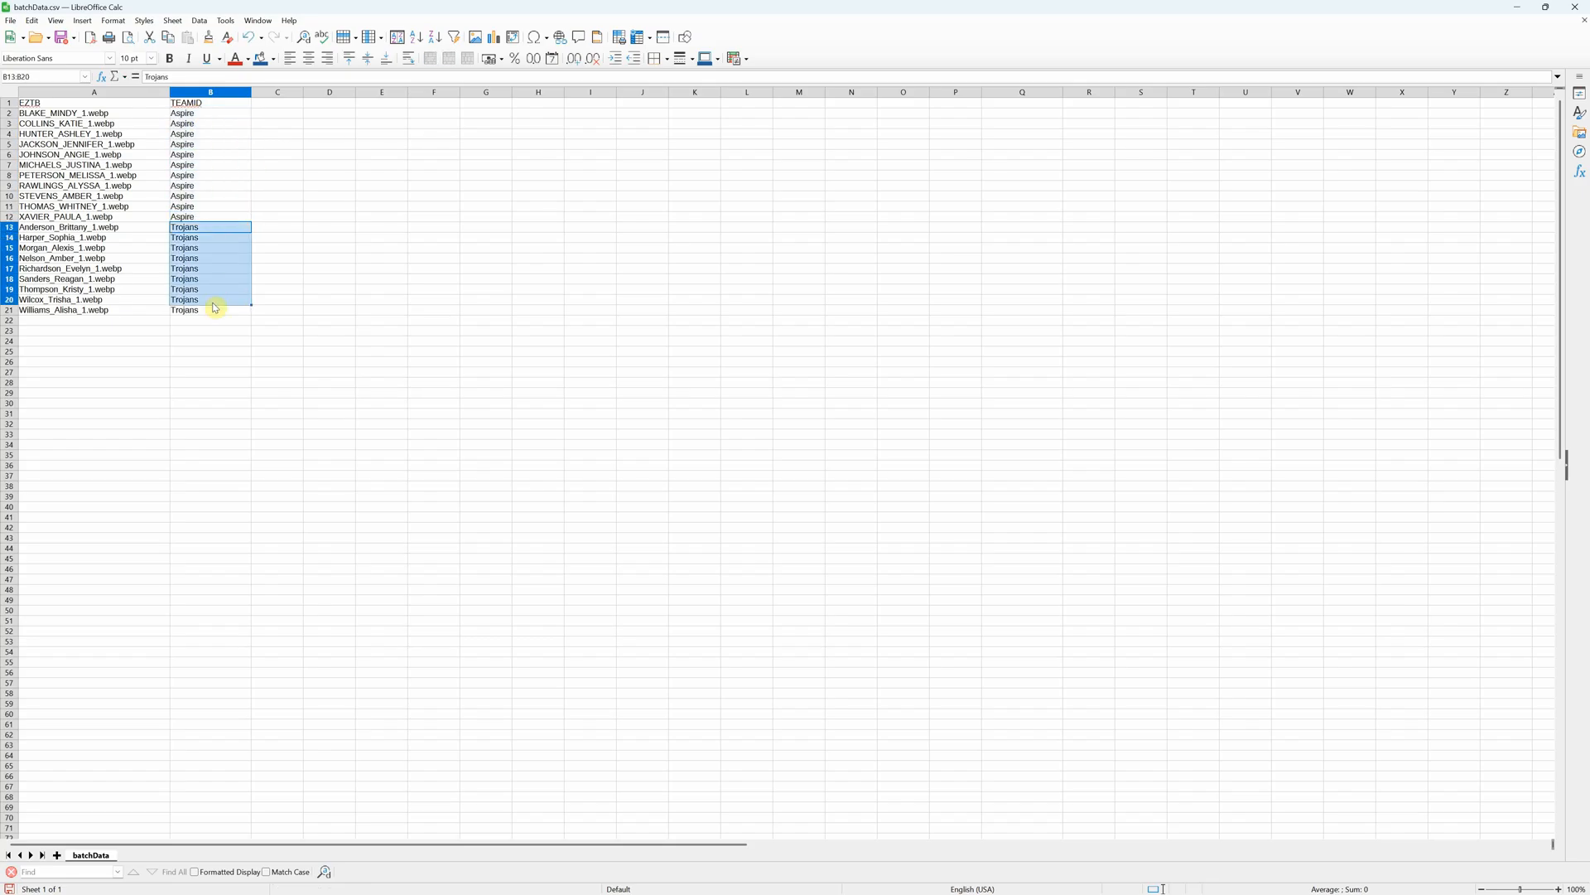
pyautogui.click(210, 310)
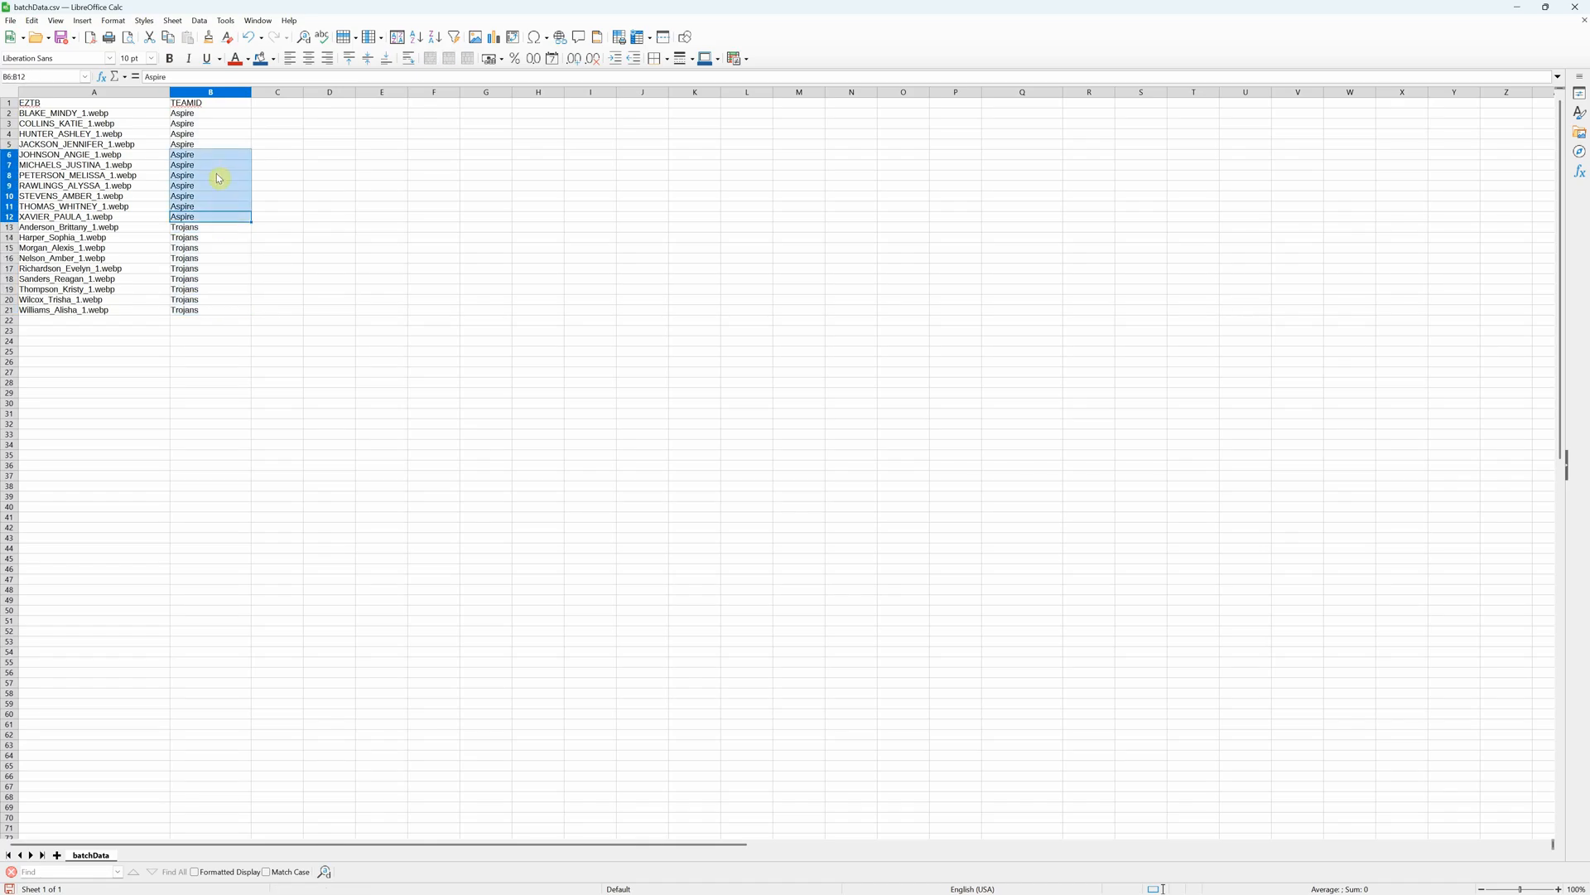
pyautogui.click(210, 112)
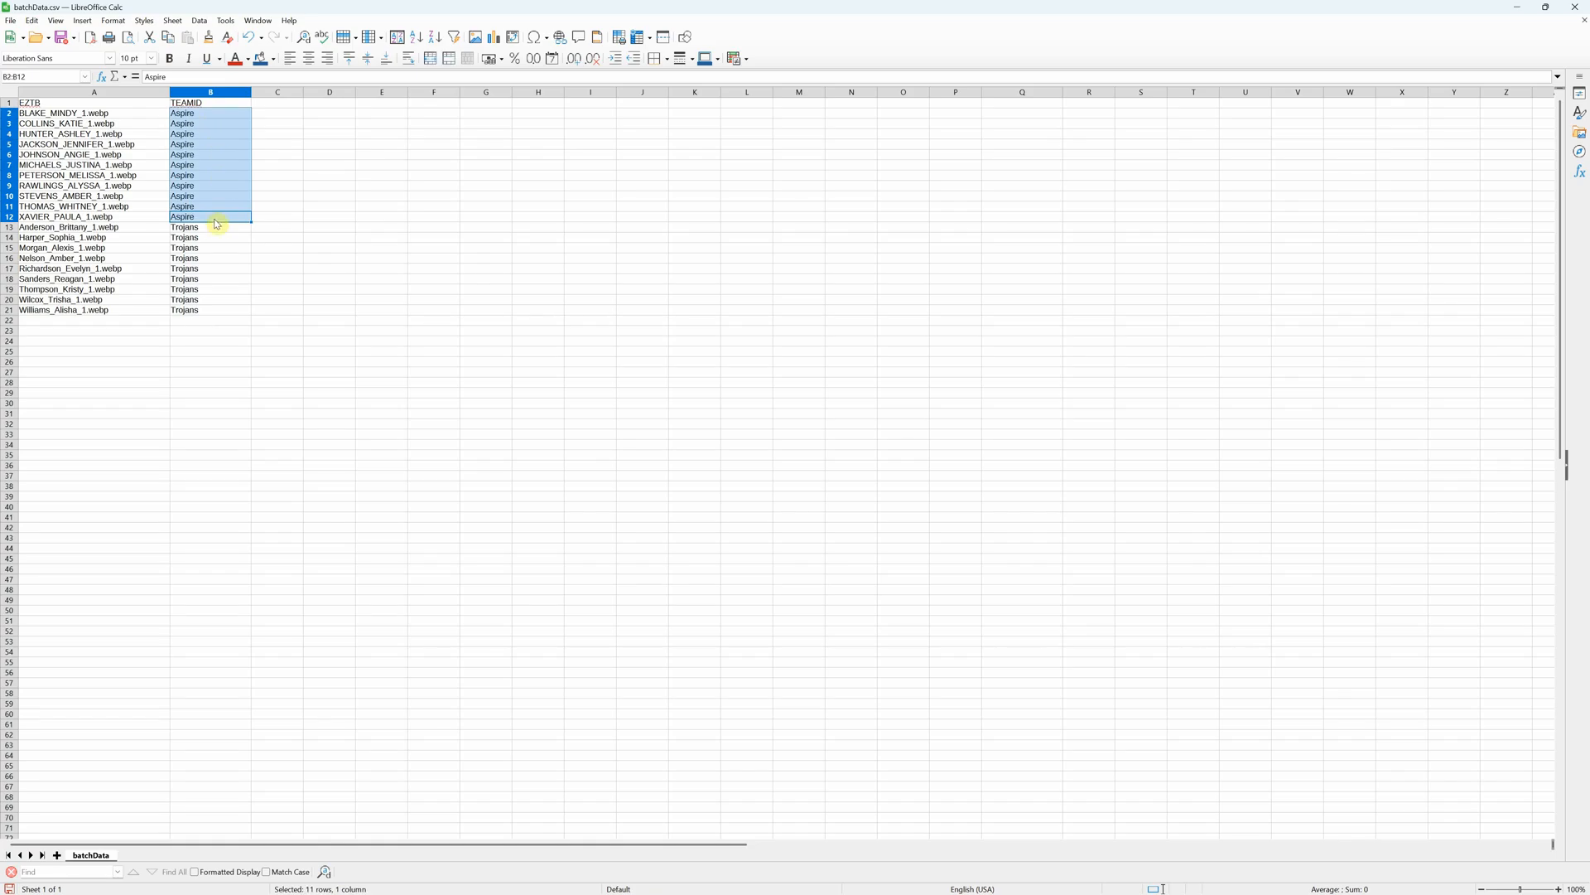
pyautogui.moveTo(210, 122)
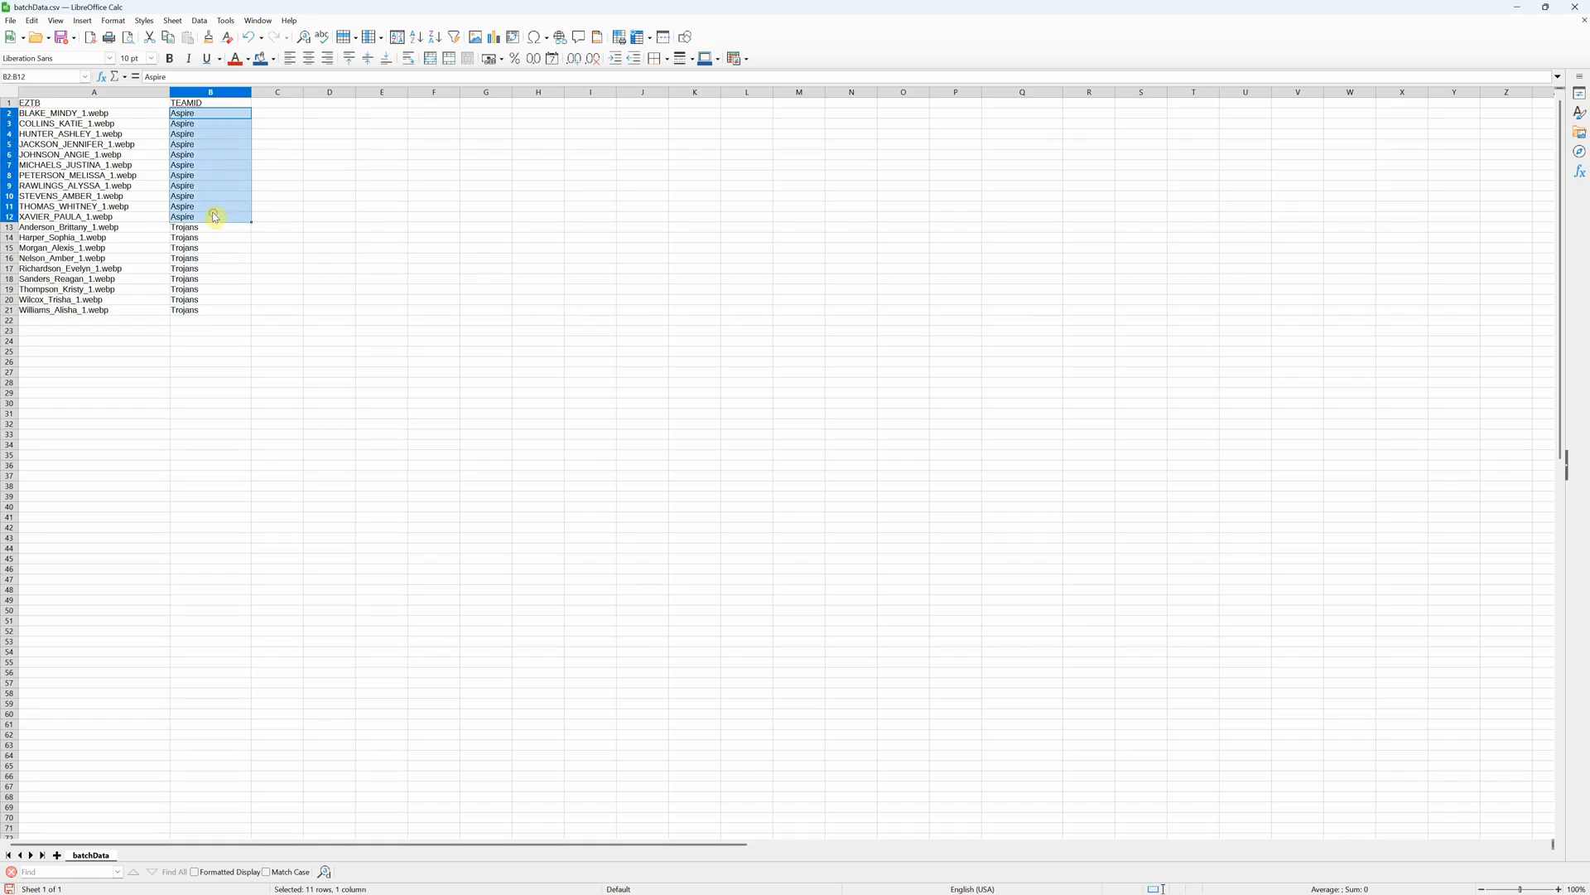
pyautogui.moveTo(252, 313)
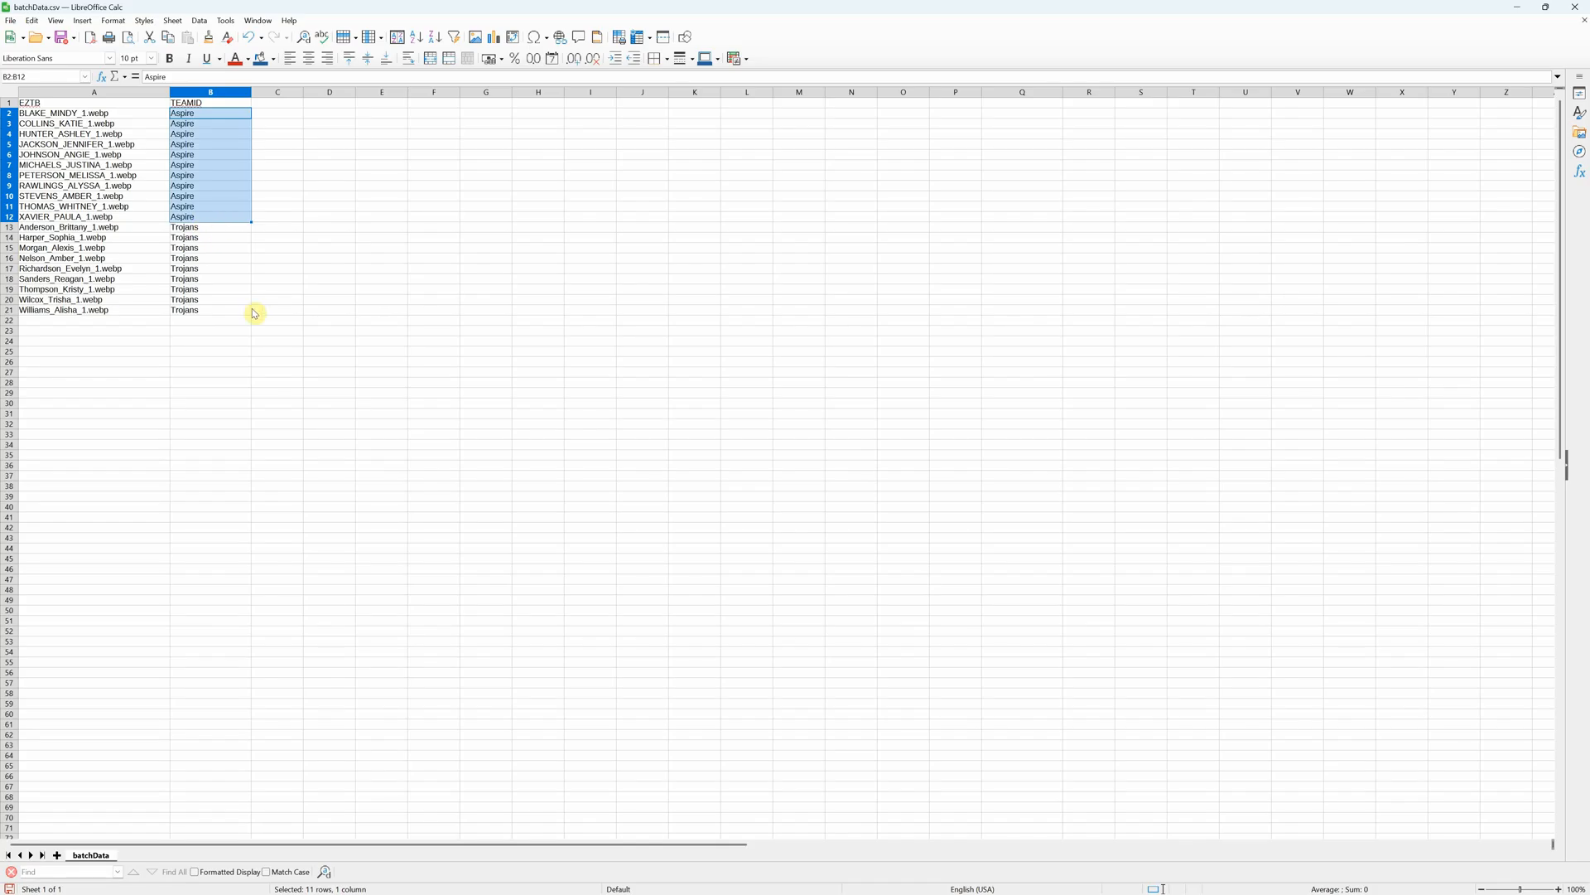
# - Return from Calc to Photoshop's EZ Team Builder batch settings
pyautogui.click(277, 320)
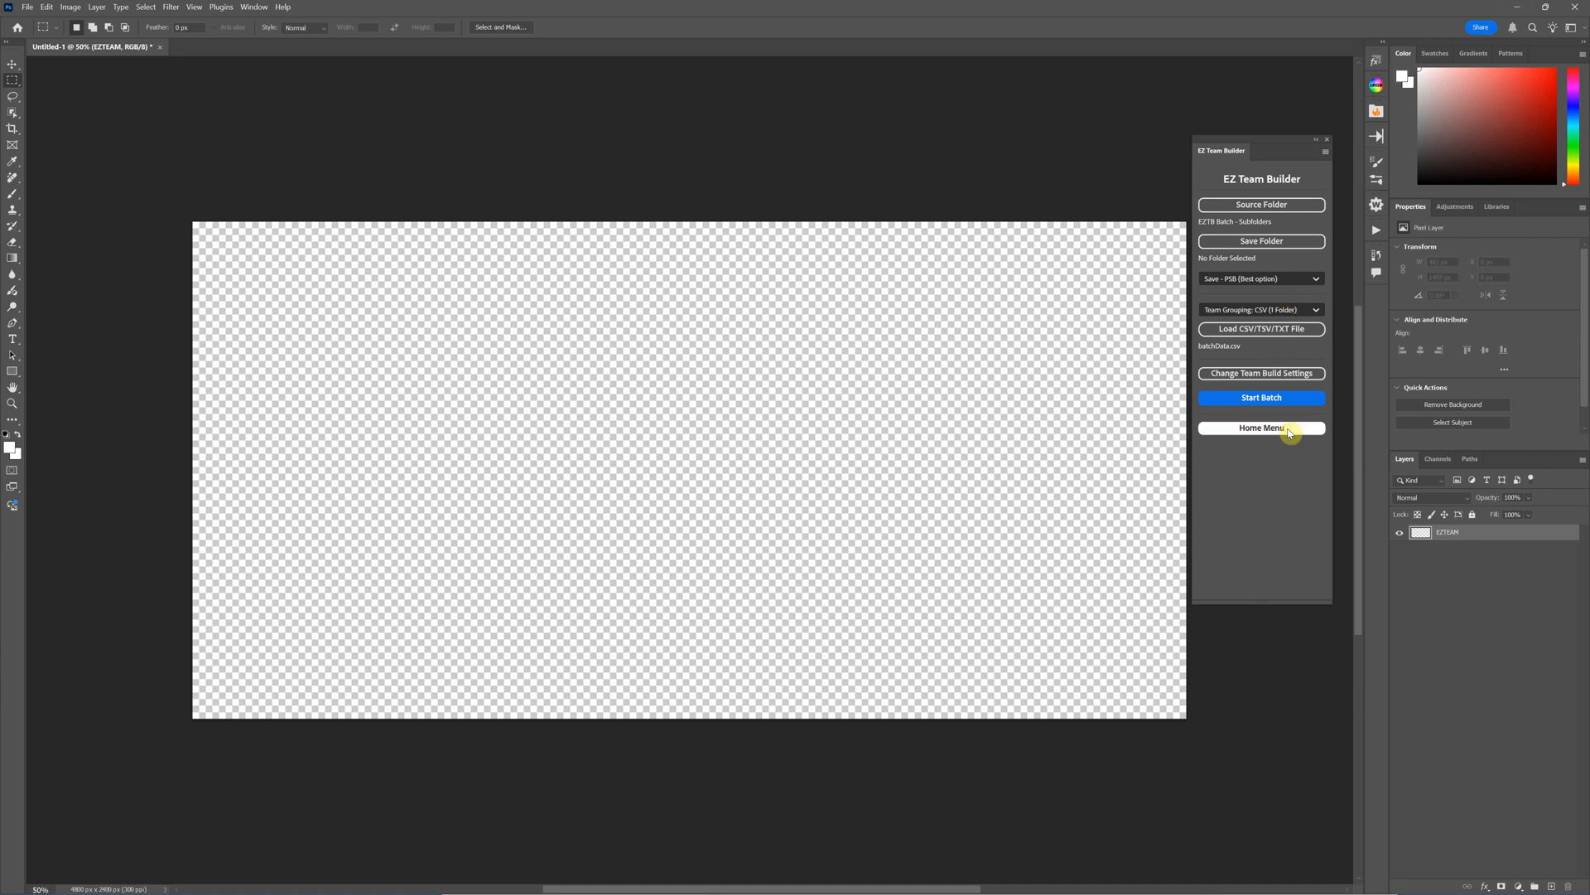
# - Run Data File Starter from the home menu to create a starter CSV in EZTB Batch - Pano
pyautogui.click(1261, 427)
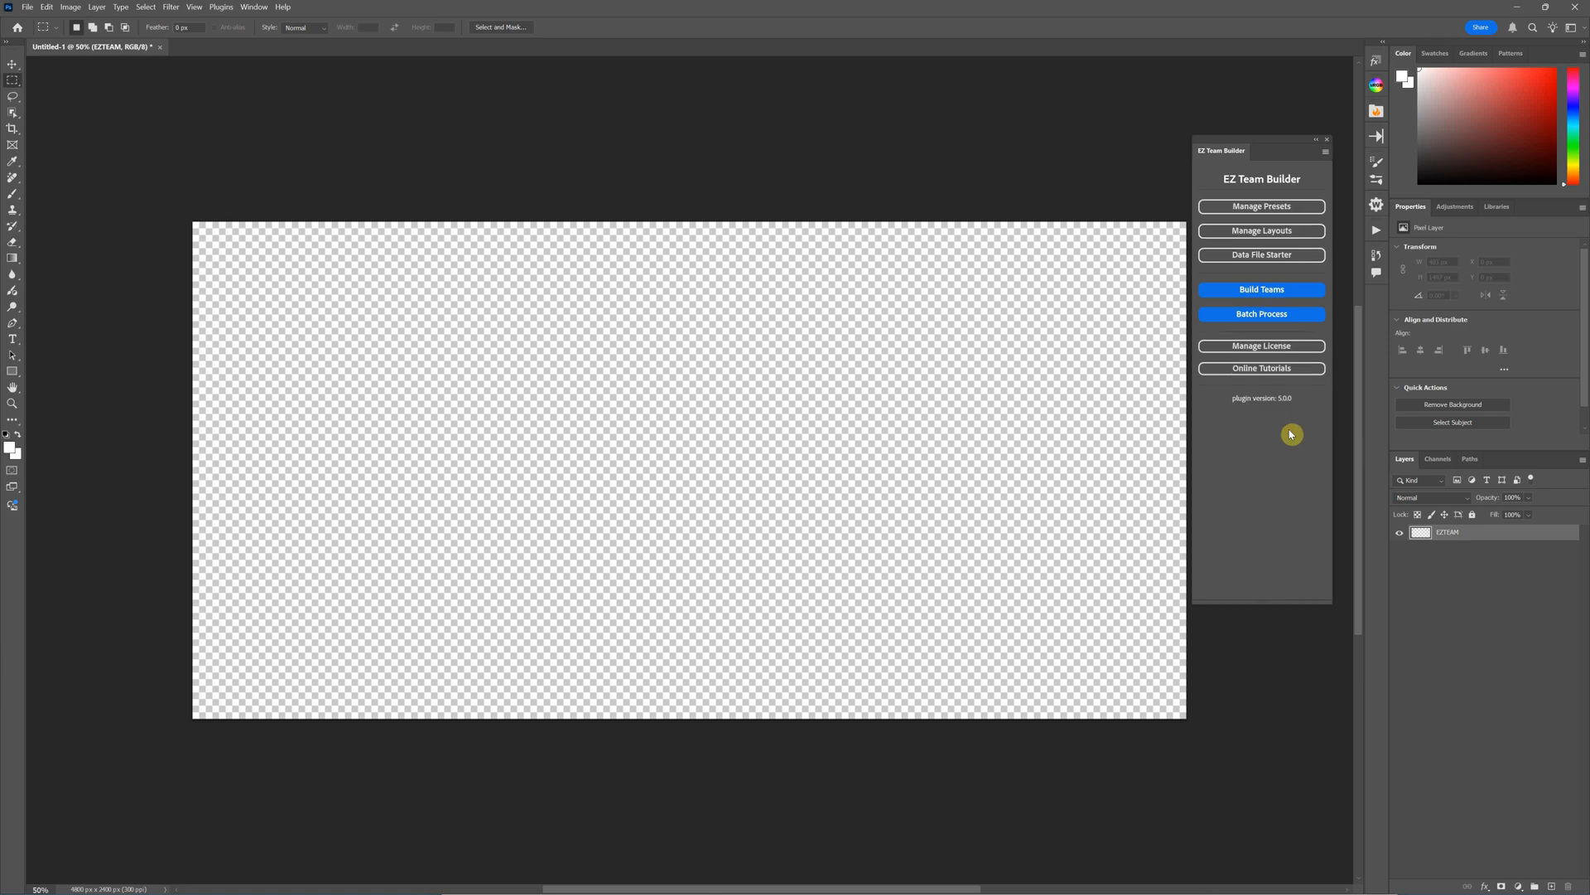
pyautogui.moveTo(1263, 255)
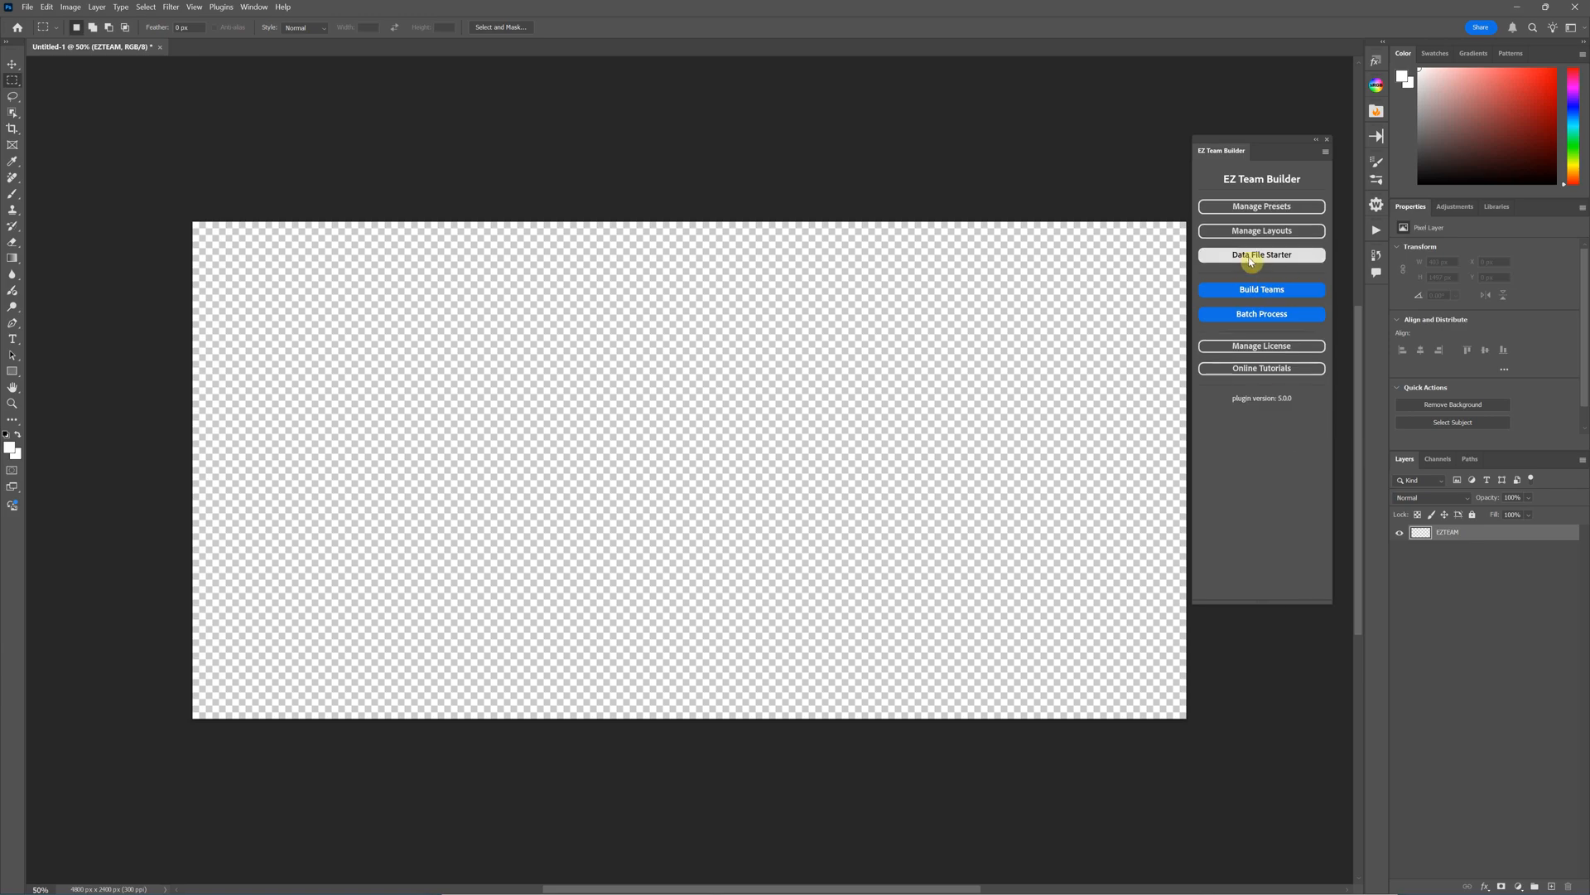
pyautogui.click(1262, 255)
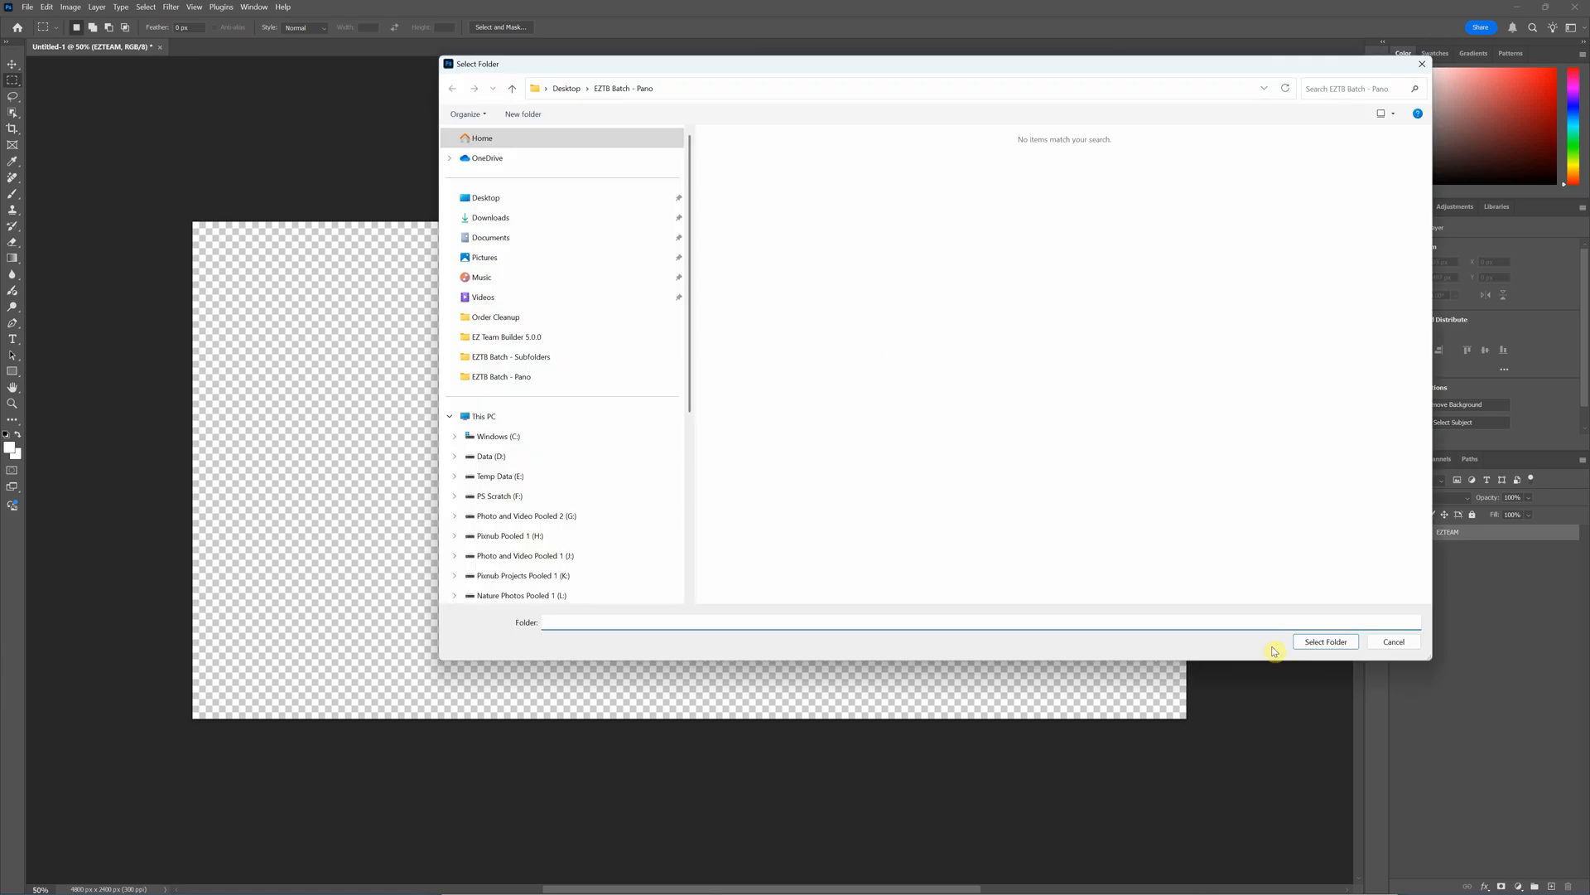
pyautogui.click(623, 88)
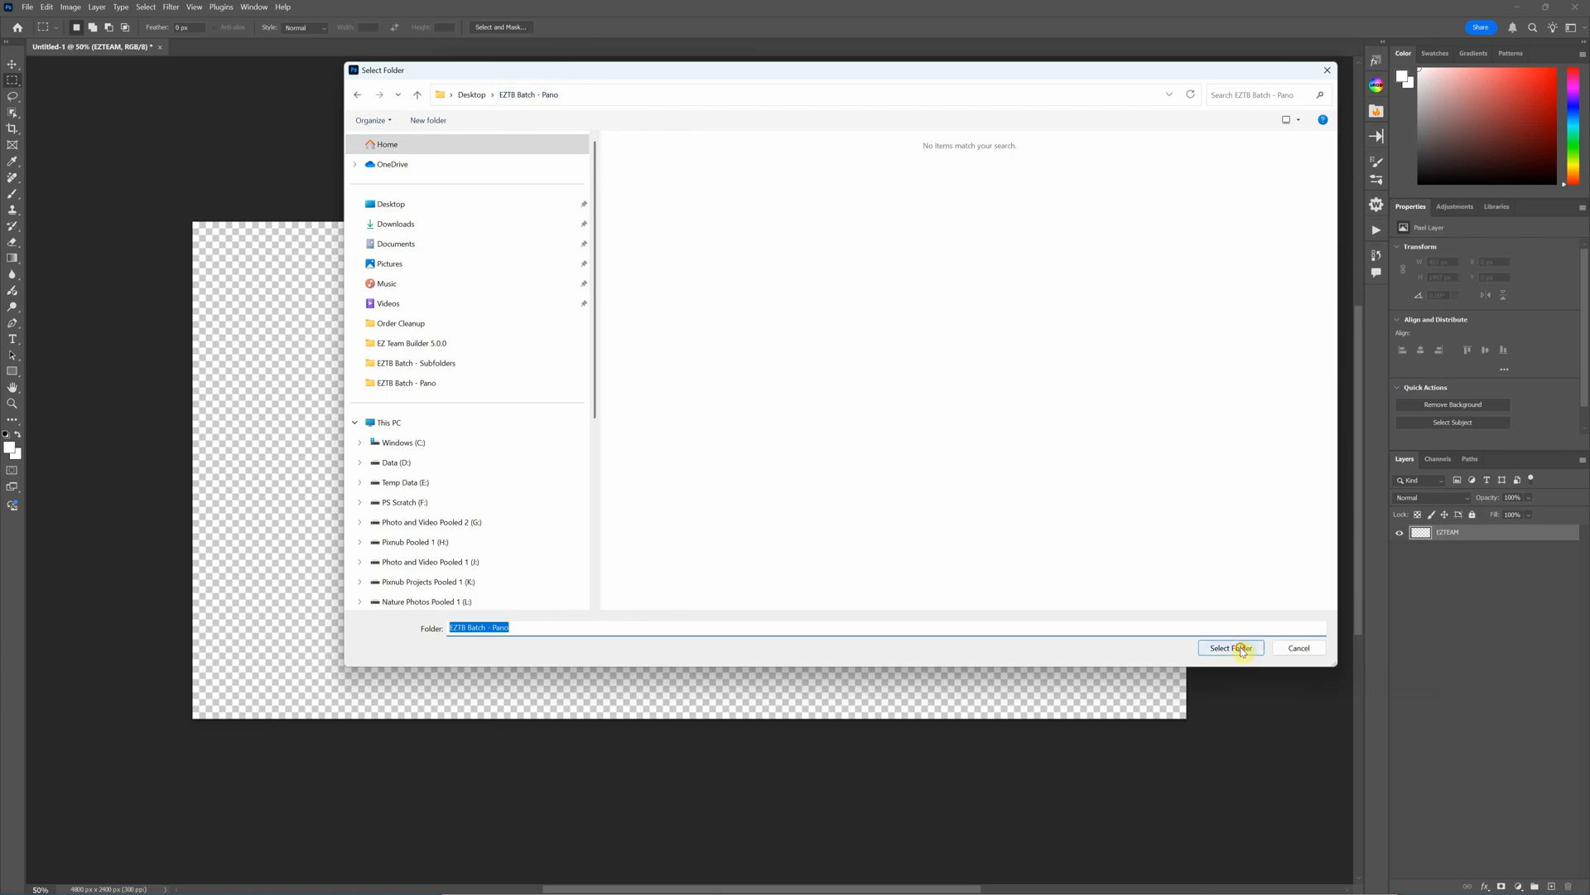
pyautogui.click(1231, 648)
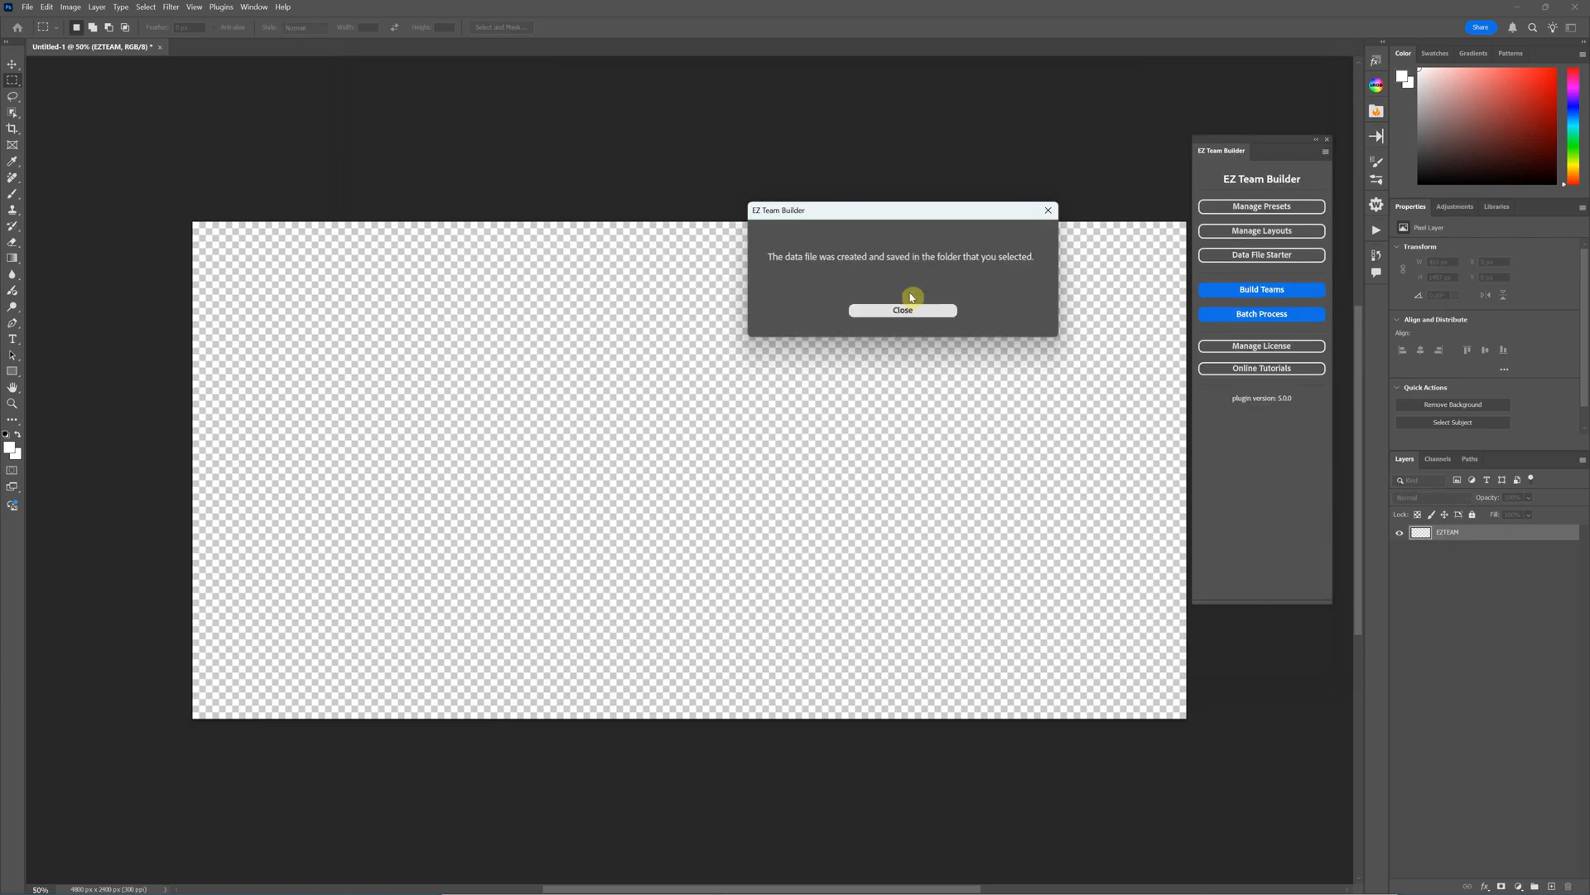
pyautogui.click(901, 309)
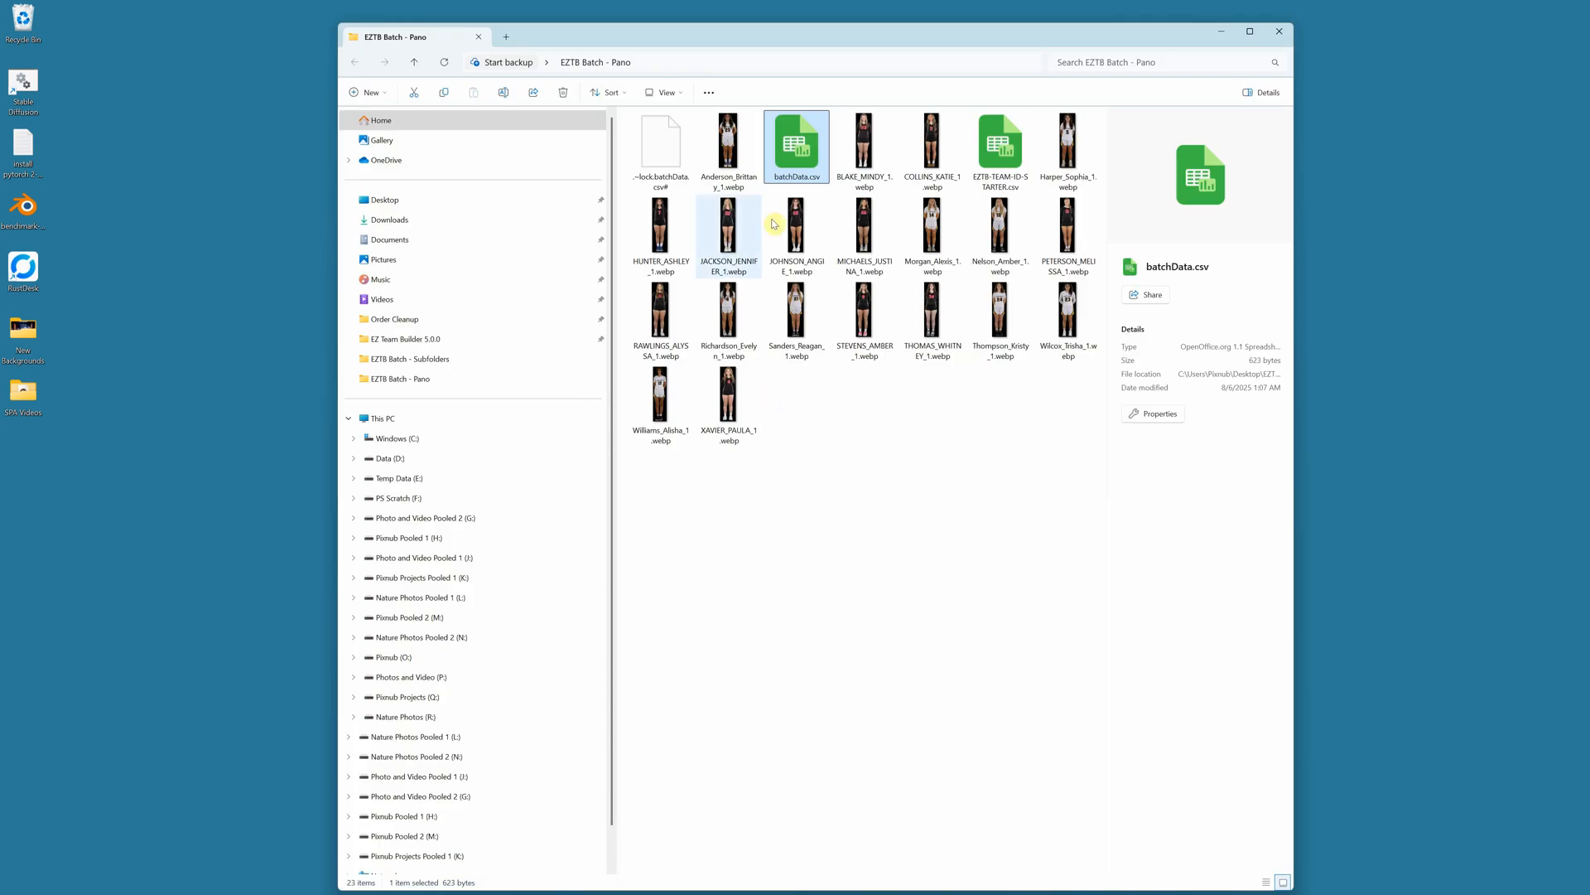
pyautogui.click(999, 142)
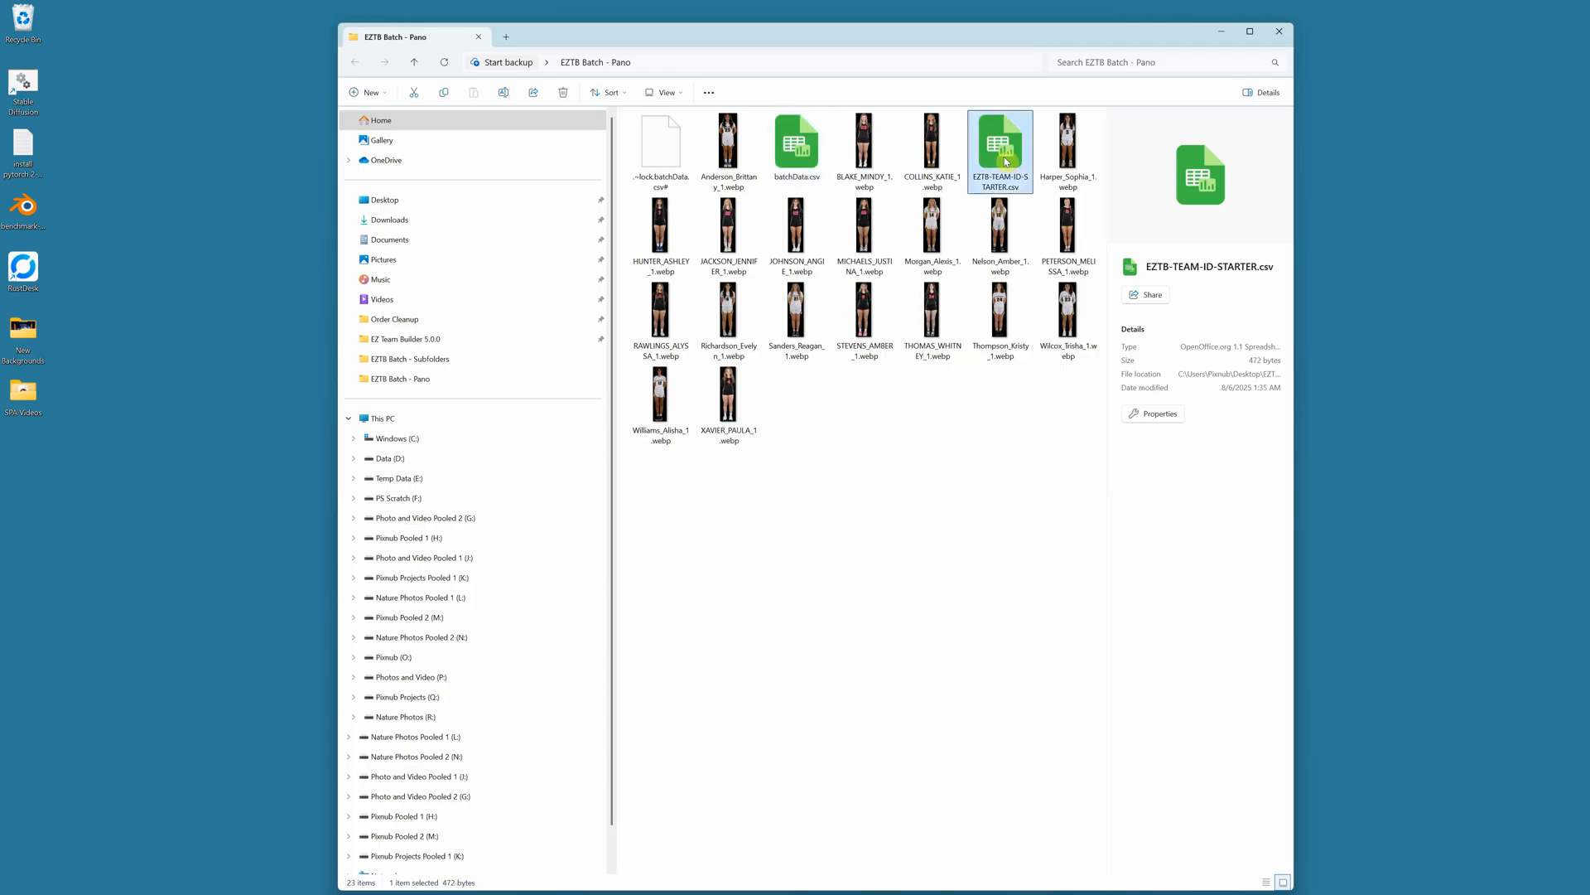
pyautogui.doubleClick(999, 150)
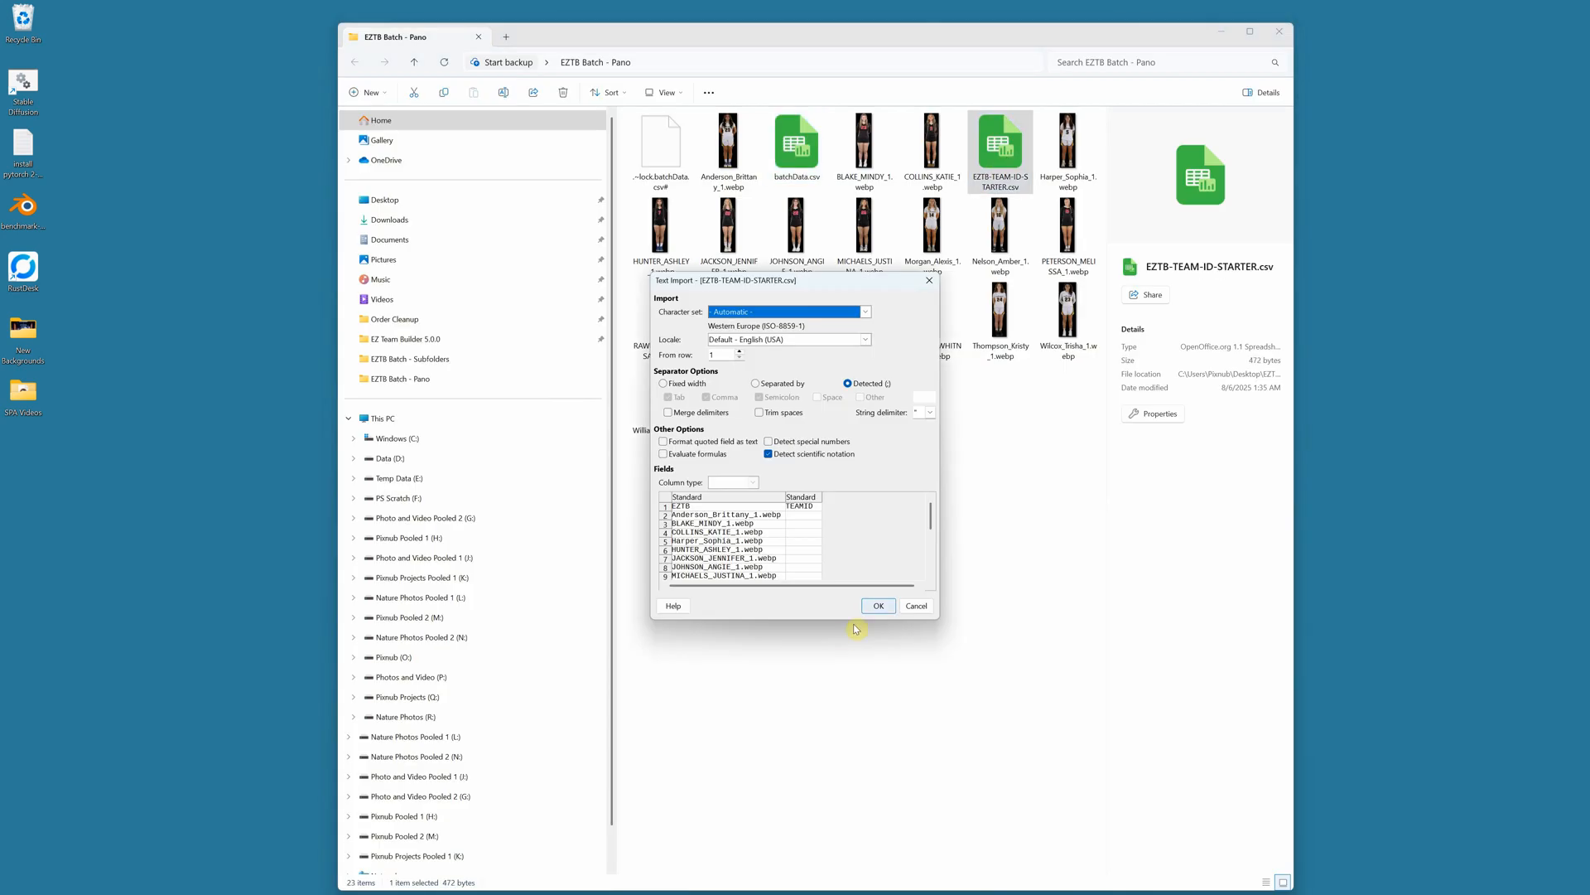
pyautogui.click(878, 606)
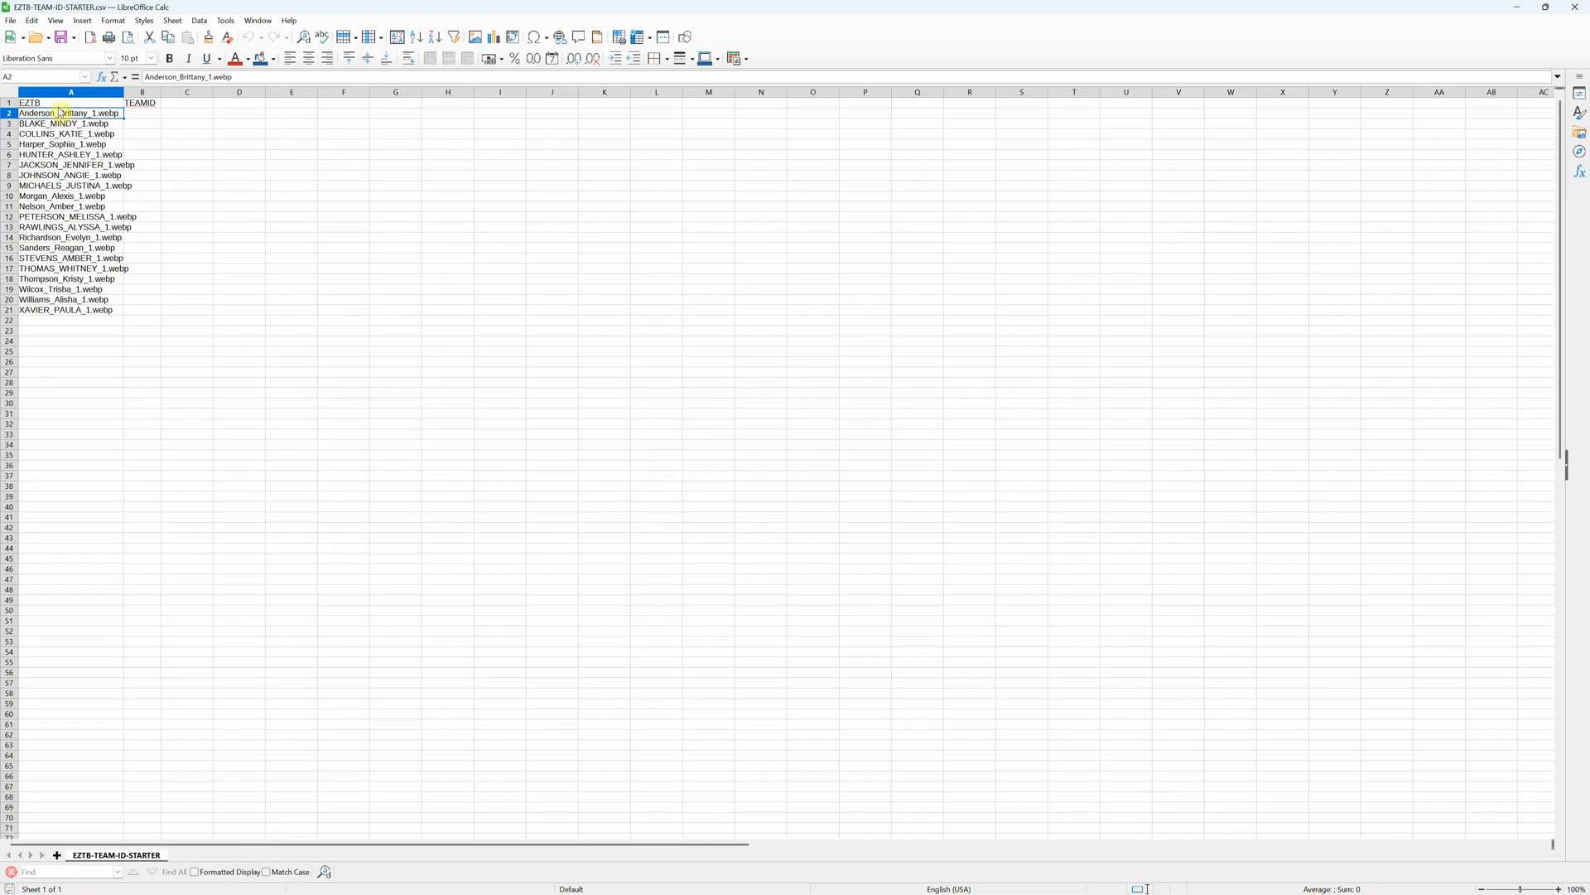
pyautogui.moveTo(71, 112); pyautogui.dragTo(72, 310)
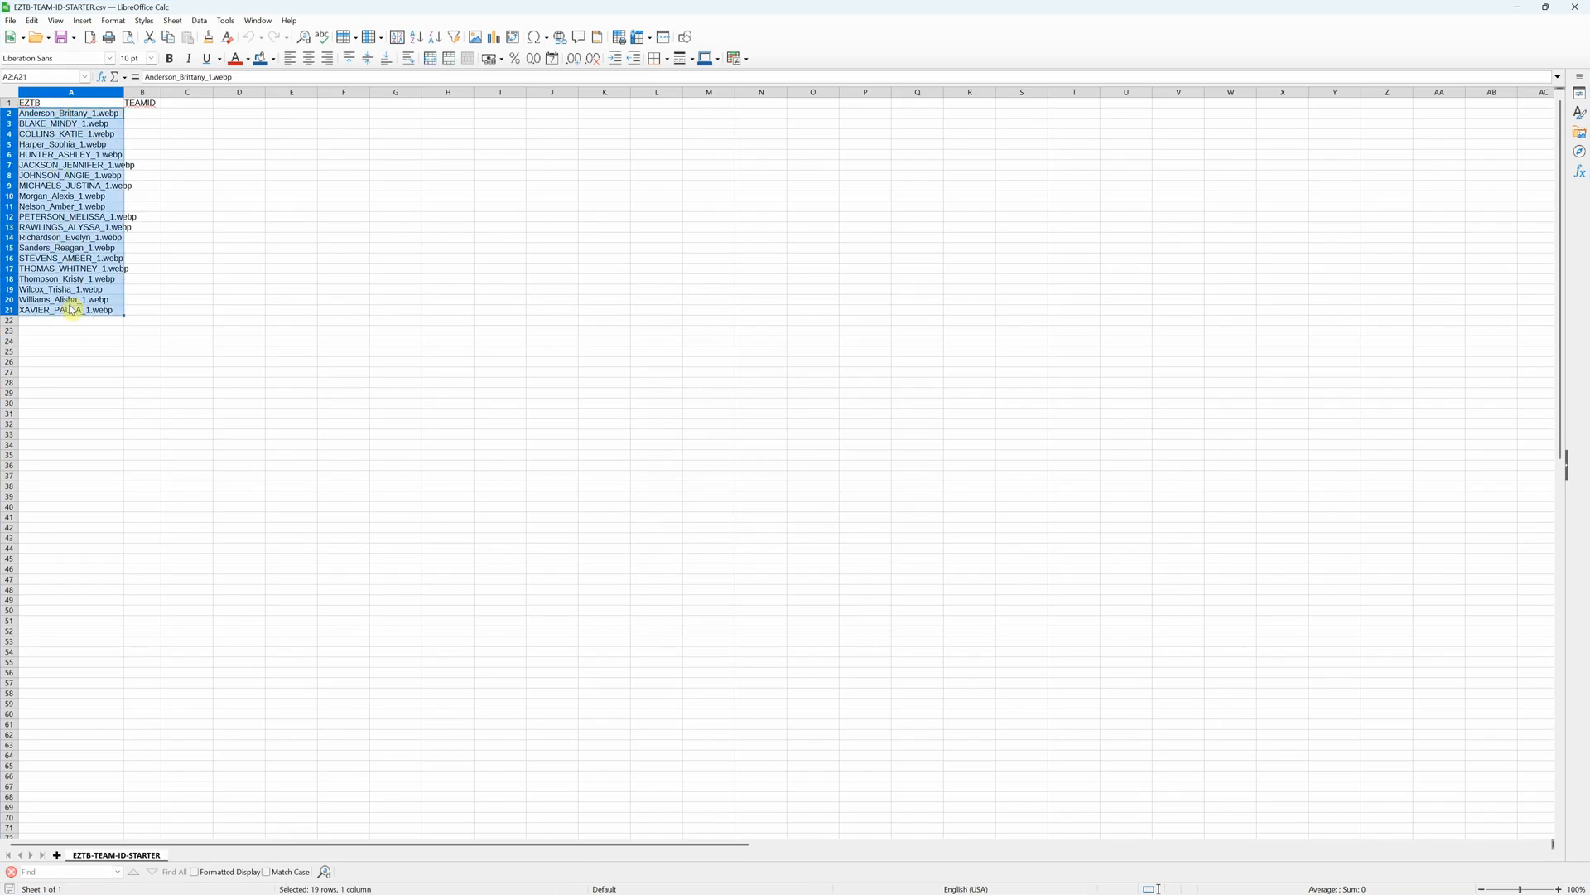
pyautogui.click(29, 103)
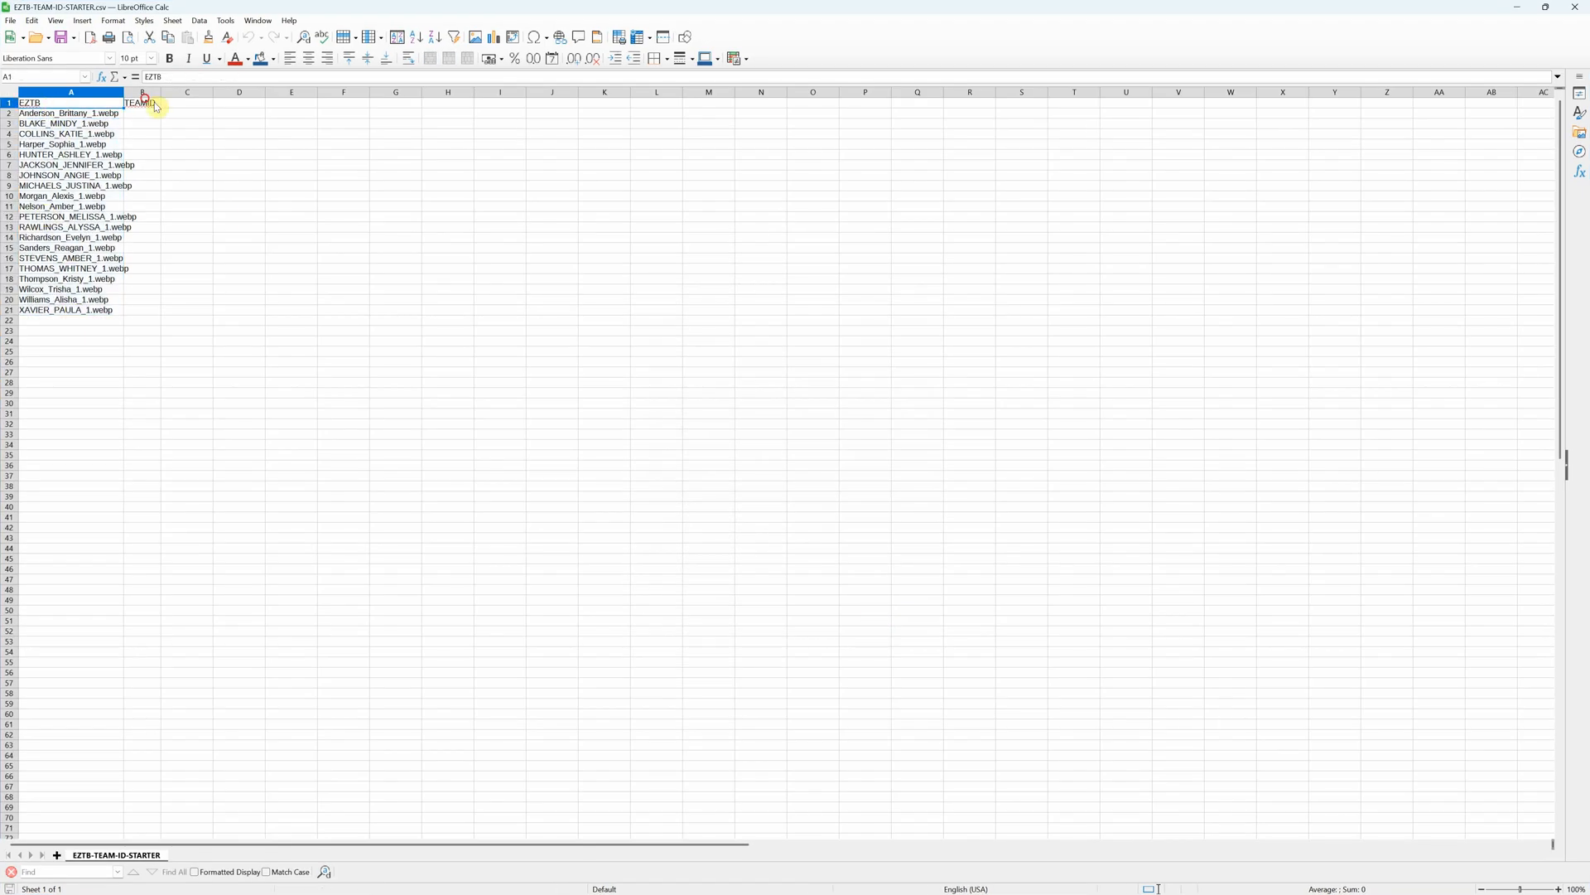
pyautogui.moveTo(141, 113); pyautogui.dragTo(141, 258)
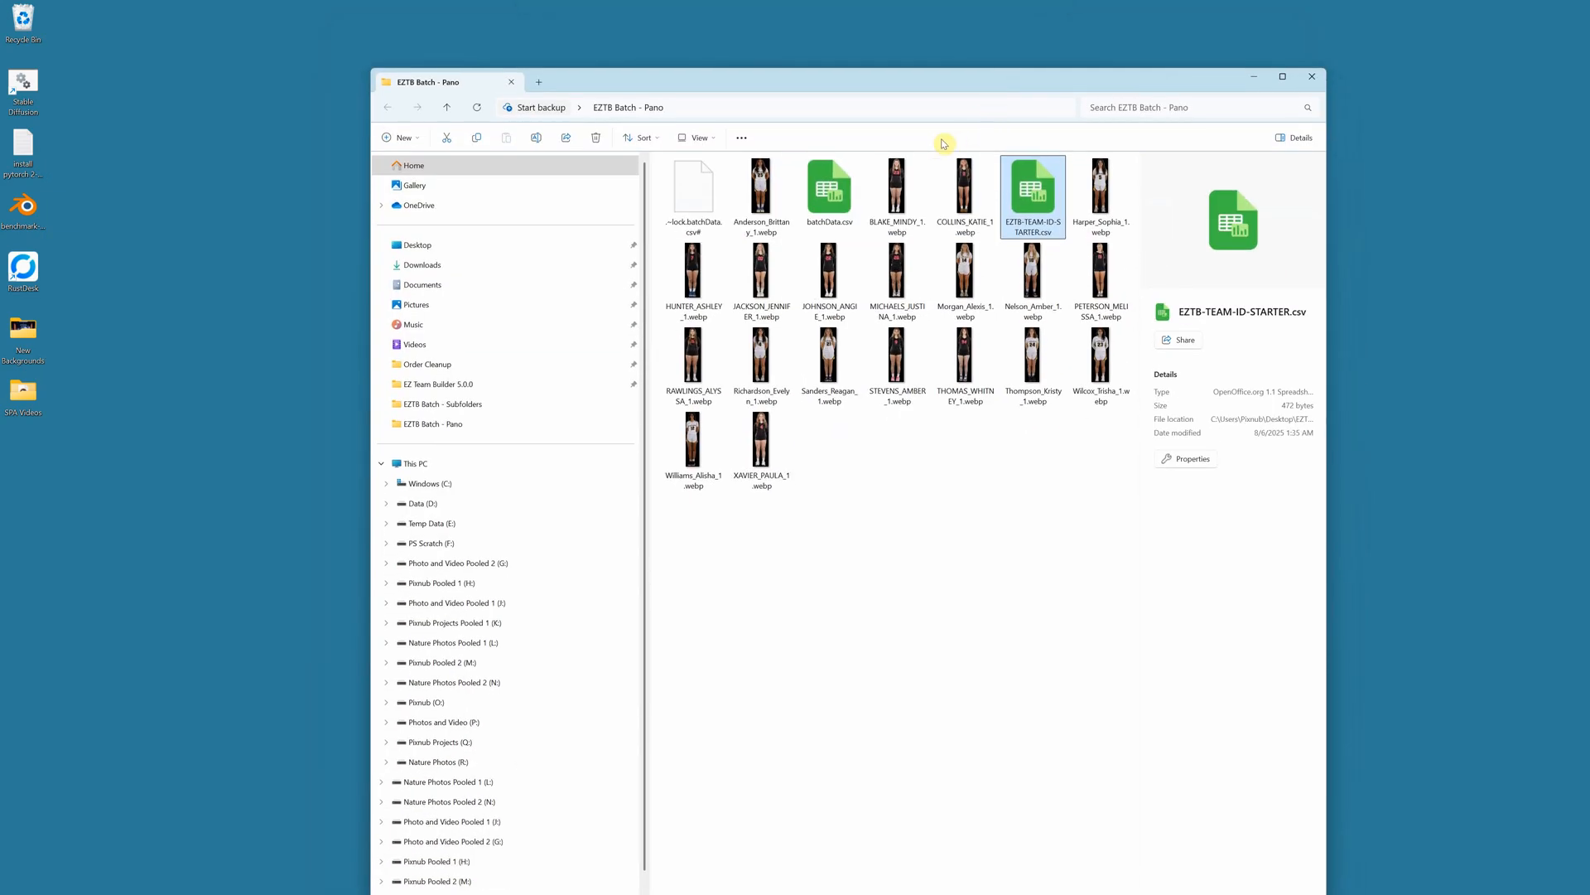
# - Bring Photoshop forward and go to EZ Team Builder's batch processing settings
pyautogui.press('alt+tab')
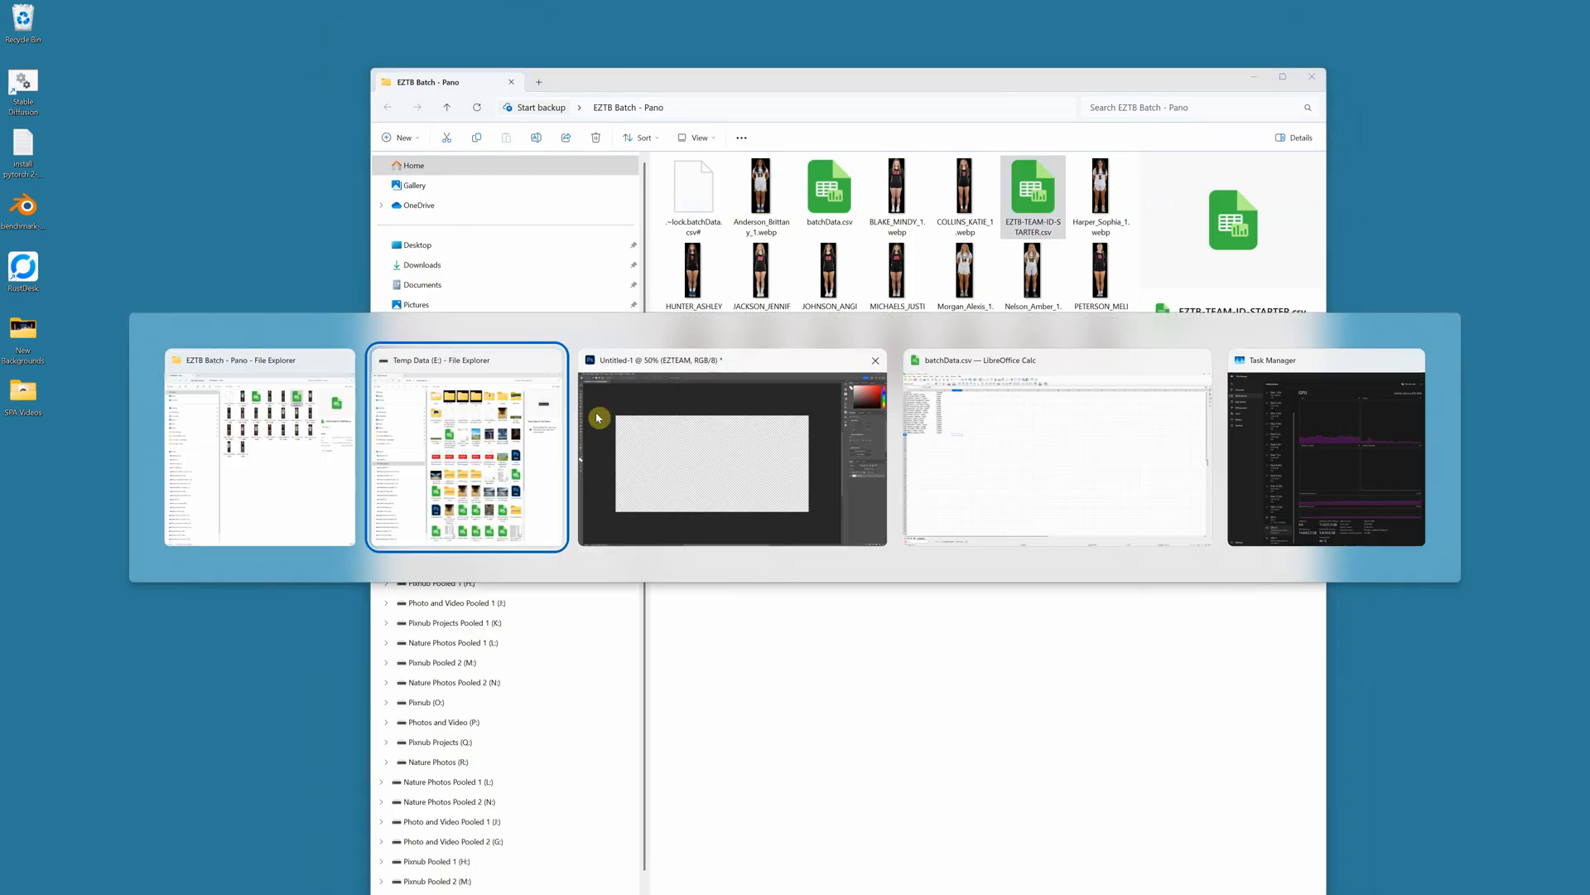
pyautogui.click(730, 446)
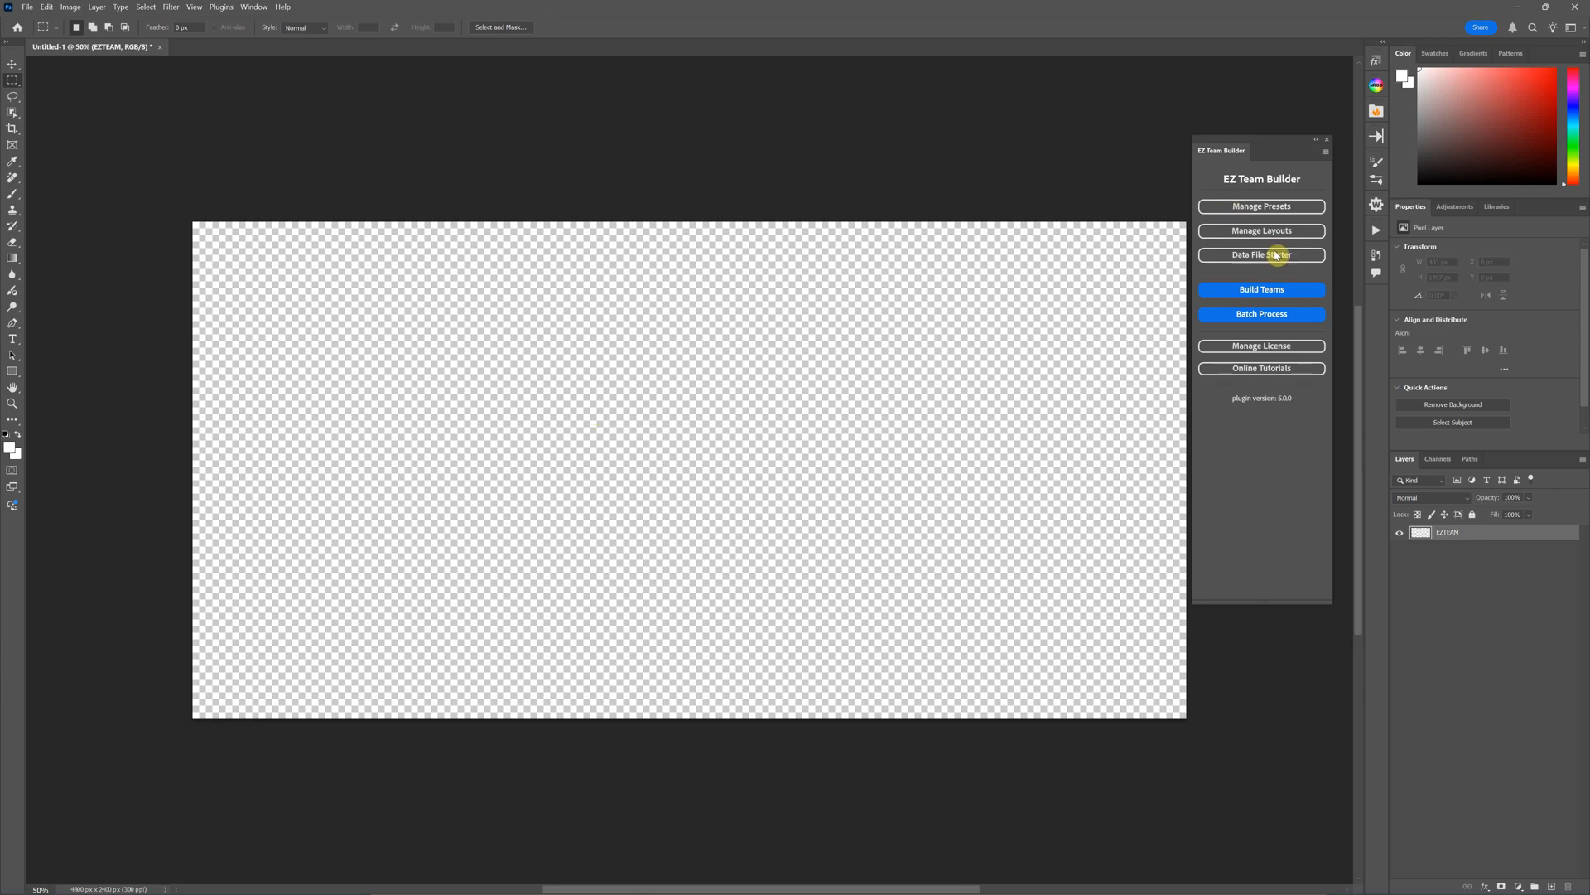
pyautogui.moveTo(1281, 323)
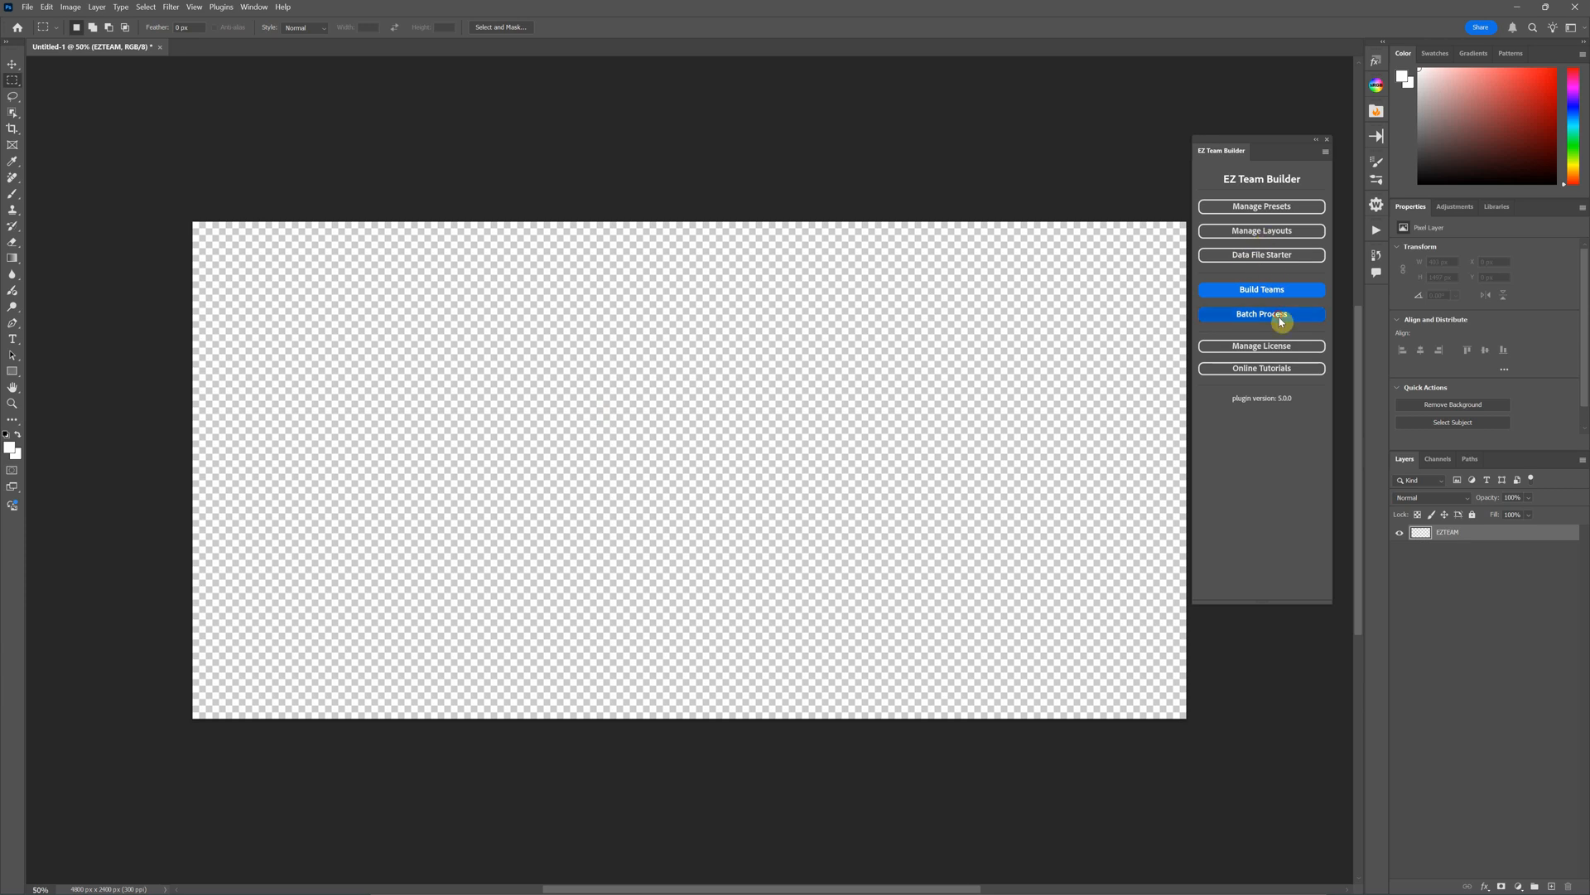
pyautogui.click(1261, 313)
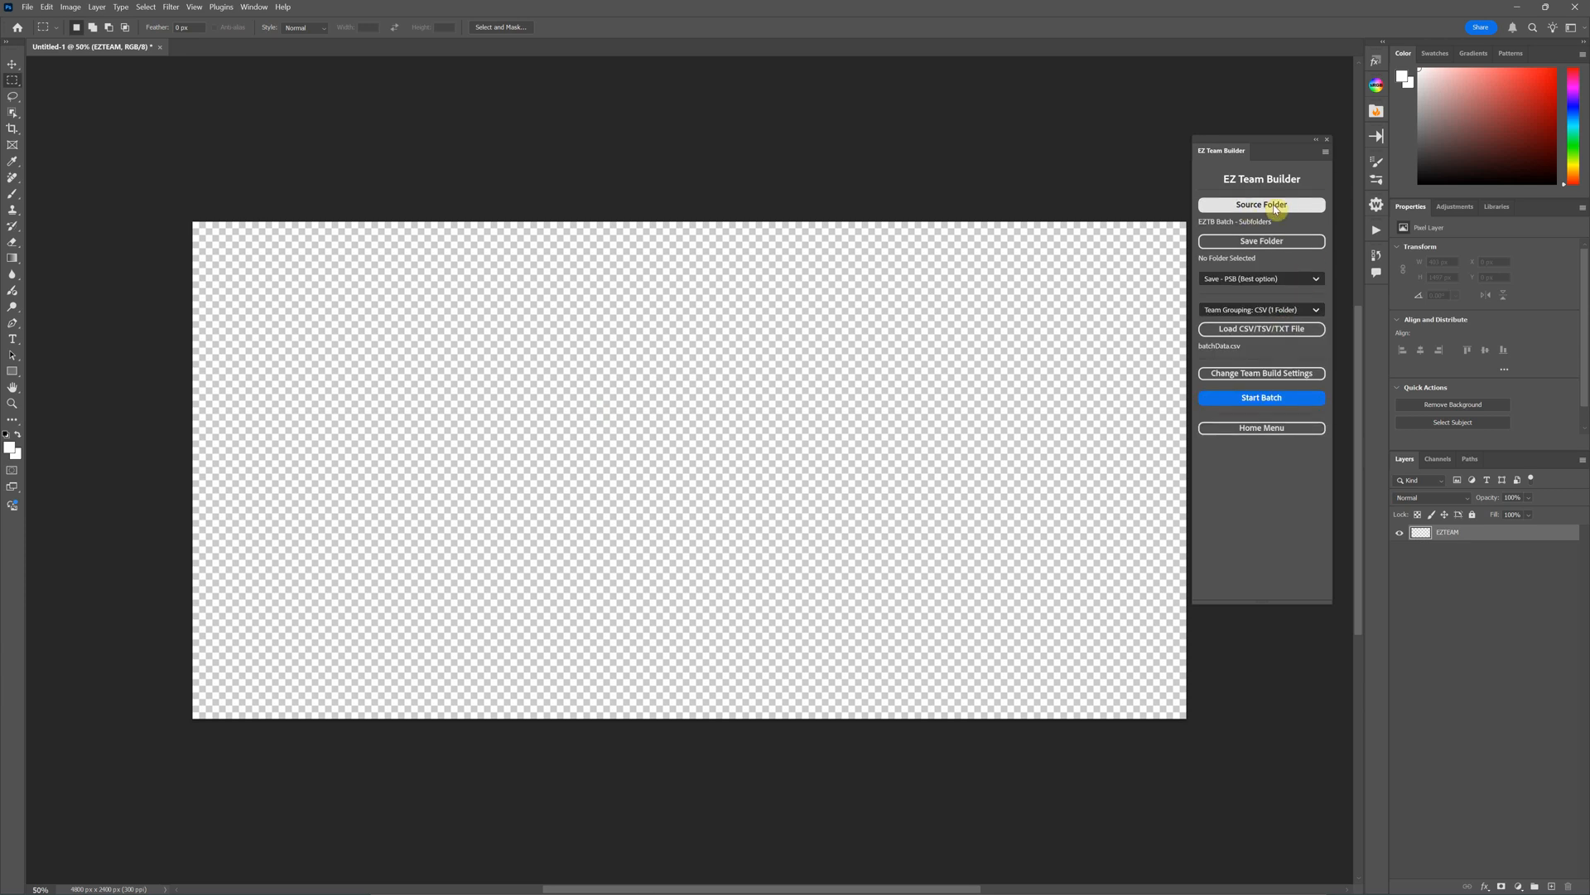
# - Set EZTB Batch - Pano as the batch source folder of player images
pyautogui.click(1261, 204)
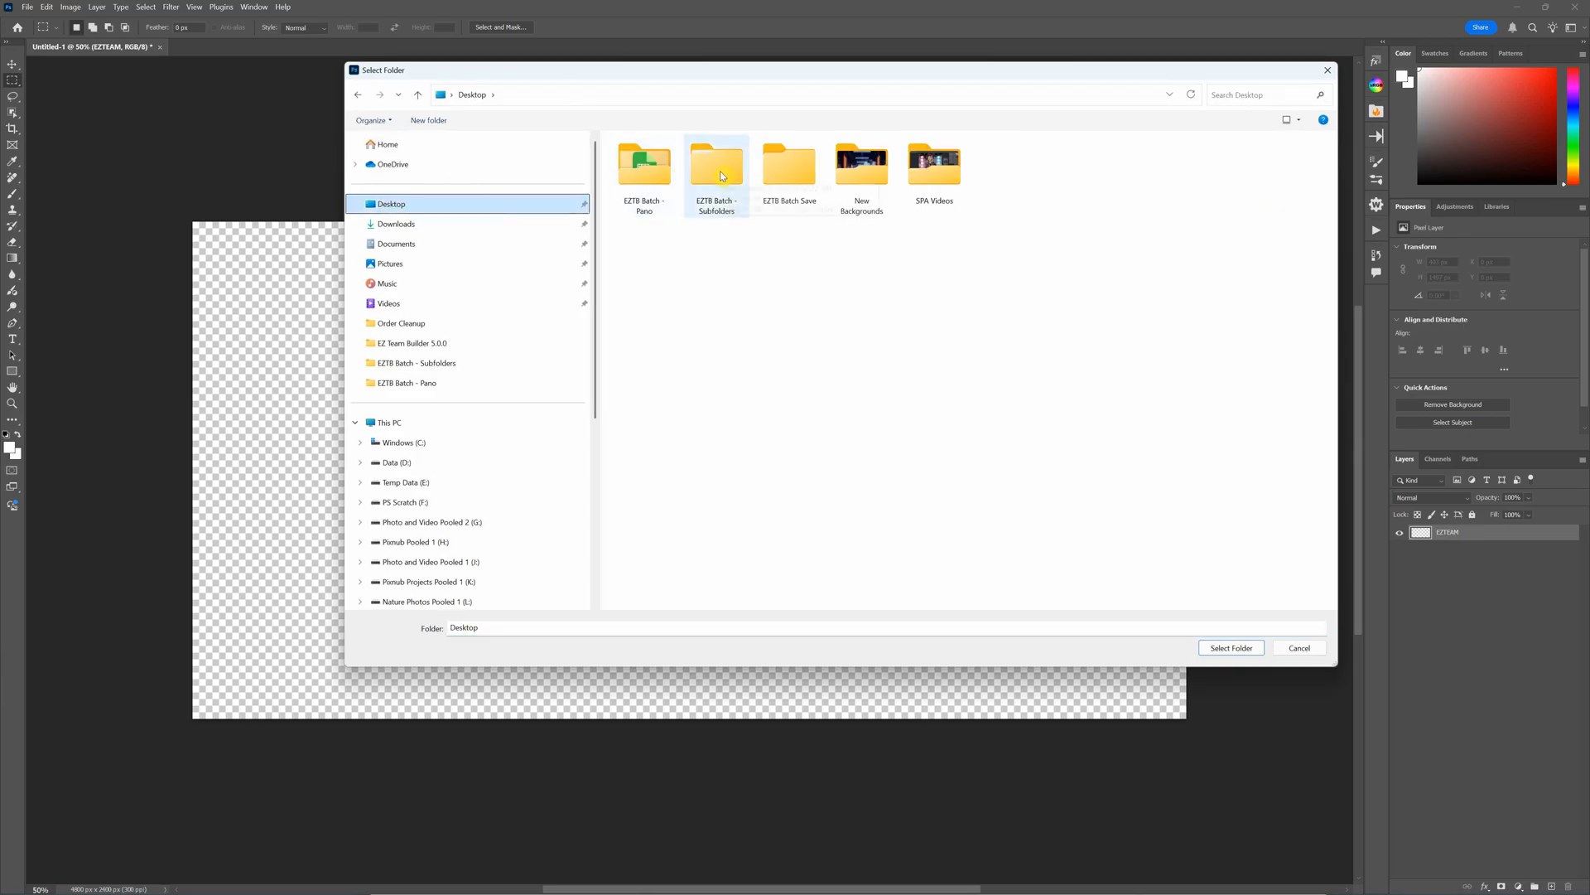
pyautogui.doubleClick(643, 164)
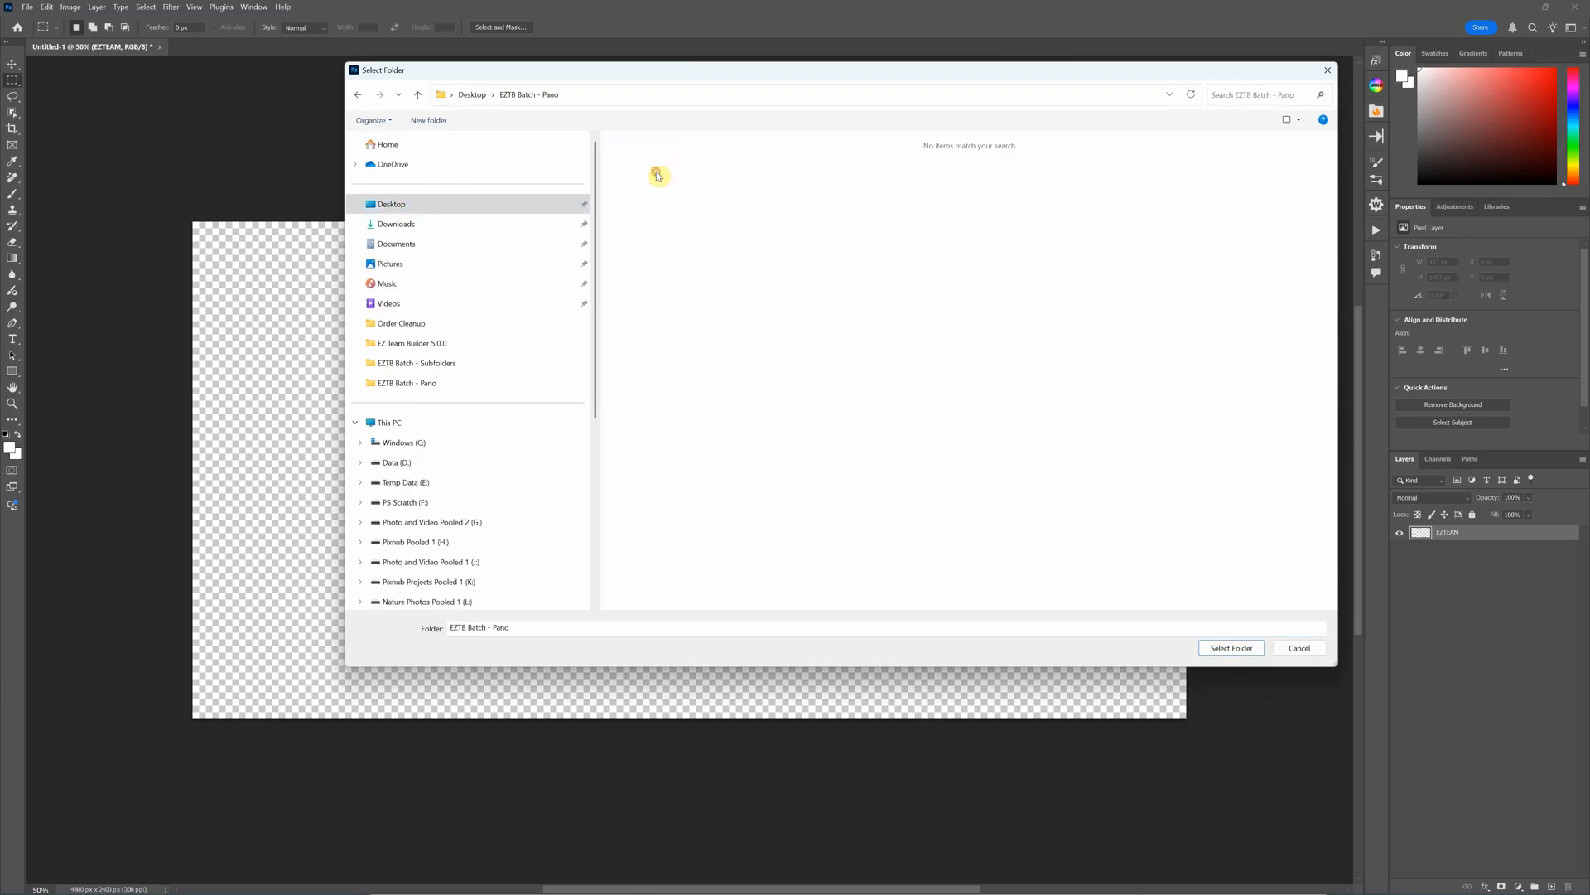
pyautogui.click(1231, 648)
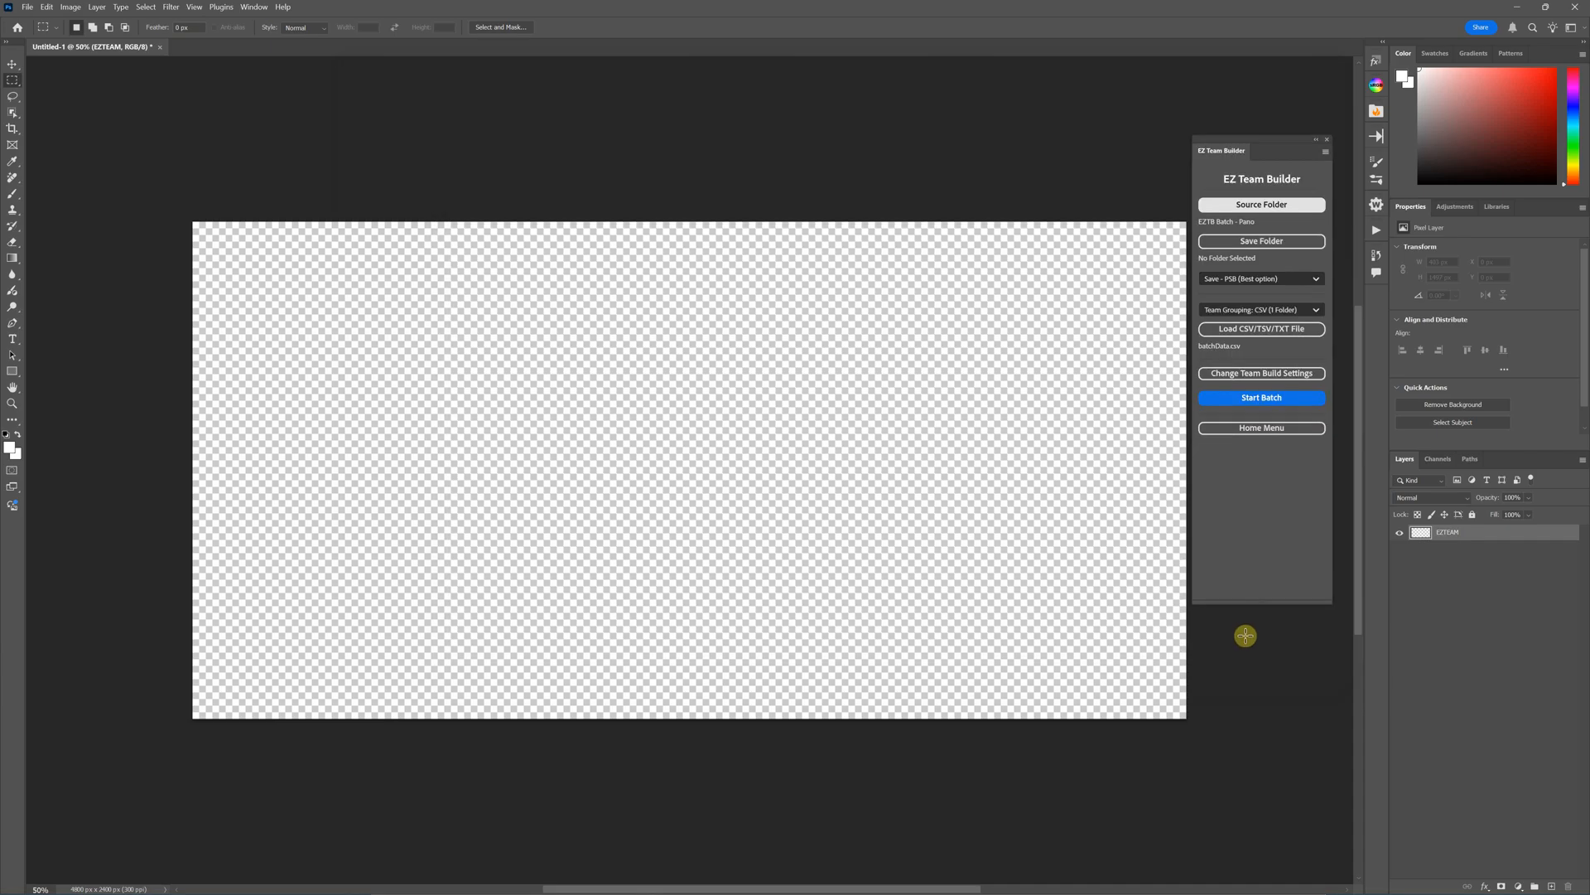
pyautogui.moveTo(1263, 328)
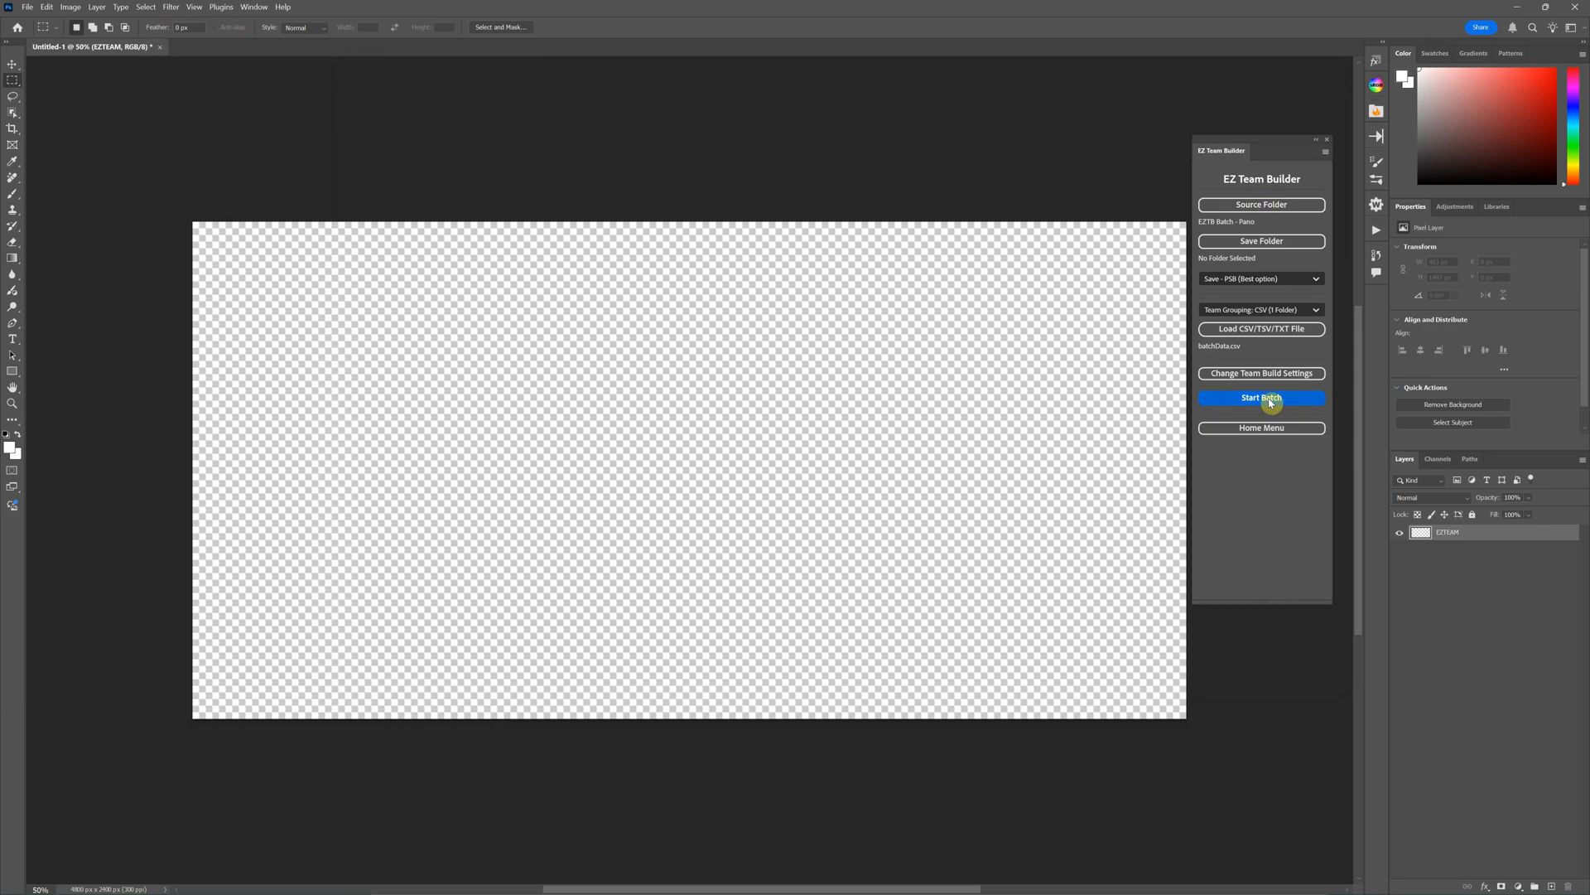
# - Start the batch team build and continue past the Check Settings review
pyautogui.click(1260, 396)
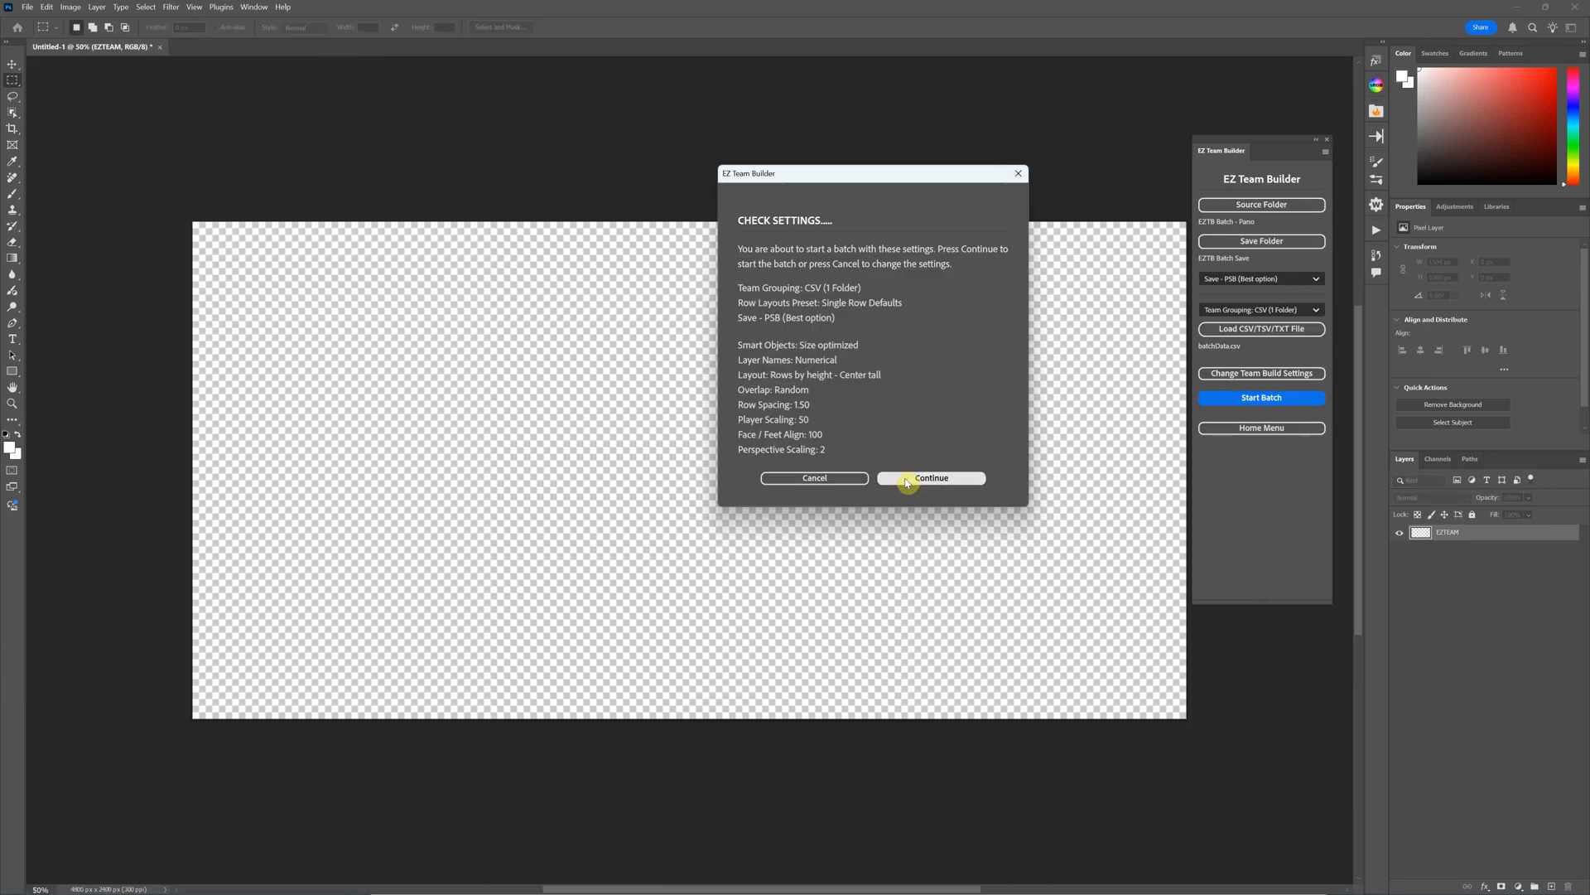
pyautogui.click(929, 477)
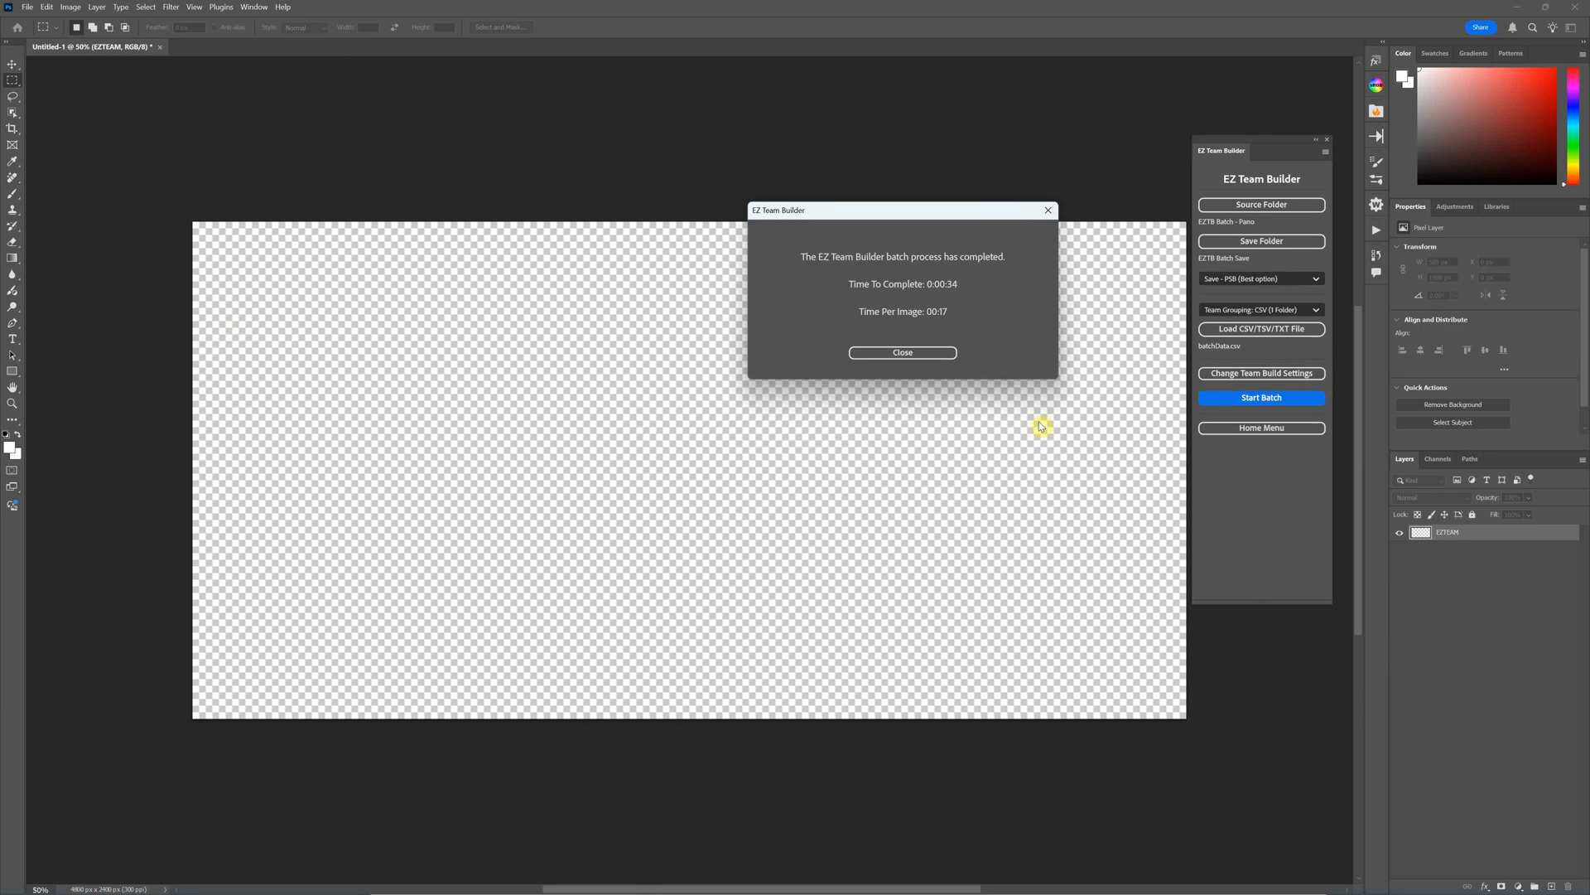
pyautogui.moveTo(950, 312)
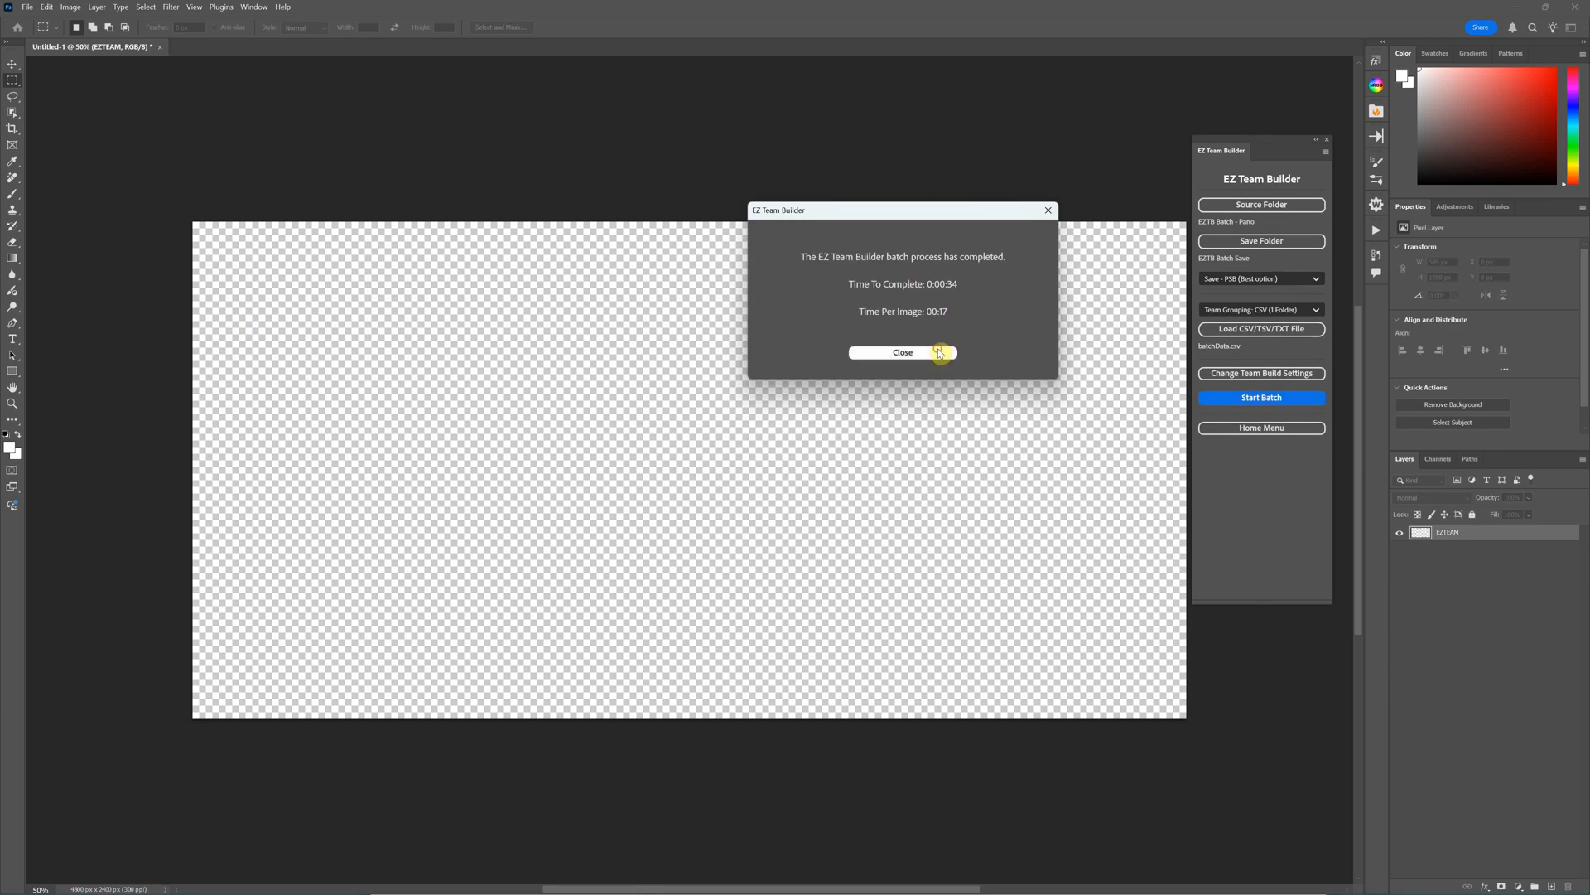
# - Open Trojans.psb and Aspire_2.psb from Desktop > EZTB Batch Save after dismissing the completion message
pyautogui.click(28, 6)
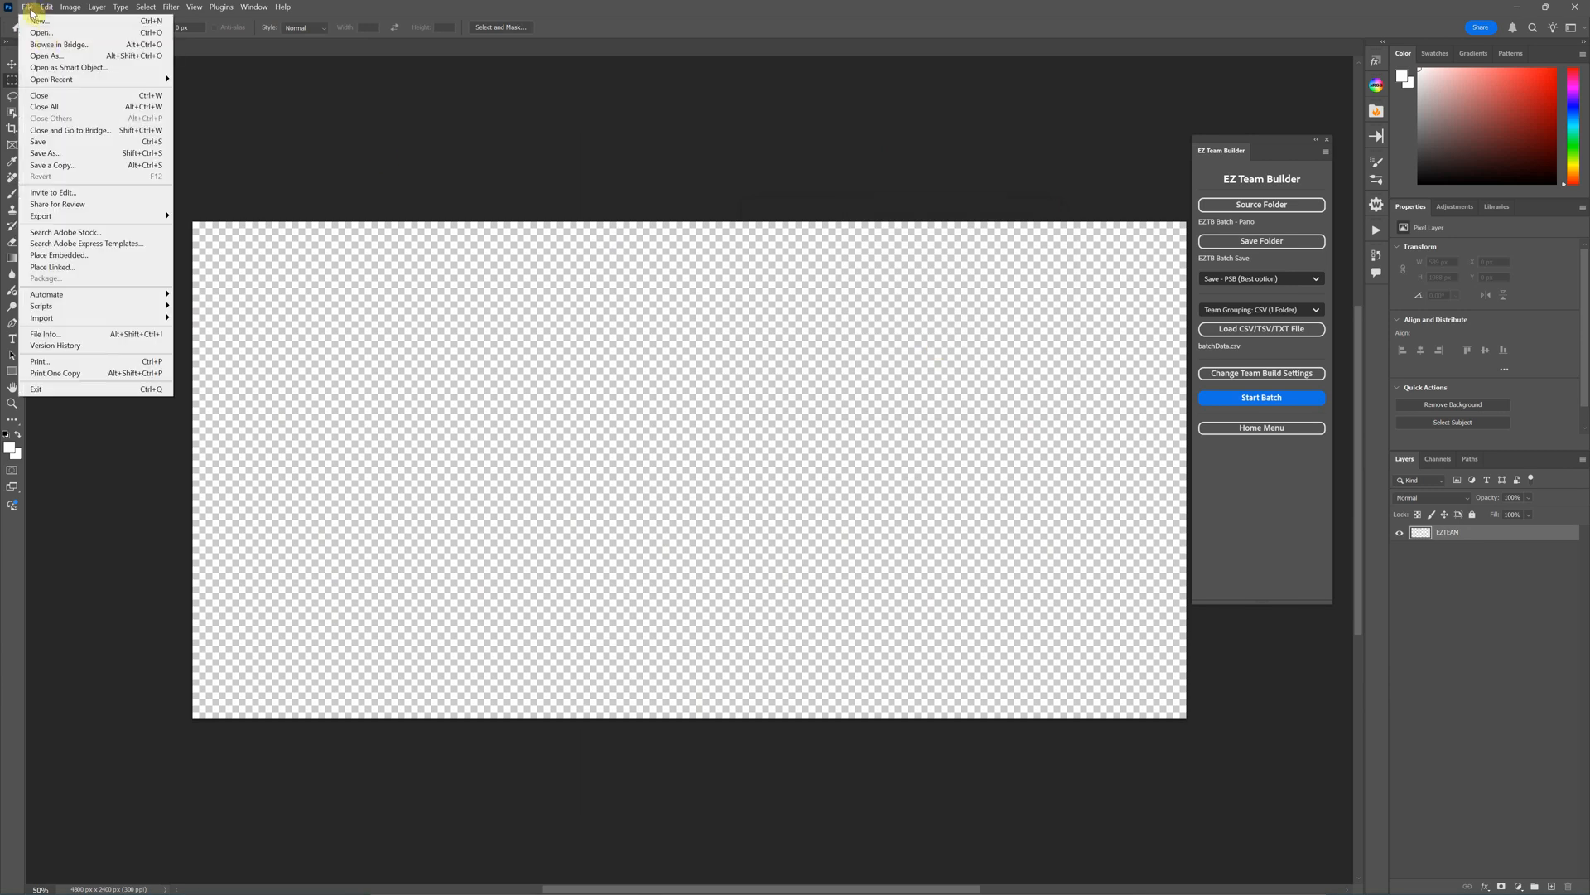
pyautogui.click(41, 31)
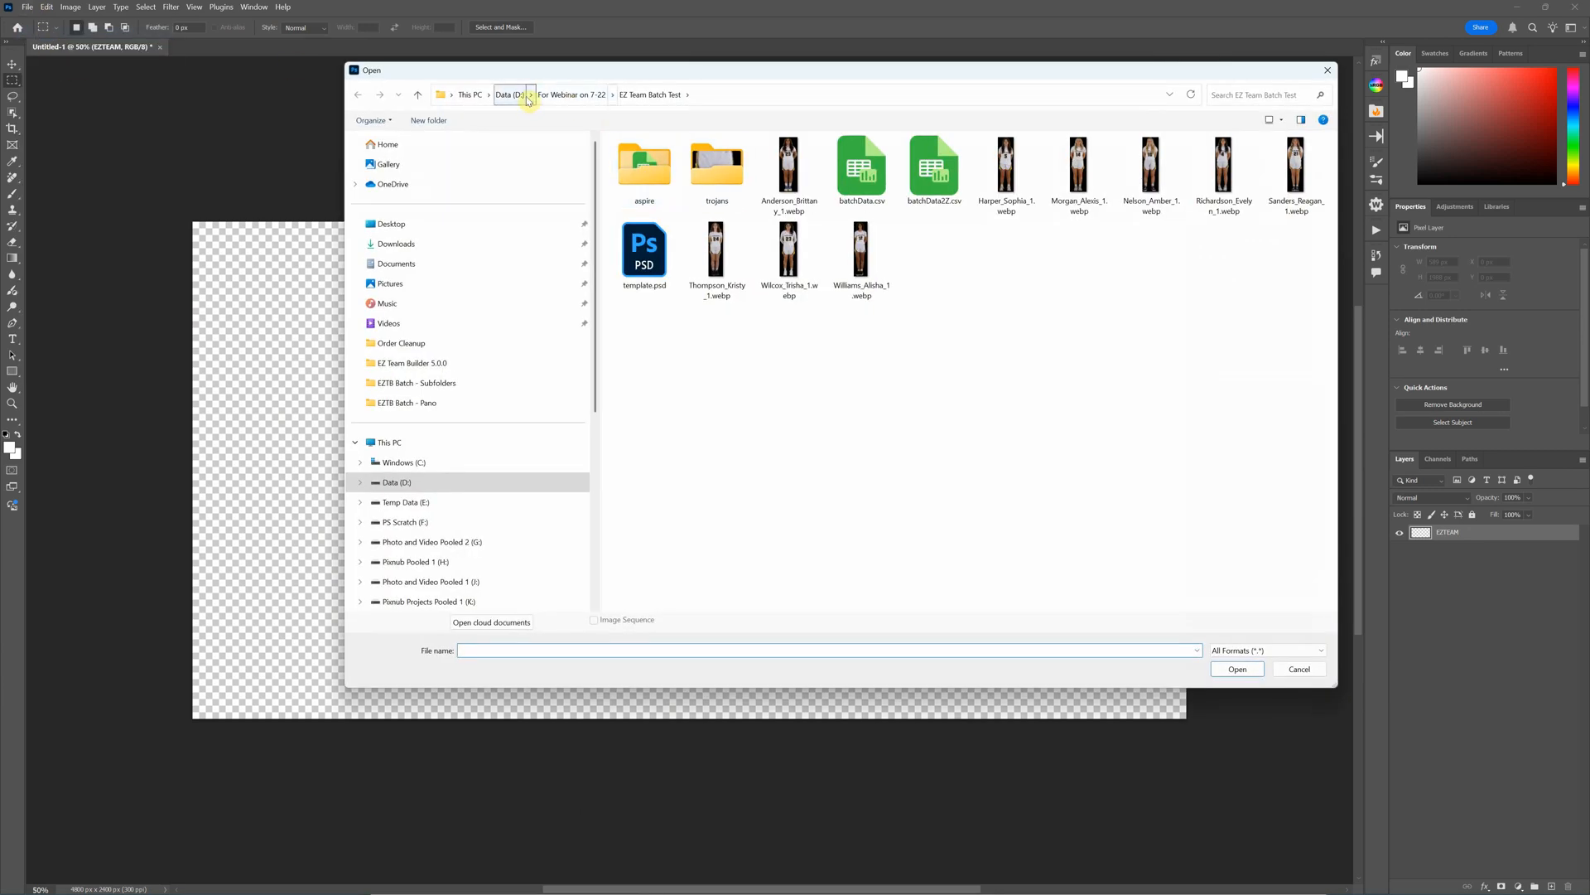
pyautogui.click(391, 224)
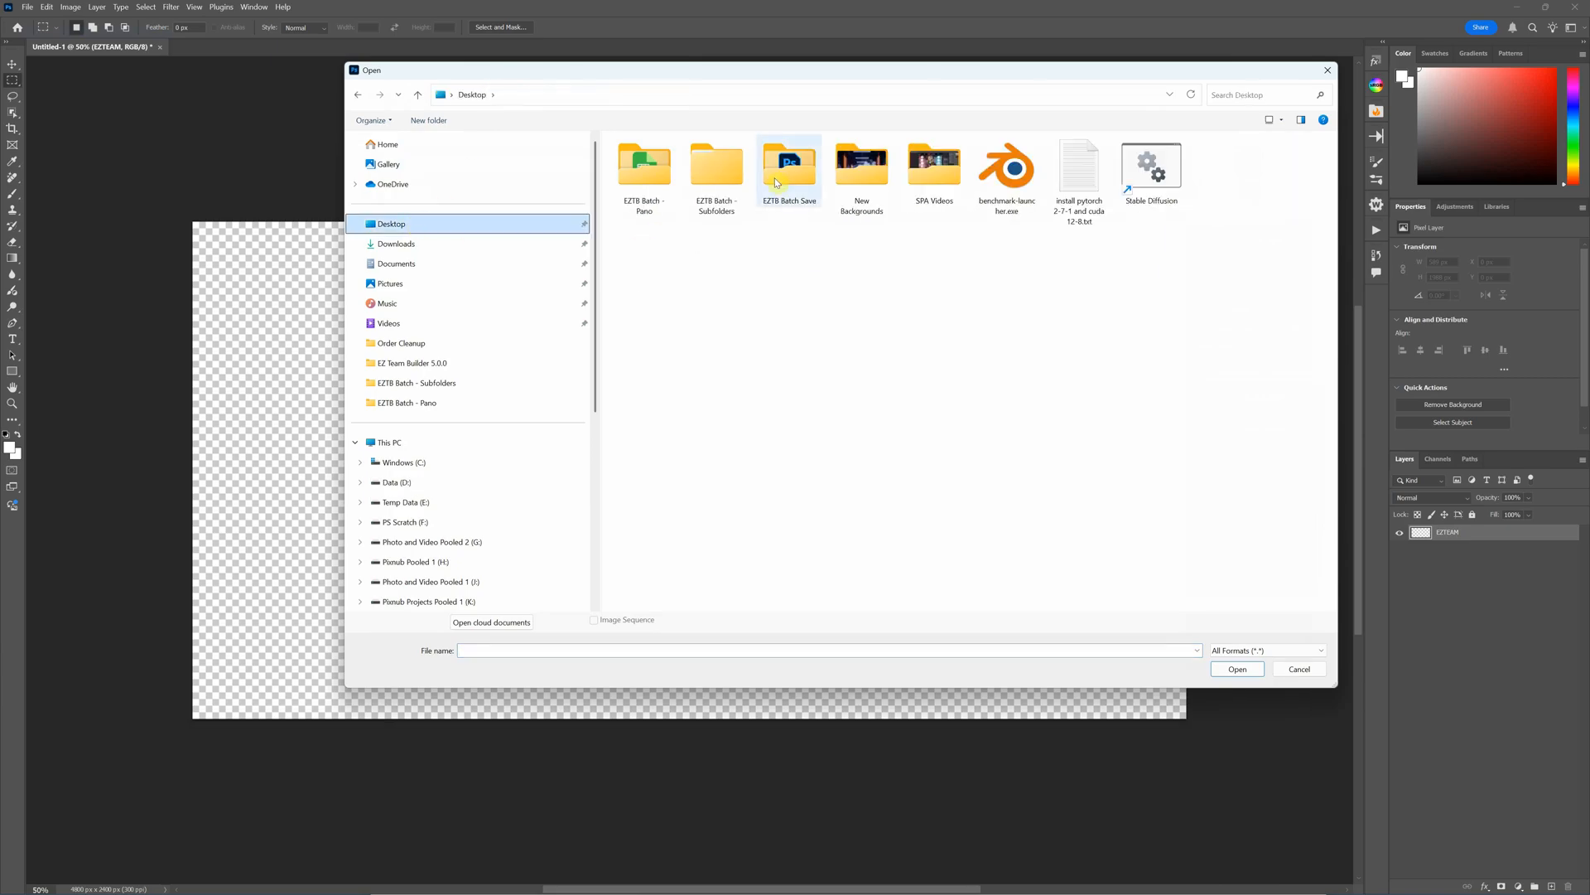
pyautogui.doubleClick(788, 166)
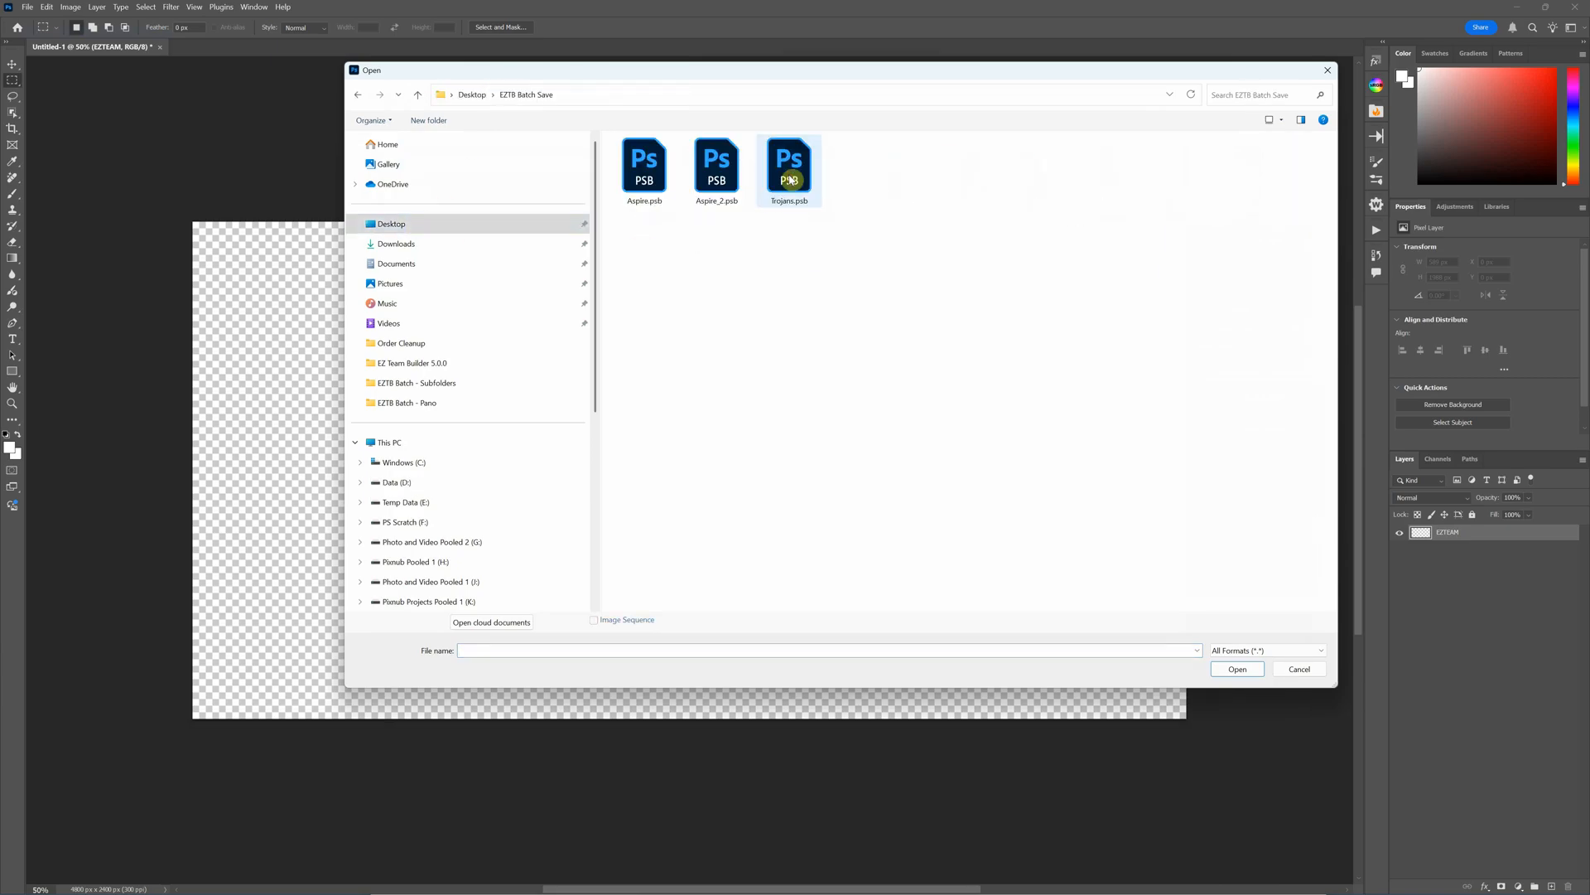
pyautogui.click(717, 302)
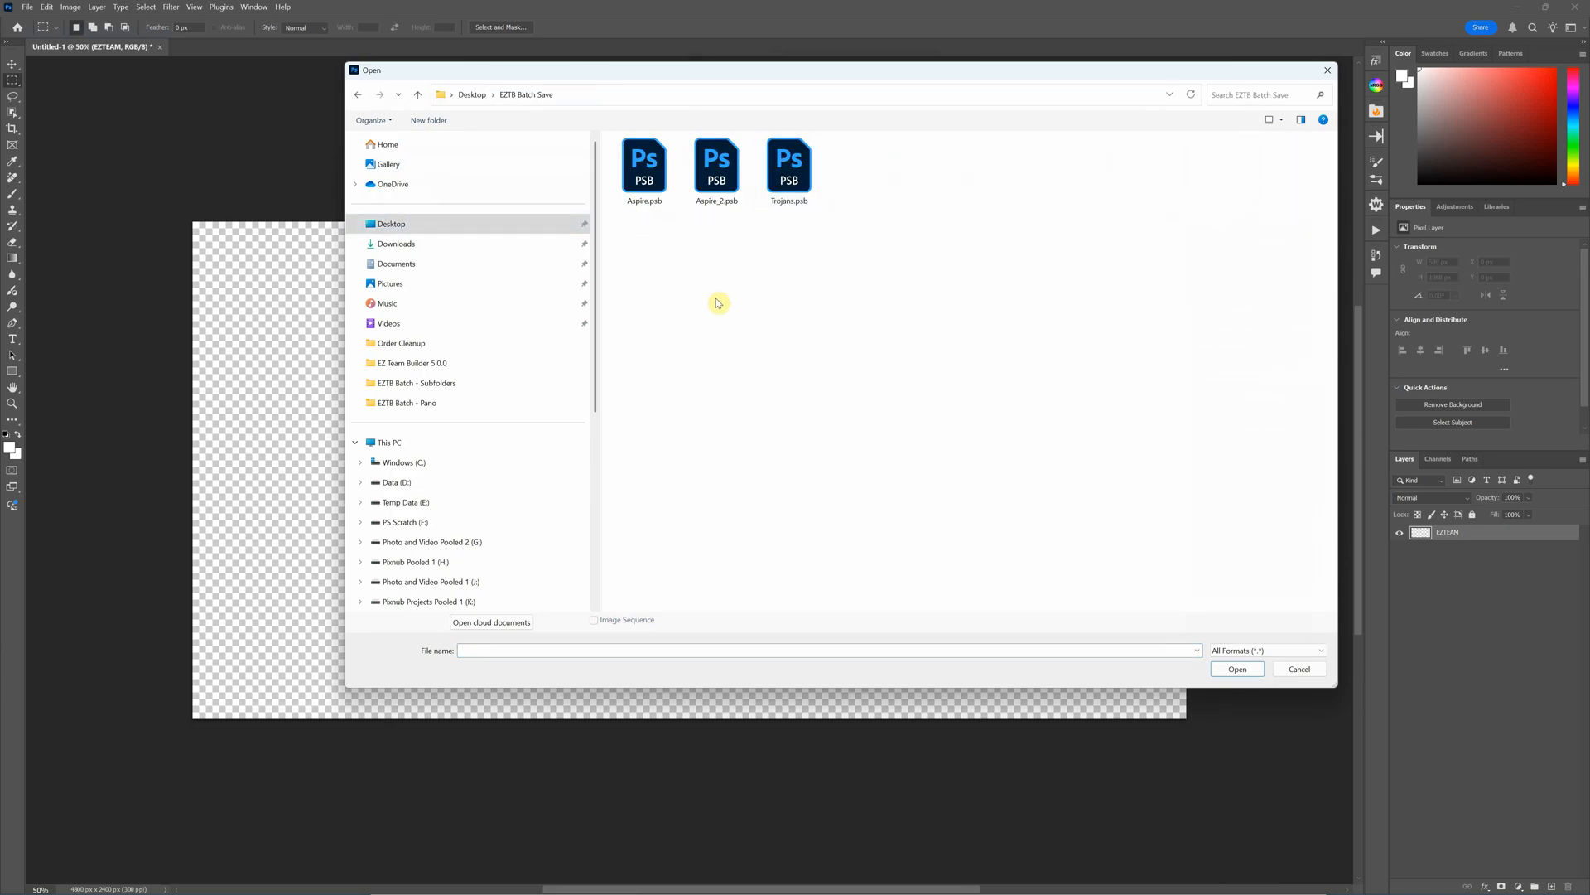
pyautogui.click(789, 162)
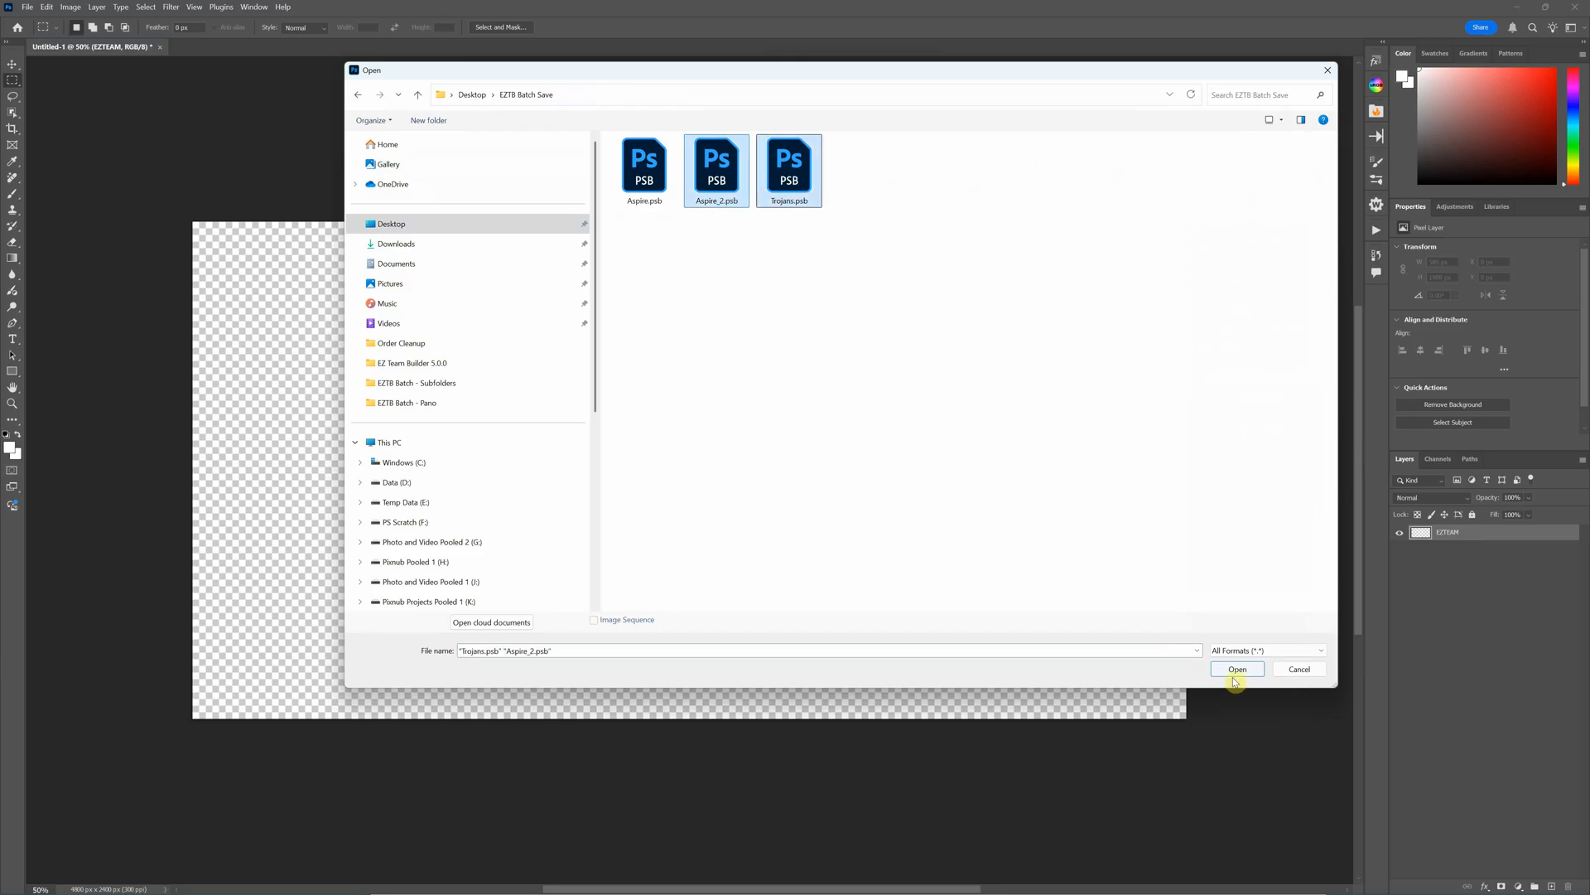
pyautogui.click(1235, 668)
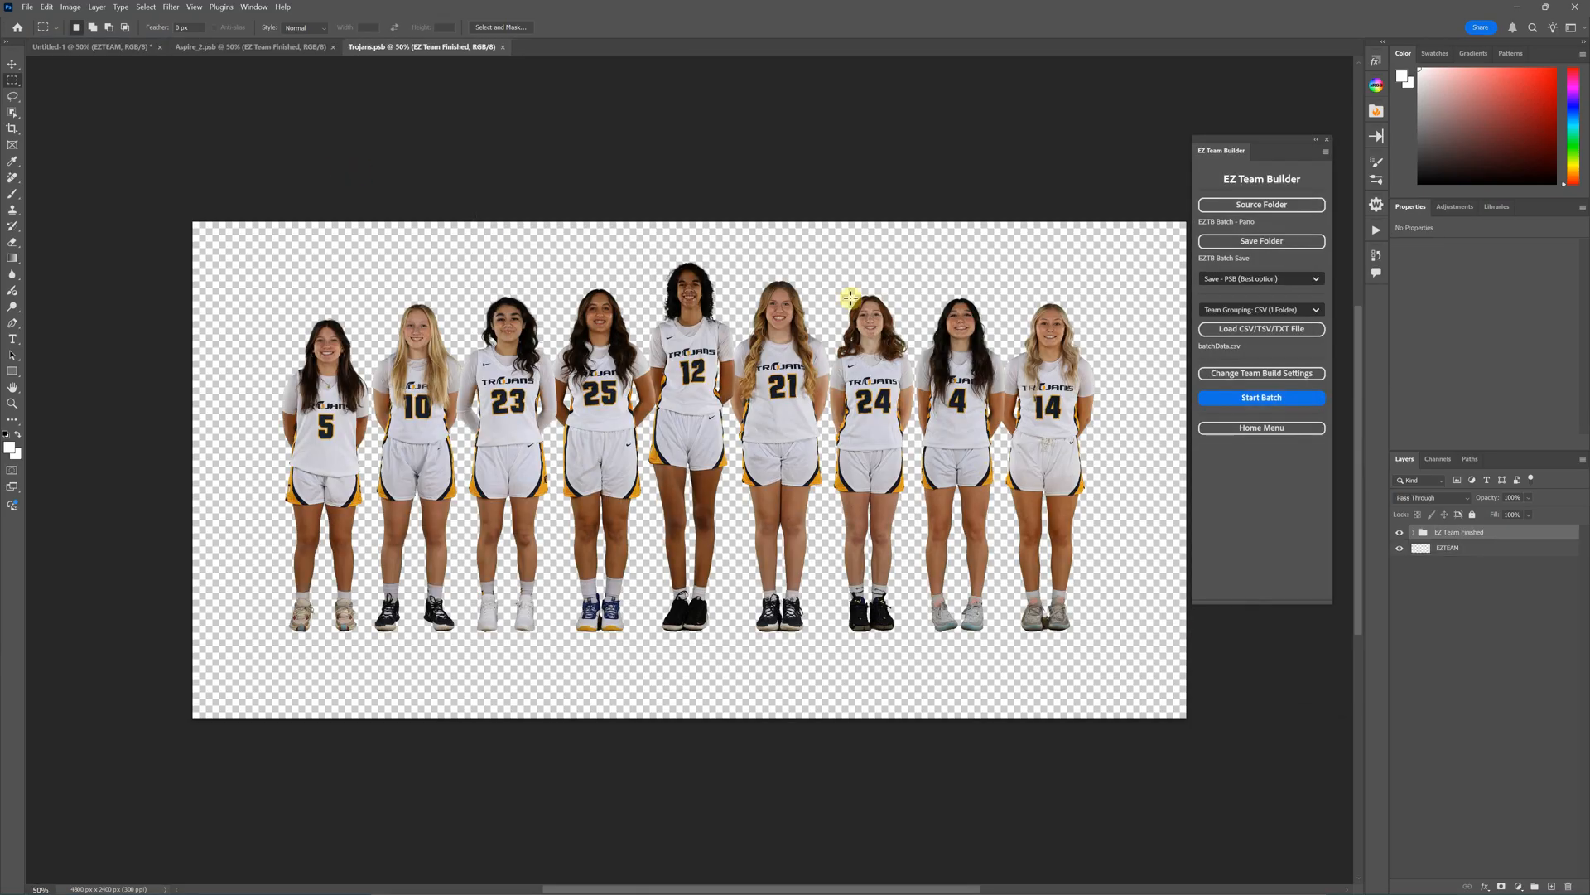
pyautogui.moveTo(214, 47)
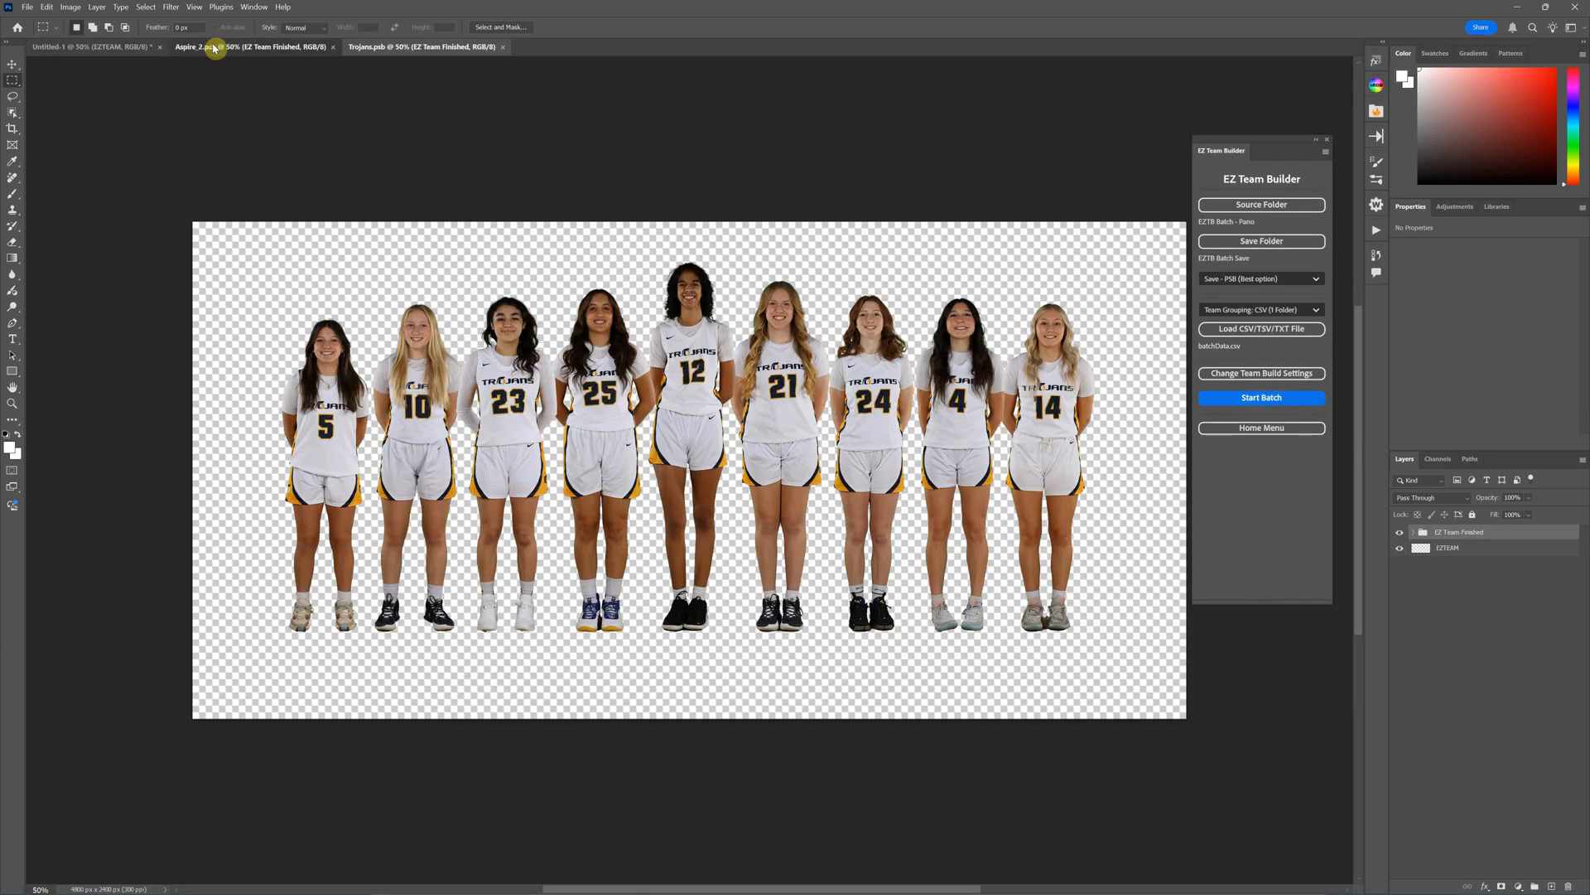
# - Expand the EZ Team Finished group in Trojans.psb and inspect the Row 1 player layers
pyautogui.click(422, 47)
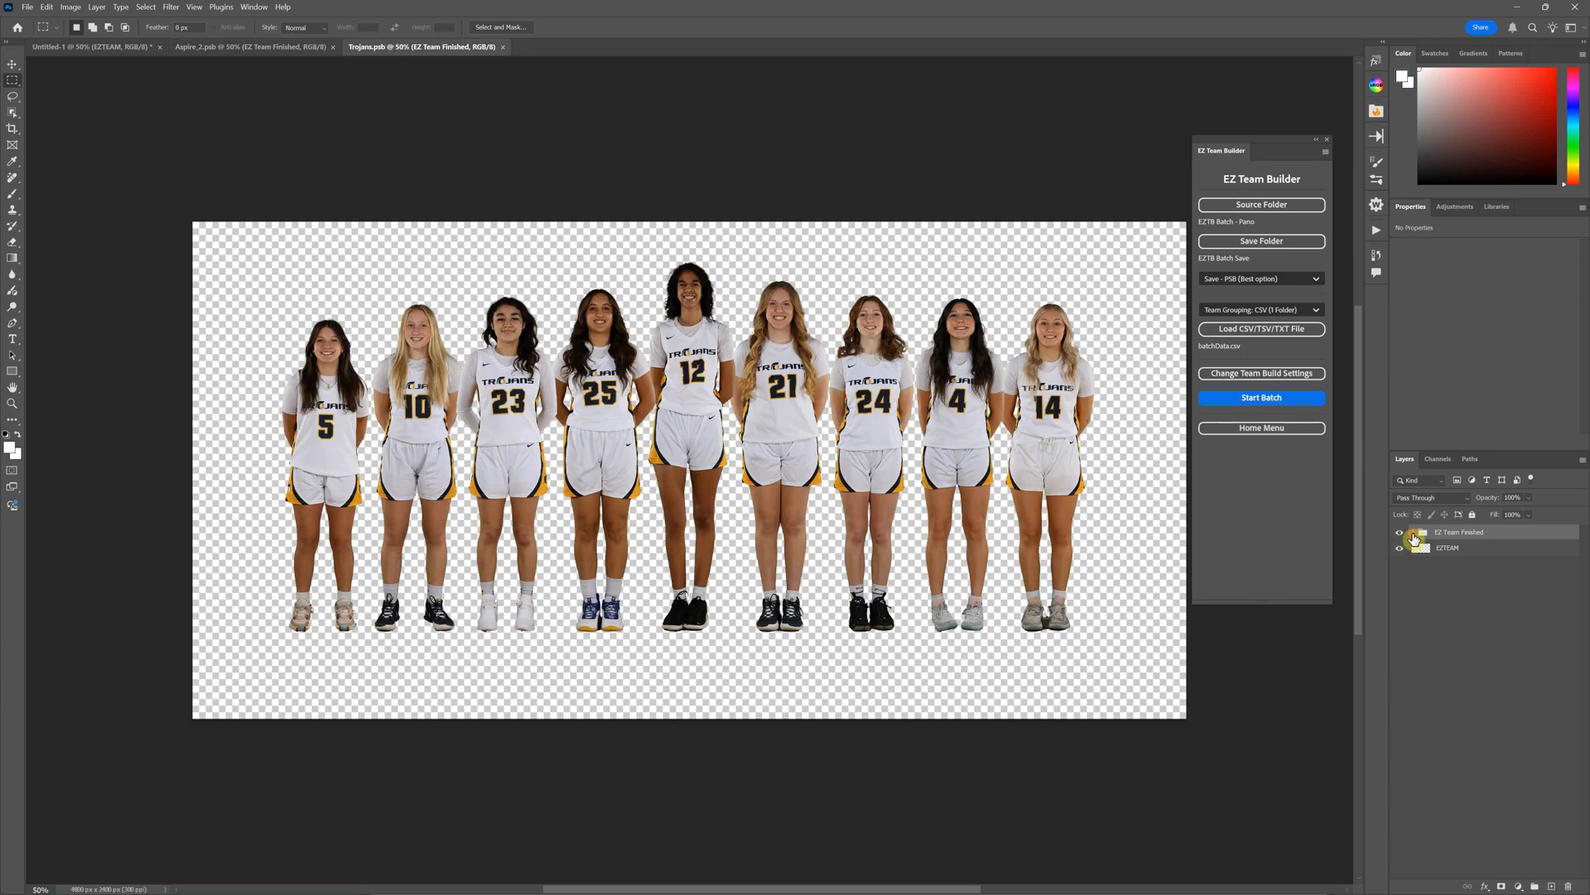
pyautogui.click(1413, 532)
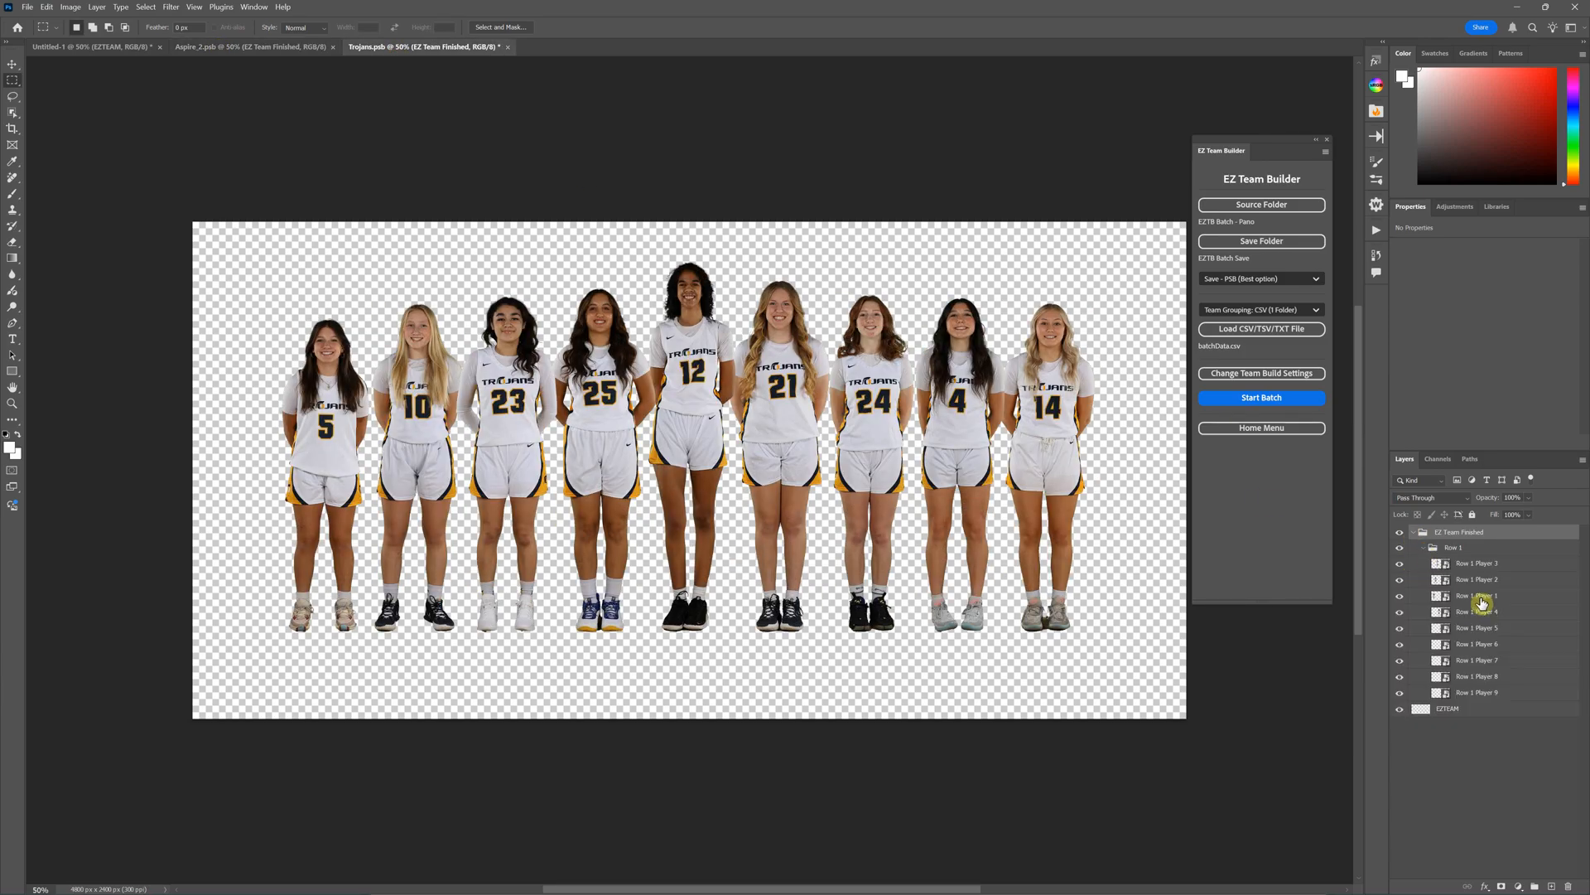
pyautogui.click(1476, 626)
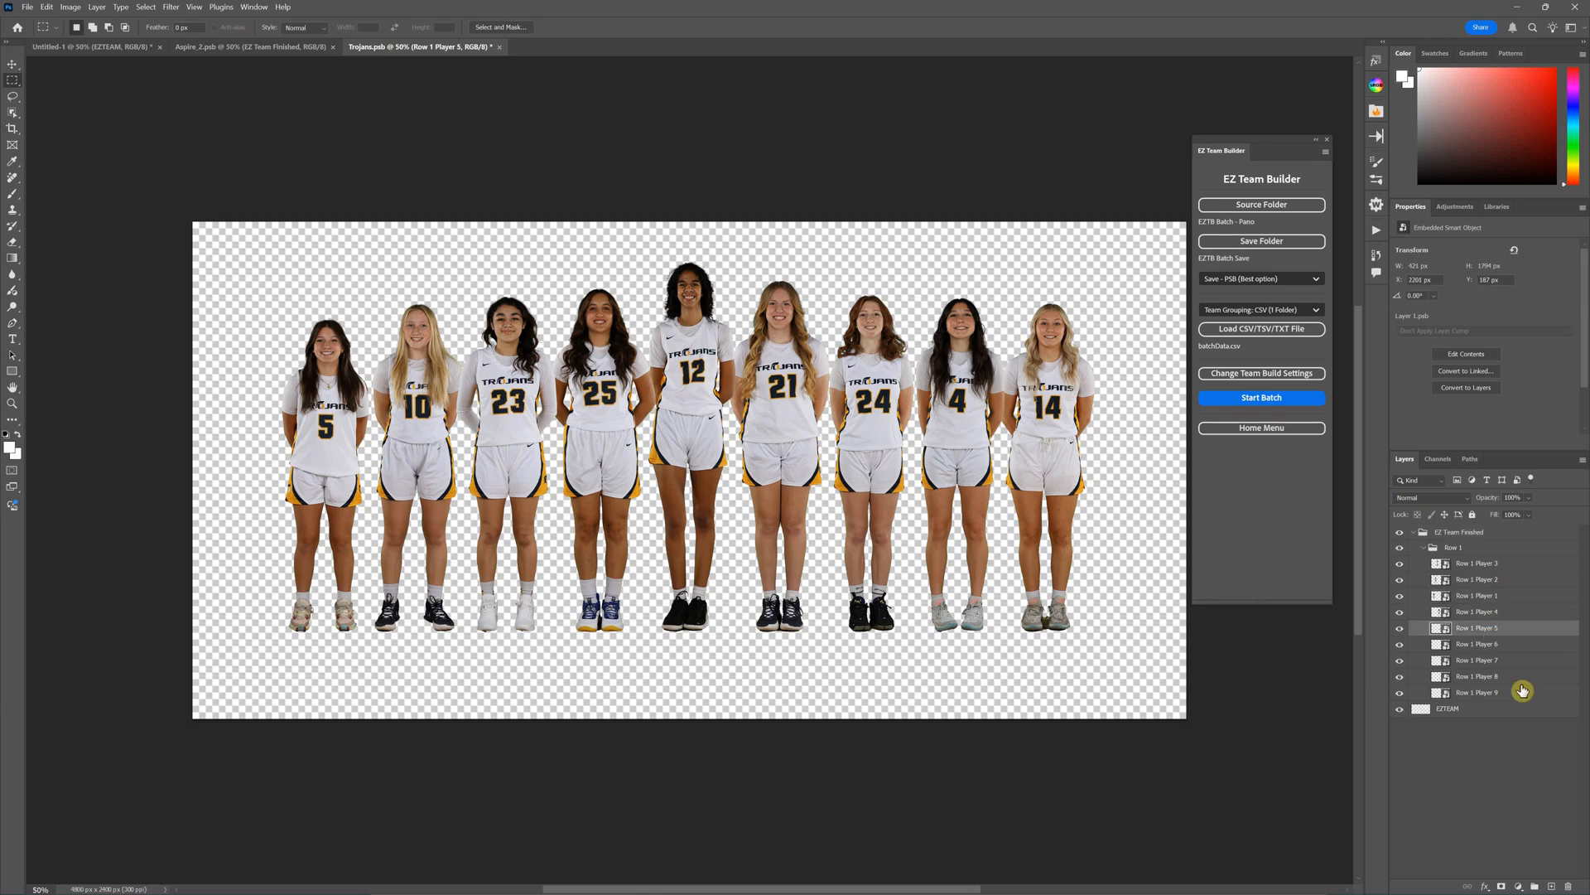
pyautogui.click(1453, 547)
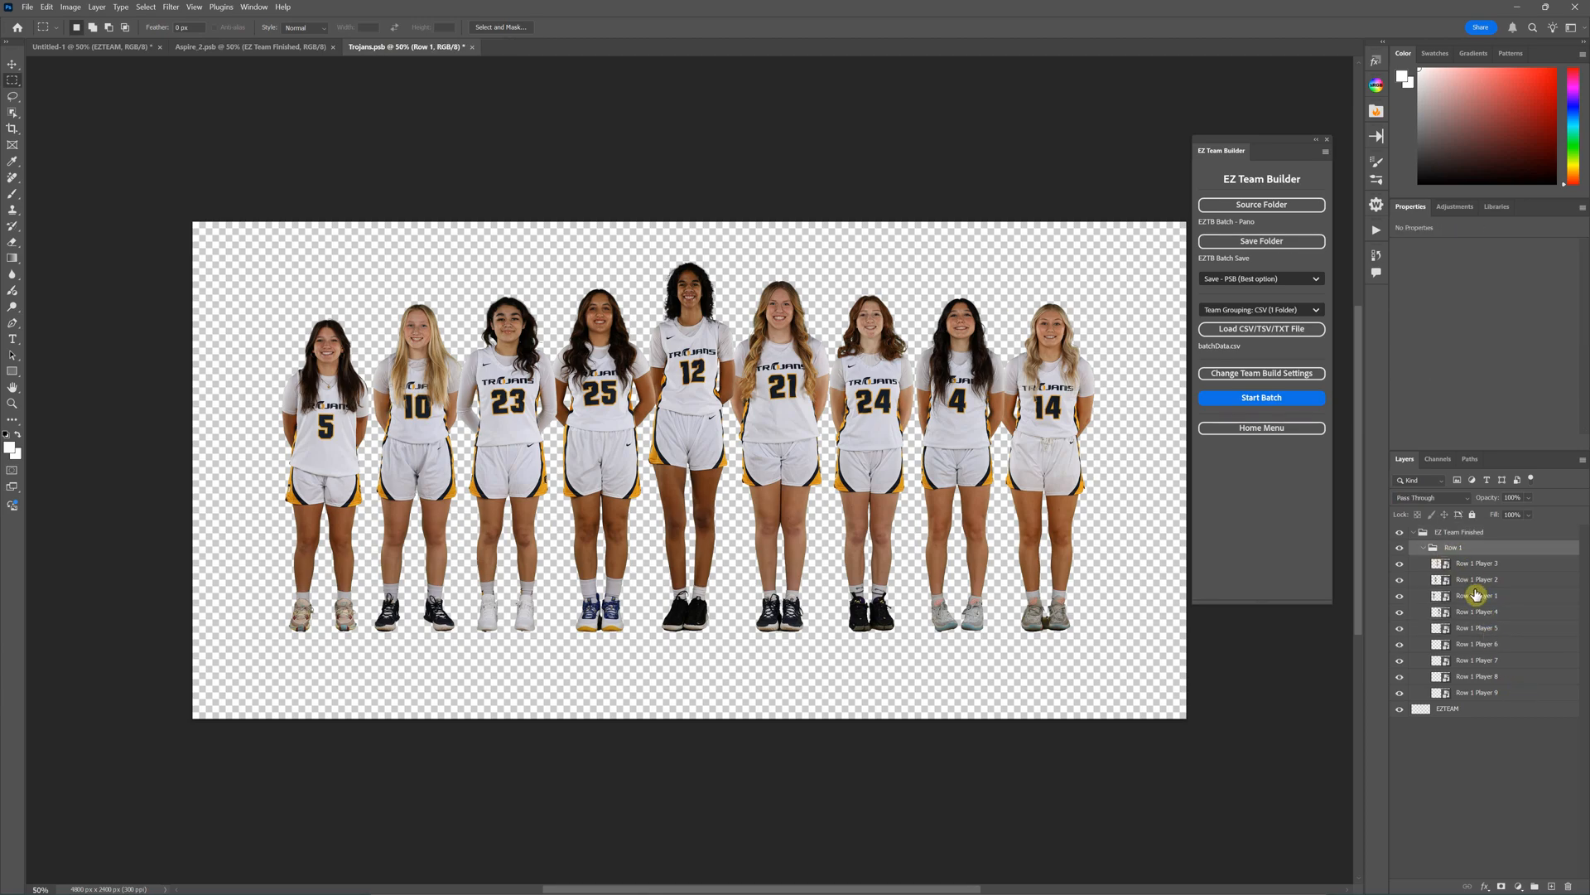
# - Collapse the Row 1 group of nine player layers
pyautogui.click(1466, 532)
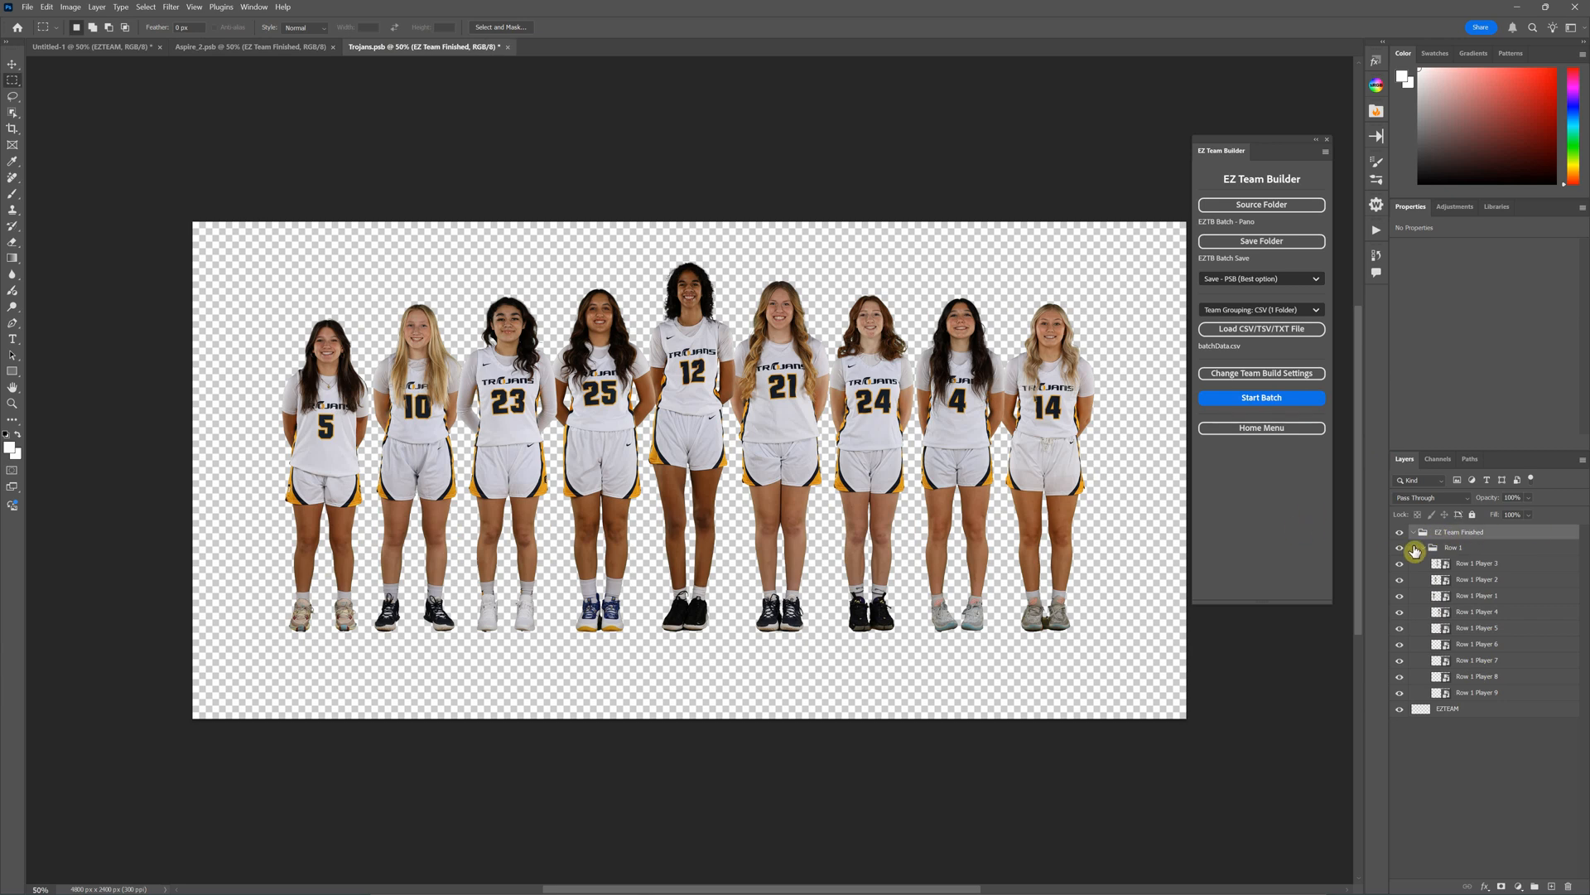
pyautogui.click(1413, 548)
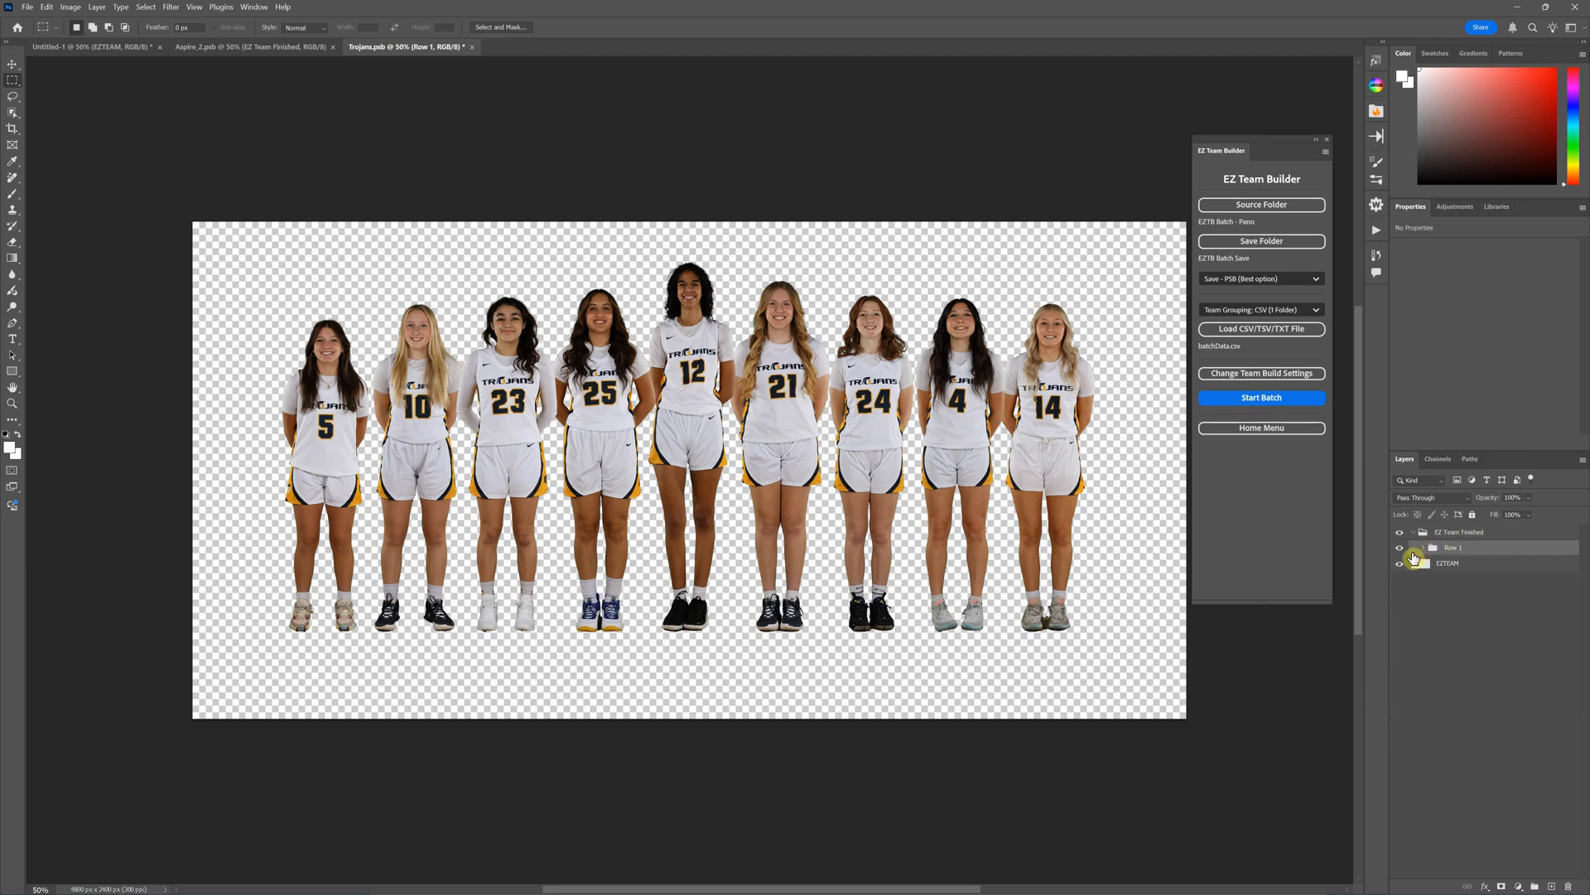
pyautogui.click(1399, 546)
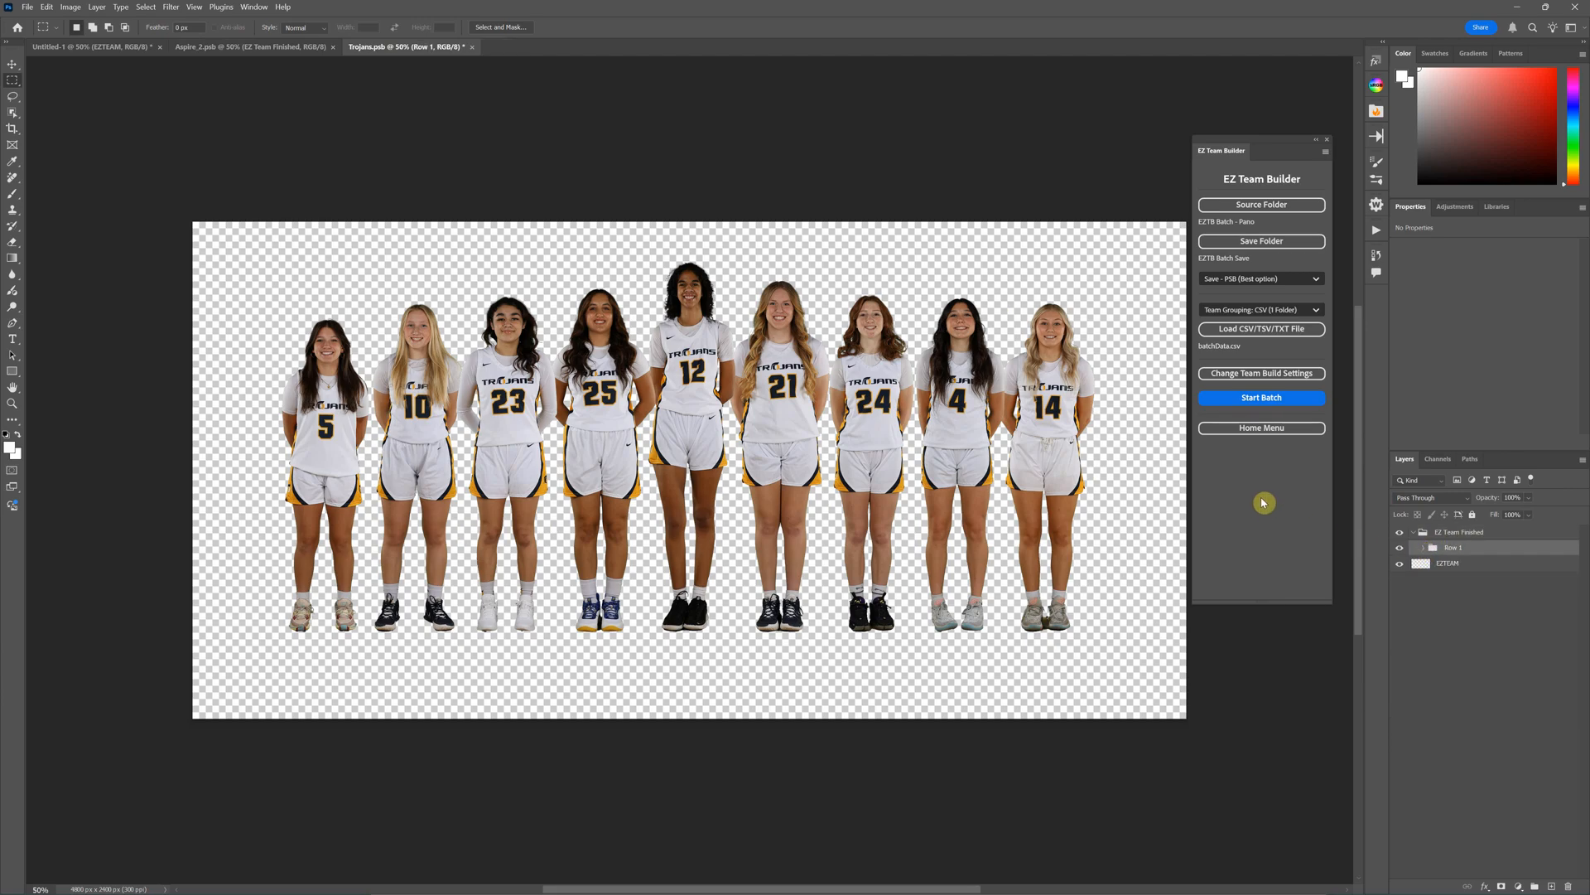
pyautogui.moveTo(1259, 456)
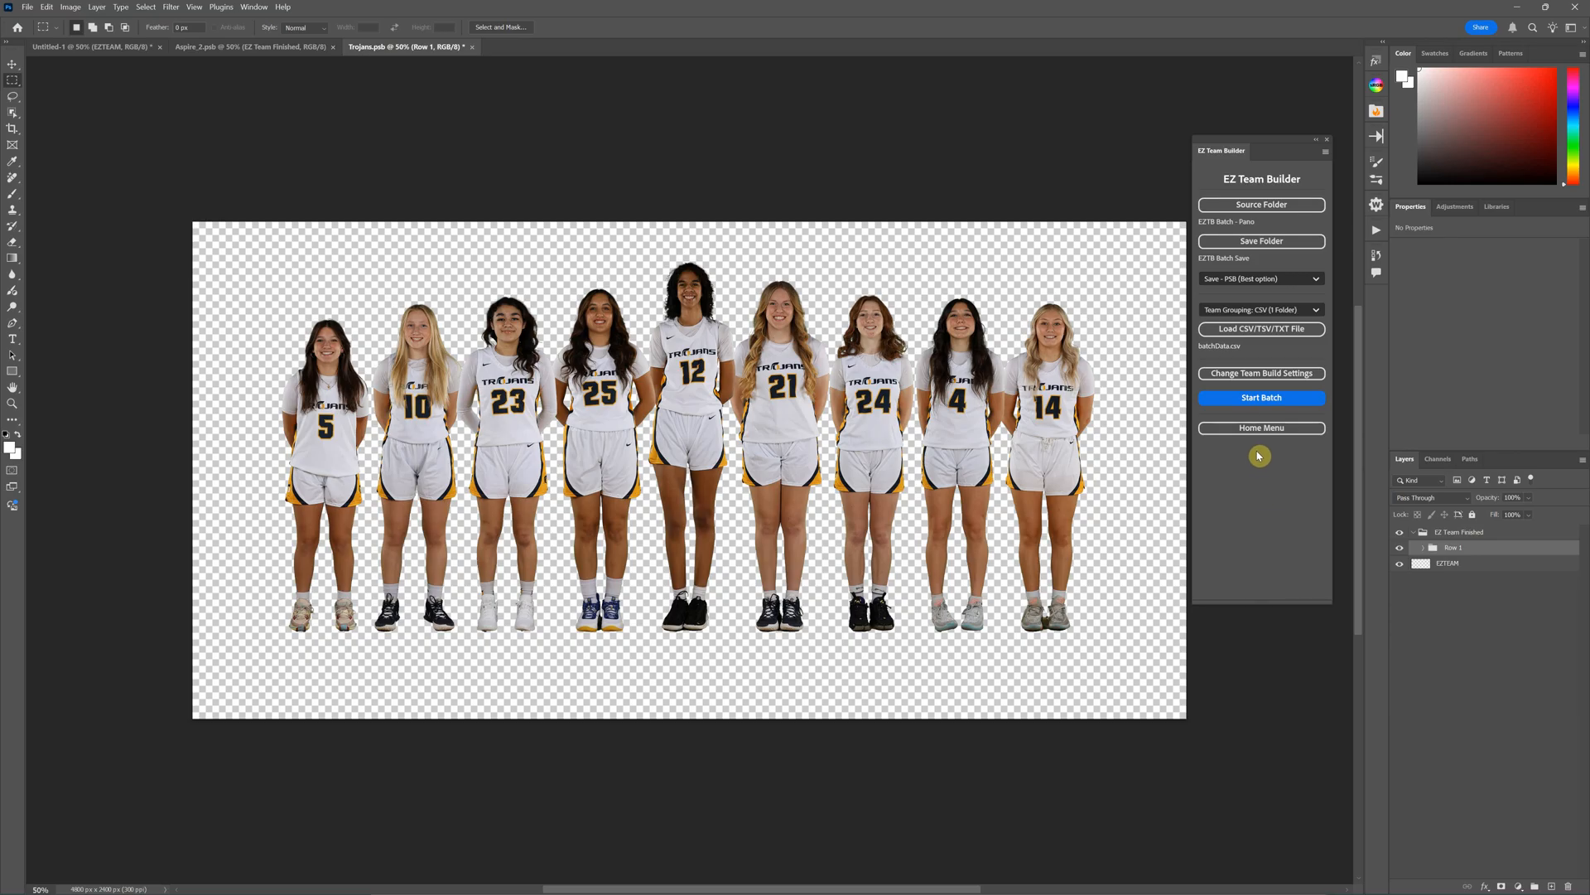
pyautogui.moveTo(1264, 482)
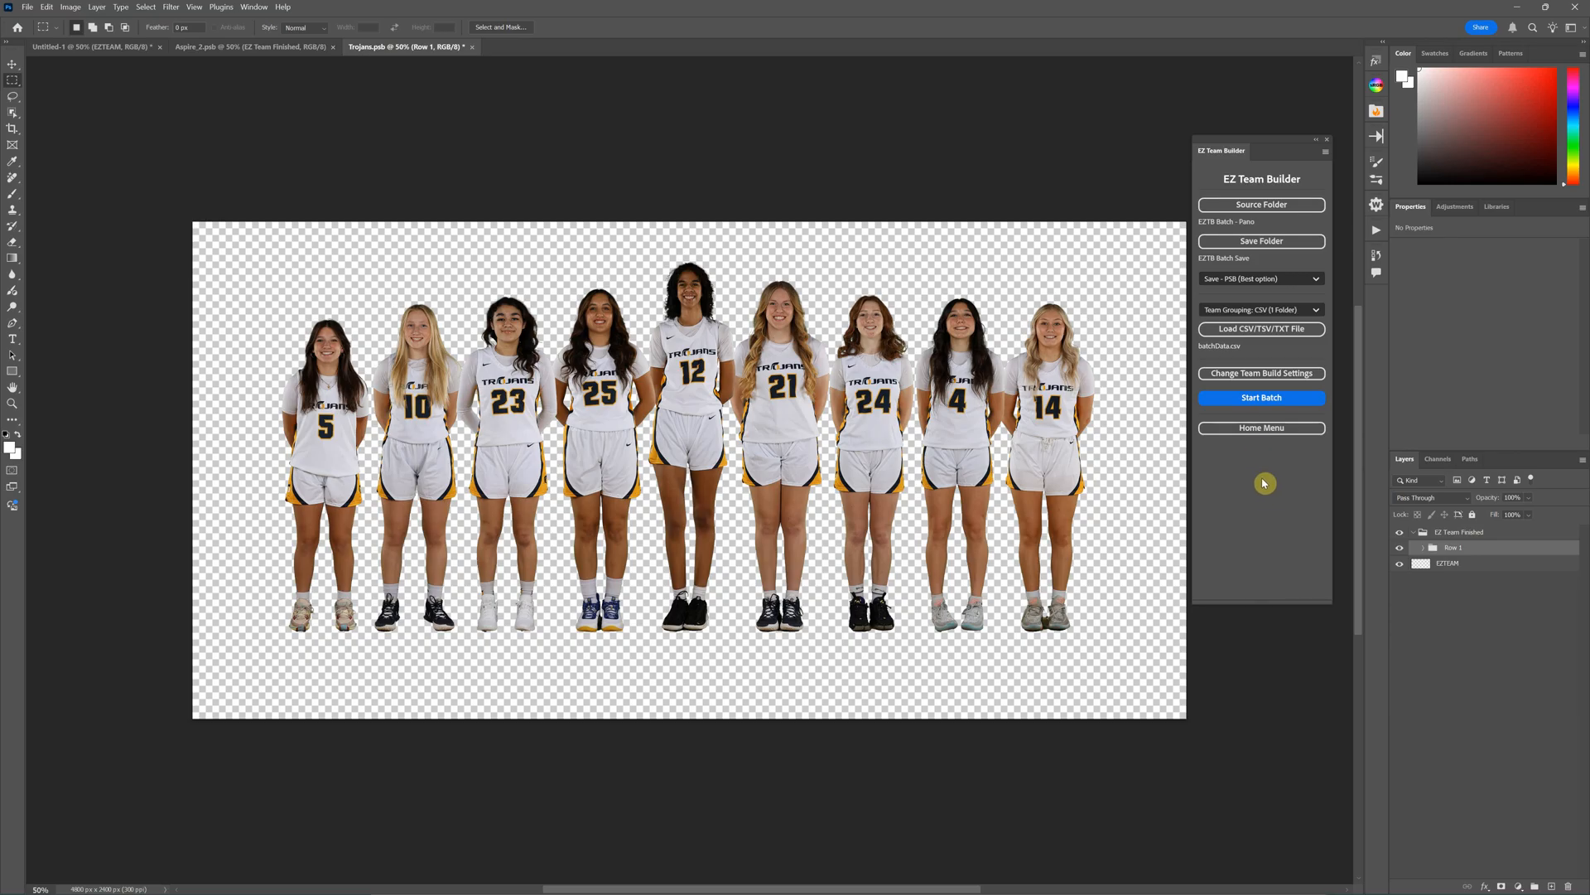
# - Go to the EZ Team Builder home menu and its Manage Row Layouts screen
pyautogui.click(1261, 428)
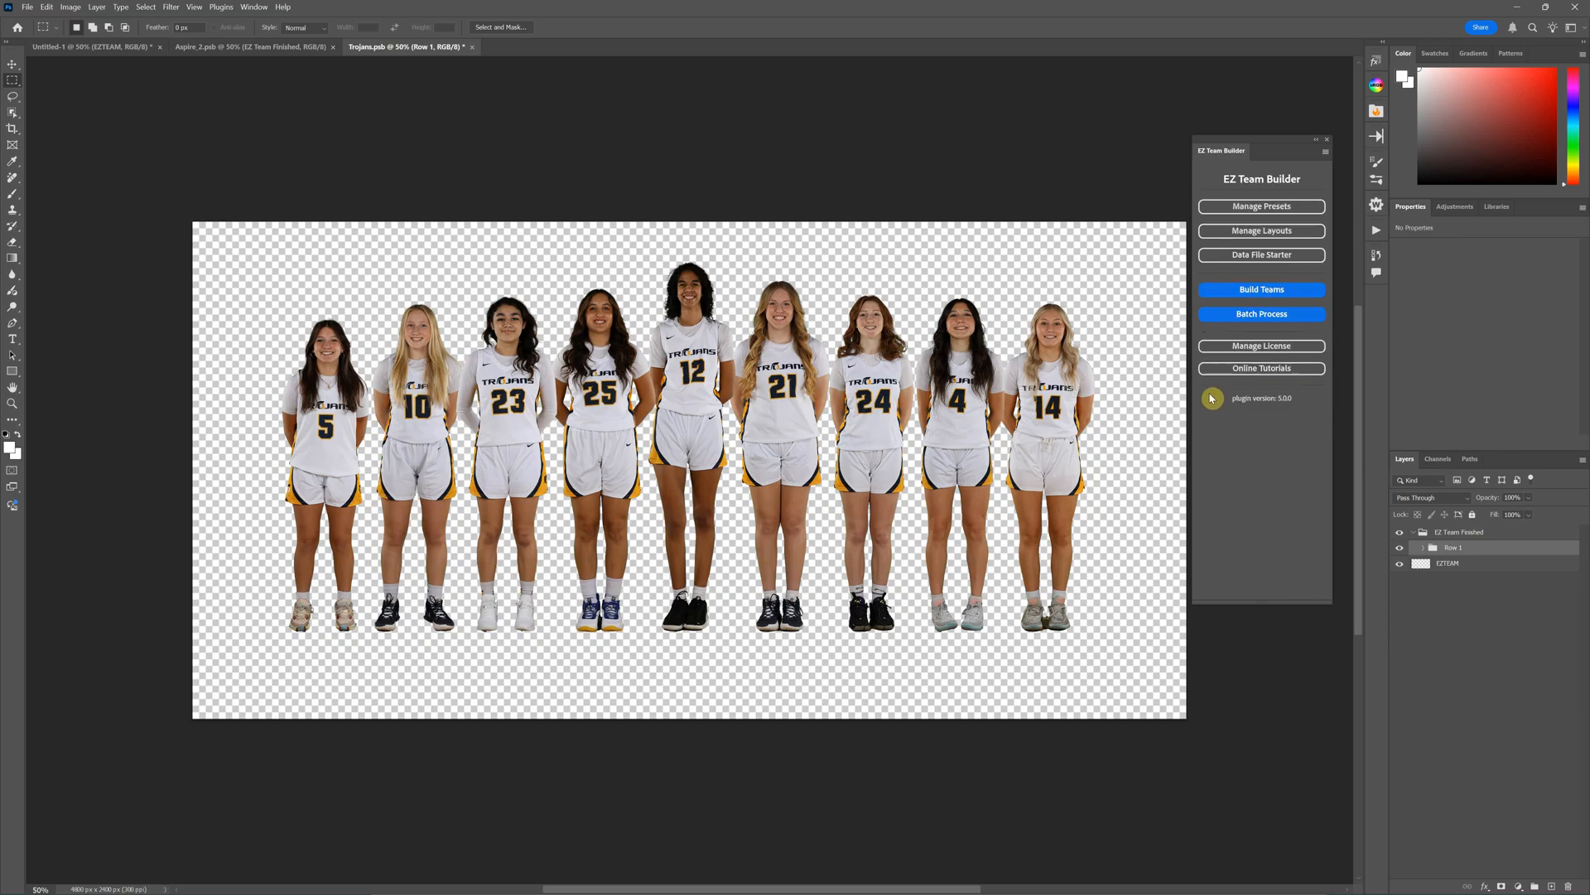
pyautogui.moveTo(1261, 231)
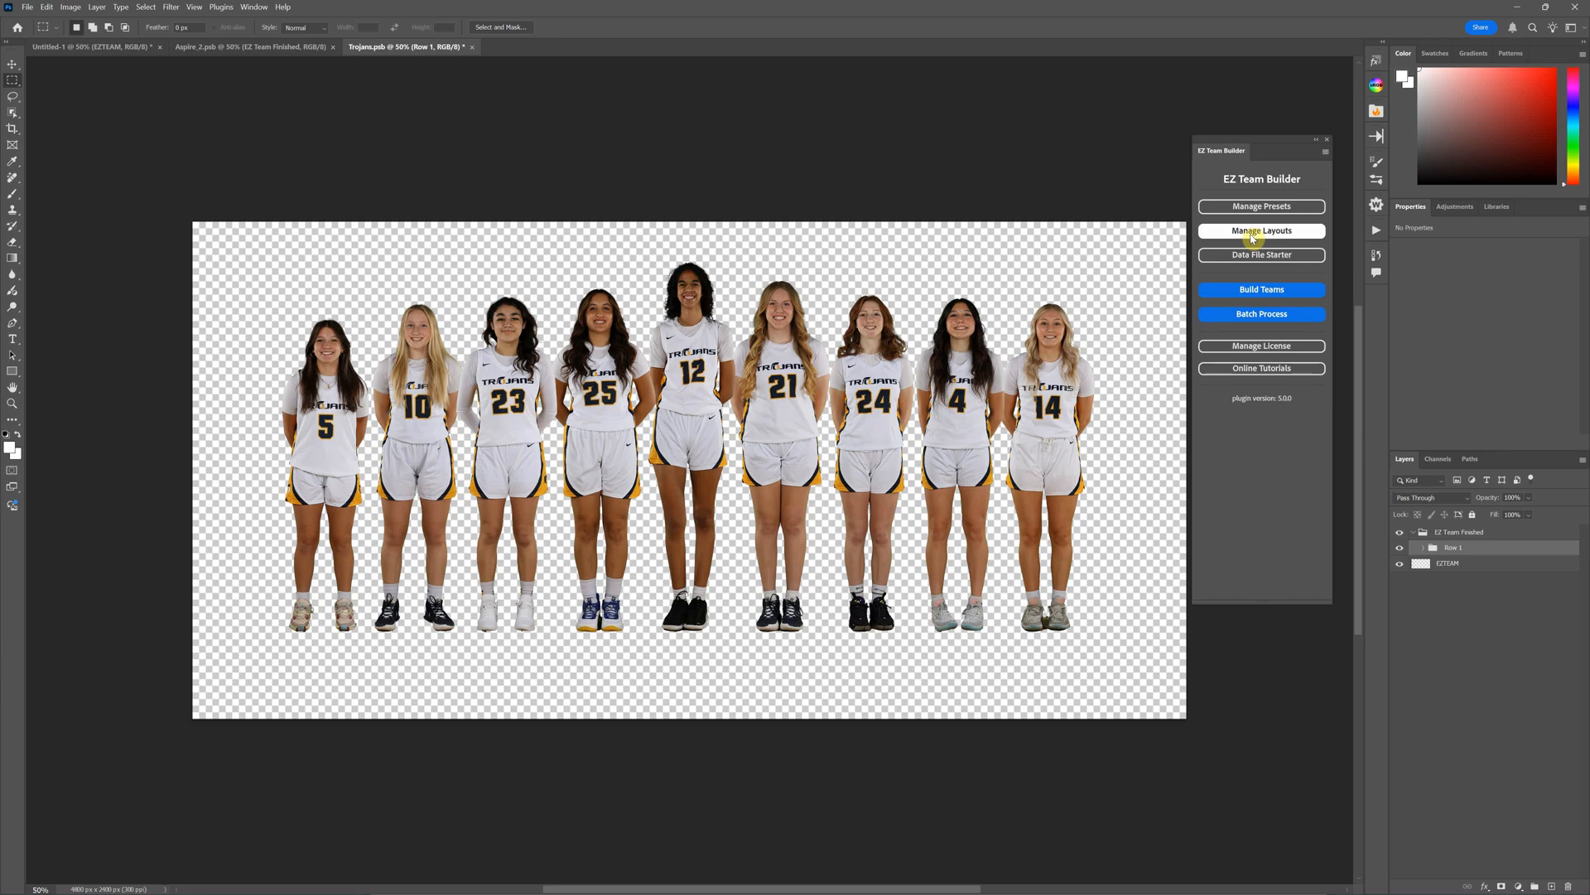
pyautogui.click(1261, 231)
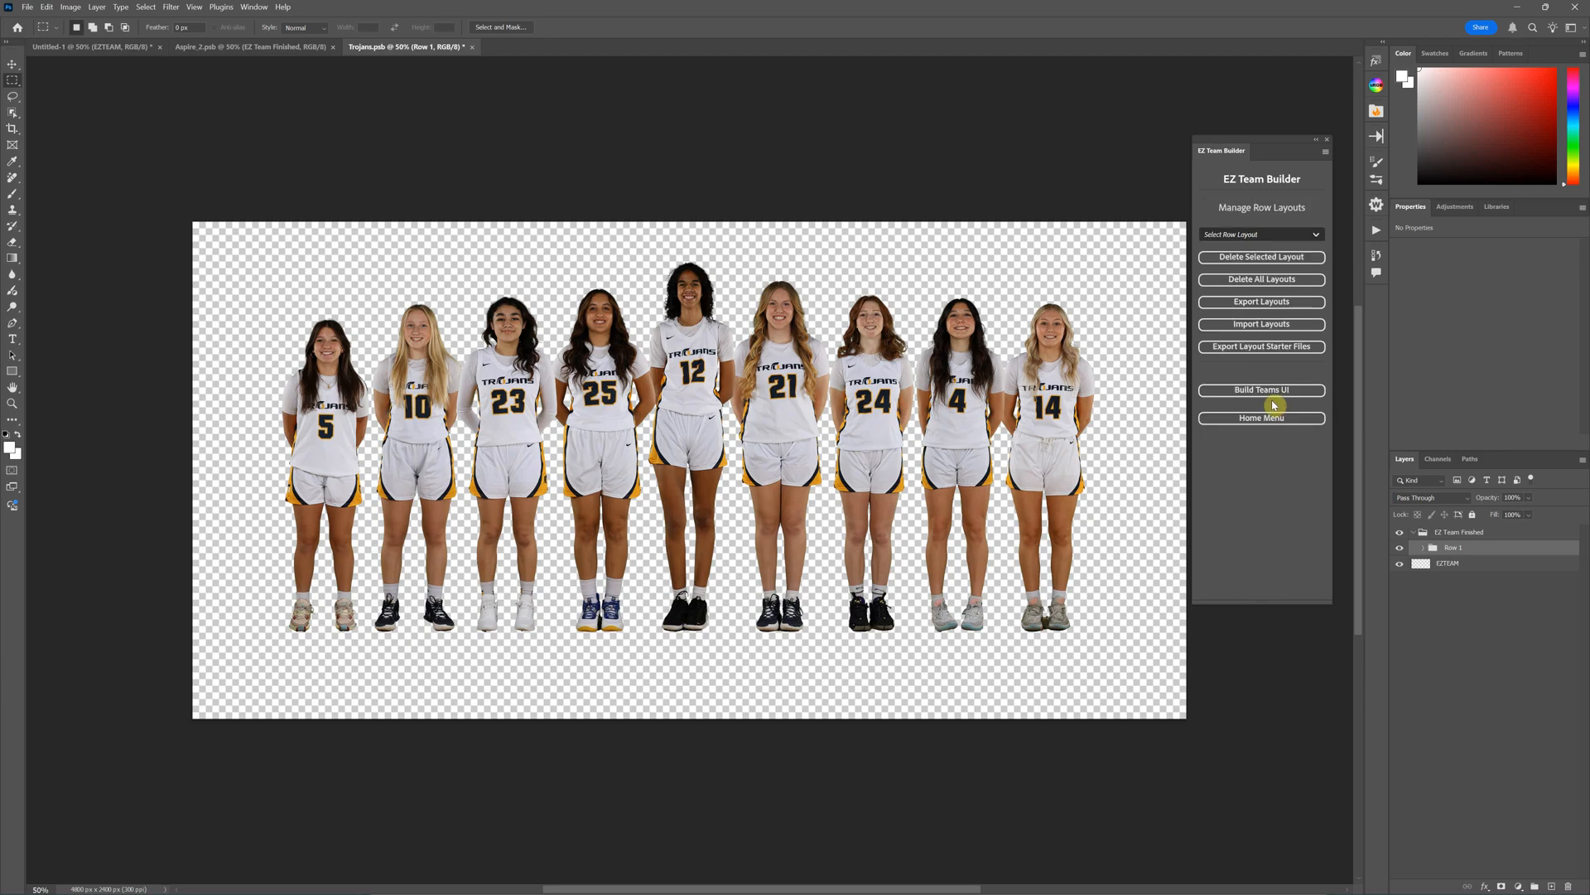
pyautogui.moveTo(1262, 449)
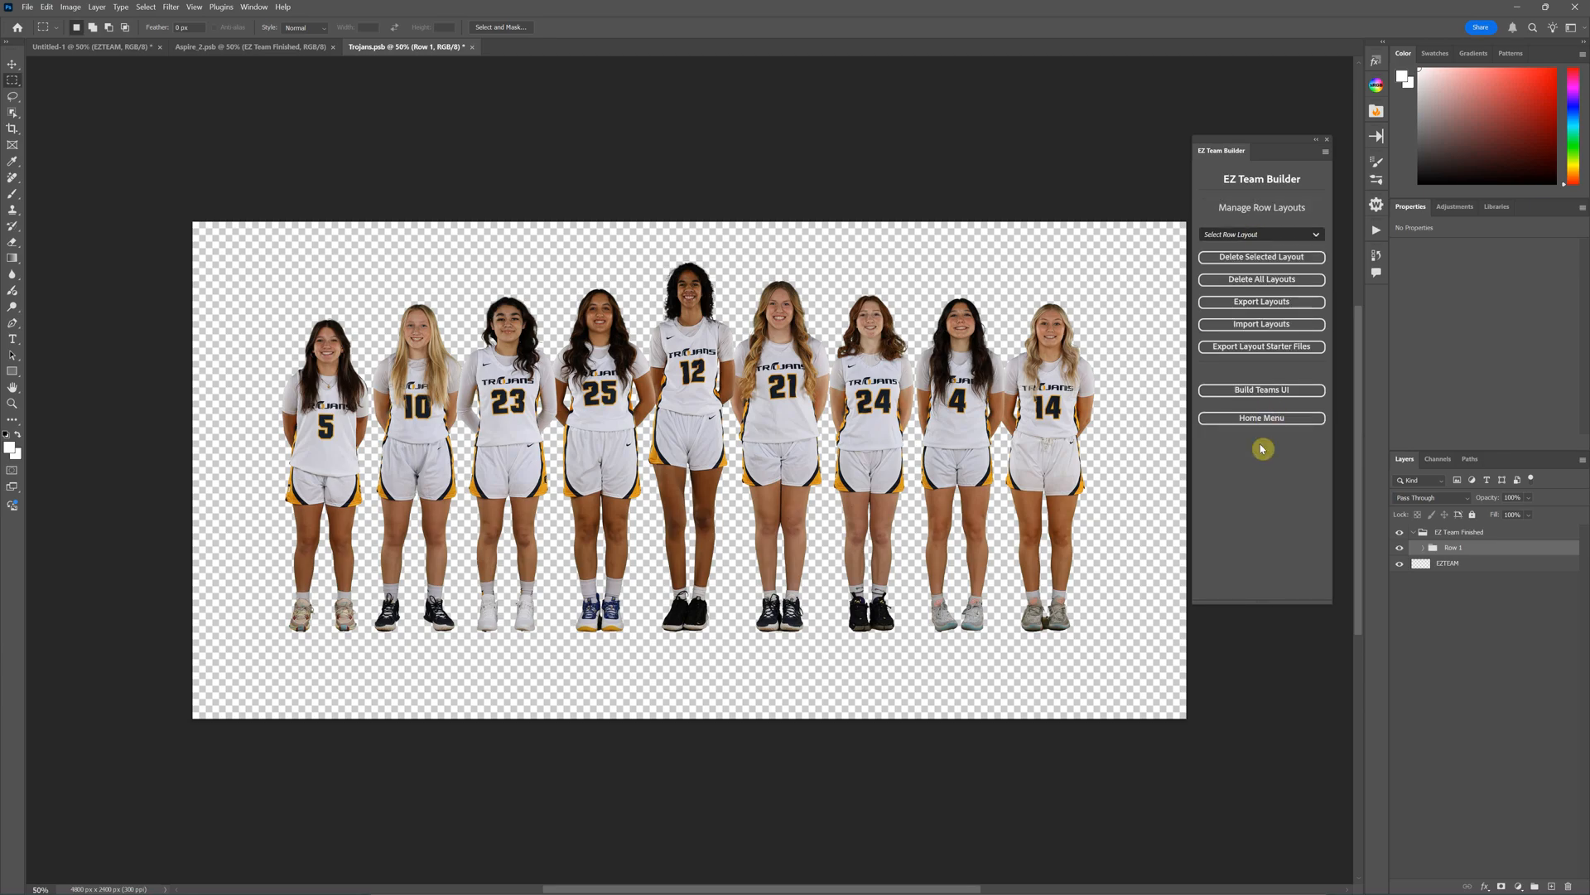